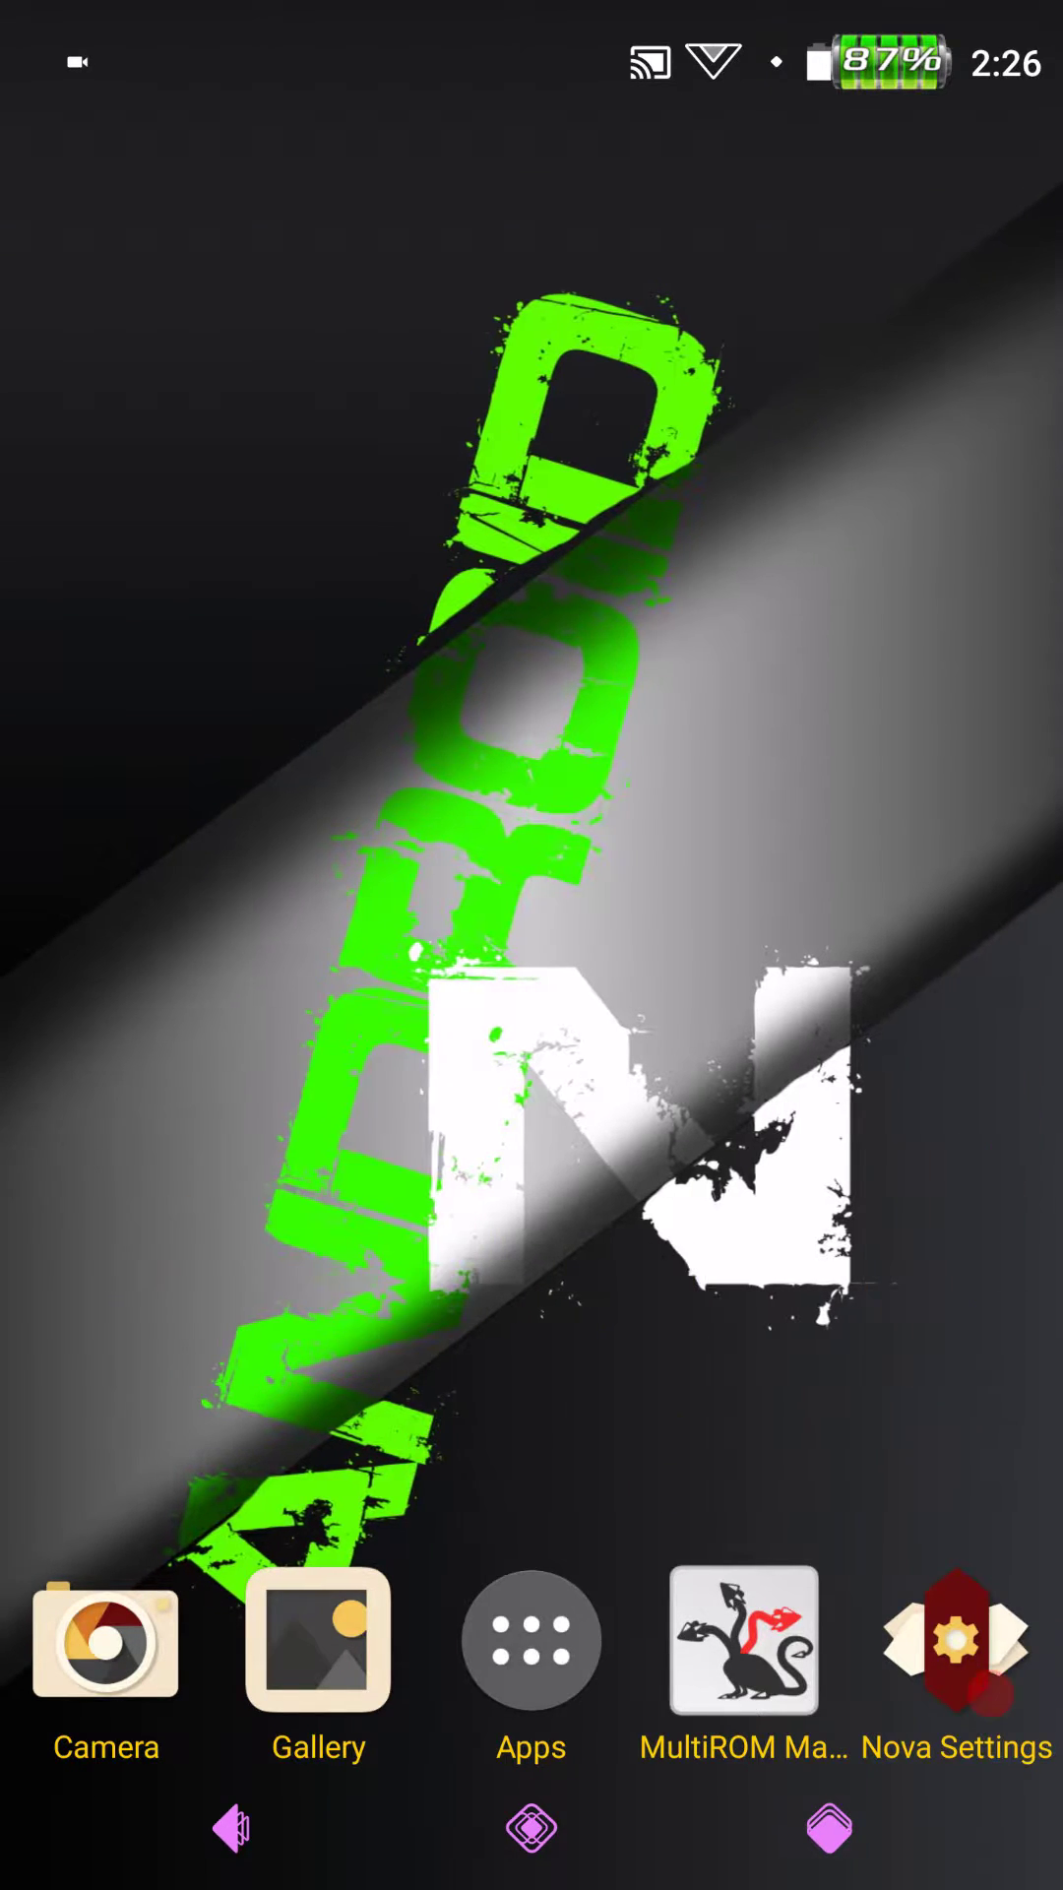
- Swipe the Nova home screen and open Gallery from the dock to the Camera album
scroll("left", 3)
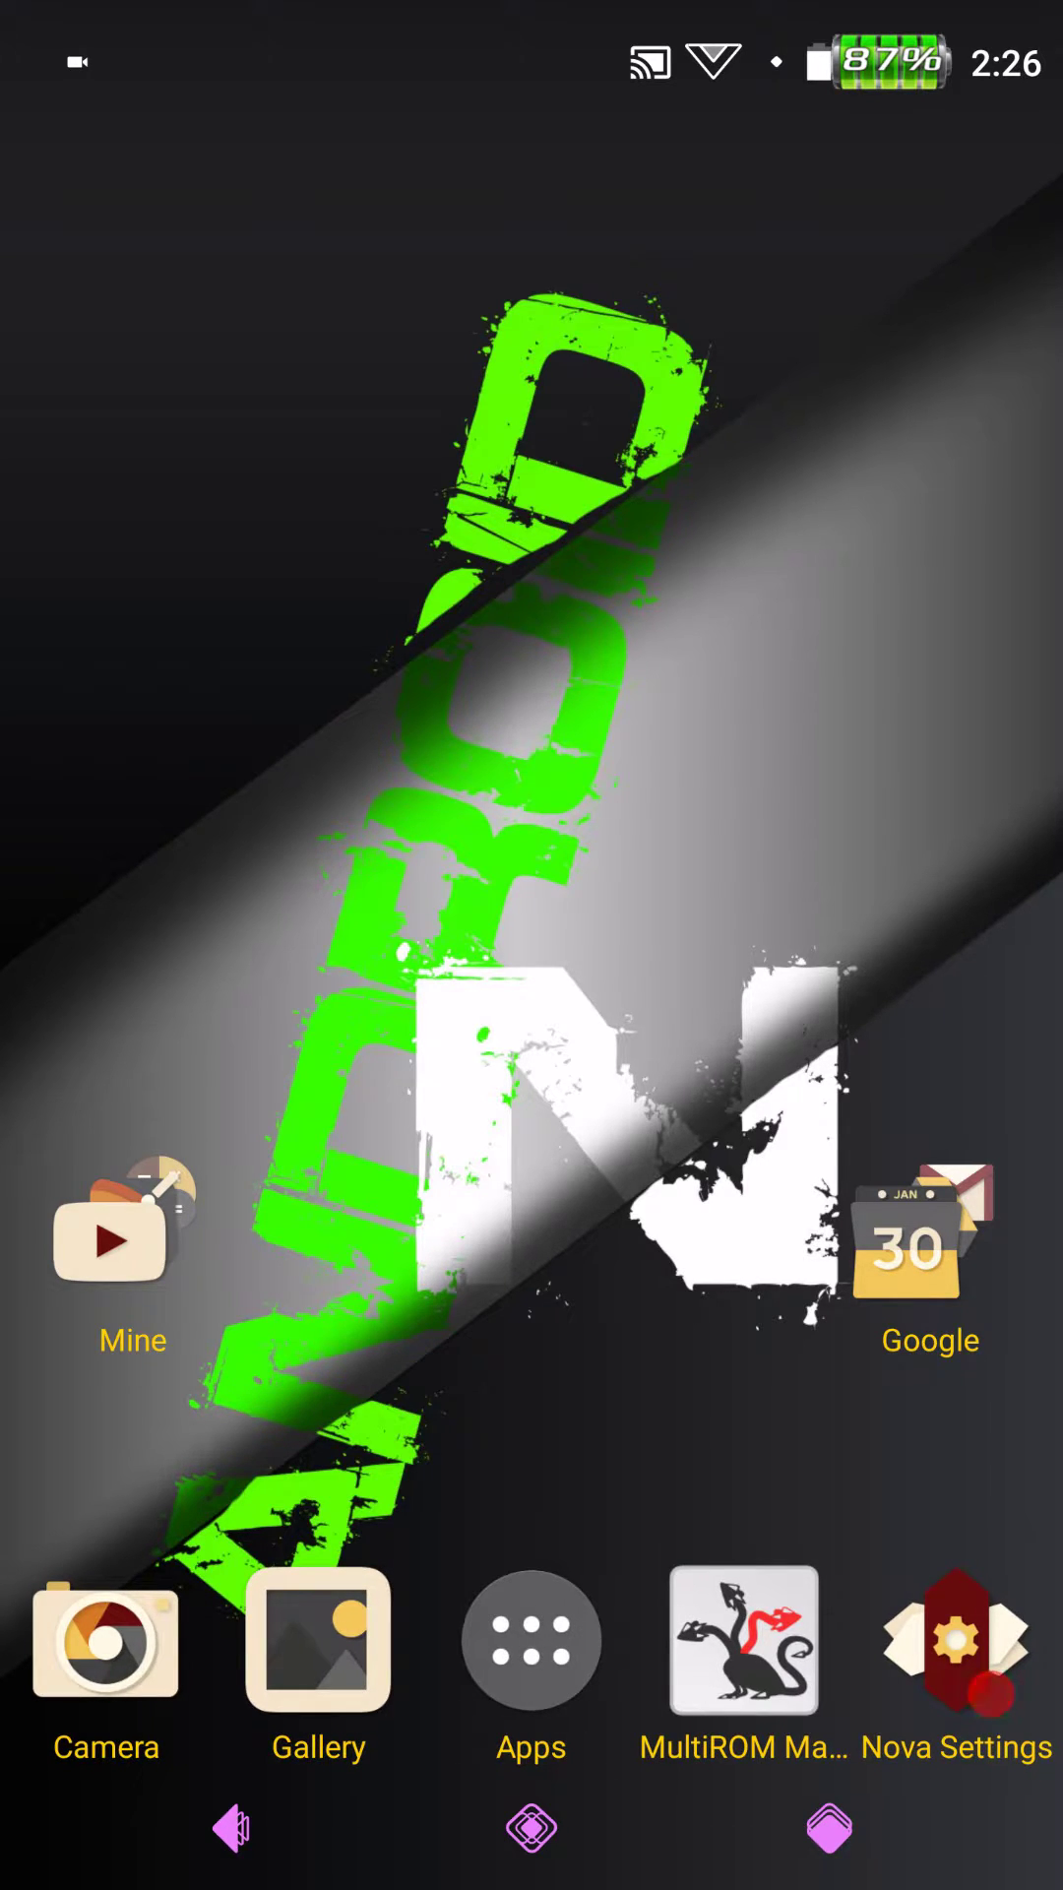
left_click(318, 1639)
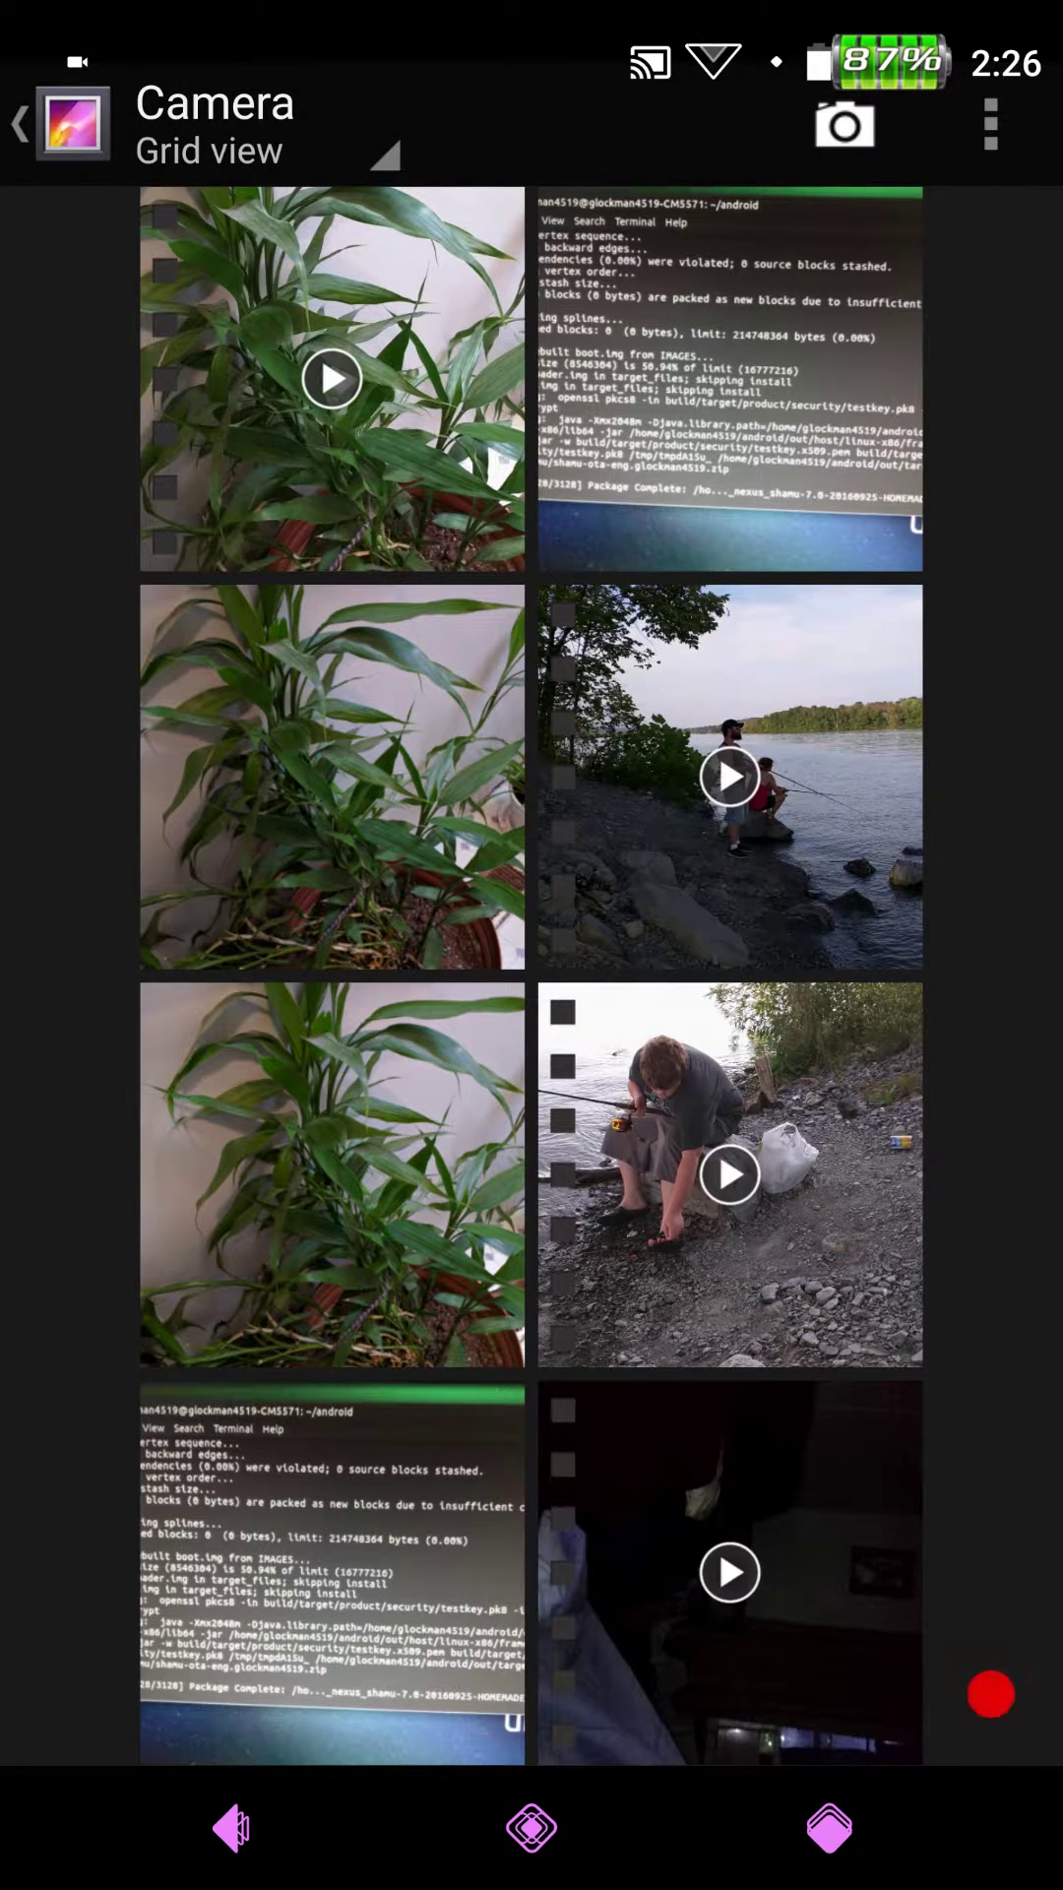
- Browse the Camera album photos, then exit Gallery back to the home screen
left_click(332, 778)
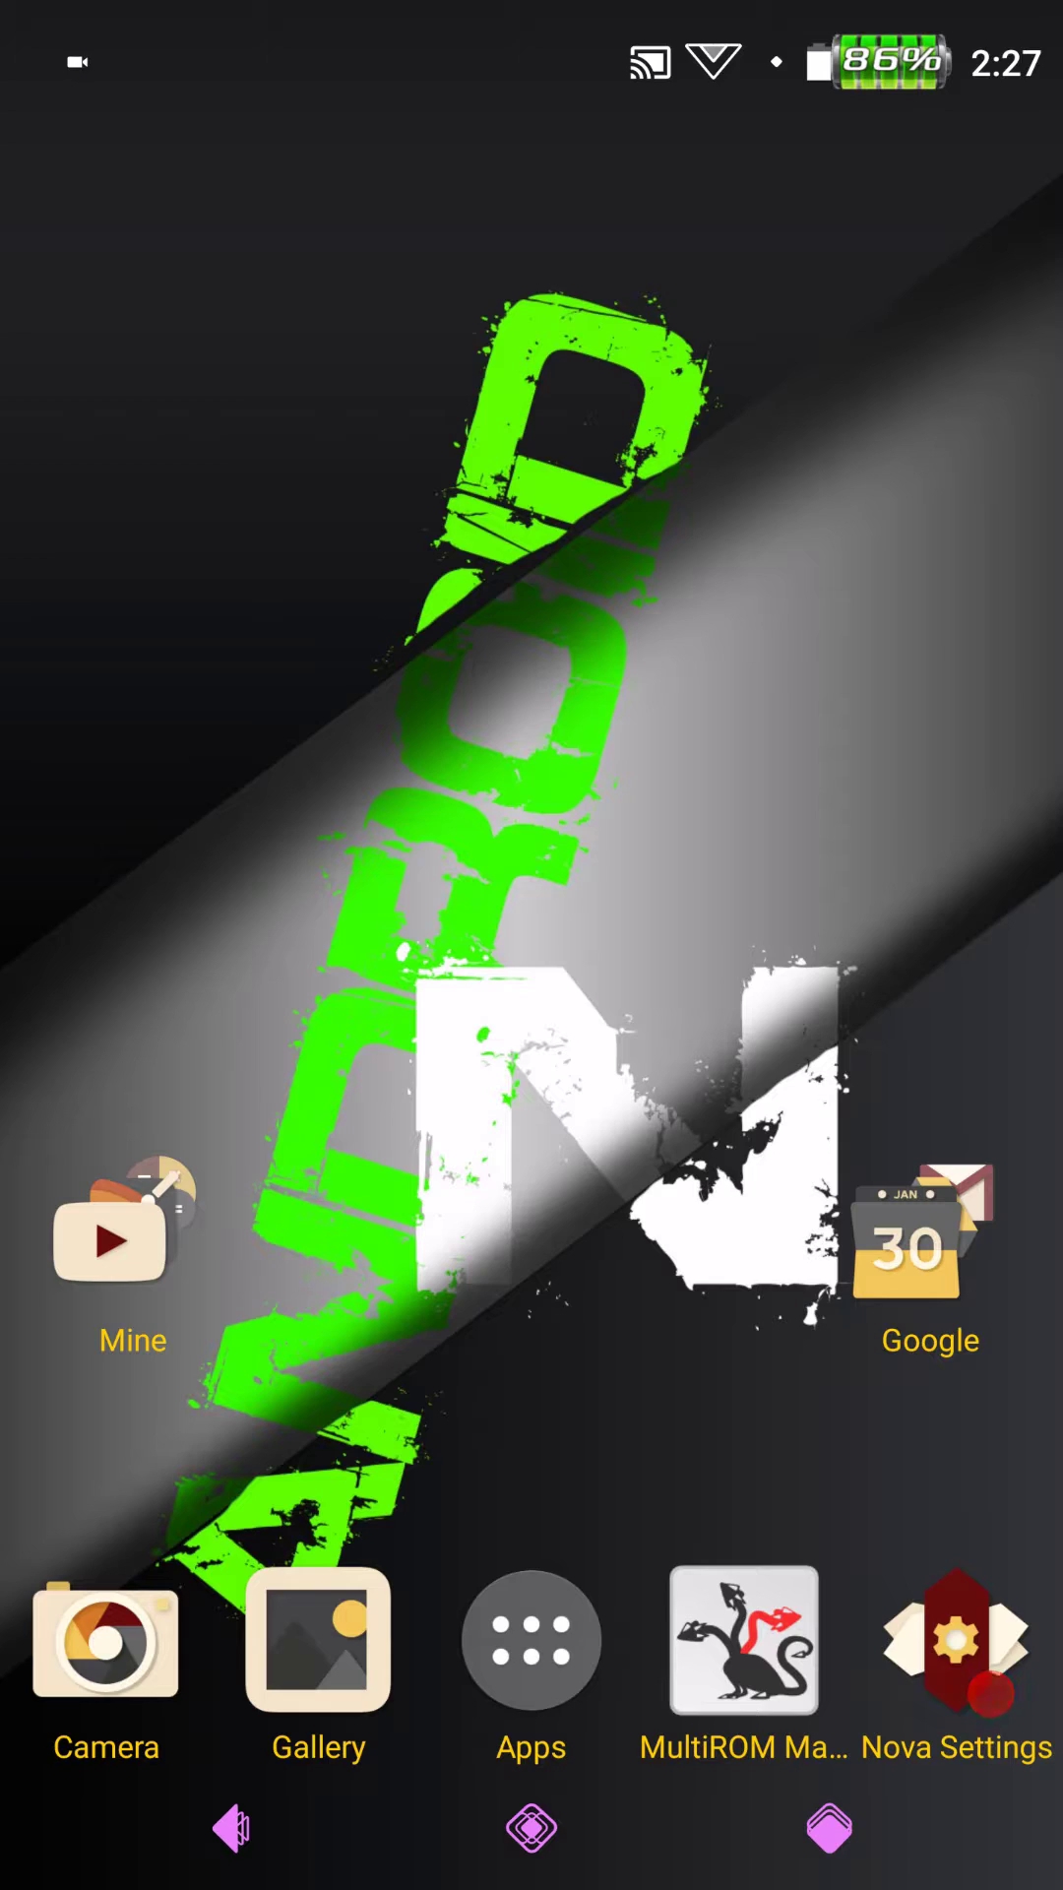
left_click(956, 1642)
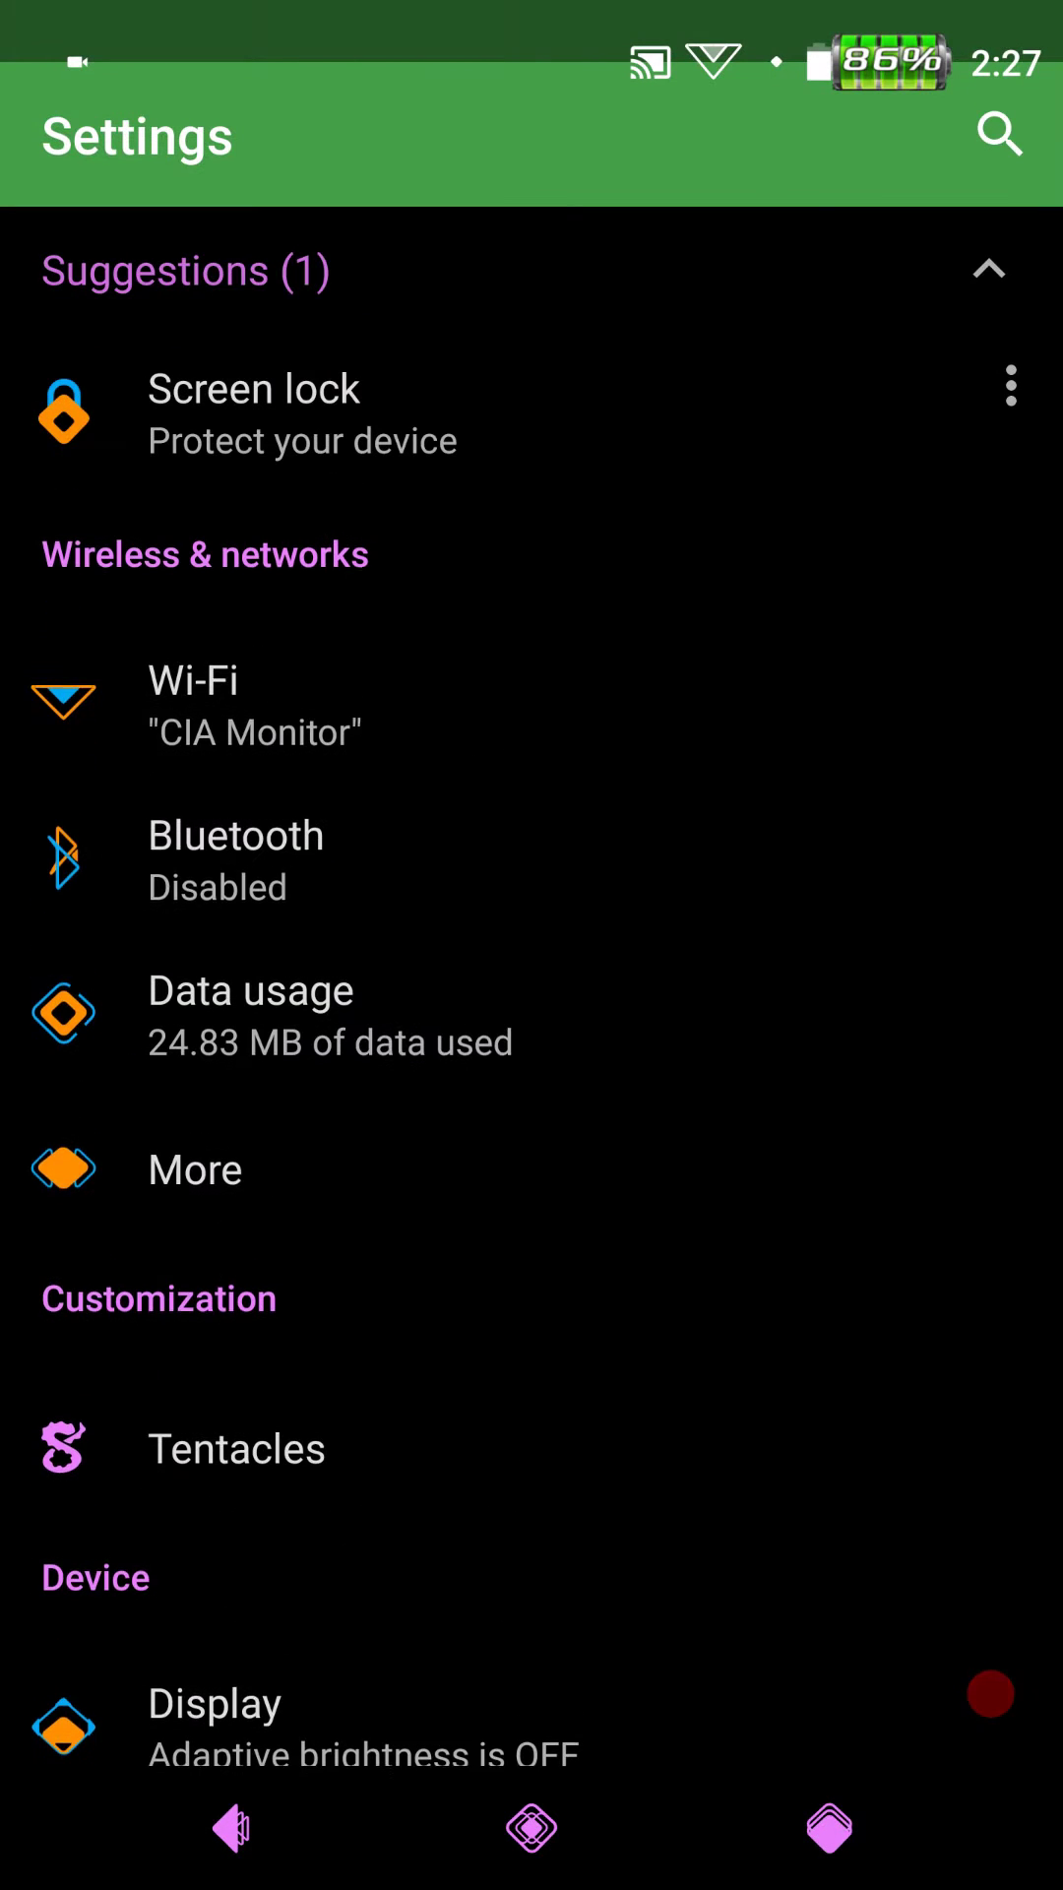
scroll("down", 3)
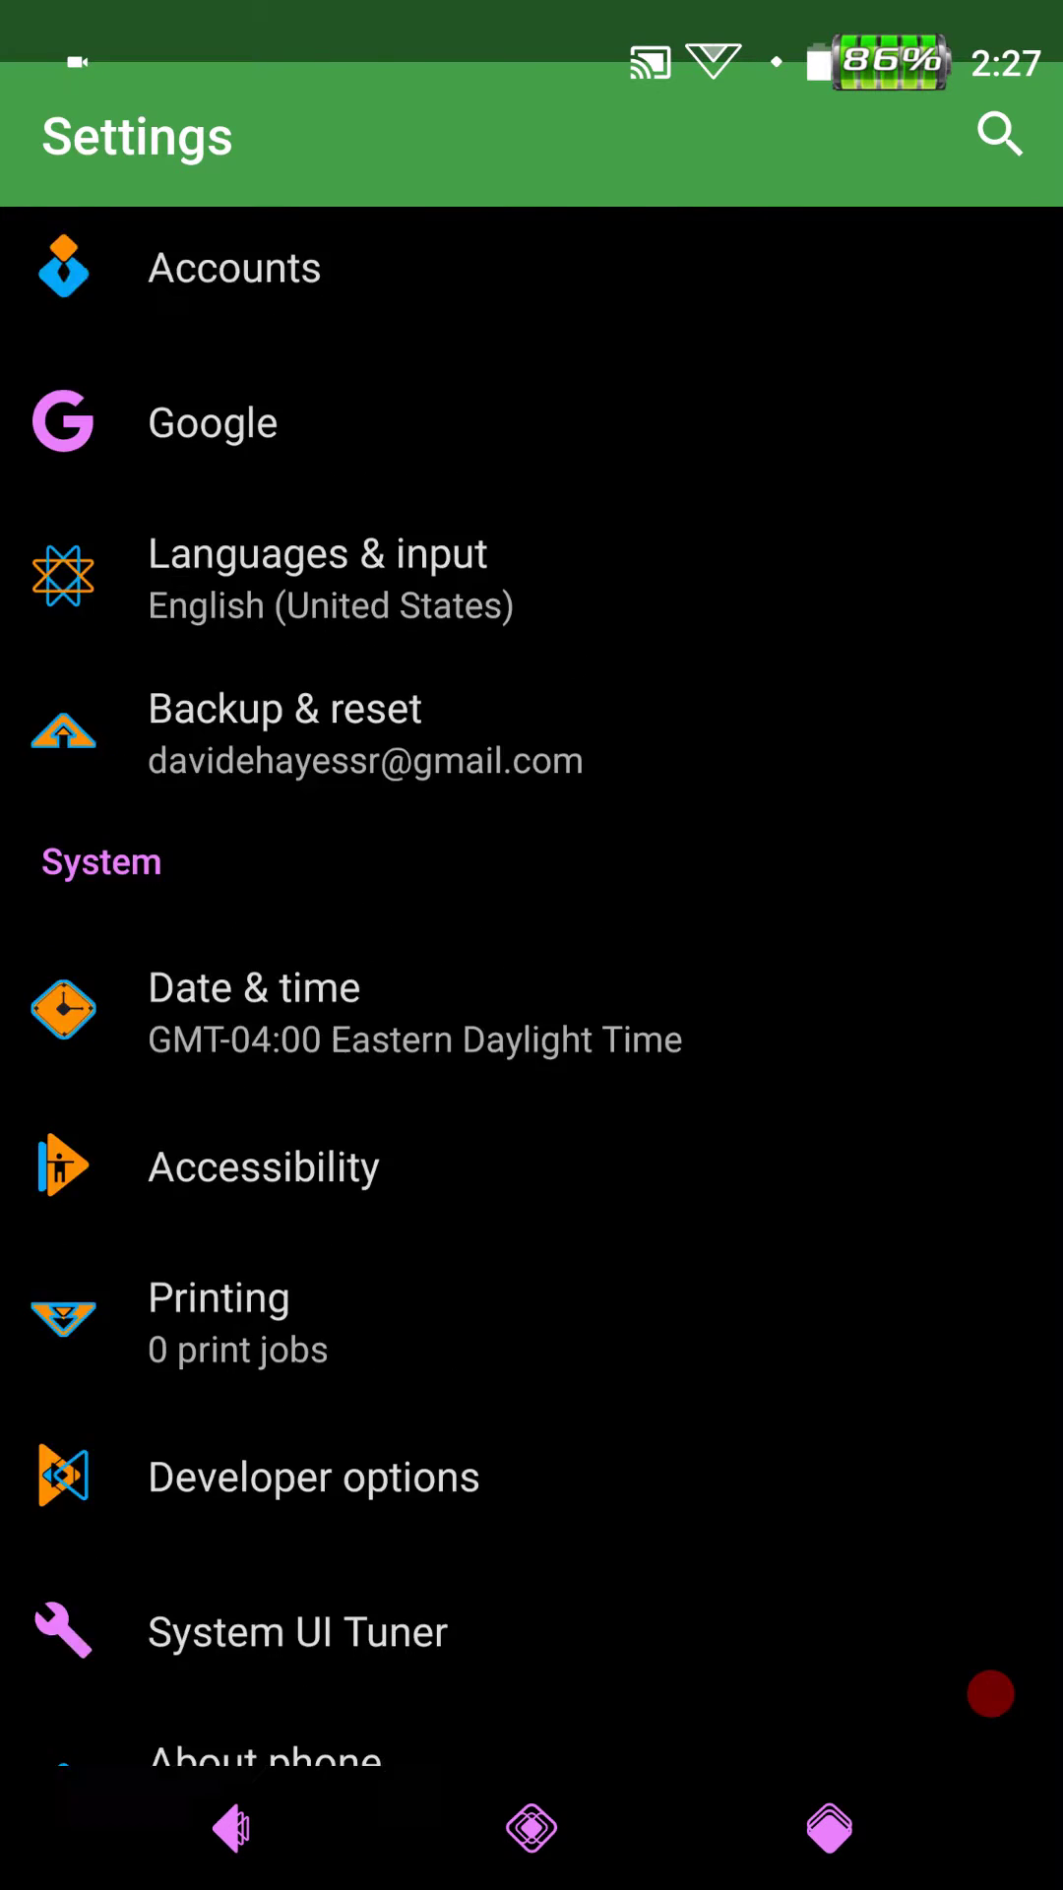
scroll("up", 3)
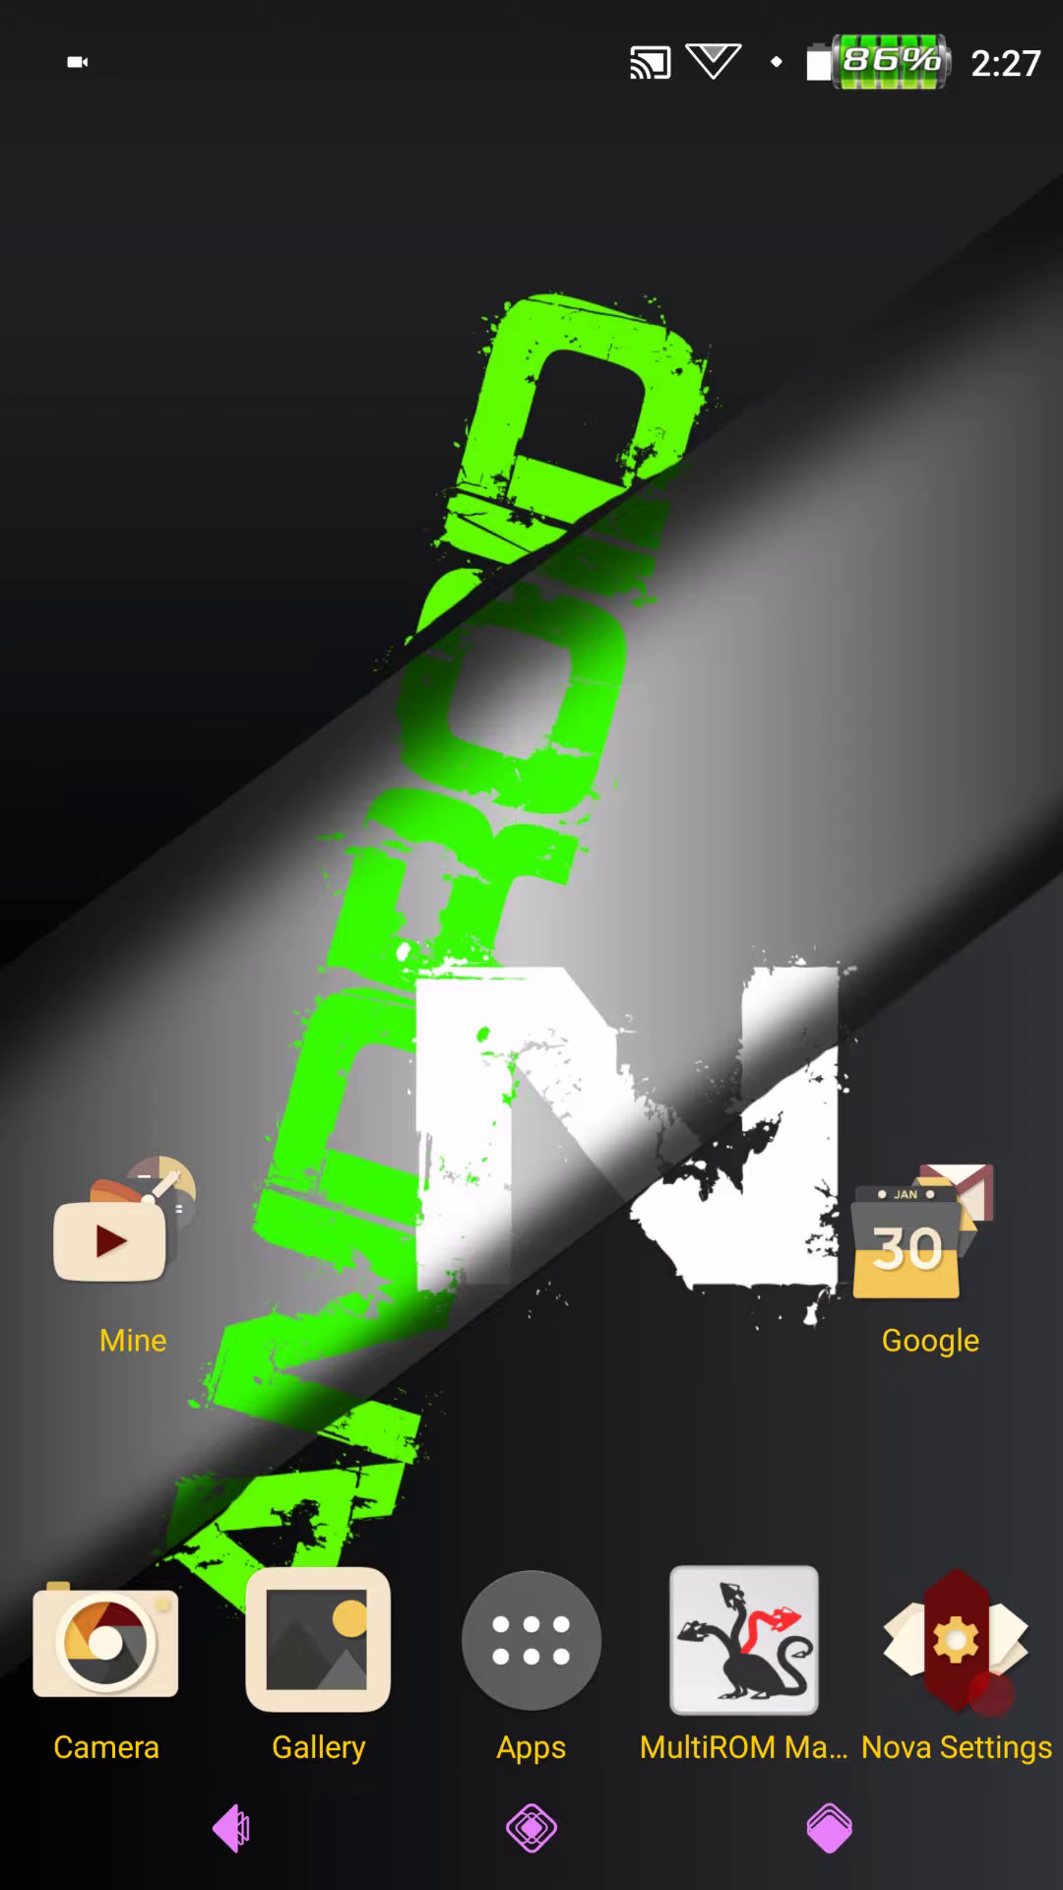
left_click(131, 1247)
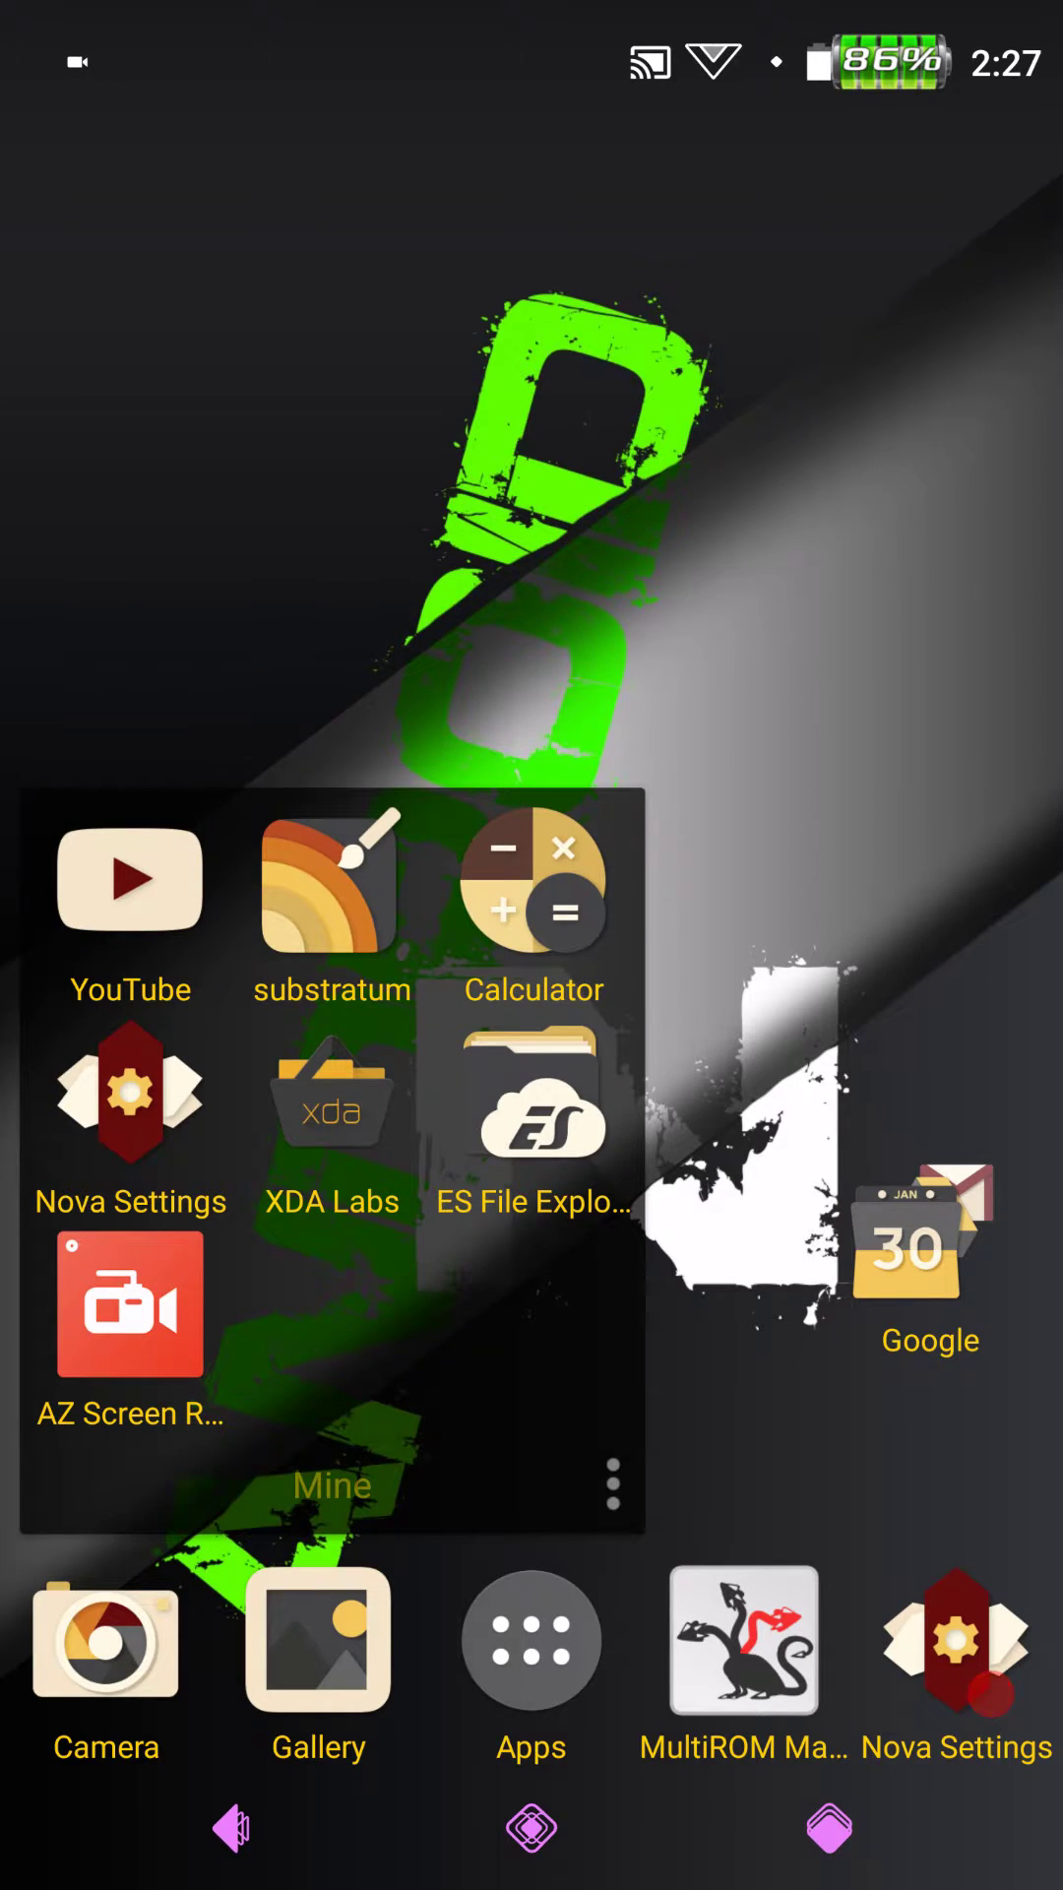
left_click(331, 881)
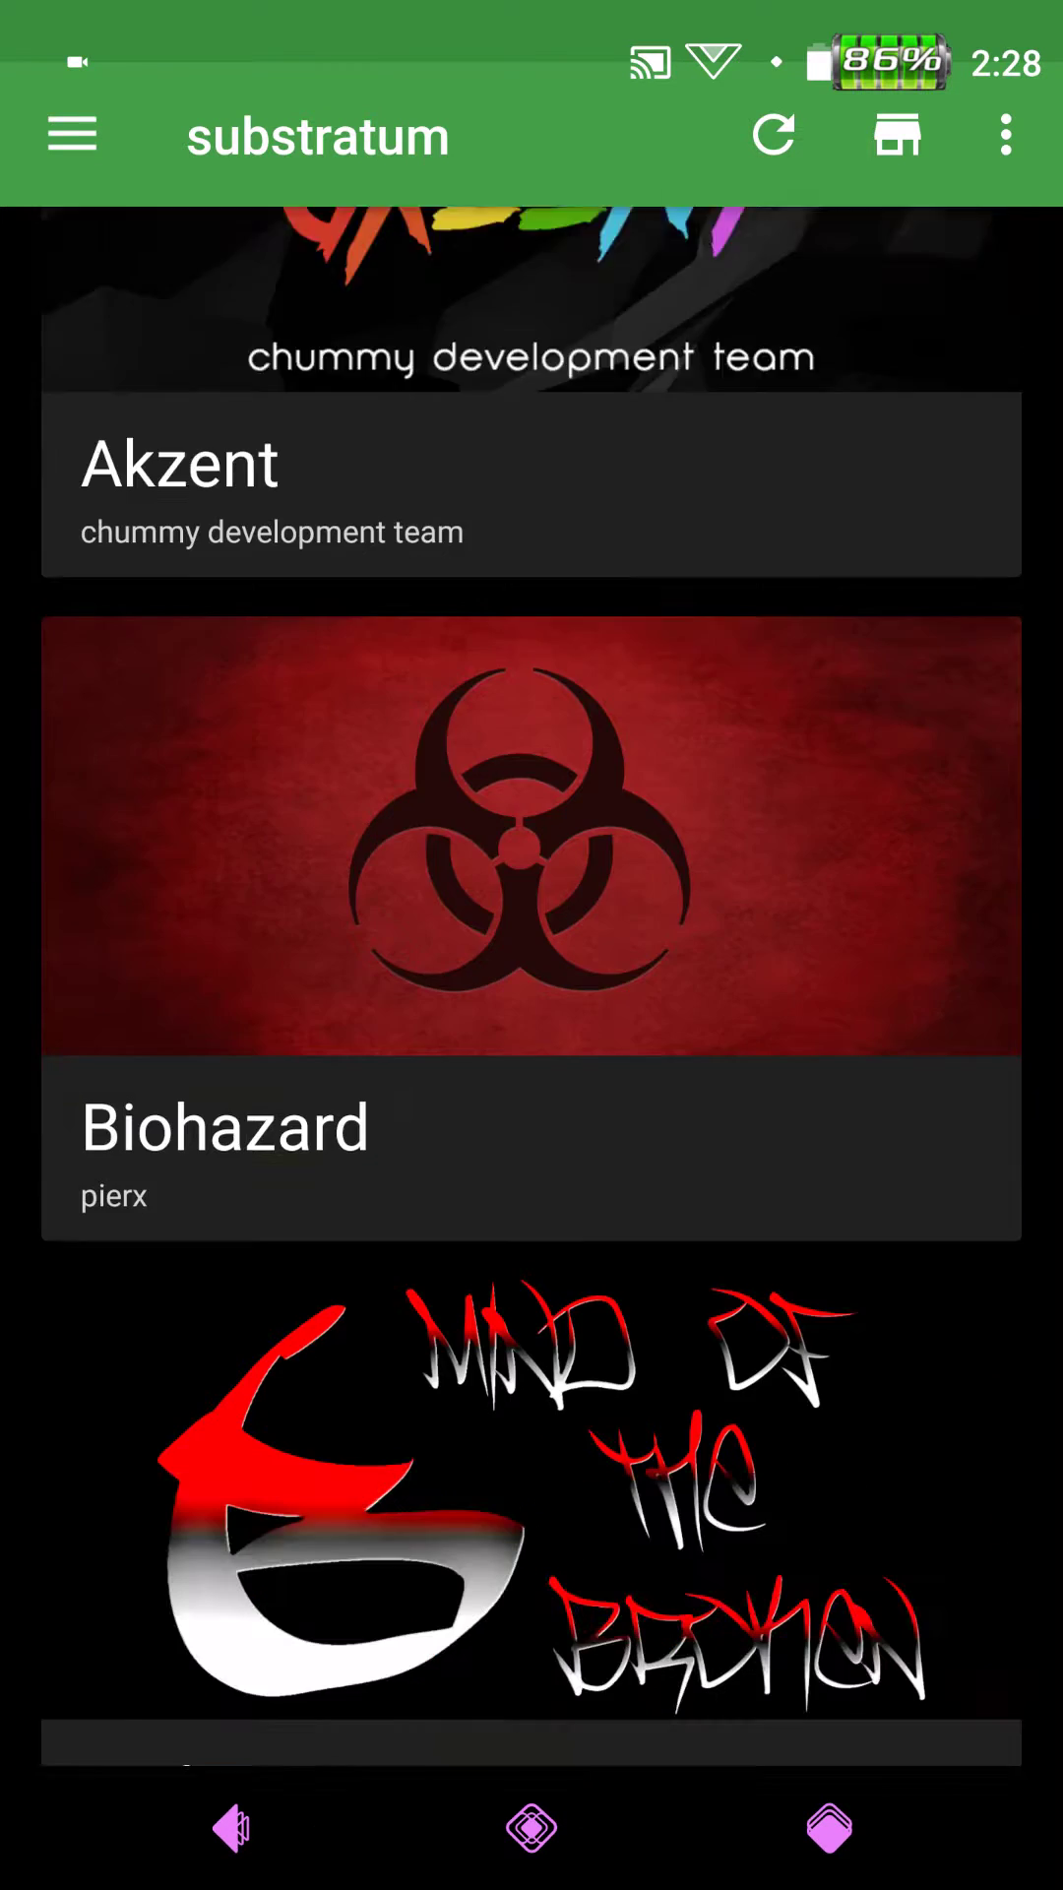
scroll("down", 3)
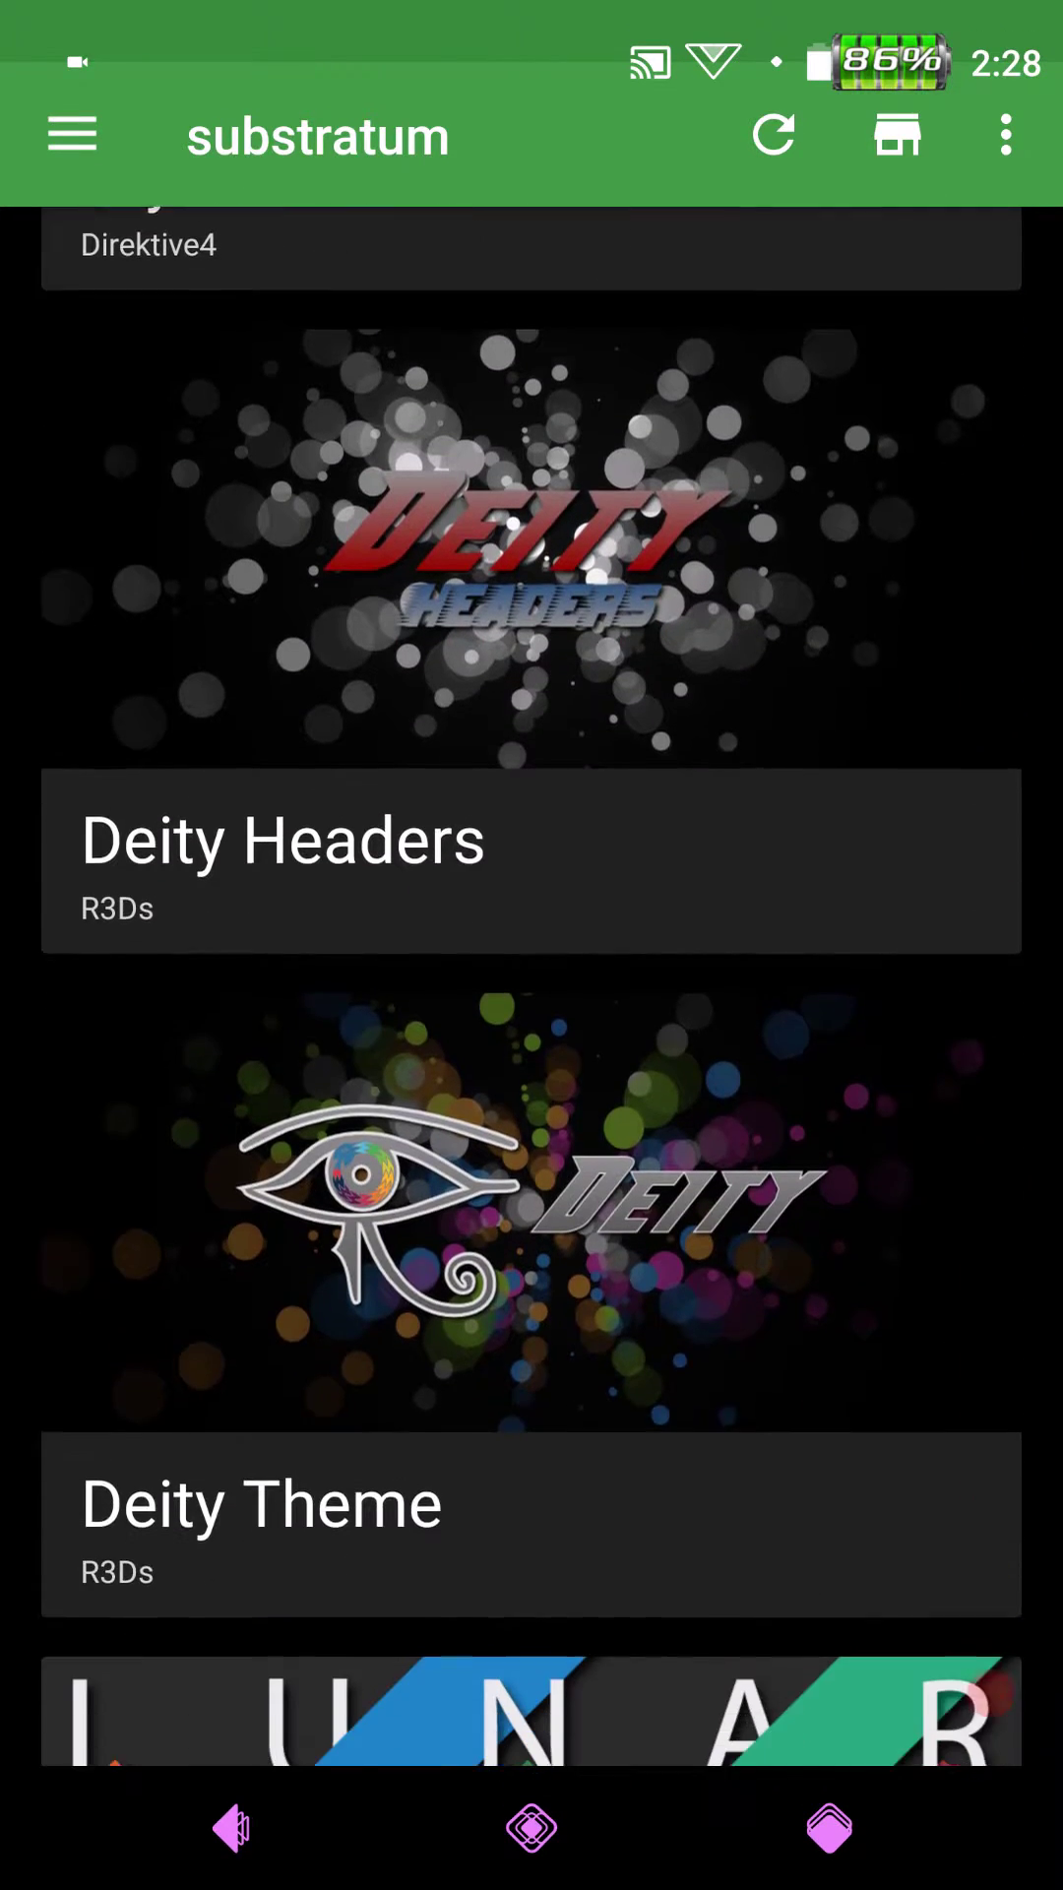
scroll("down", 3)
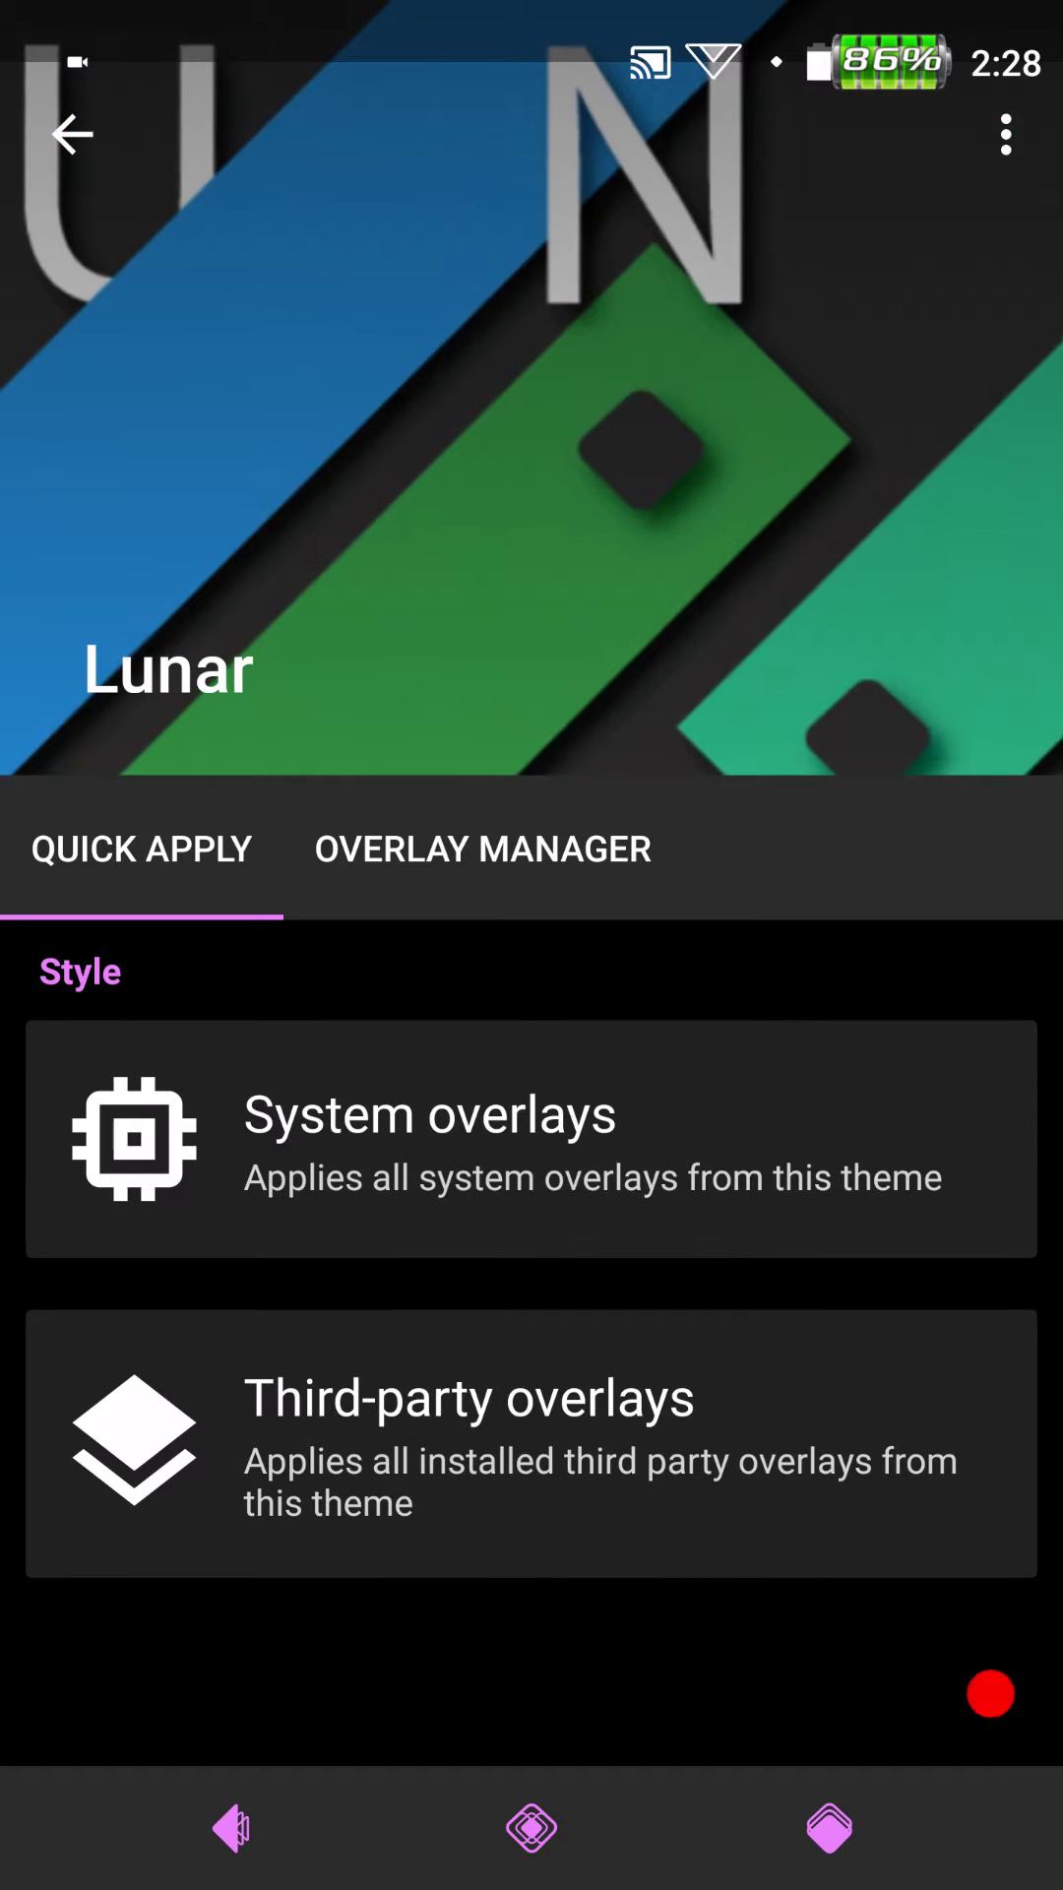
left_click(481, 848)
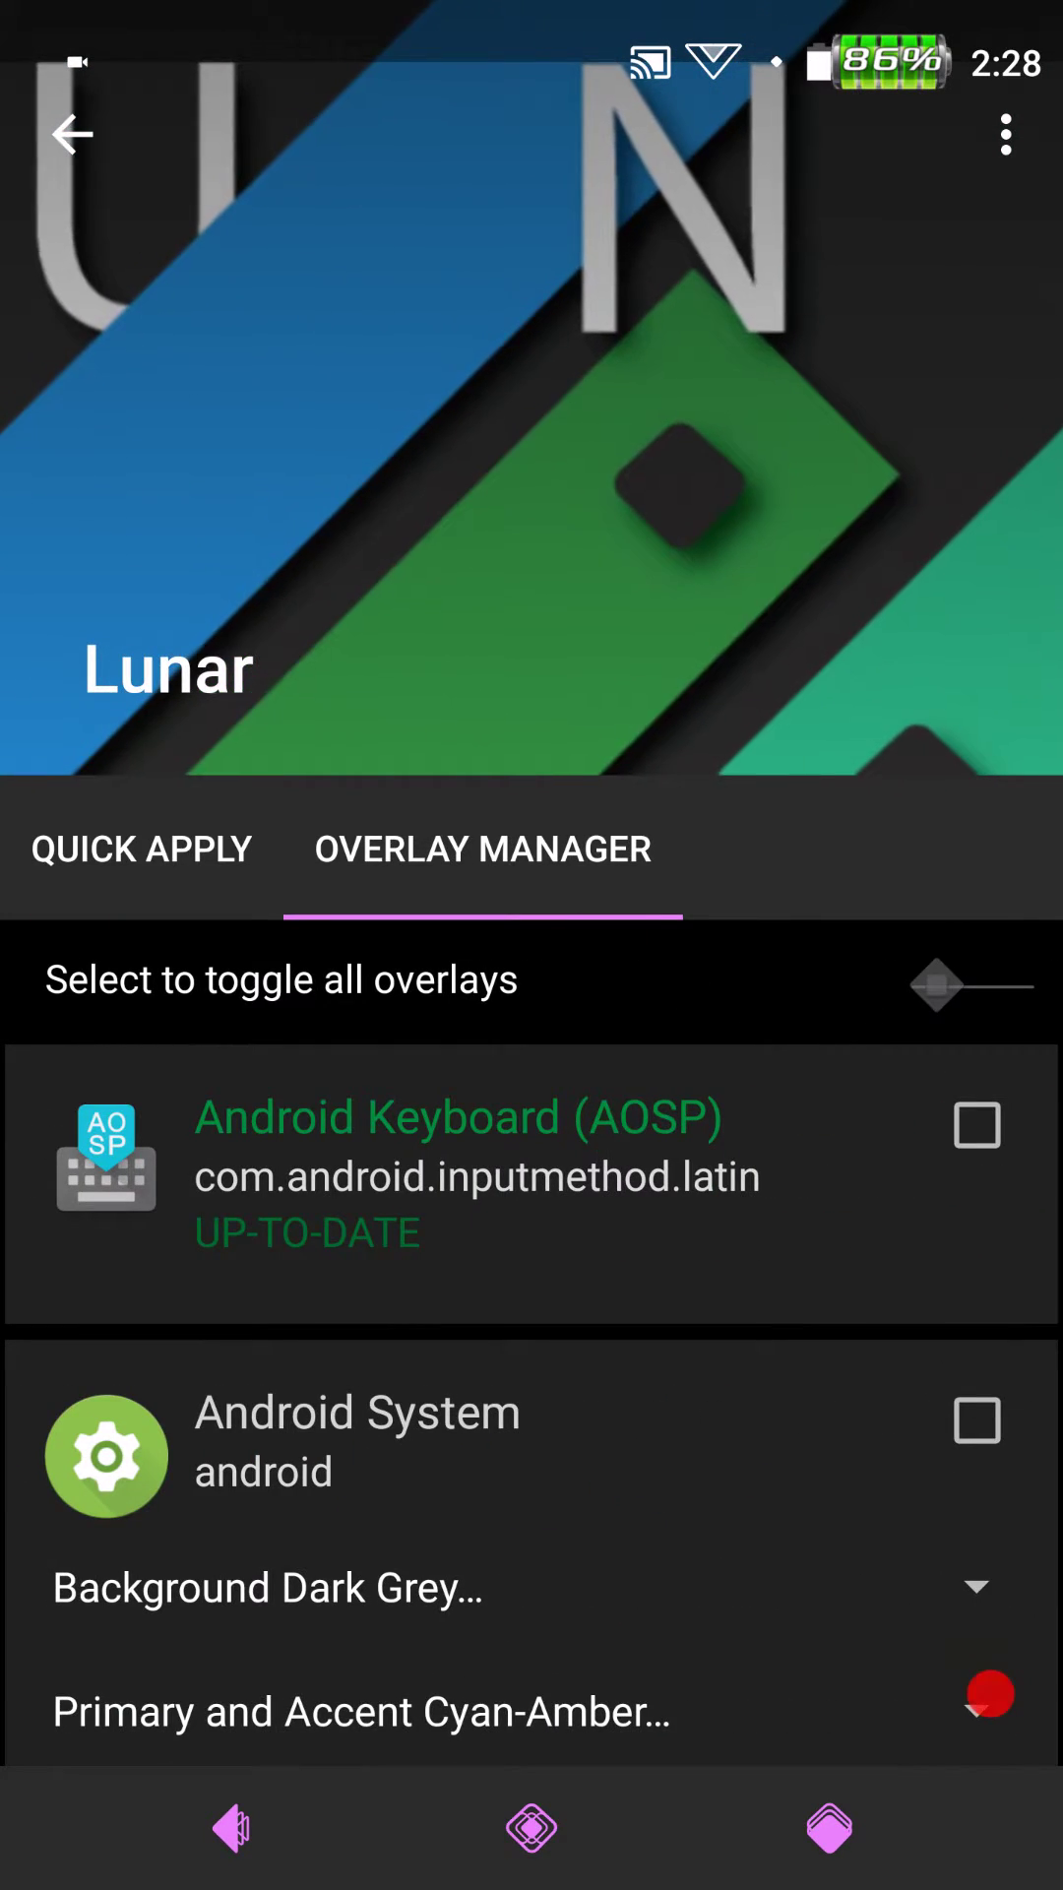
left_click(71, 134)
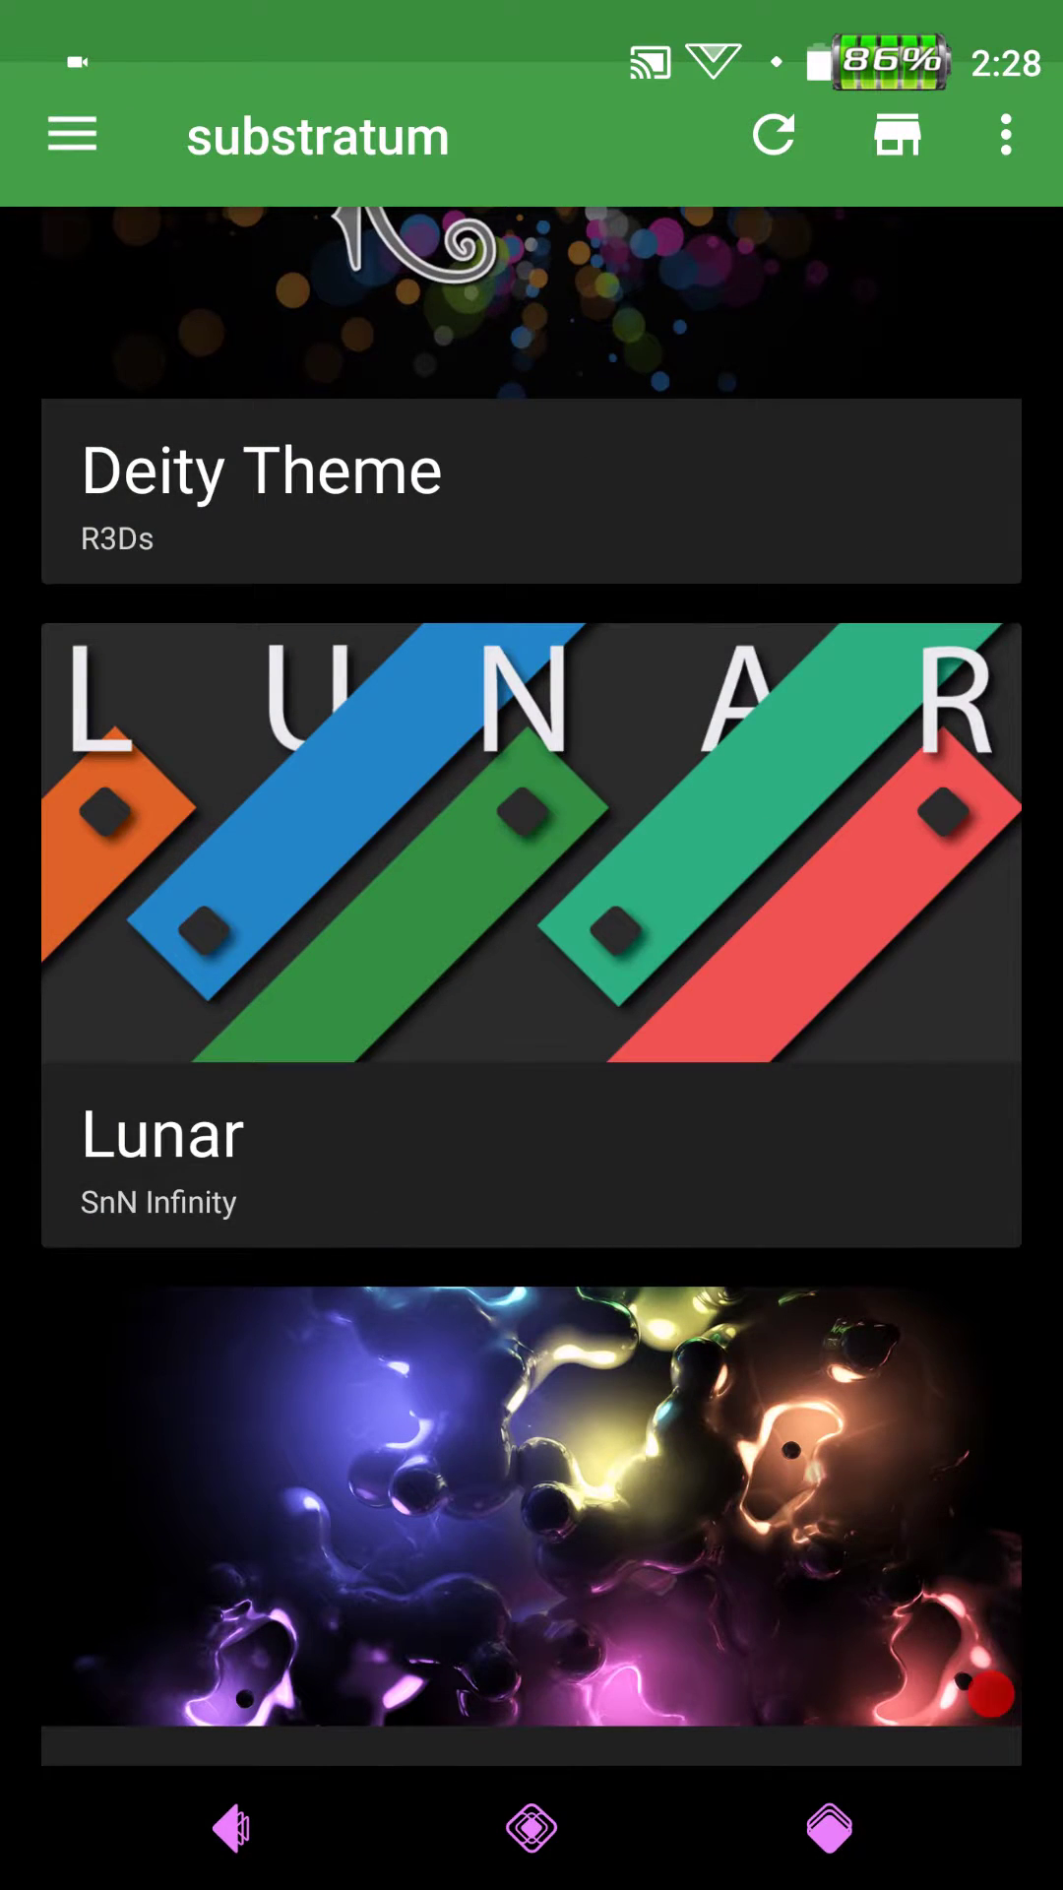
scroll("down", 3)
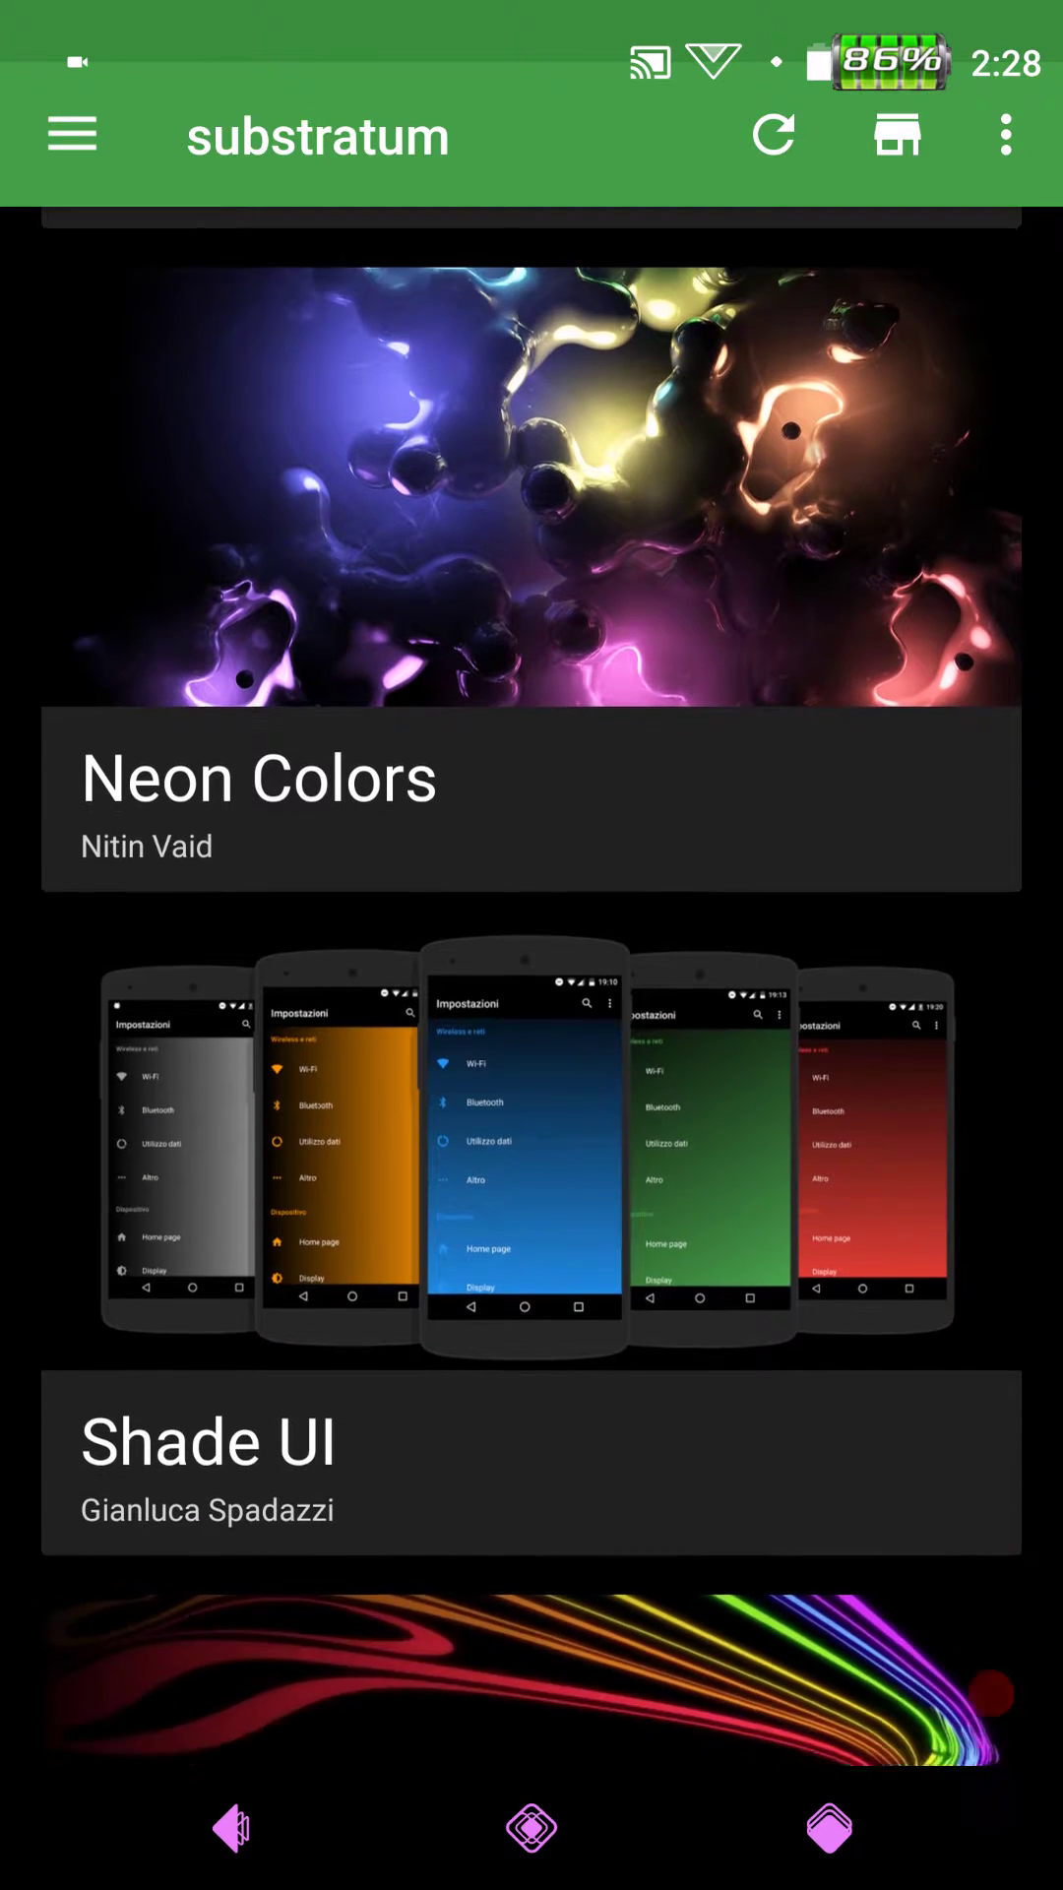
scroll("down", 3)
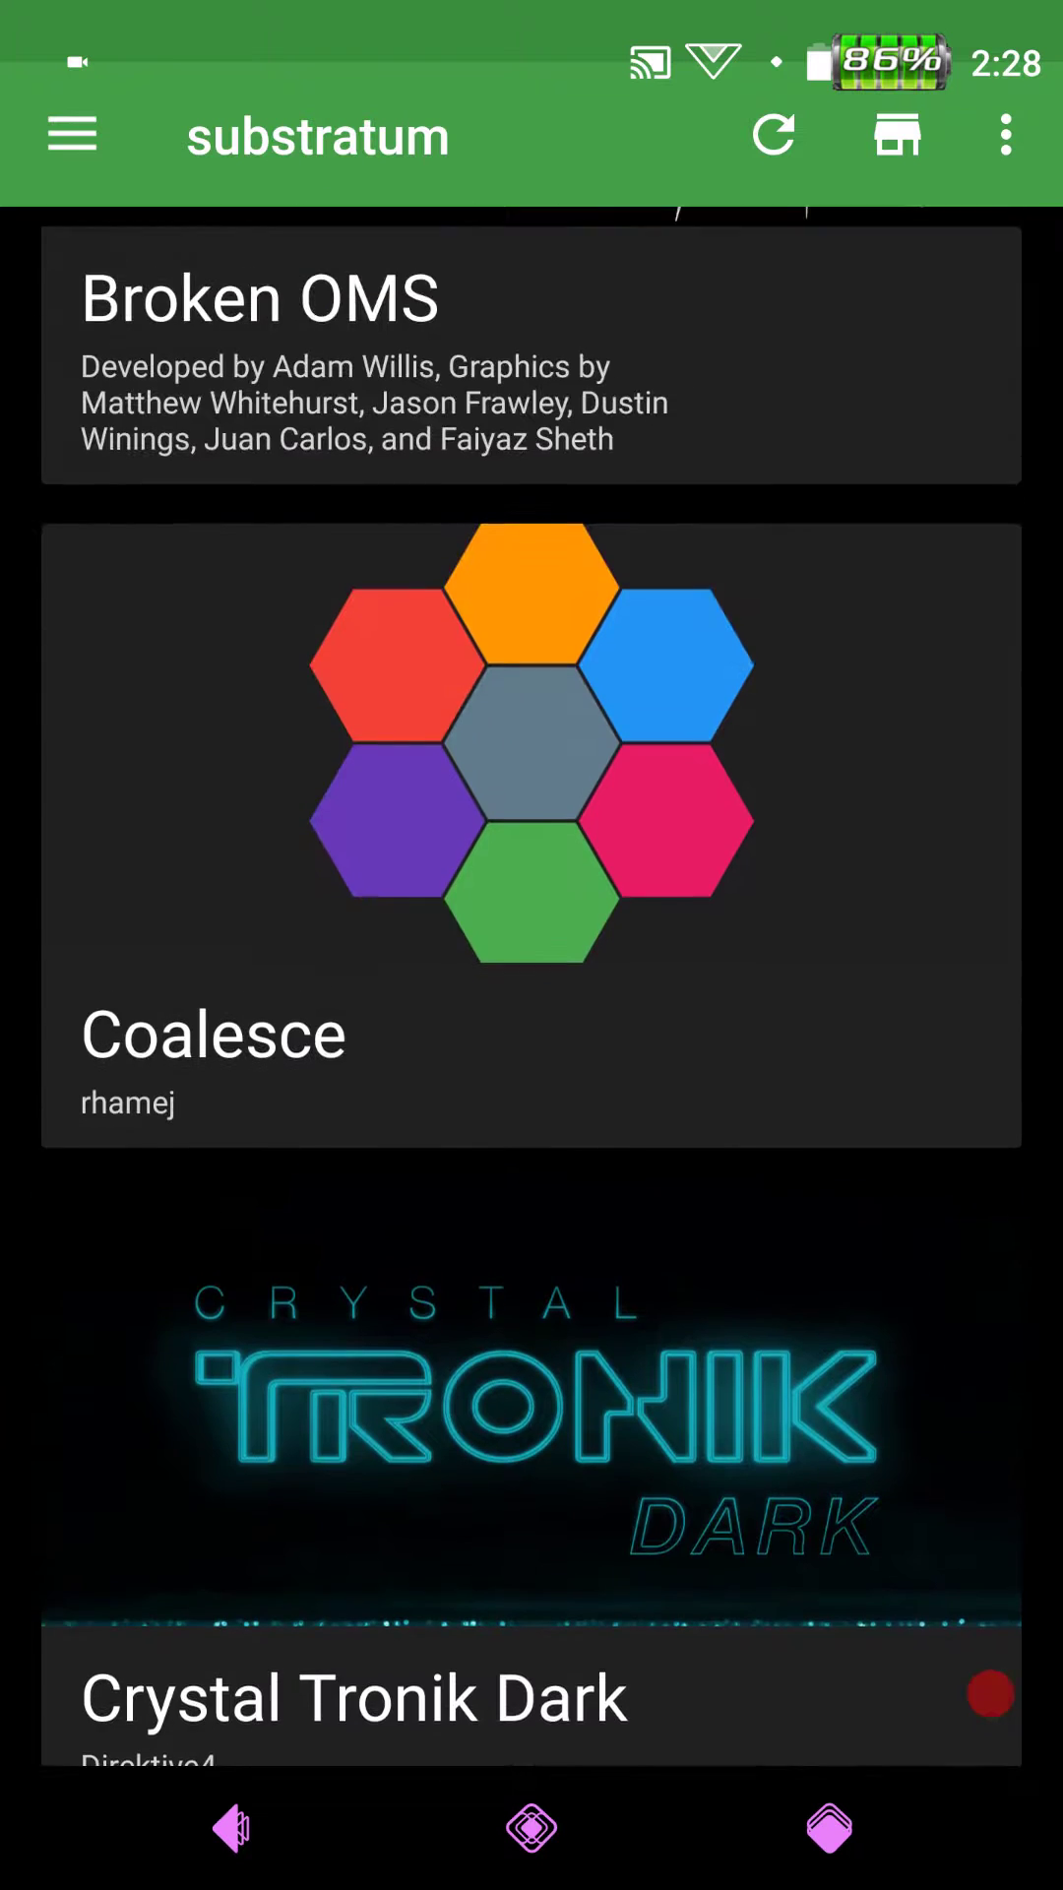
scroll("up", 3)
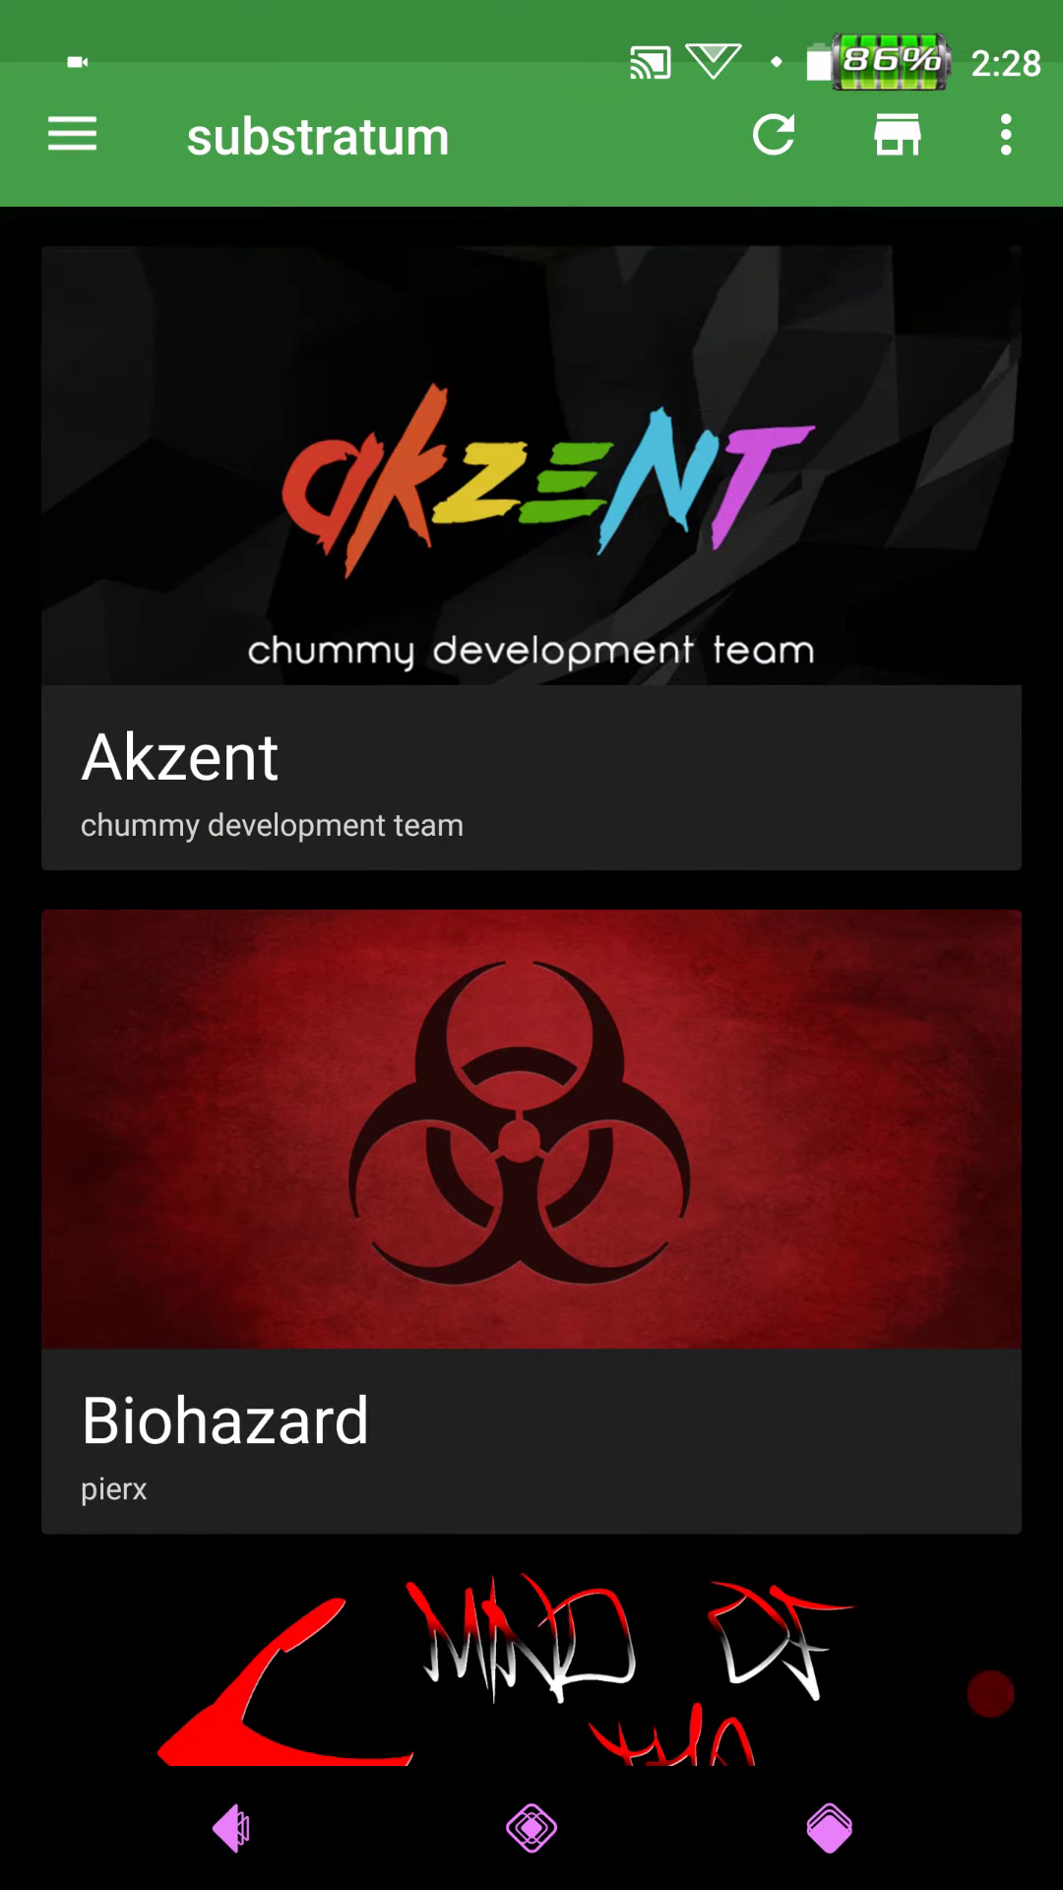
scroll("down", 3)
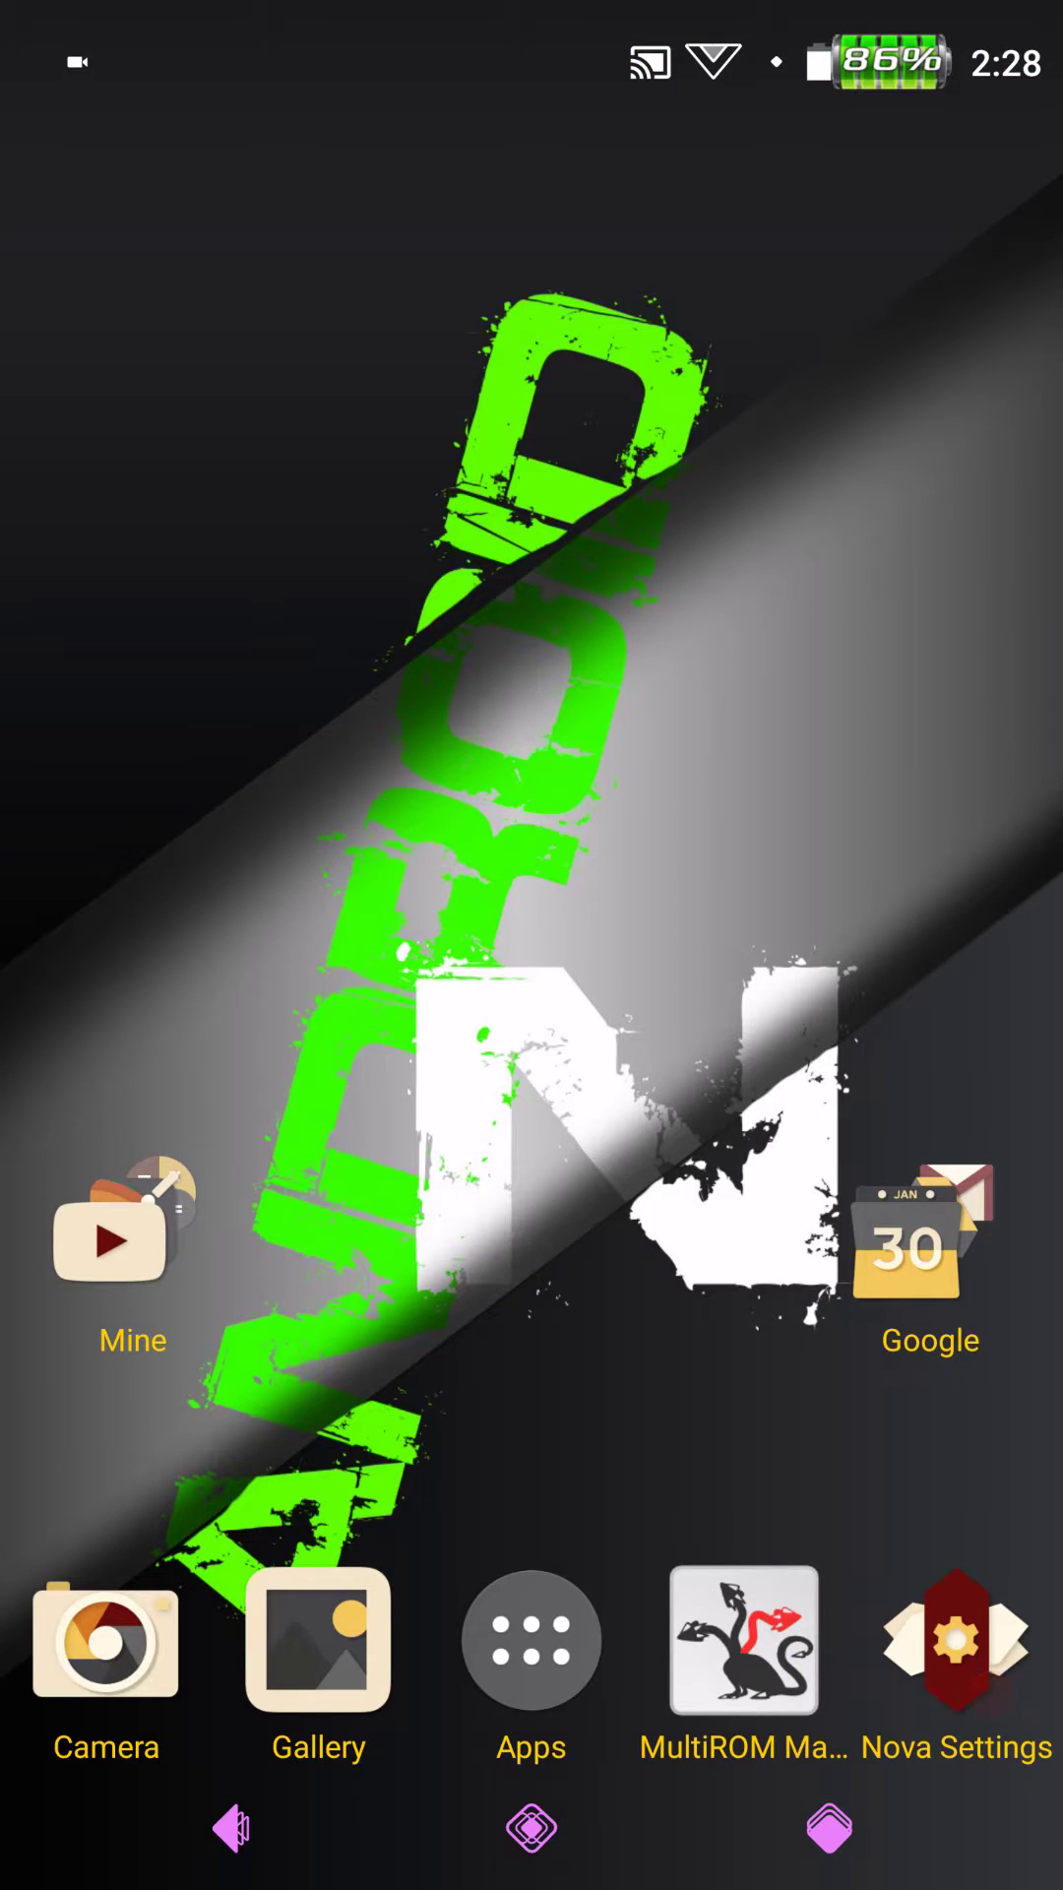
- Scroll the Settings list down to the System section
scroll("down", 3)
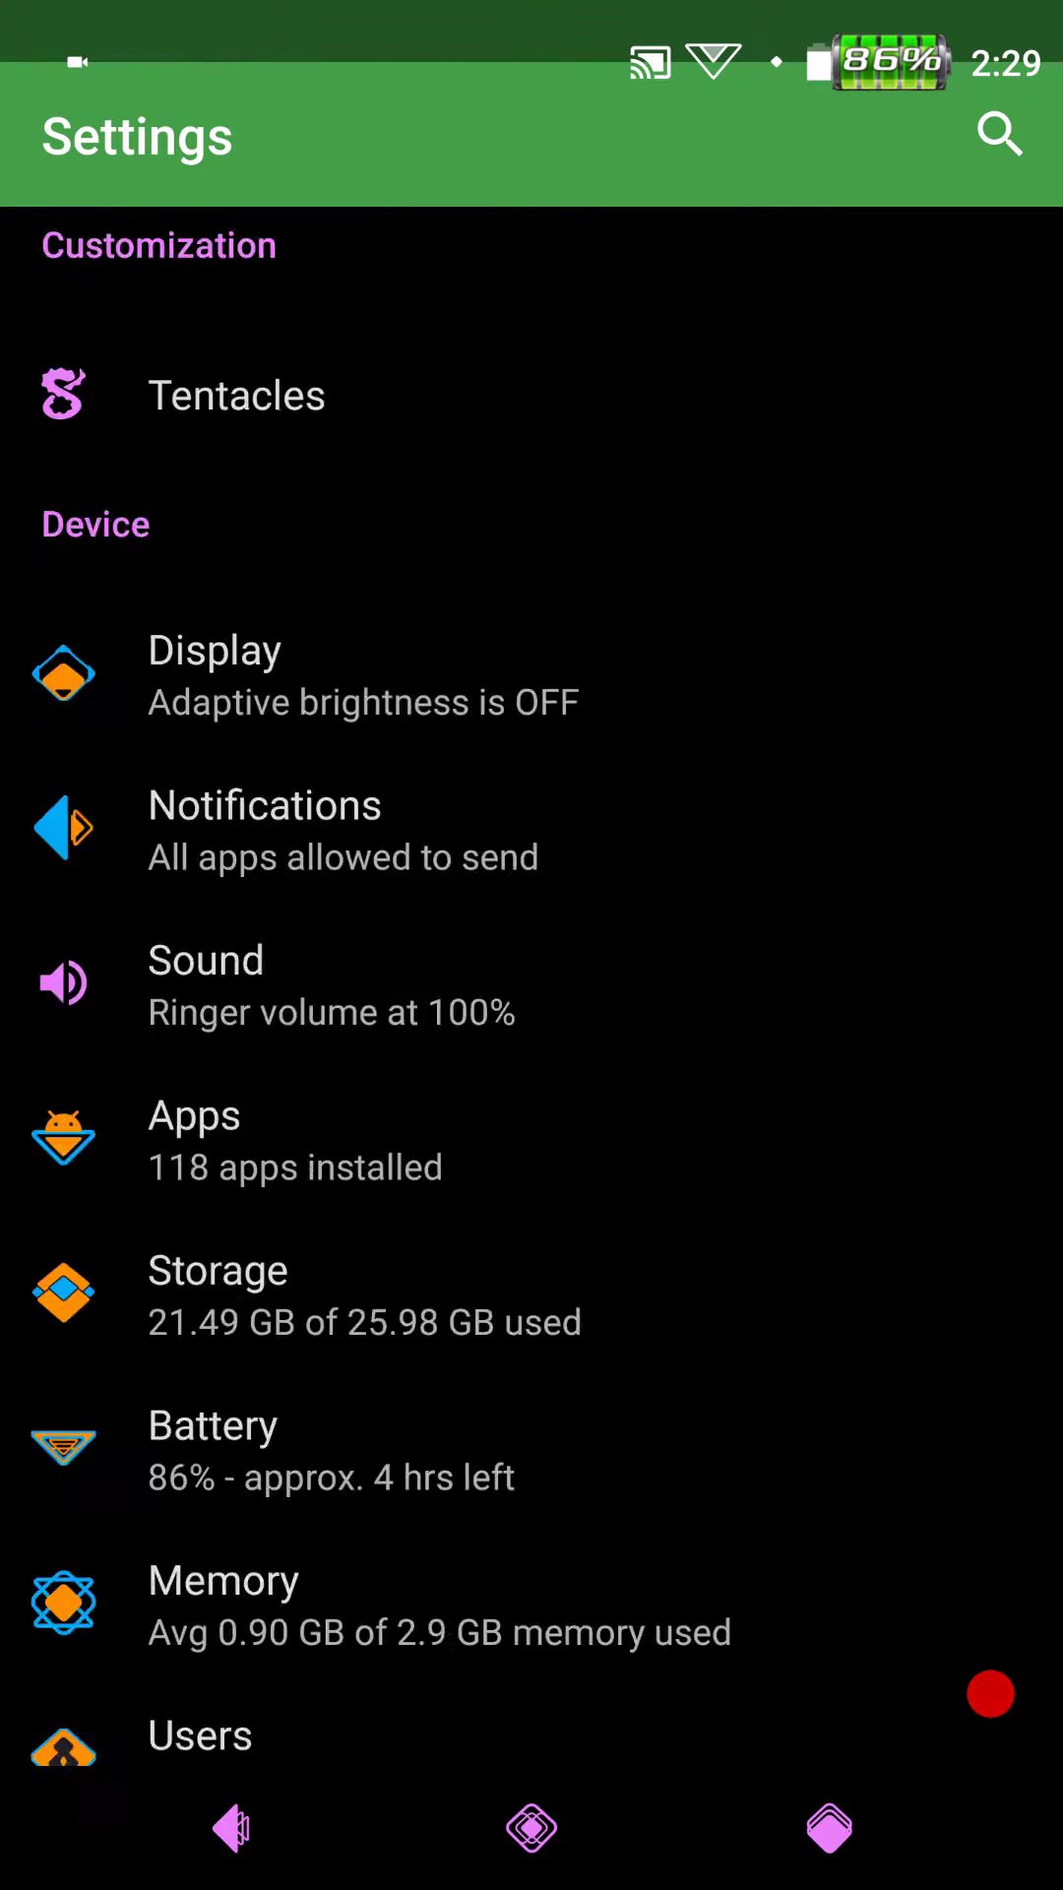
scroll("down", 3)
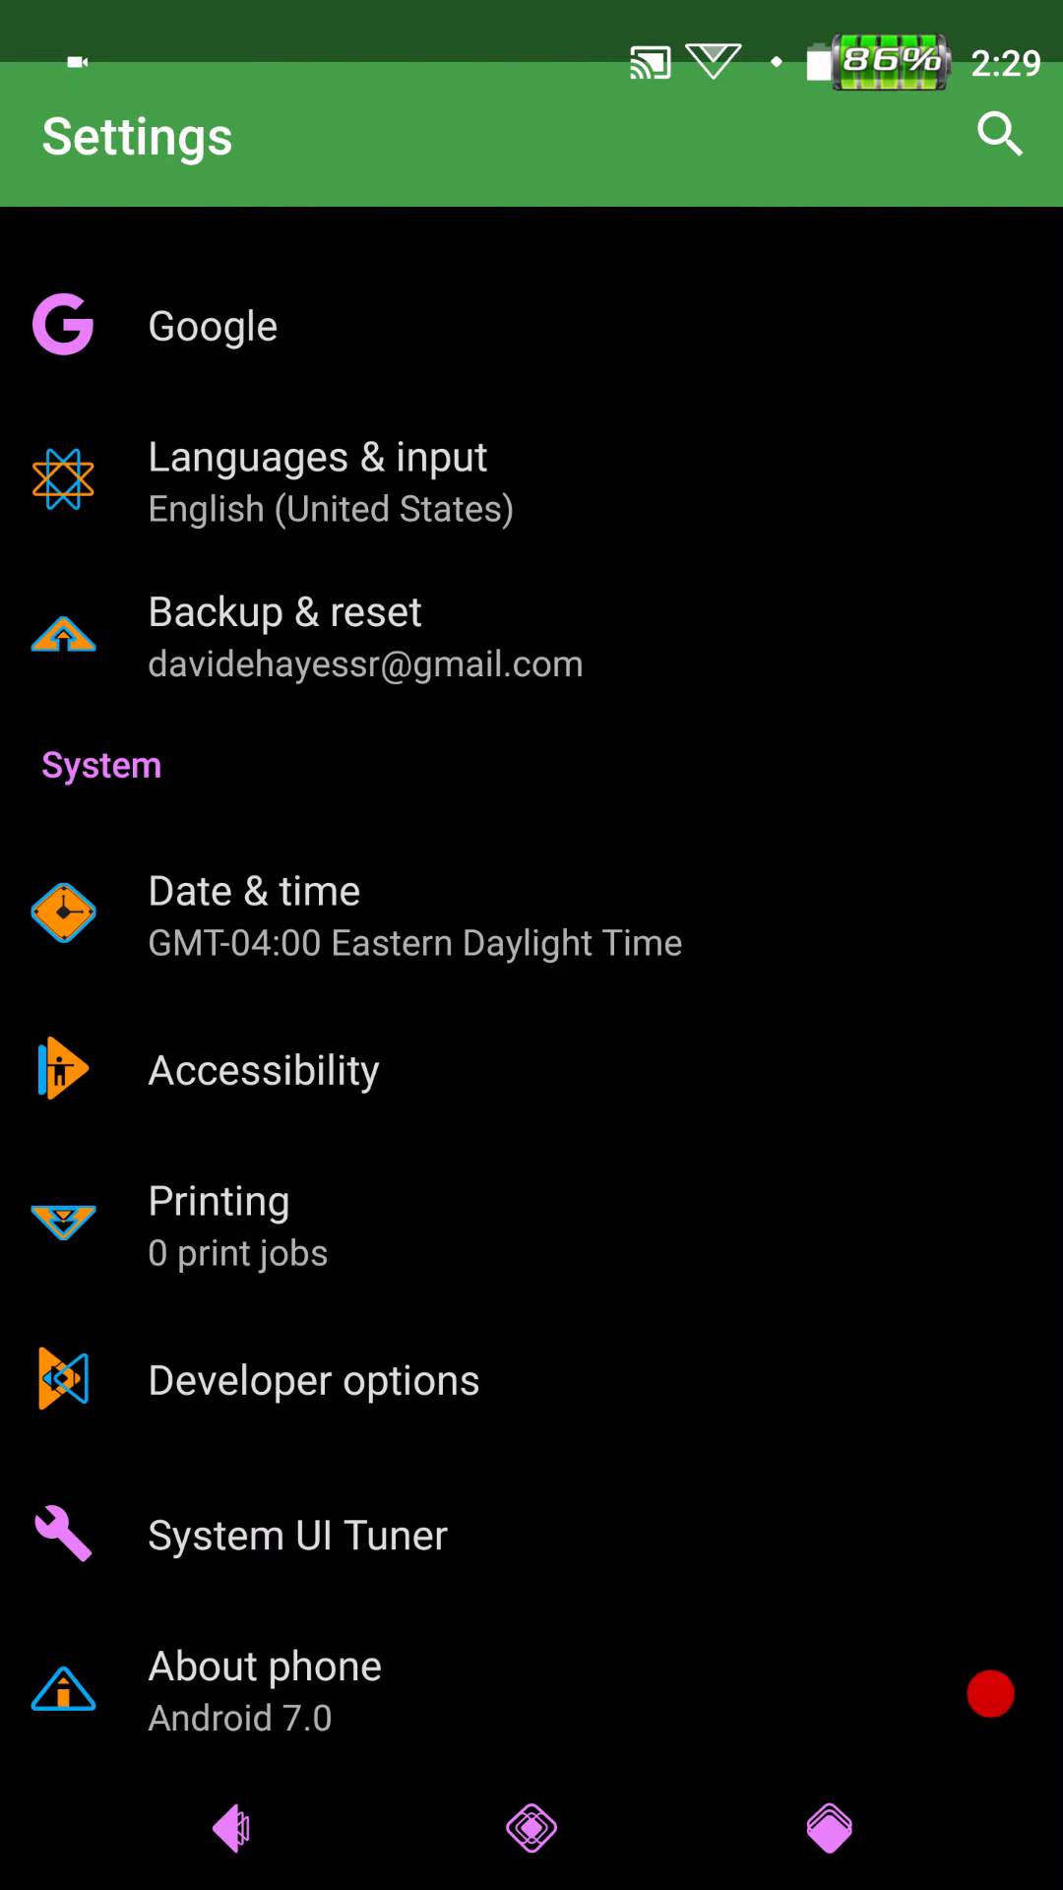
left_click(264, 1664)
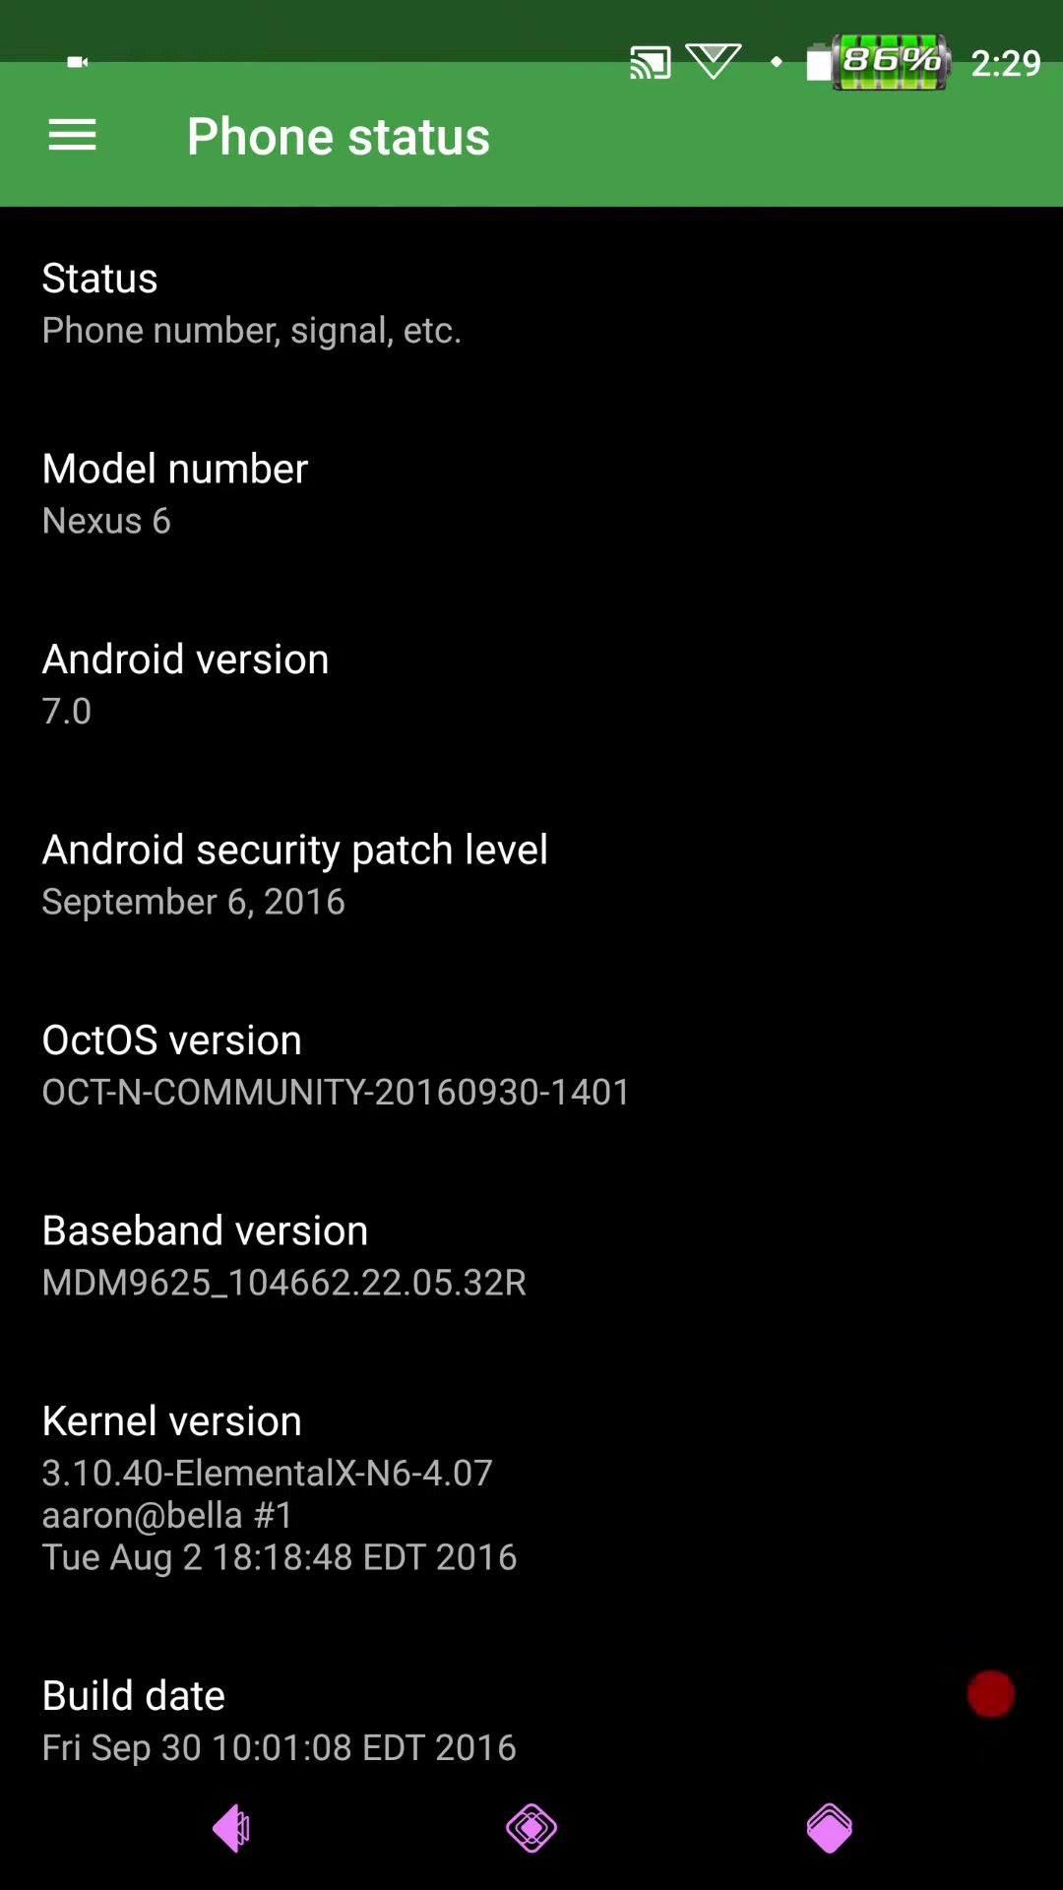
scroll("down", 3)
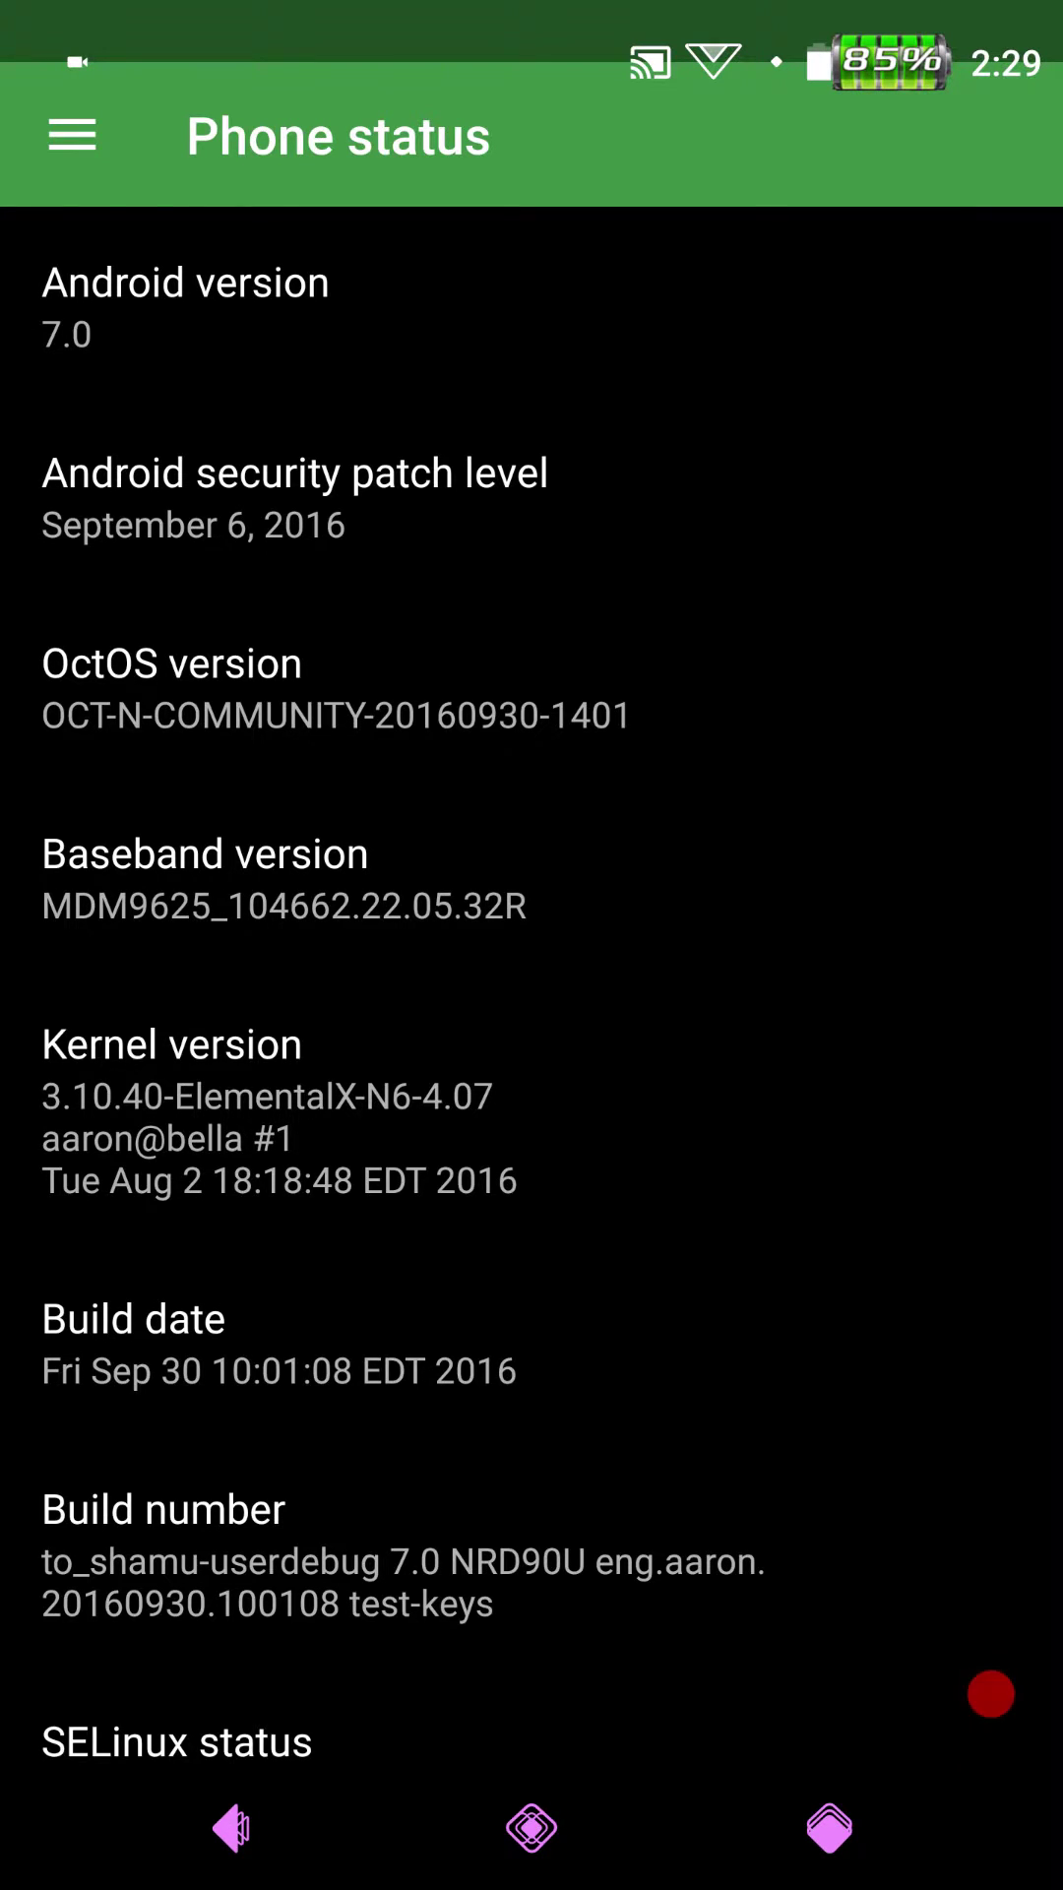
scroll("down", 3)
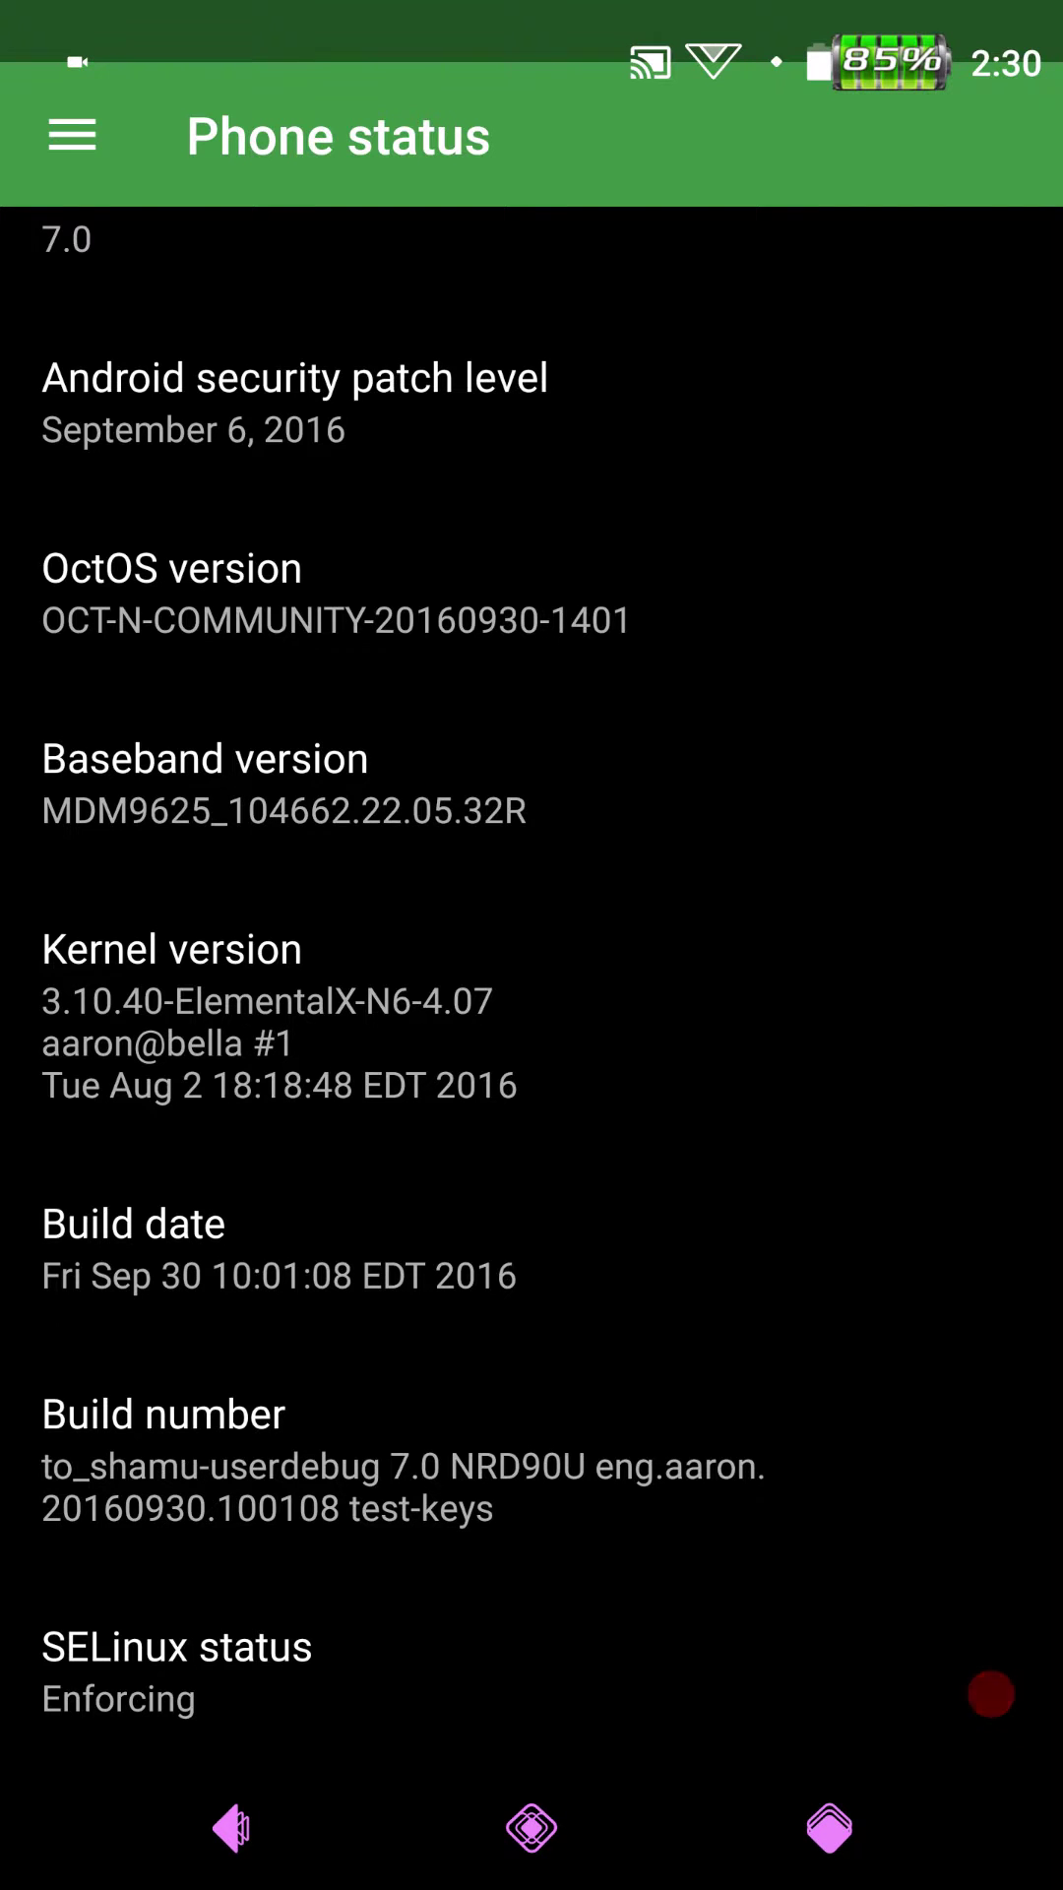
left_click(230, 1827)
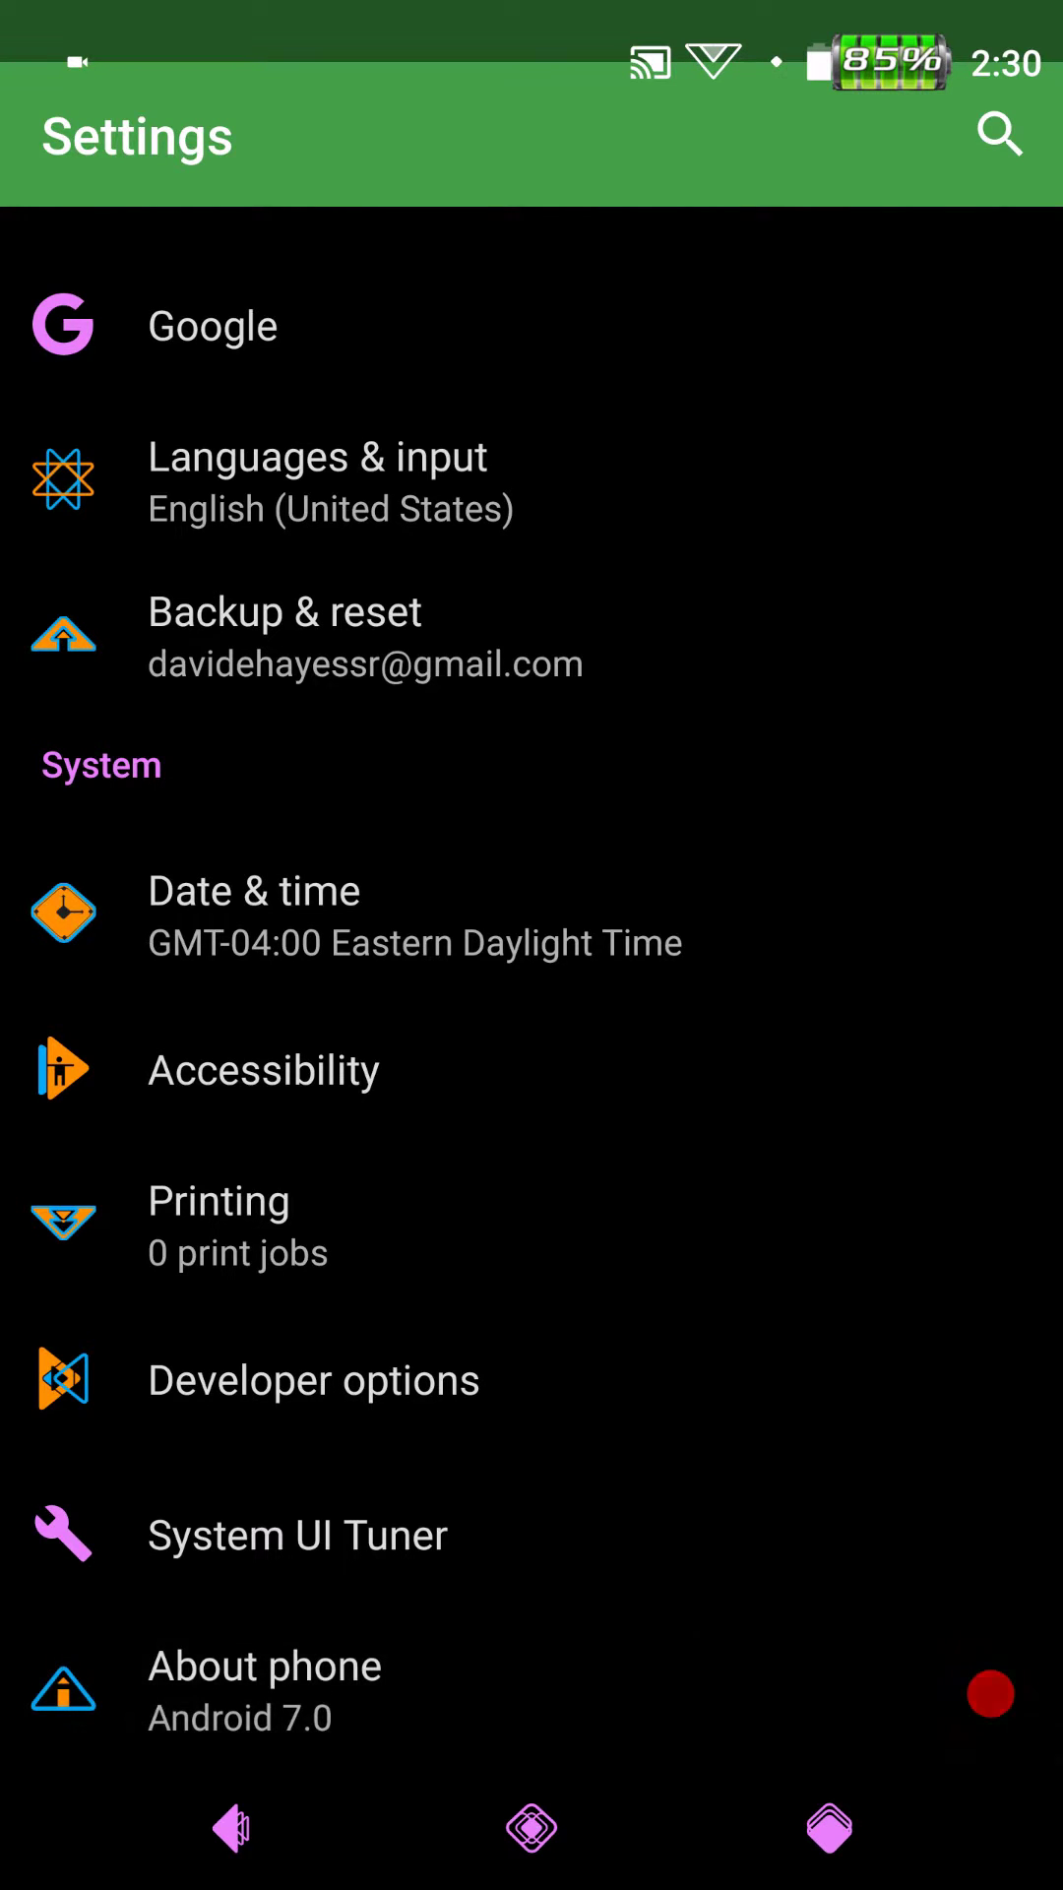
left_click(296, 1534)
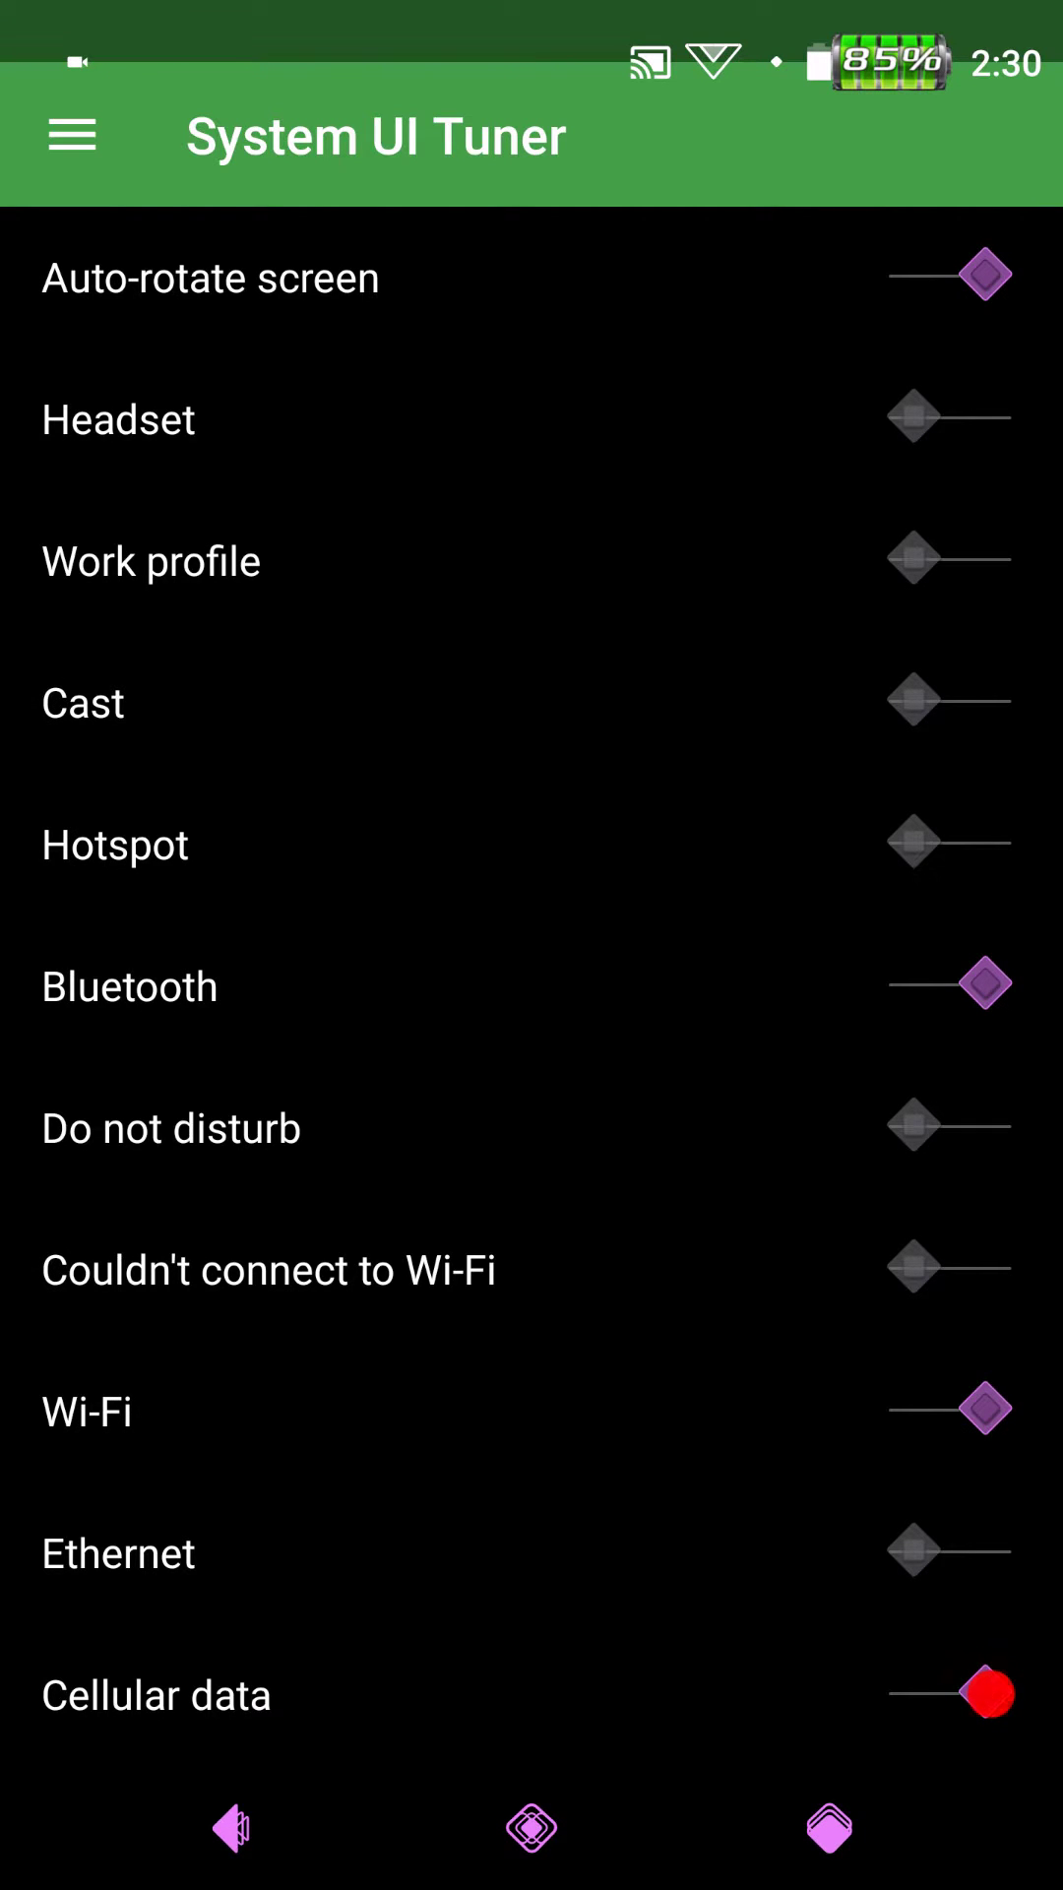
scroll("down", 3)
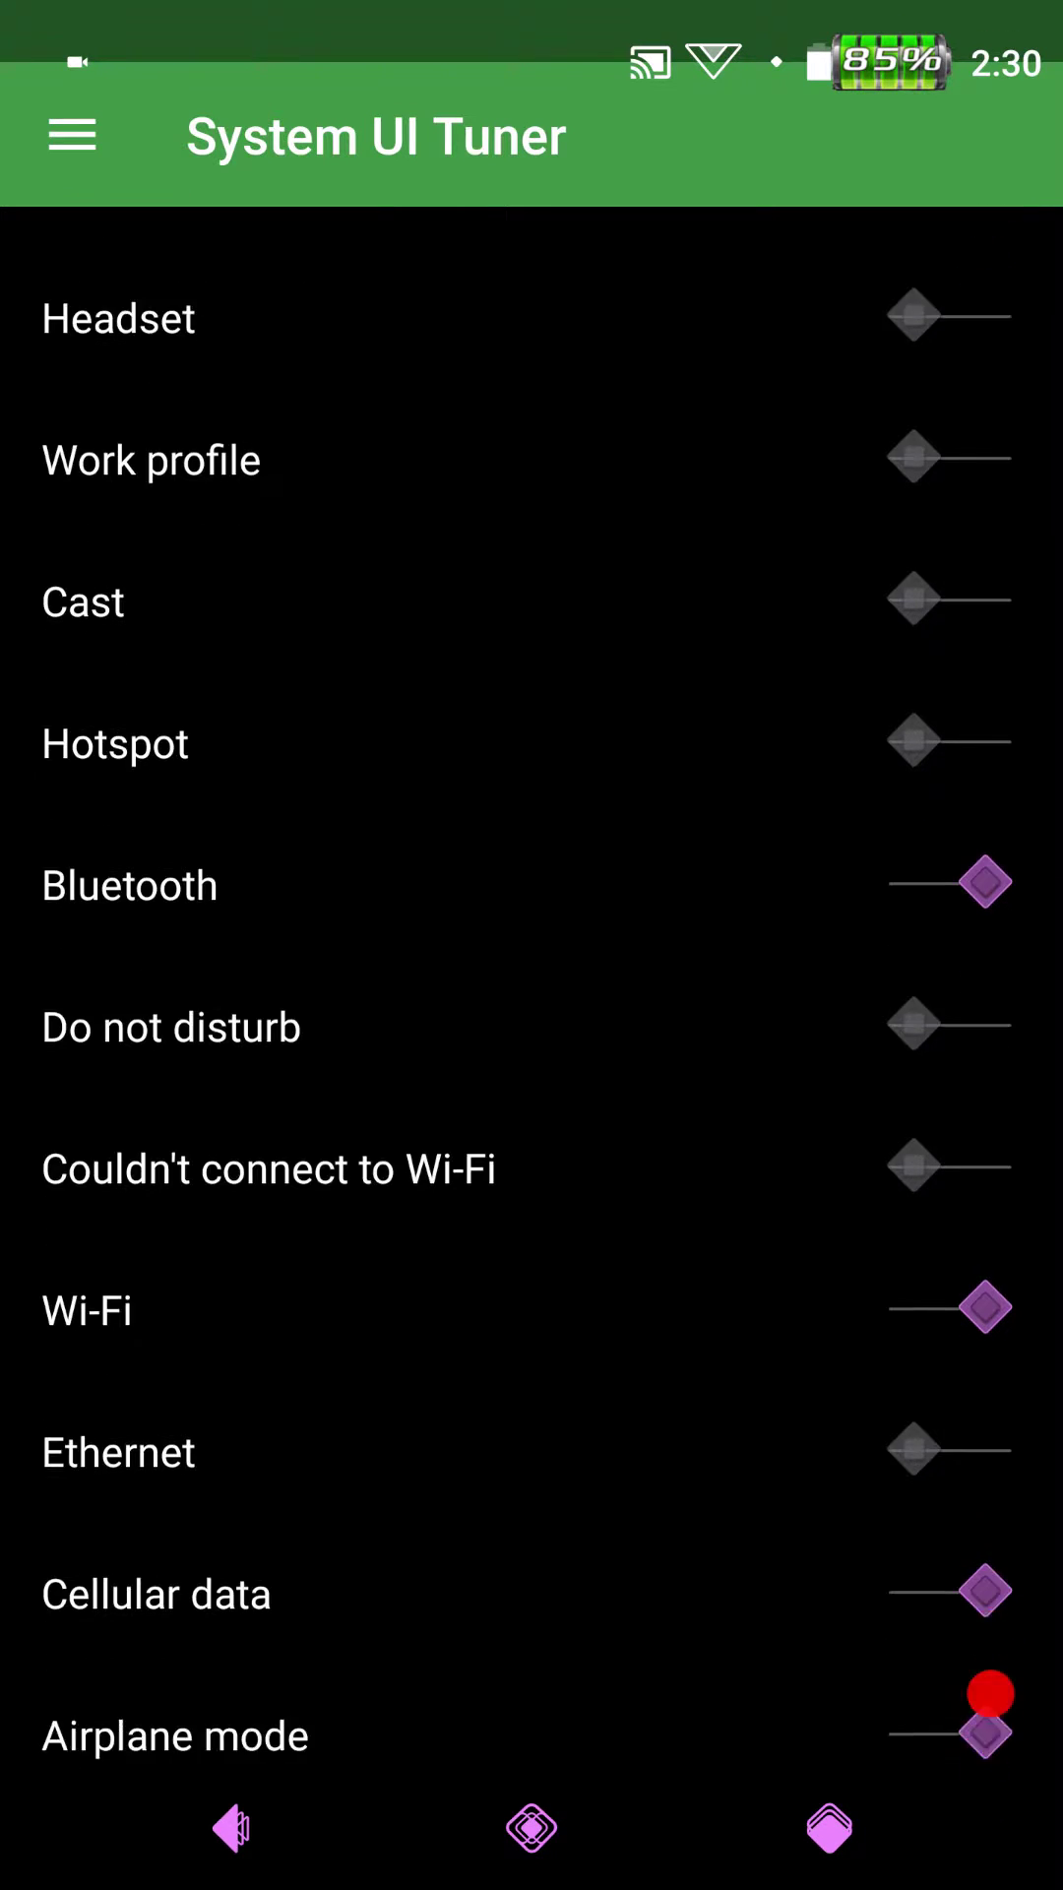
scroll("down", 3)
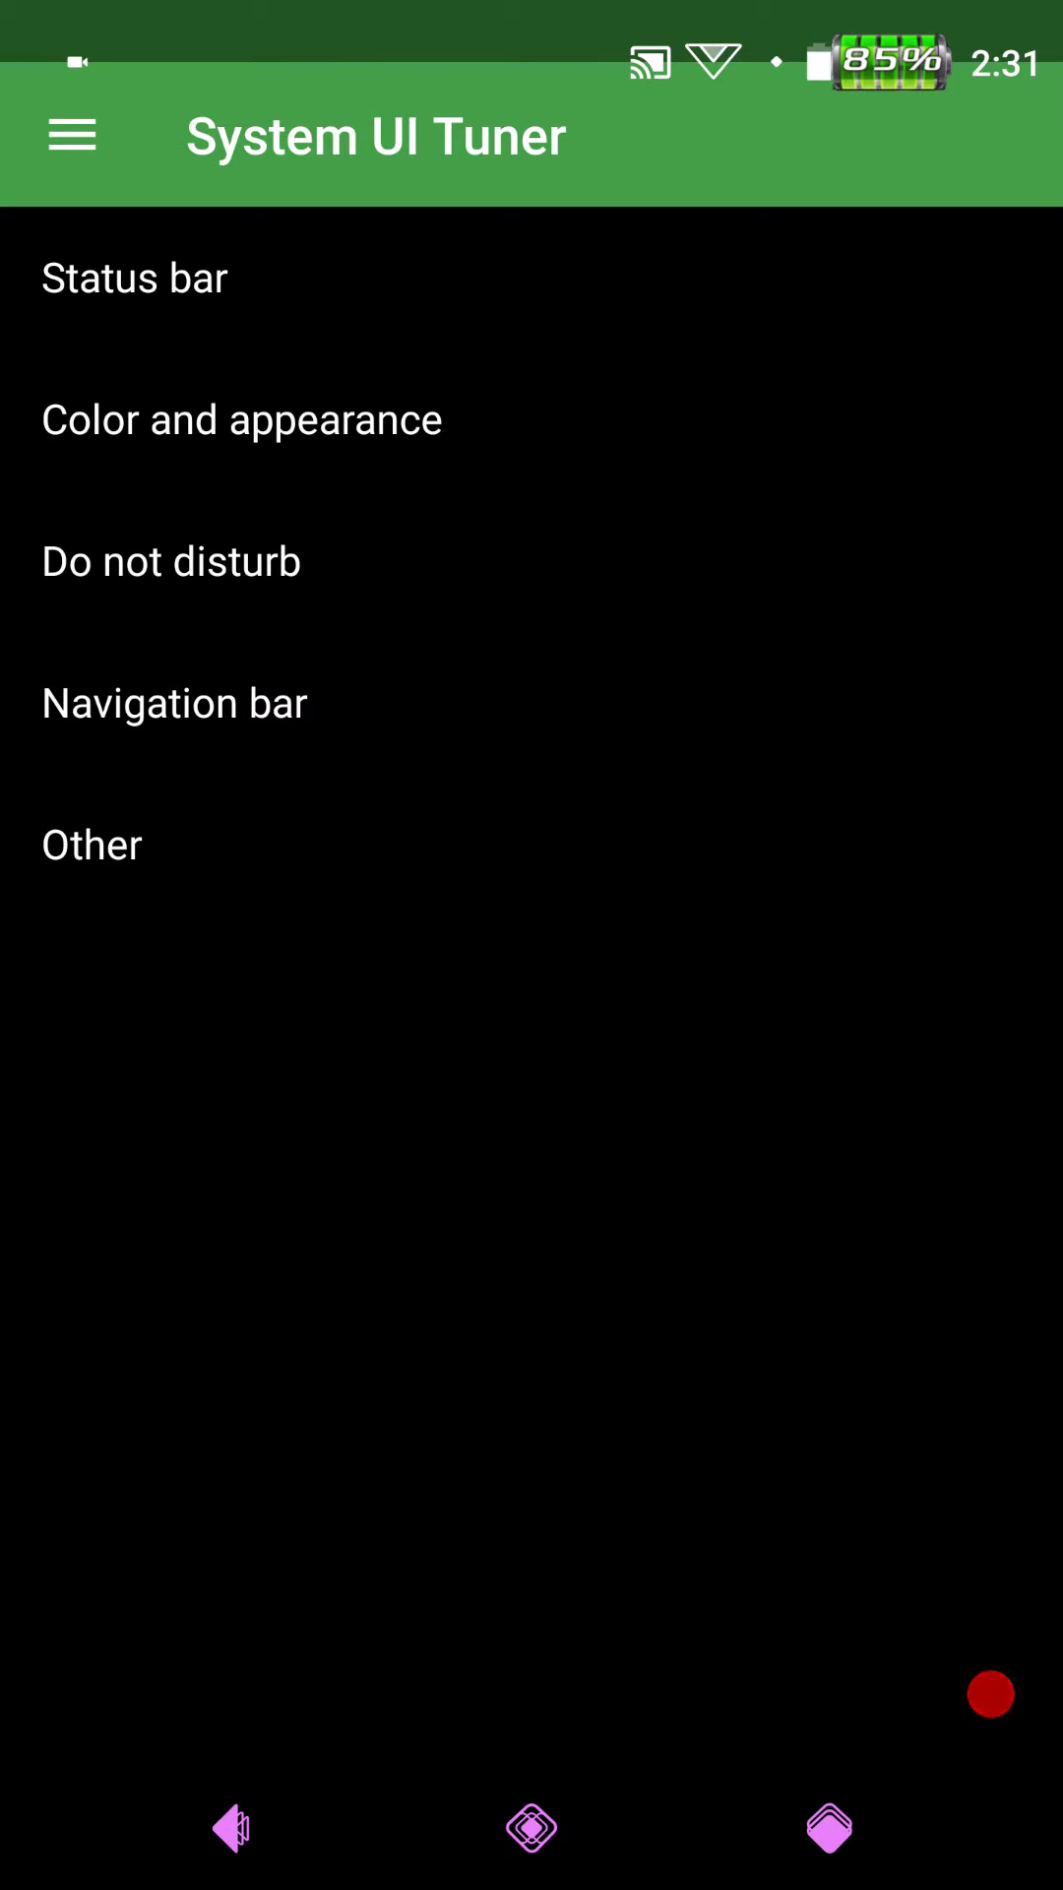
left_click(230, 1829)
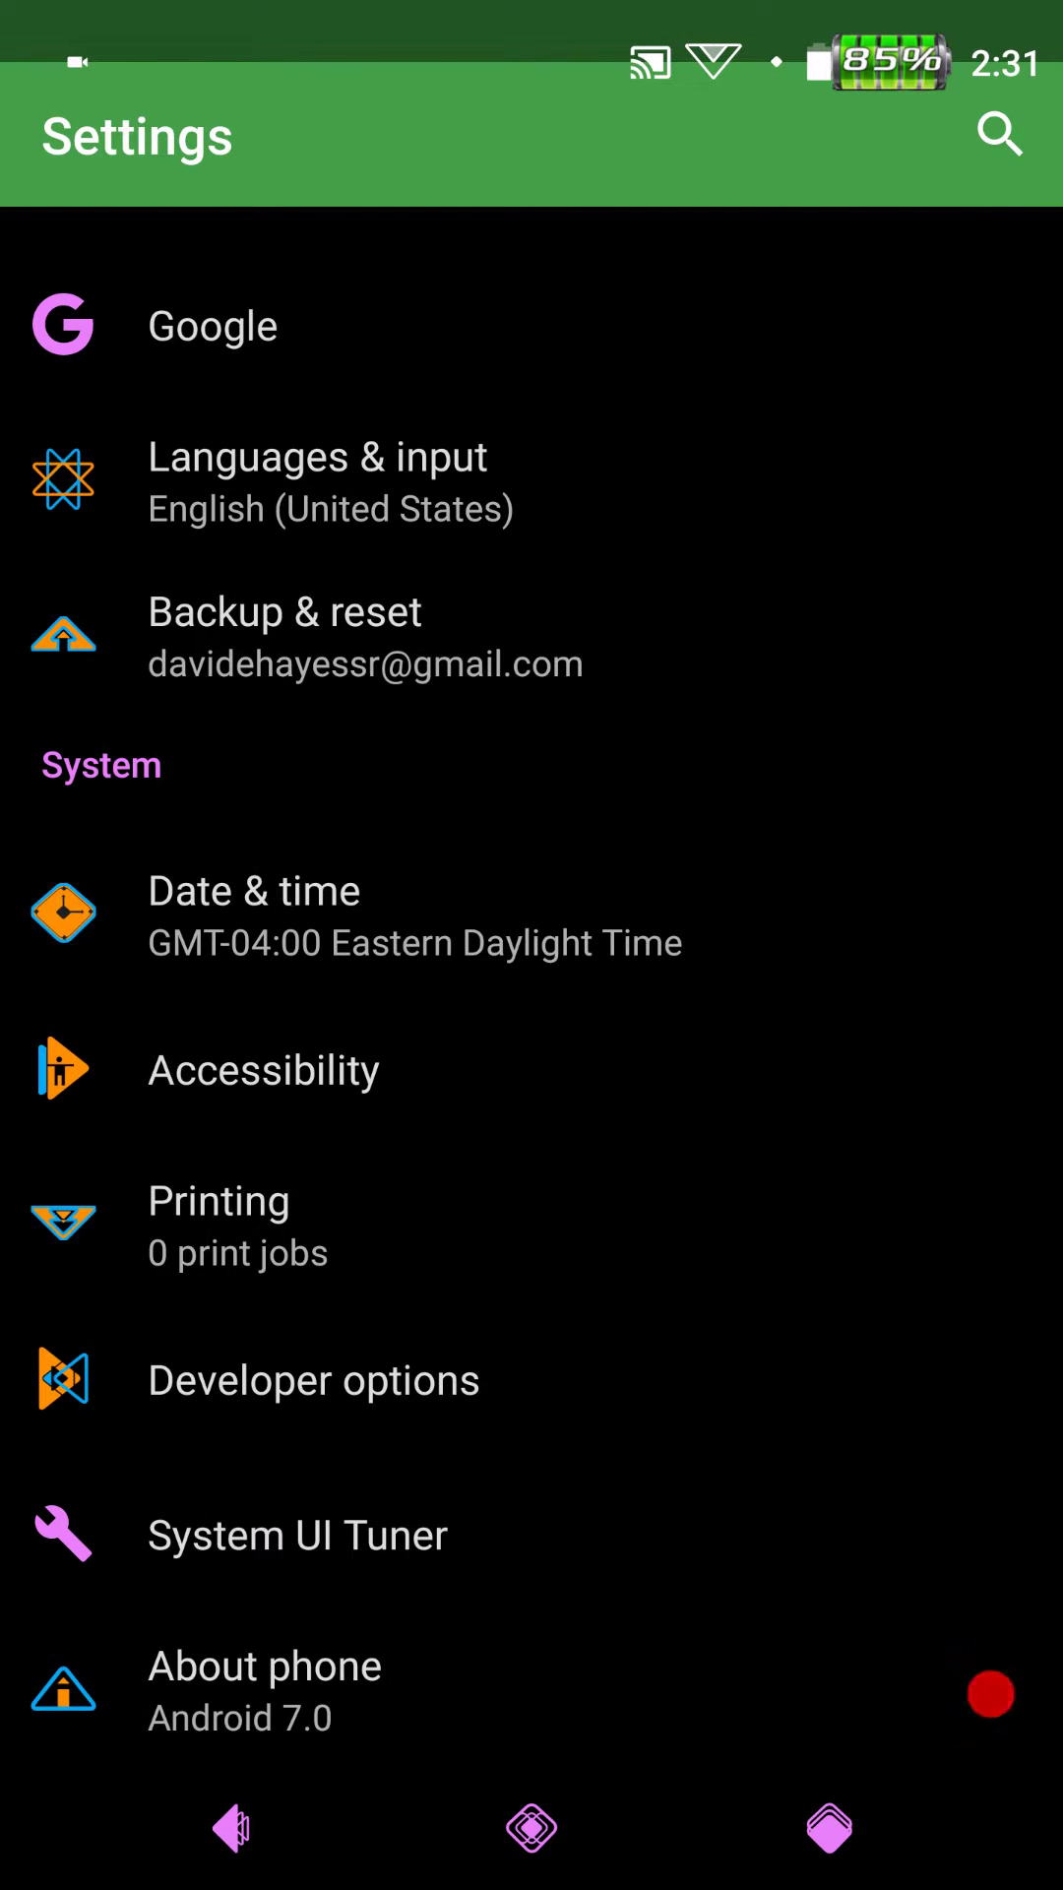
left_click(296, 1535)
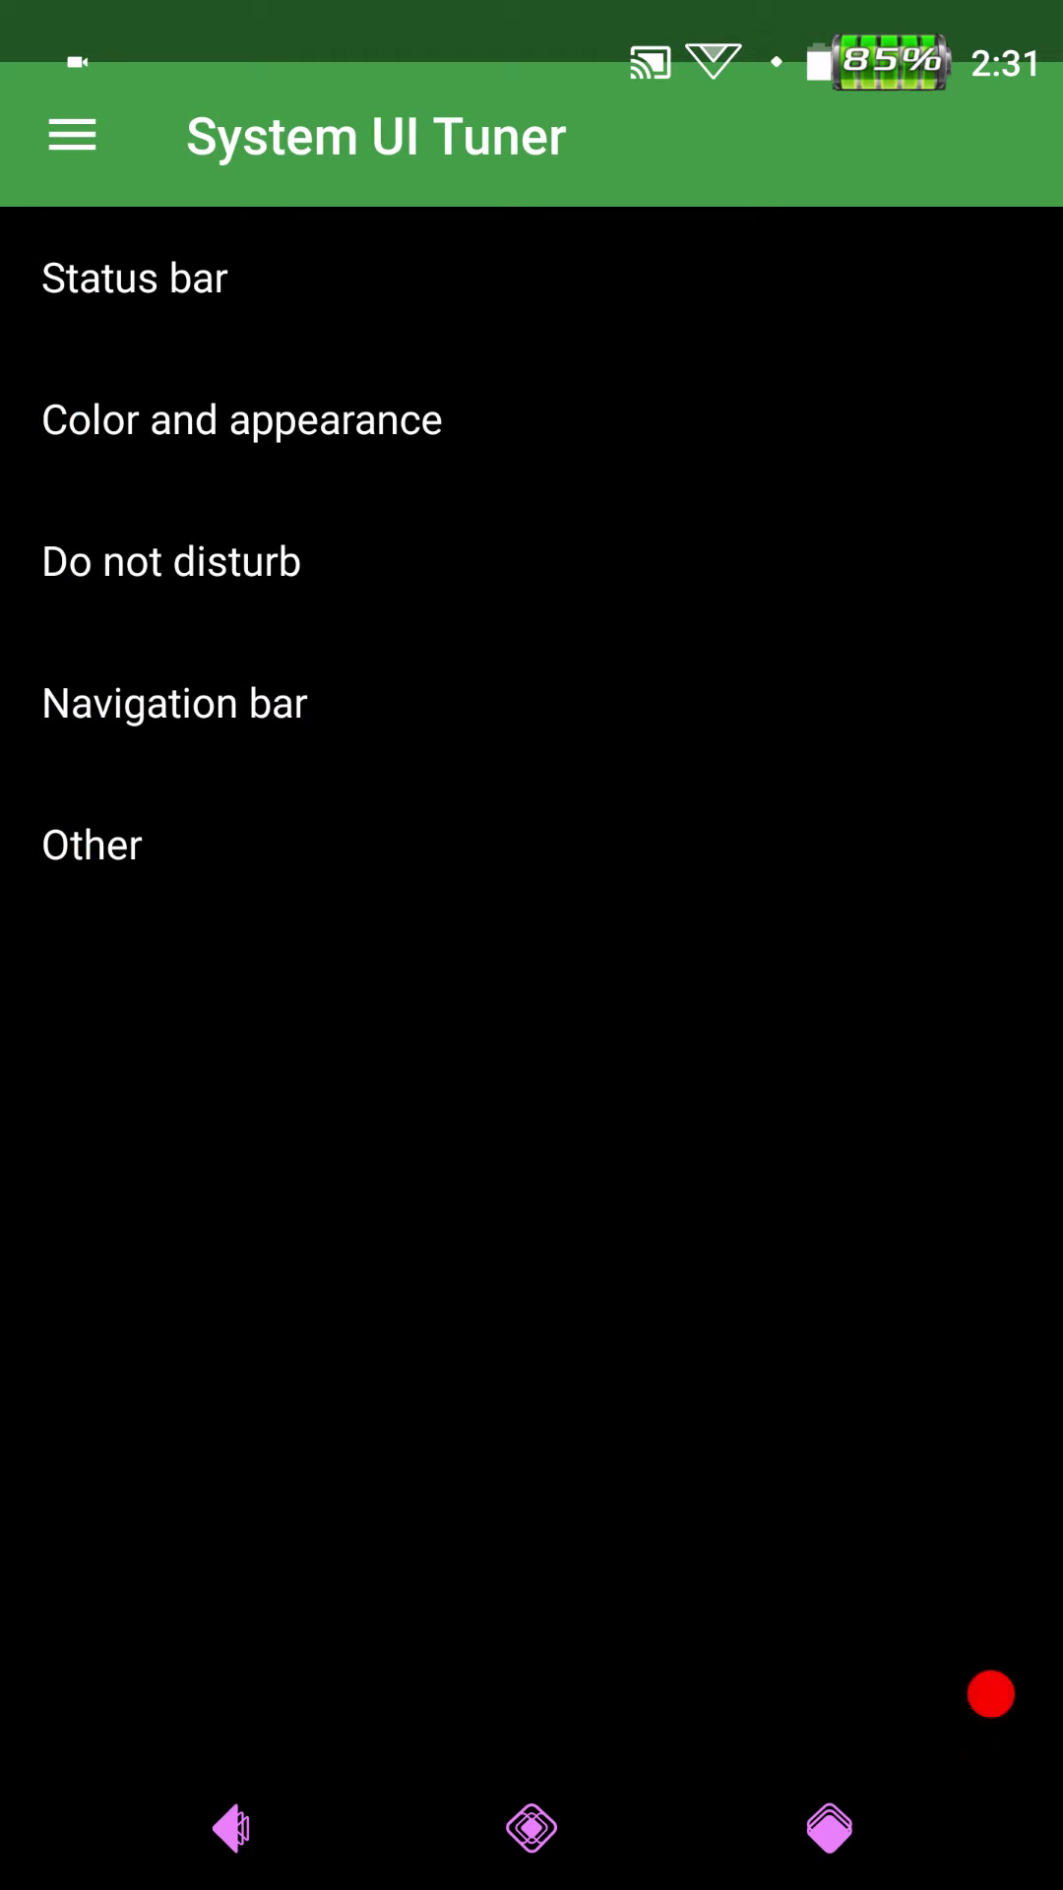
left_click(229, 1827)
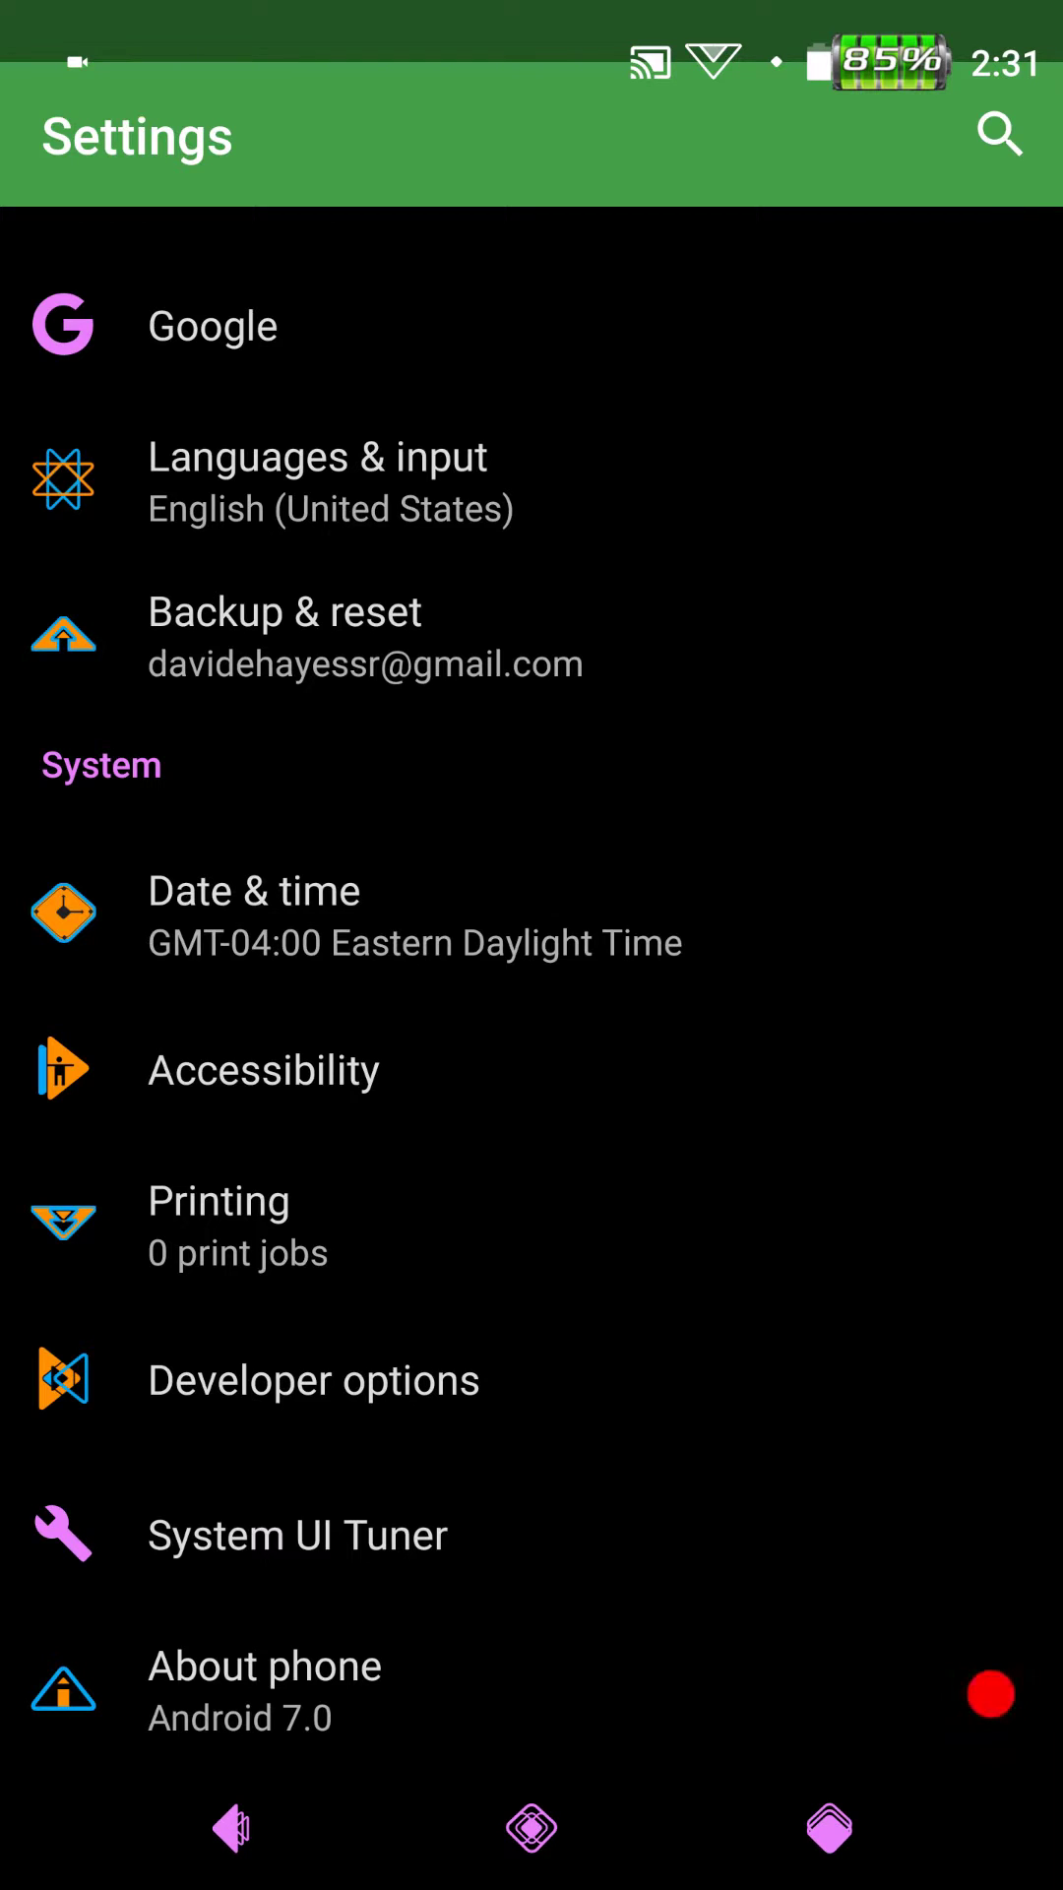
- Open Tentacles, view the Expanded desktop app list, and return to the System tab
scroll("up", 3)
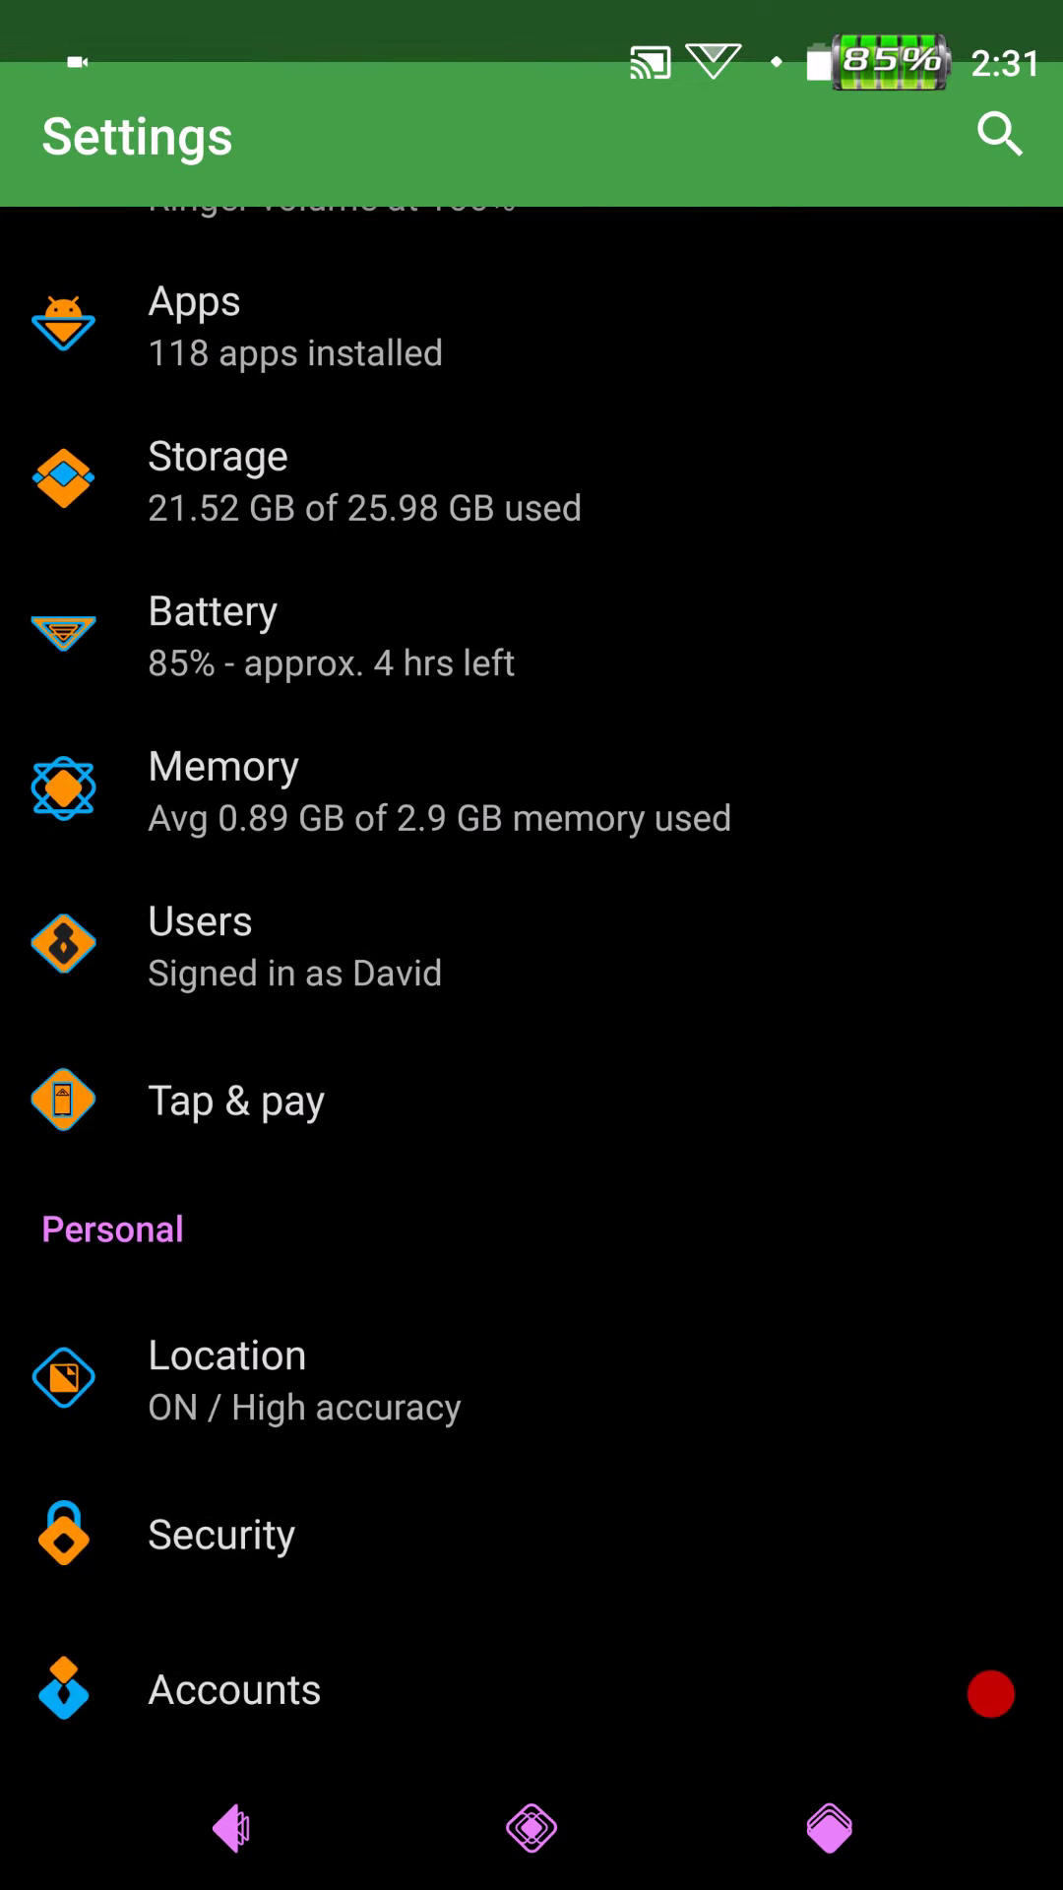
scroll("up", 3)
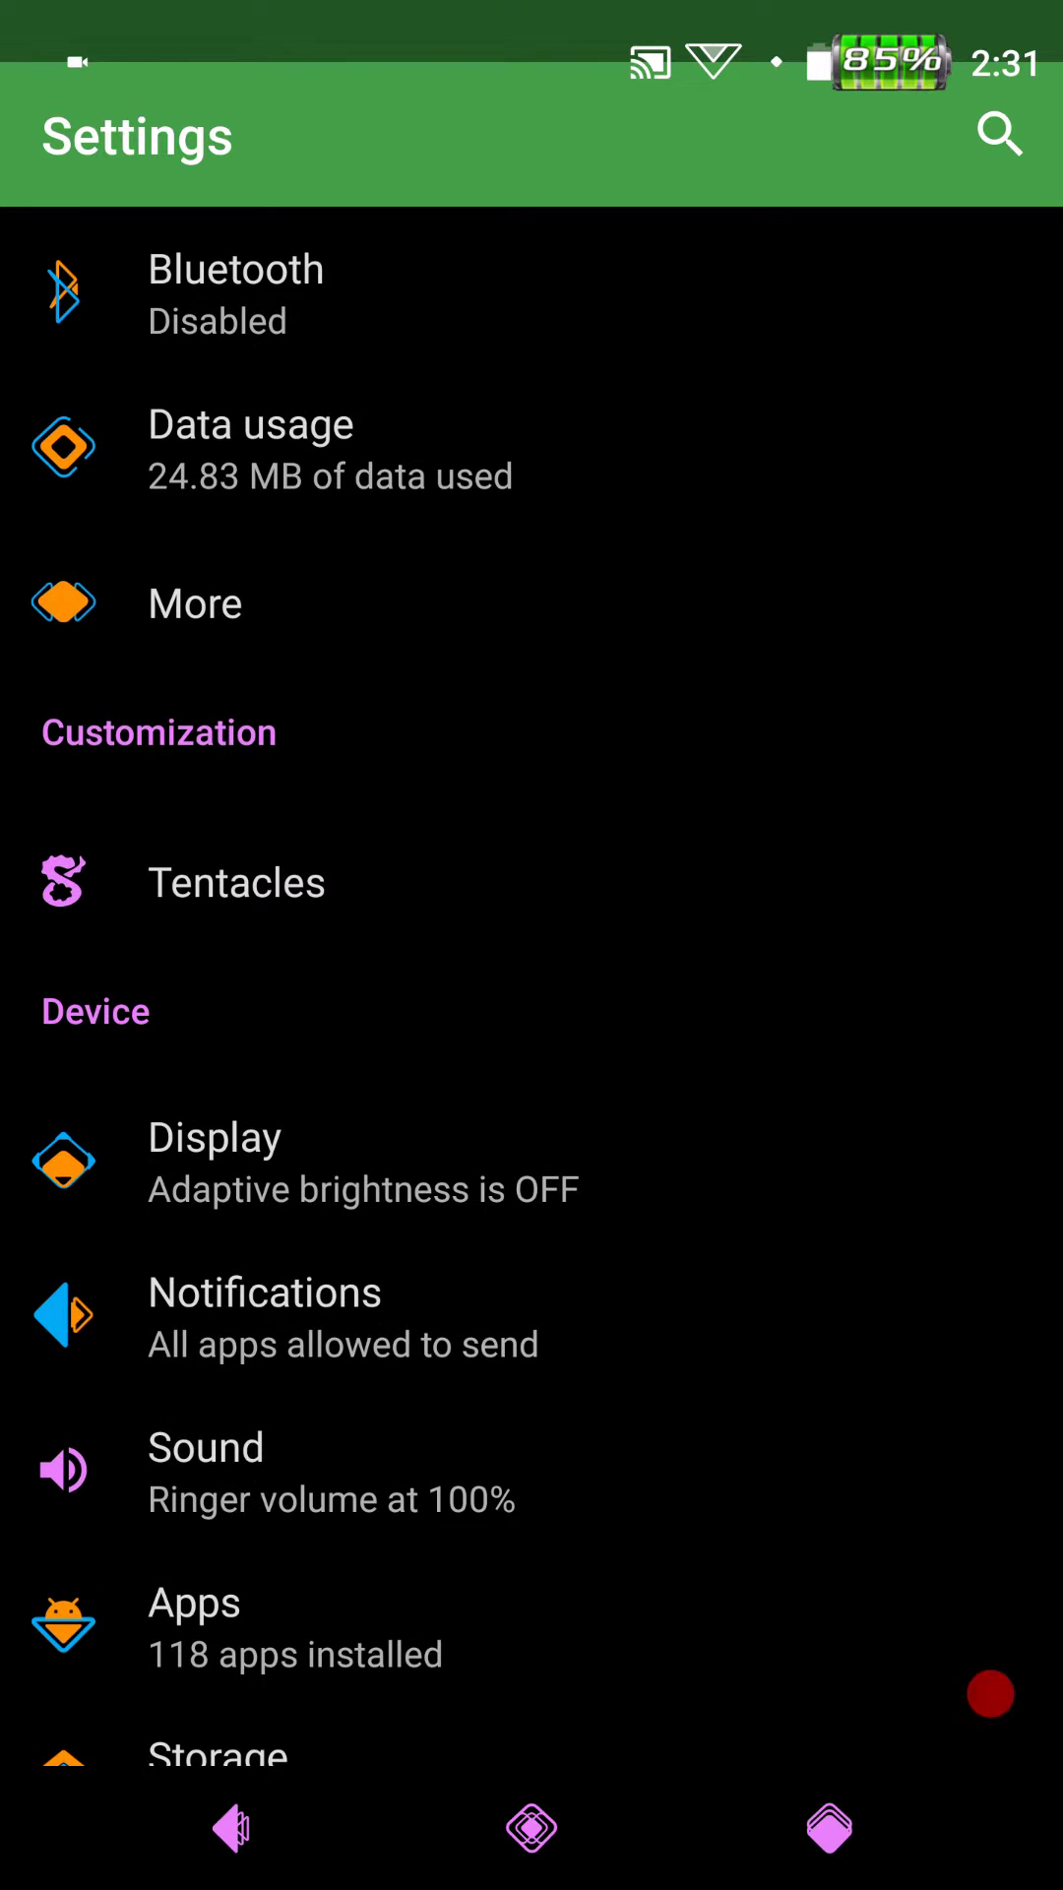
left_click(236, 882)
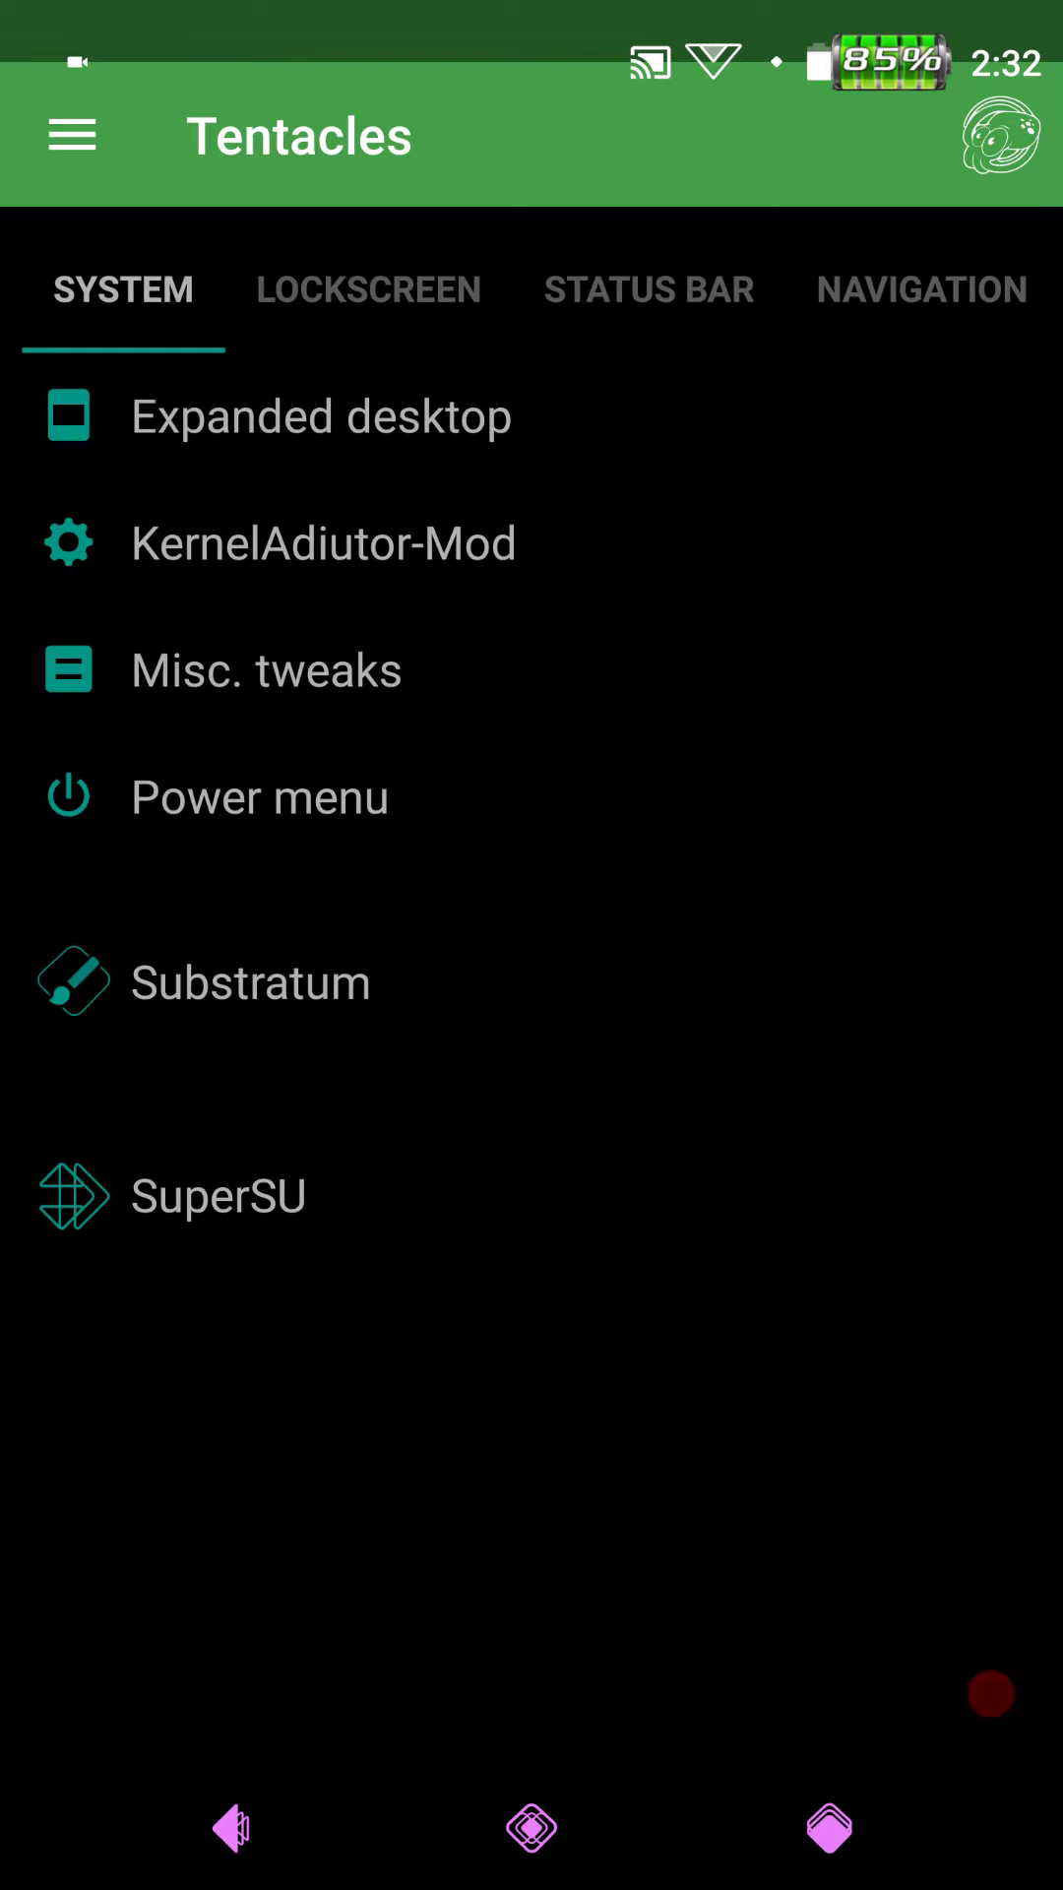
left_click(321, 415)
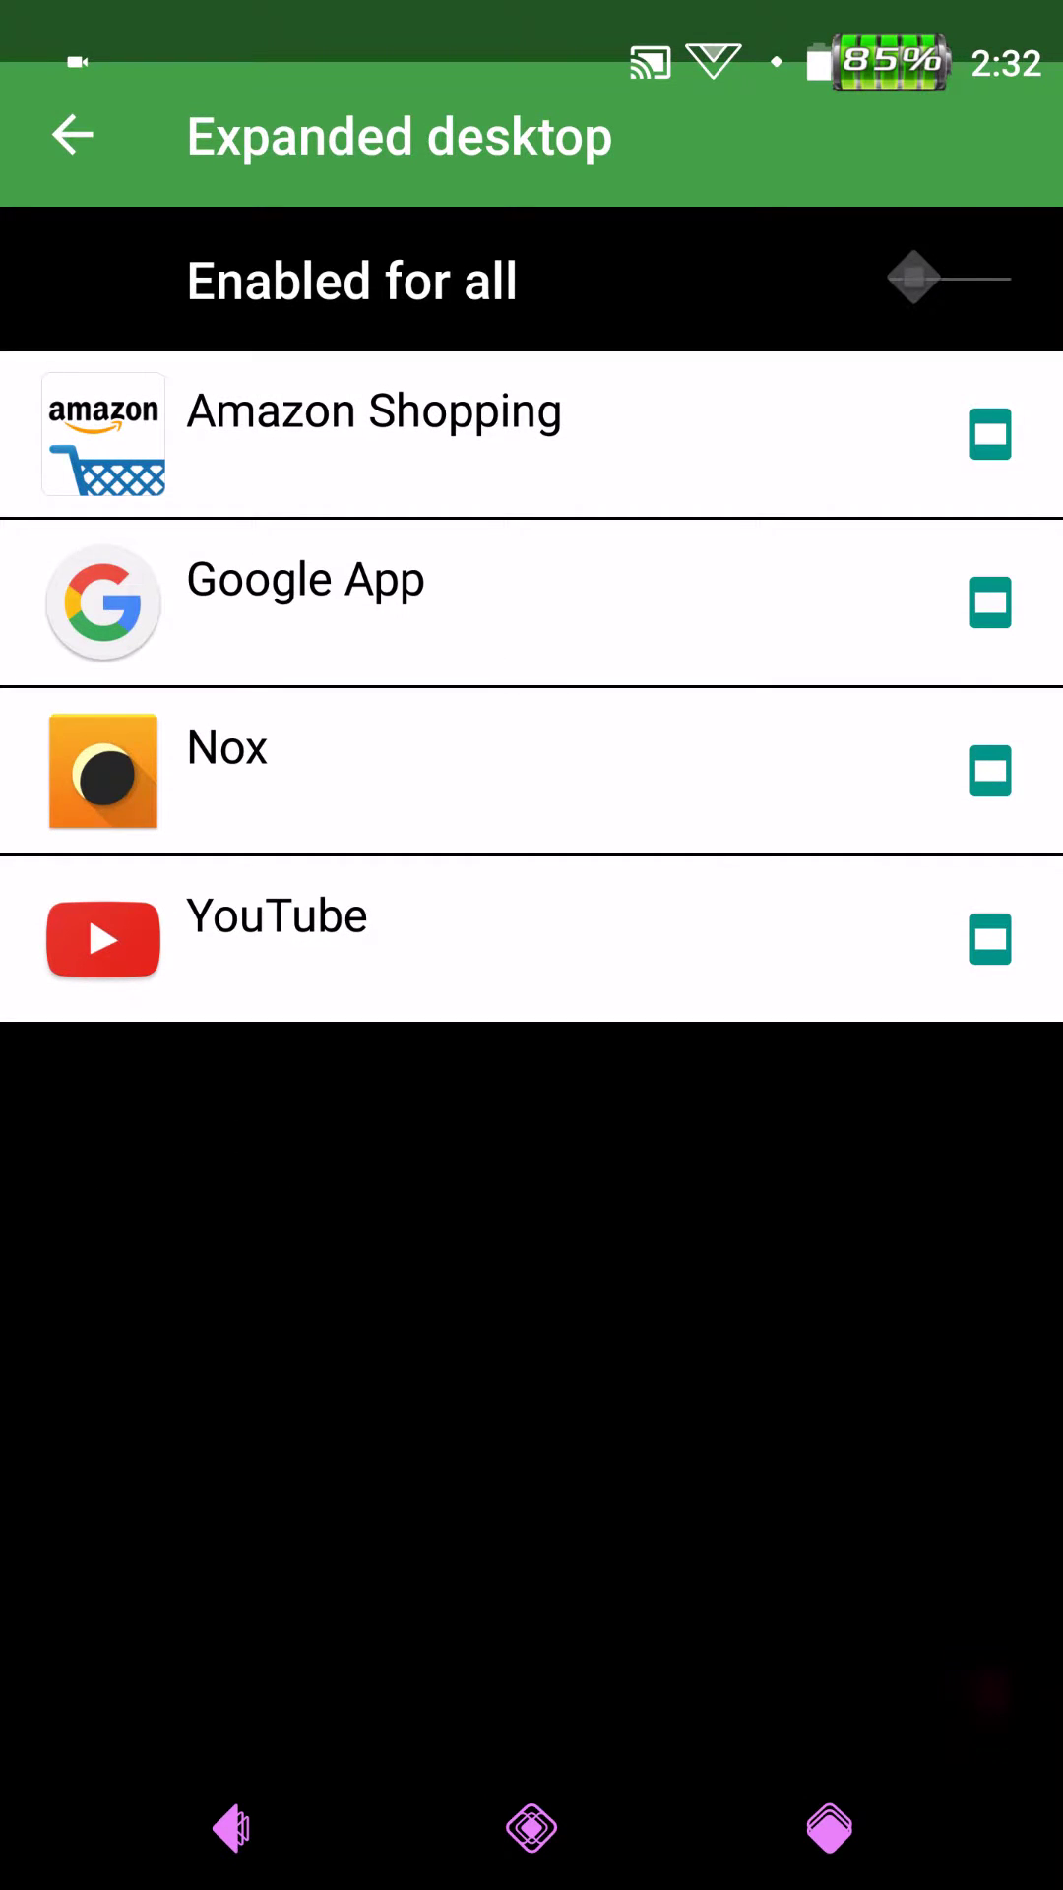
left_click(232, 1826)
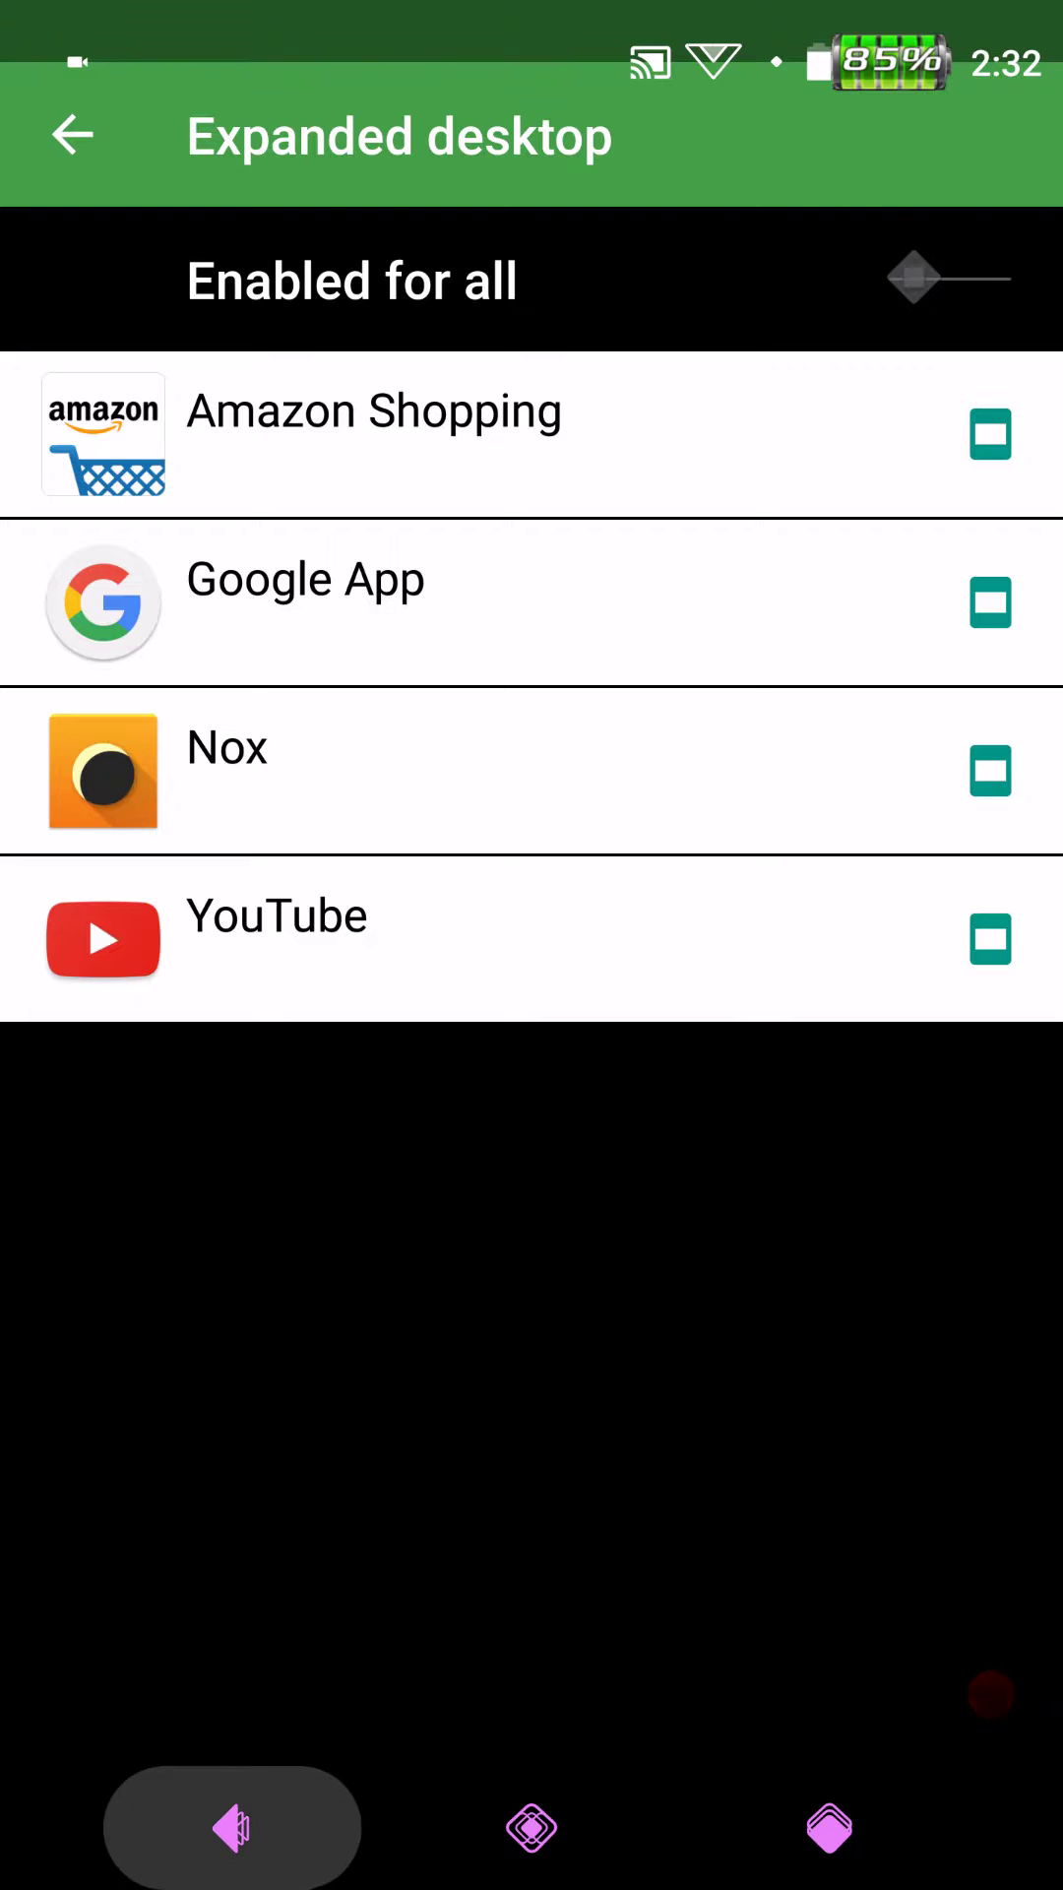
left_click(70, 135)
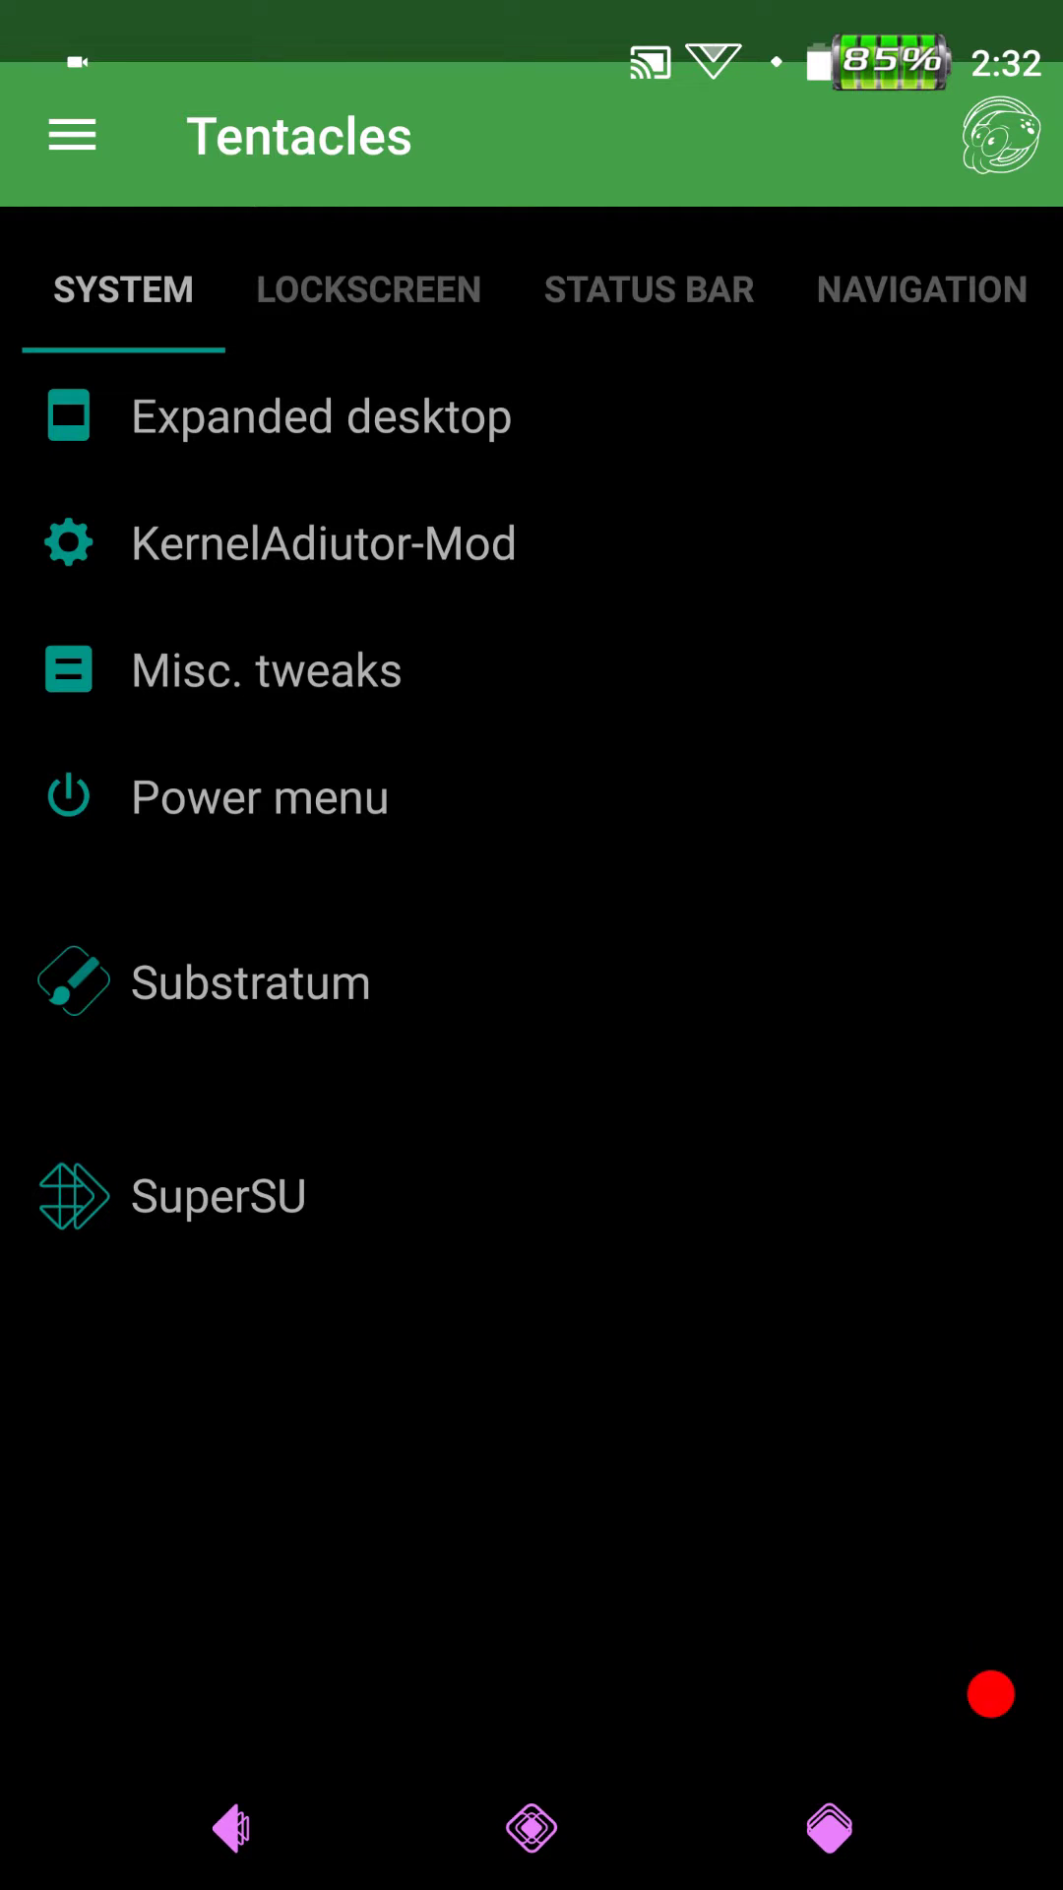
left_click(267, 670)
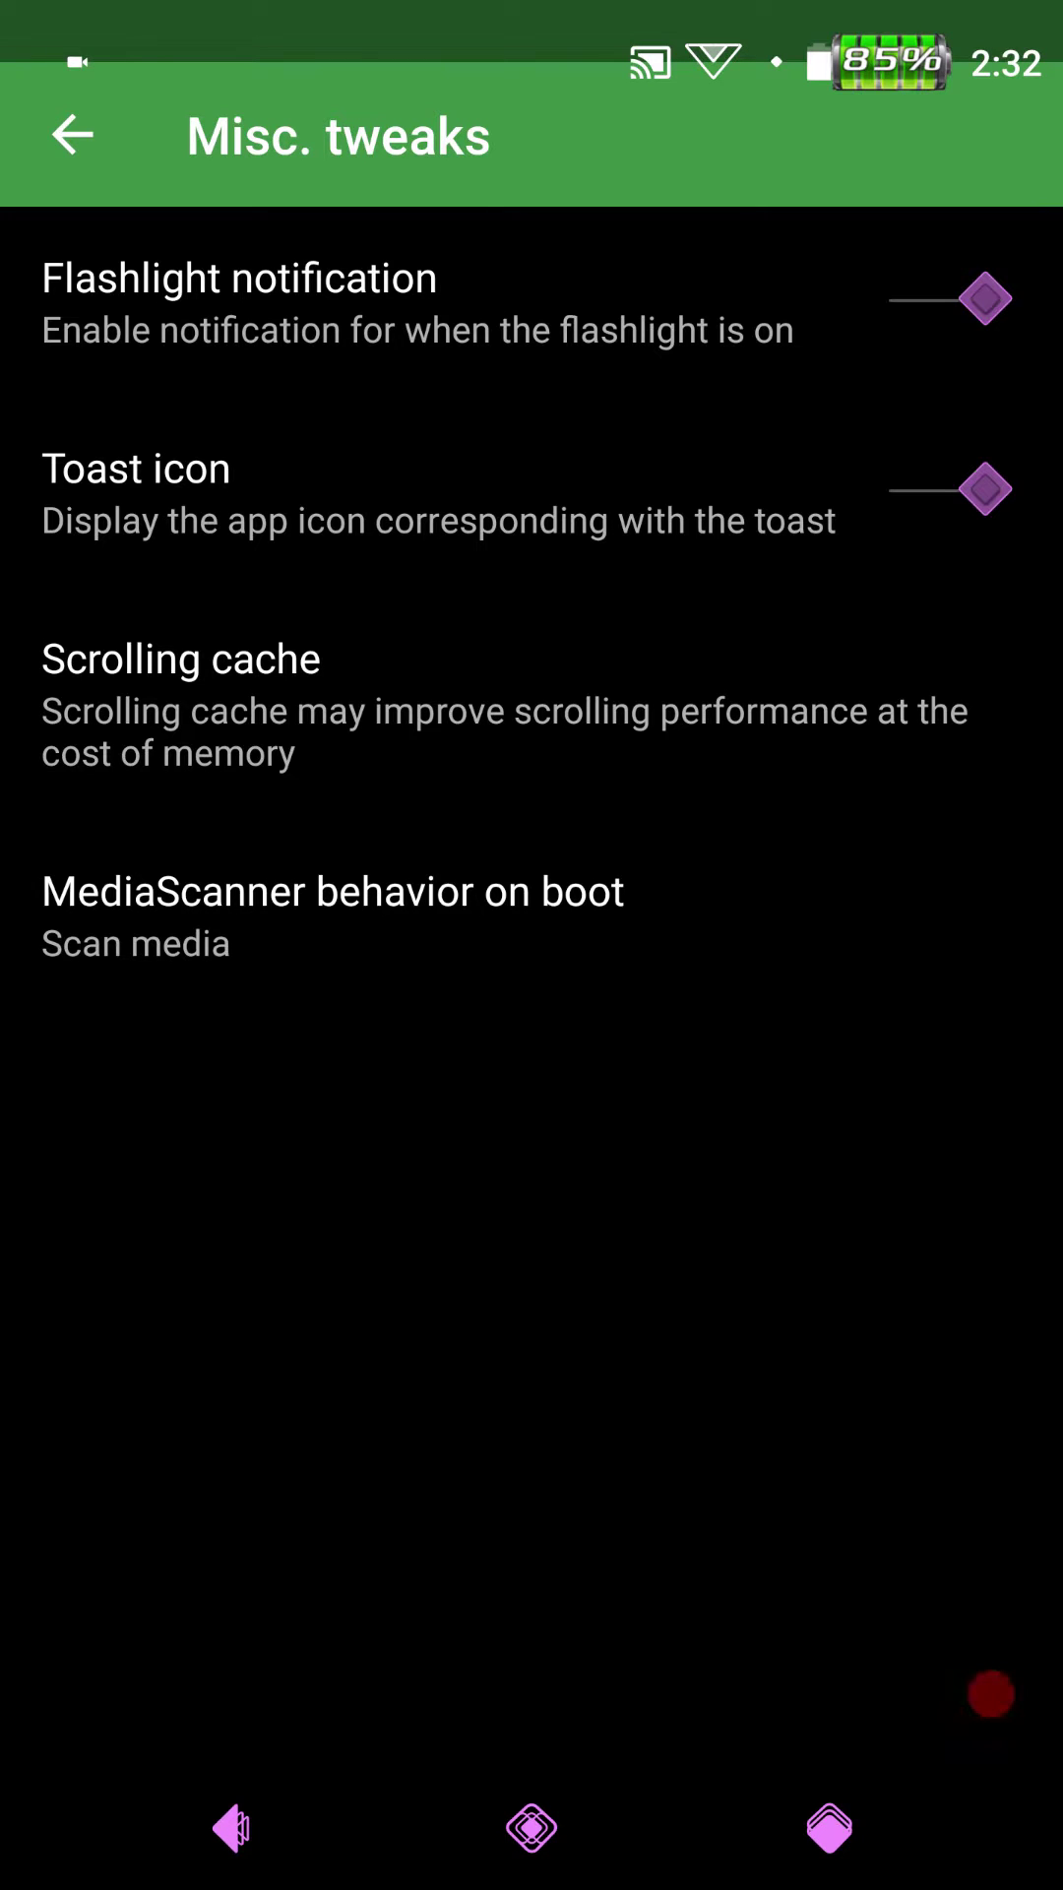
left_click(70, 133)
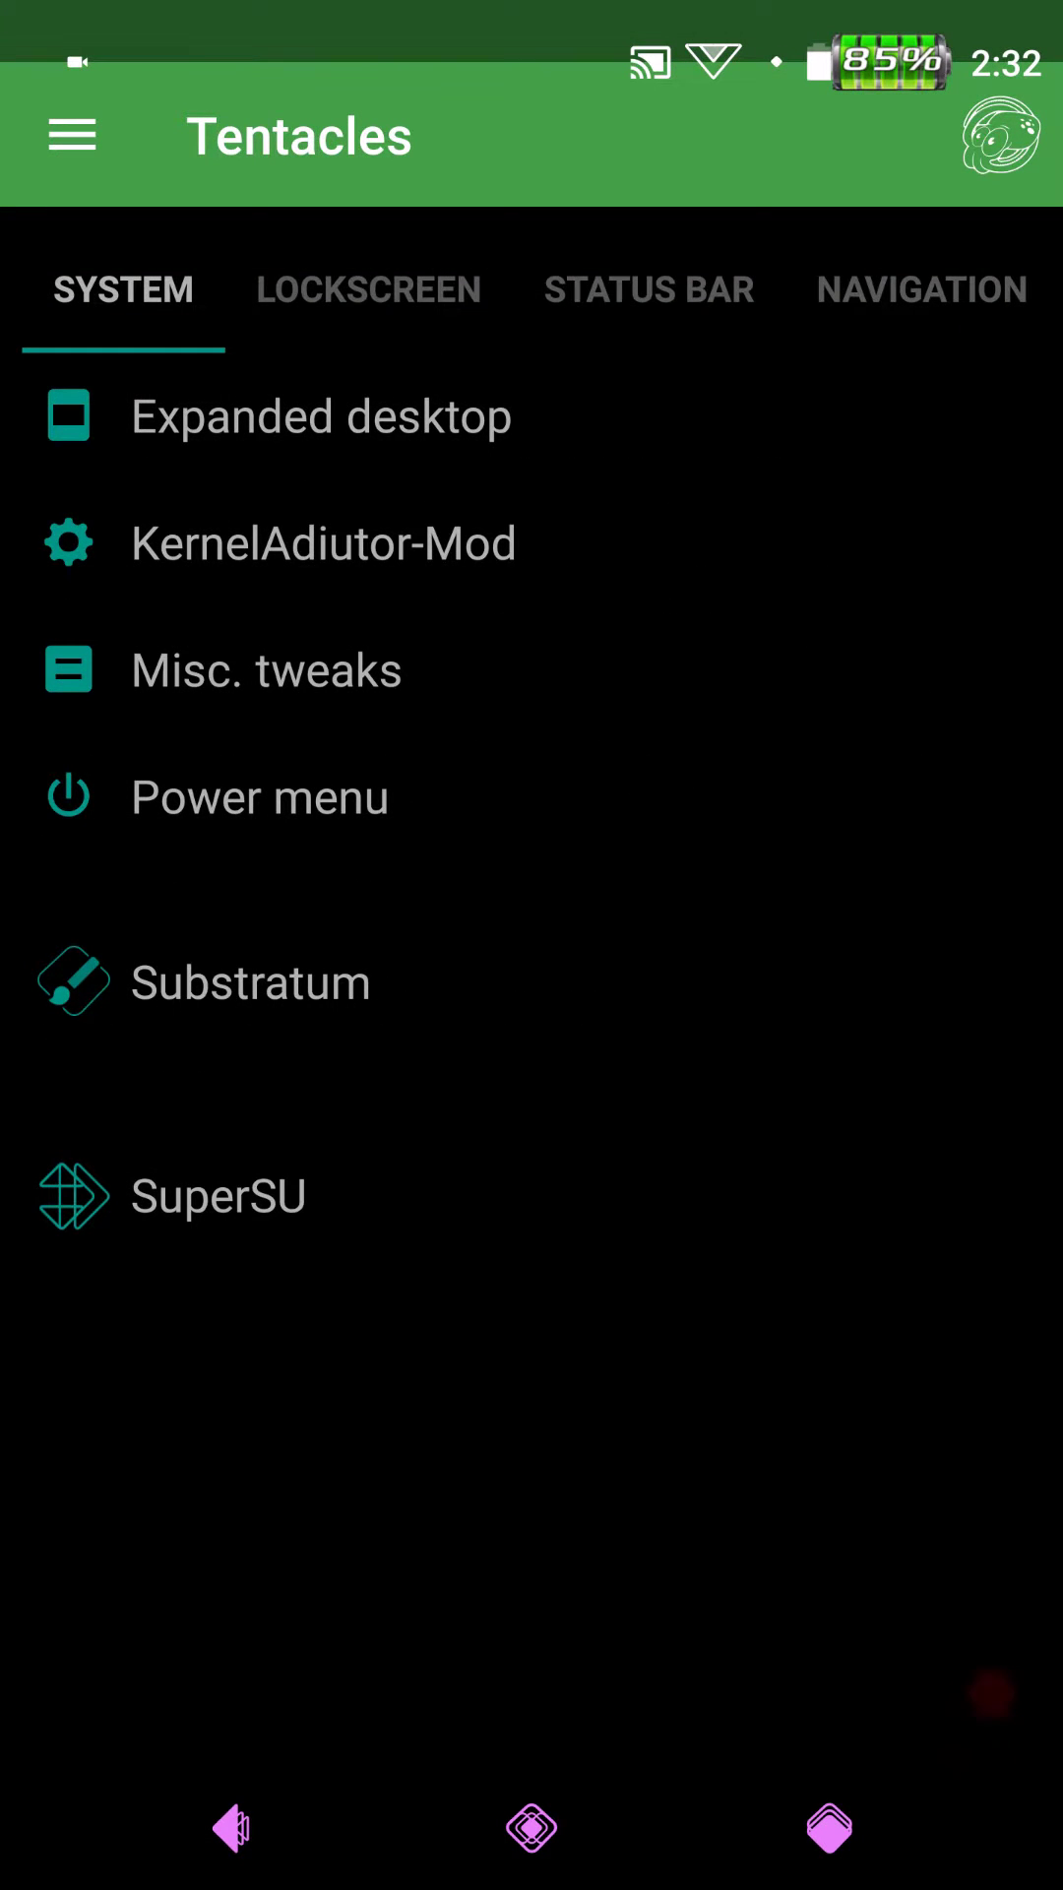
left_click(259, 796)
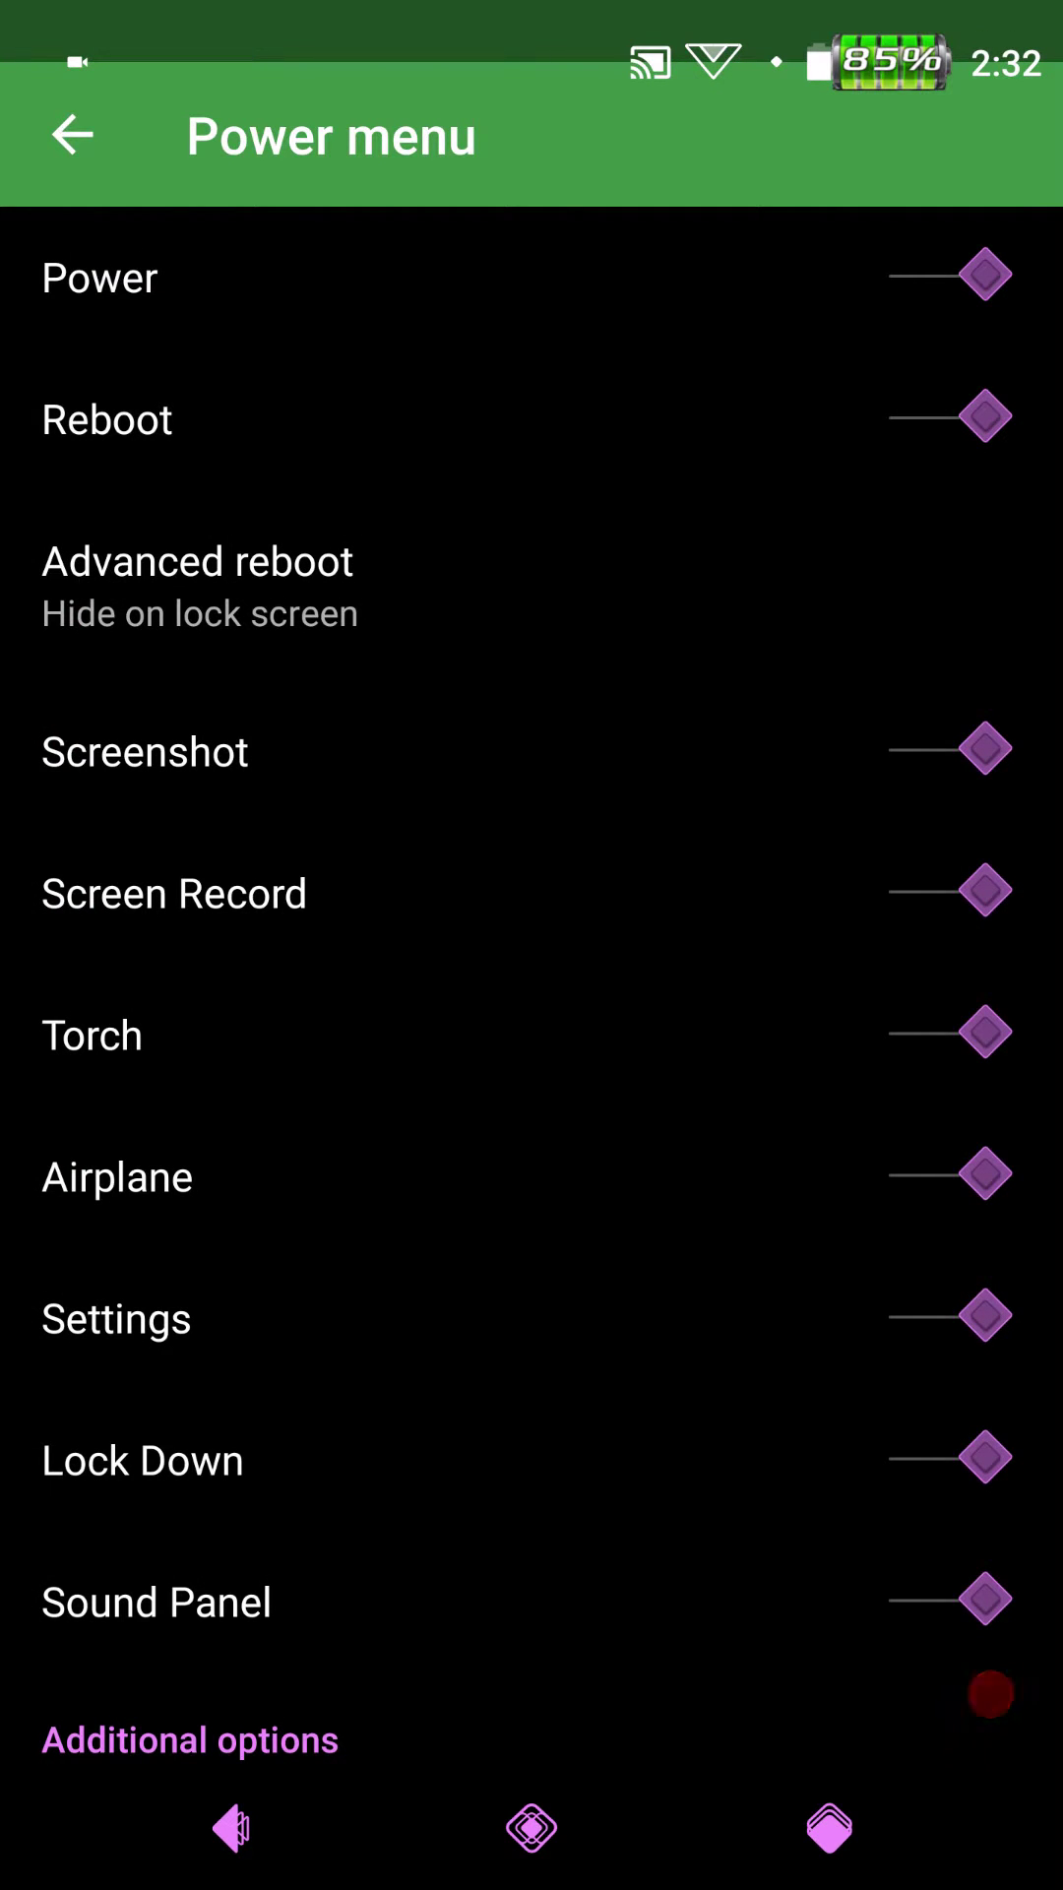
scroll("down", 3)
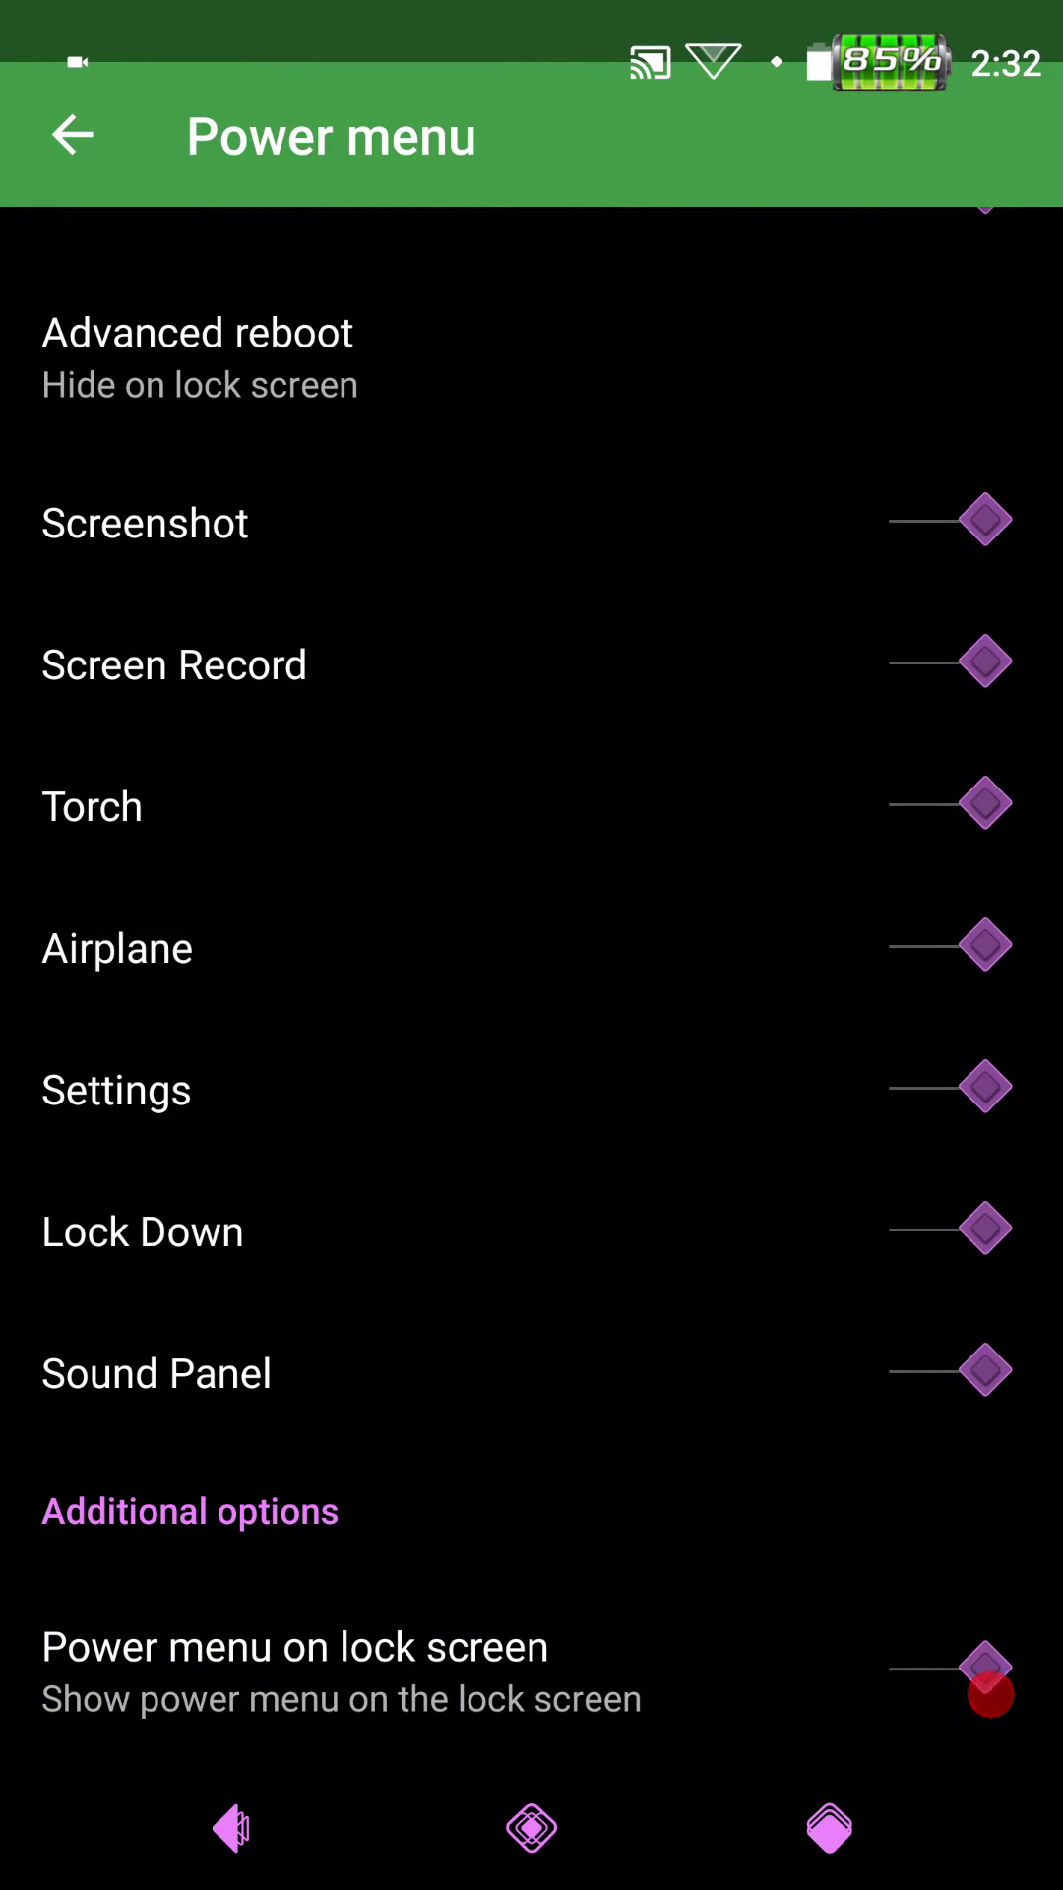
scroll("up", 3)
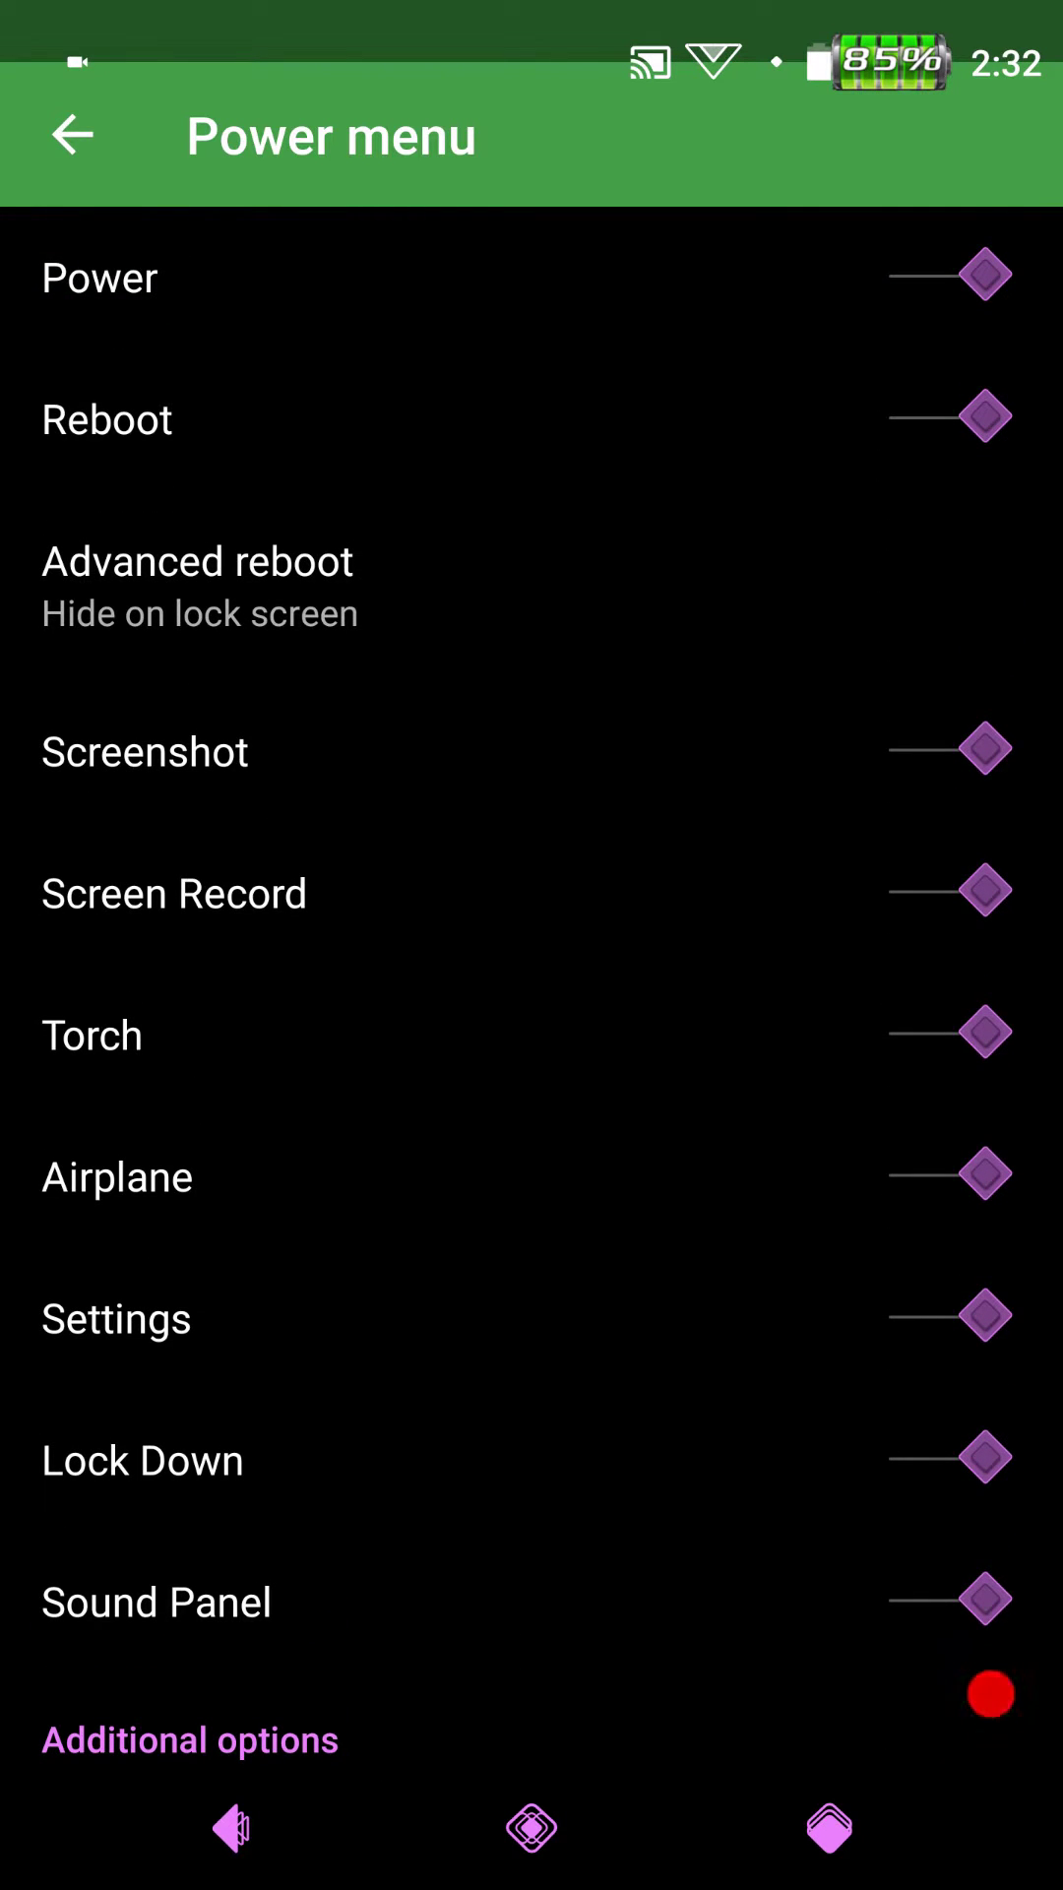
scroll("down", 3)
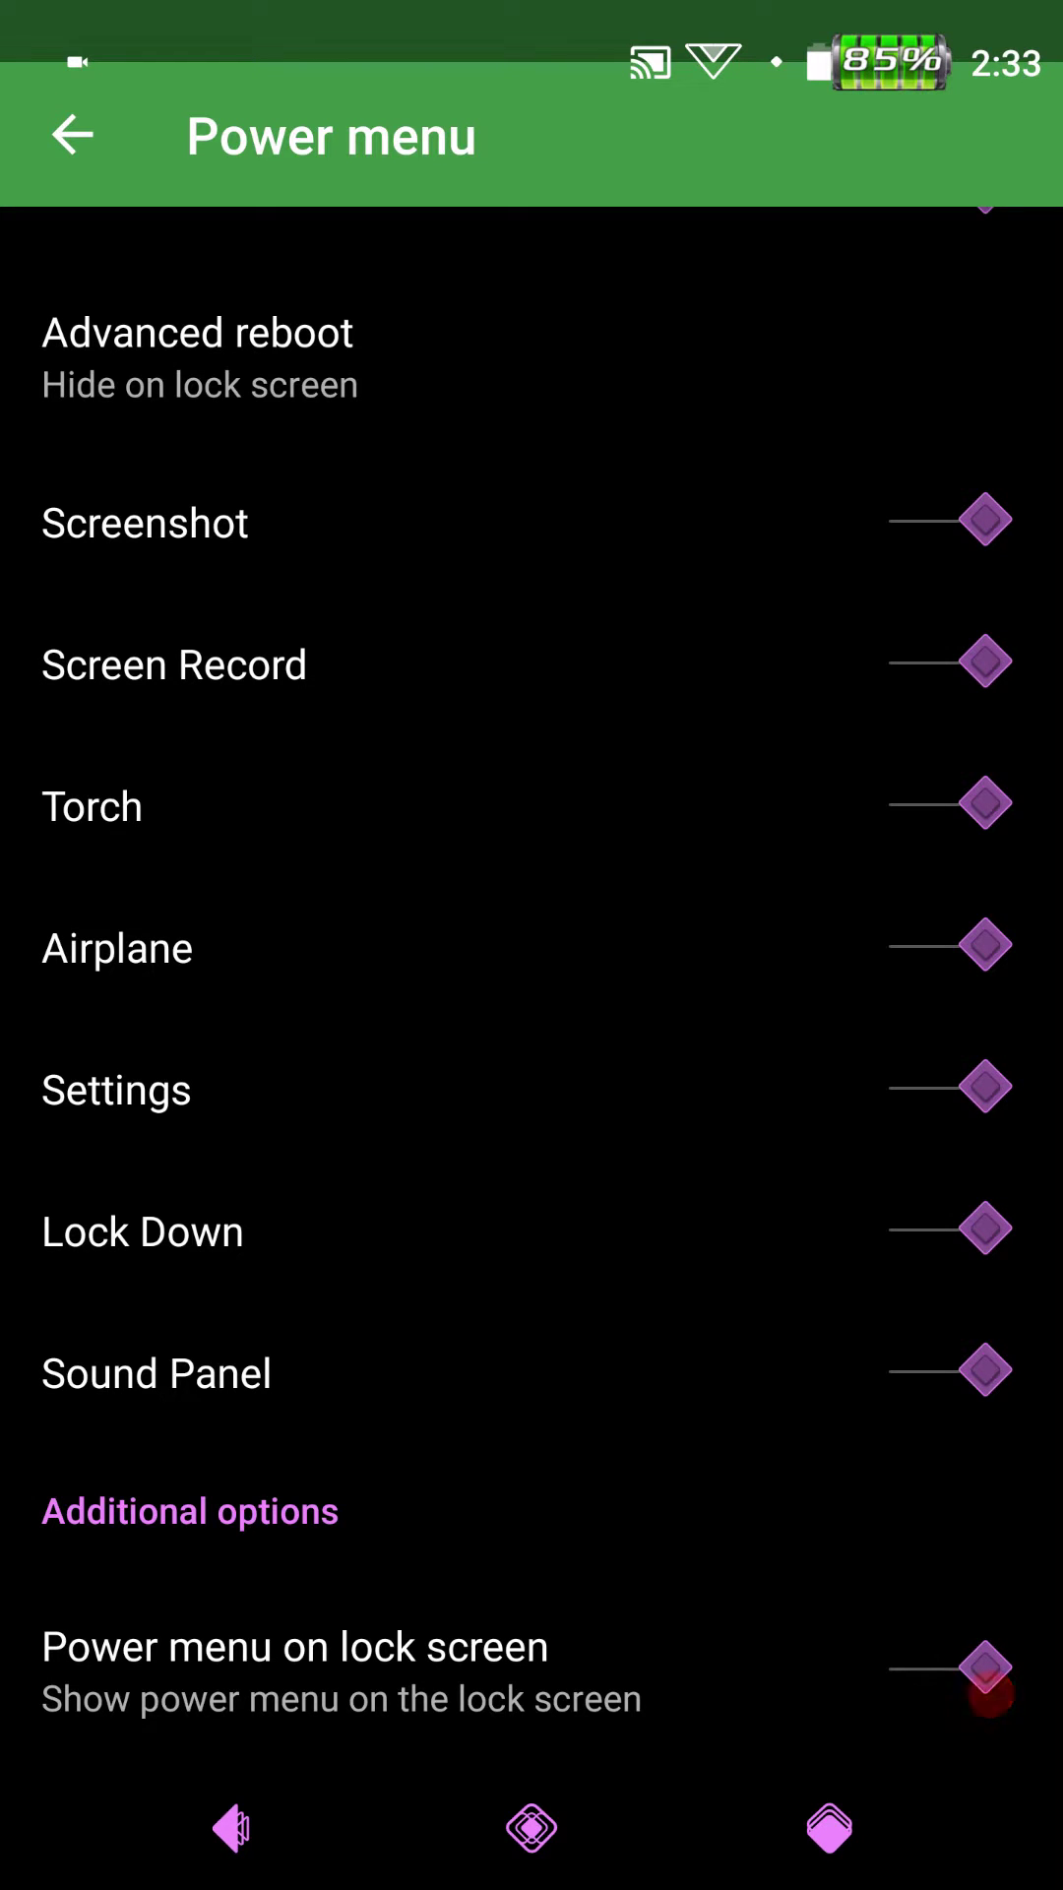
left_click(70, 135)
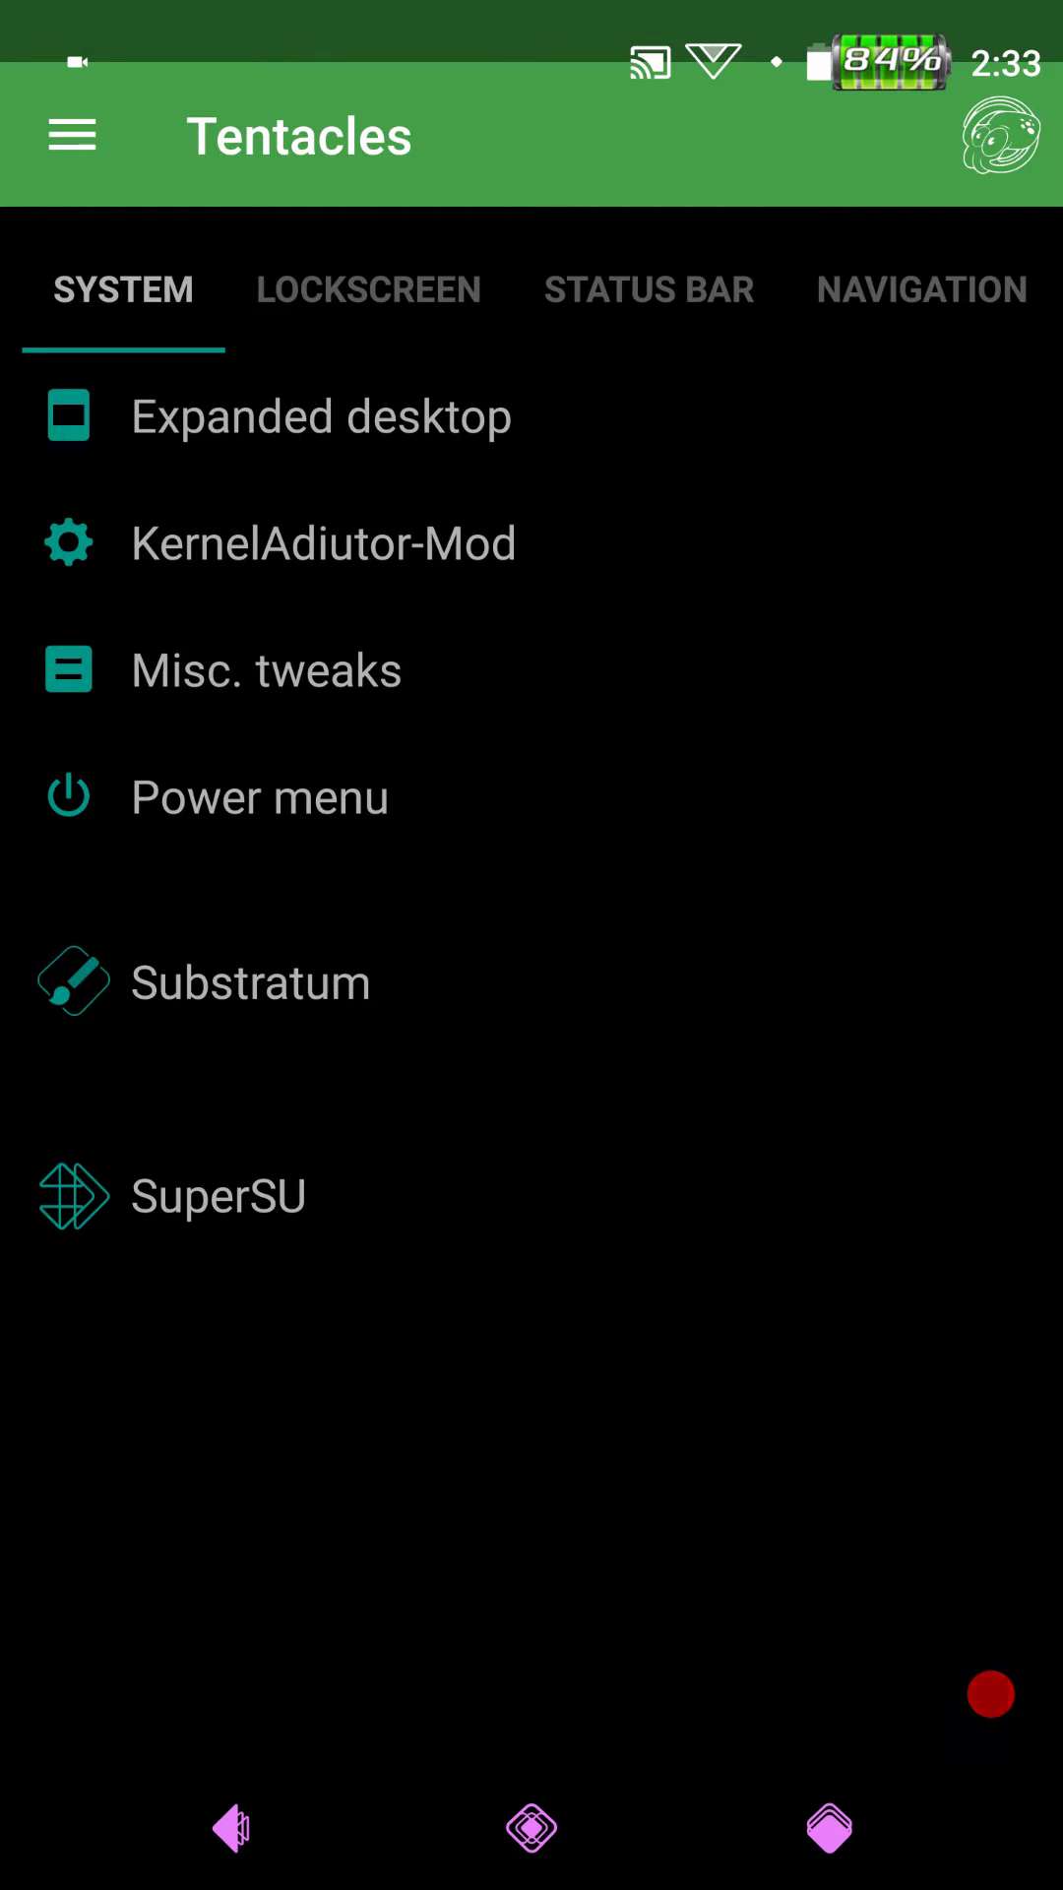
left_click(531, 980)
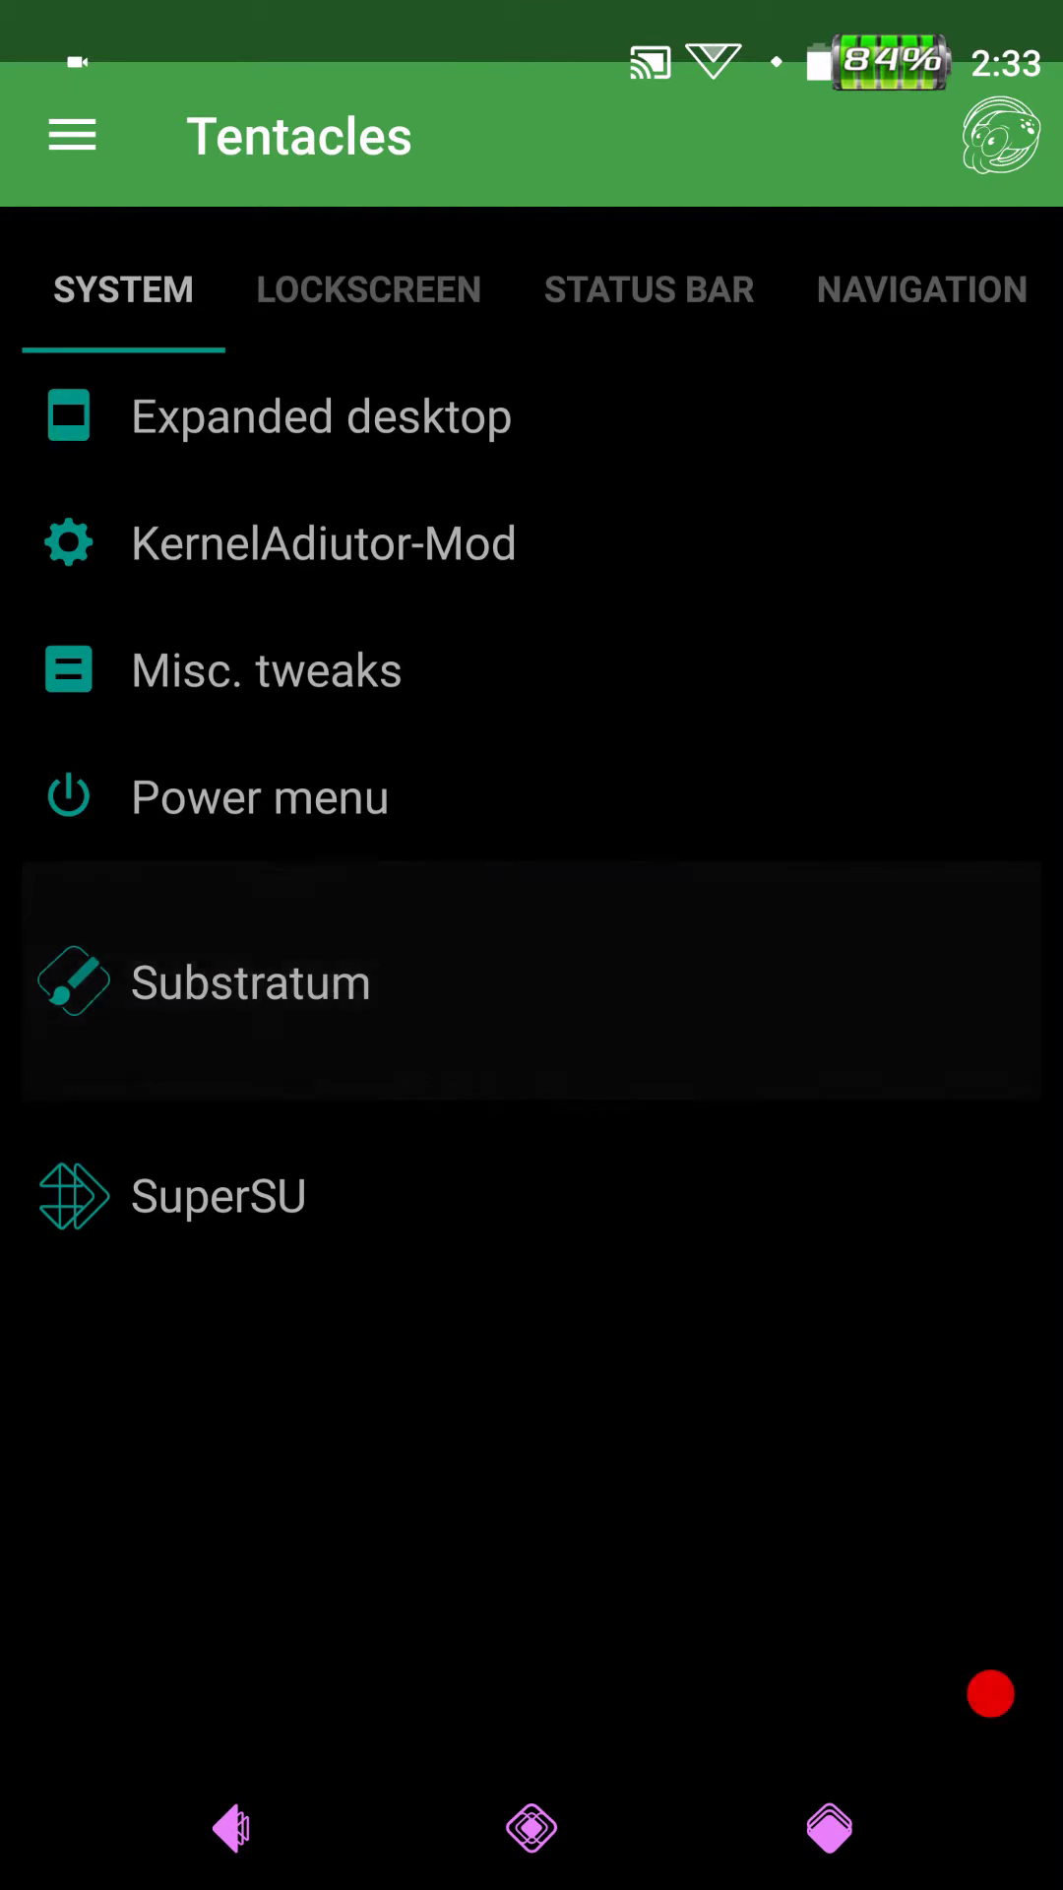
left_click(250, 981)
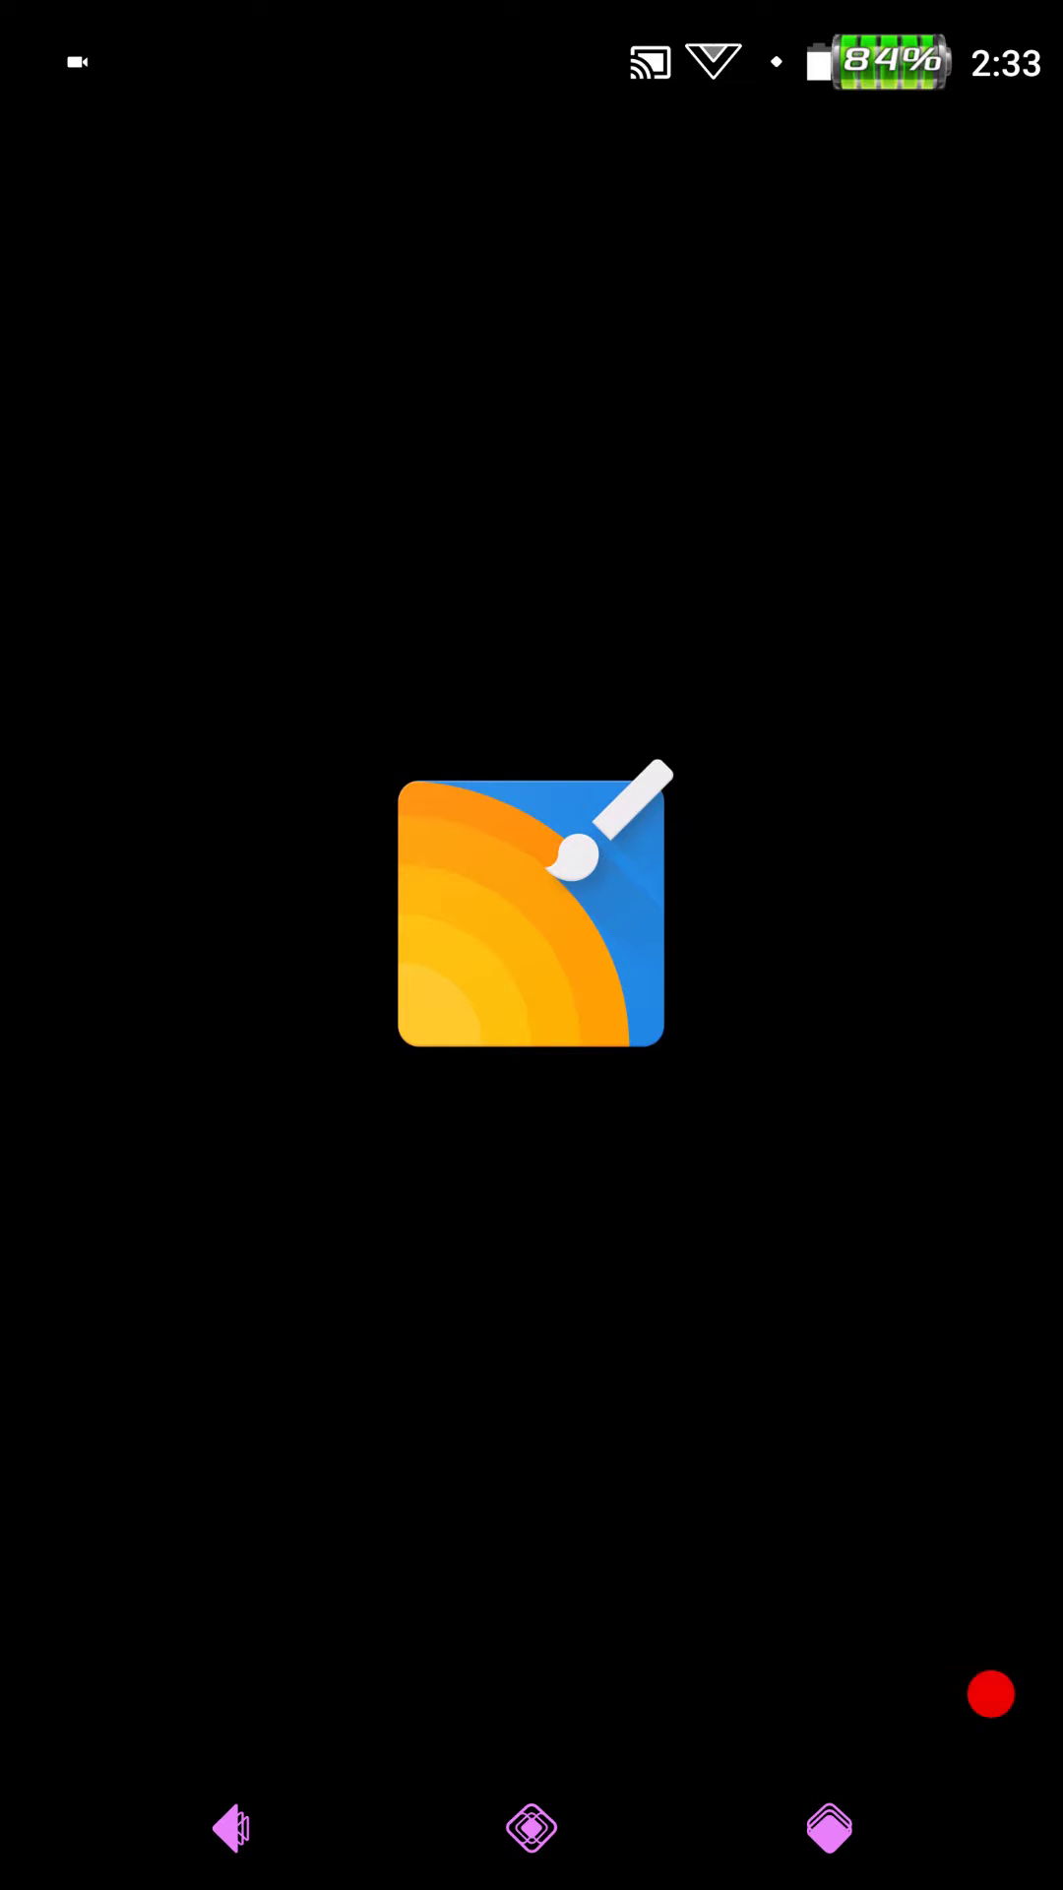
left_click(531, 913)
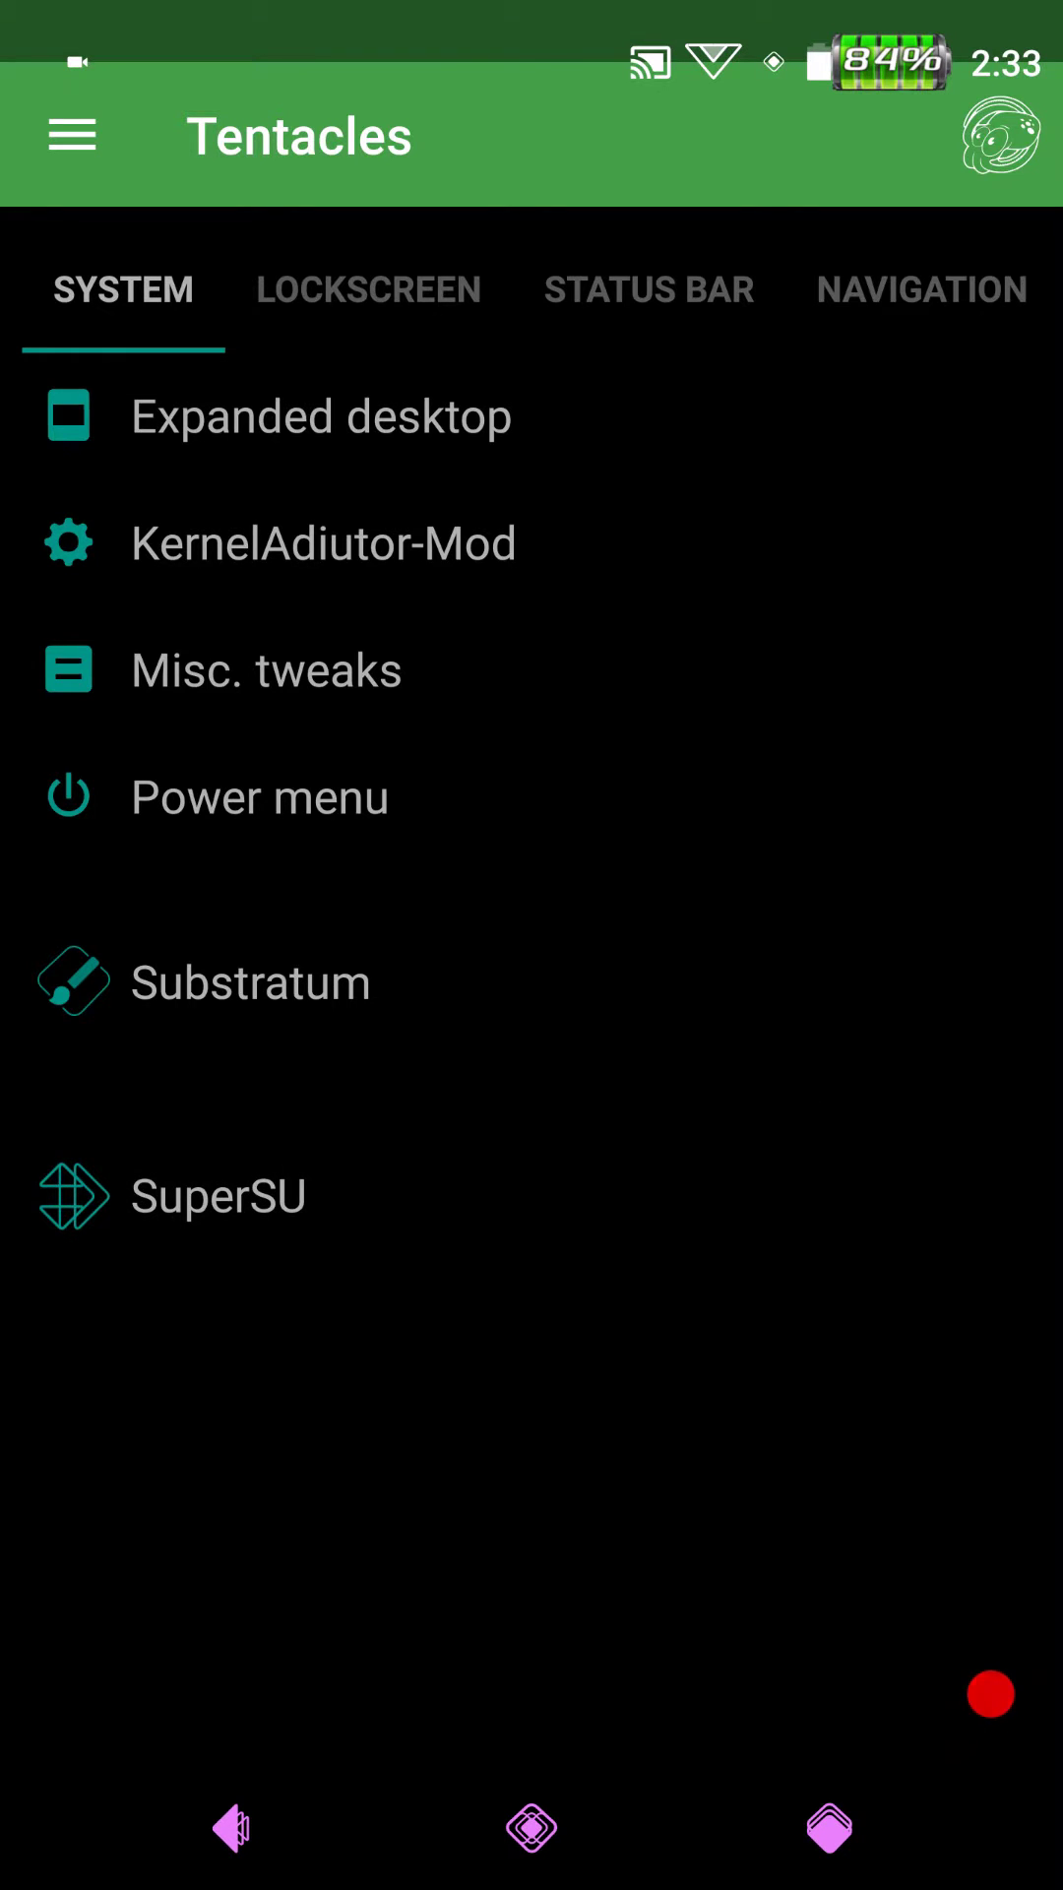
left_click(218, 1194)
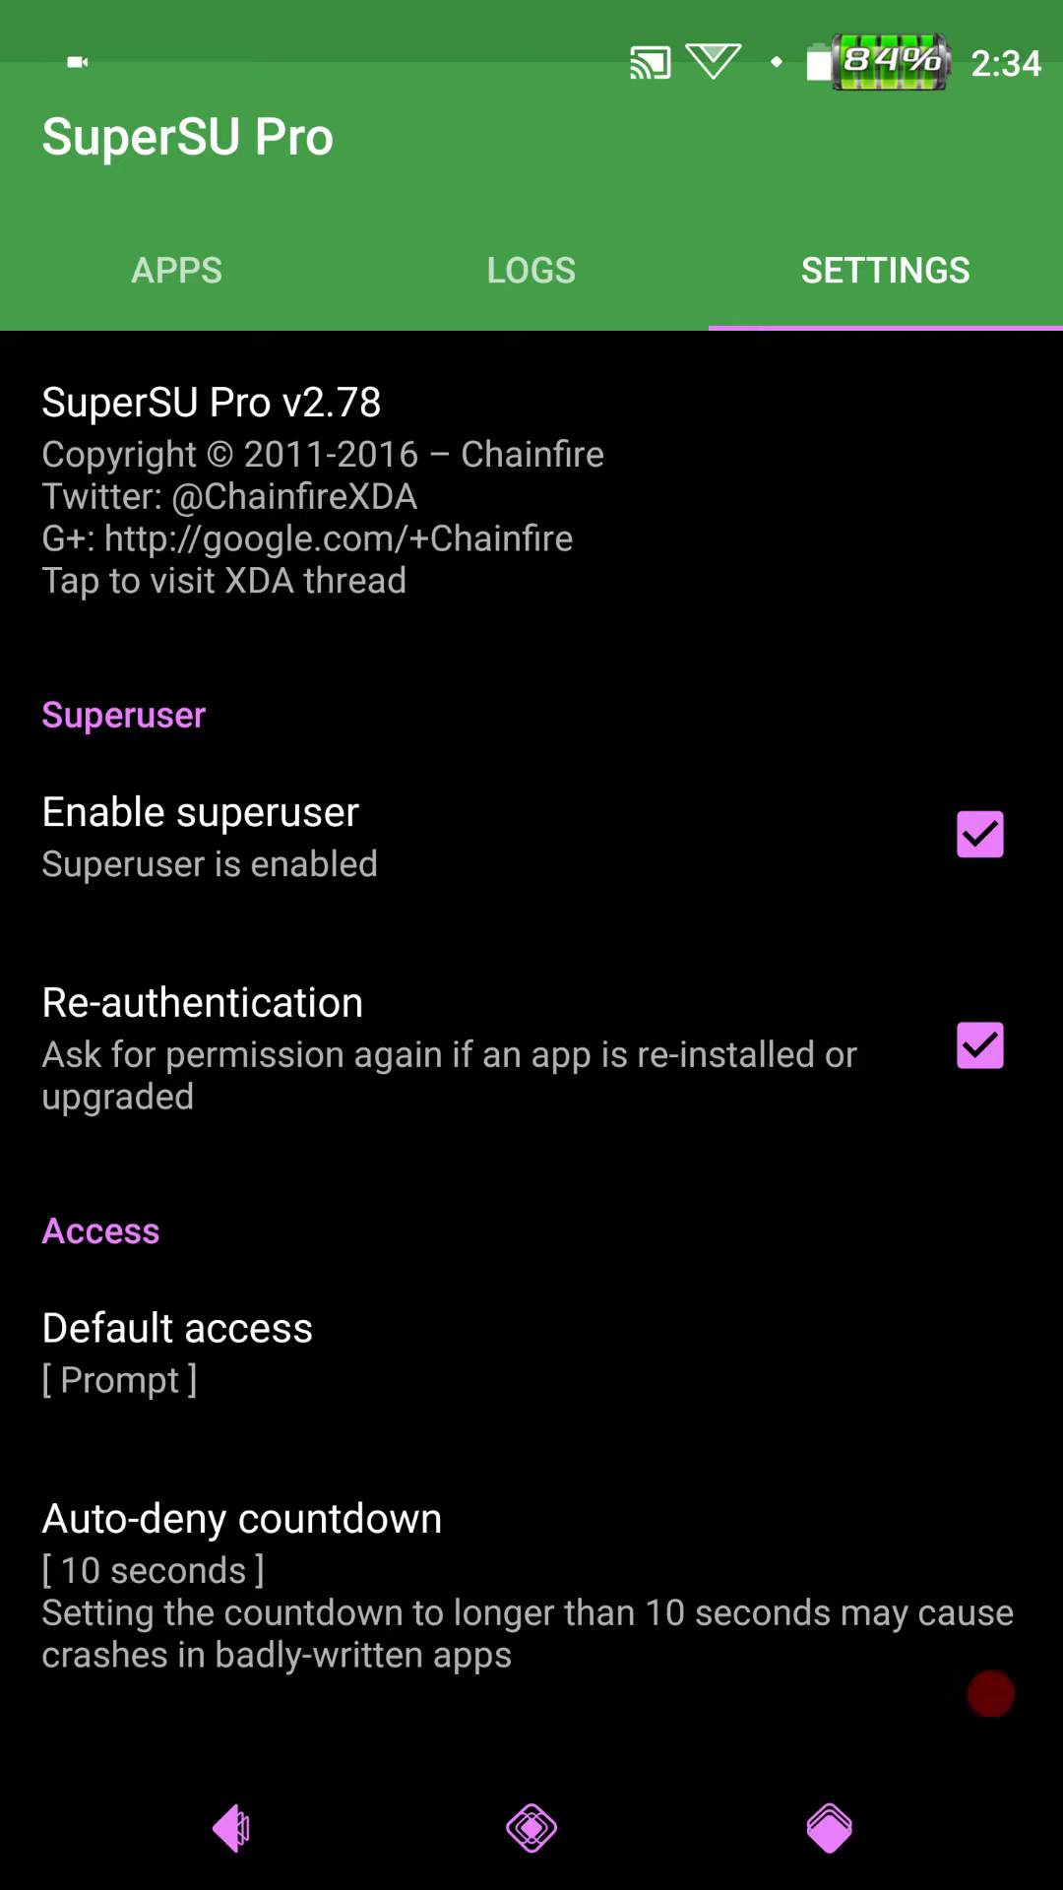
left_click(230, 1825)
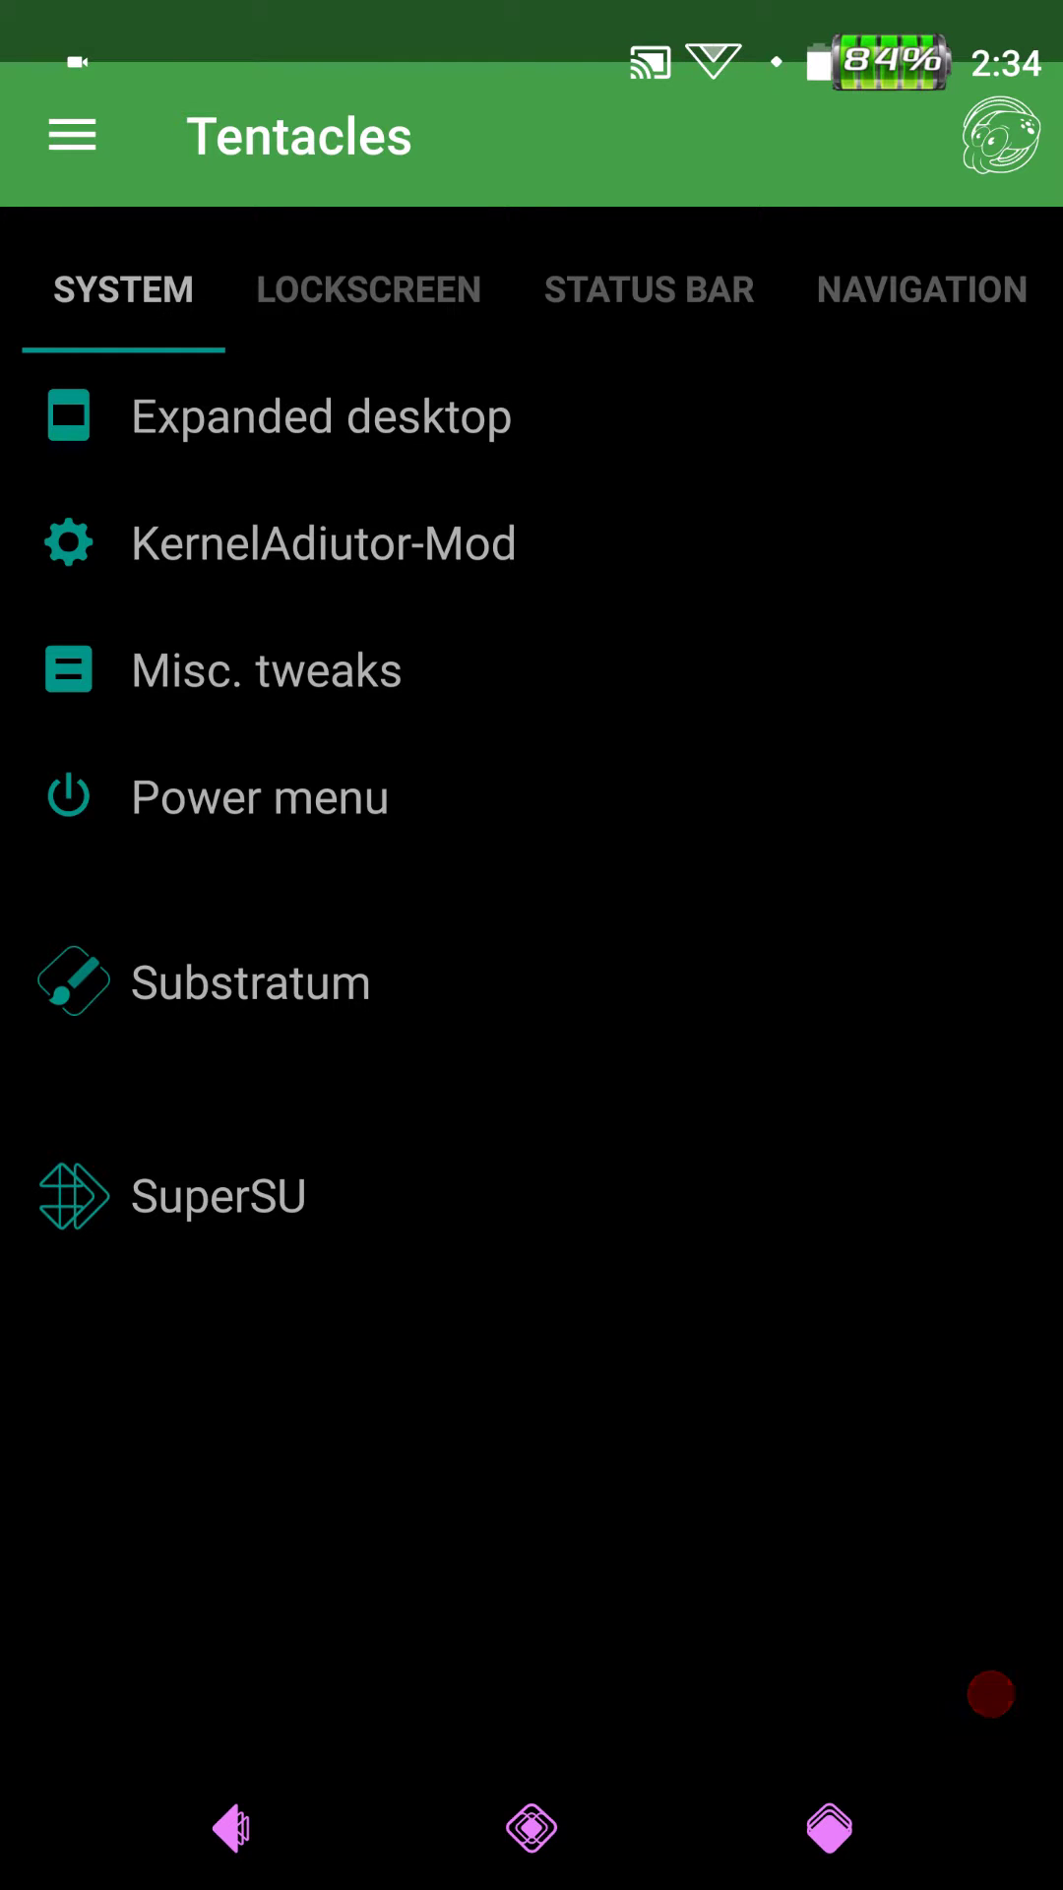
left_click(369, 290)
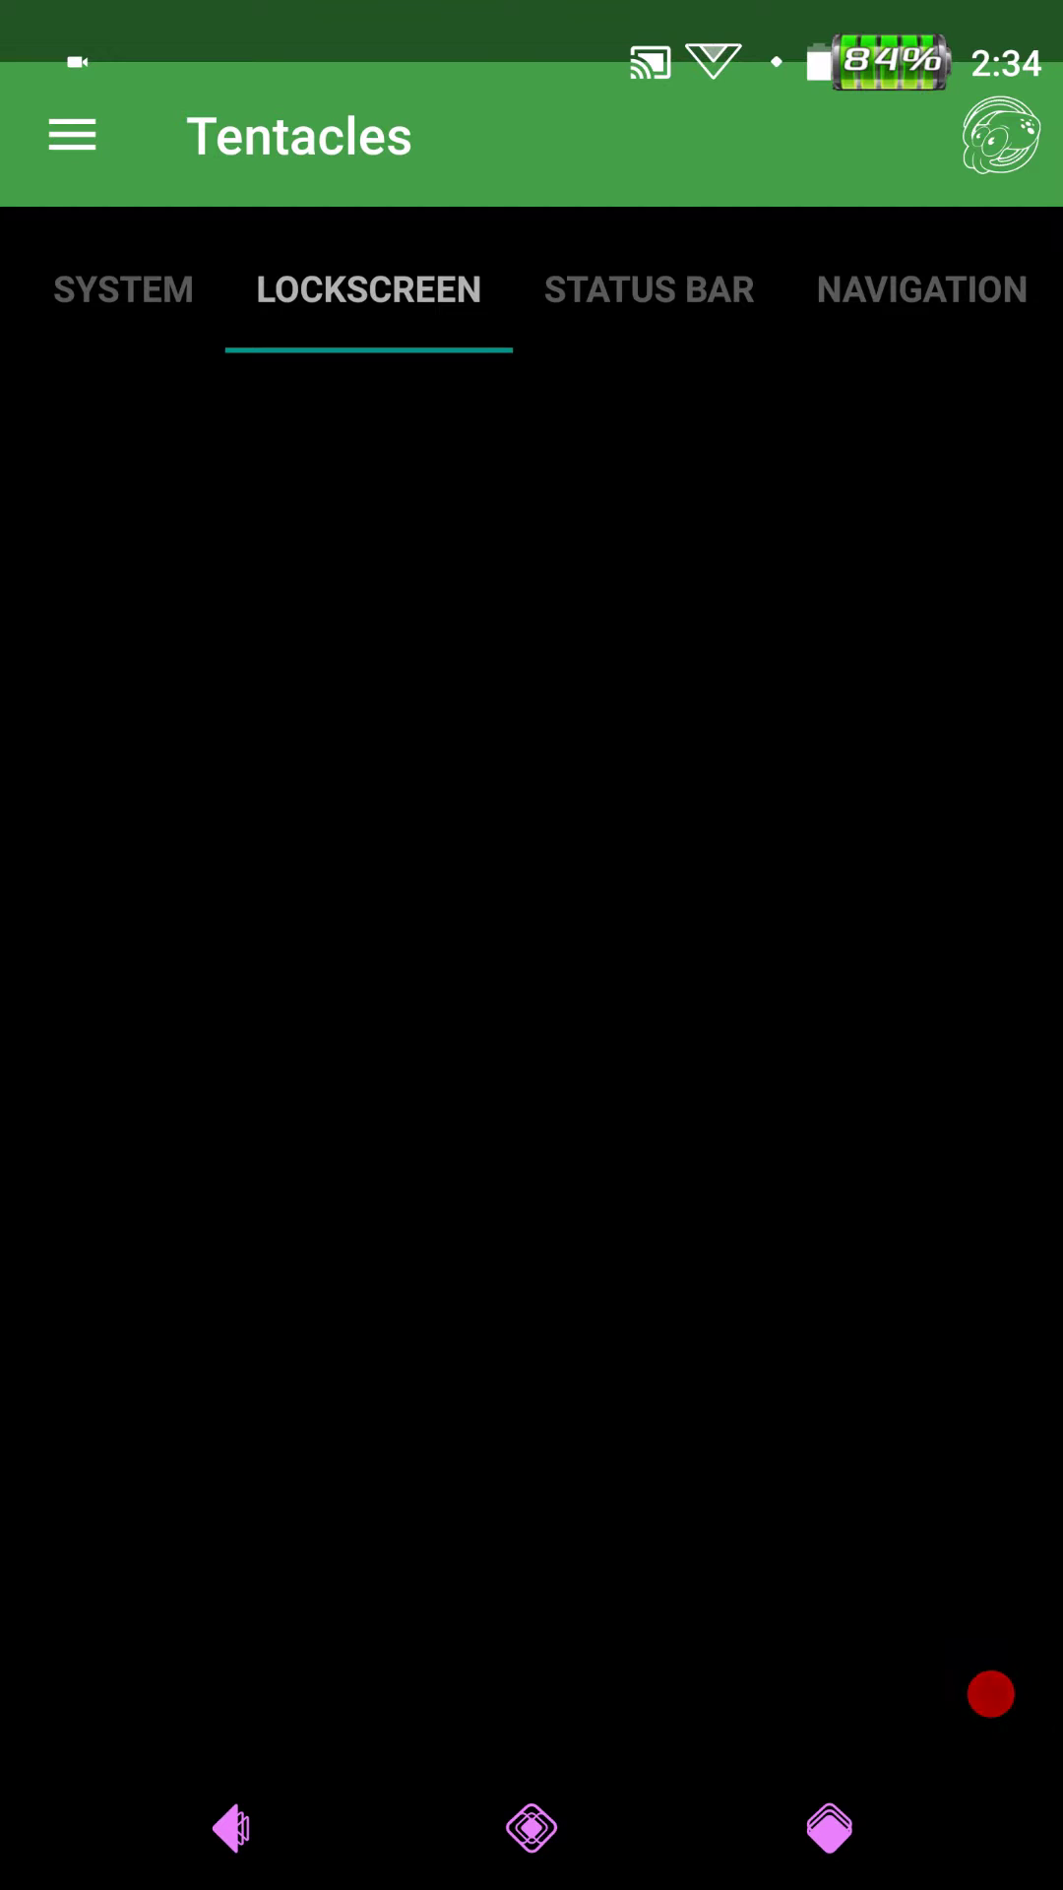
- On the Status bar tab, check Network traffic (disabled) and Notifications pages, returning each time
left_click(648, 290)
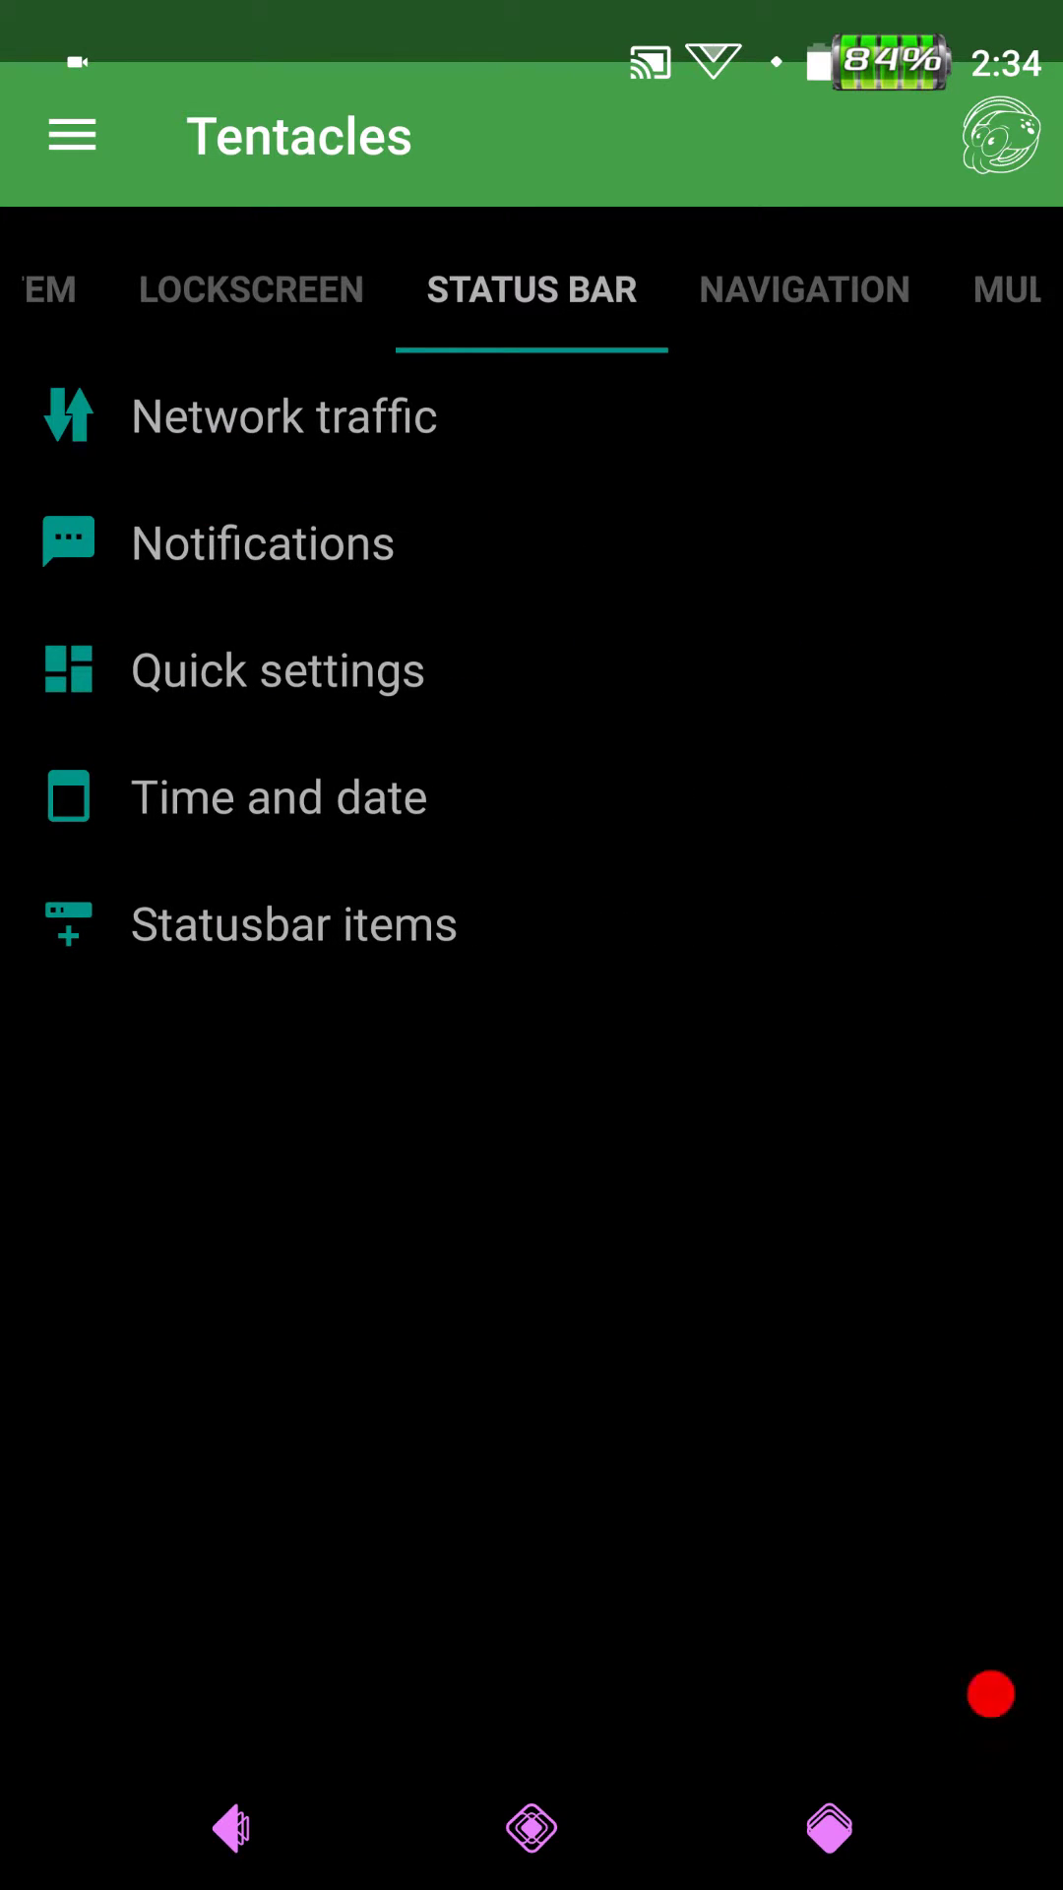
left_click(283, 416)
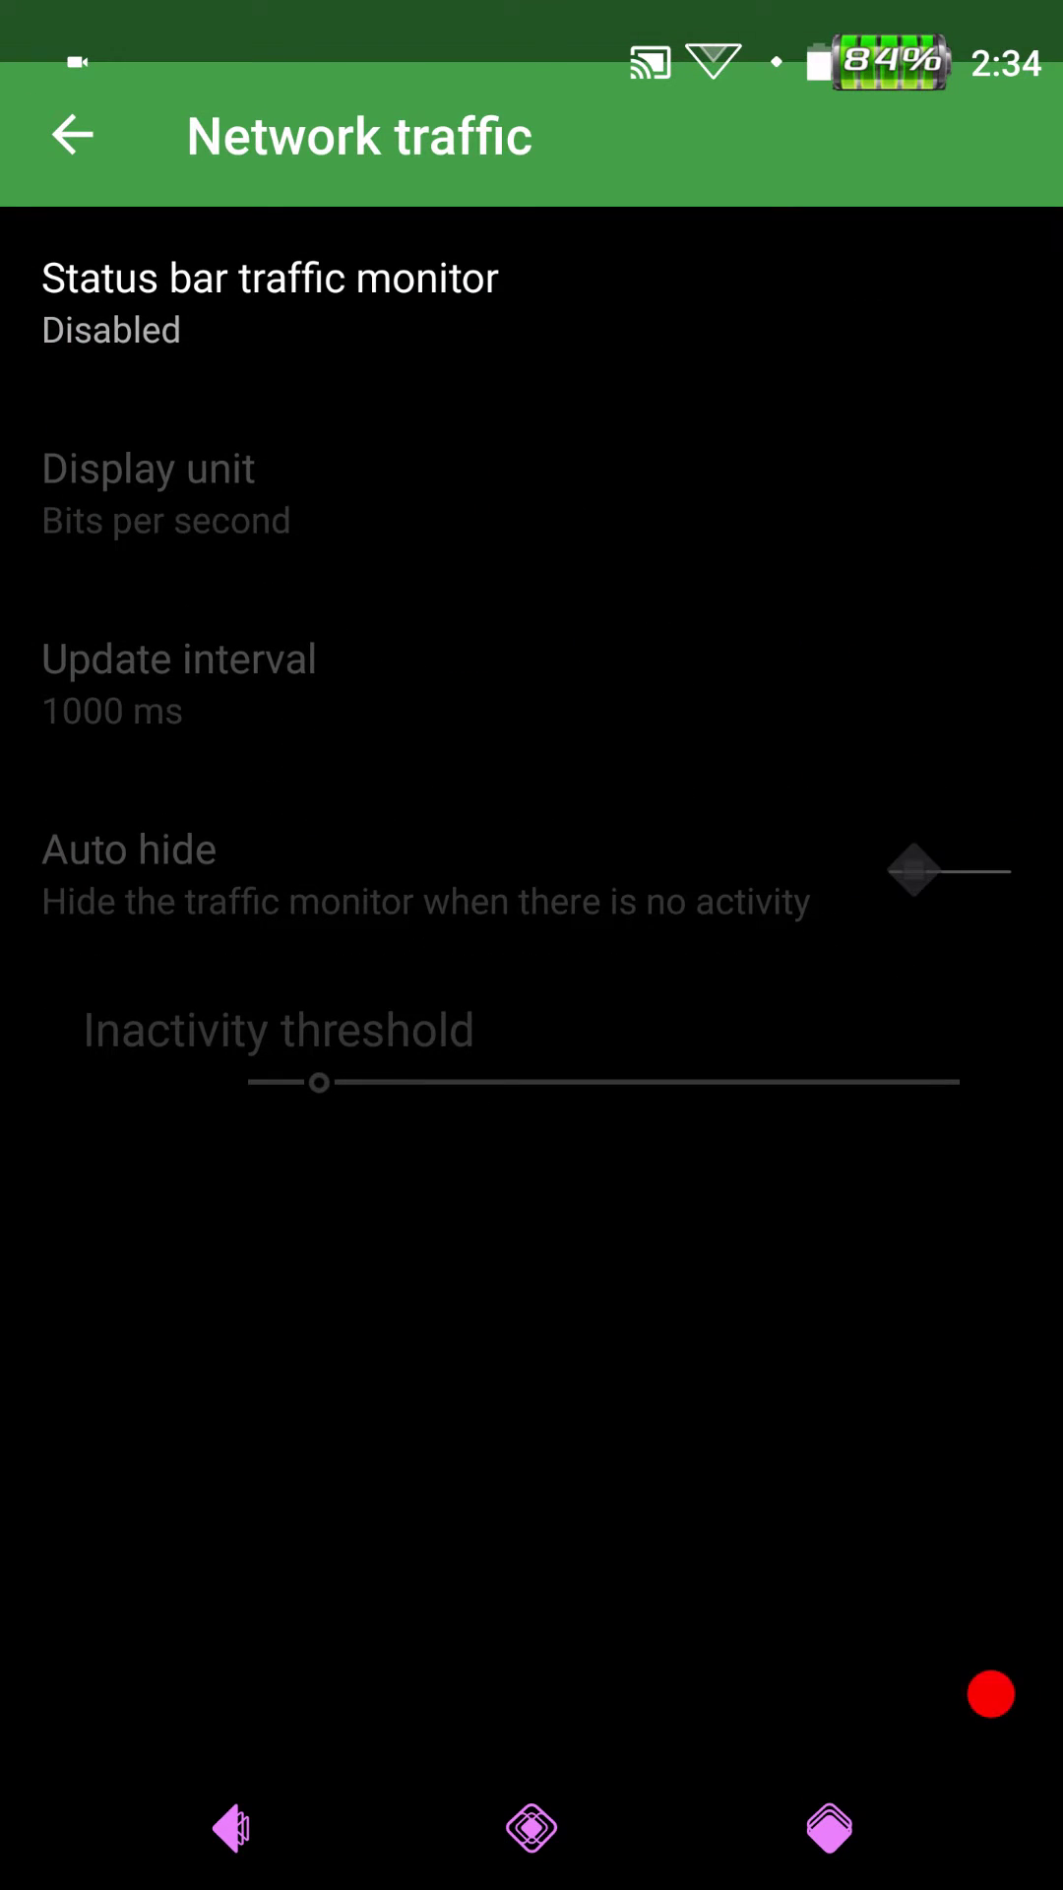
left_click(70, 134)
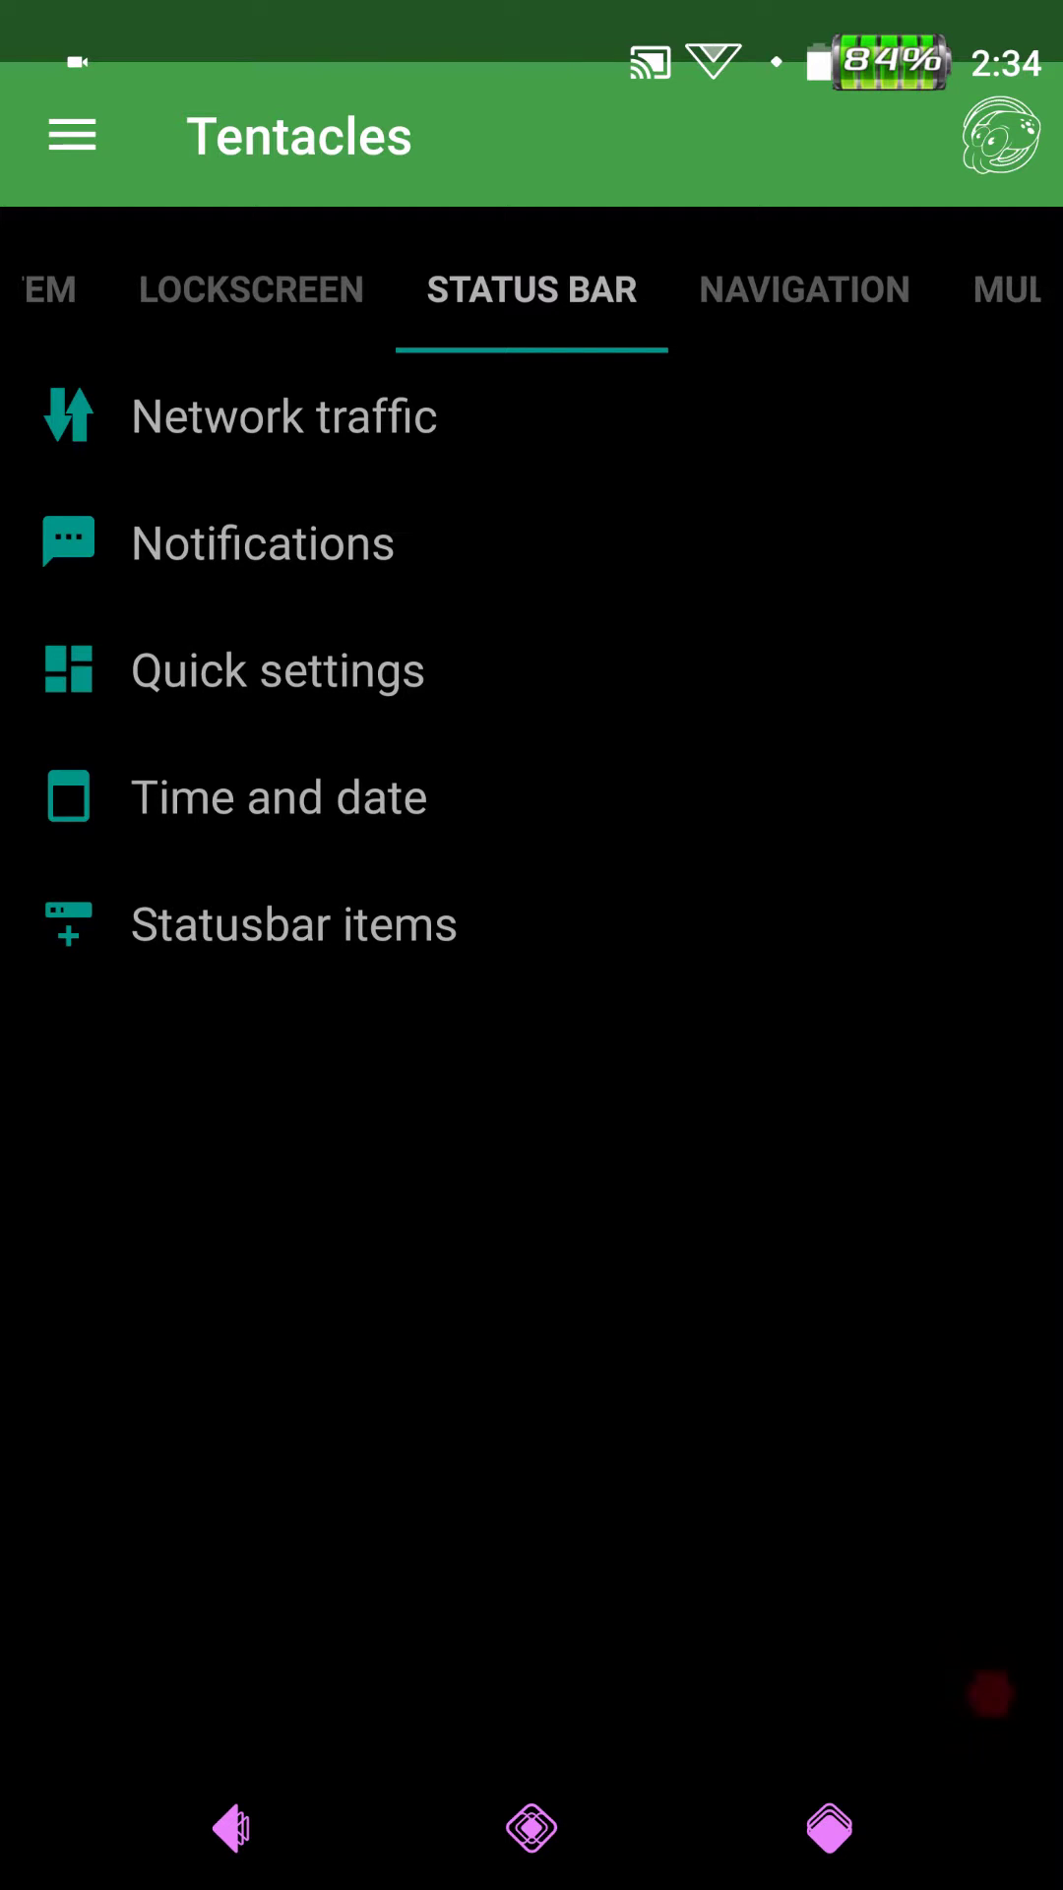
left_click(263, 542)
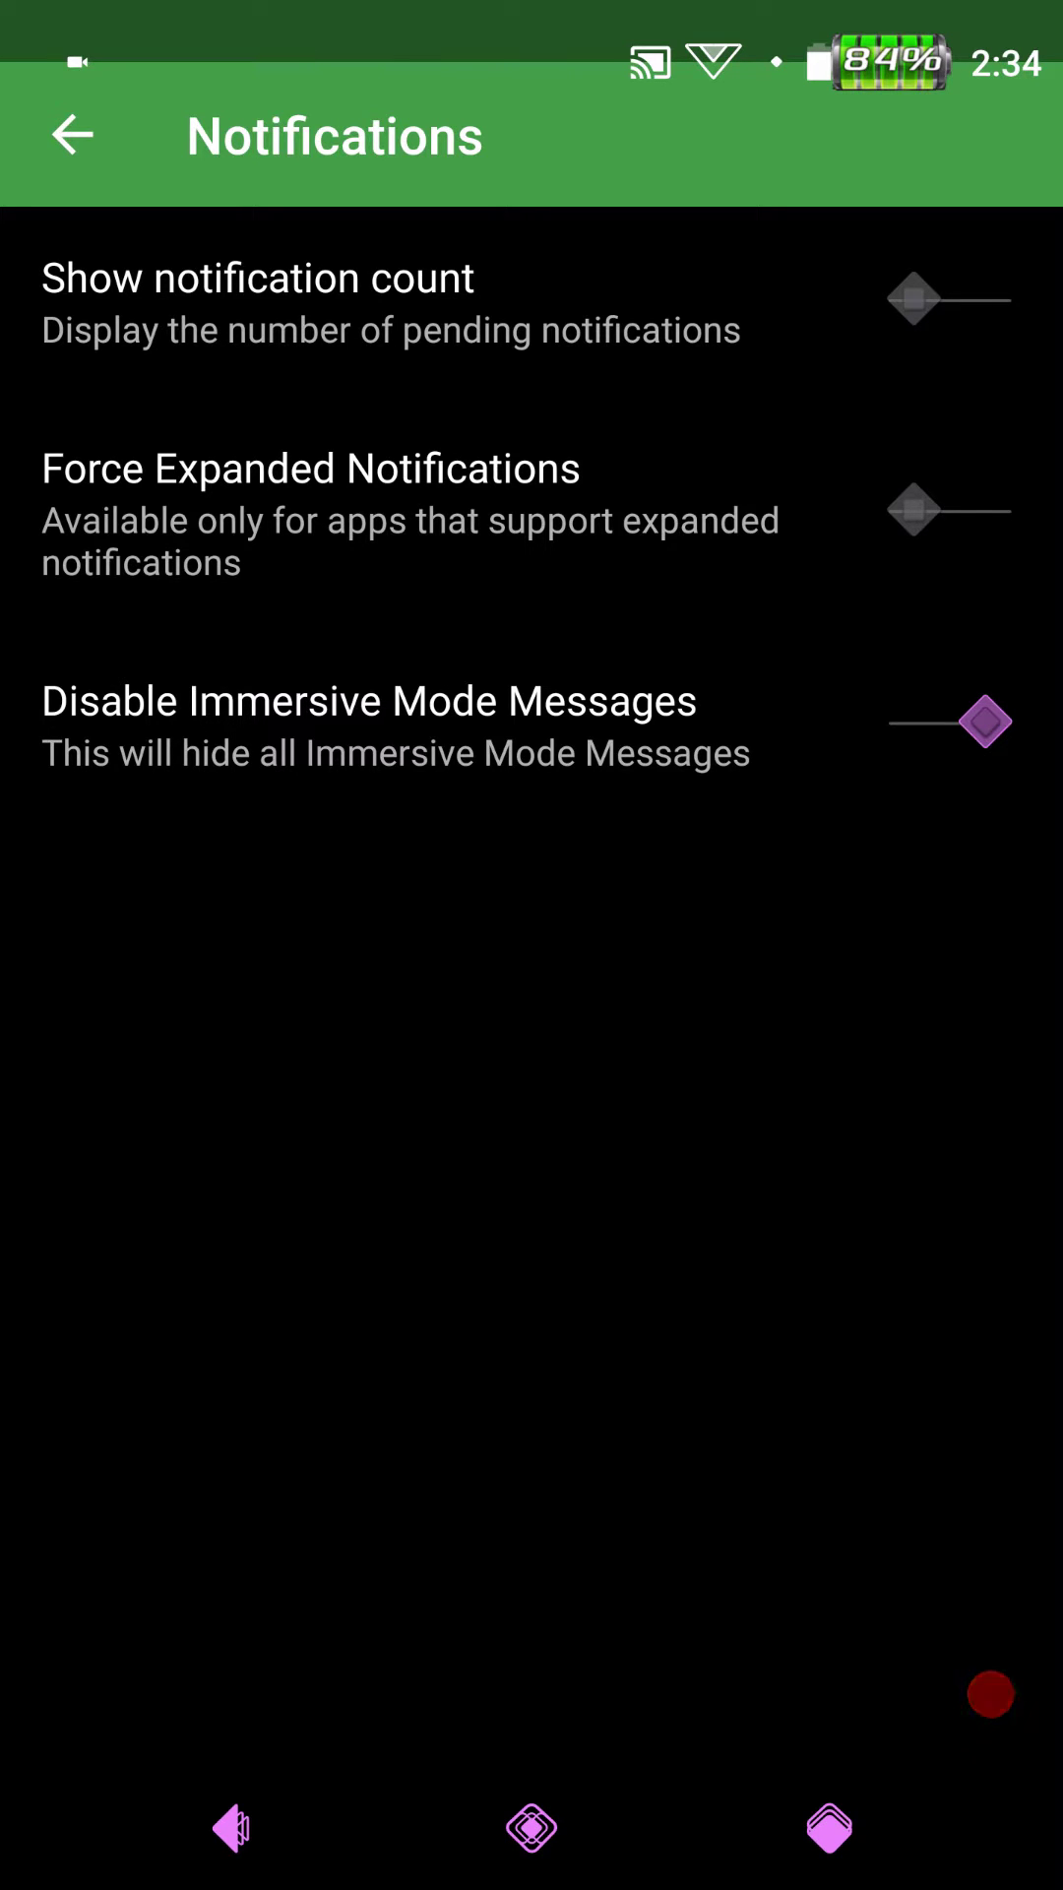
left_click(71, 134)
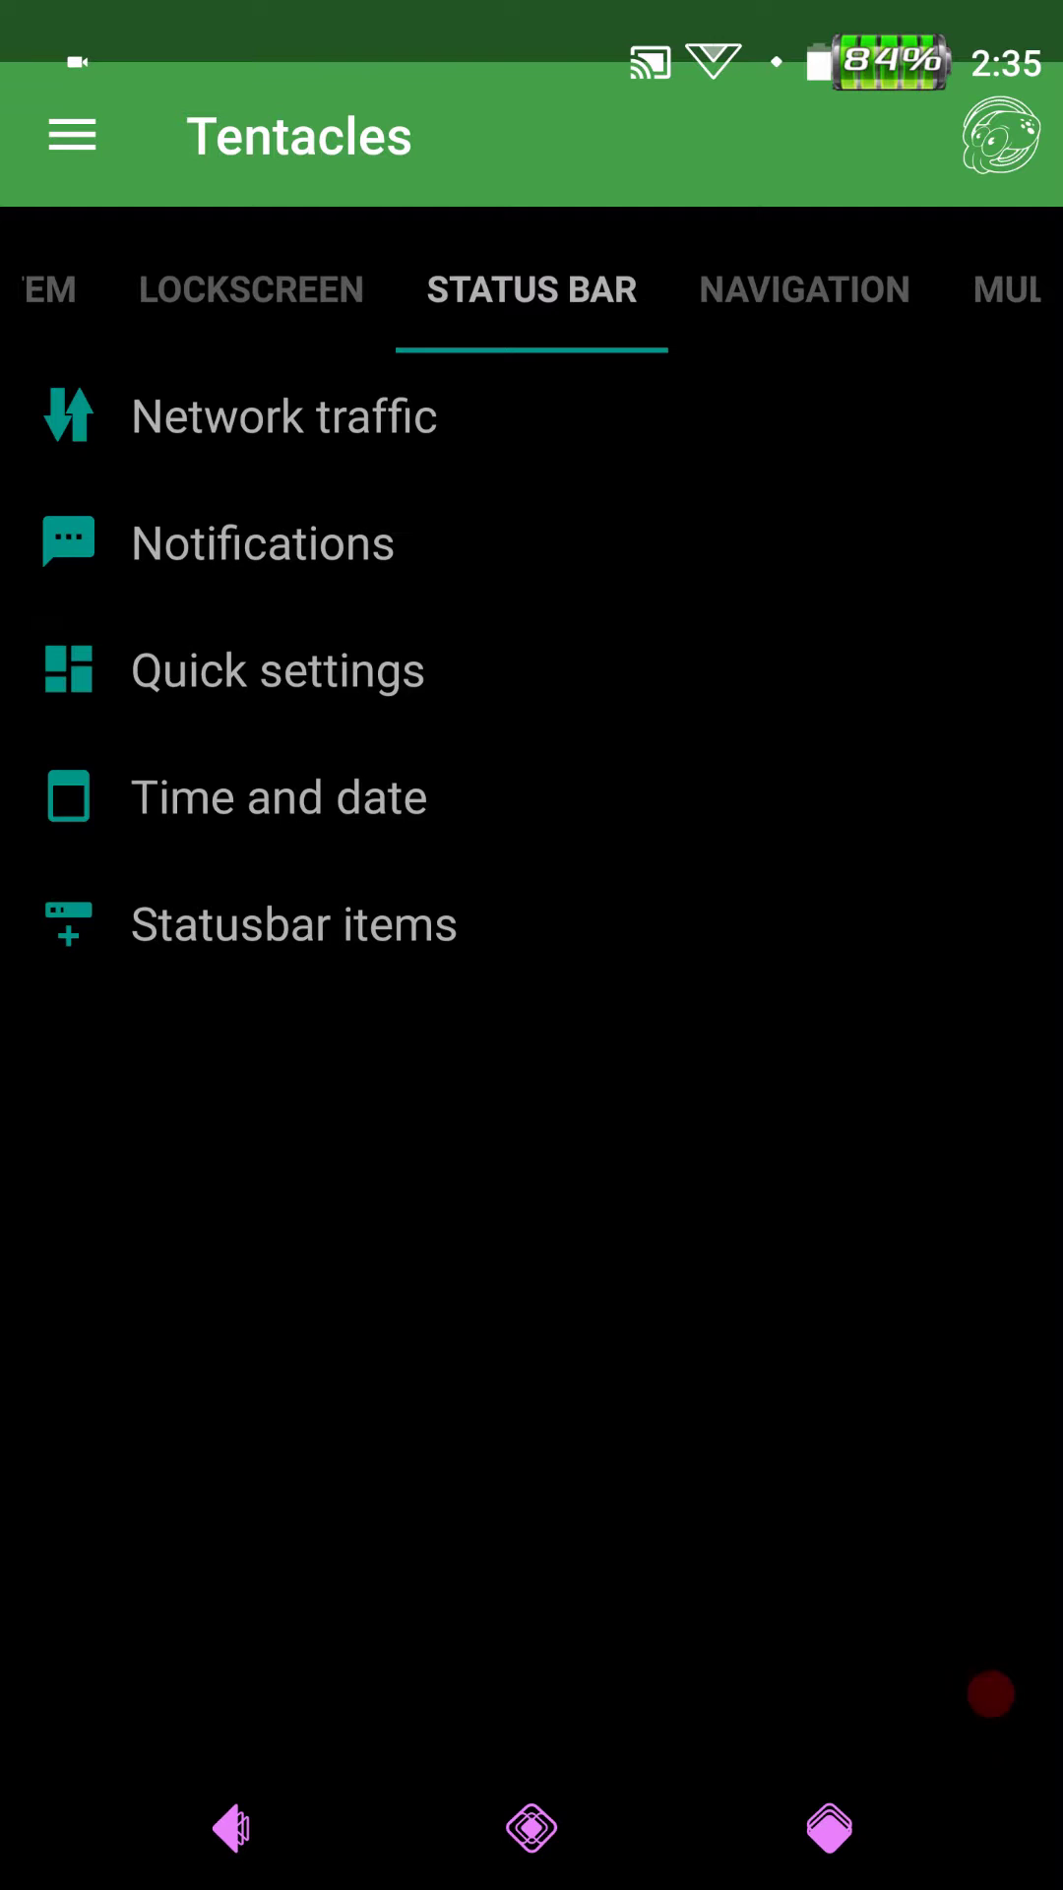
- Set quick settings tiles to Rotate animation at Fast duration, leaving the interpolator unchanged
left_click(278, 671)
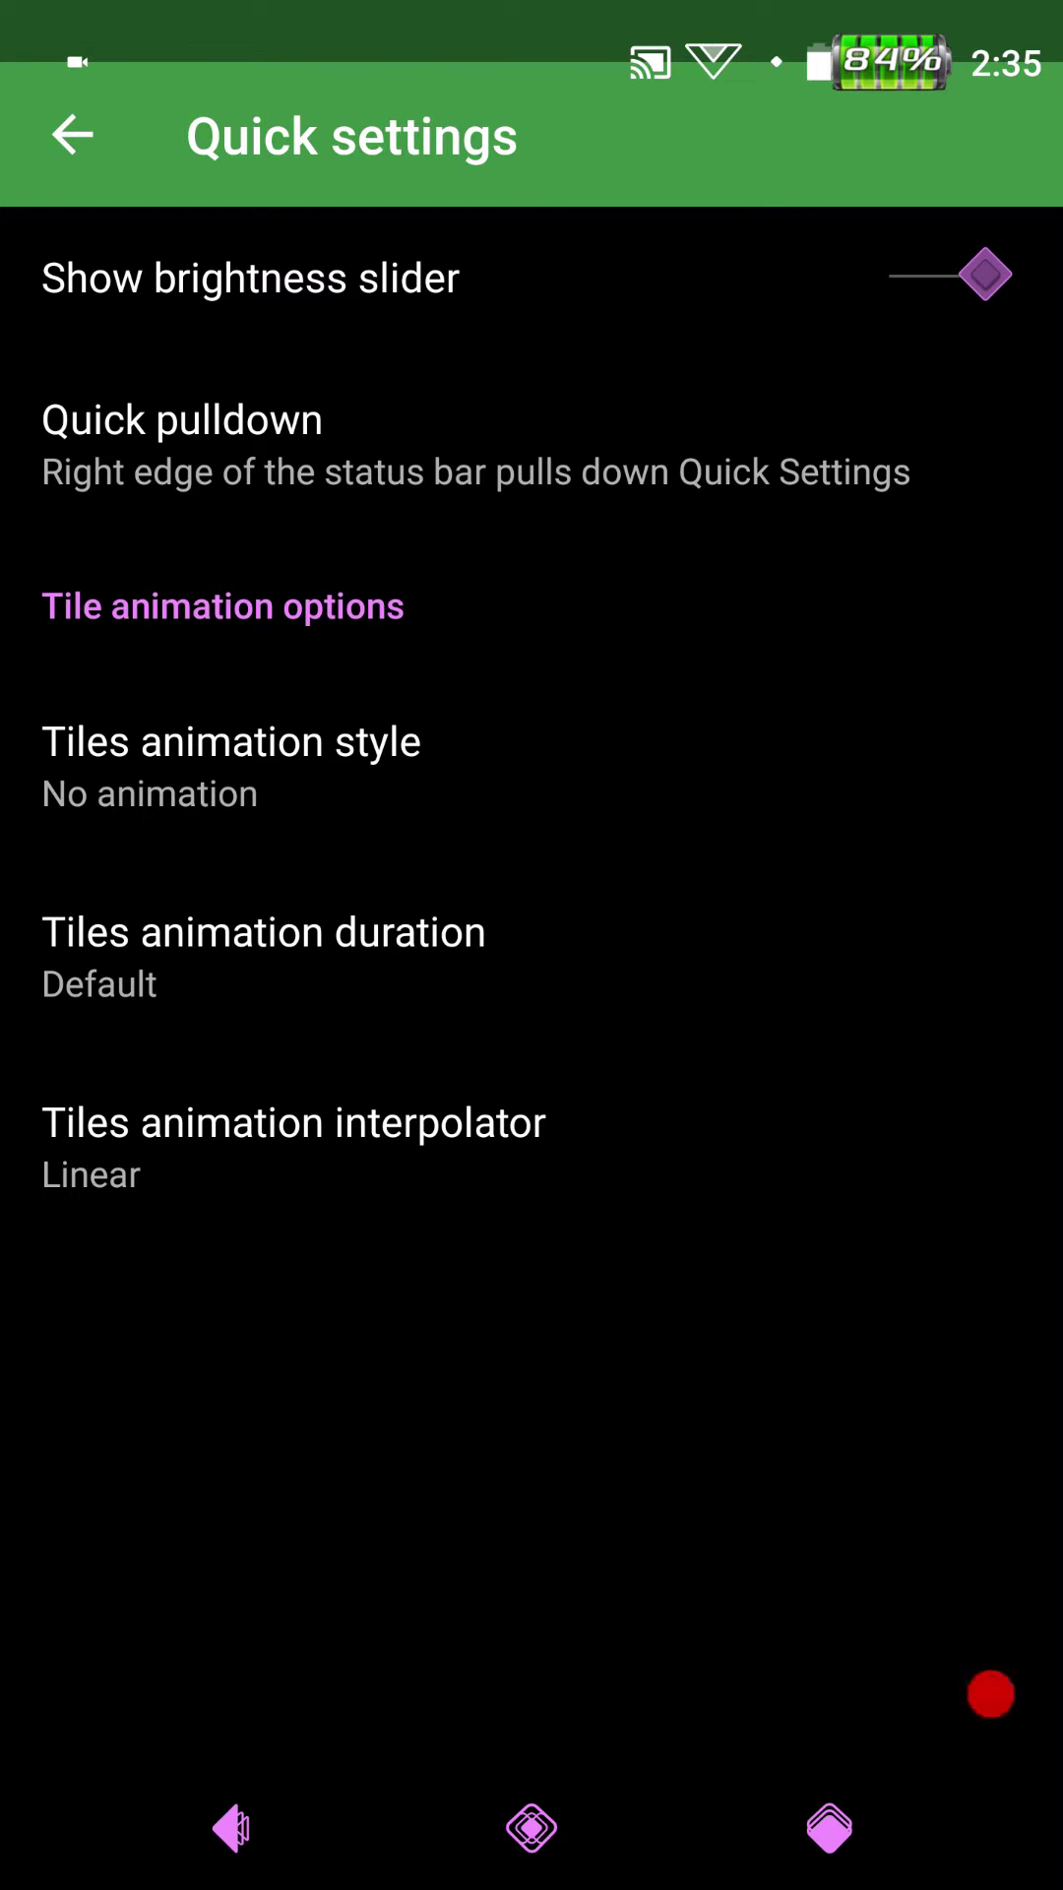
left_click(231, 740)
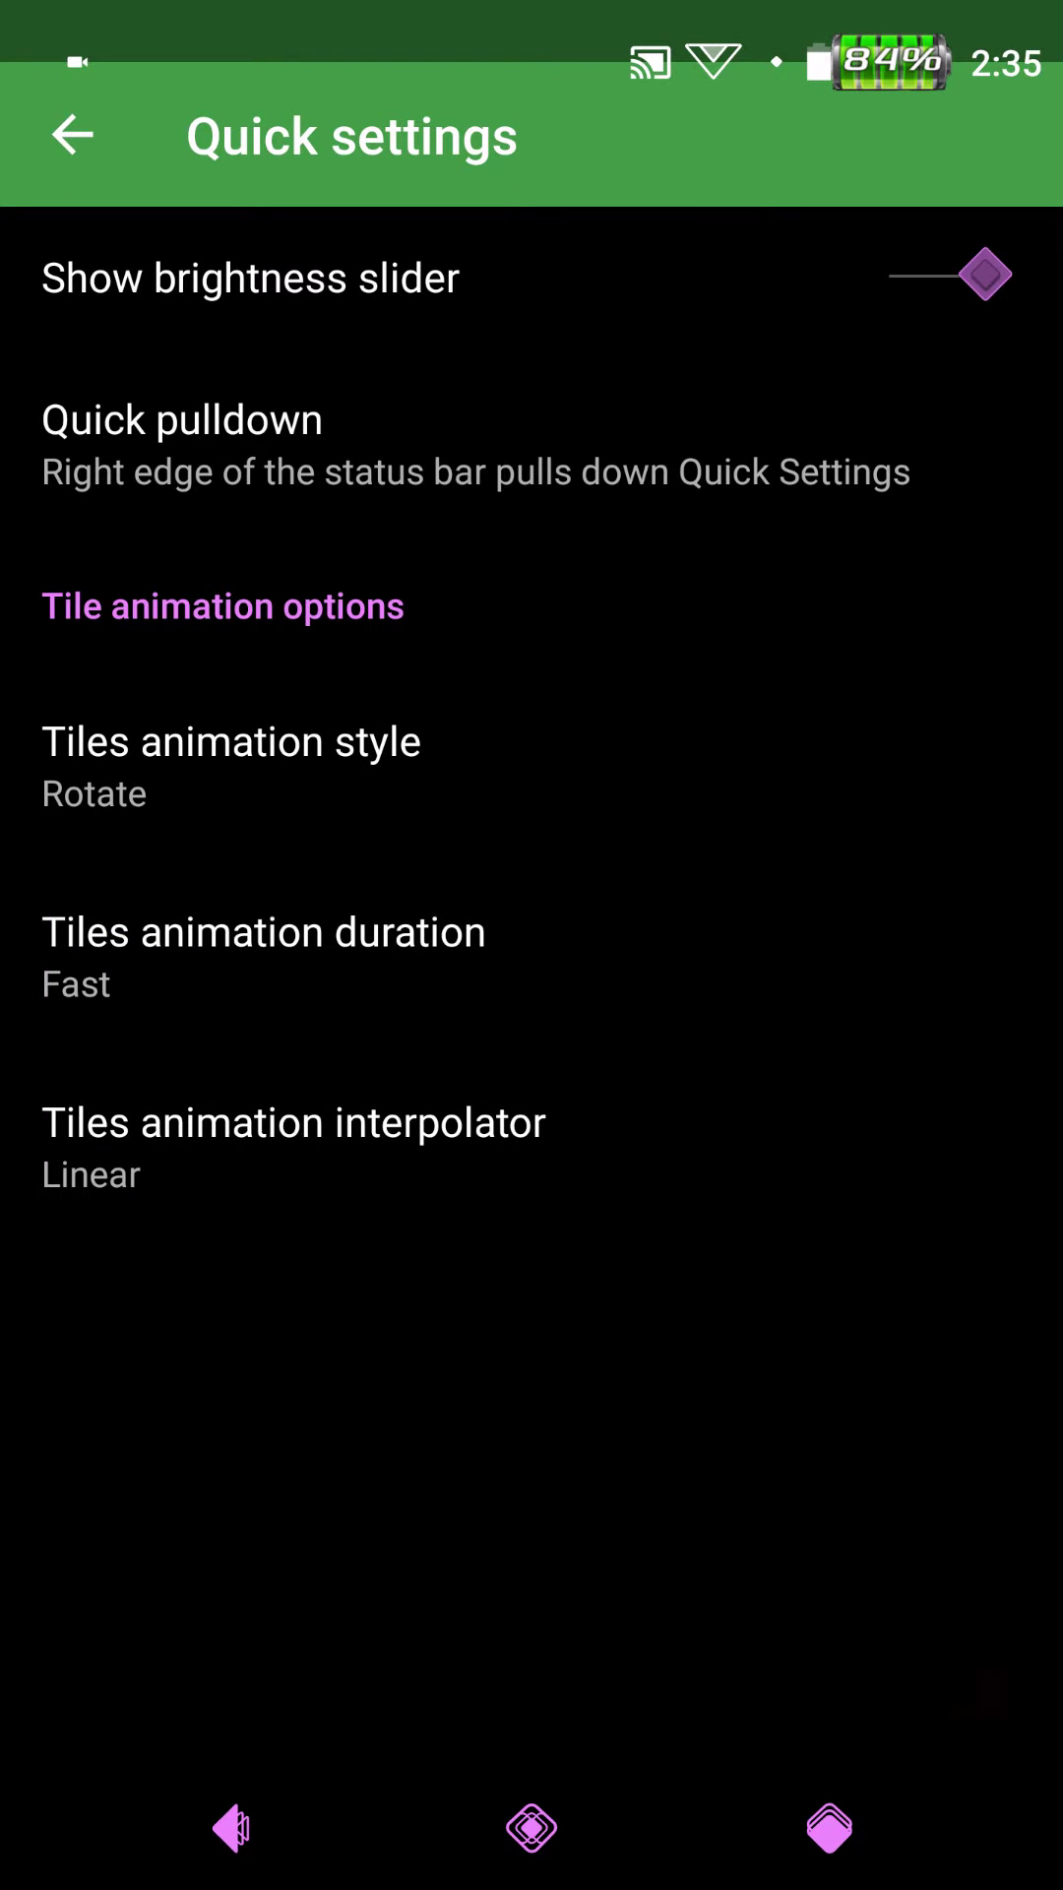
left_click(293, 1122)
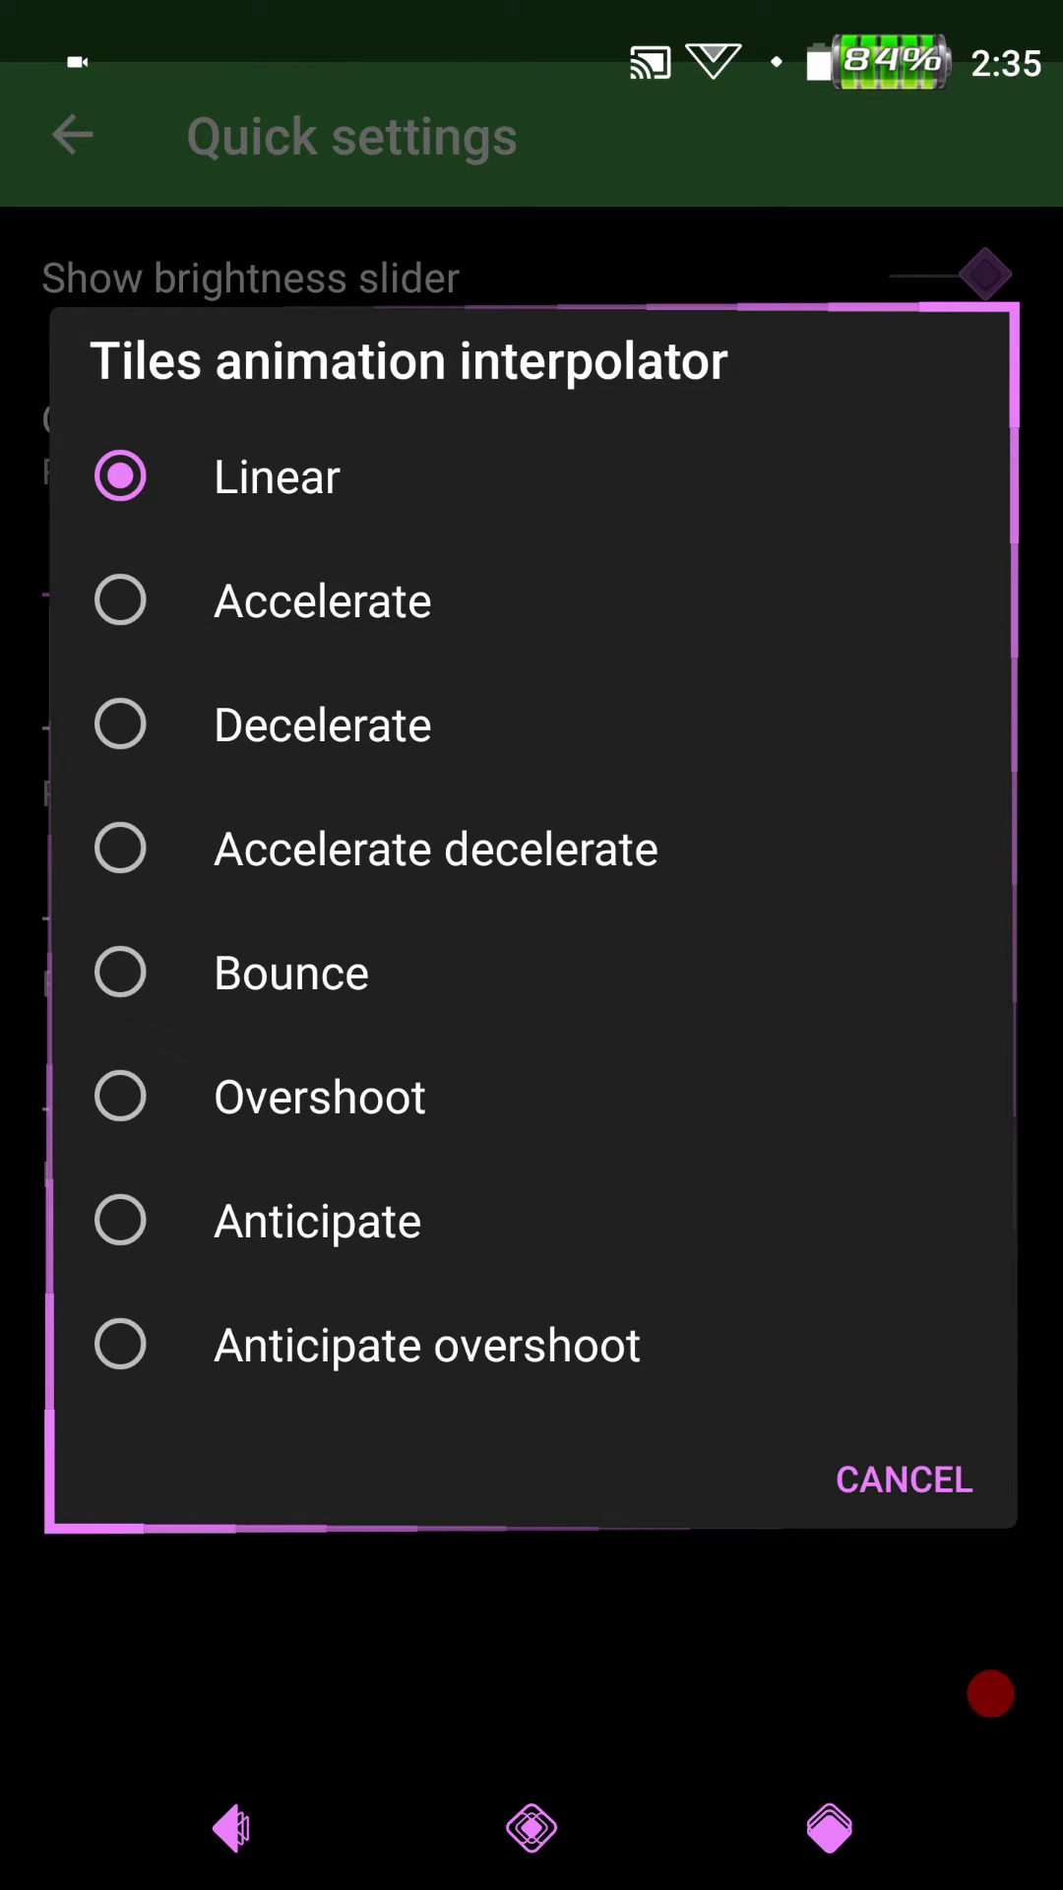
left_click(903, 1480)
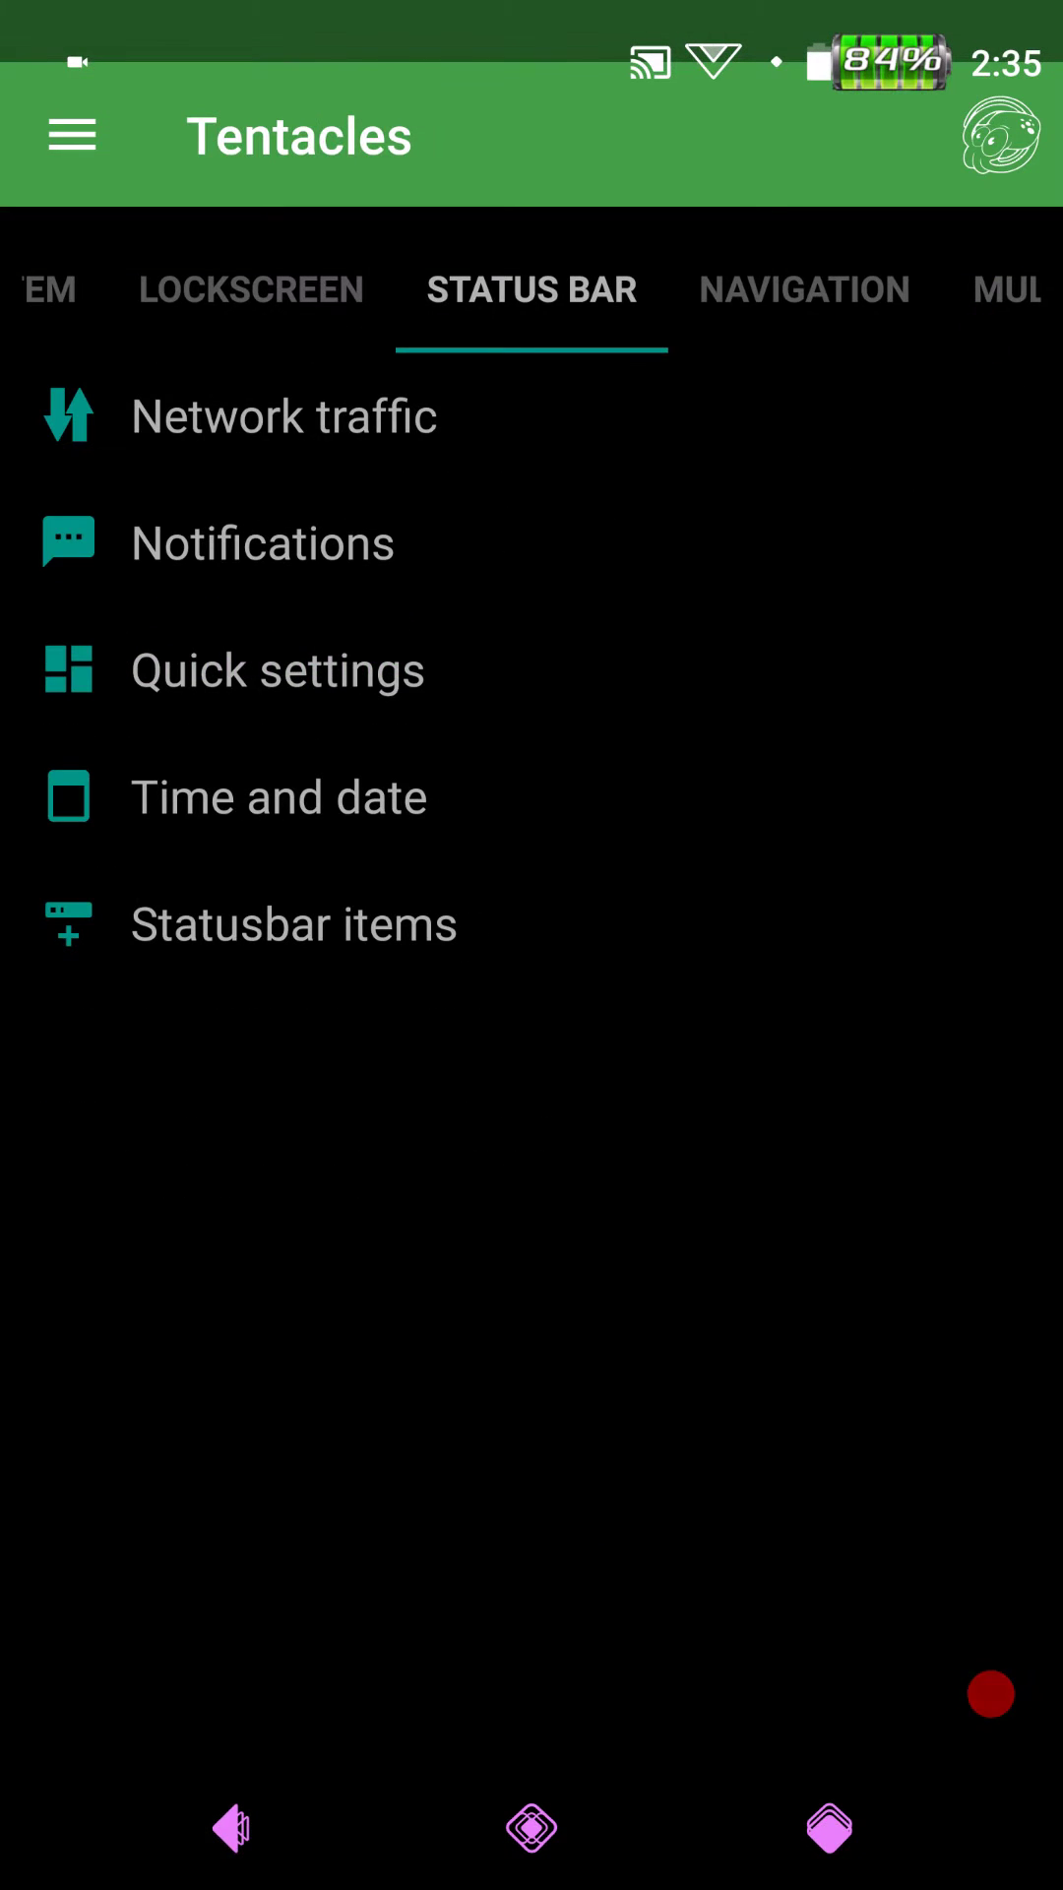
left_click(279, 796)
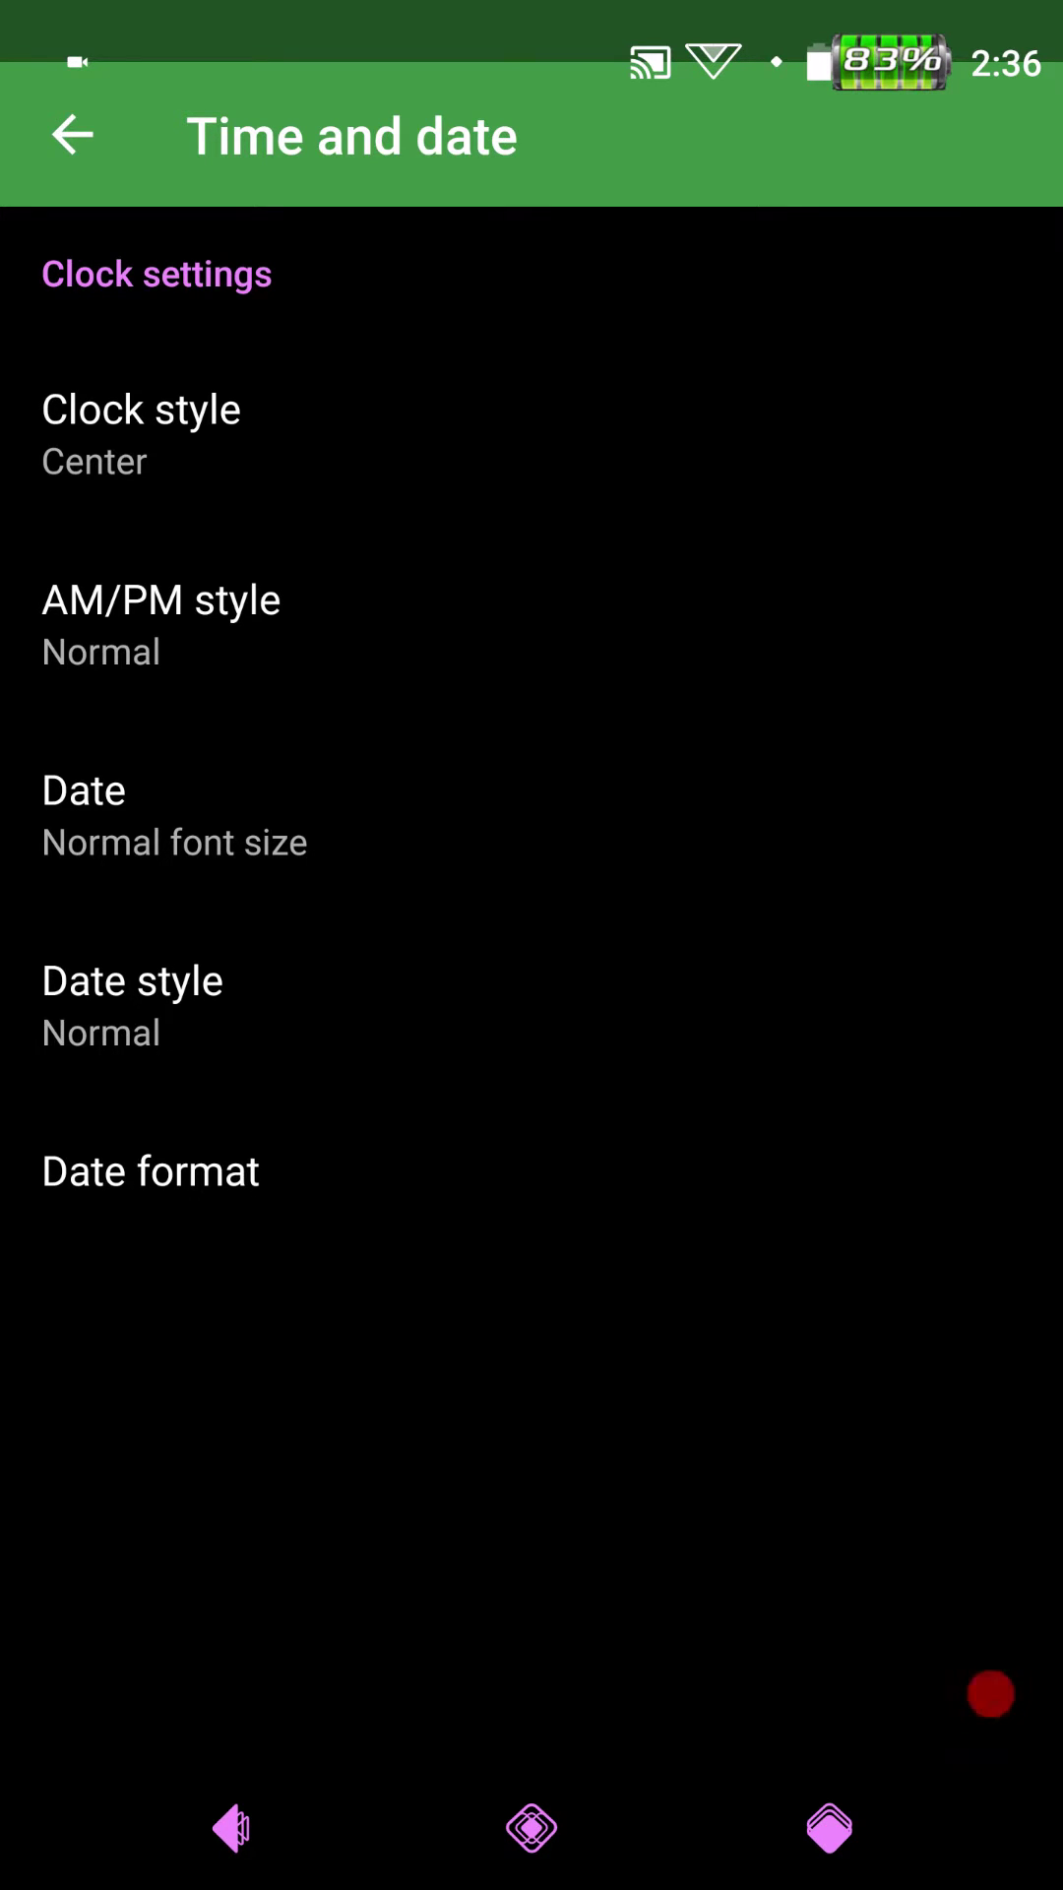
left_click(72, 134)
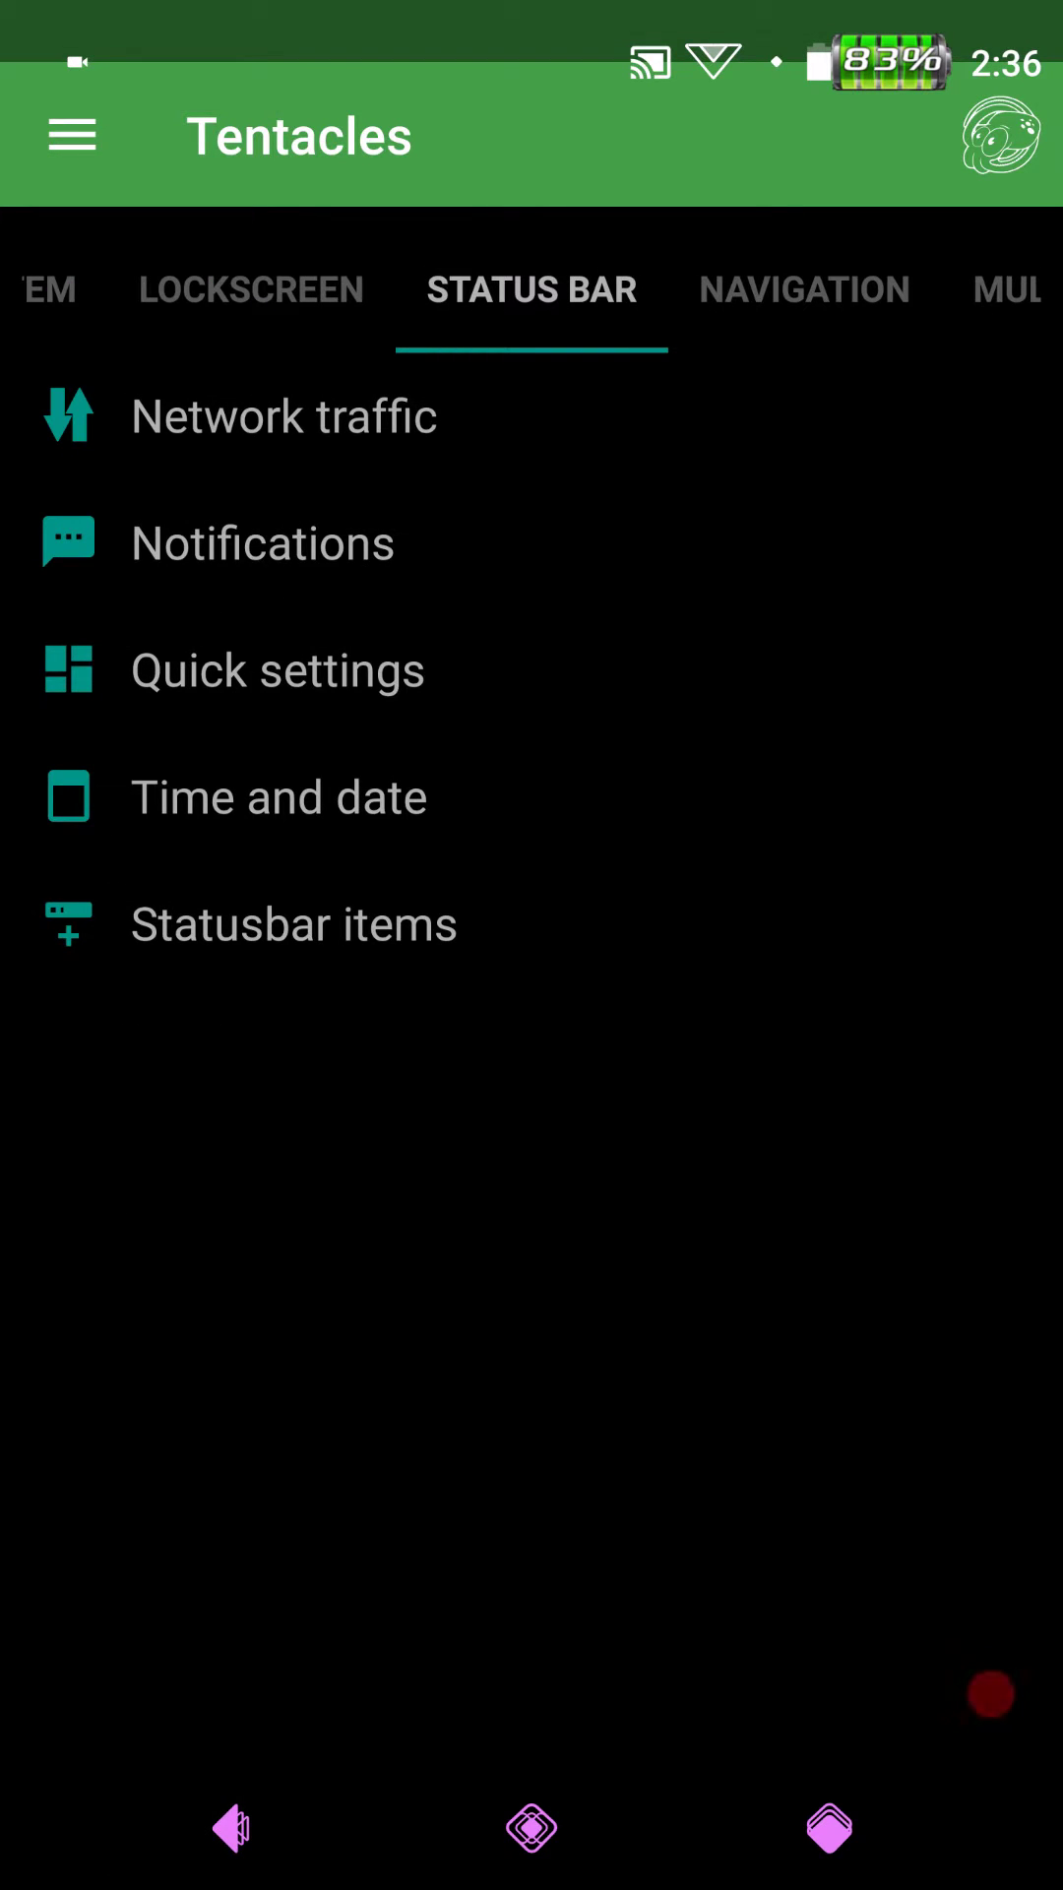
left_click(70, 134)
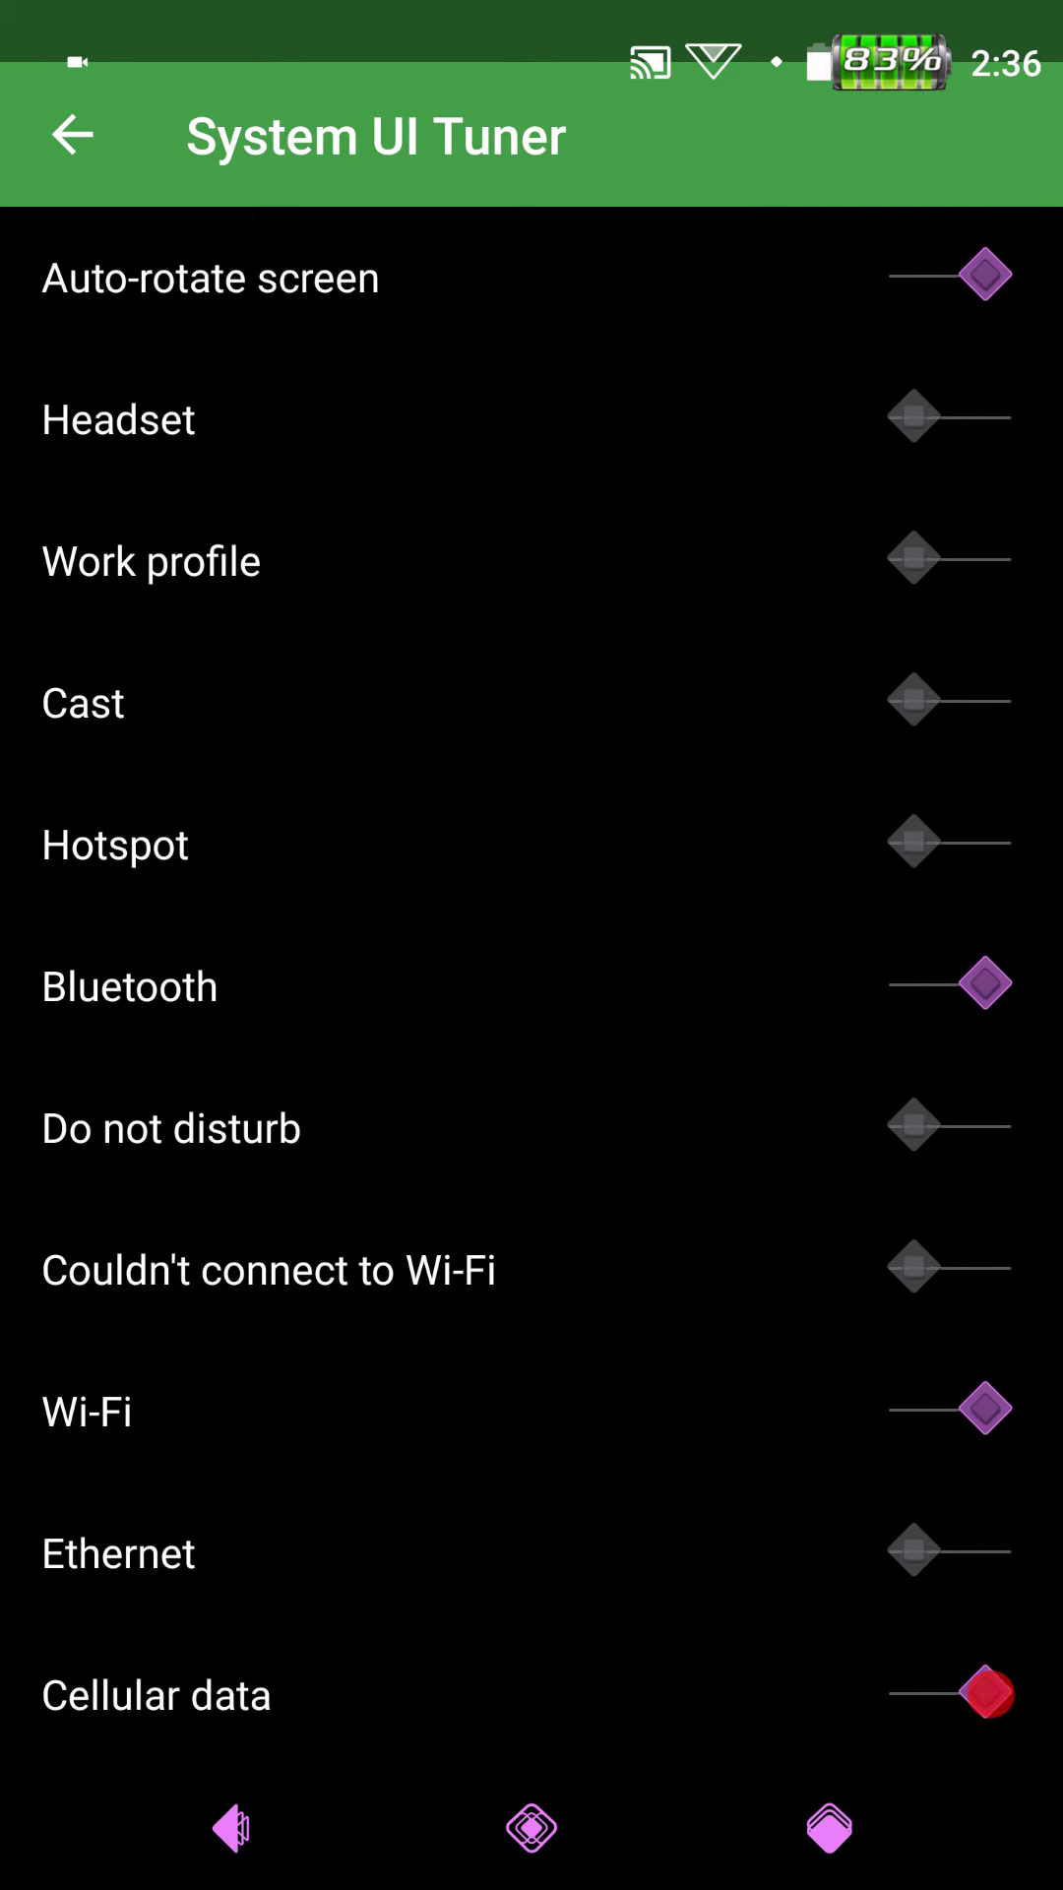
- View the Color and appearance and Do not disturb pages, then open Navigation bar
scroll("down", 3)
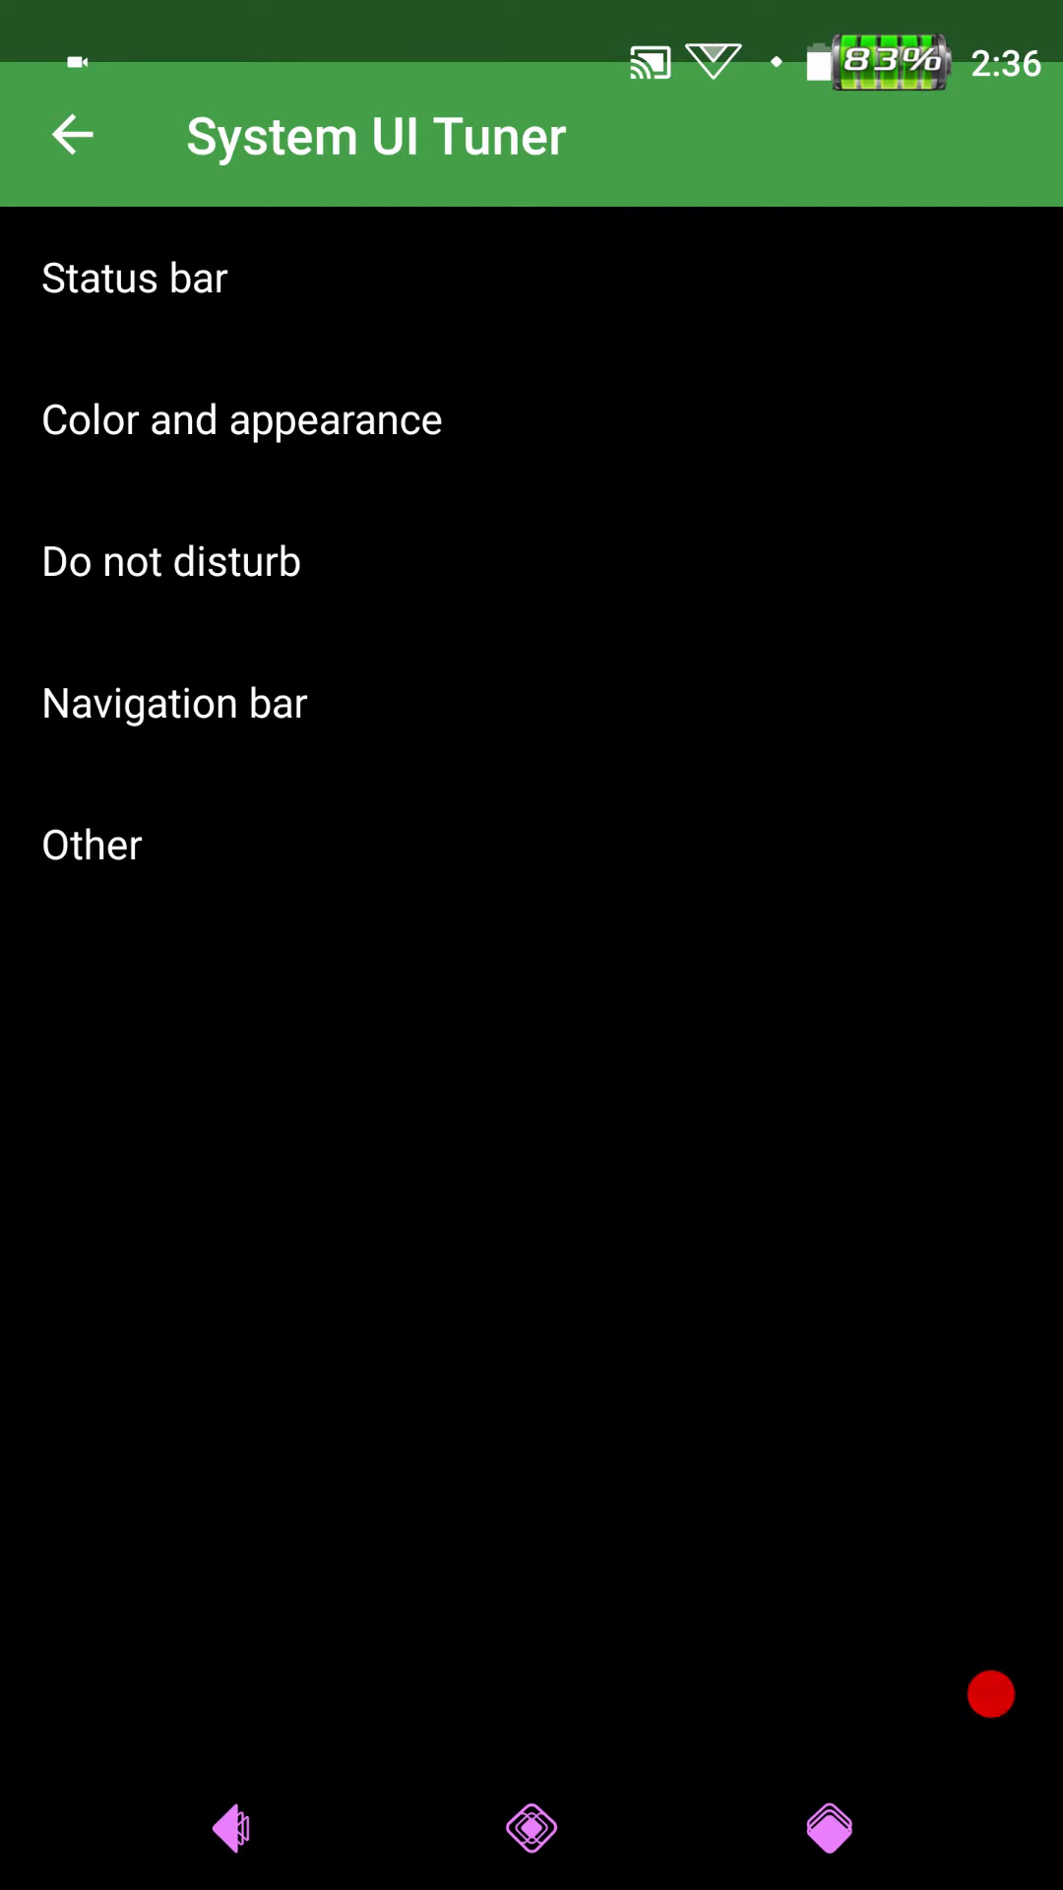
left_click(242, 419)
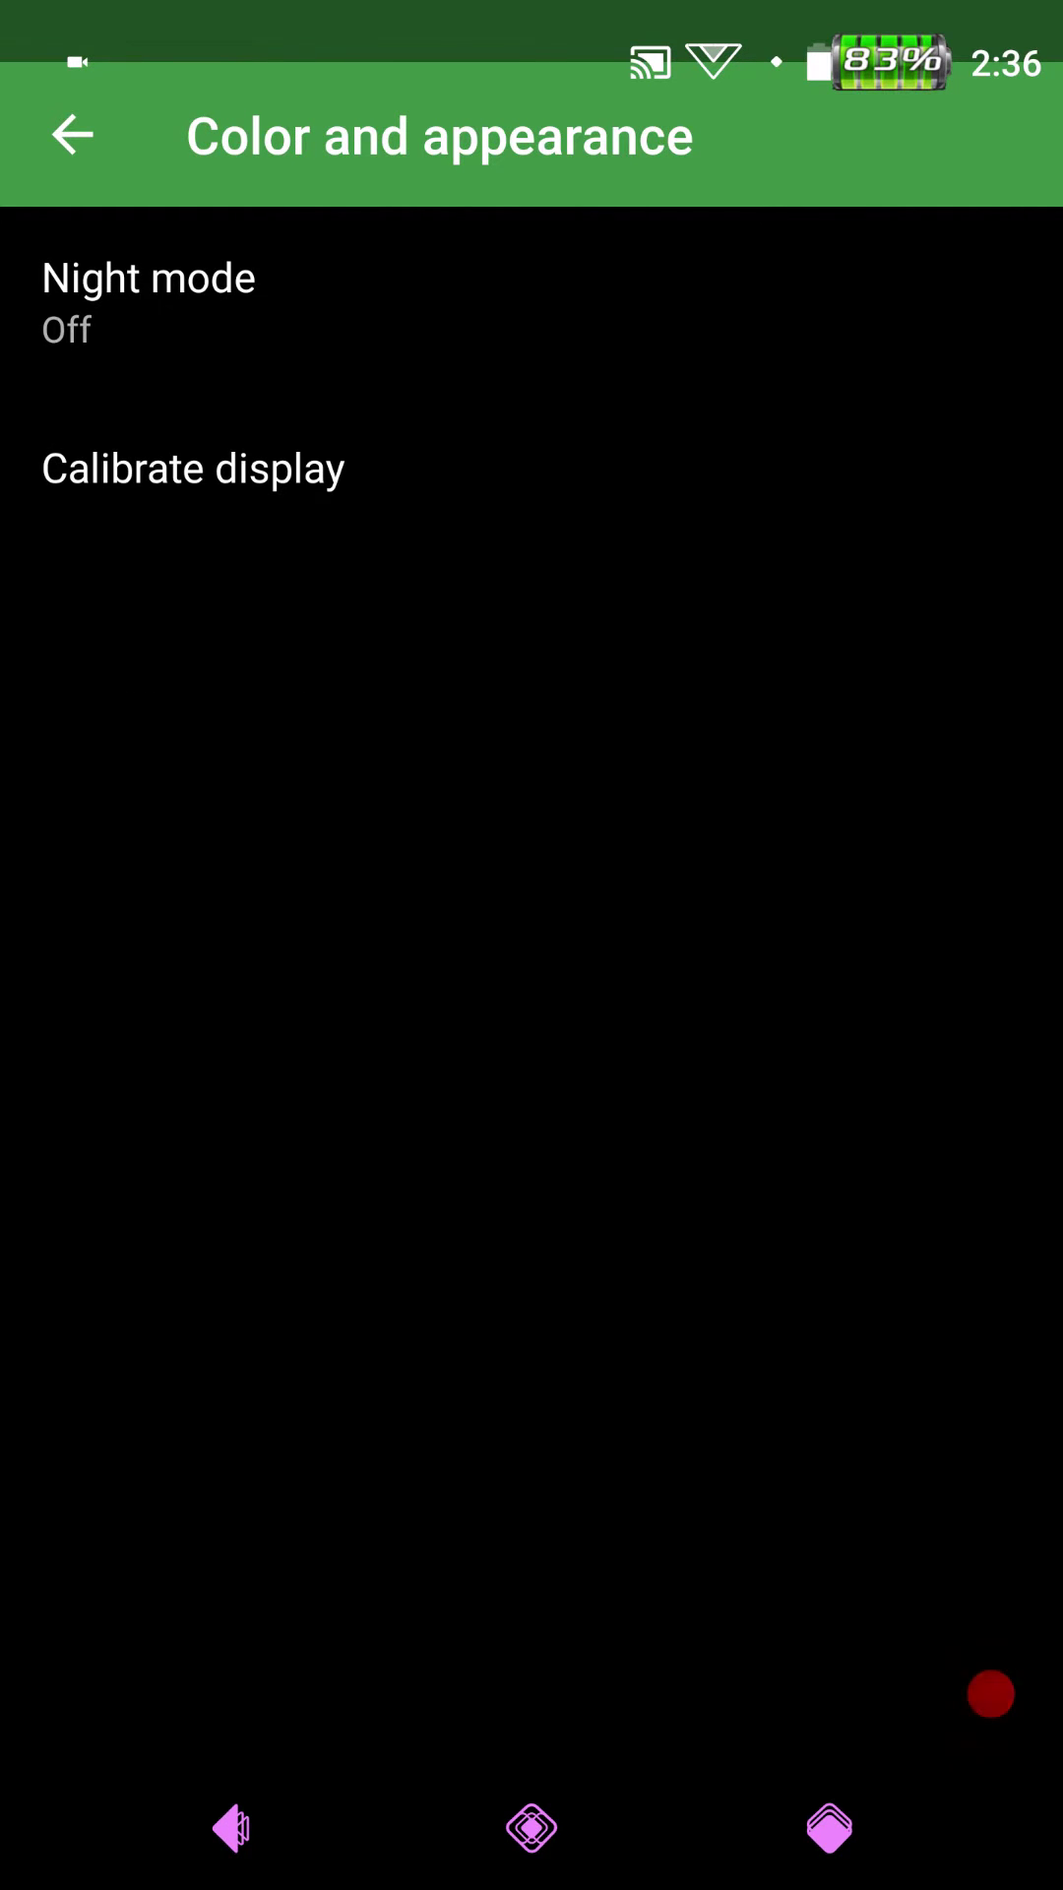
left_click(70, 133)
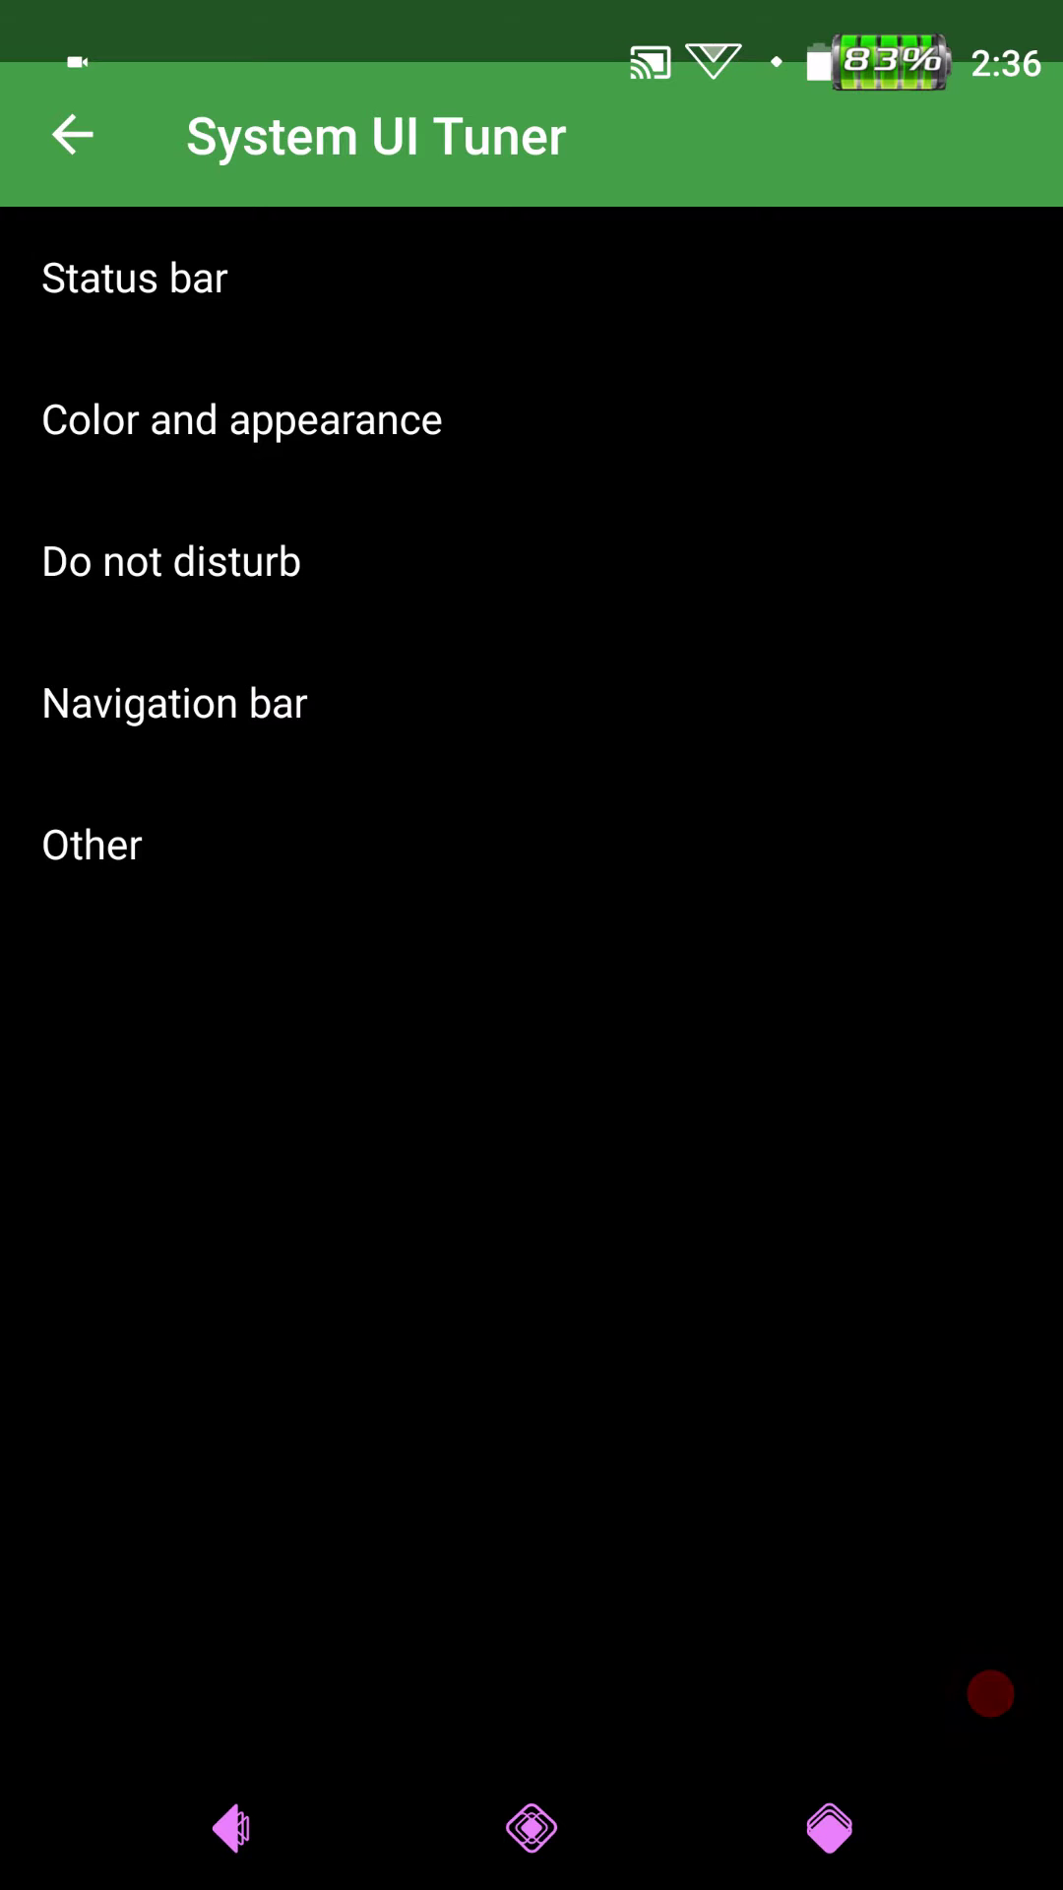
left_click(170, 559)
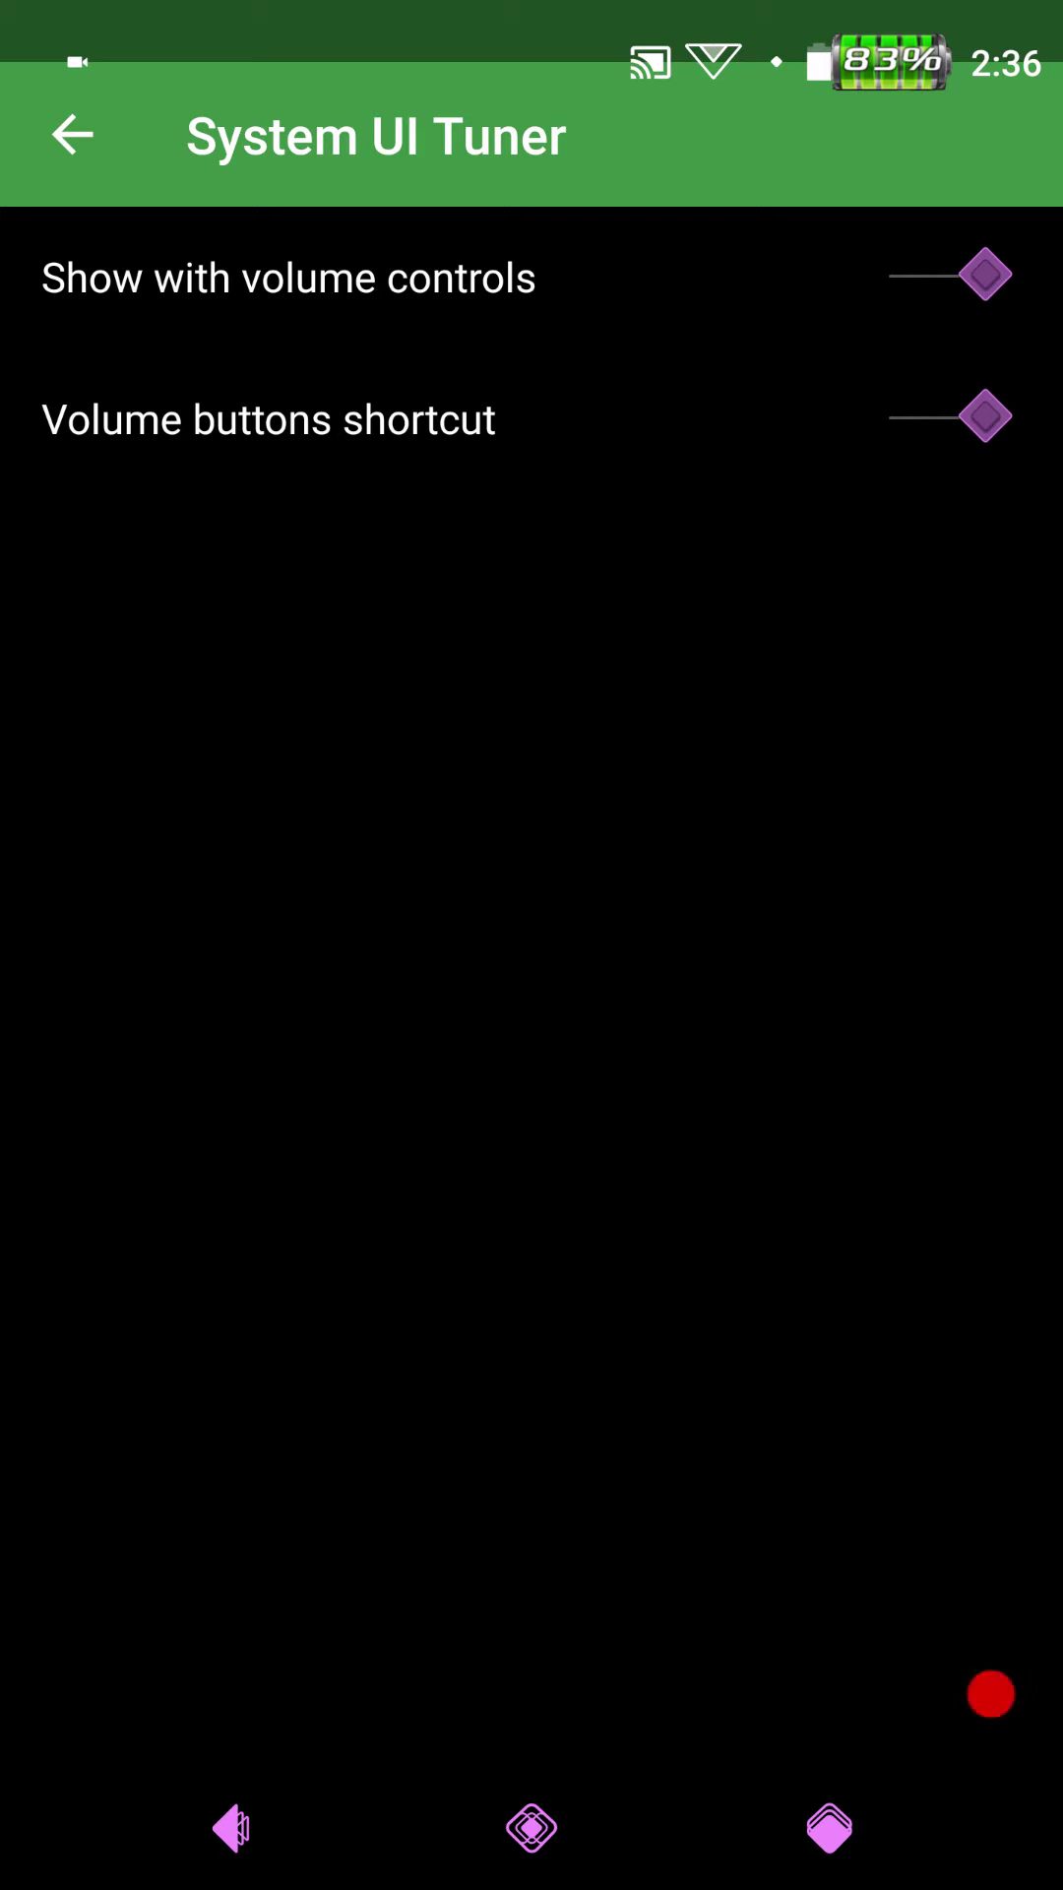
left_click(71, 134)
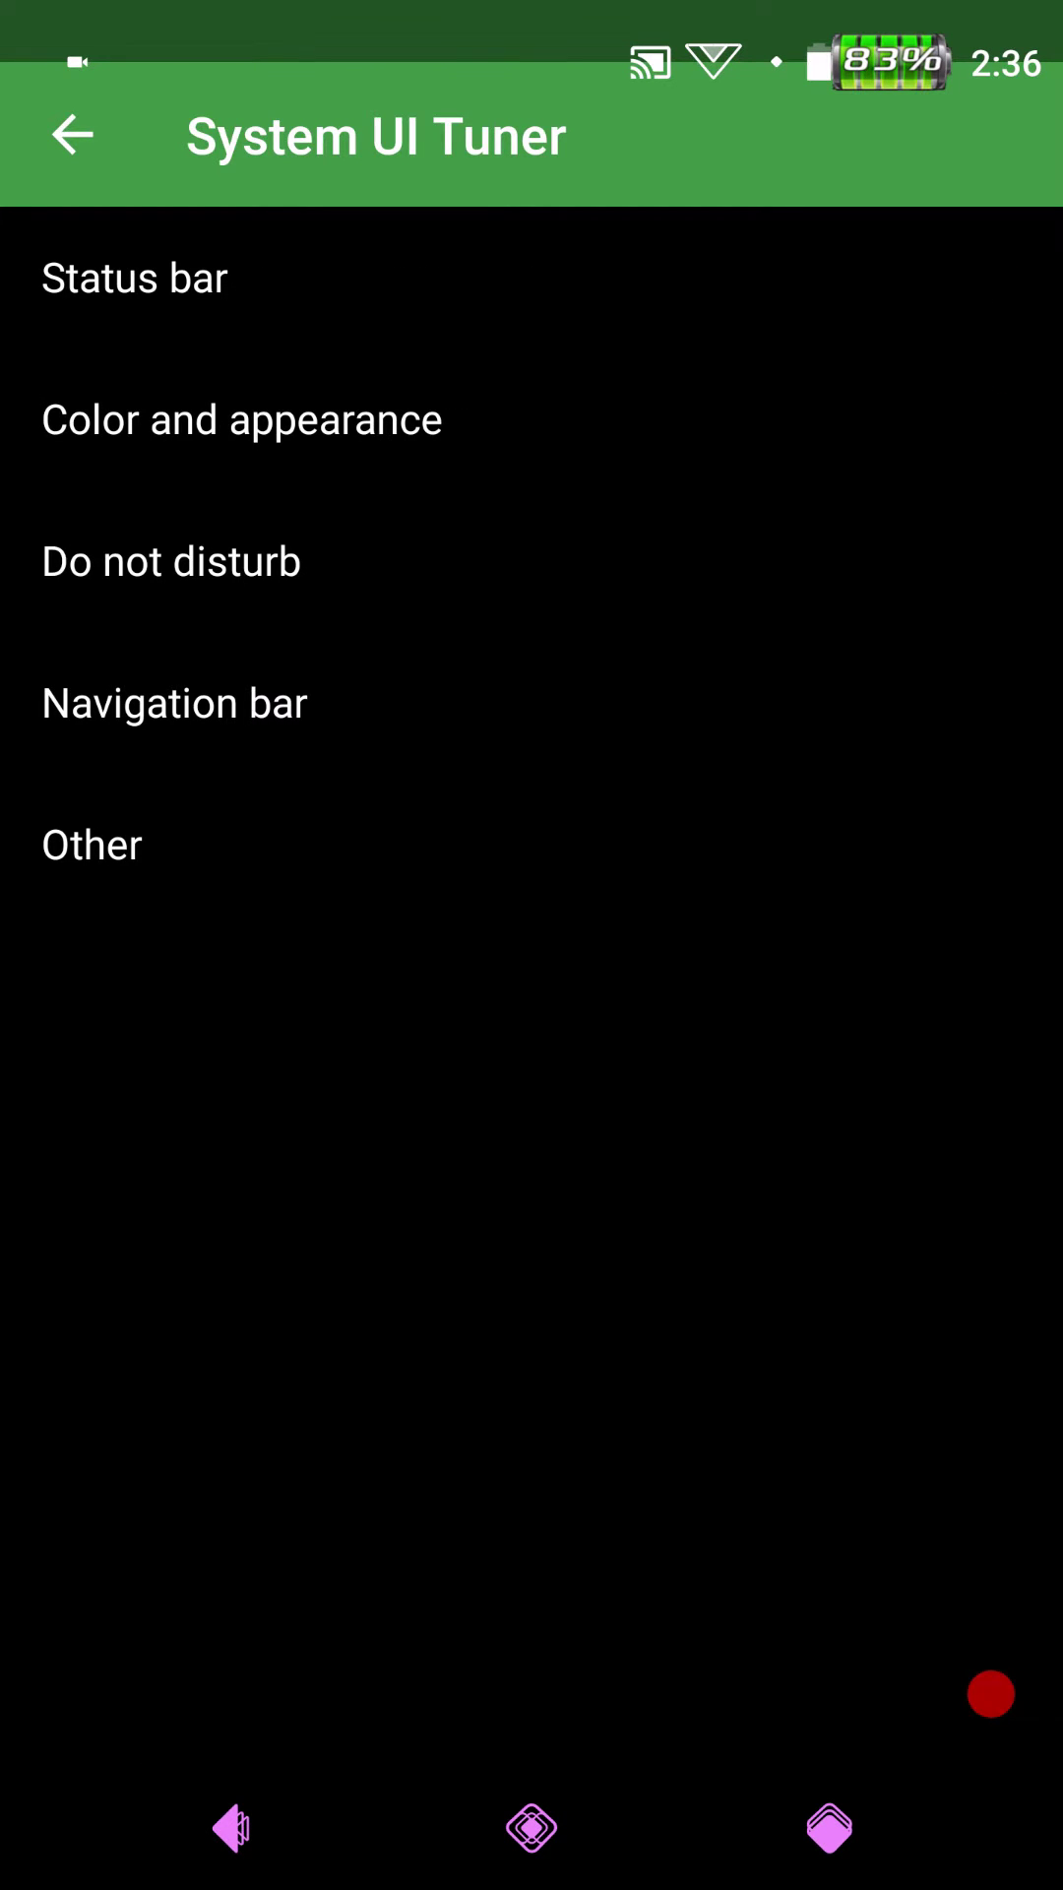
left_click(173, 703)
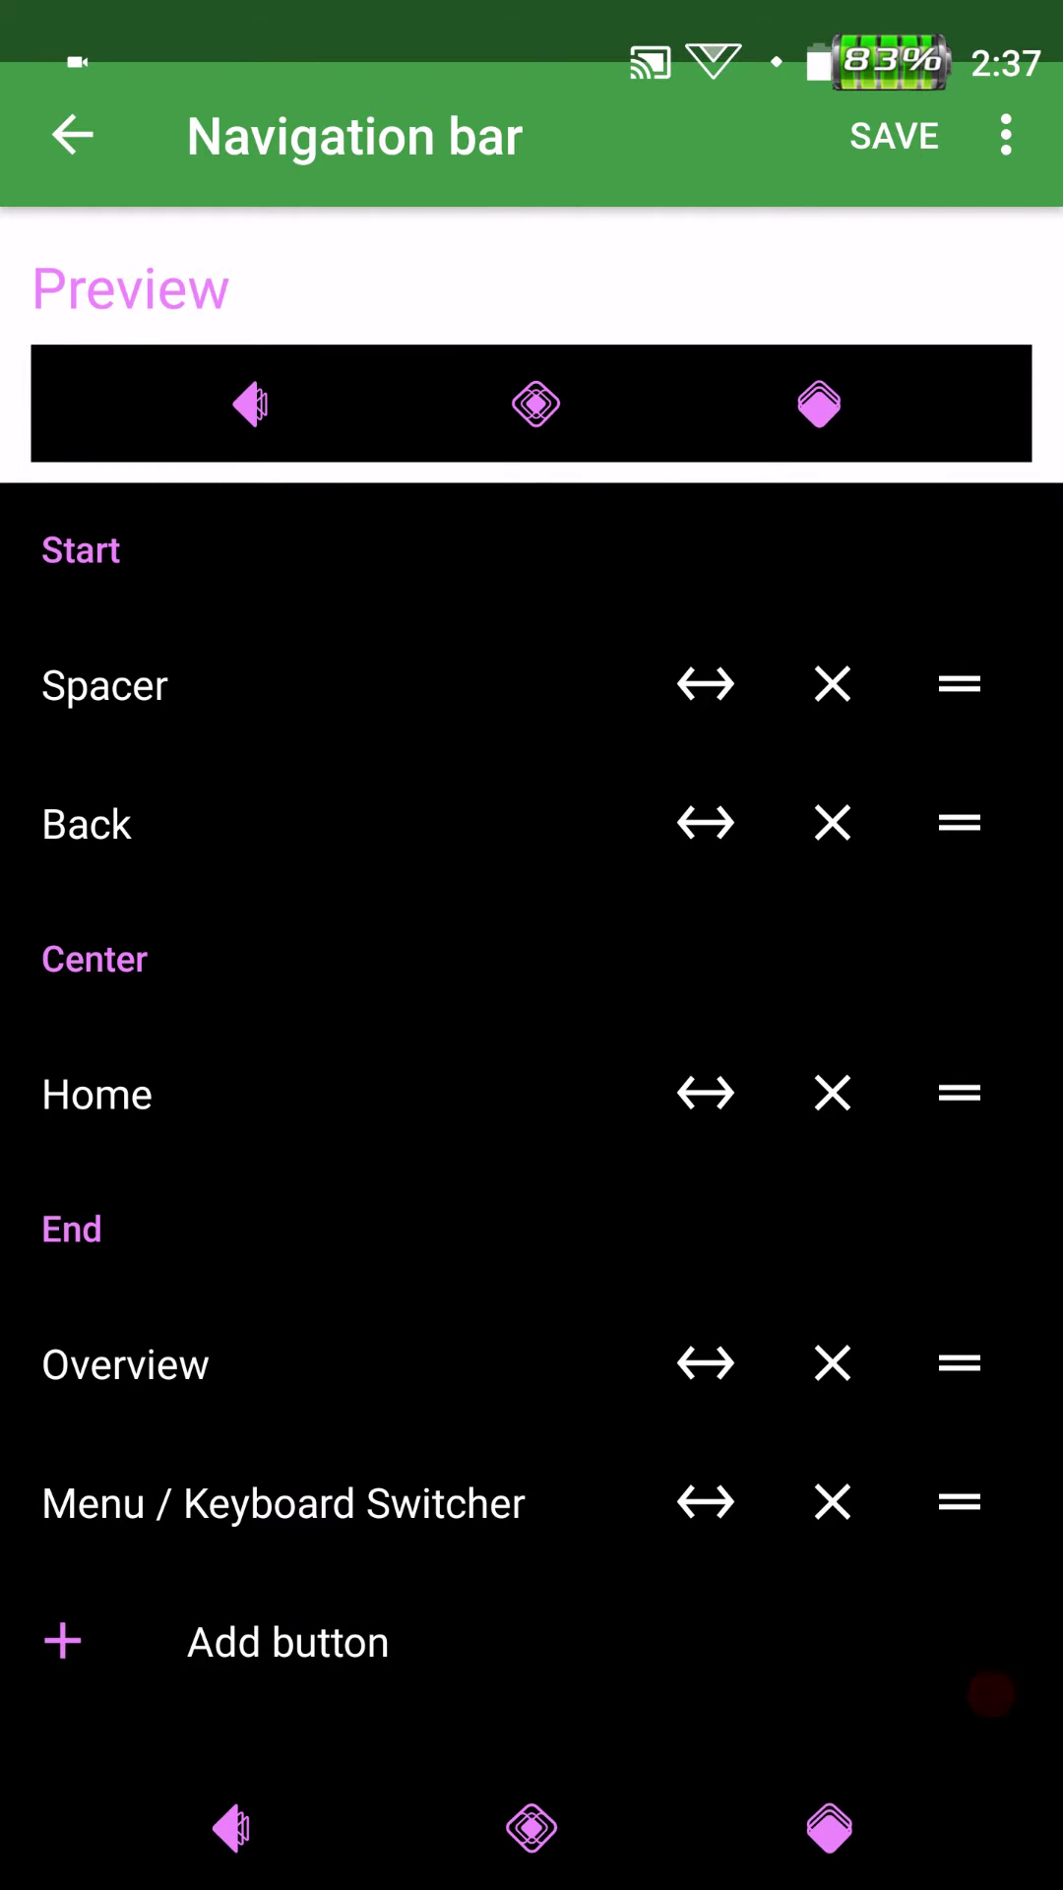
- Leave the Navigation bar layout editor and open the Other tuner options
left_click(1004, 135)
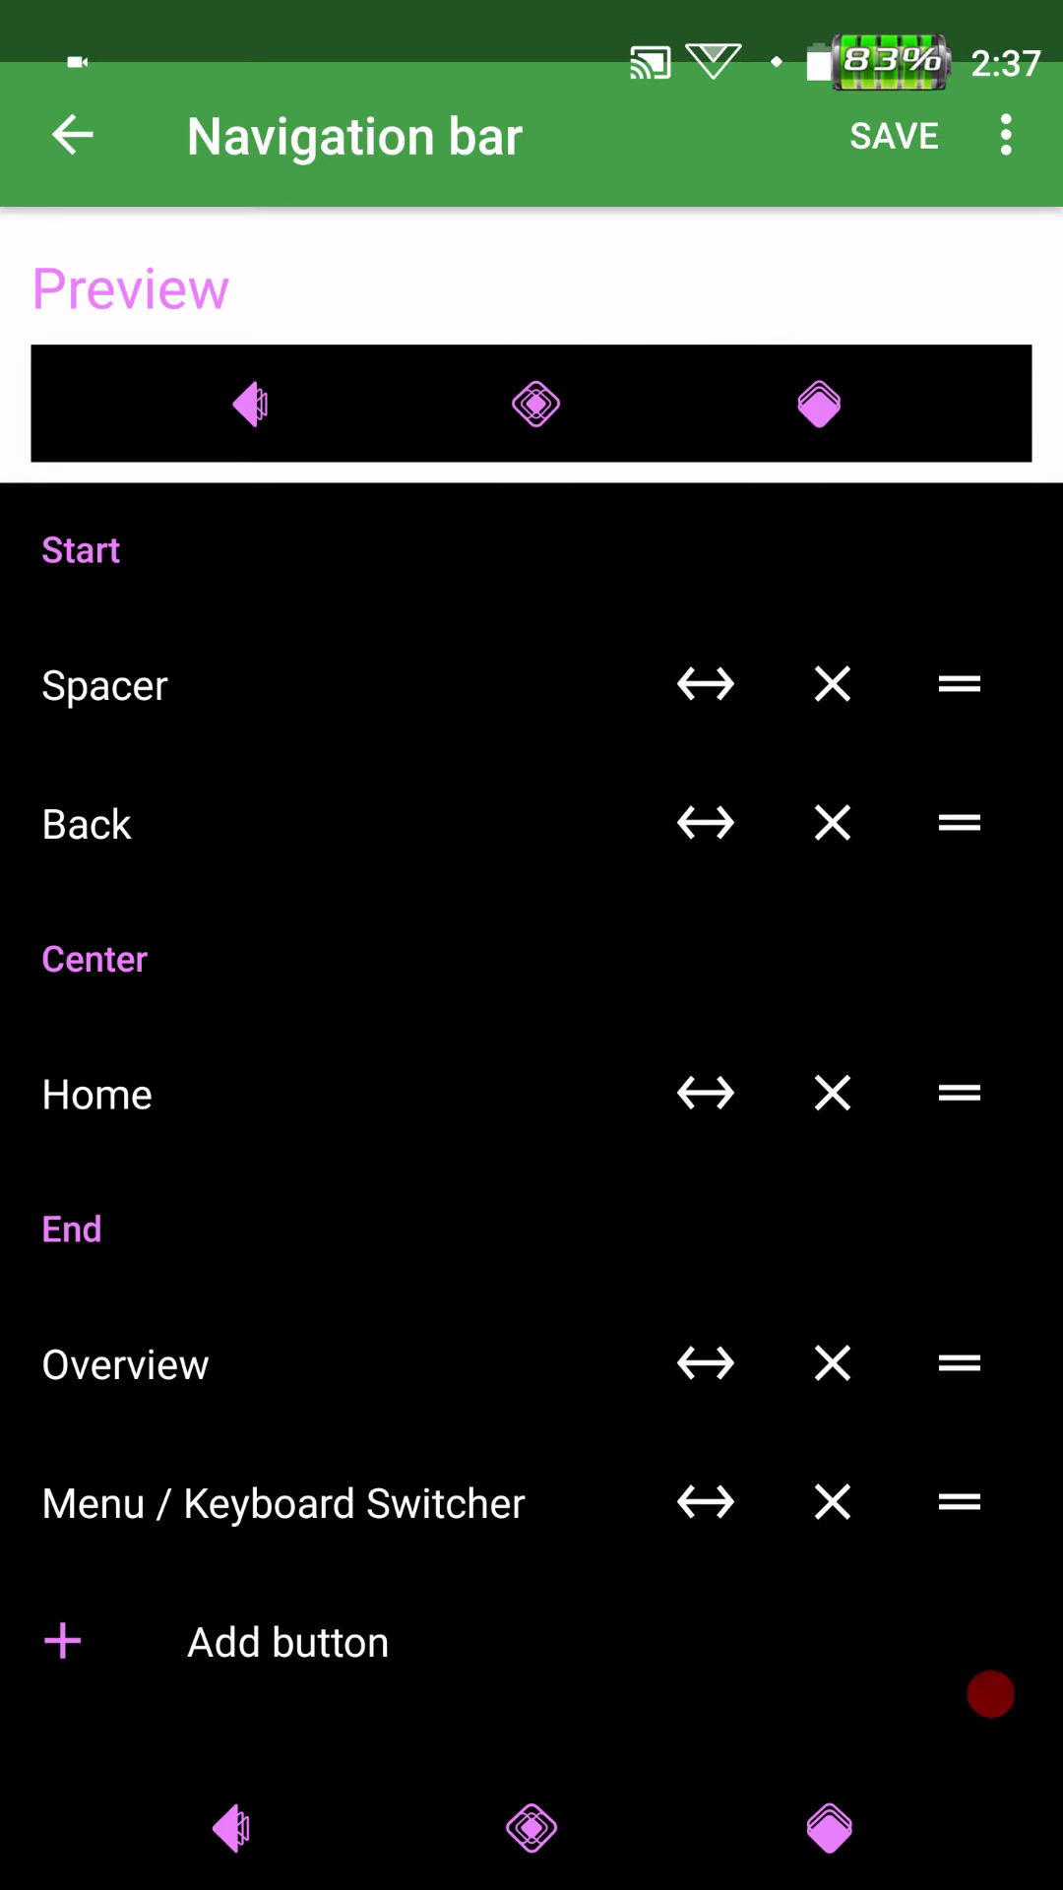
left_click(231, 1827)
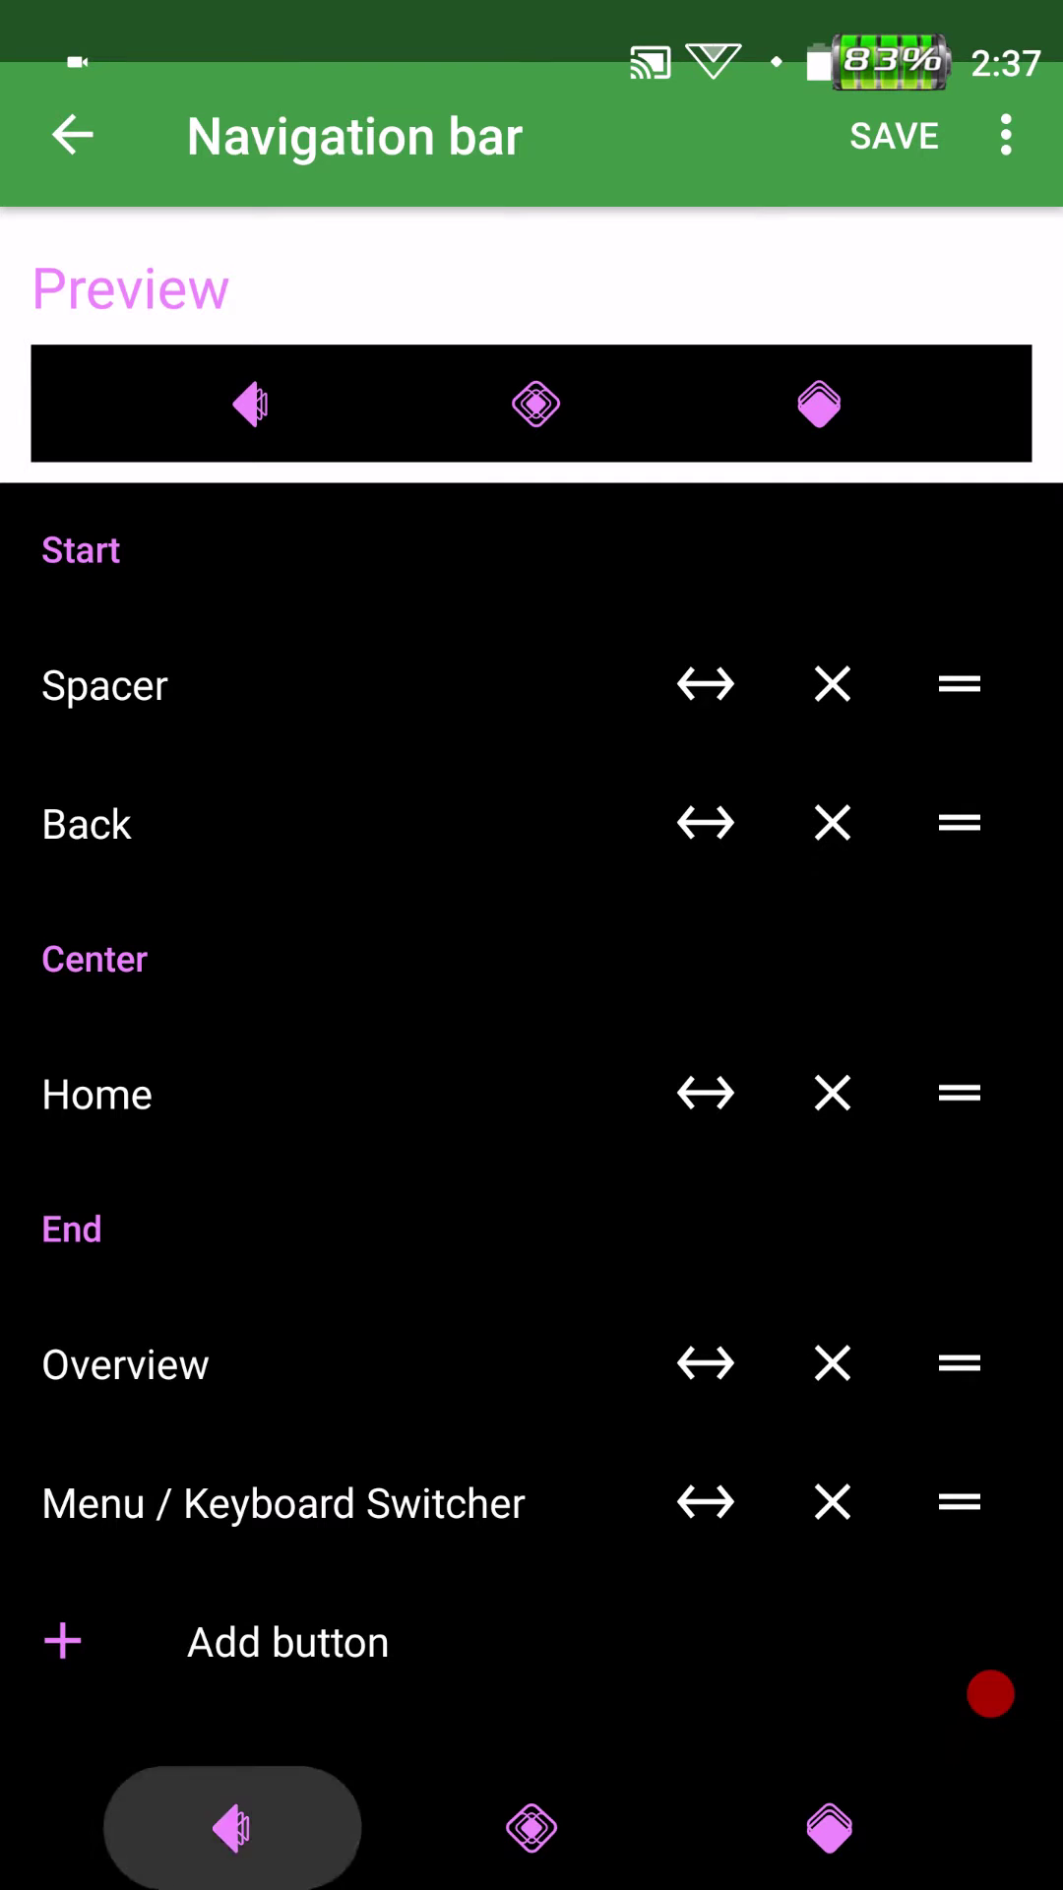
left_click(71, 134)
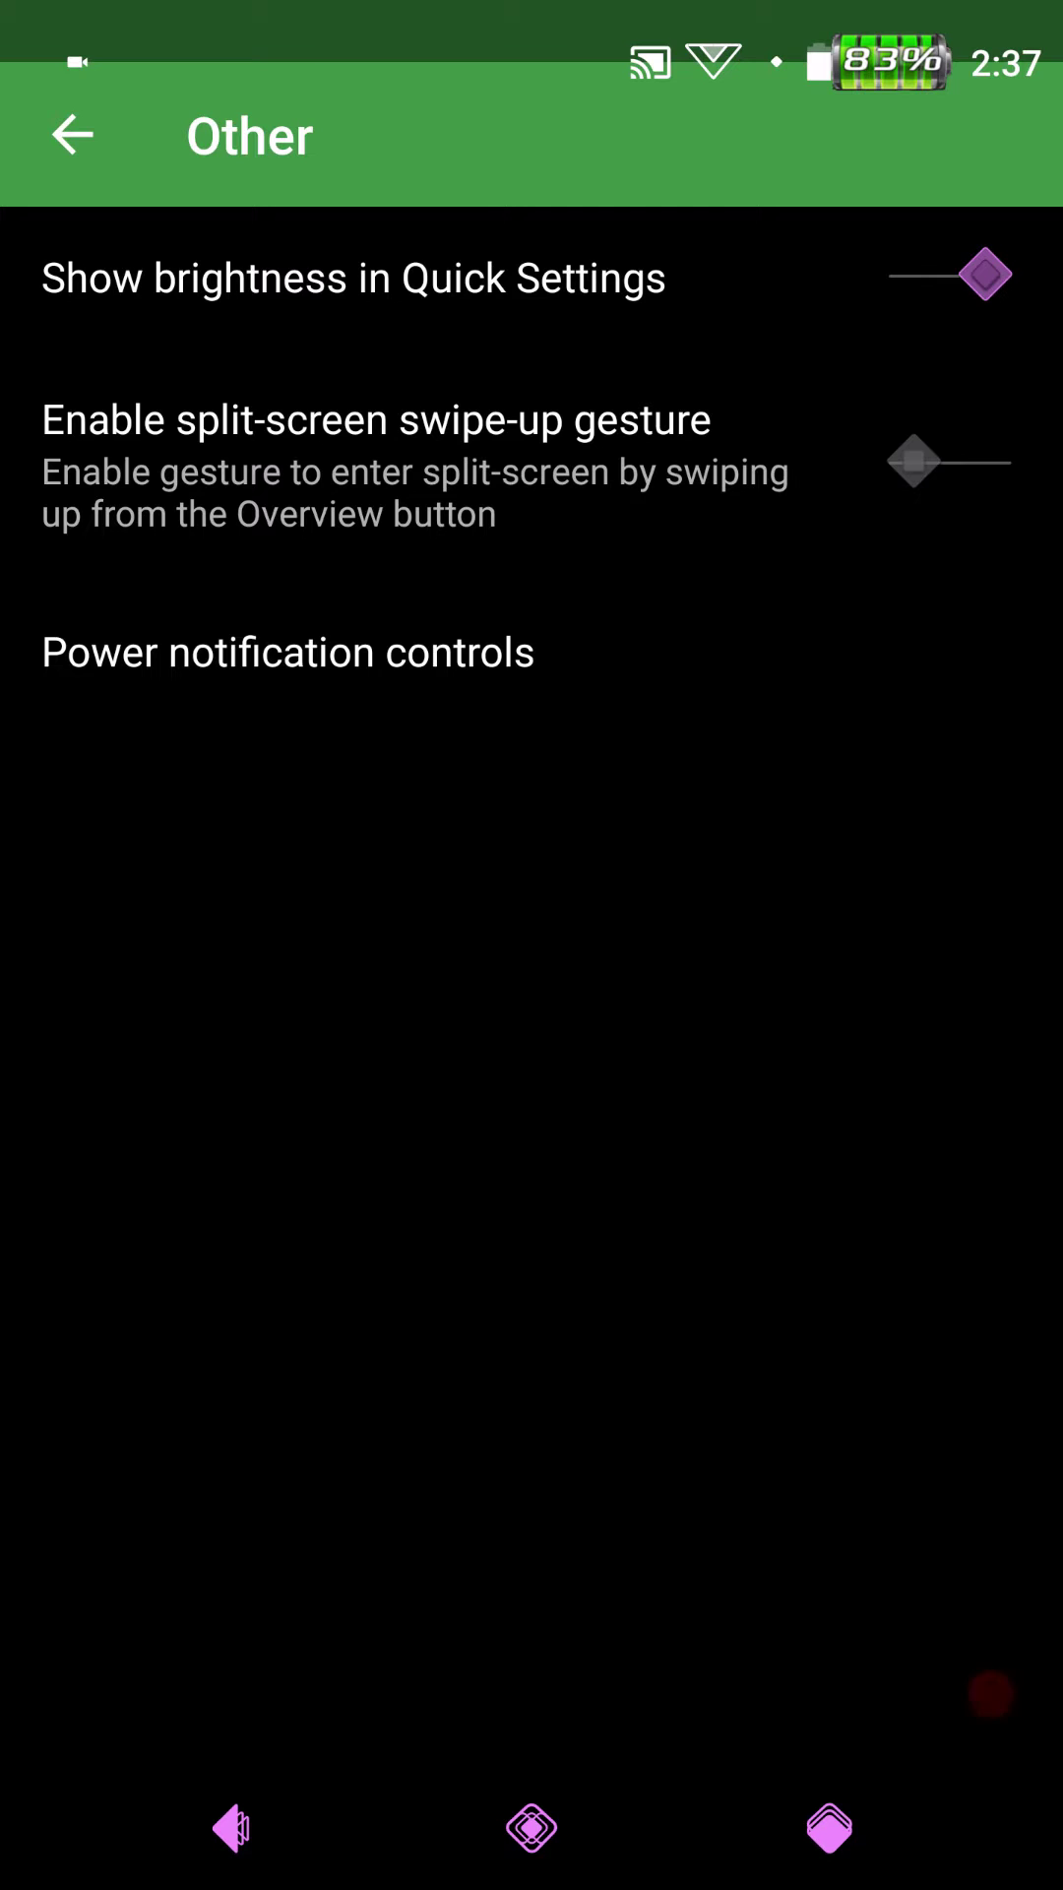
- Check Power notification controls (left off), then open Tentacles' navigation Buttons page
left_click(288, 652)
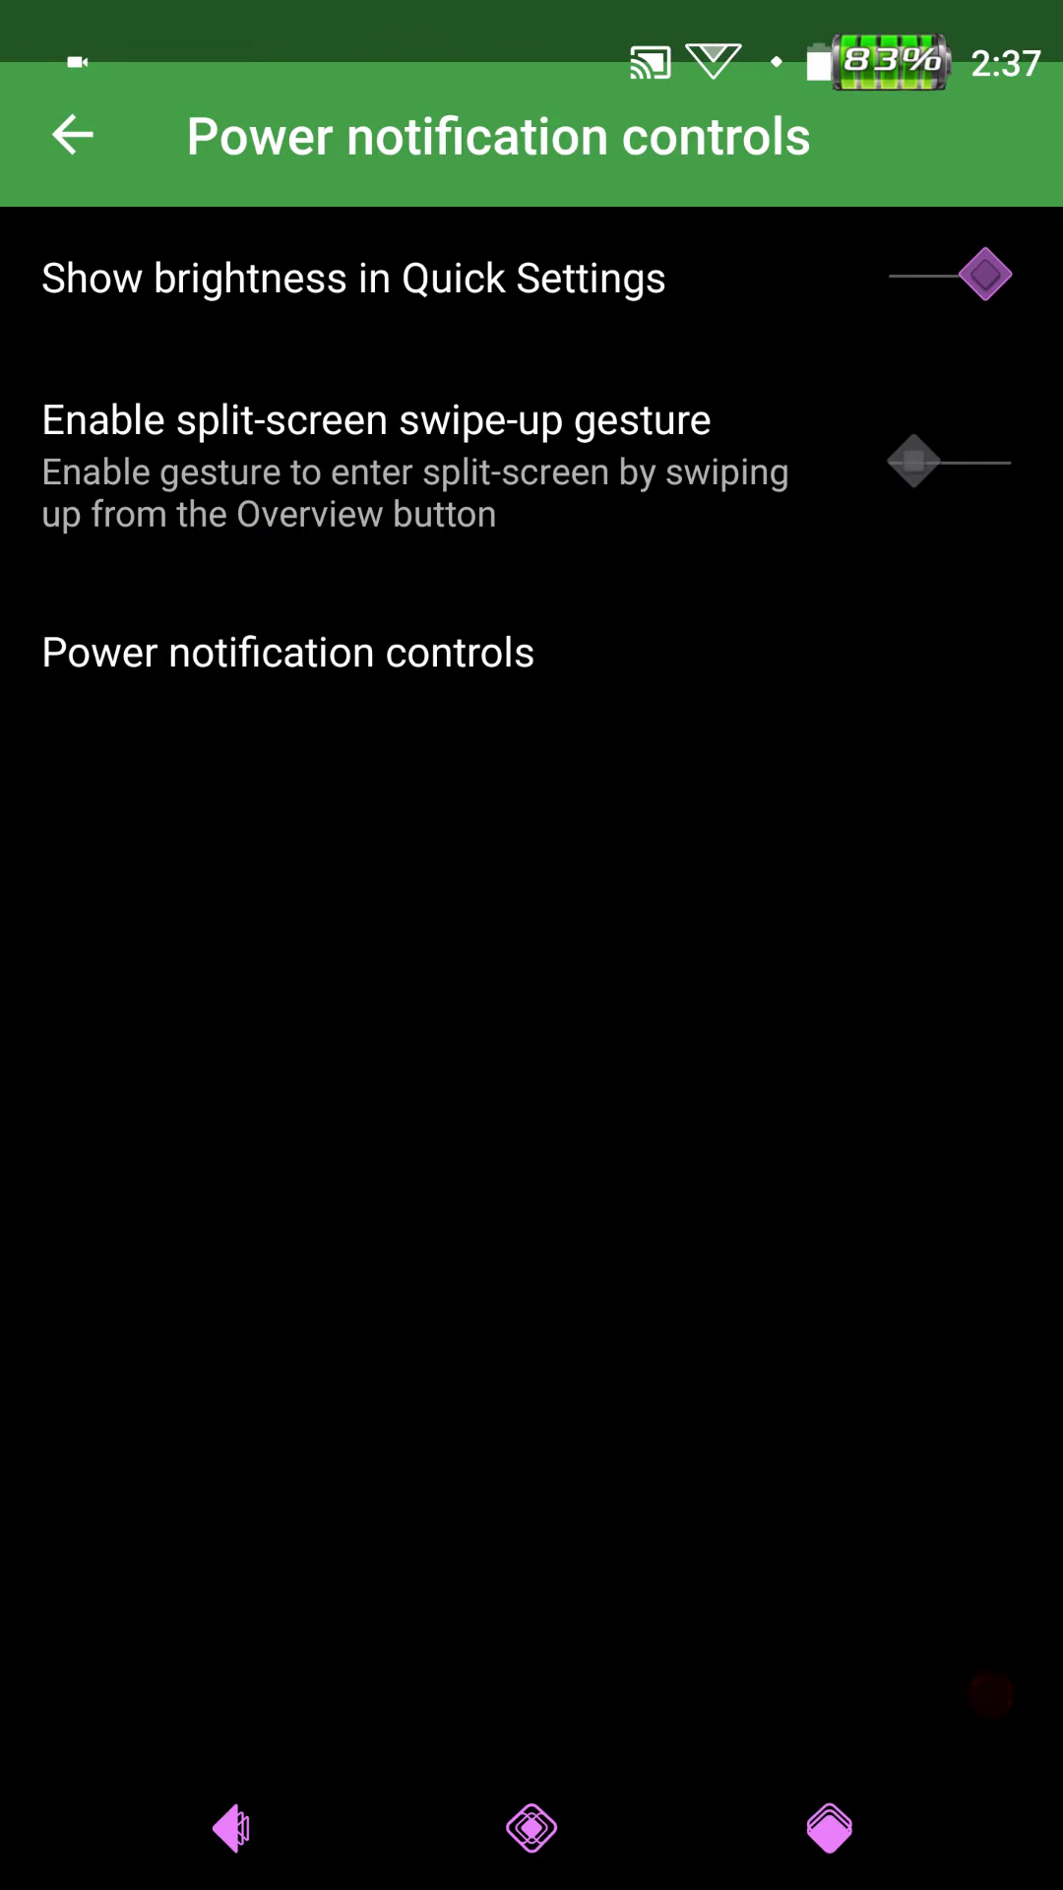
left_click(286, 652)
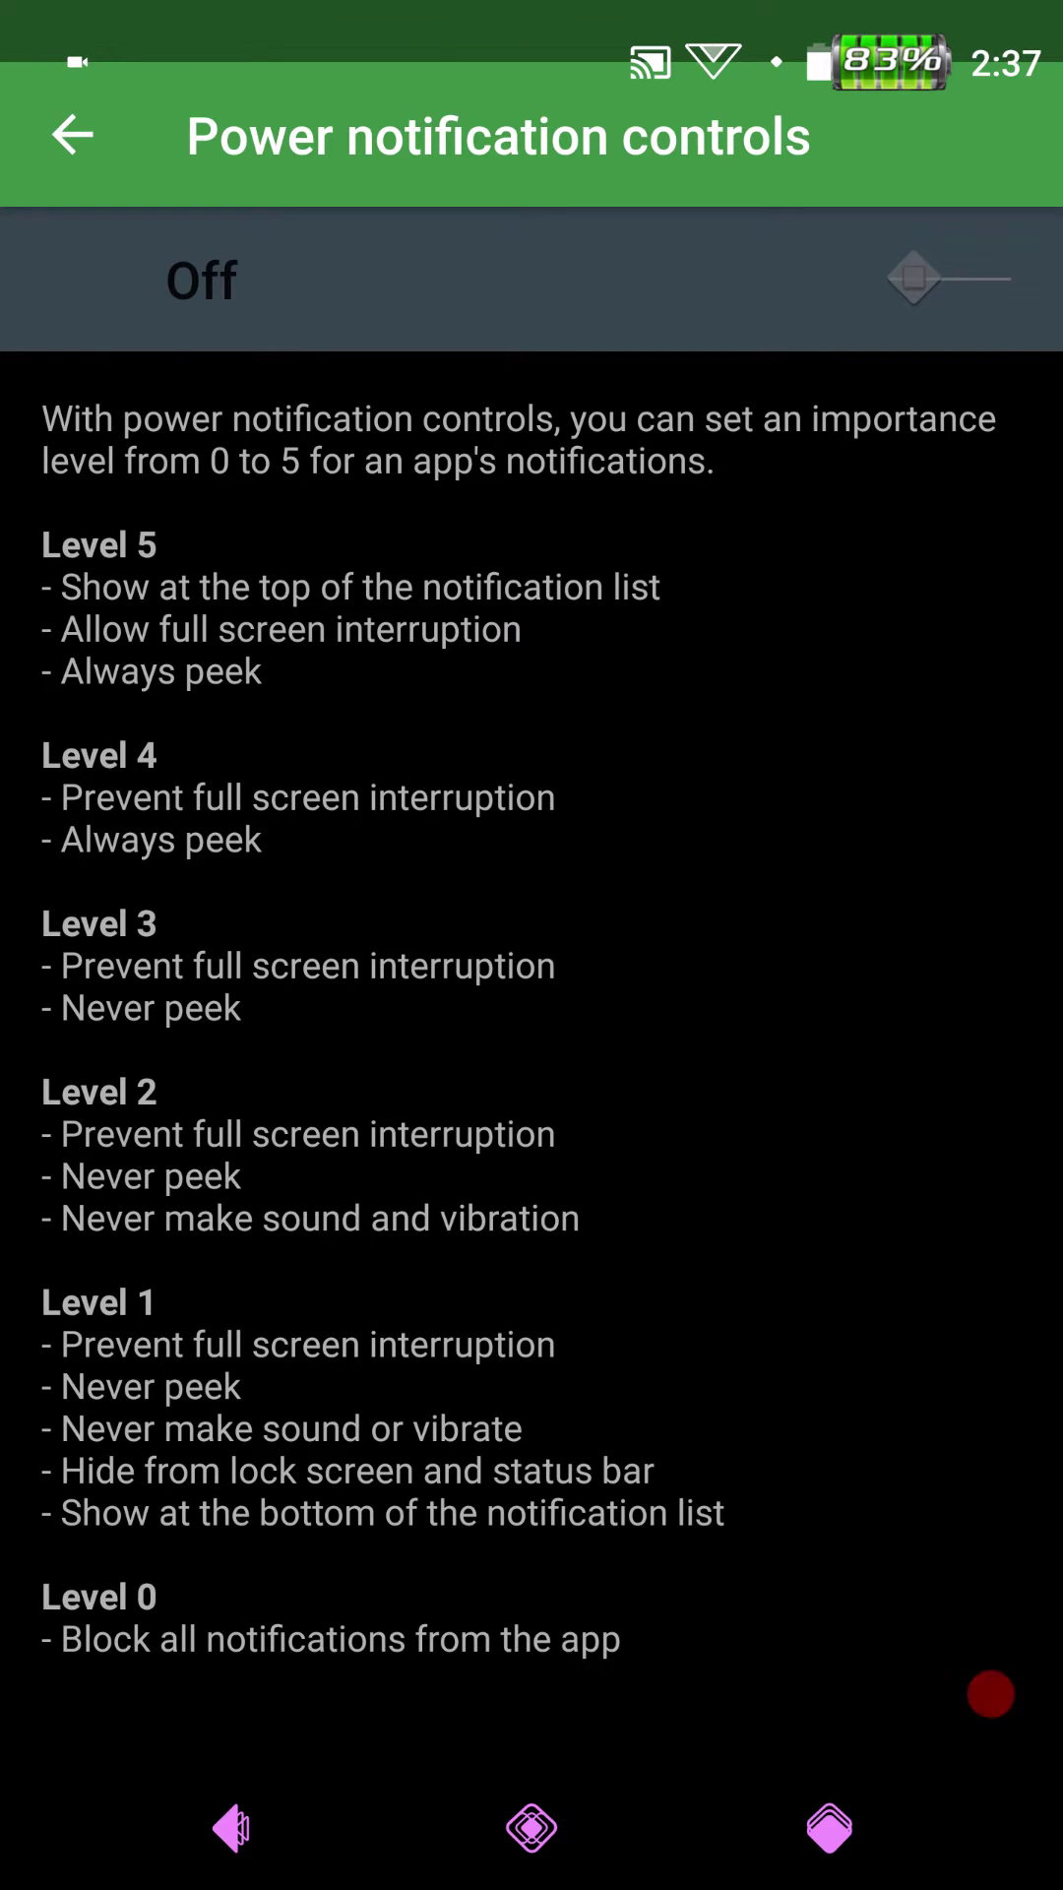
left_click(71, 134)
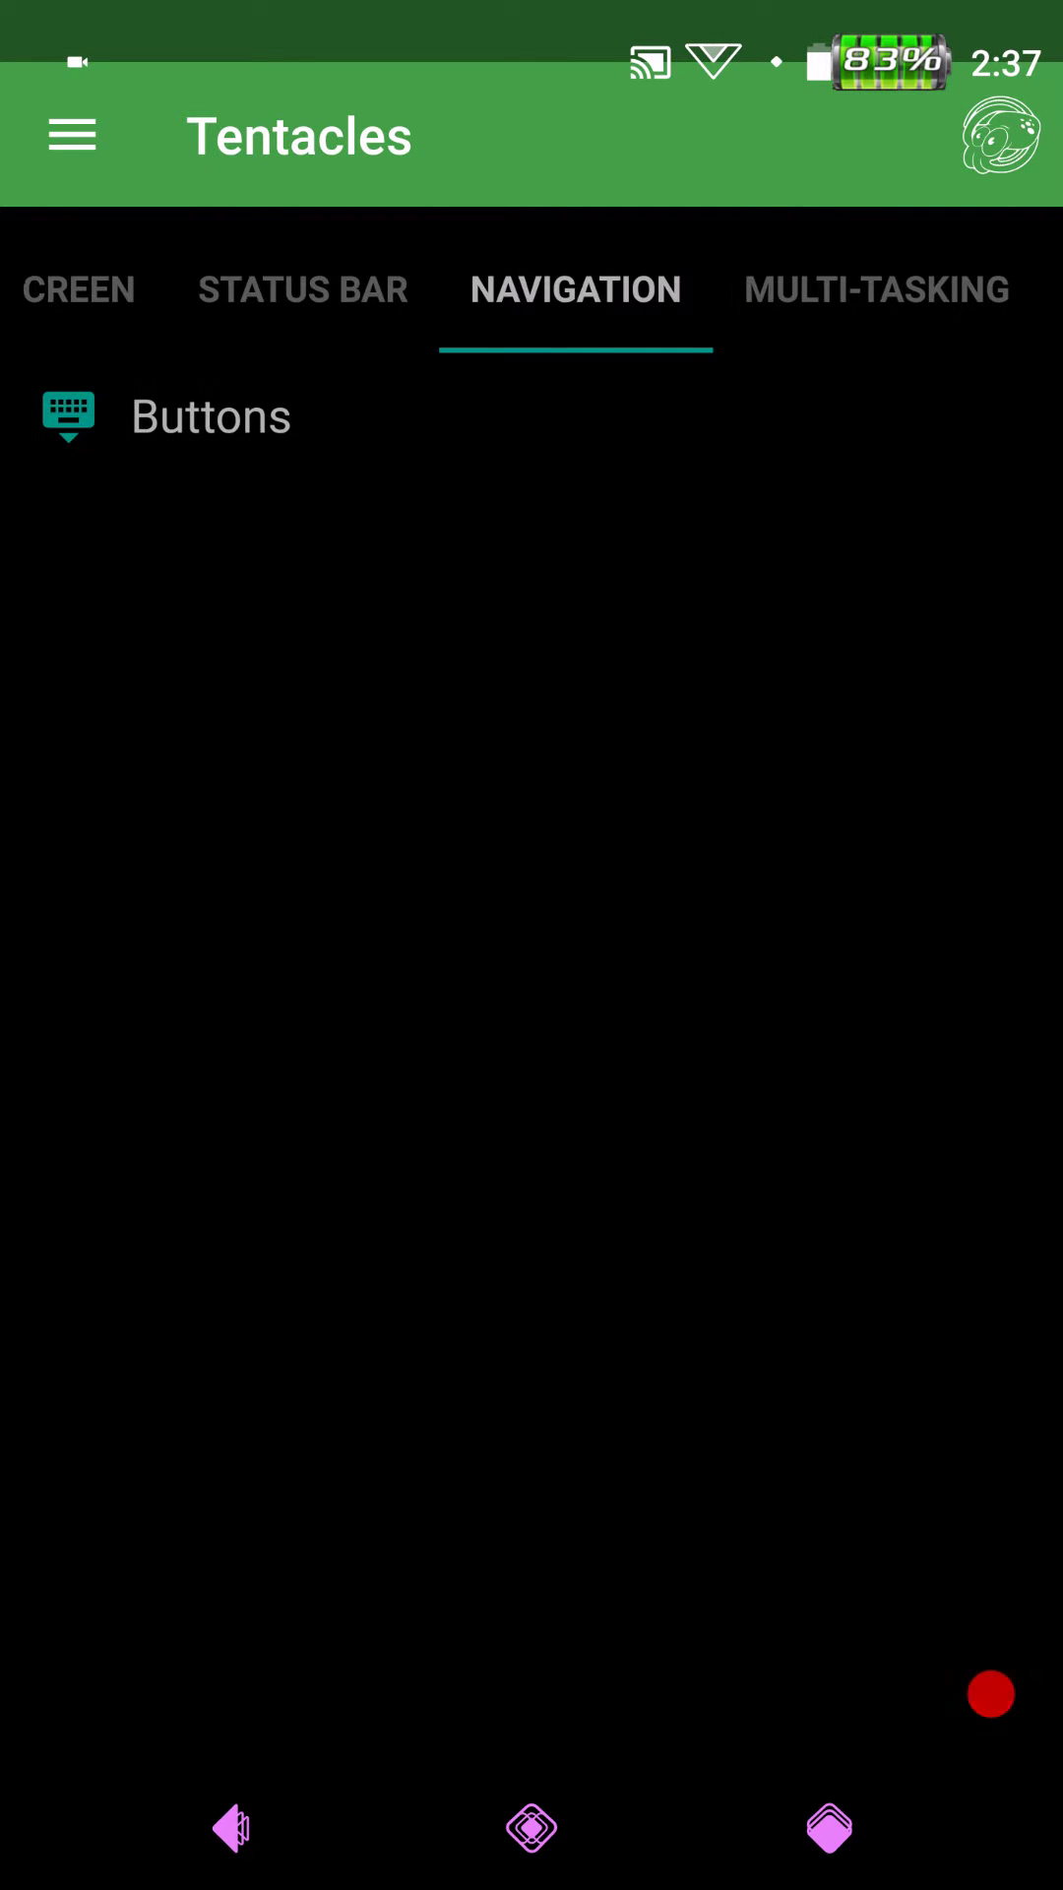
left_click(211, 415)
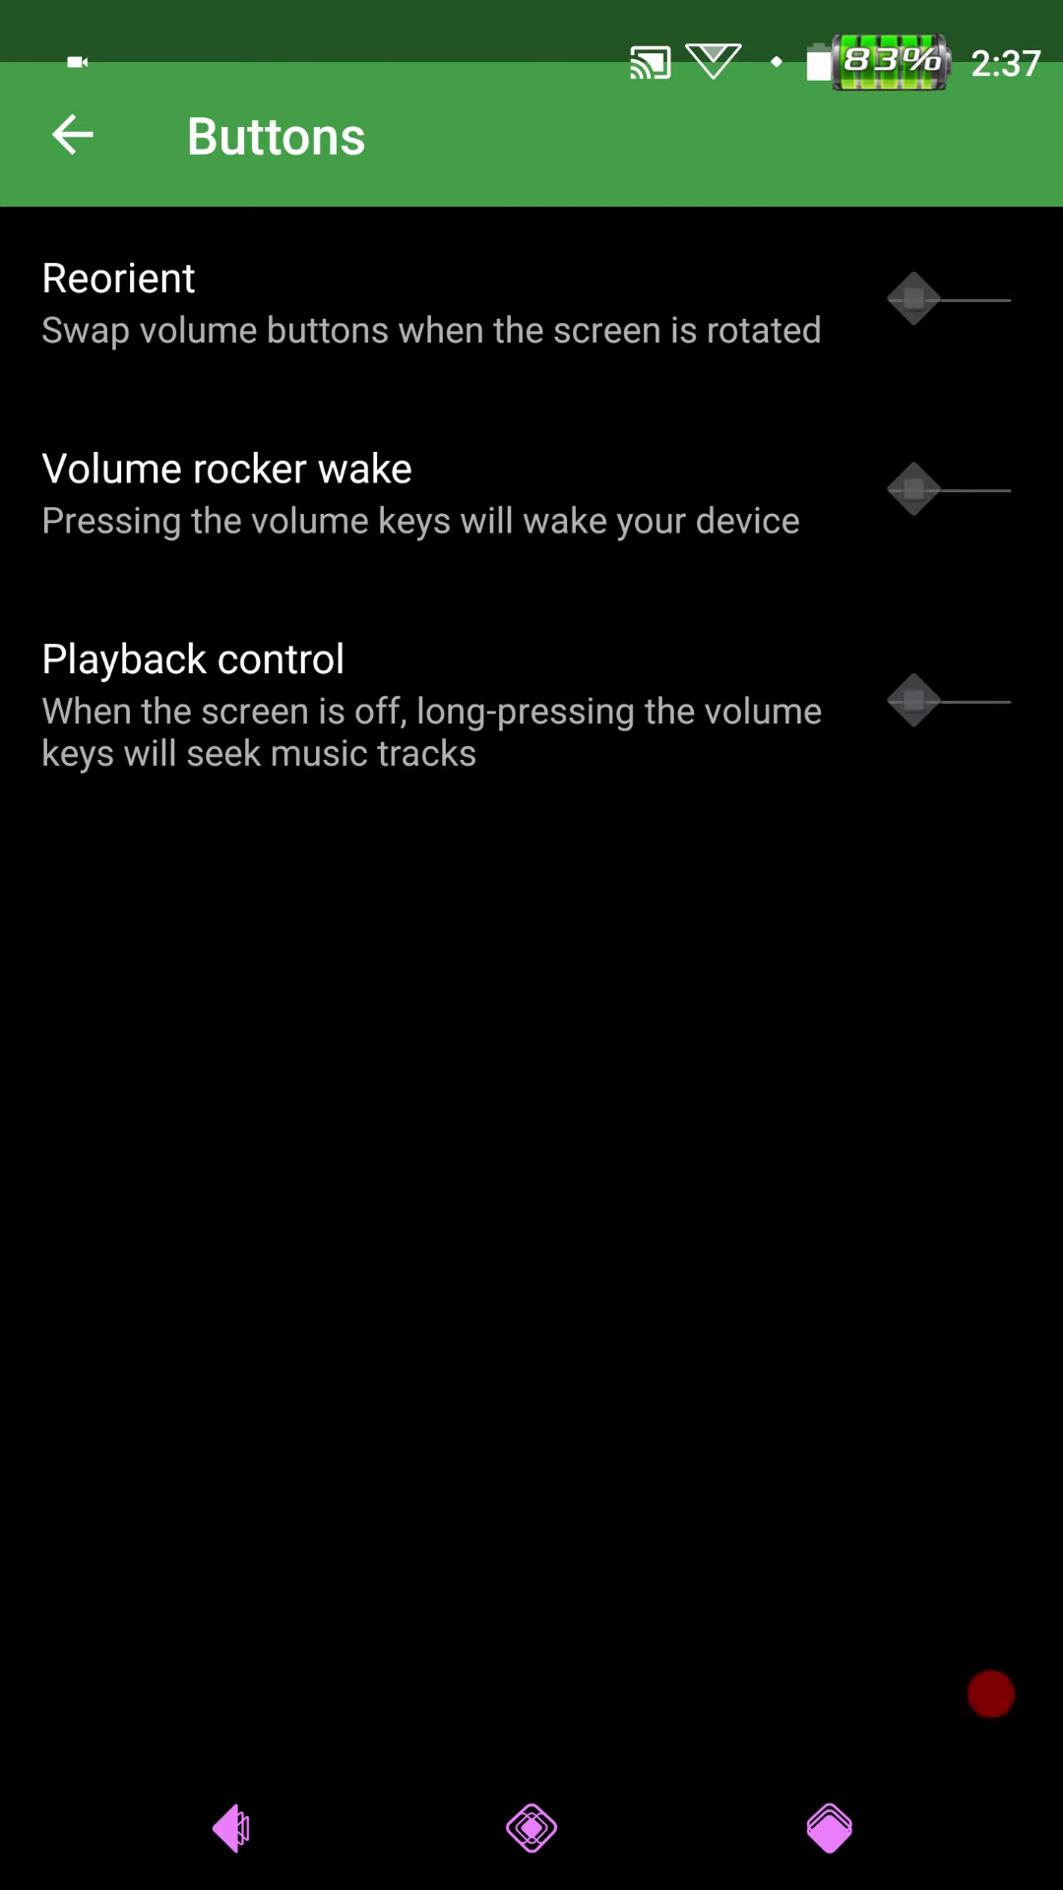
- Leave Buttons, view the Multi-tasking tab and recent apps, then pull down quick settings
left_click(71, 133)
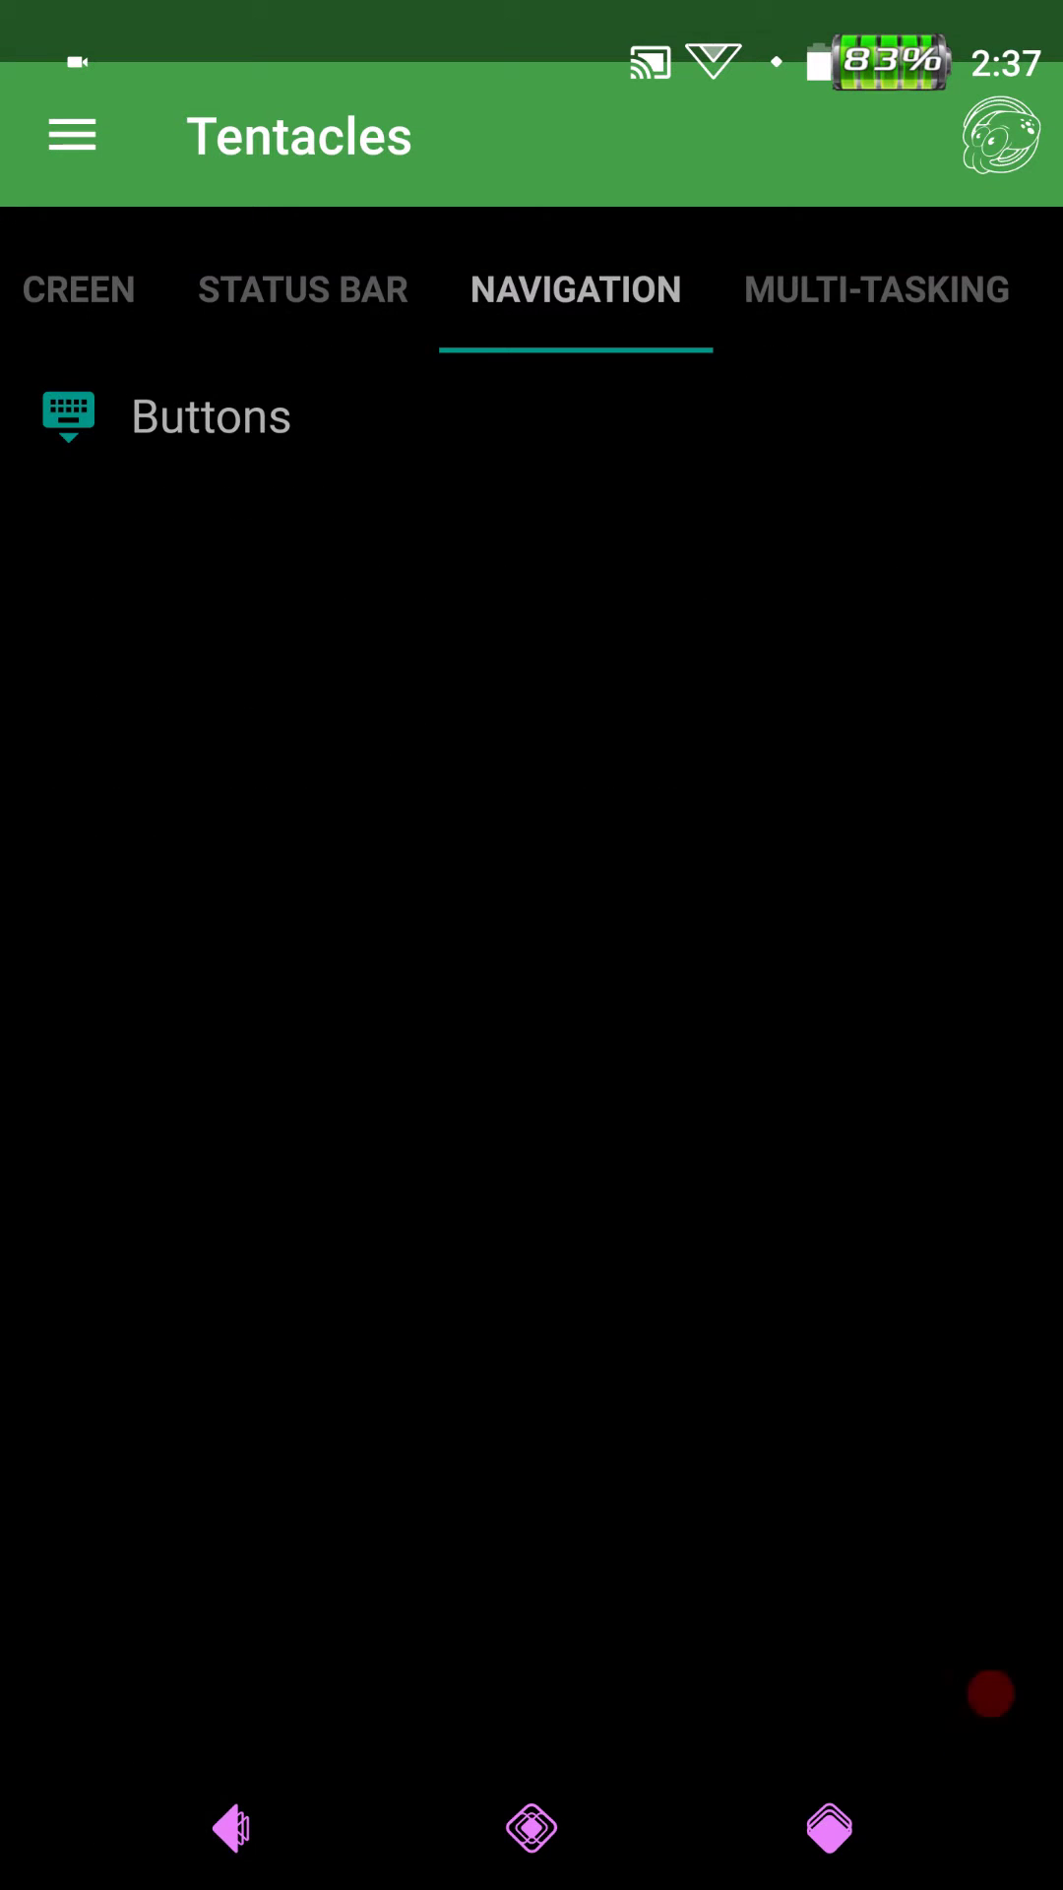
left_click(876, 290)
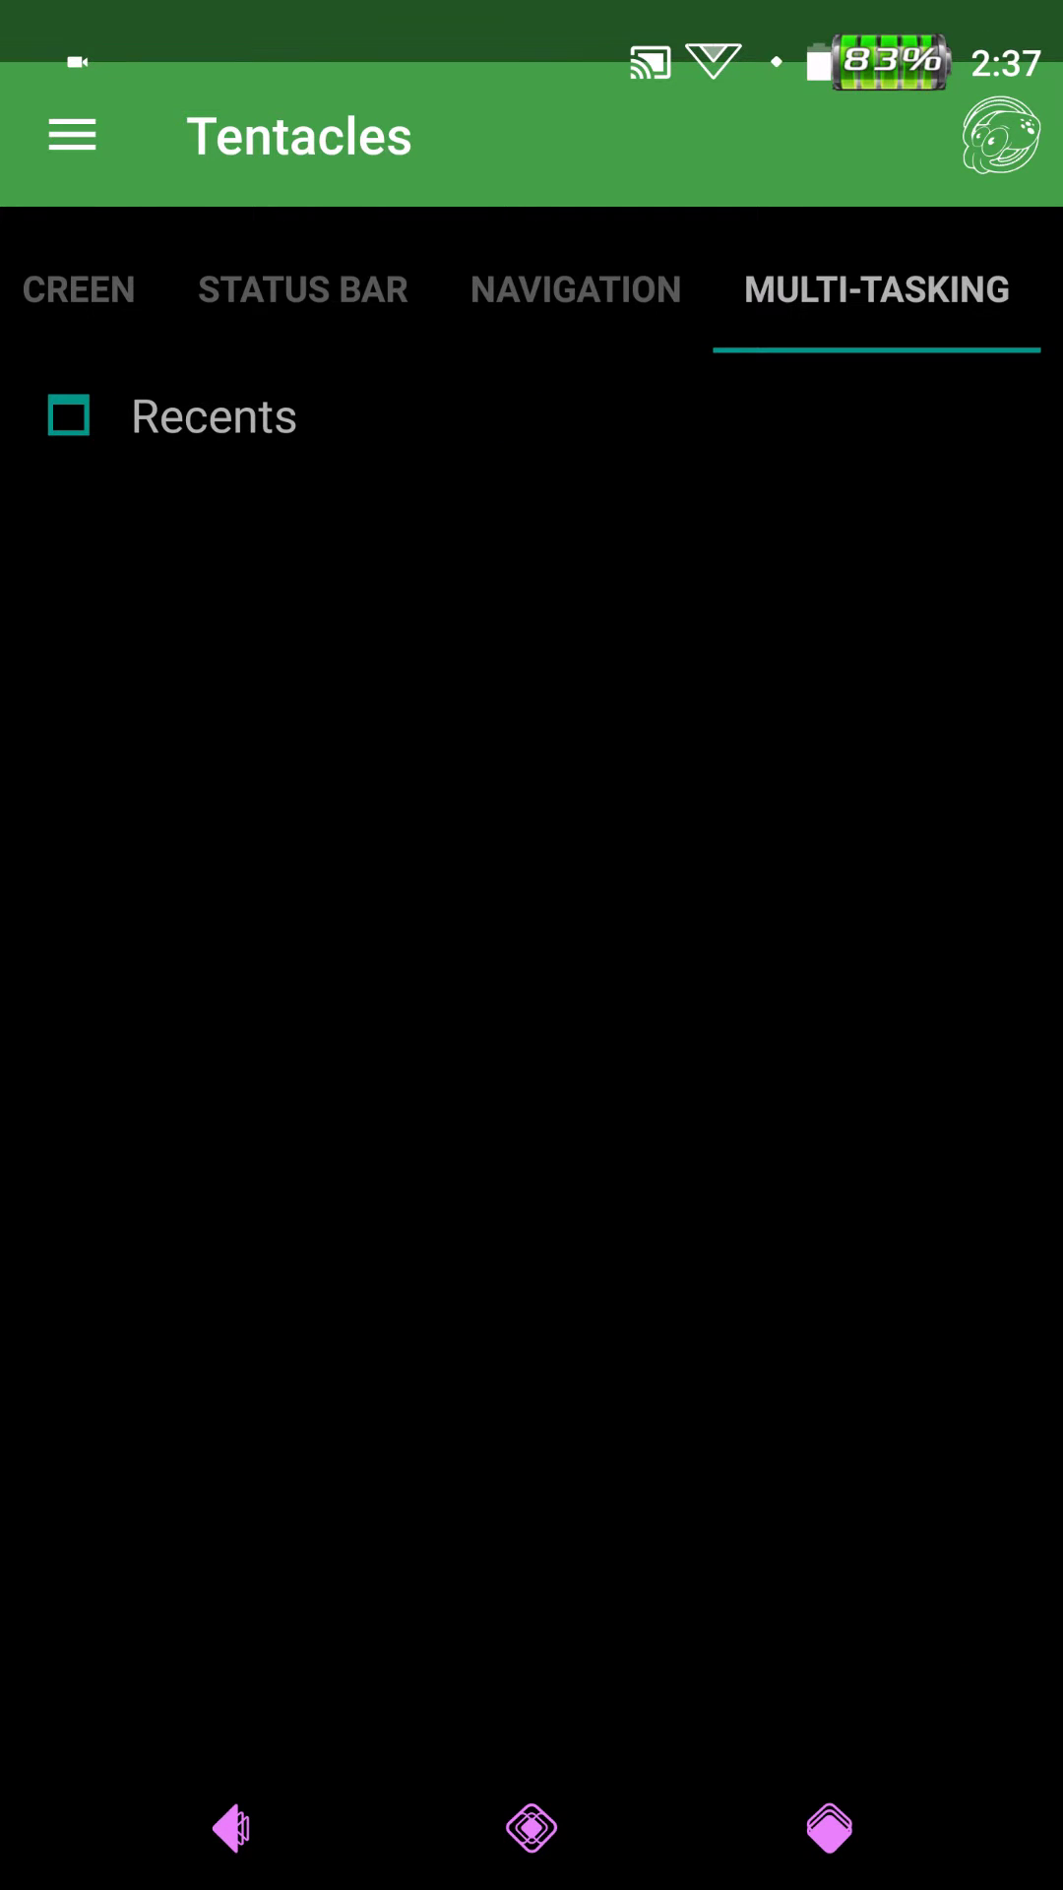
left_click(214, 414)
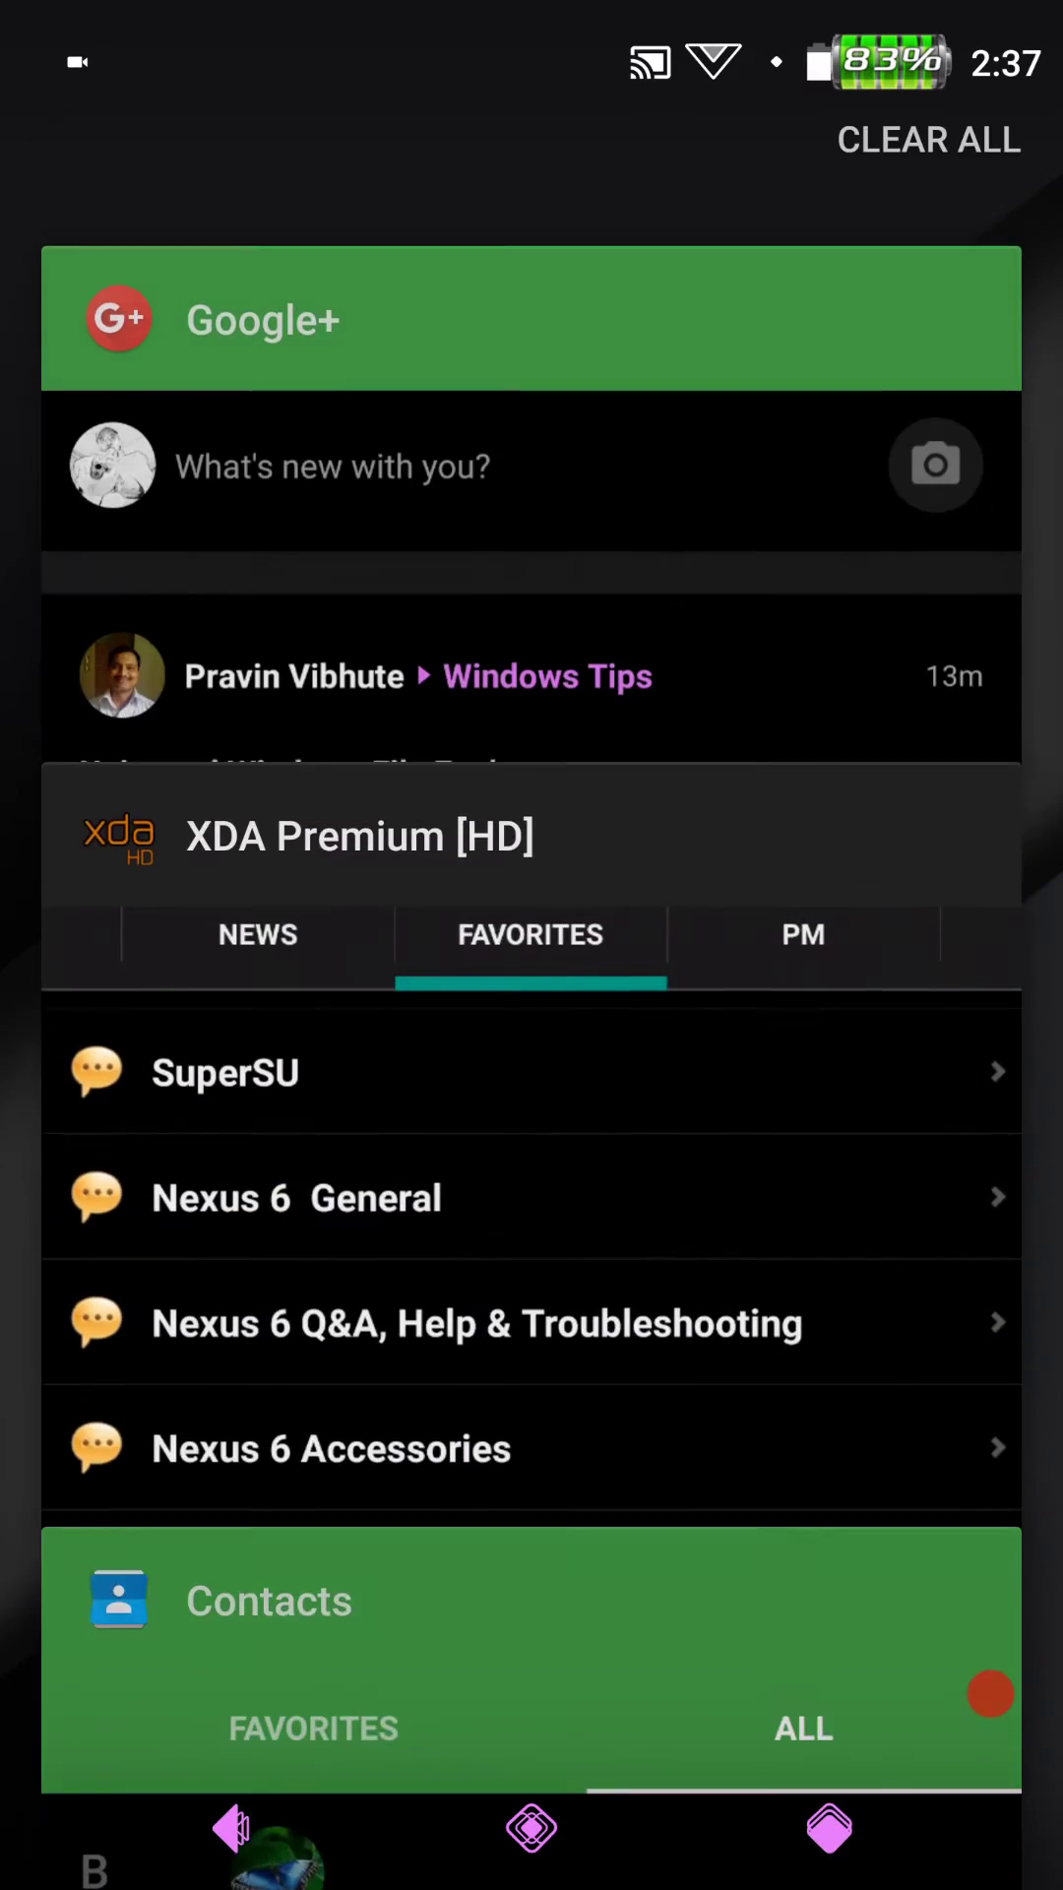
scroll("down", 3)
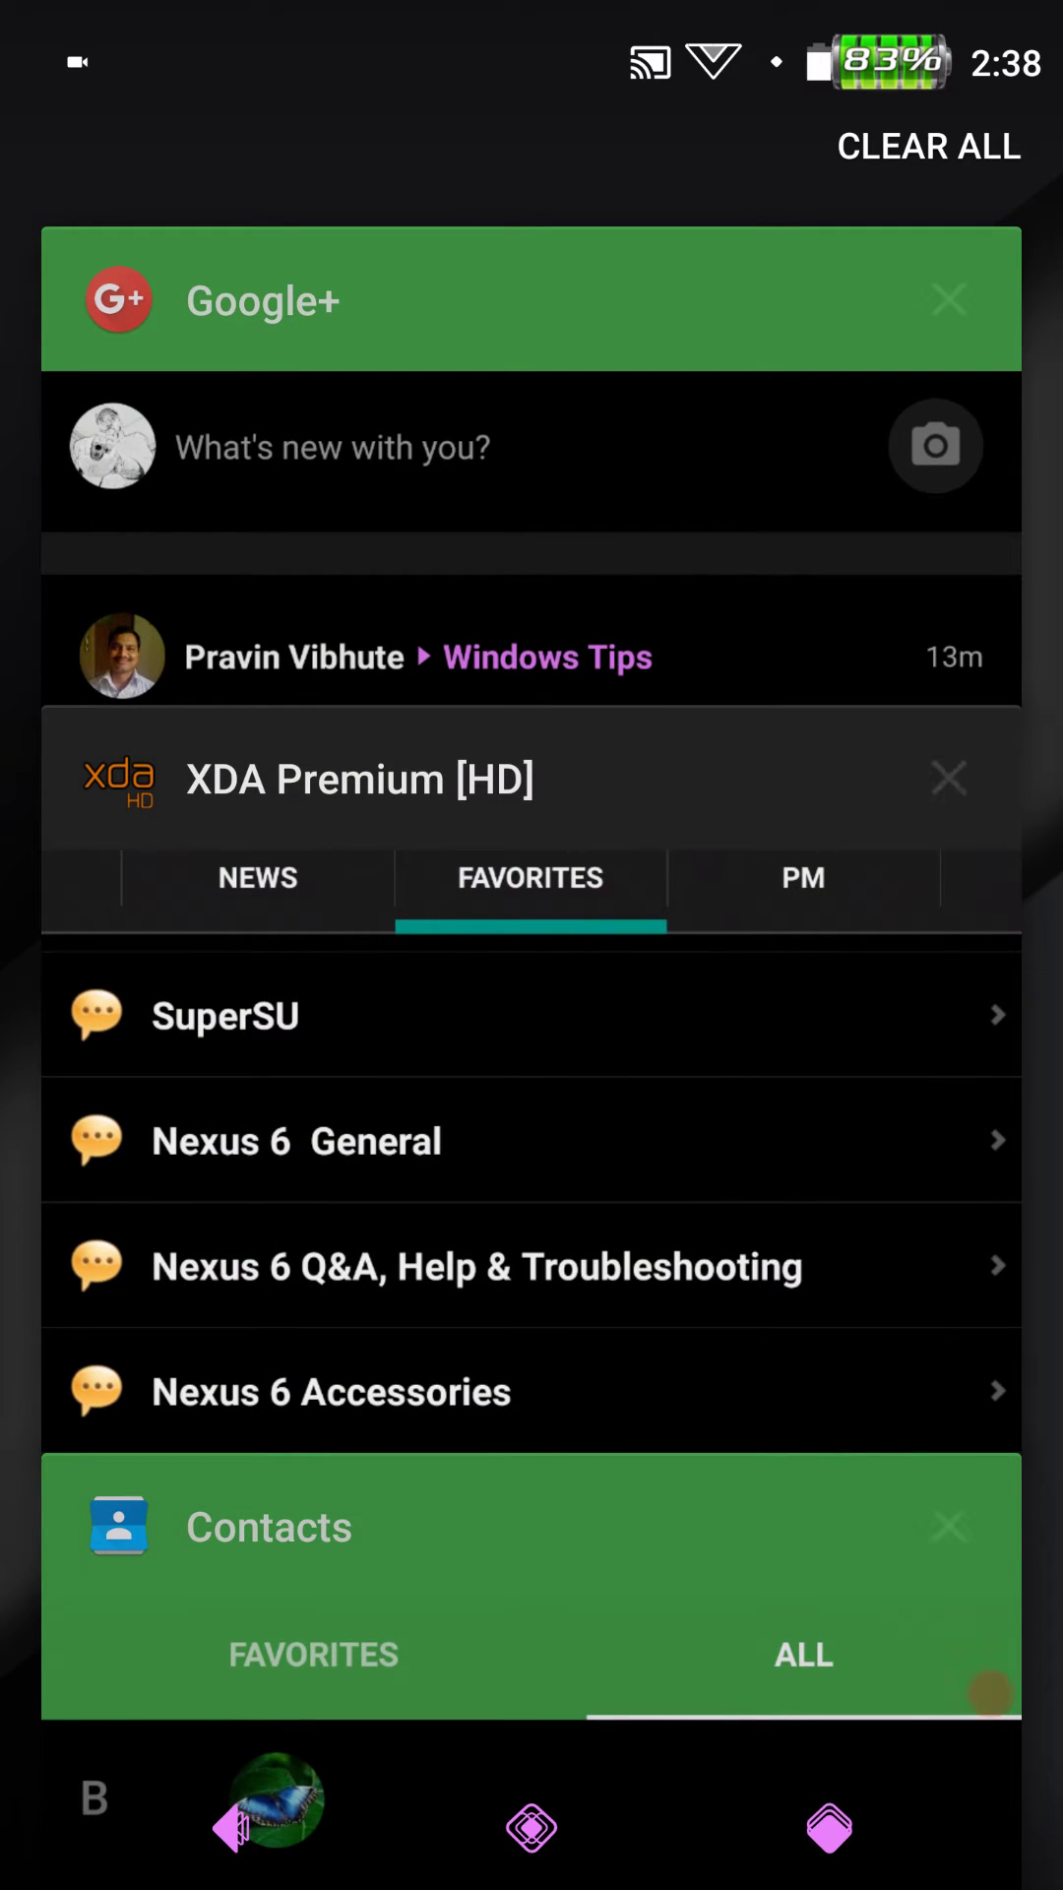
left_click(927, 145)
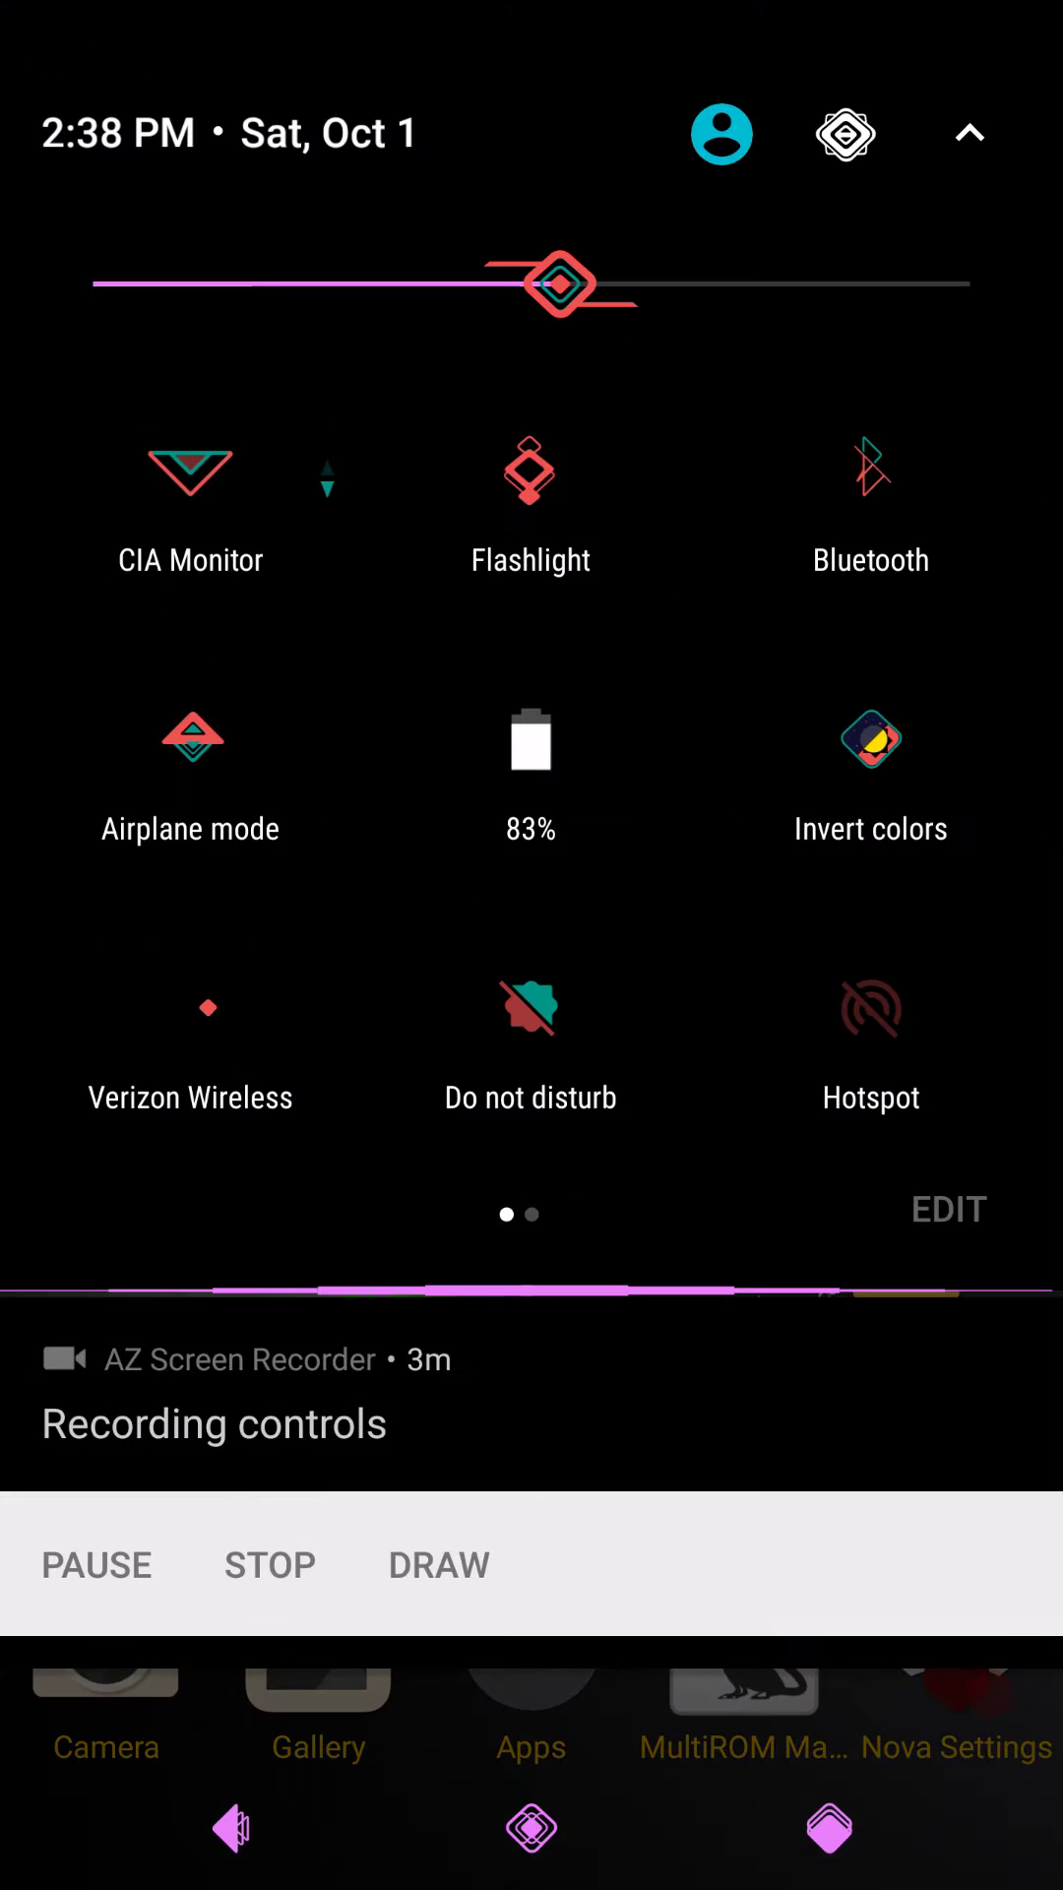
- Open Settings from quick settings, view Display's Default font size preview, and return home
left_click(845, 133)
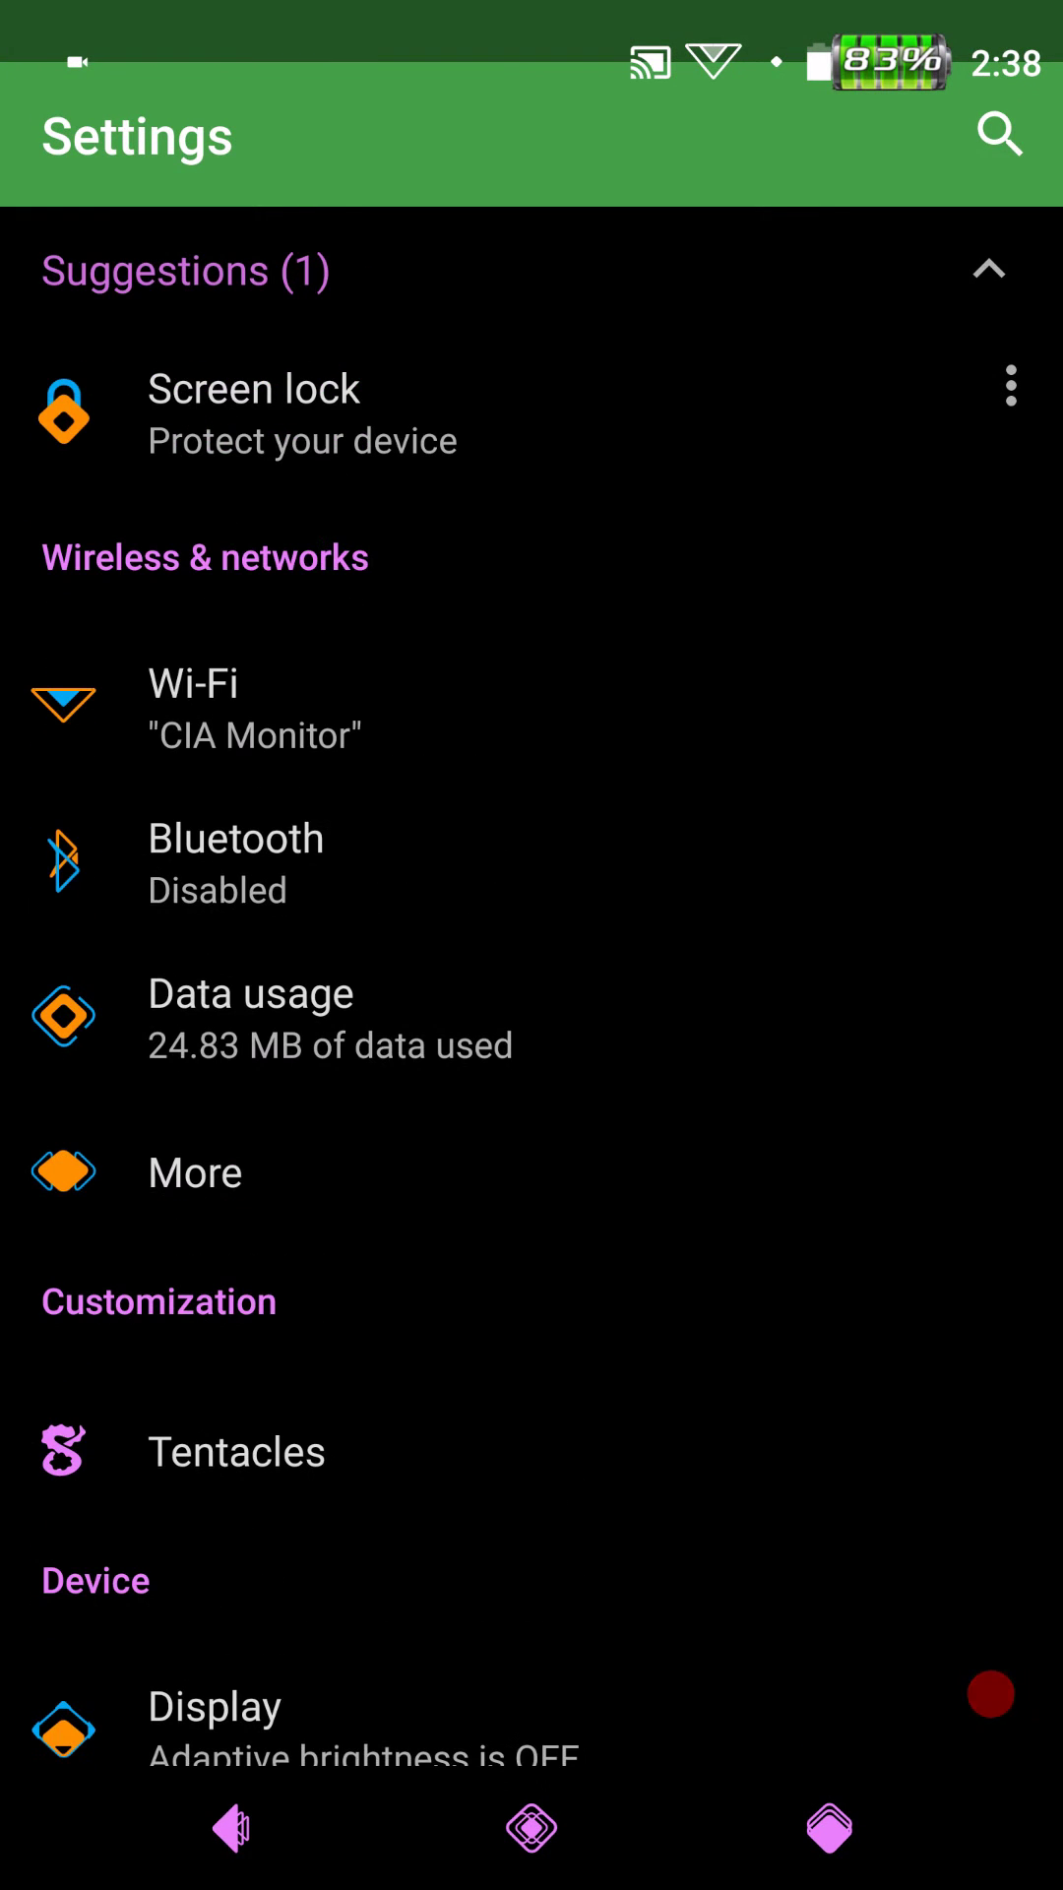
scroll("up", 3)
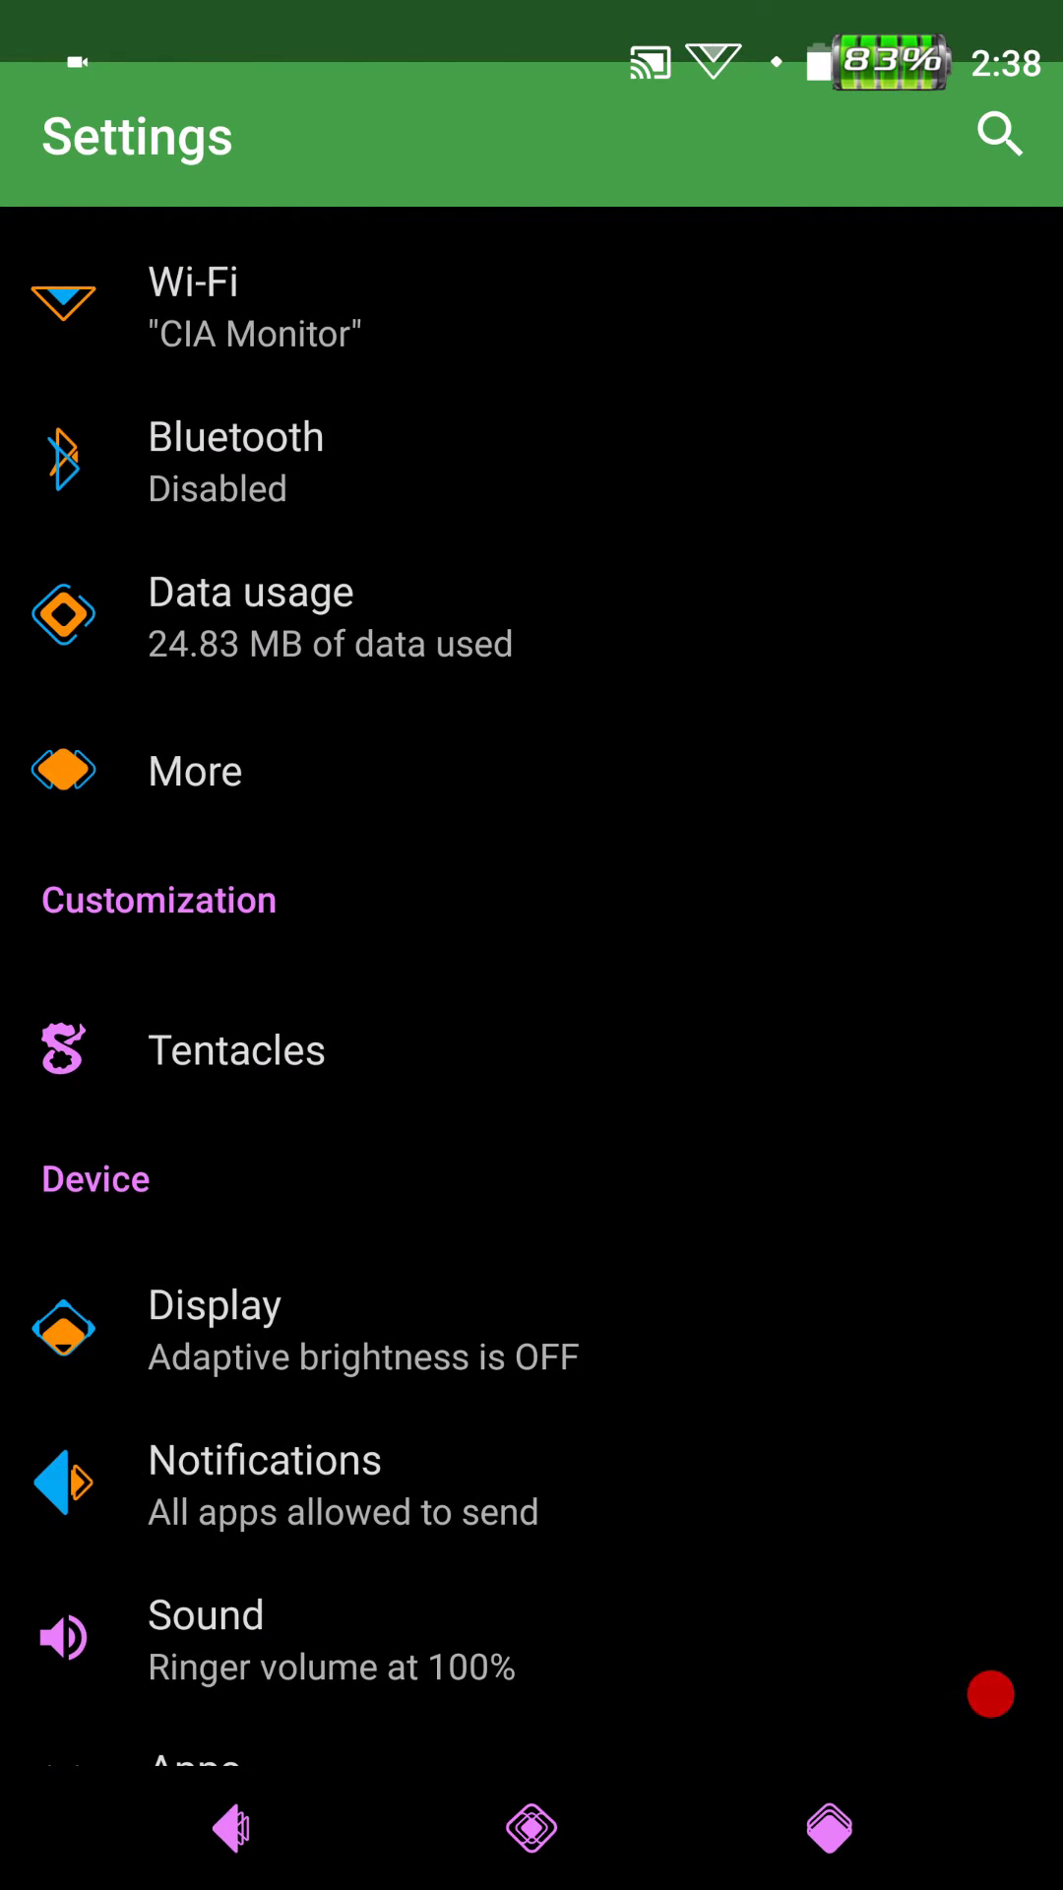
scroll("down", 3)
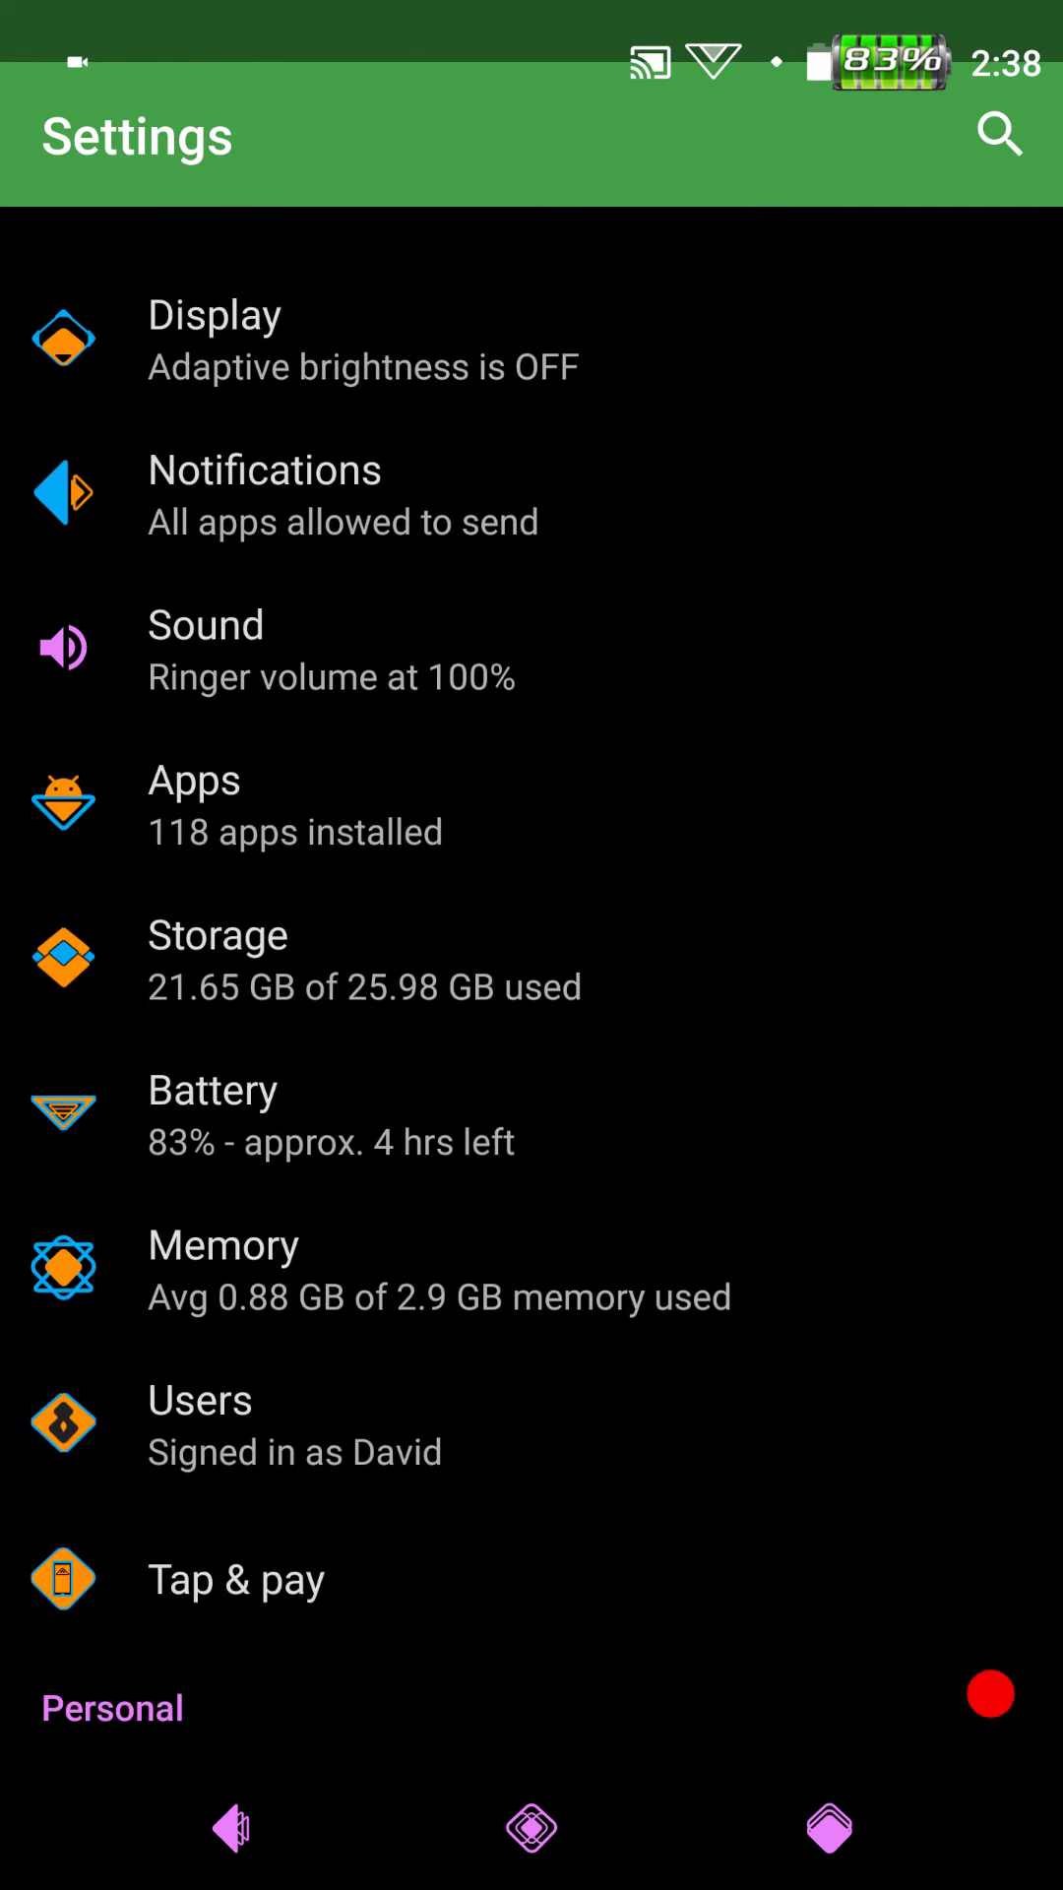
scroll("up", 3)
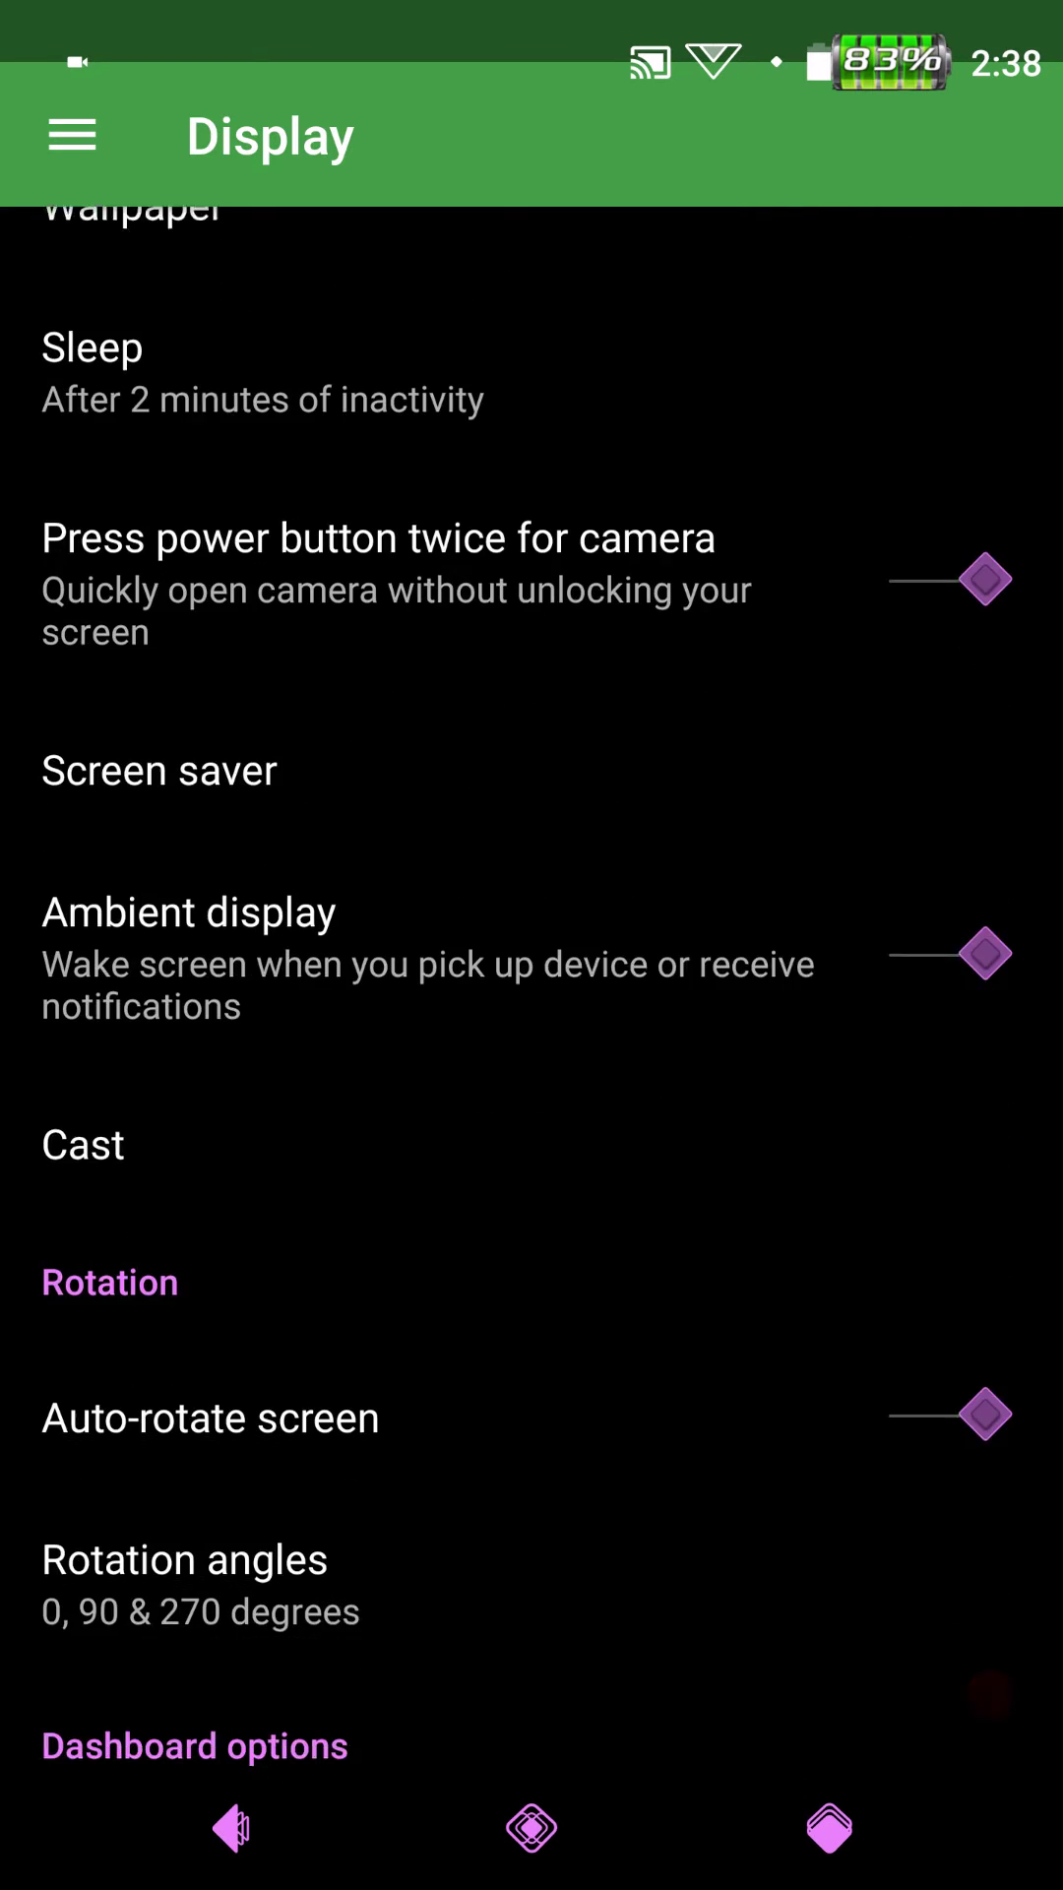
scroll("up", 3)
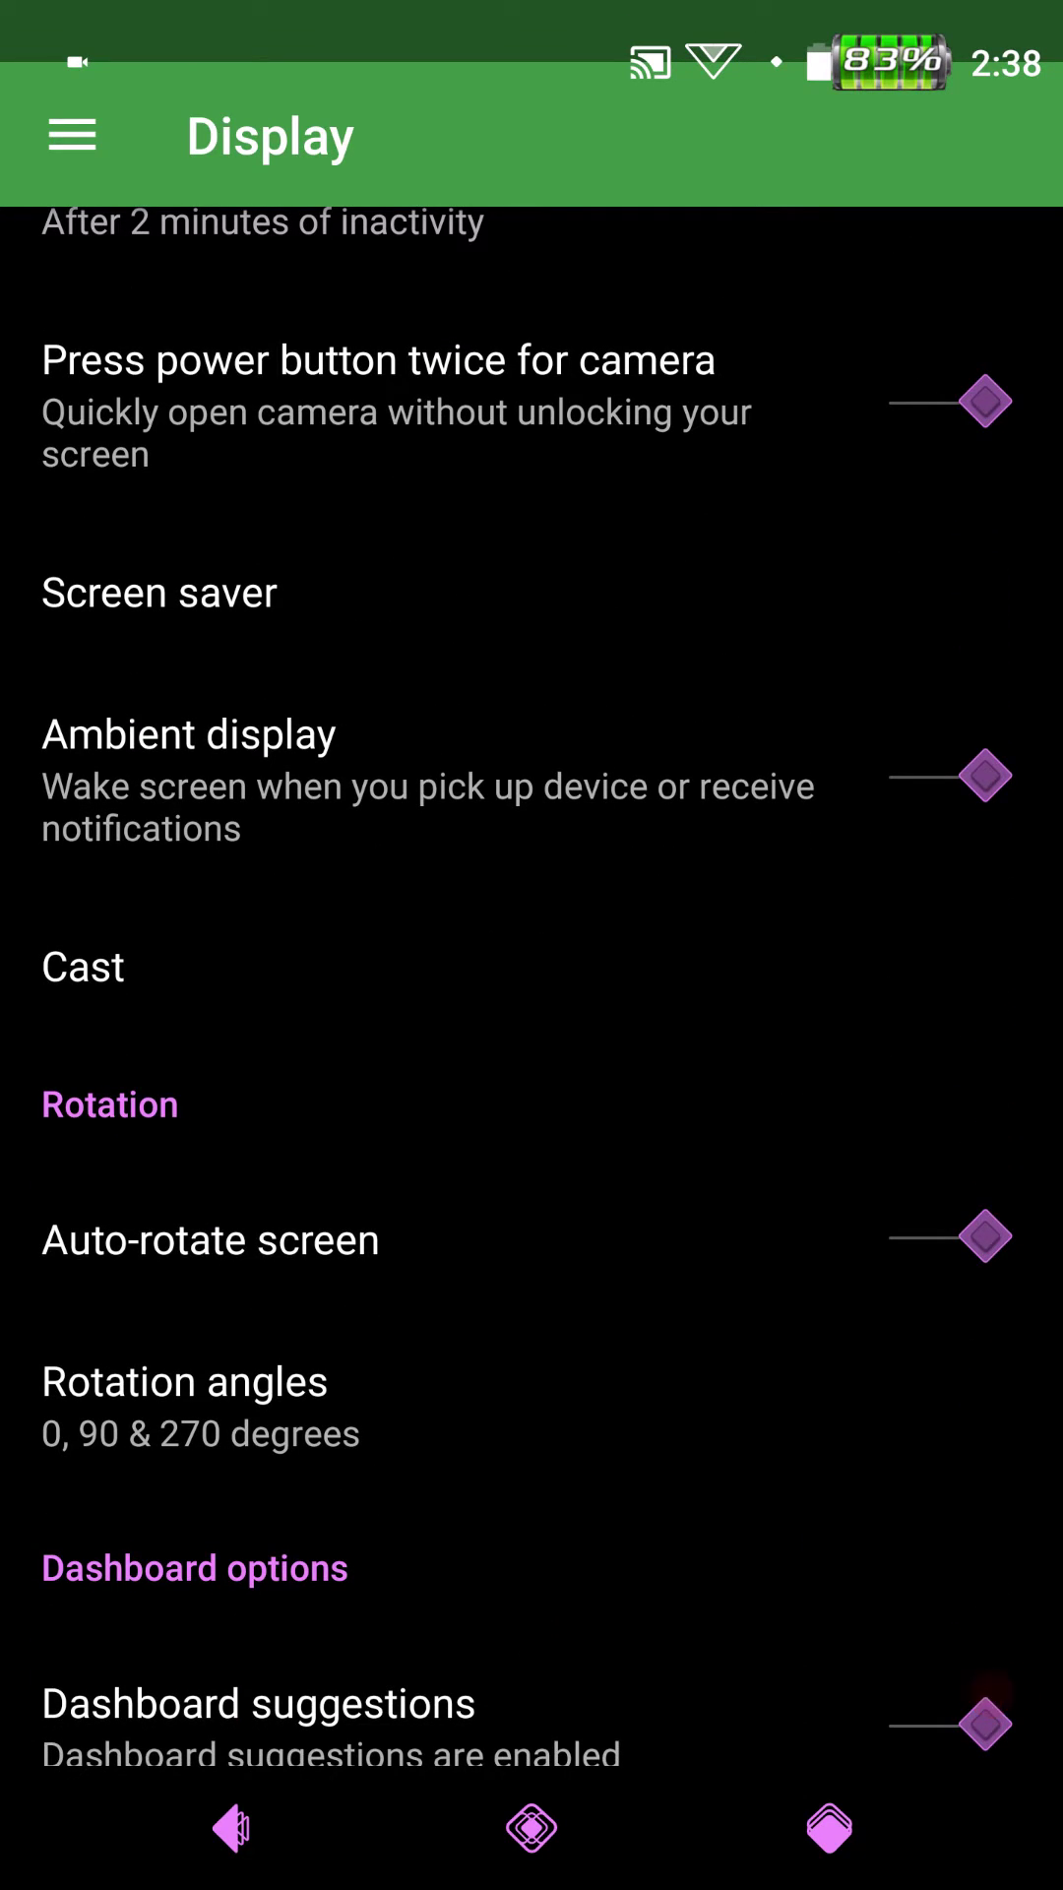
scroll("down", 3)
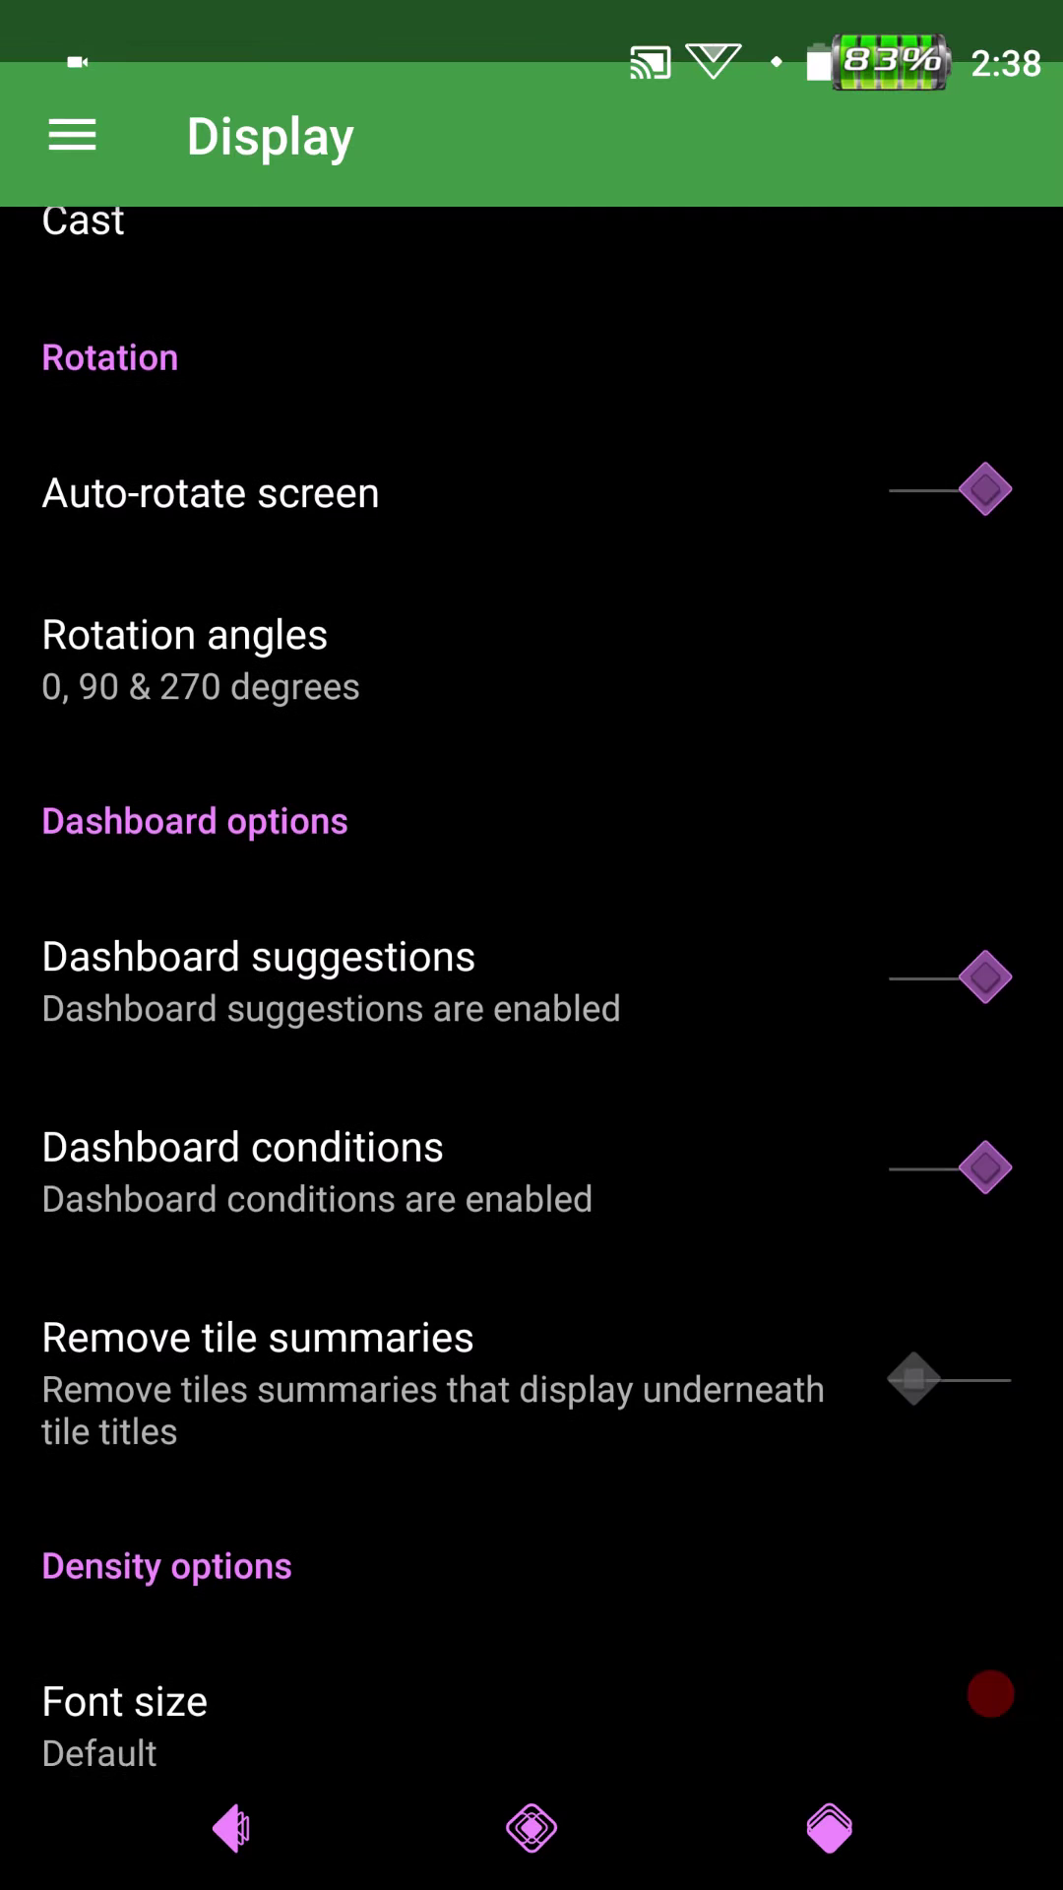
scroll("down", 3)
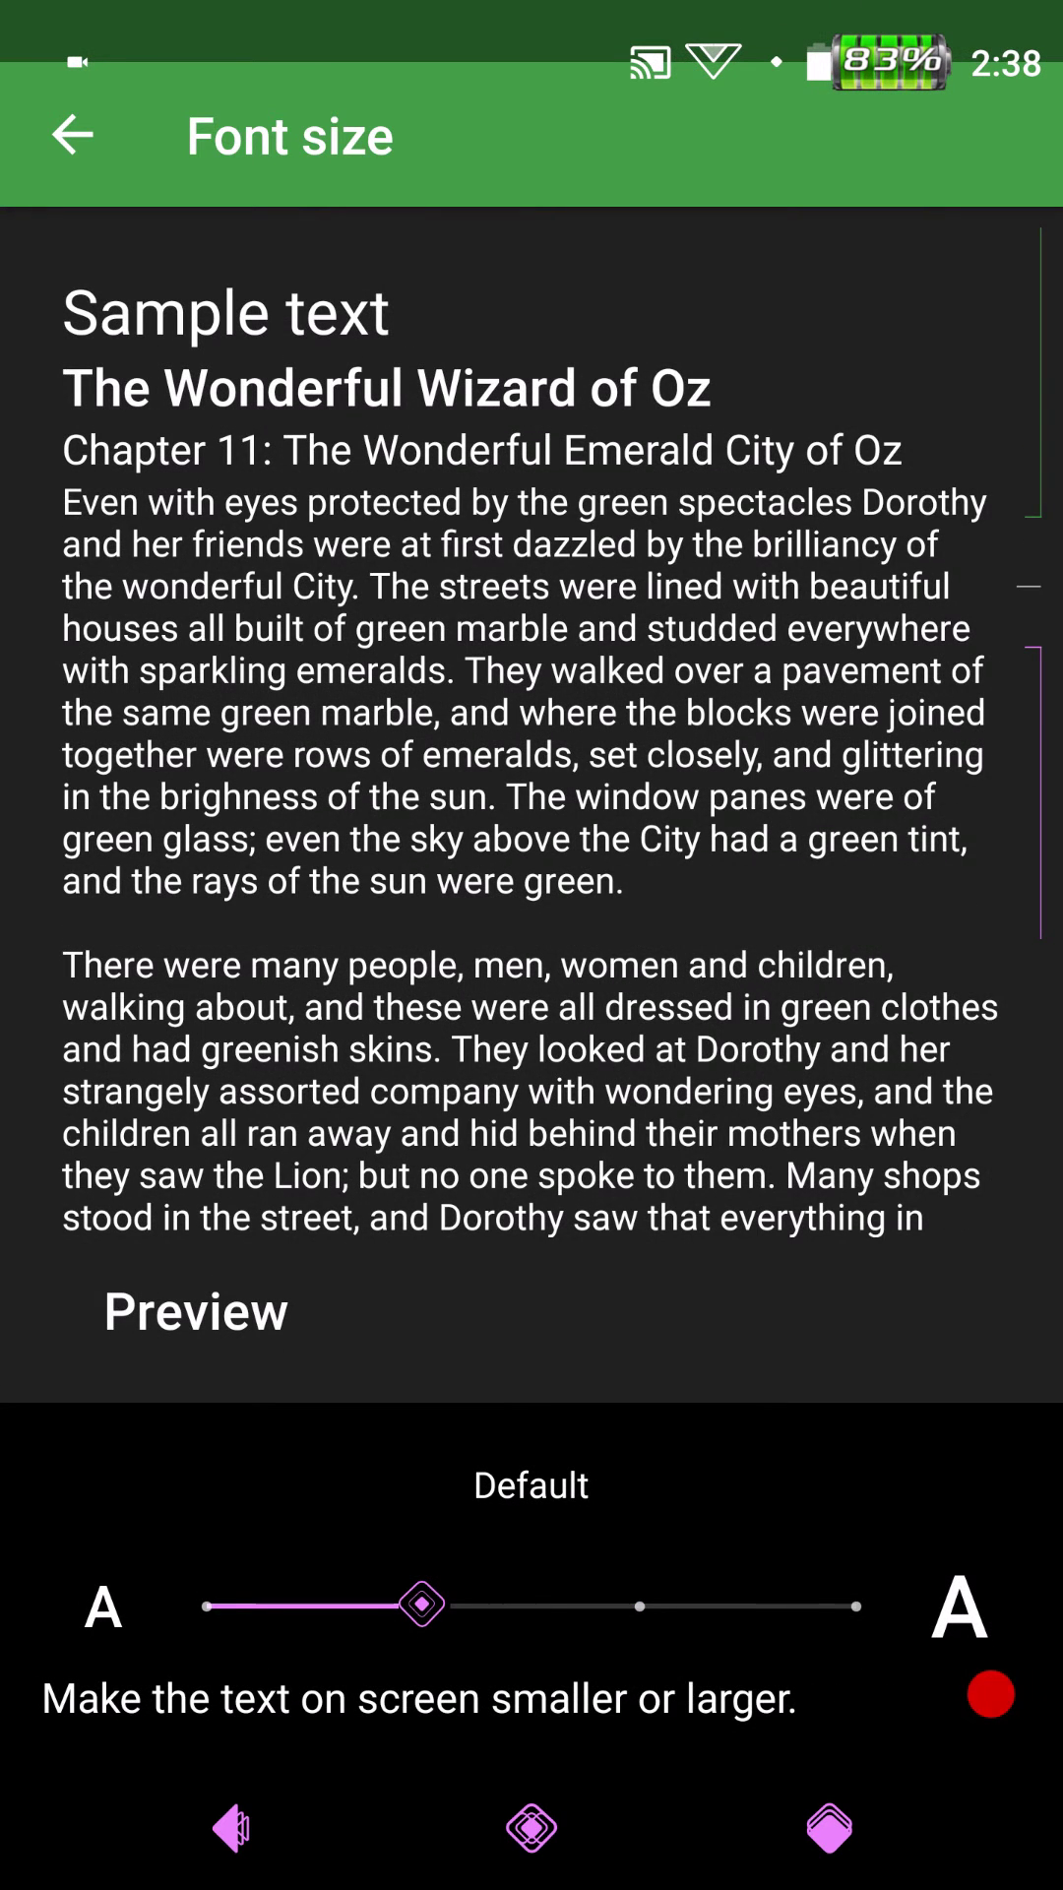
left_click(70, 134)
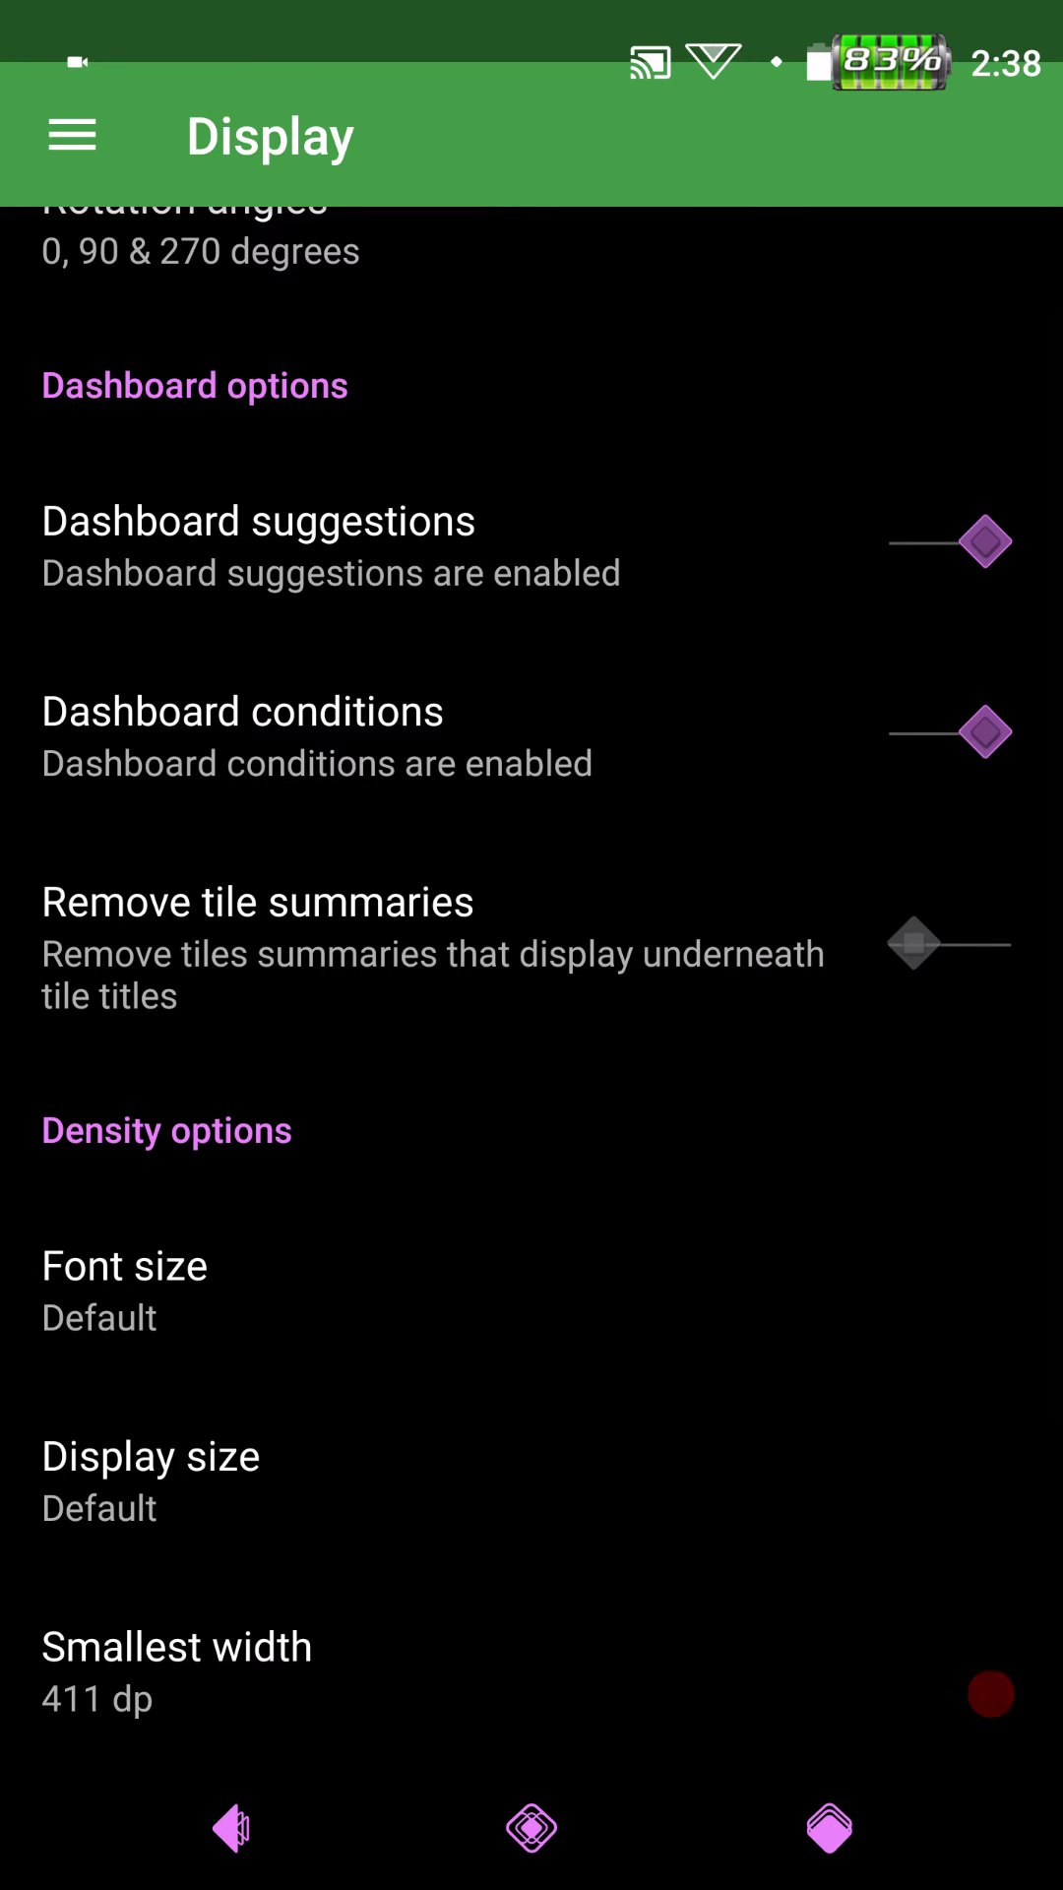
left_click(151, 1454)
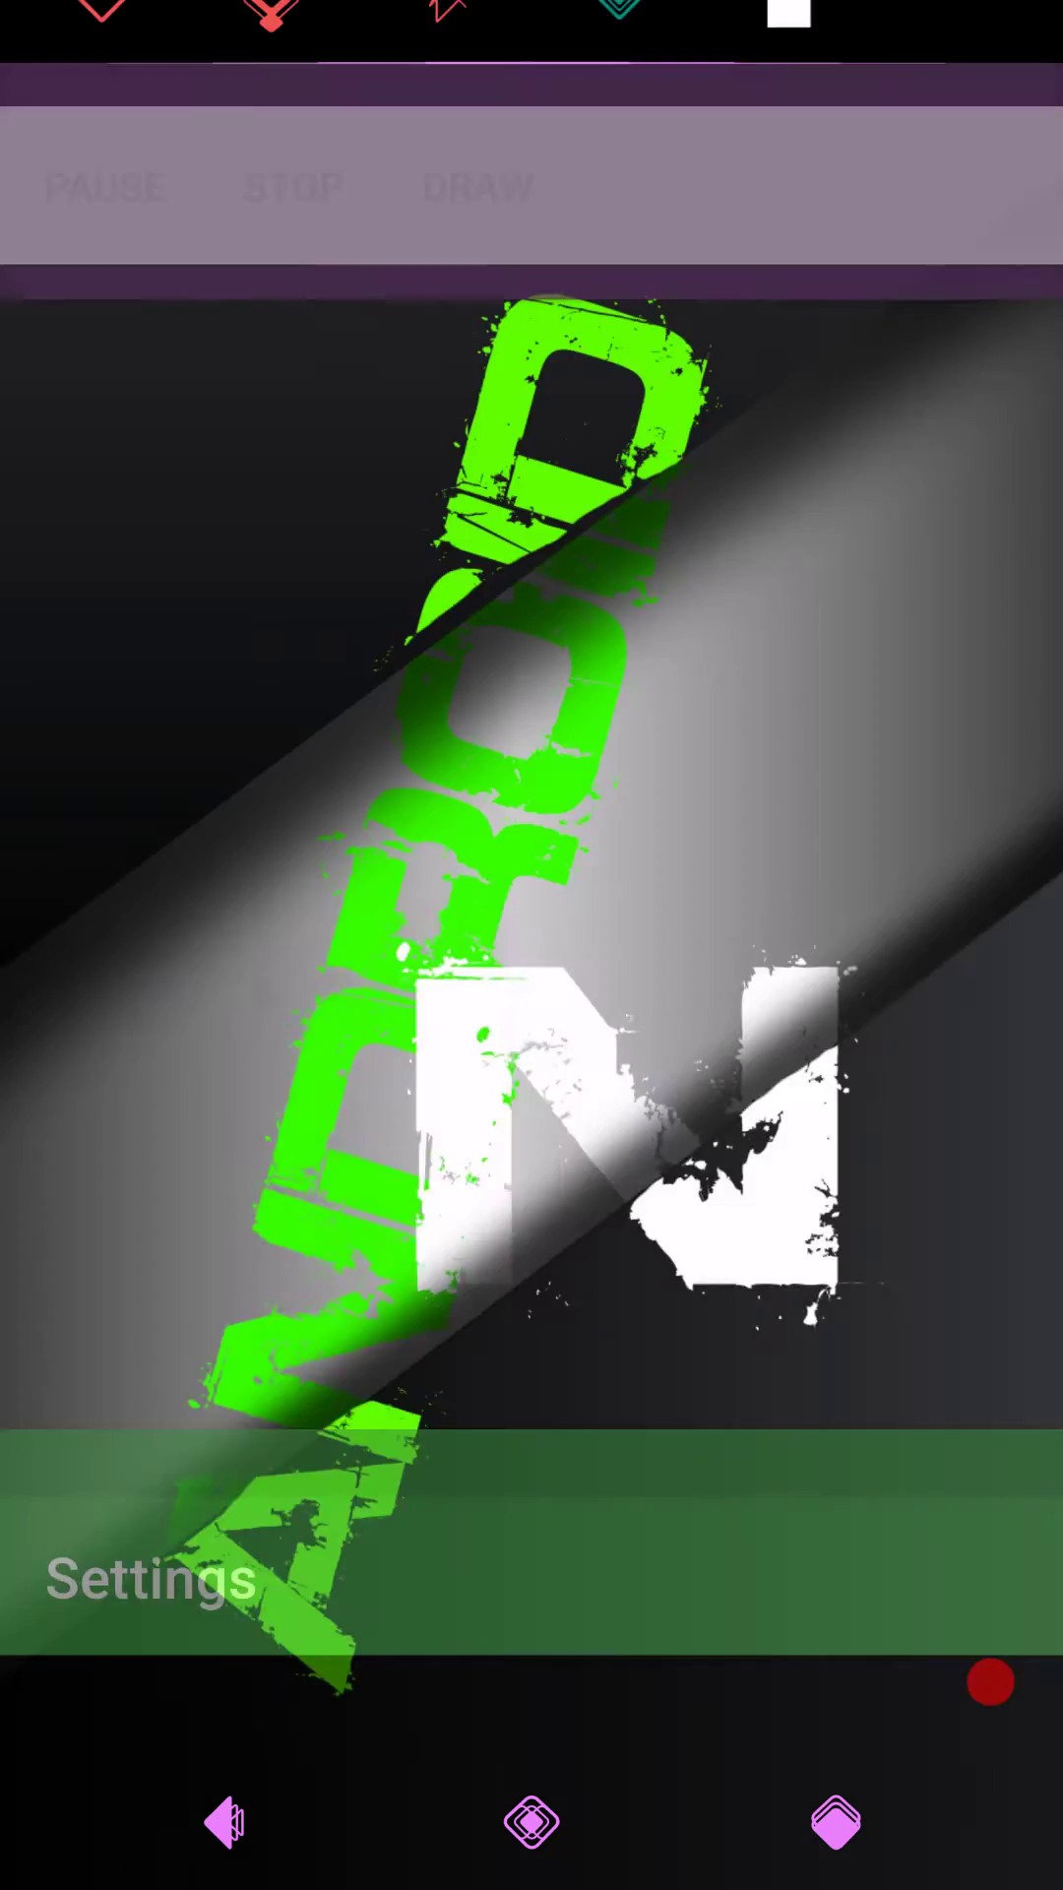
- Navigate Settings to Display > Display size, which crashes the Settings app
left_click(149, 1579)
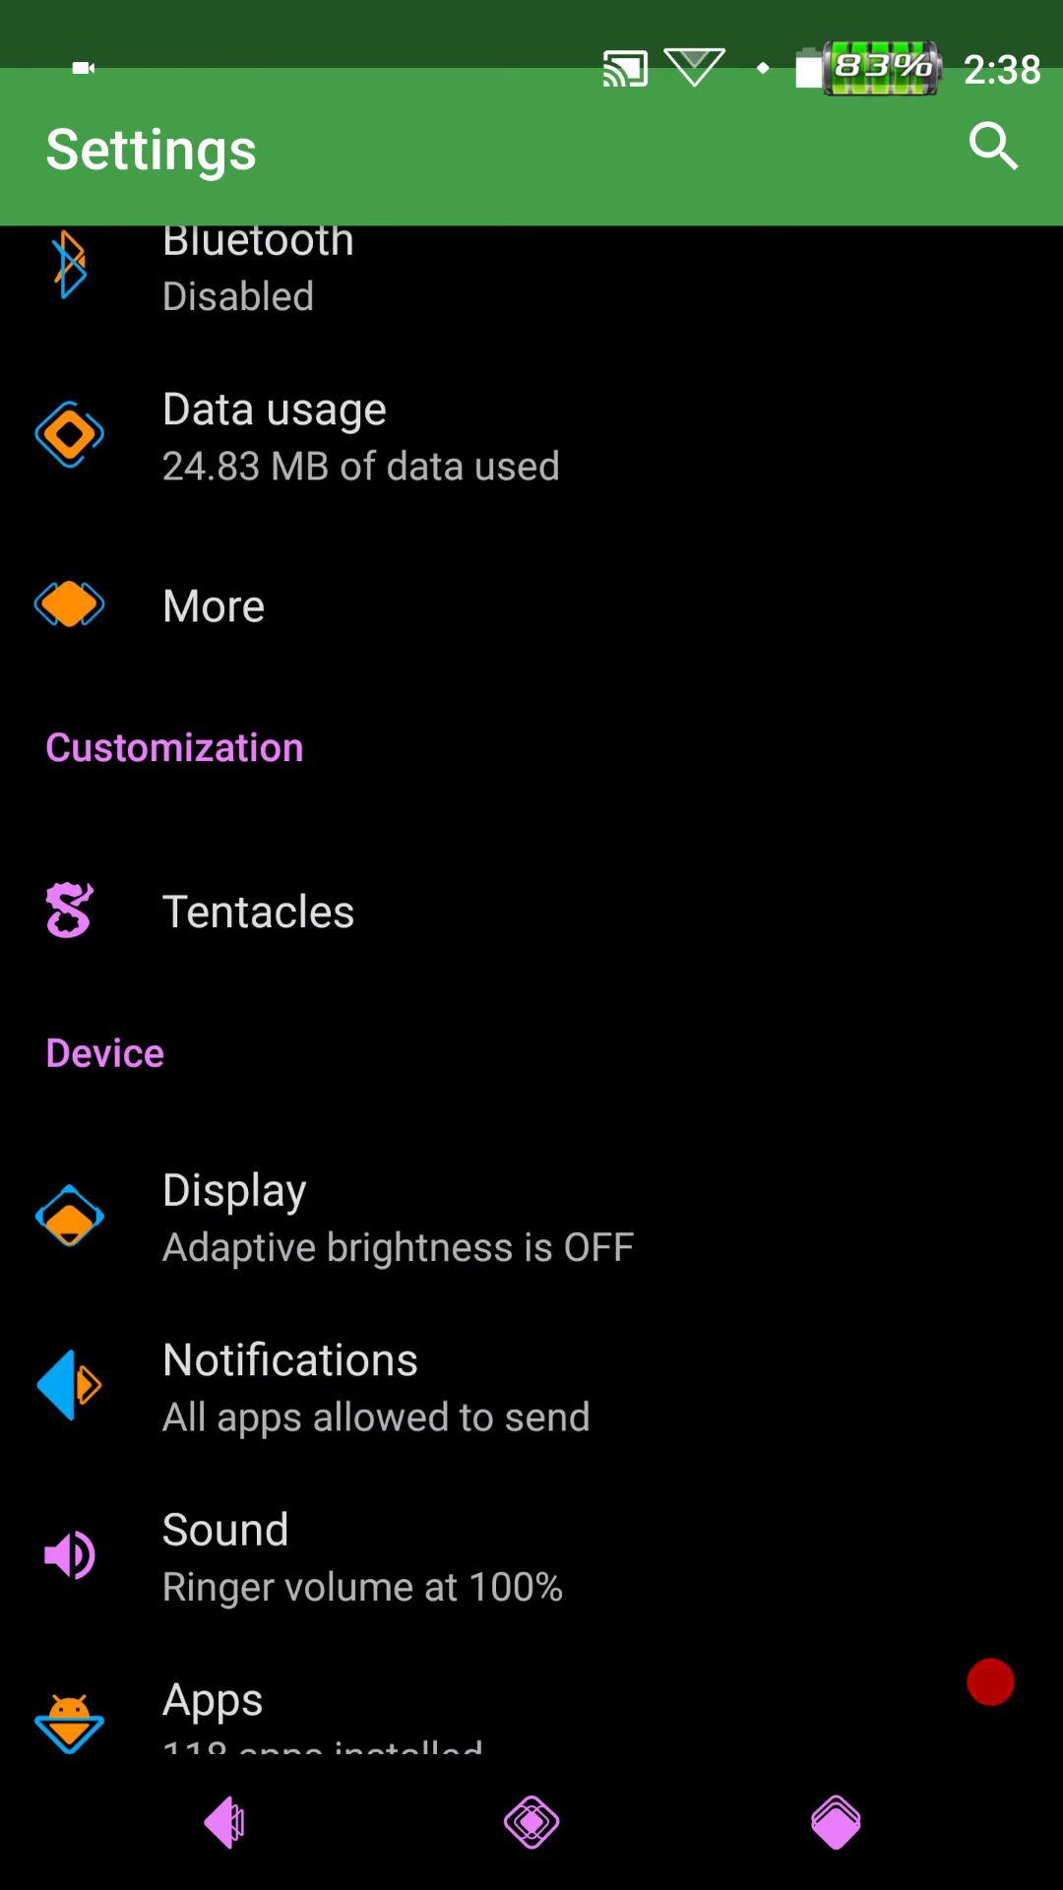
left_click(232, 1214)
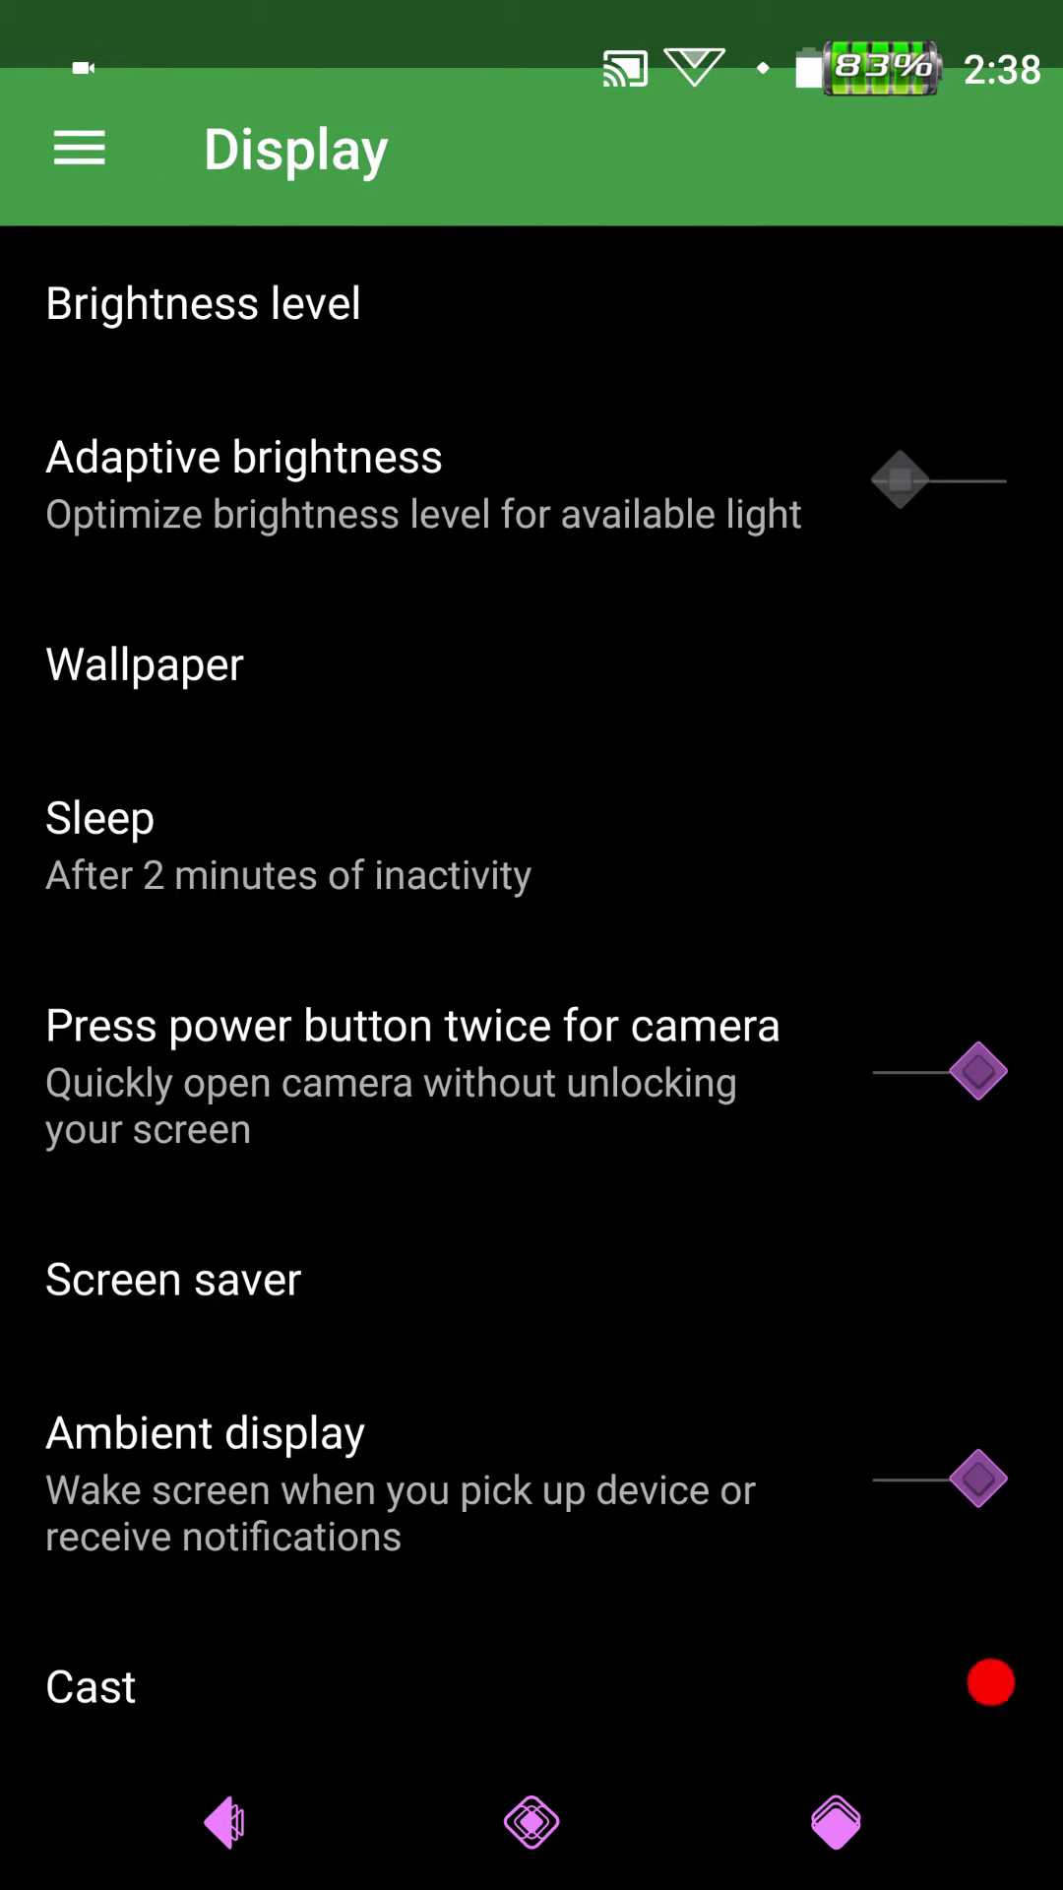
scroll("down", 3)
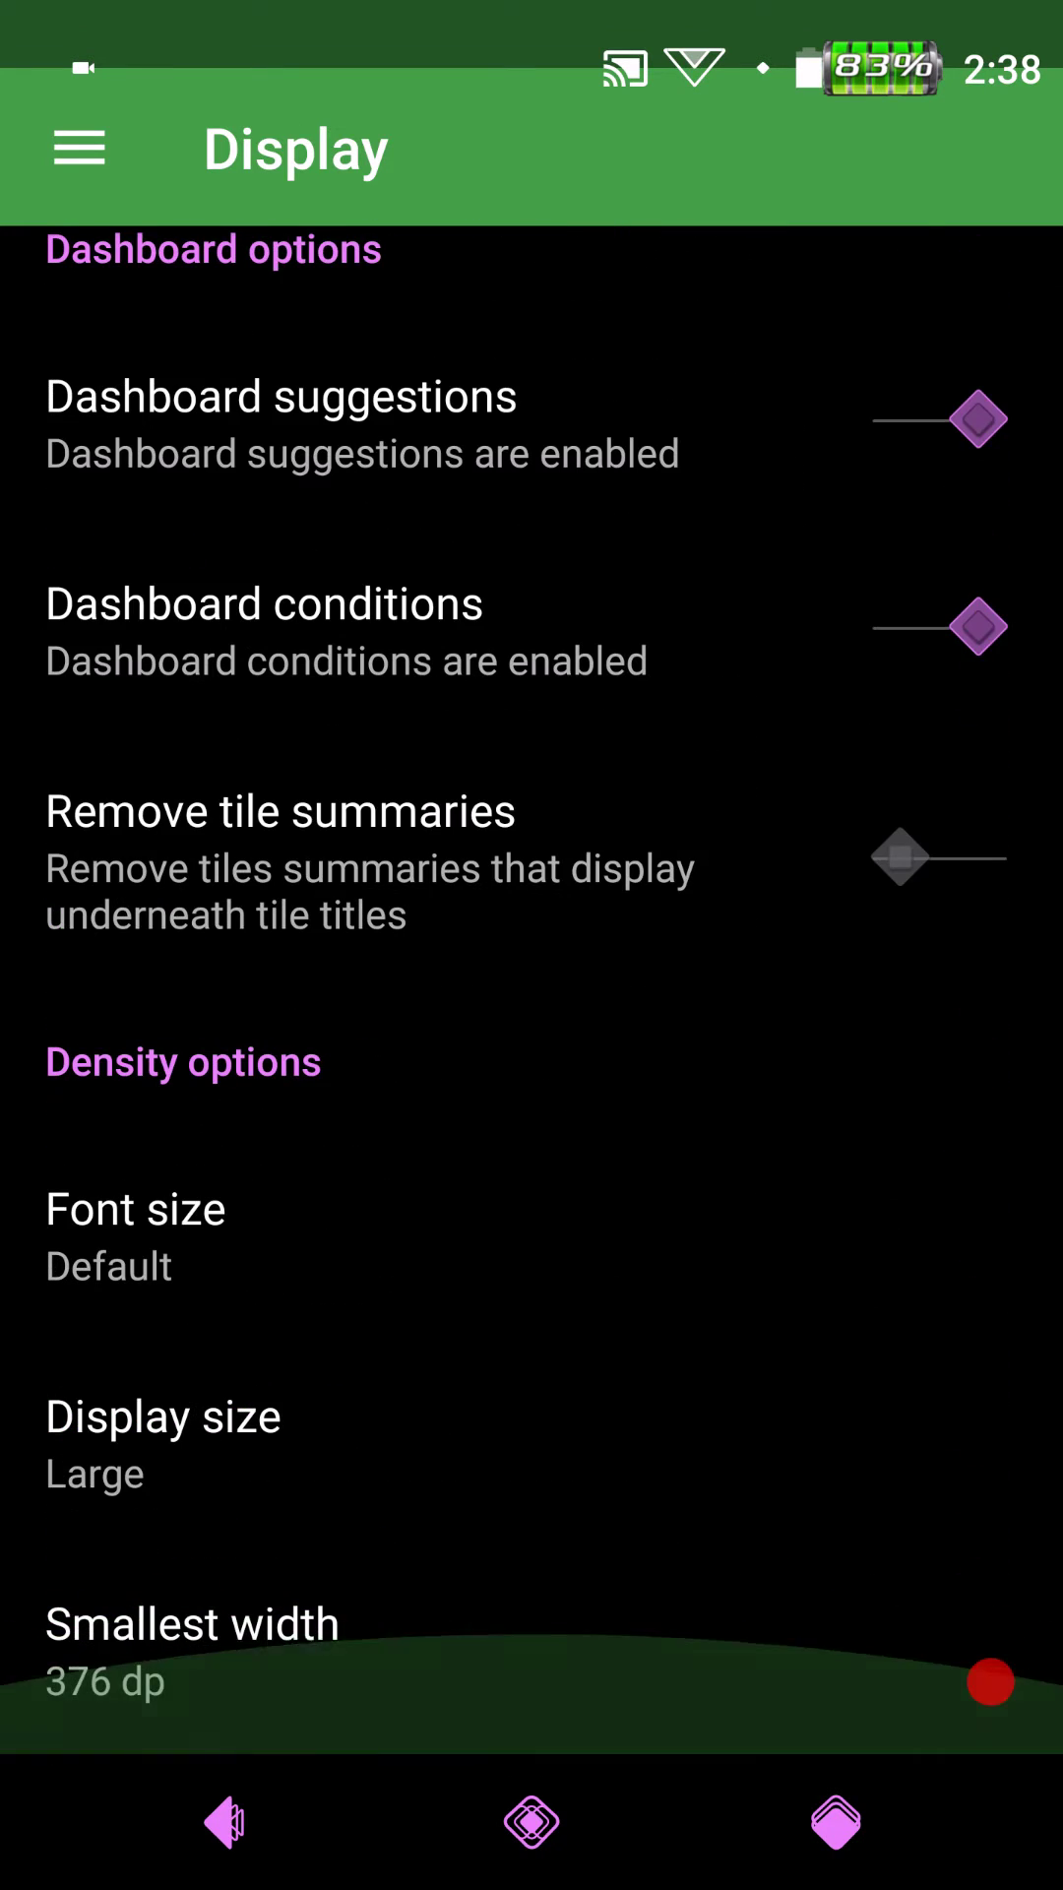
left_click(192, 1622)
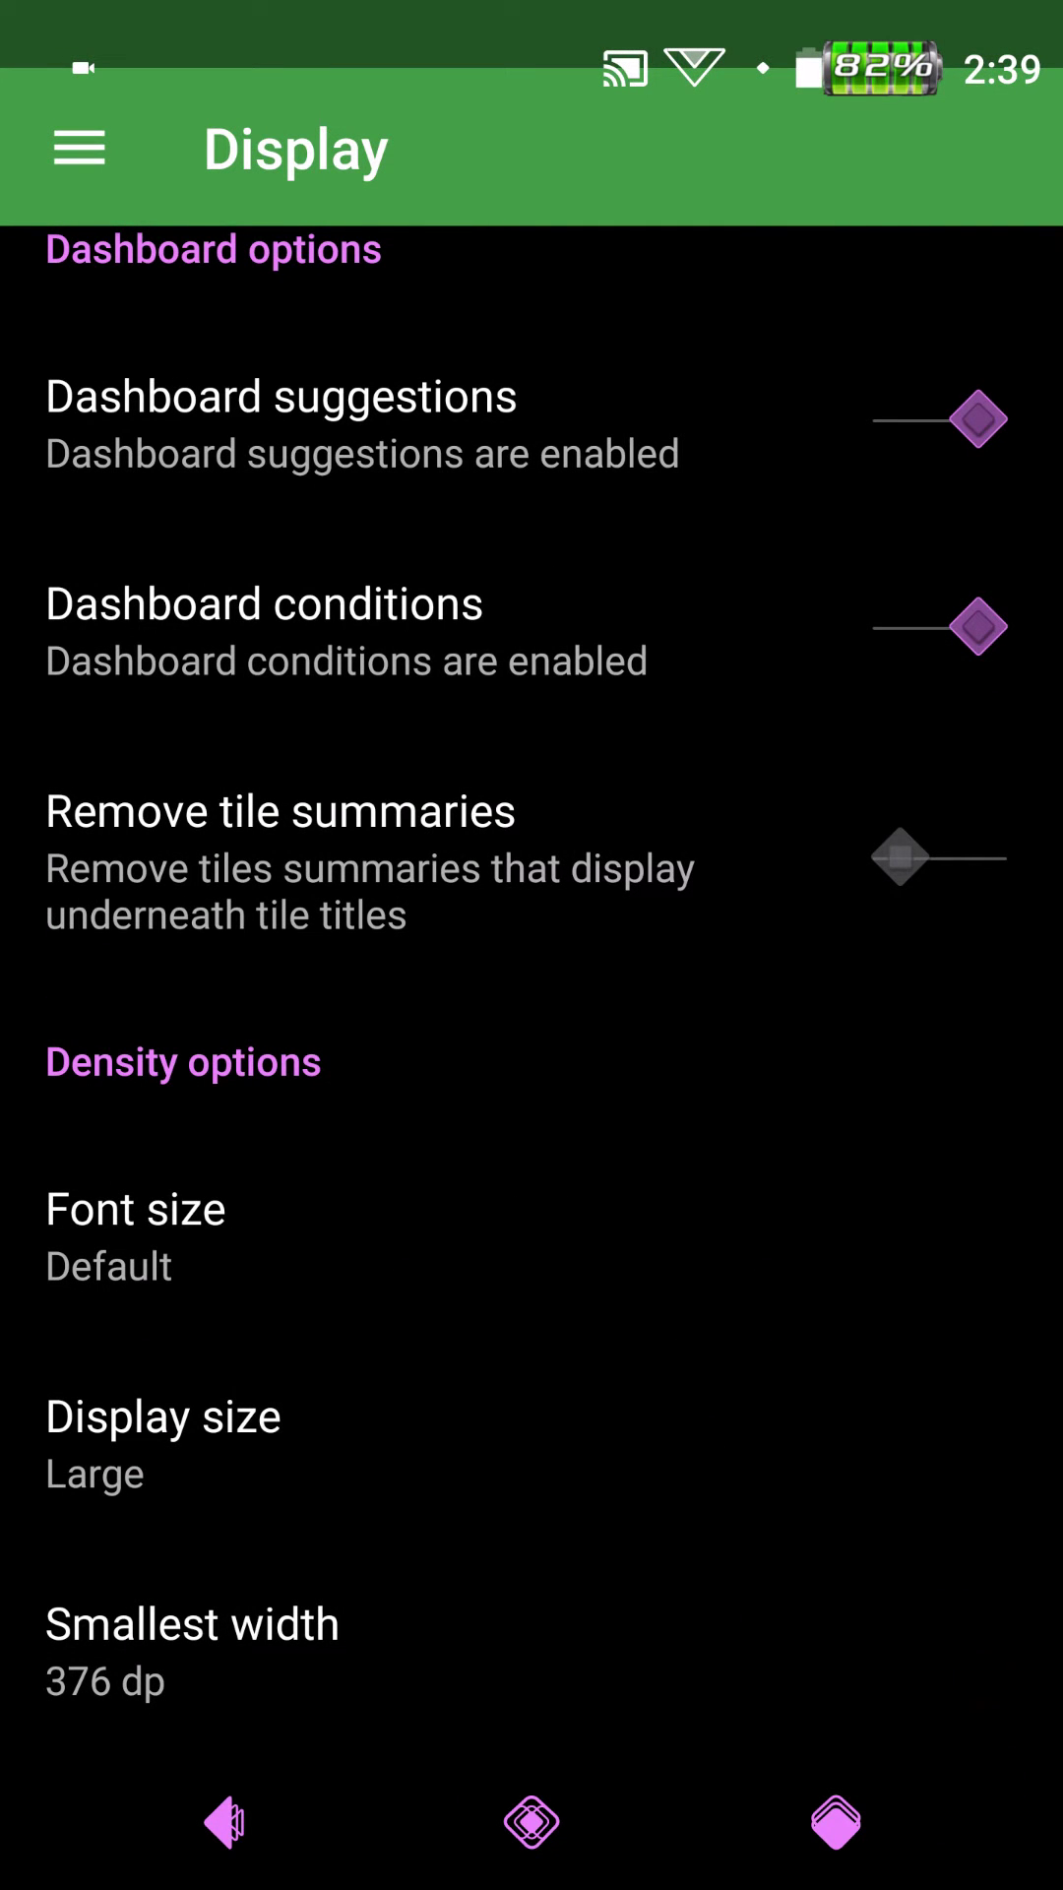
left_click(162, 1417)
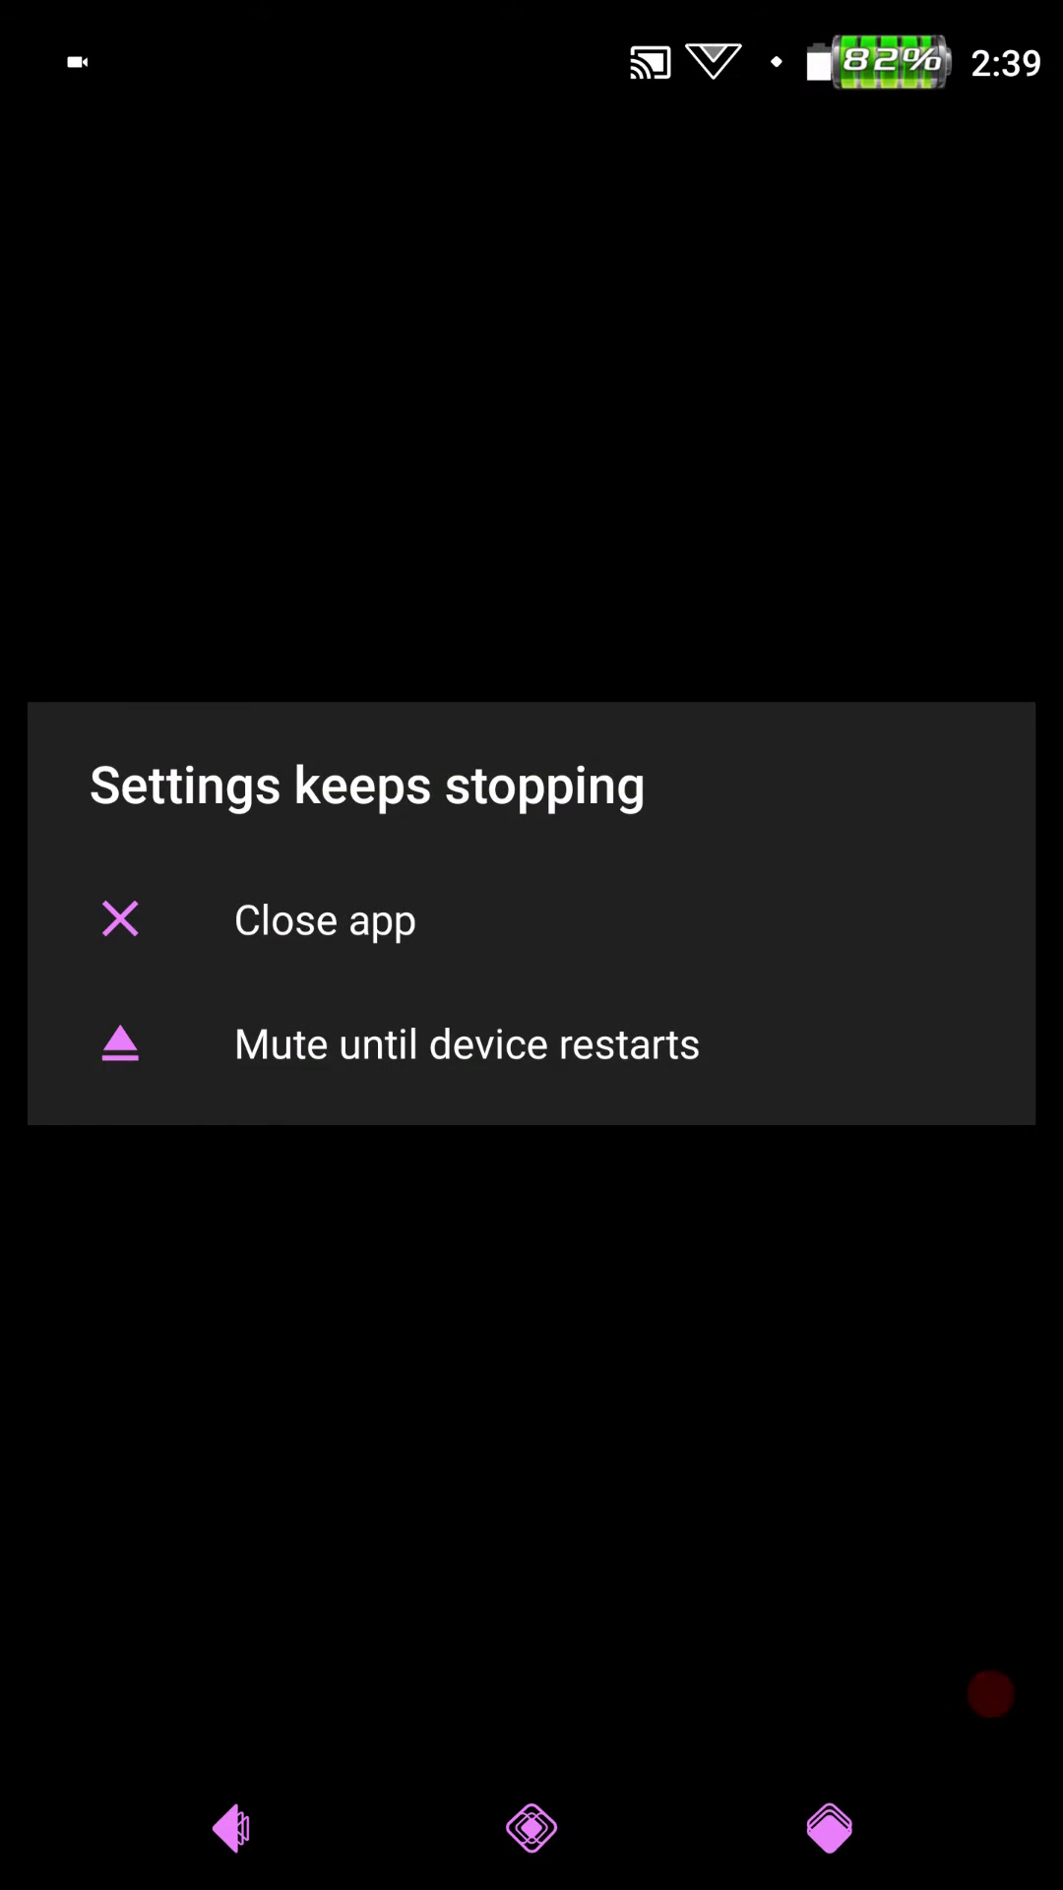
- Close the crashed app, confirm Display size is Default (411 dp), then return to Settings
left_click(324, 919)
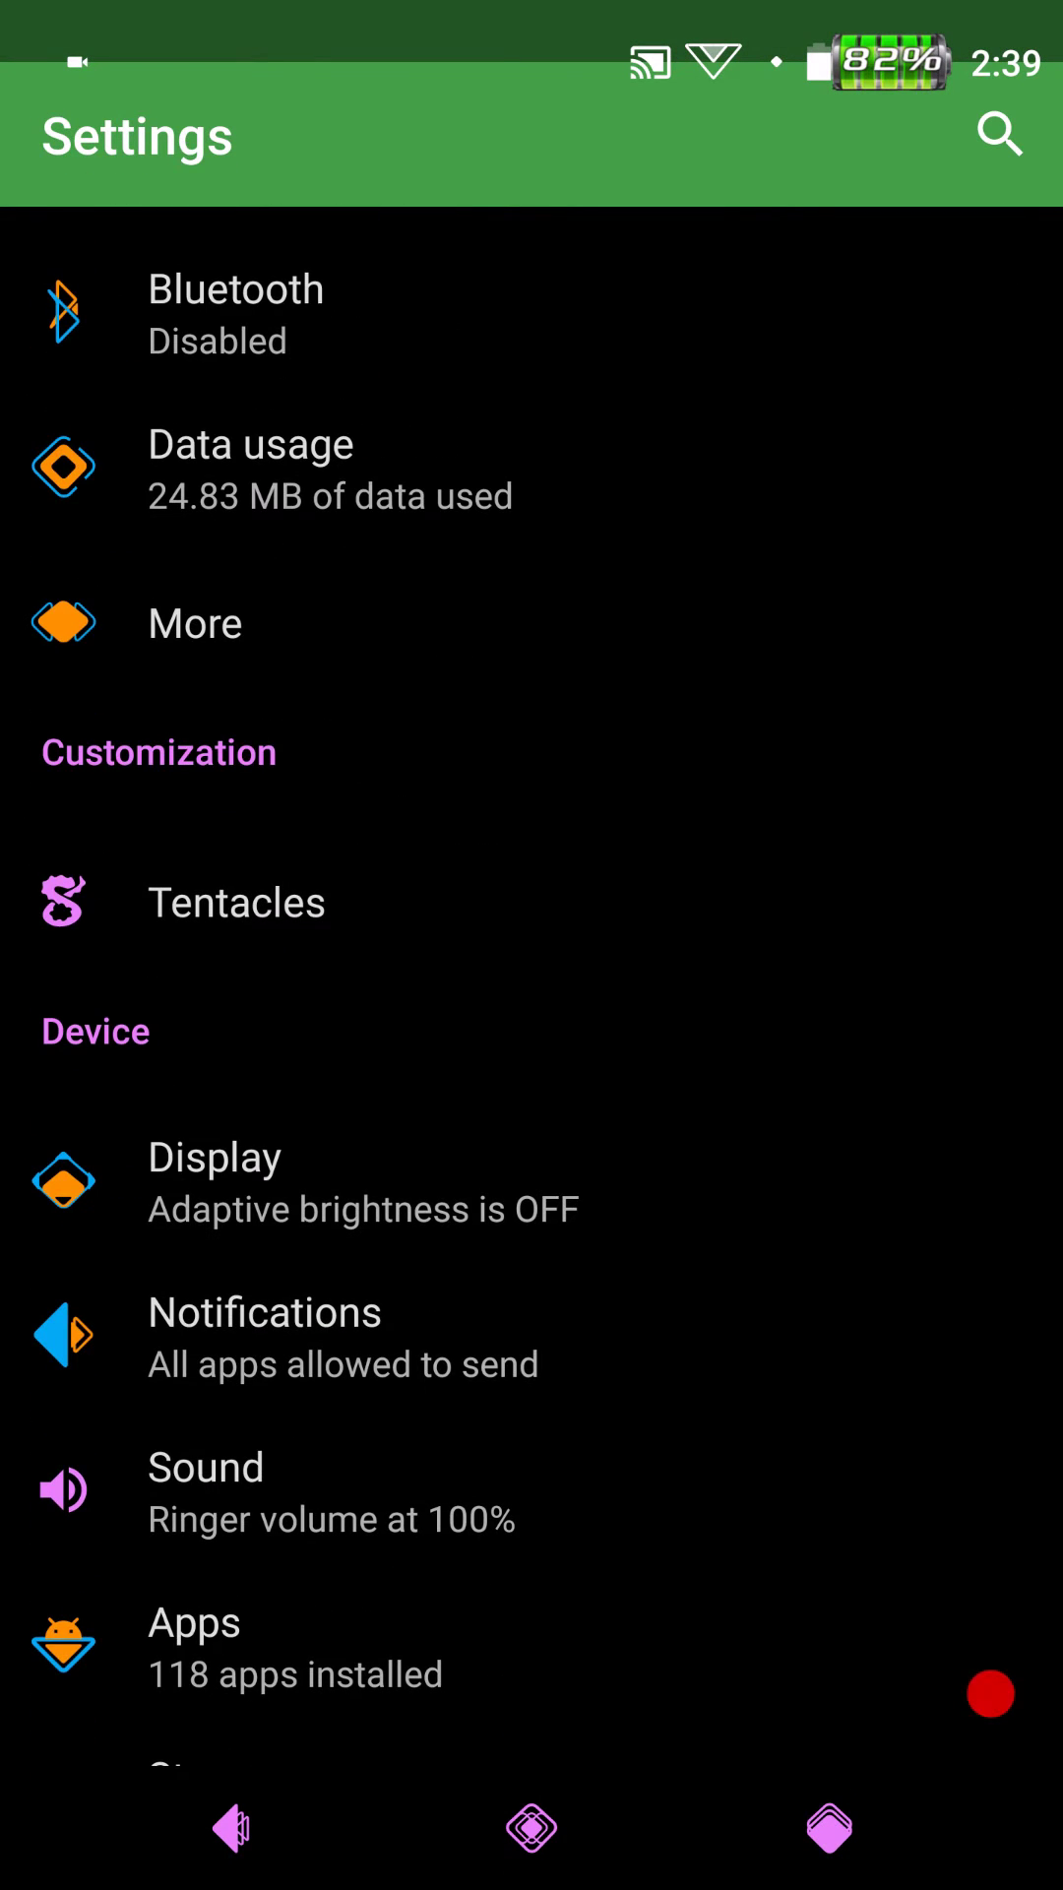
left_click(215, 1181)
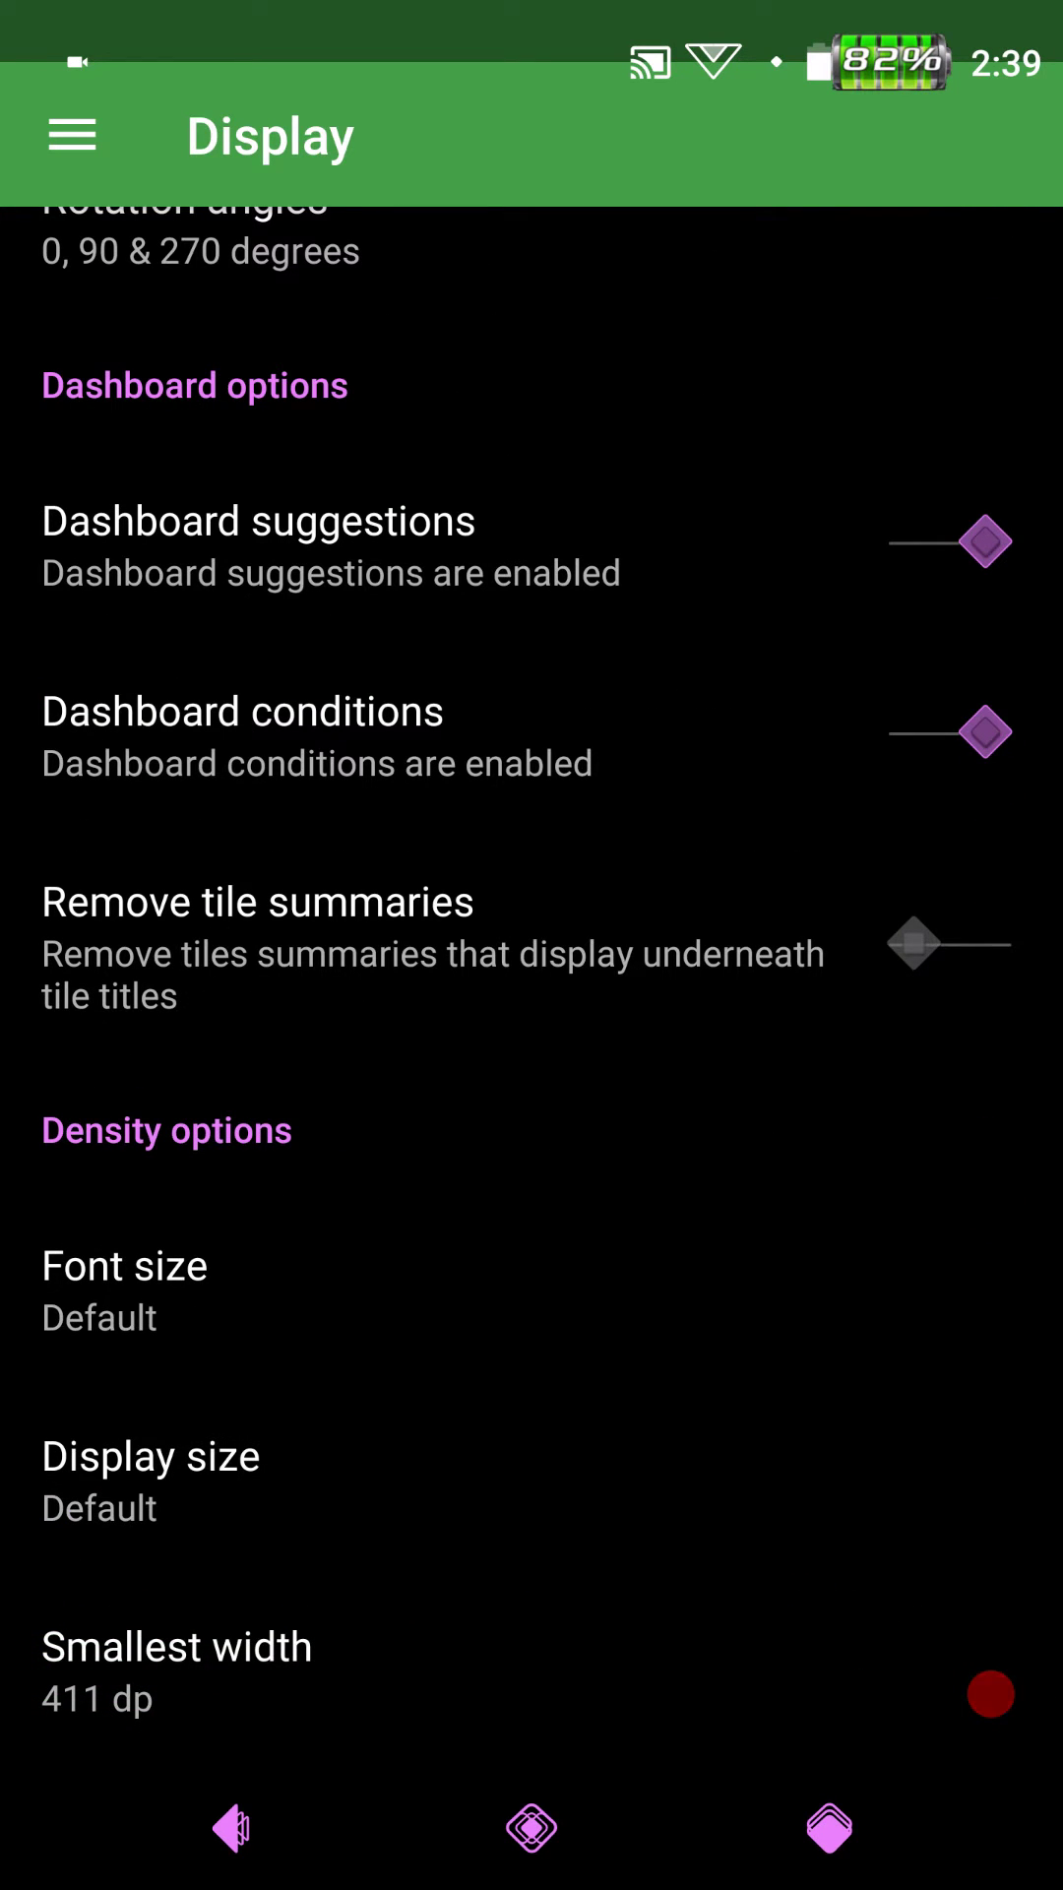
left_click(151, 1455)
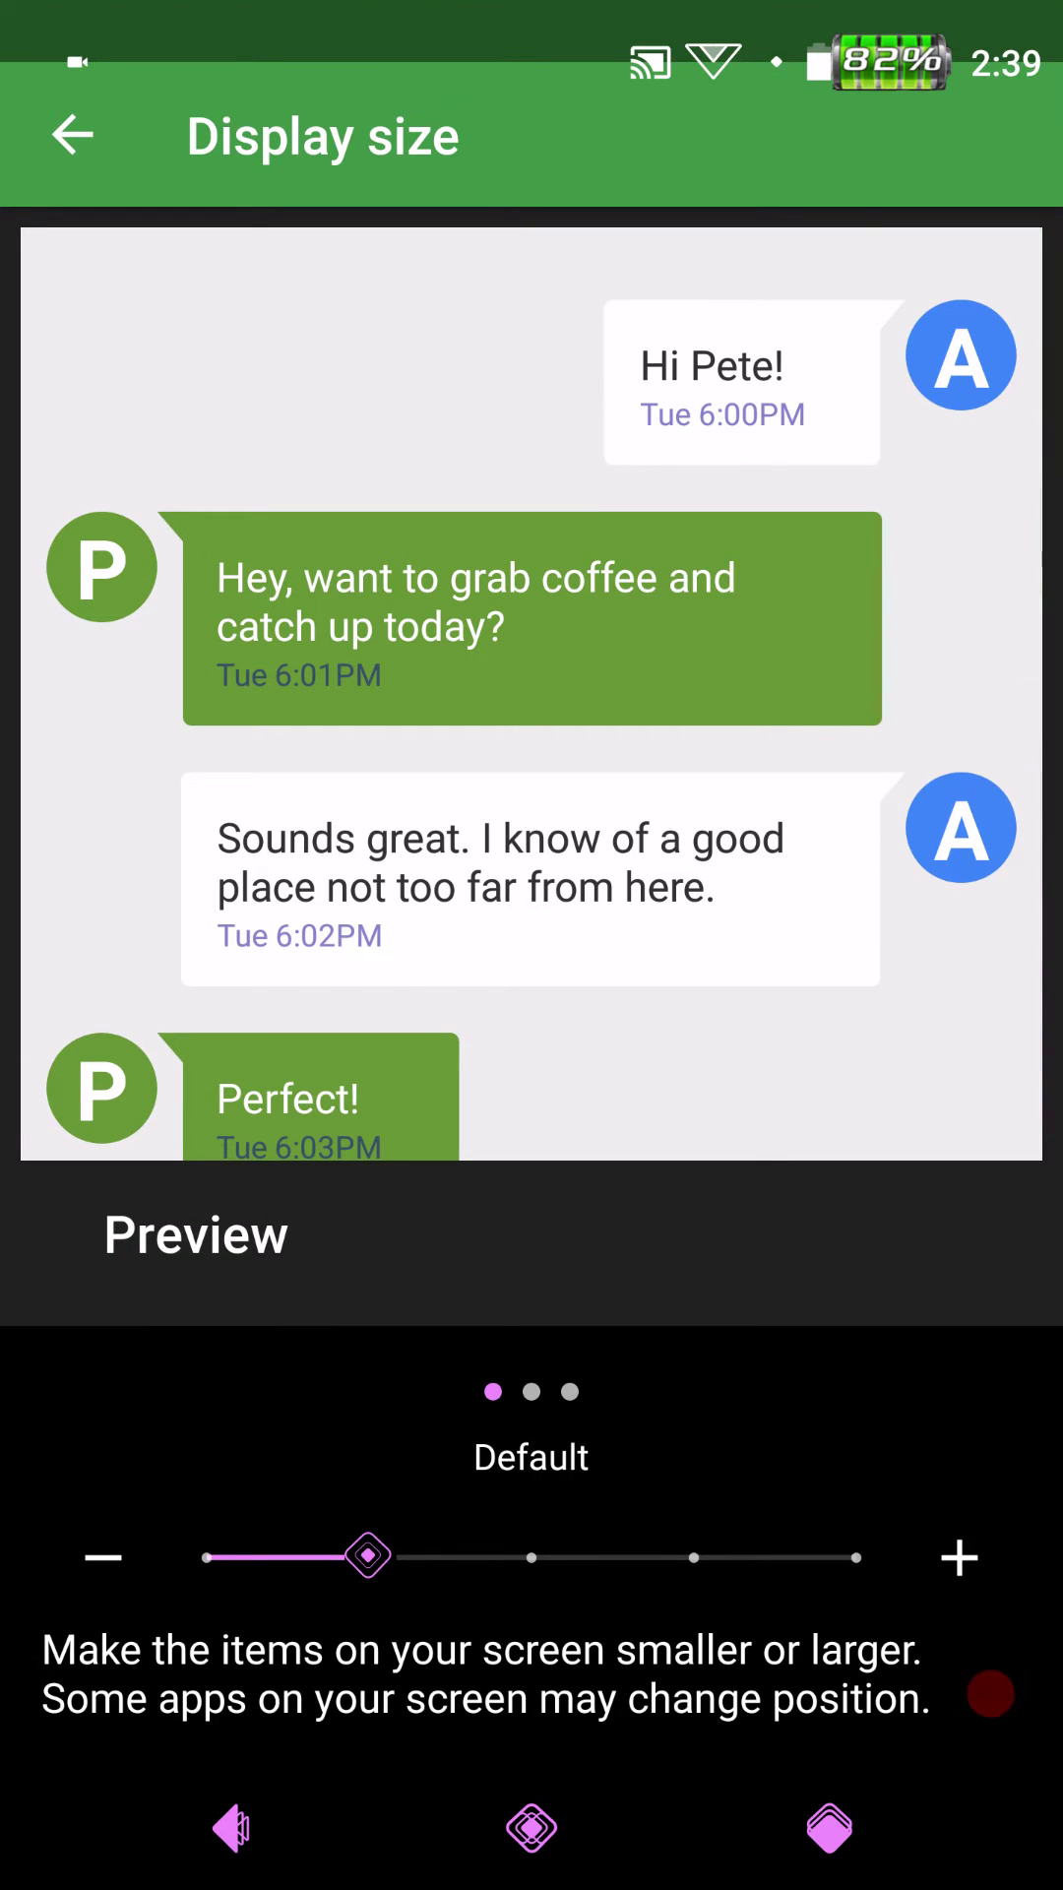
left_click(71, 134)
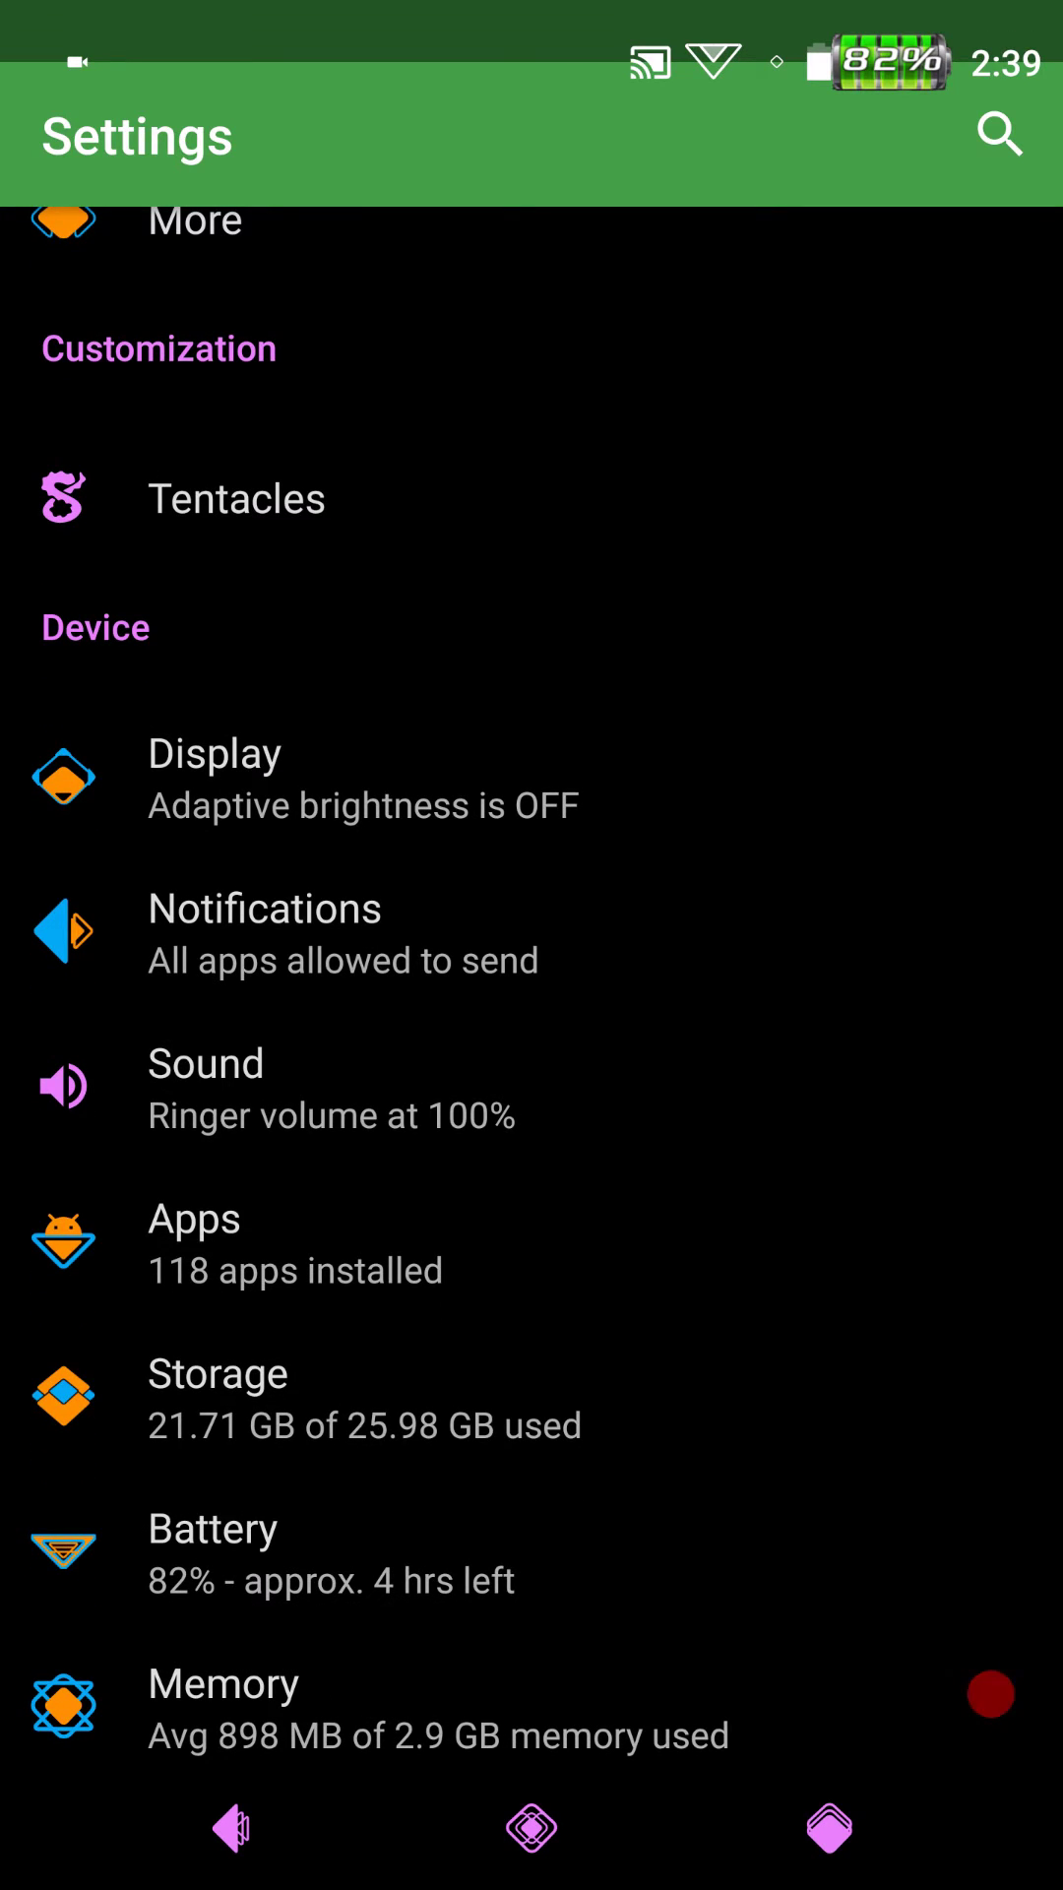
- View the Notifications app list and its lock-screen configuration showing no notifications
left_click(265, 907)
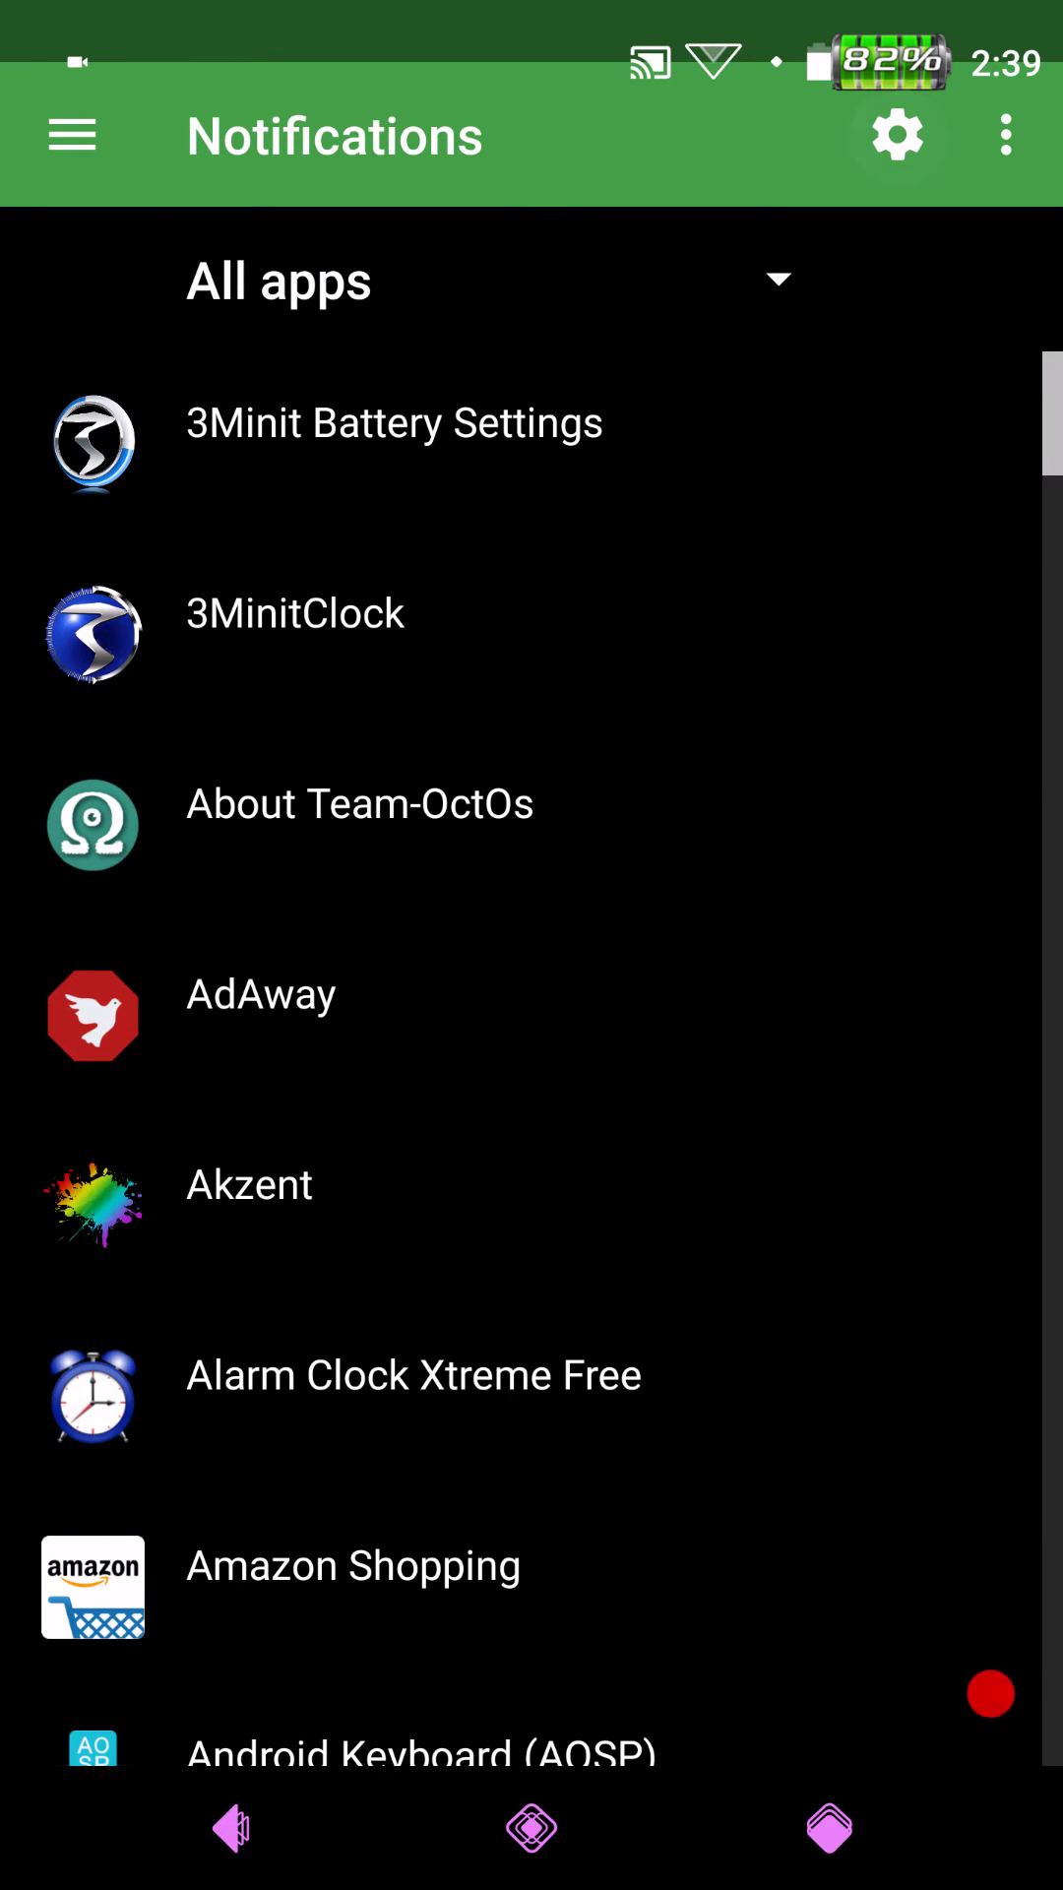
left_click(895, 135)
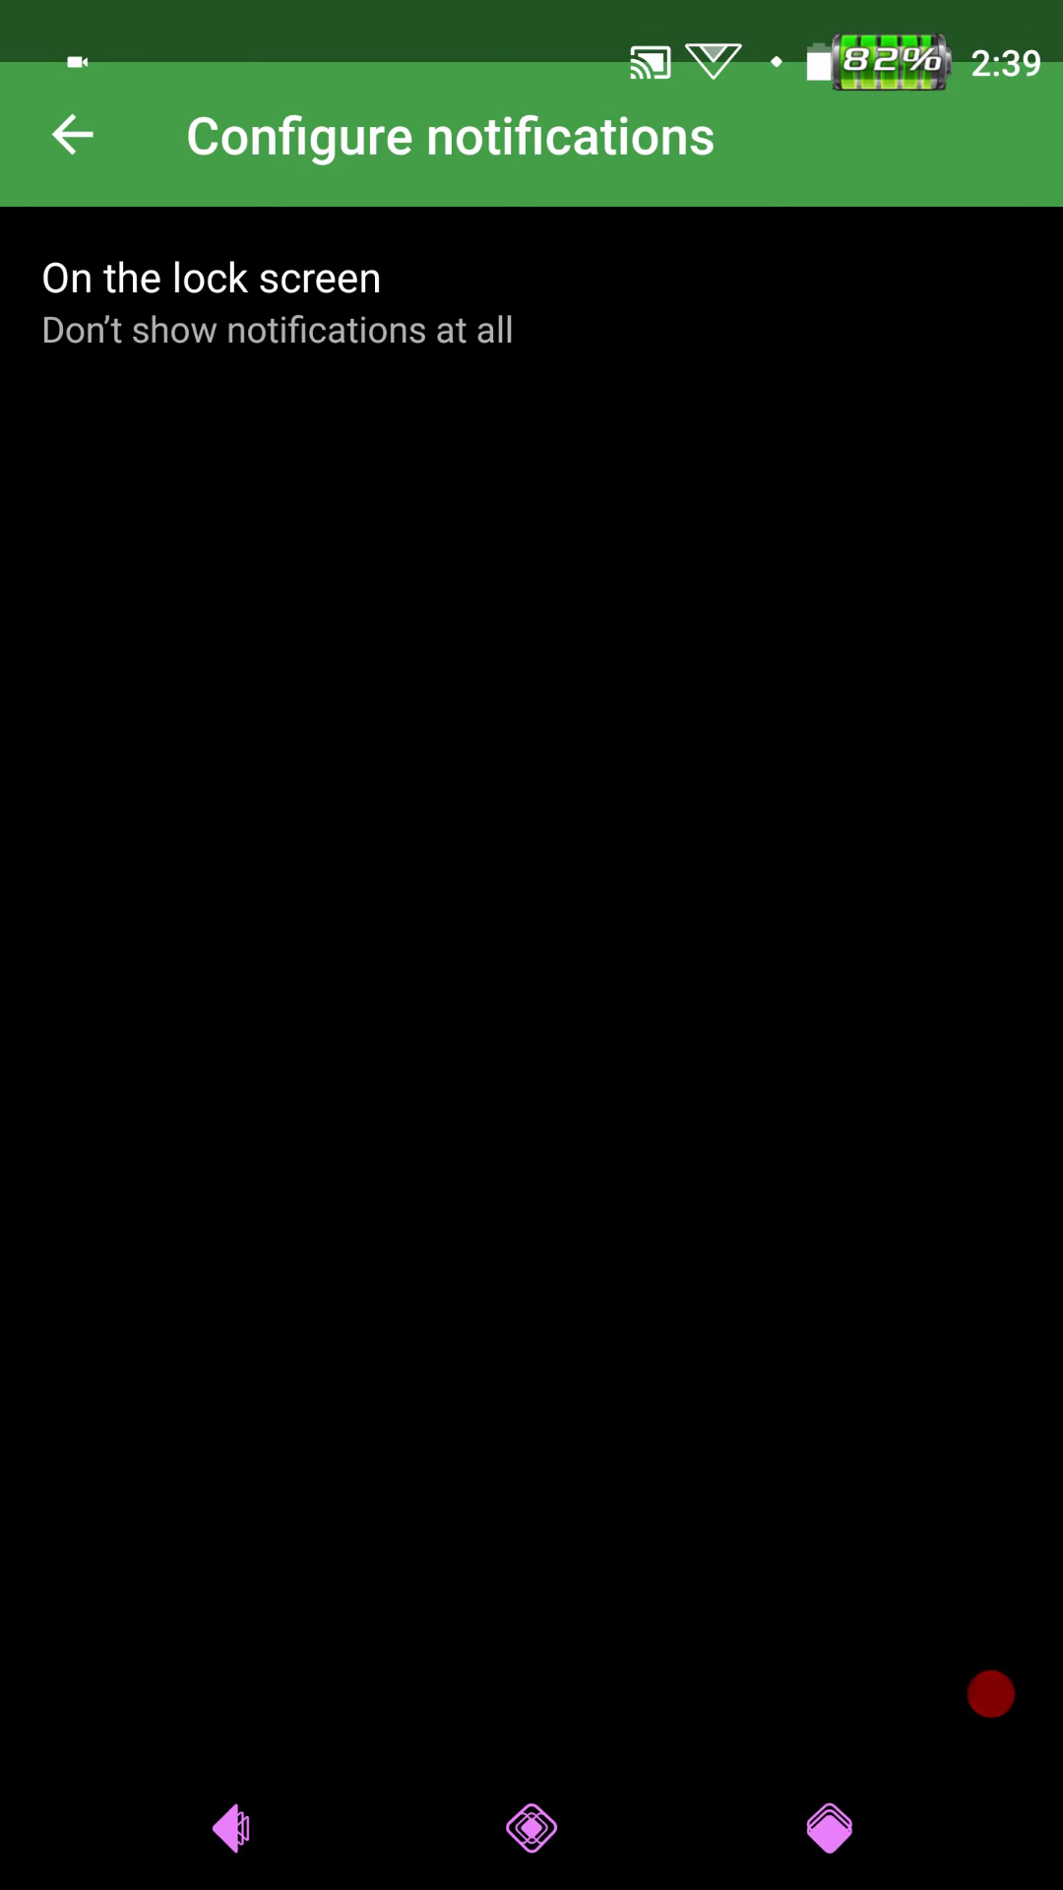
left_click(71, 134)
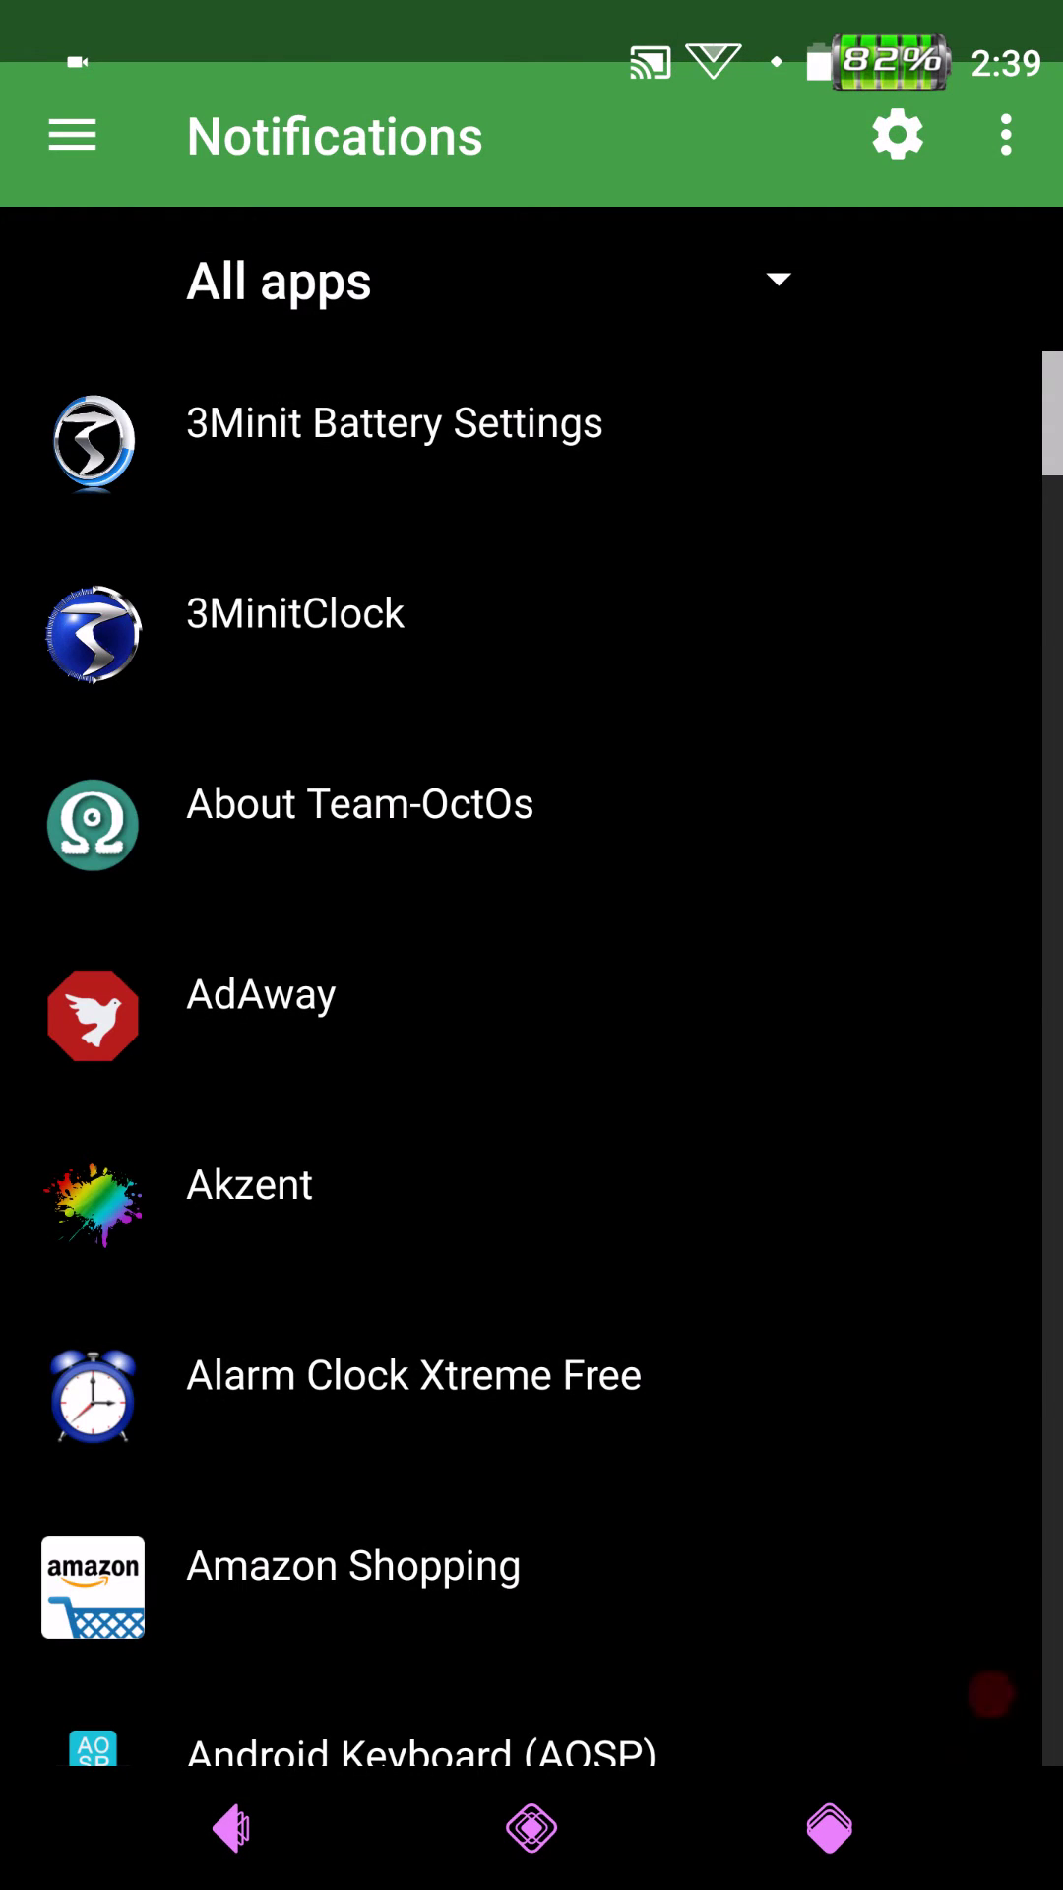
left_click(1004, 135)
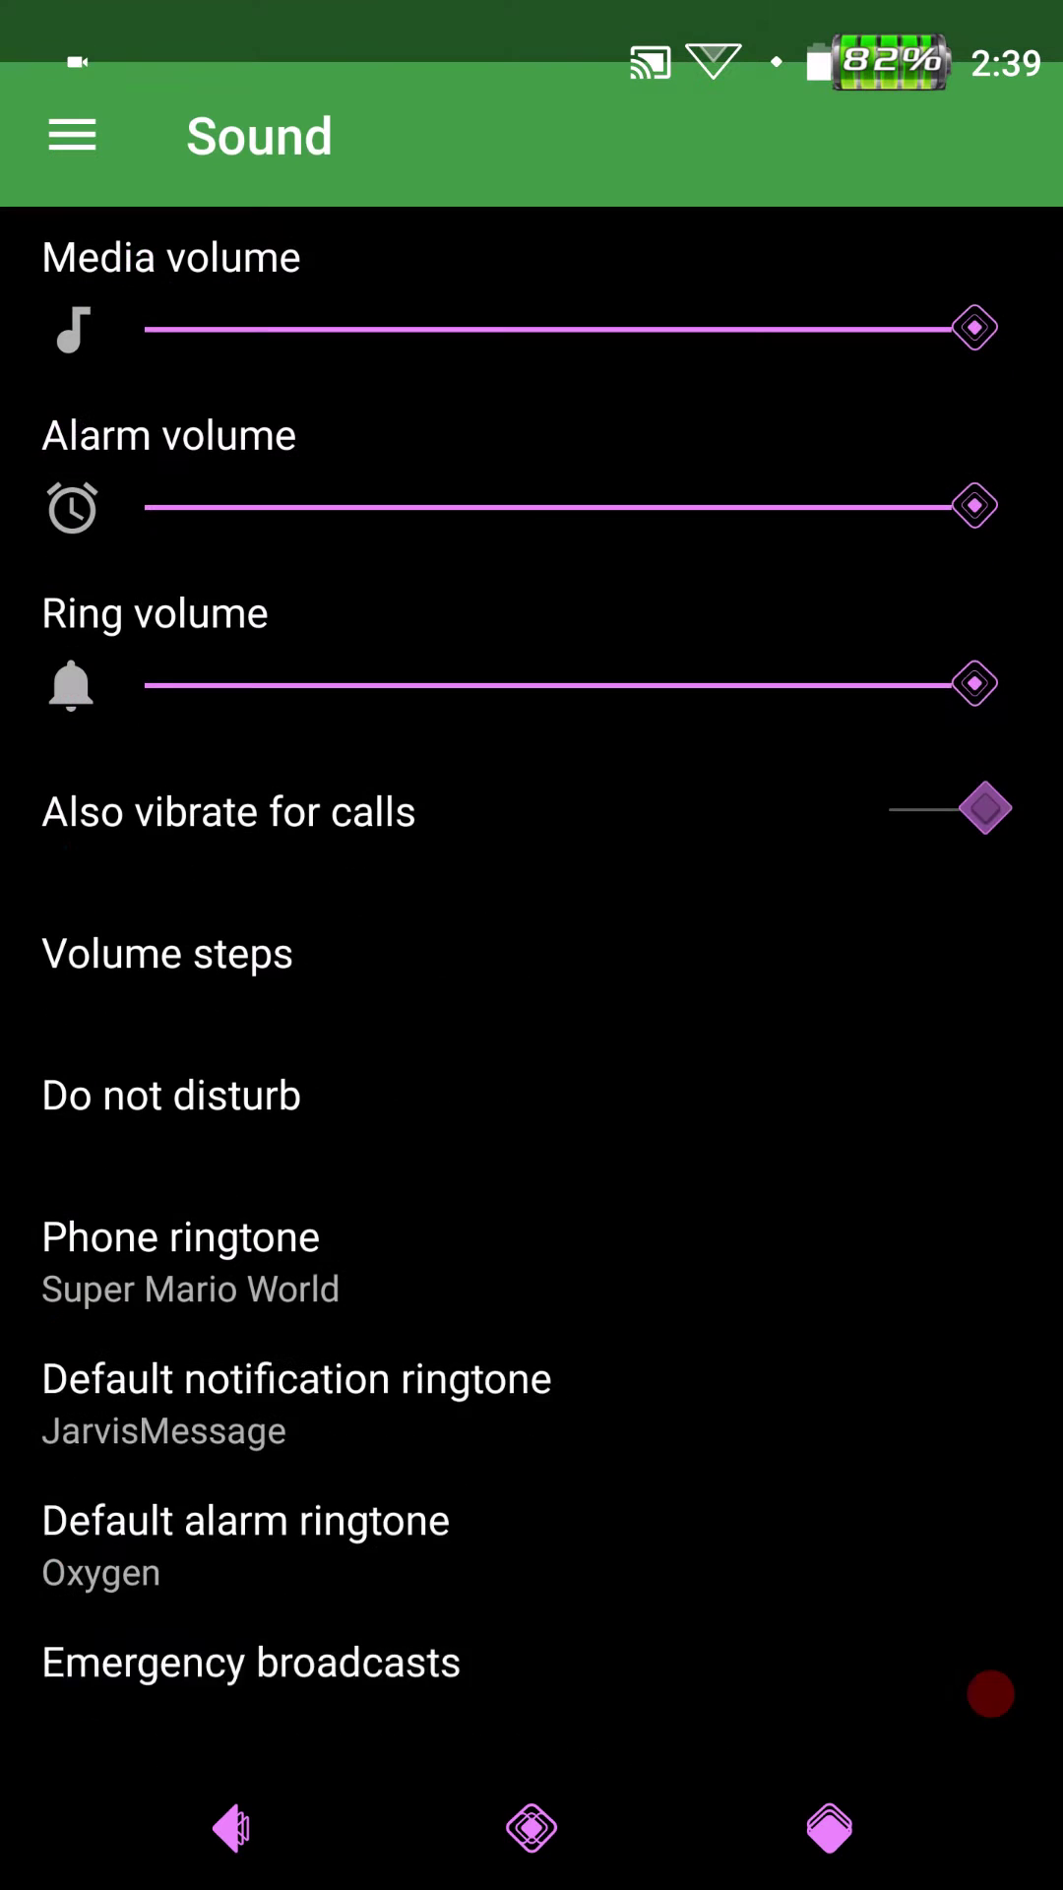
- Check Do not disturb, set ring volume to vibrate (0%), view Other sounds
scroll("down", 3)
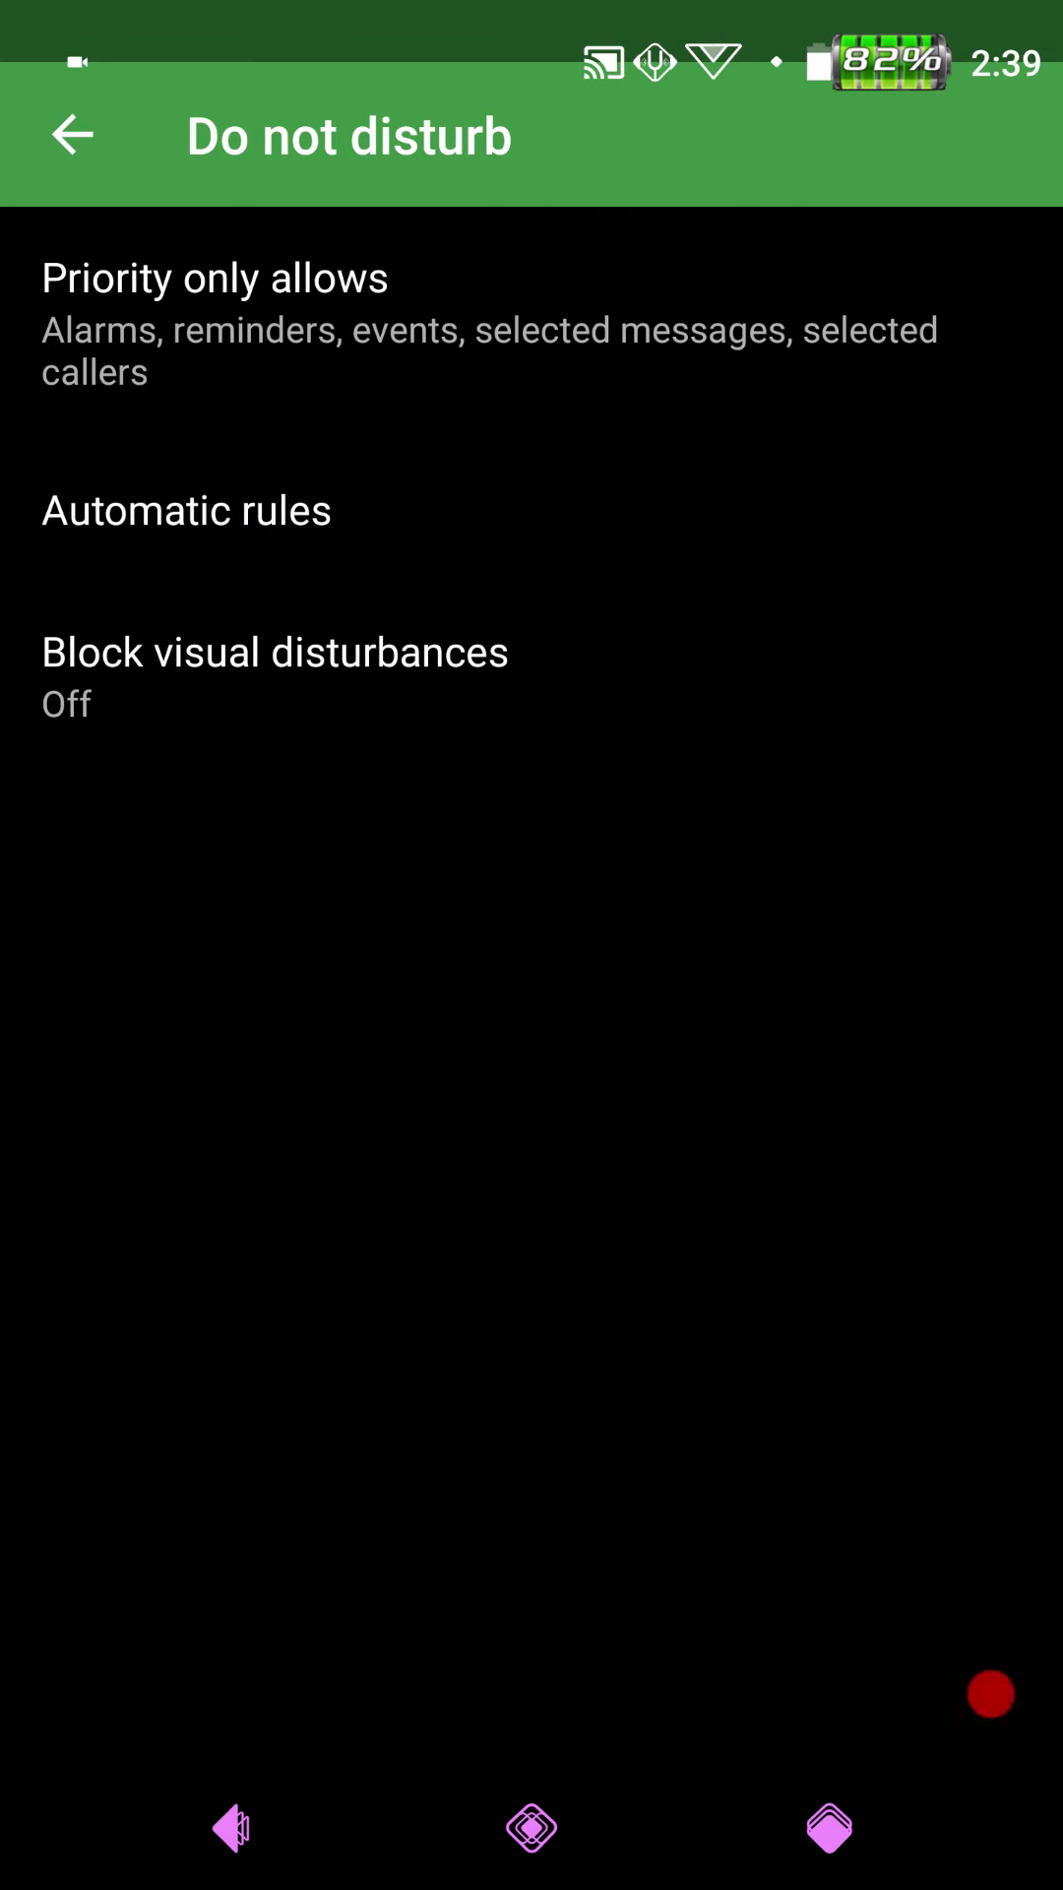
left_click(70, 135)
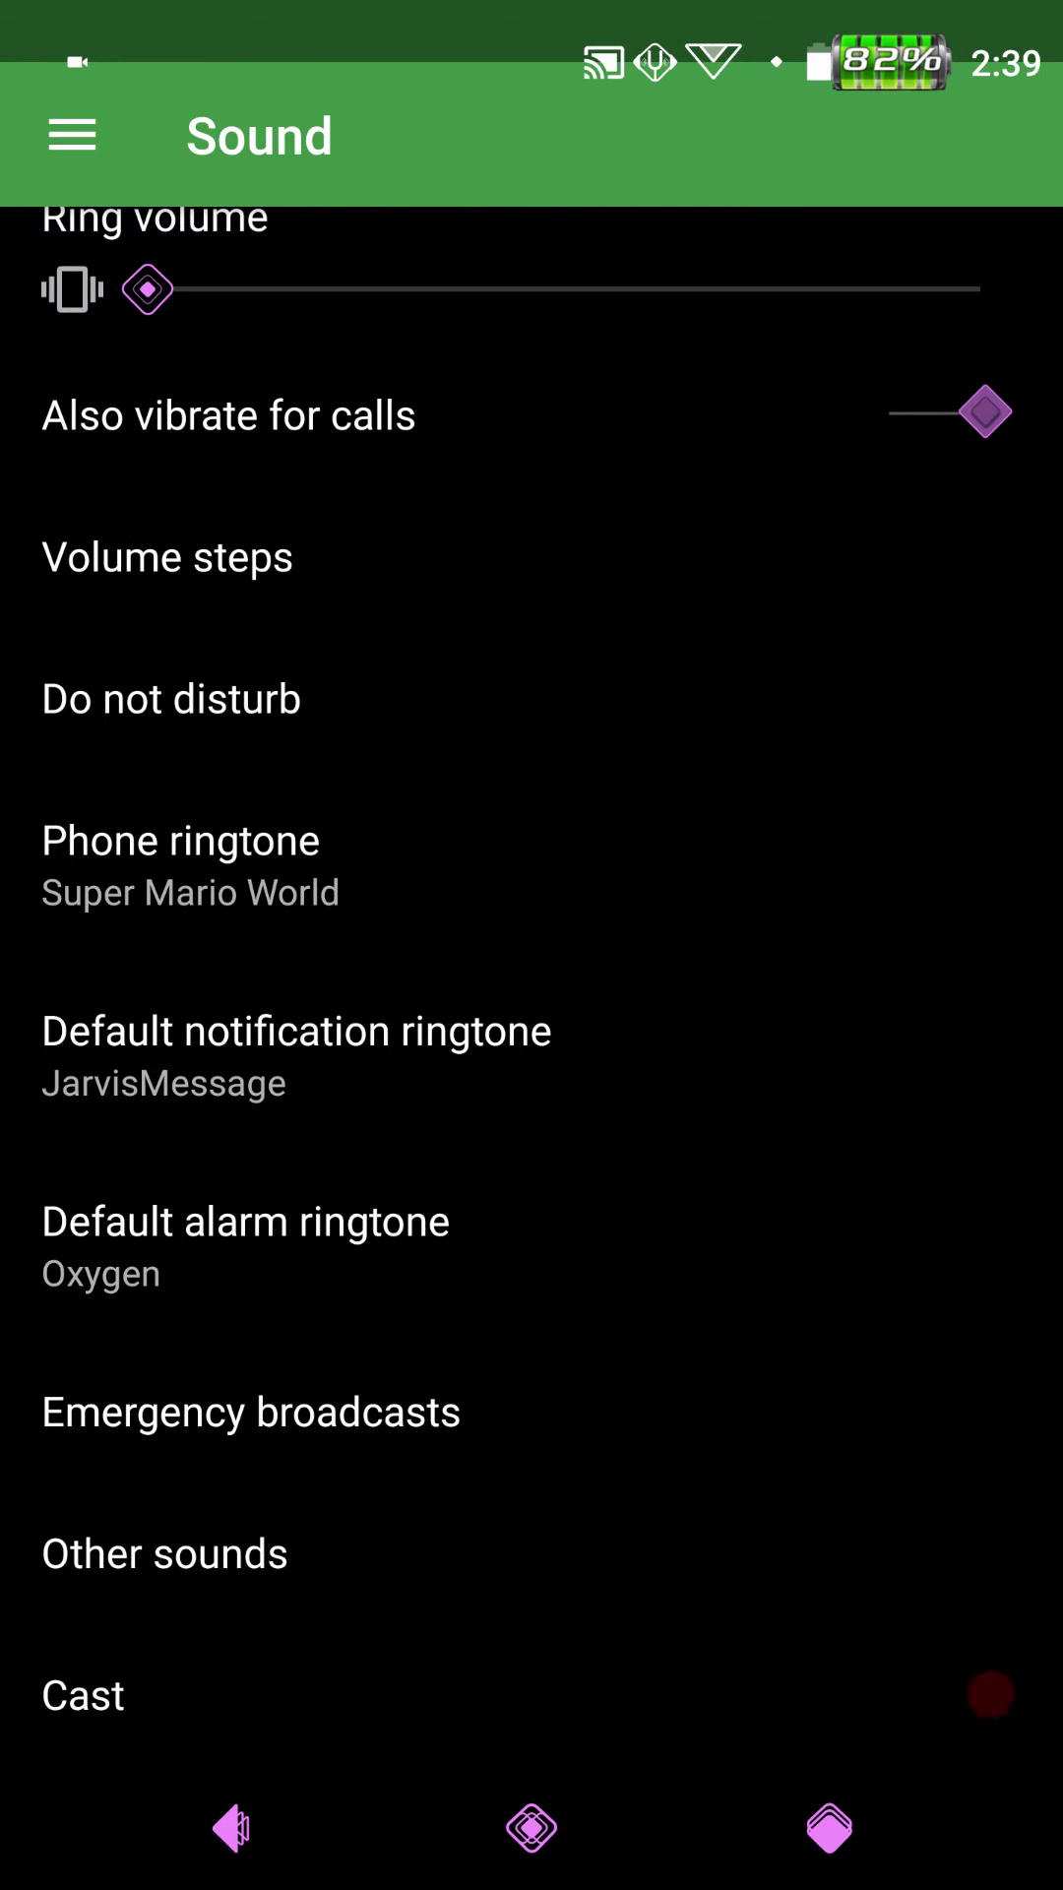
left_click(164, 1553)
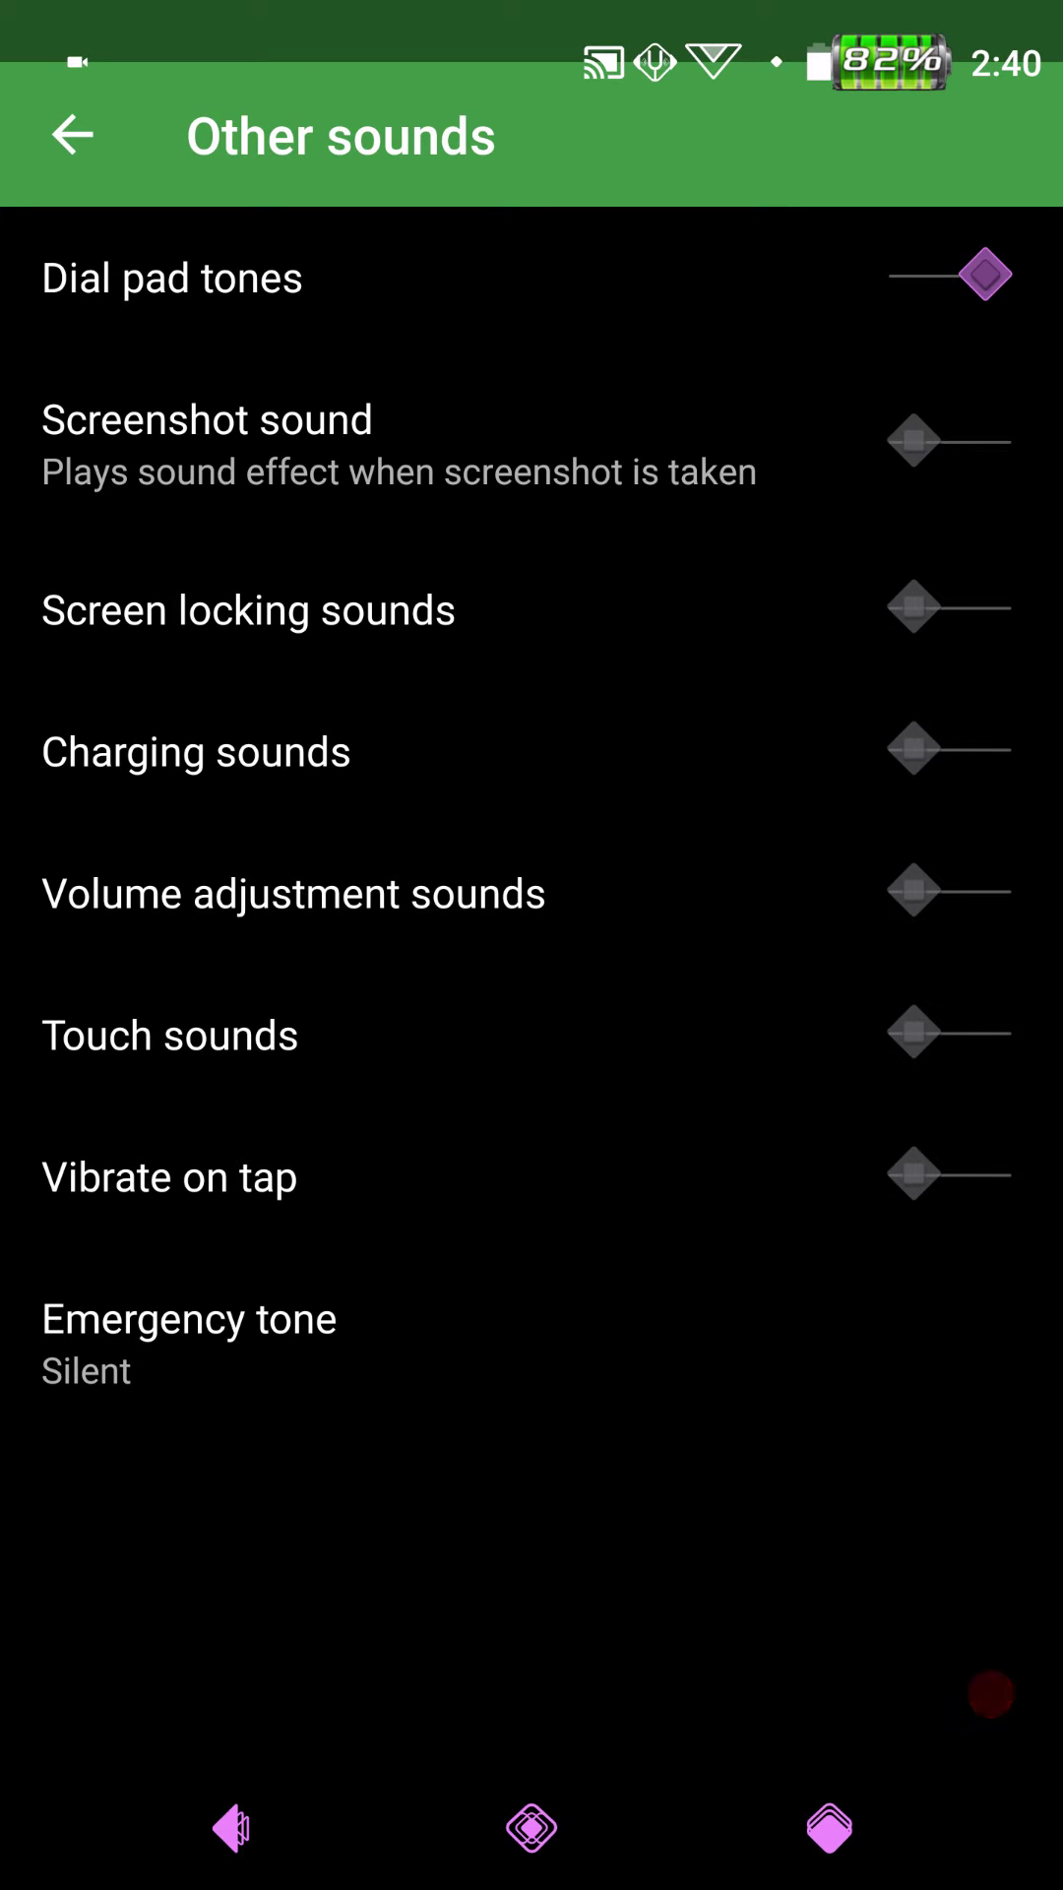
left_click(70, 134)
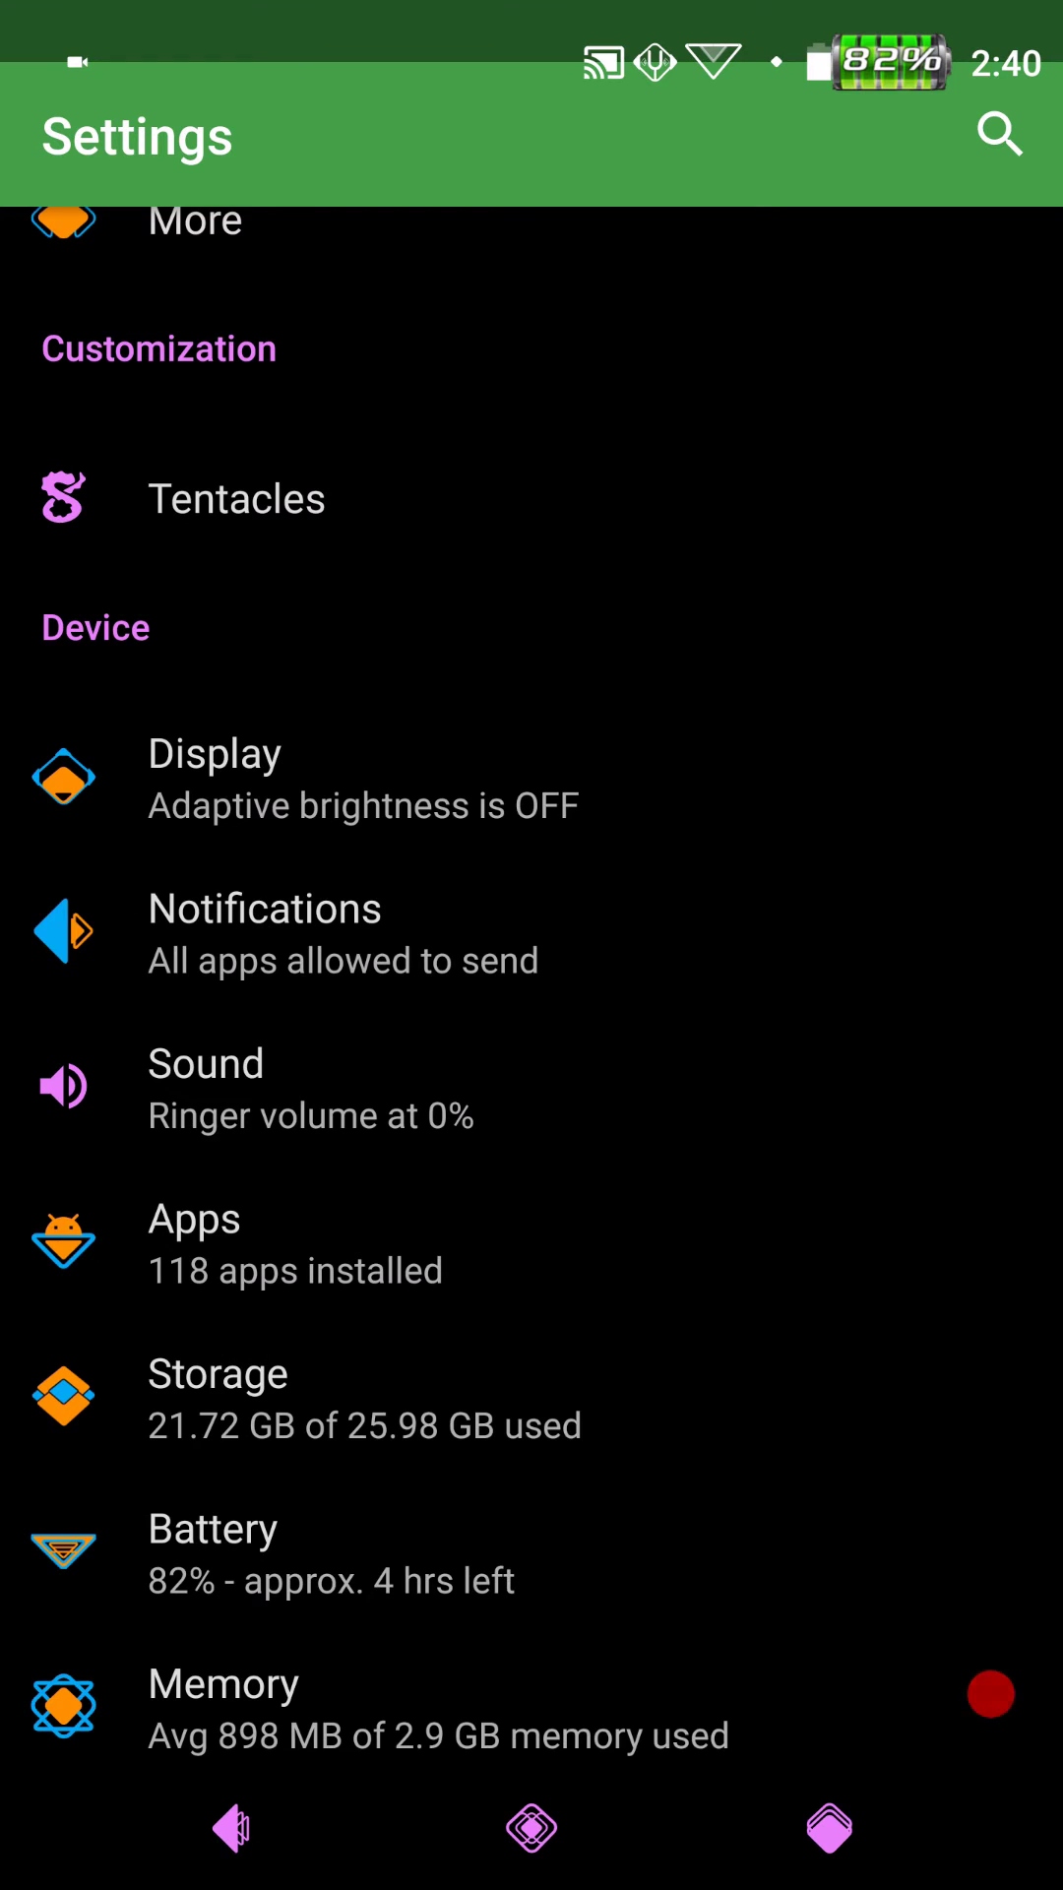
scroll("down", 3)
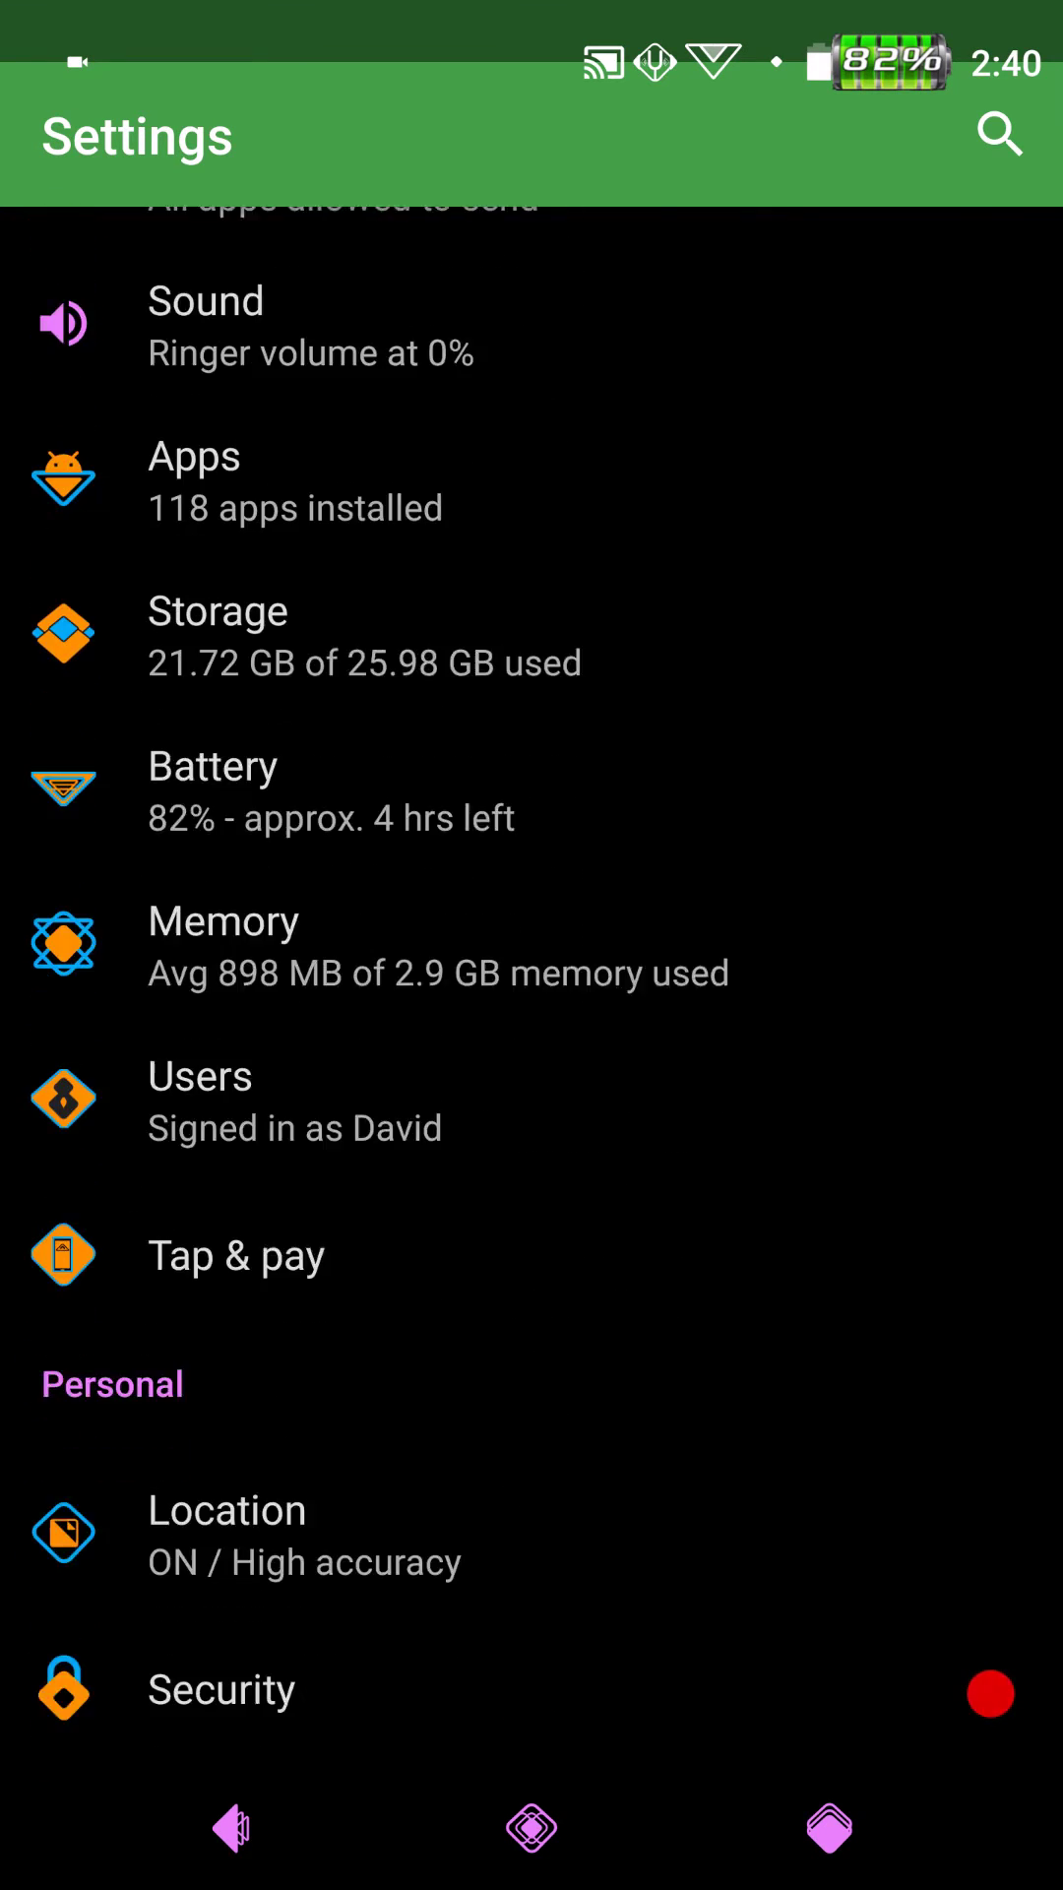
scroll("down", 3)
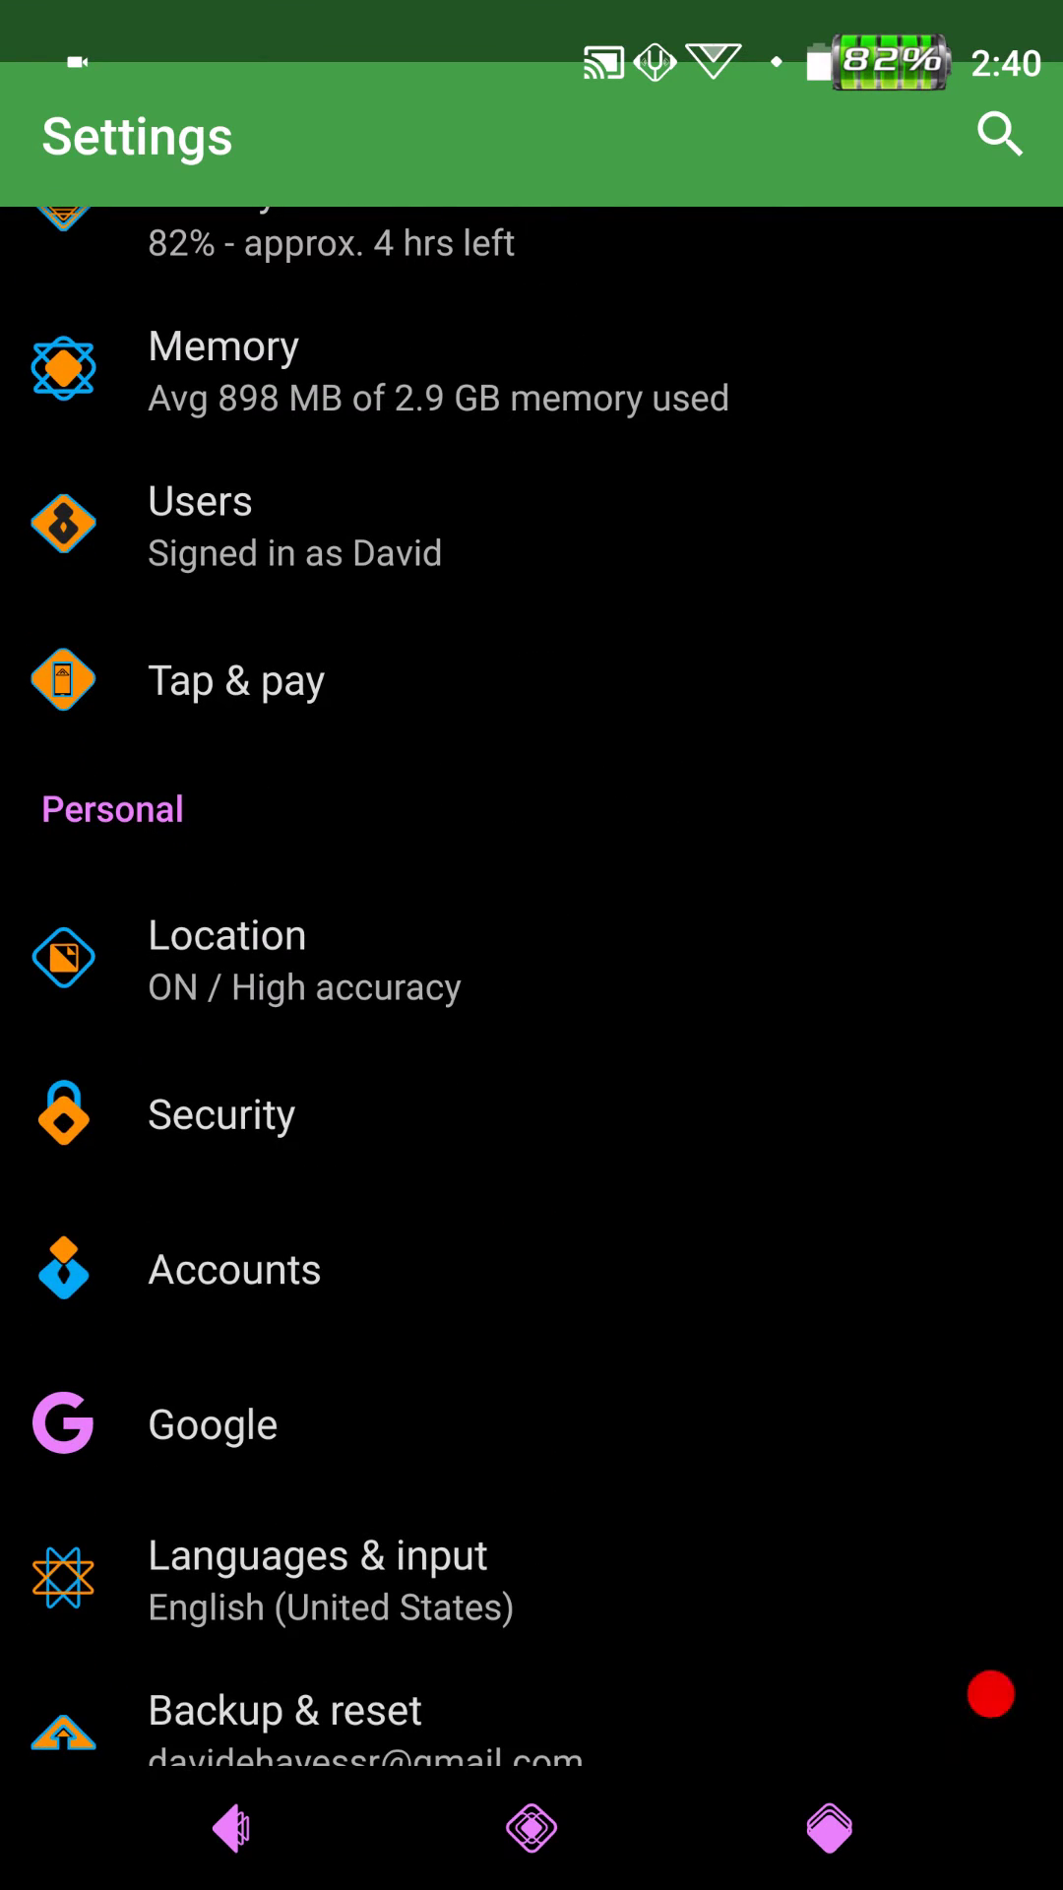
left_click(221, 1112)
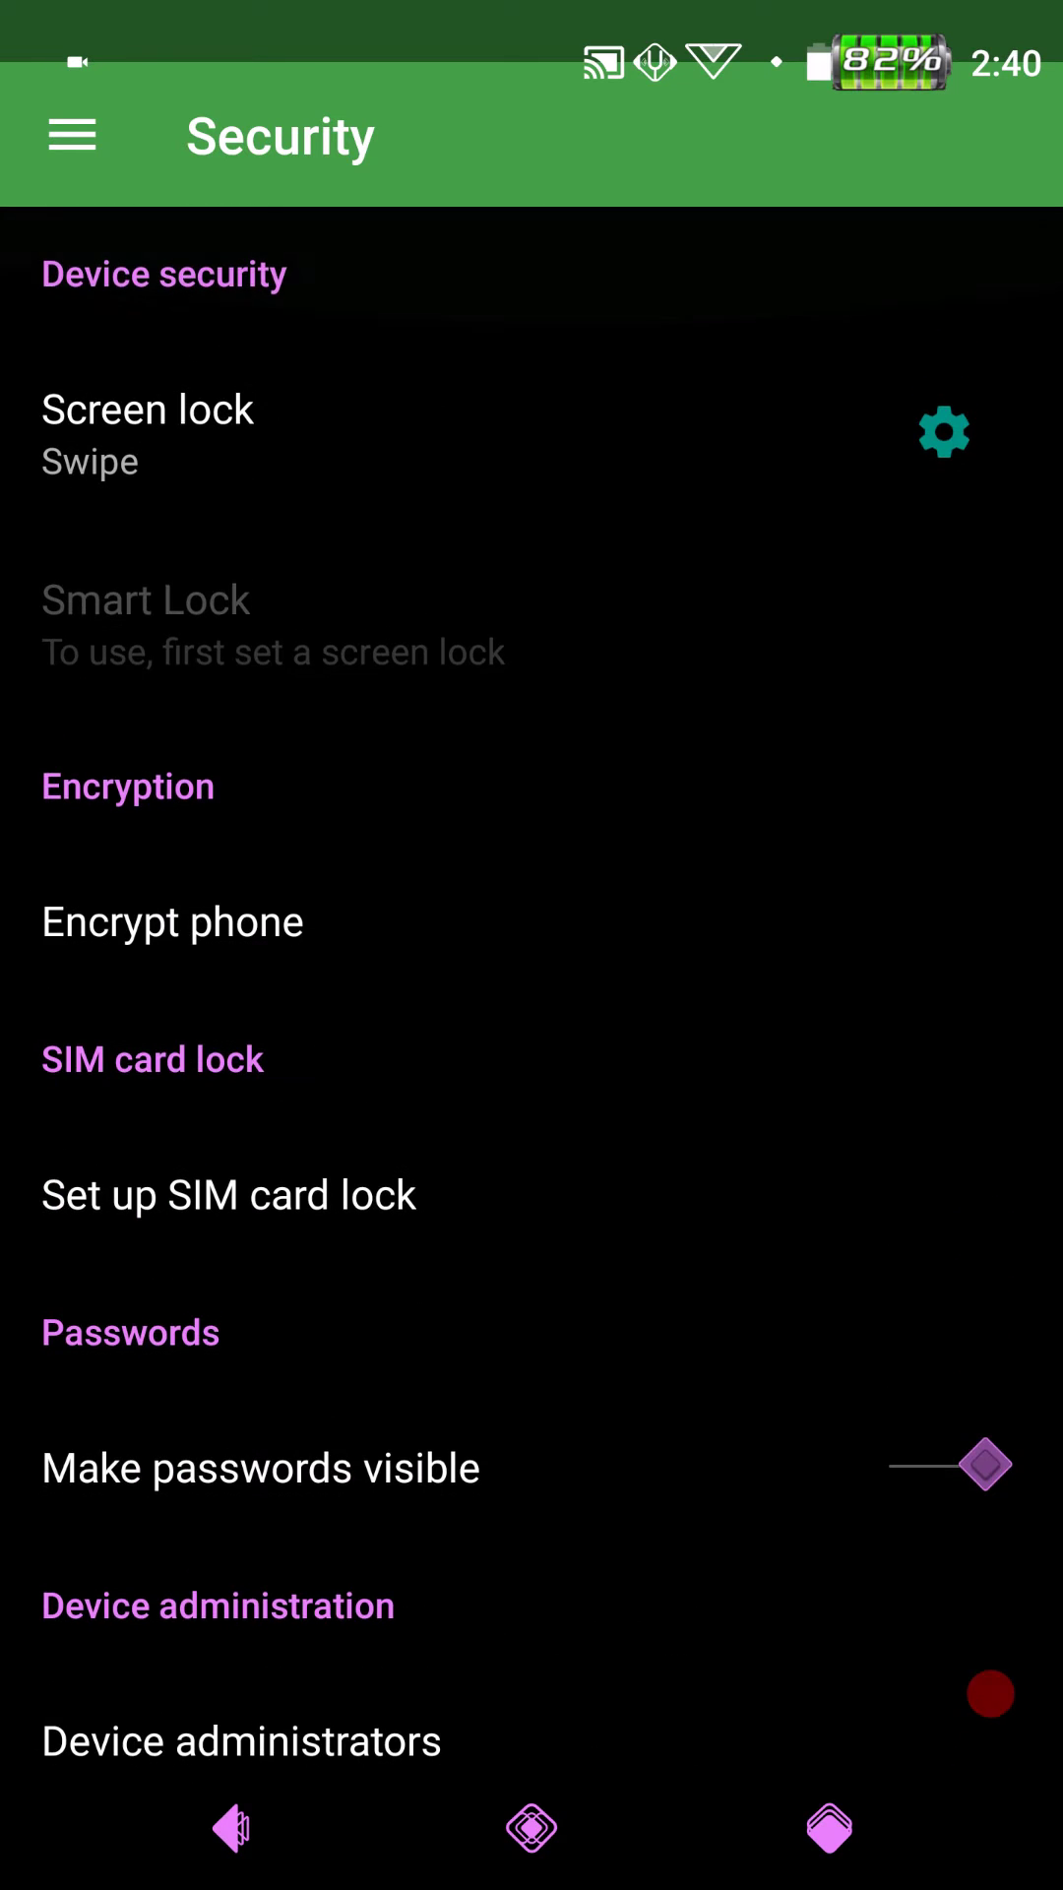
scroll("down", 3)
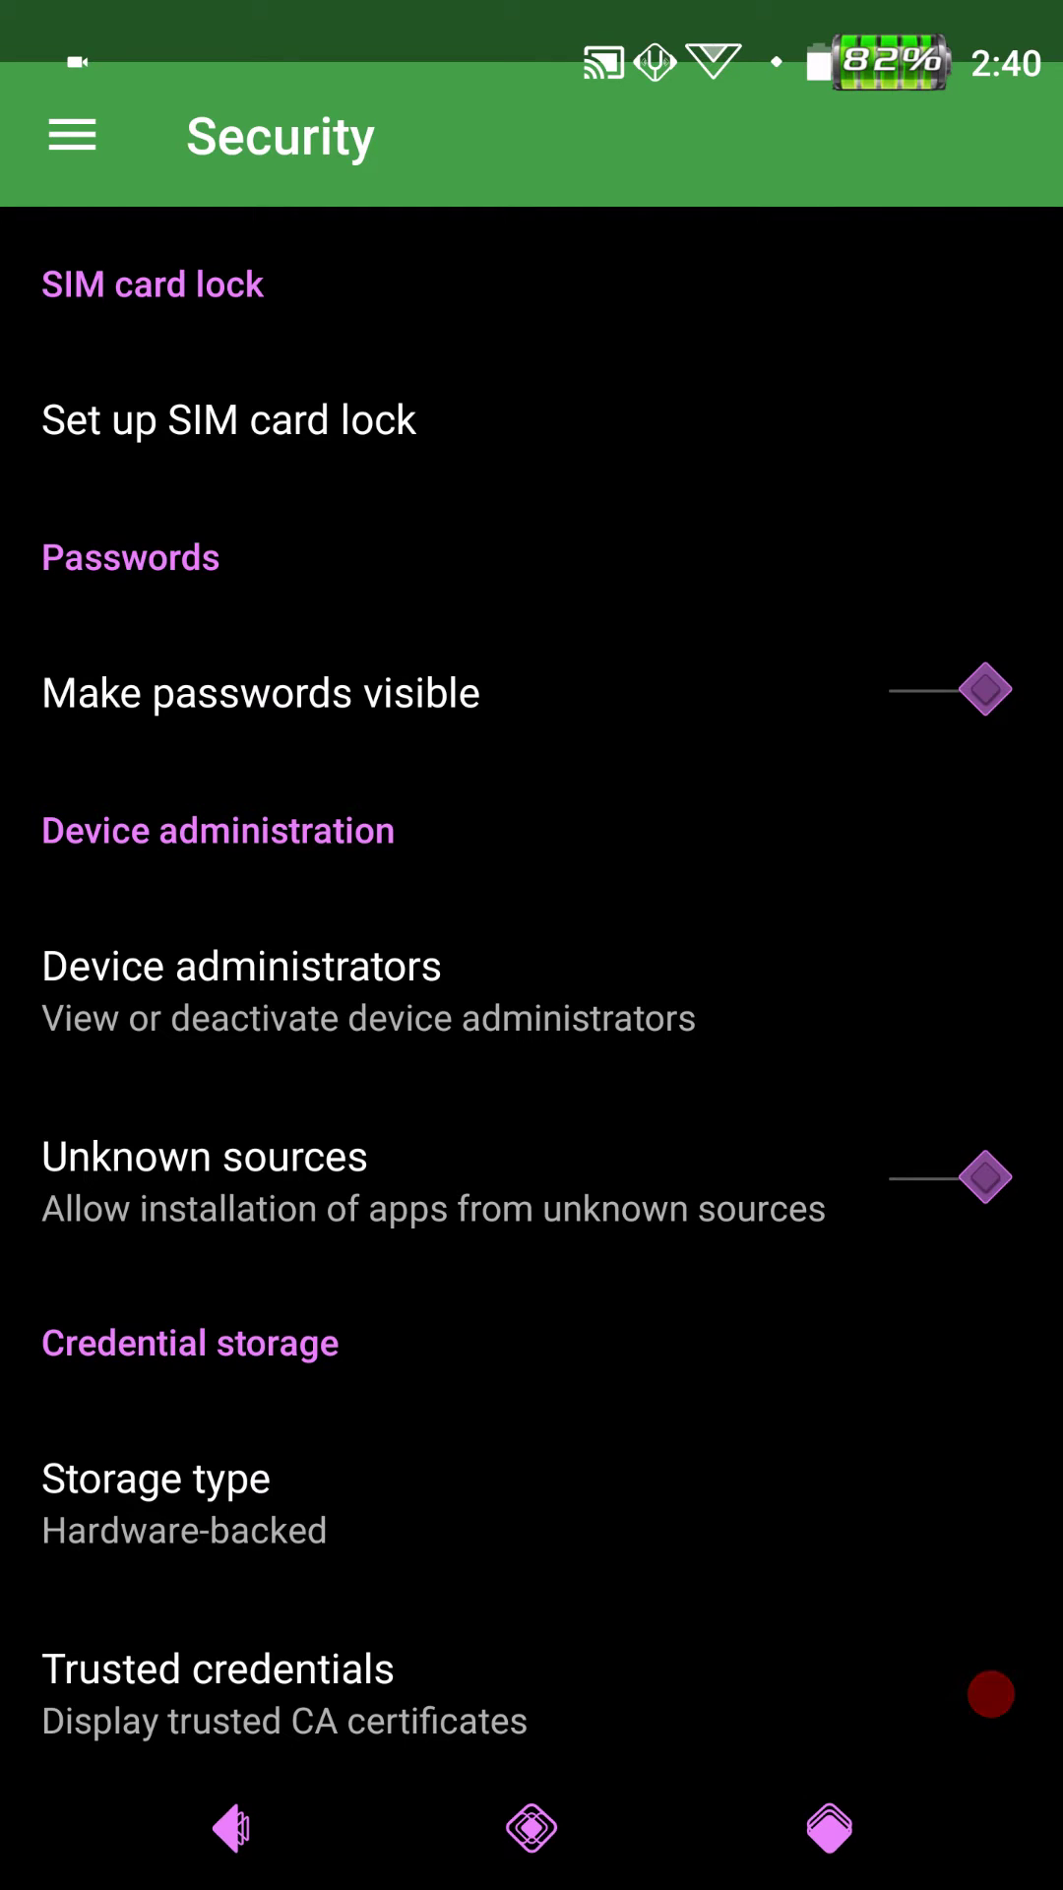
scroll("down", 3)
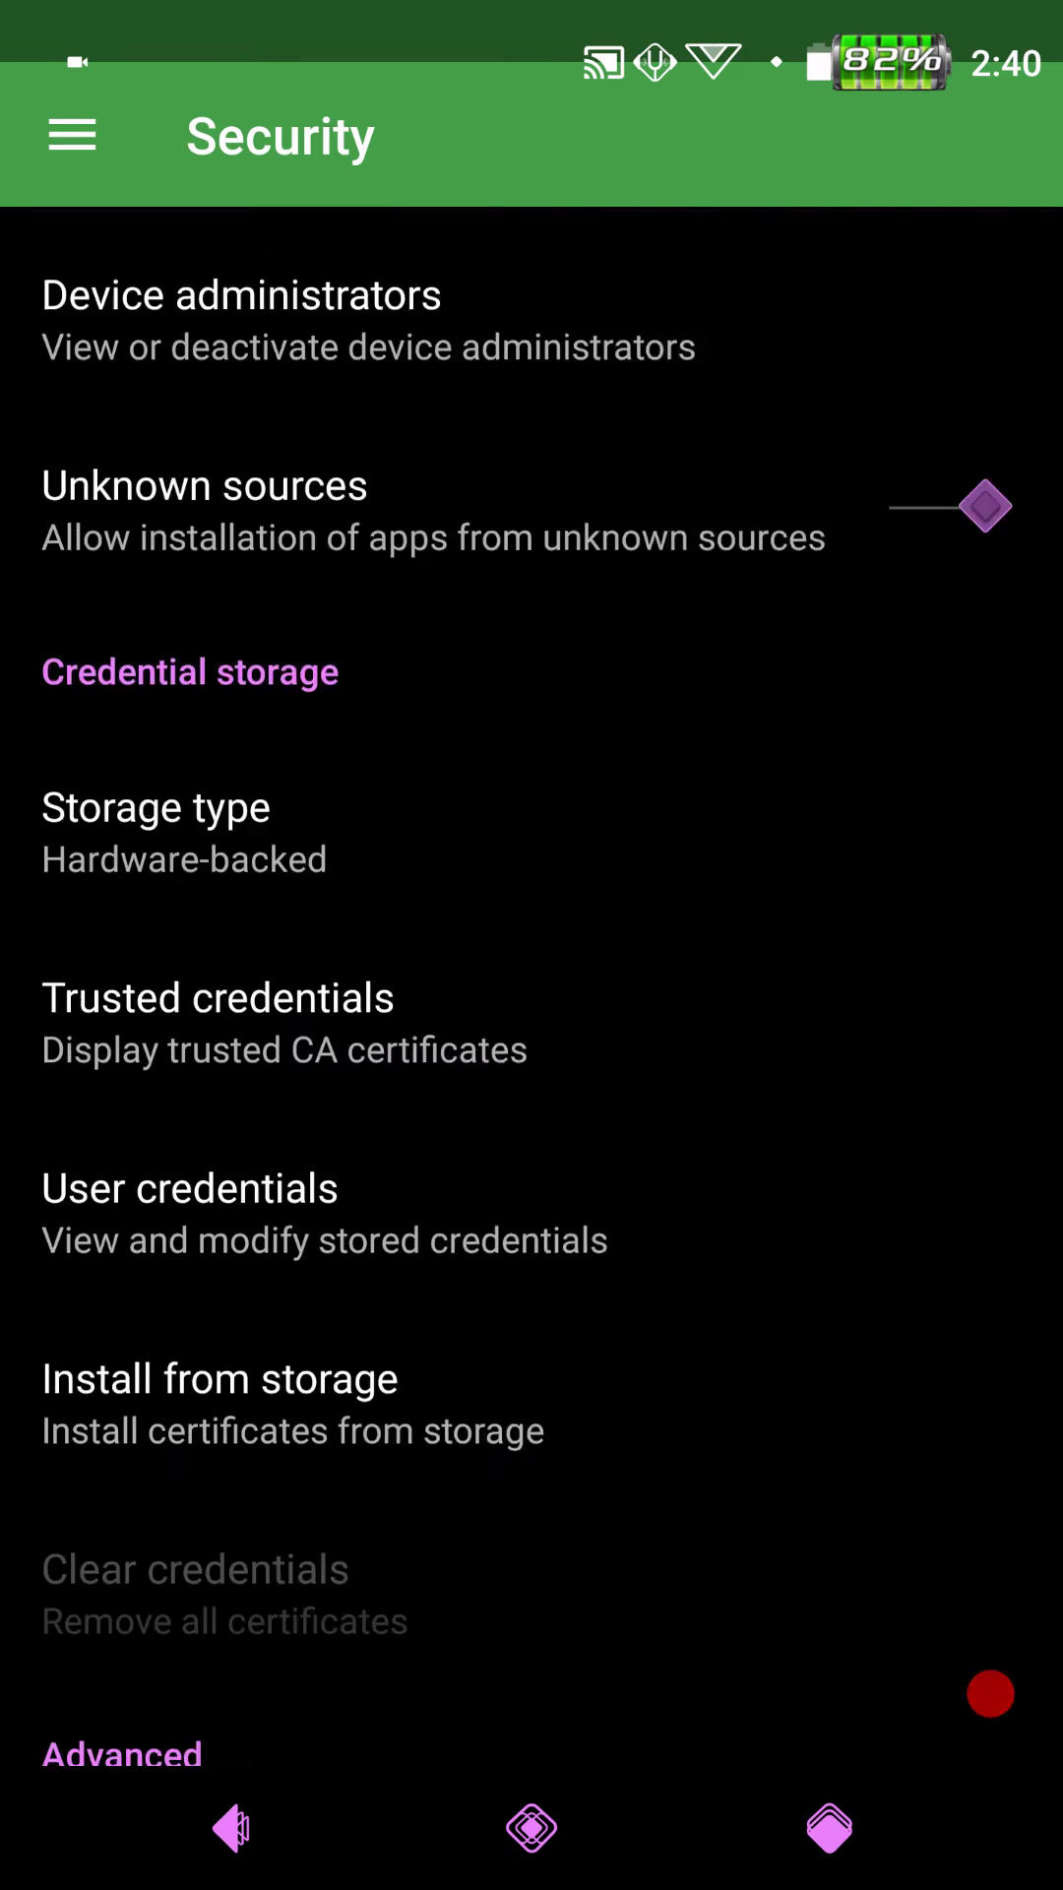
scroll("down", 3)
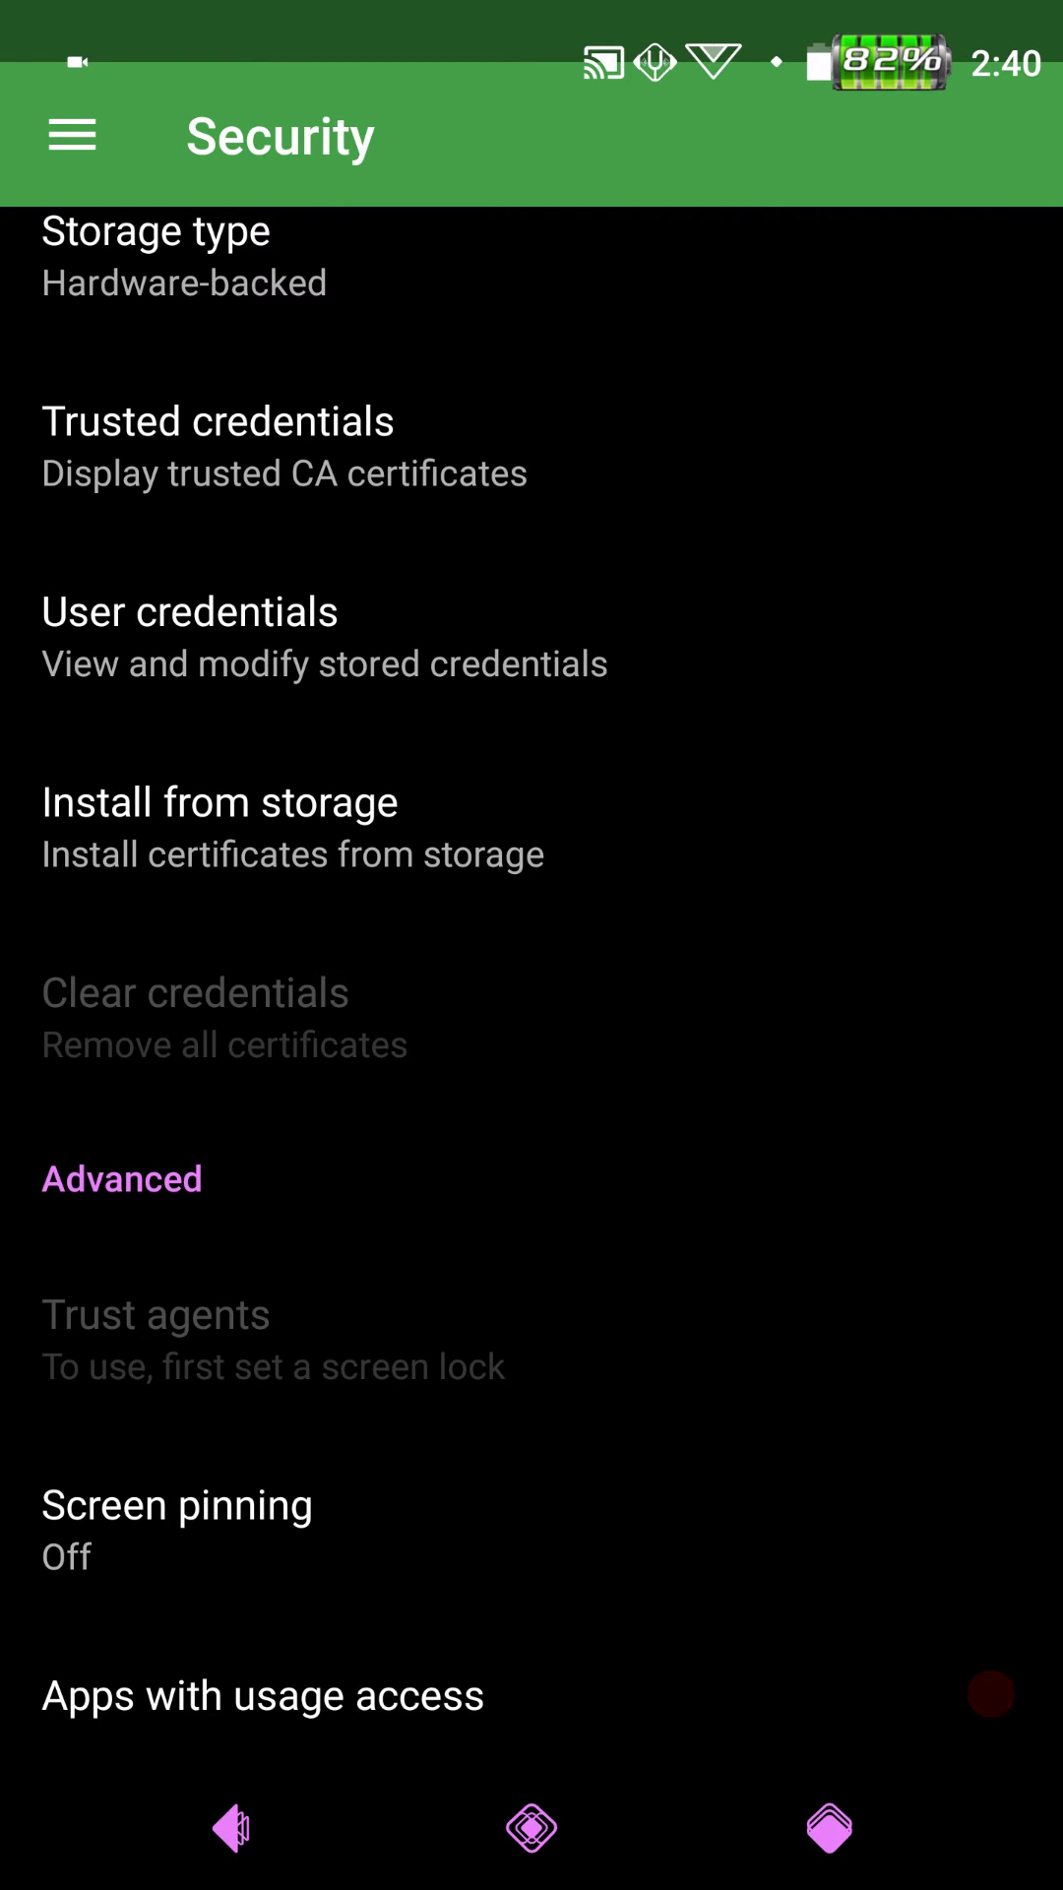
left_click(228, 1827)
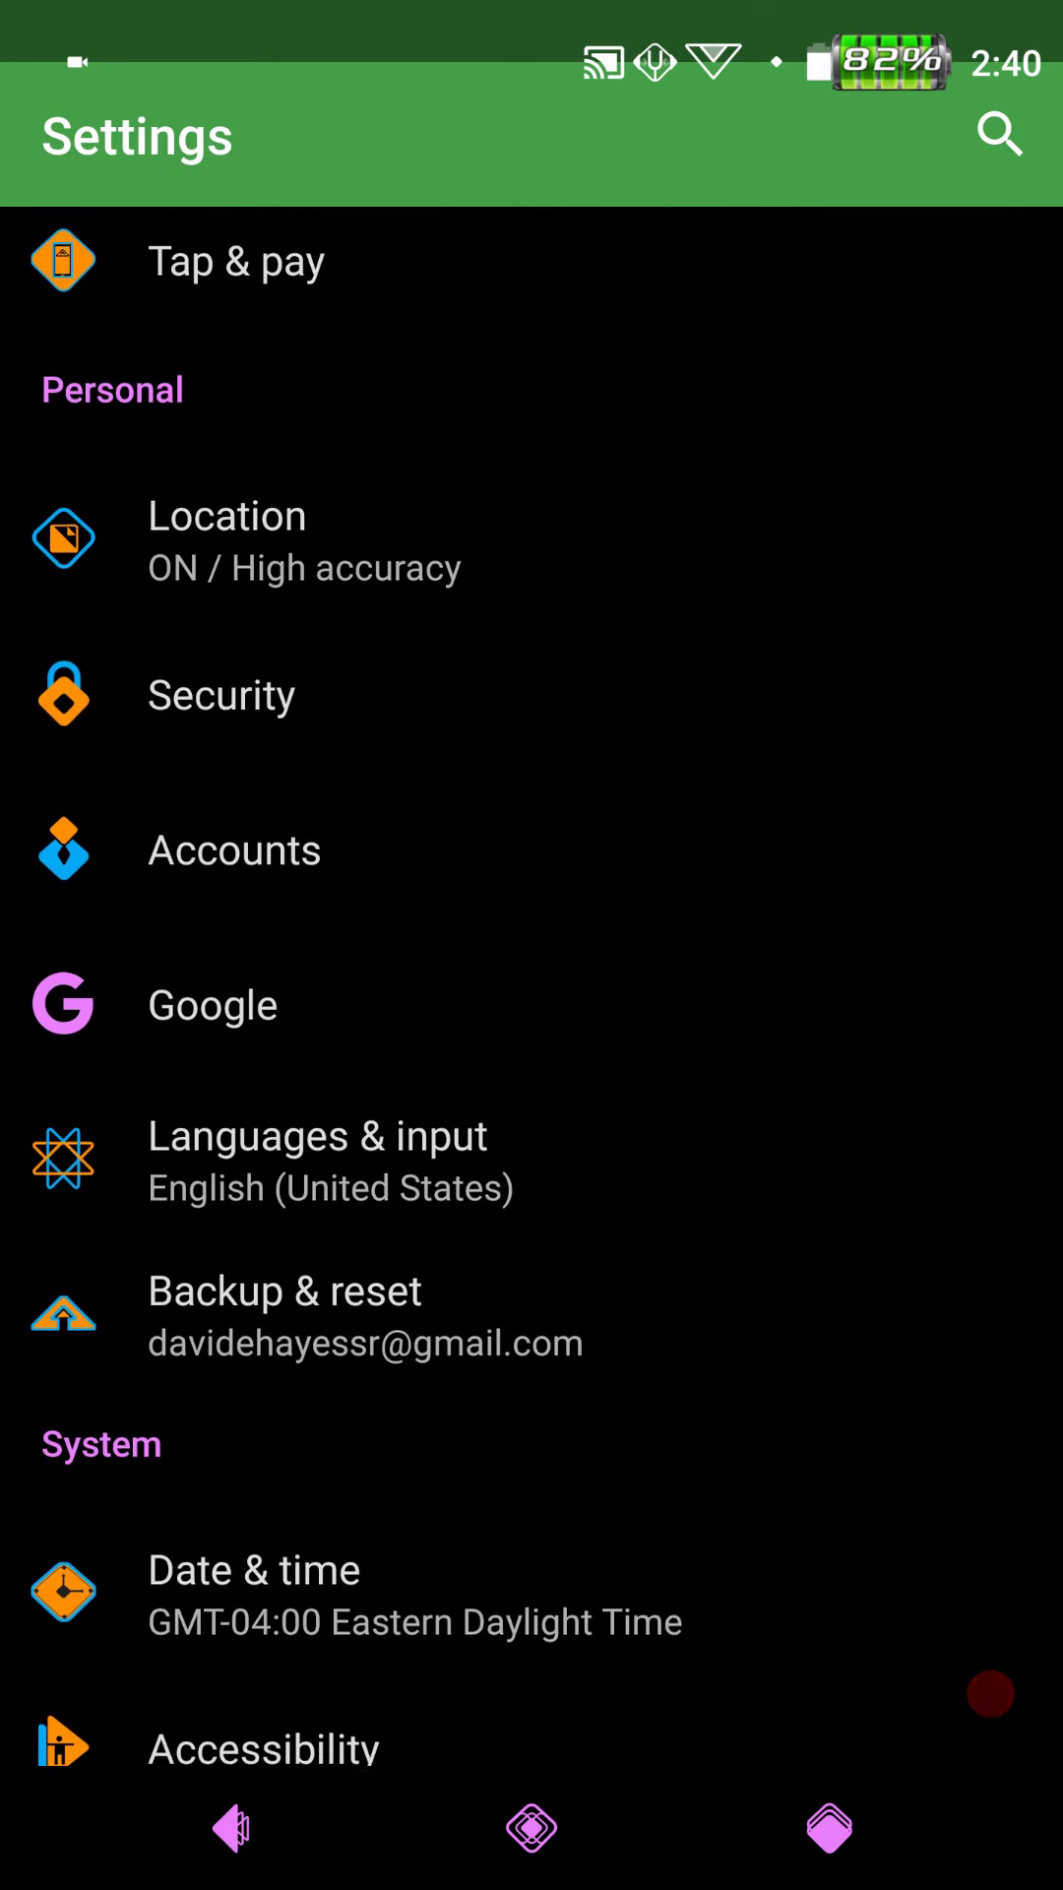
scroll("down", 3)
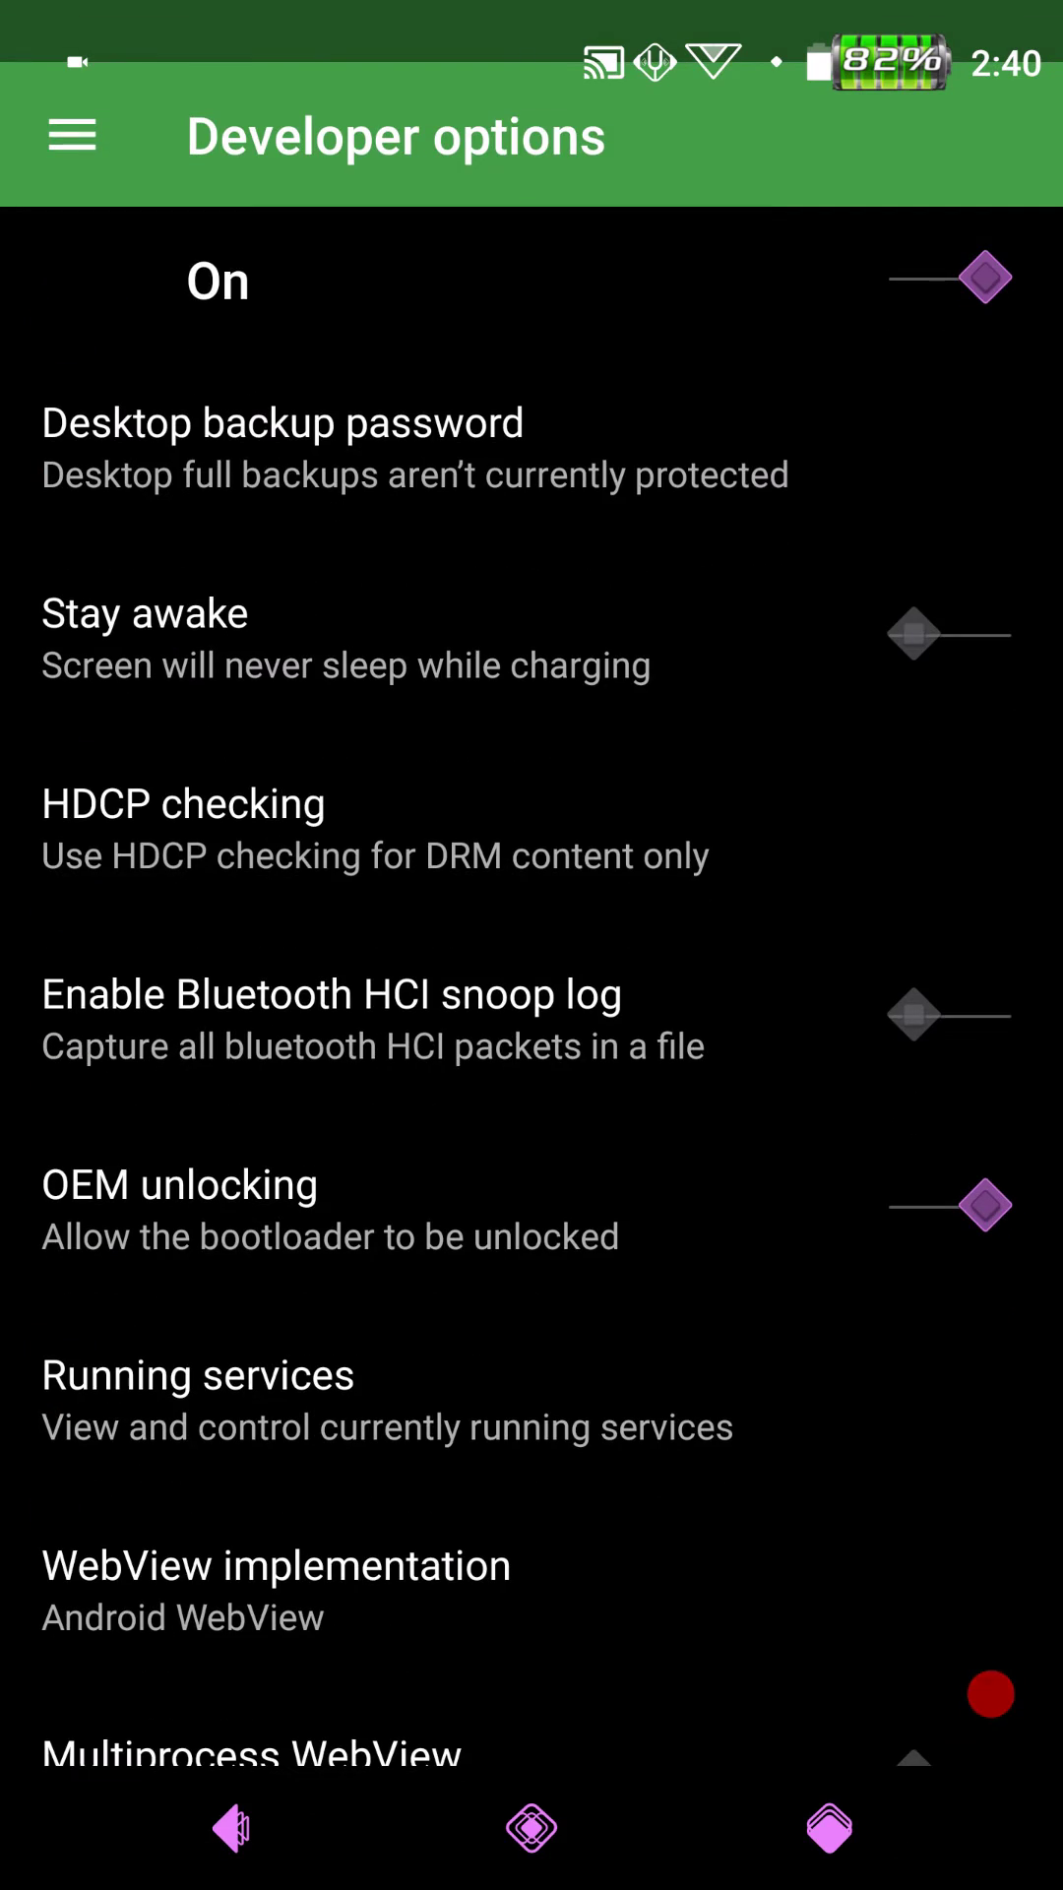
- Scroll through Developer options from debugging down to monitoring before returning home
scroll("down", 3)
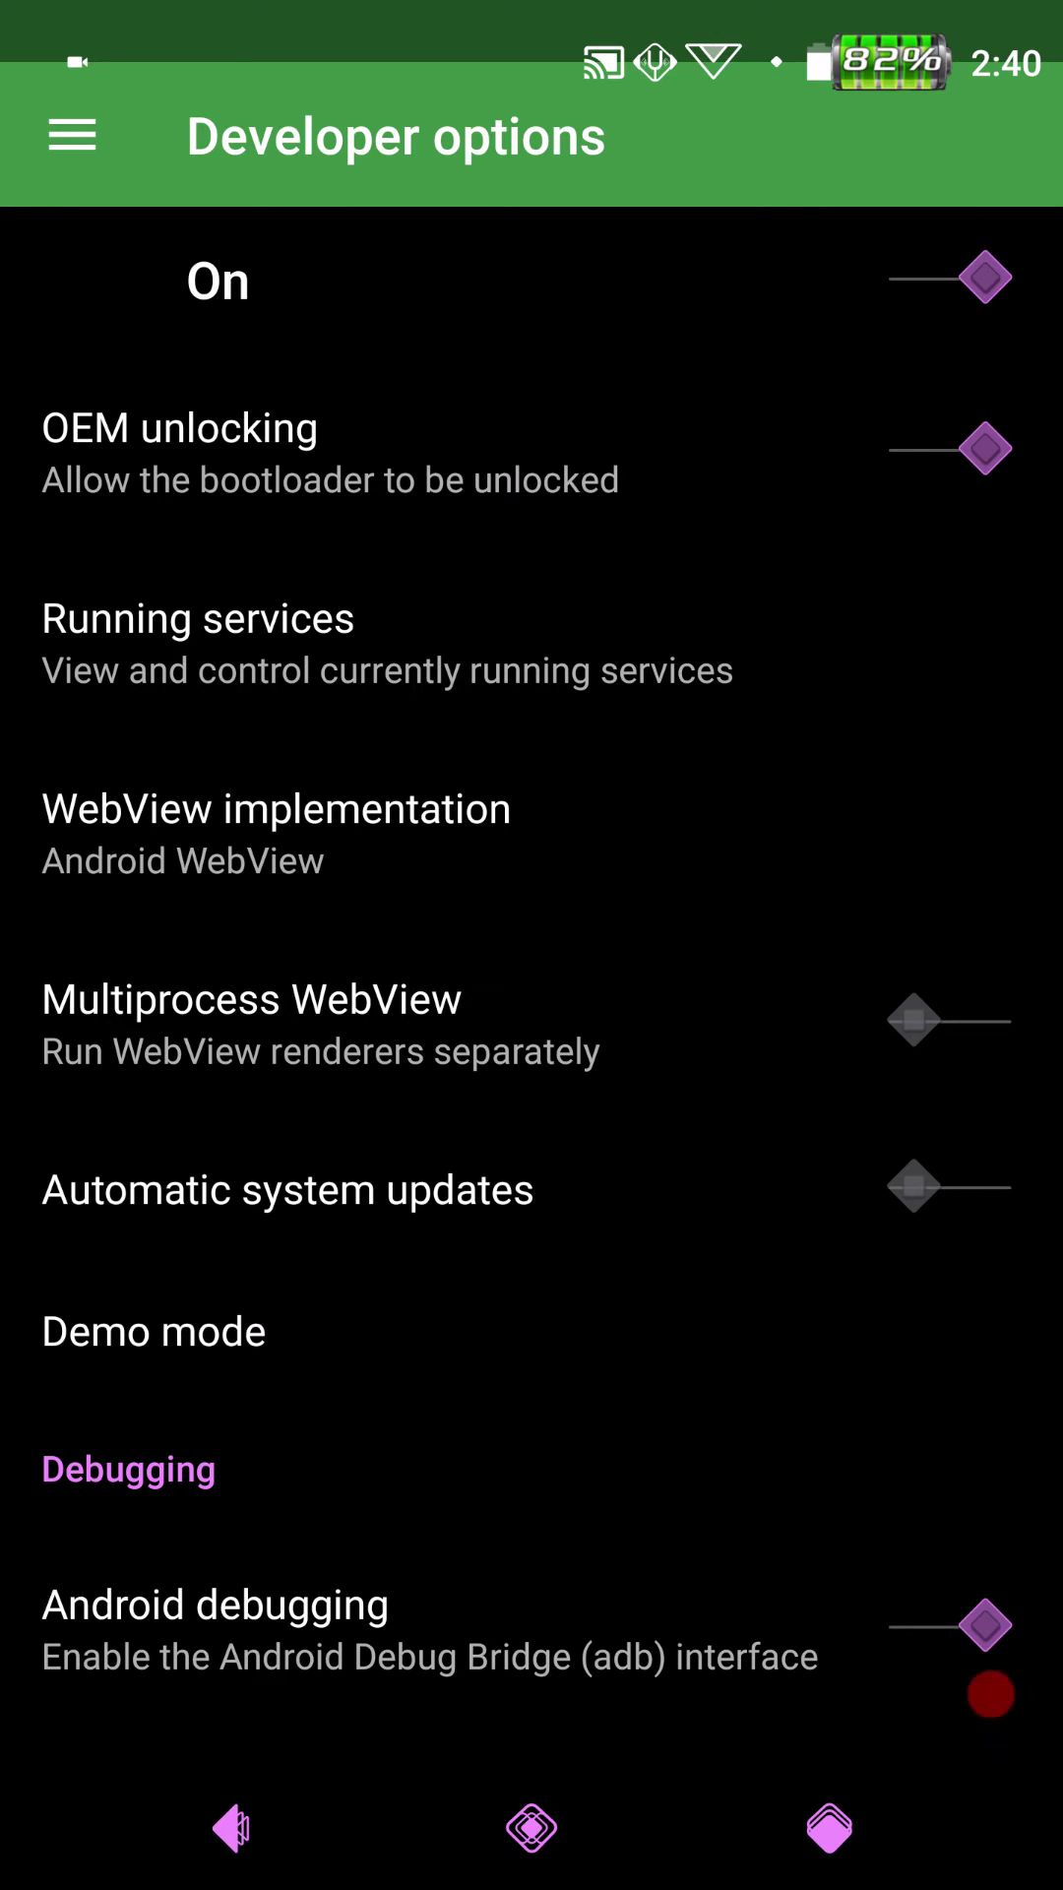
scroll("down", 3)
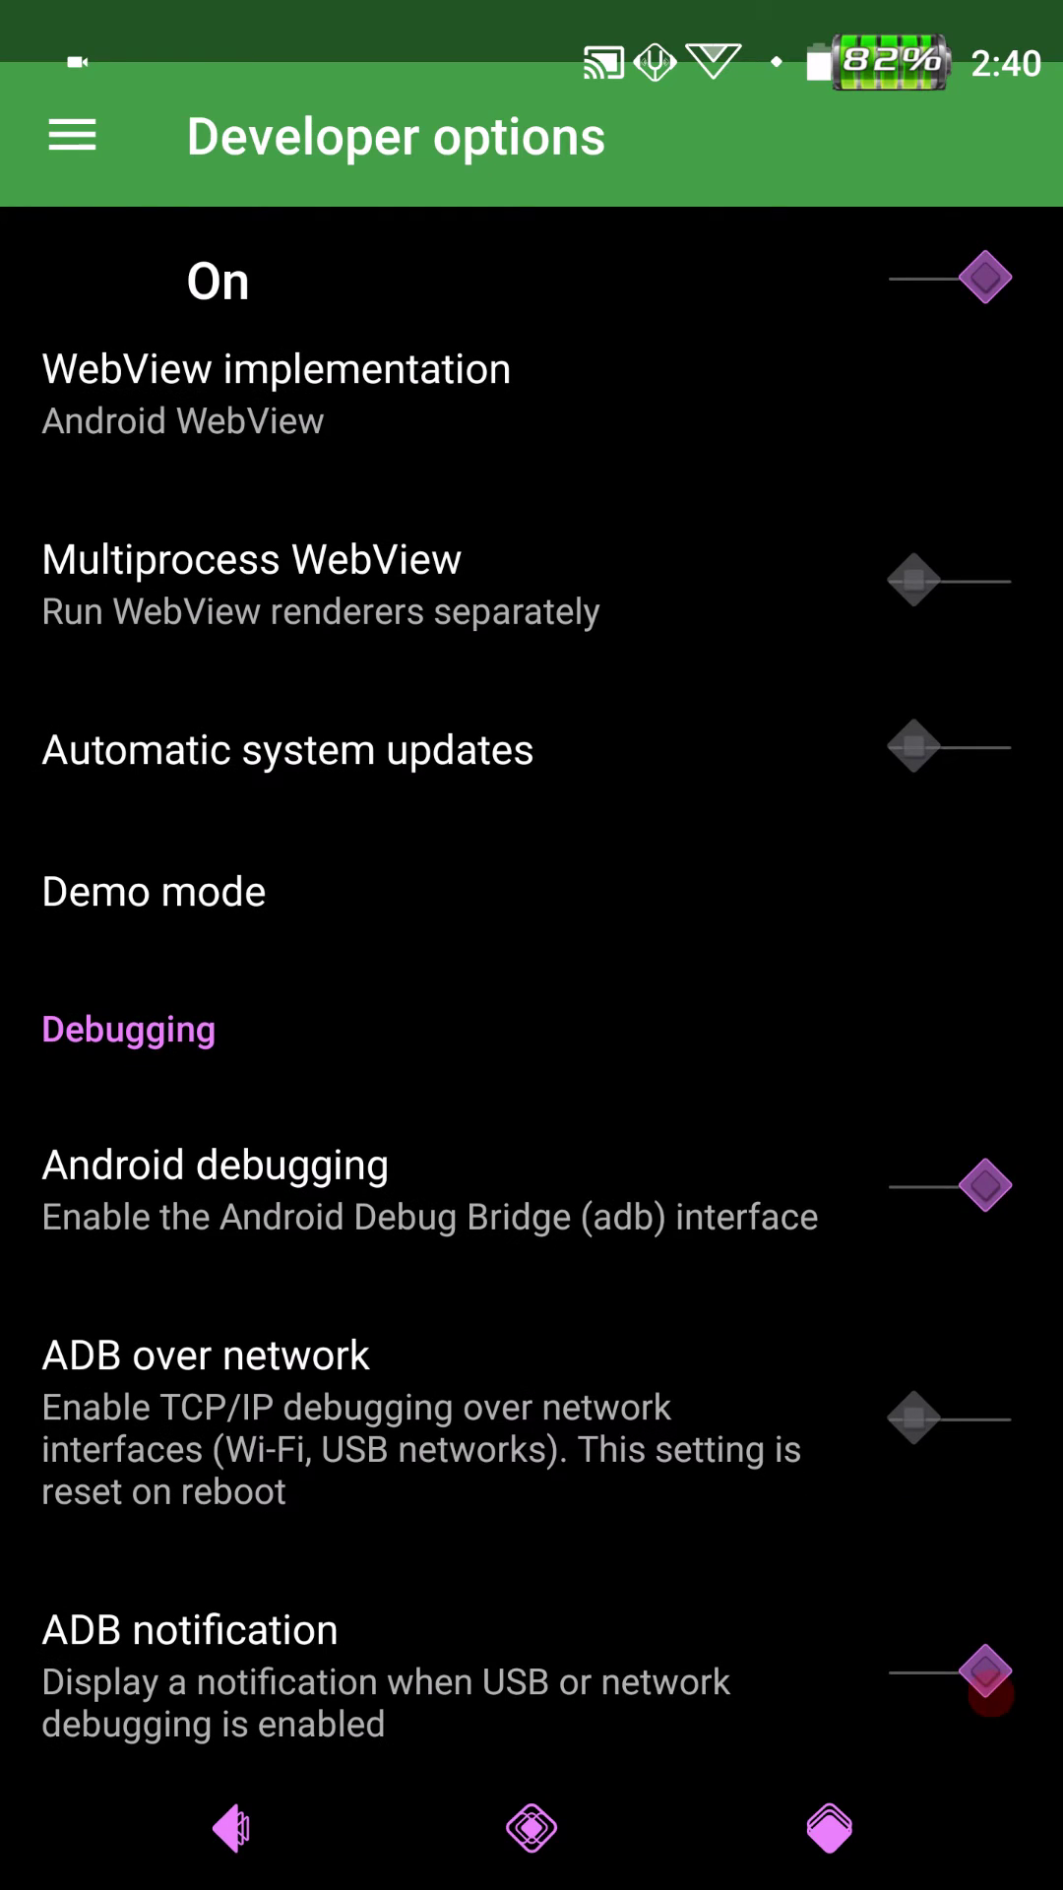
scroll("down", 3)
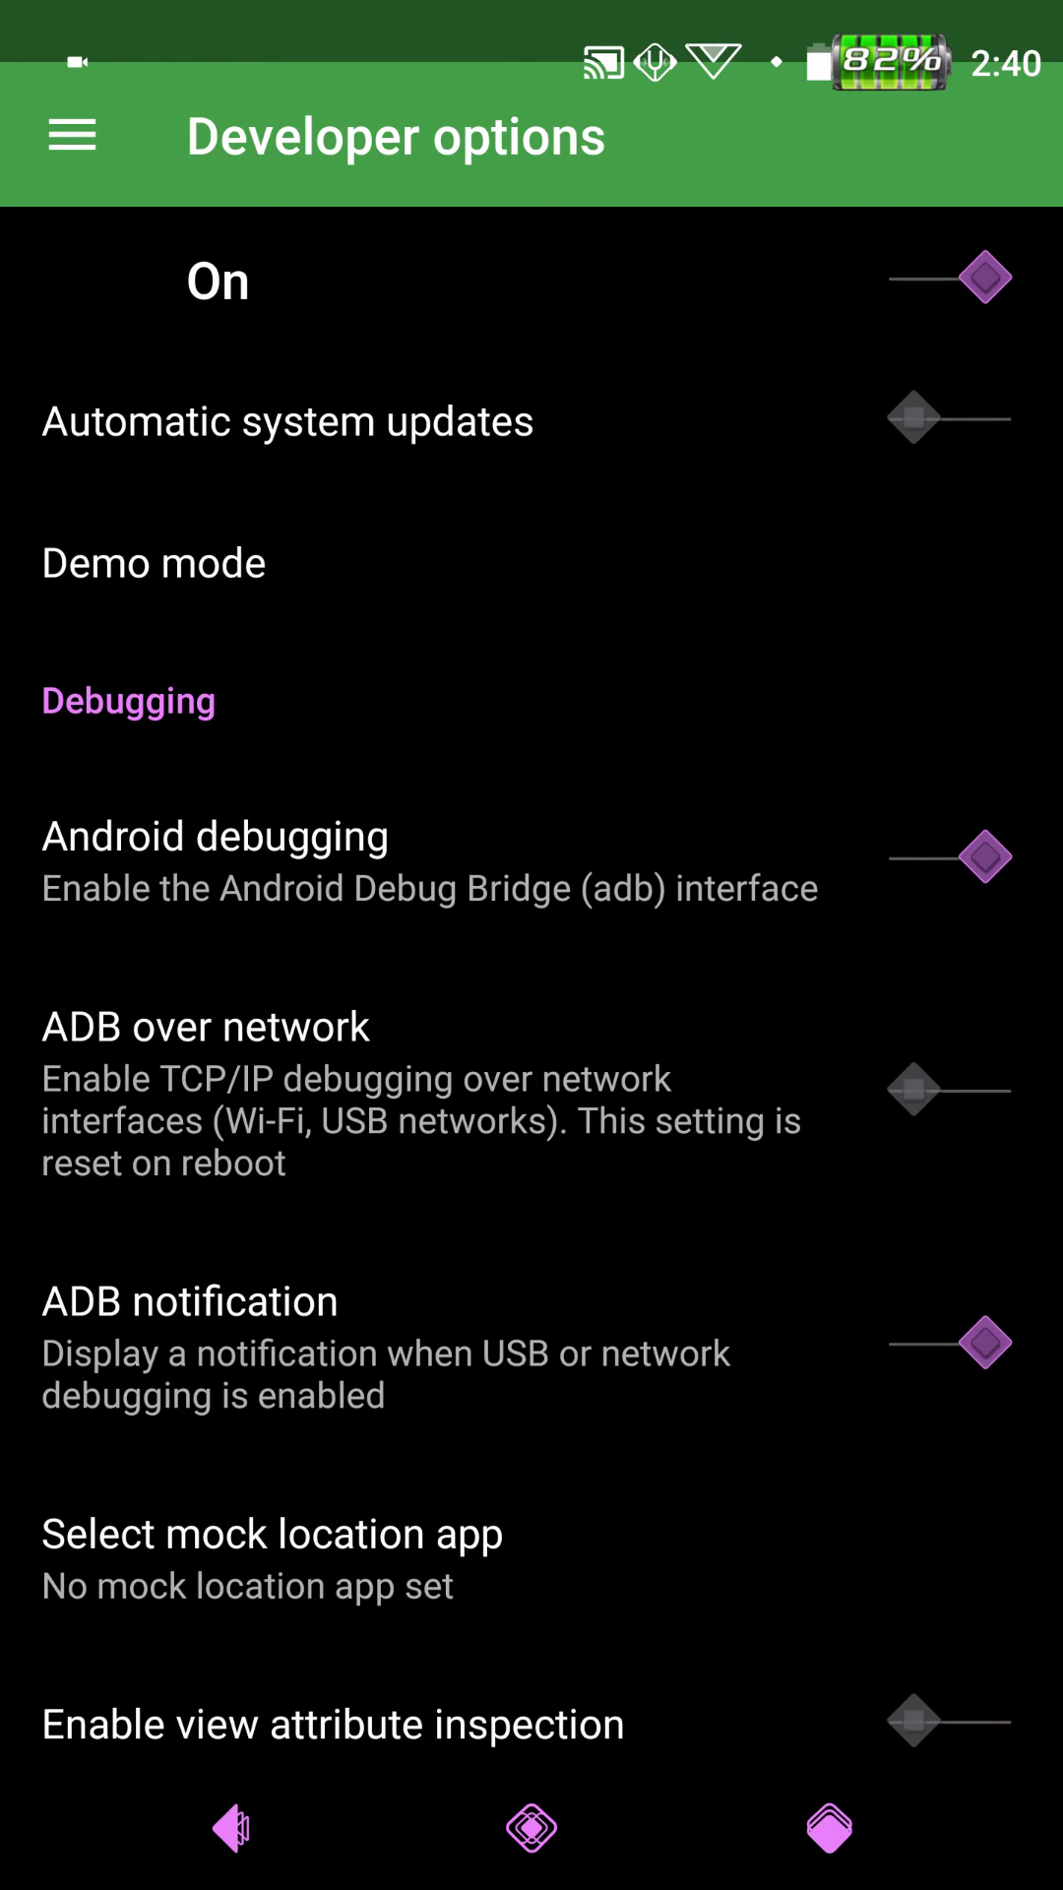
scroll("down", 3)
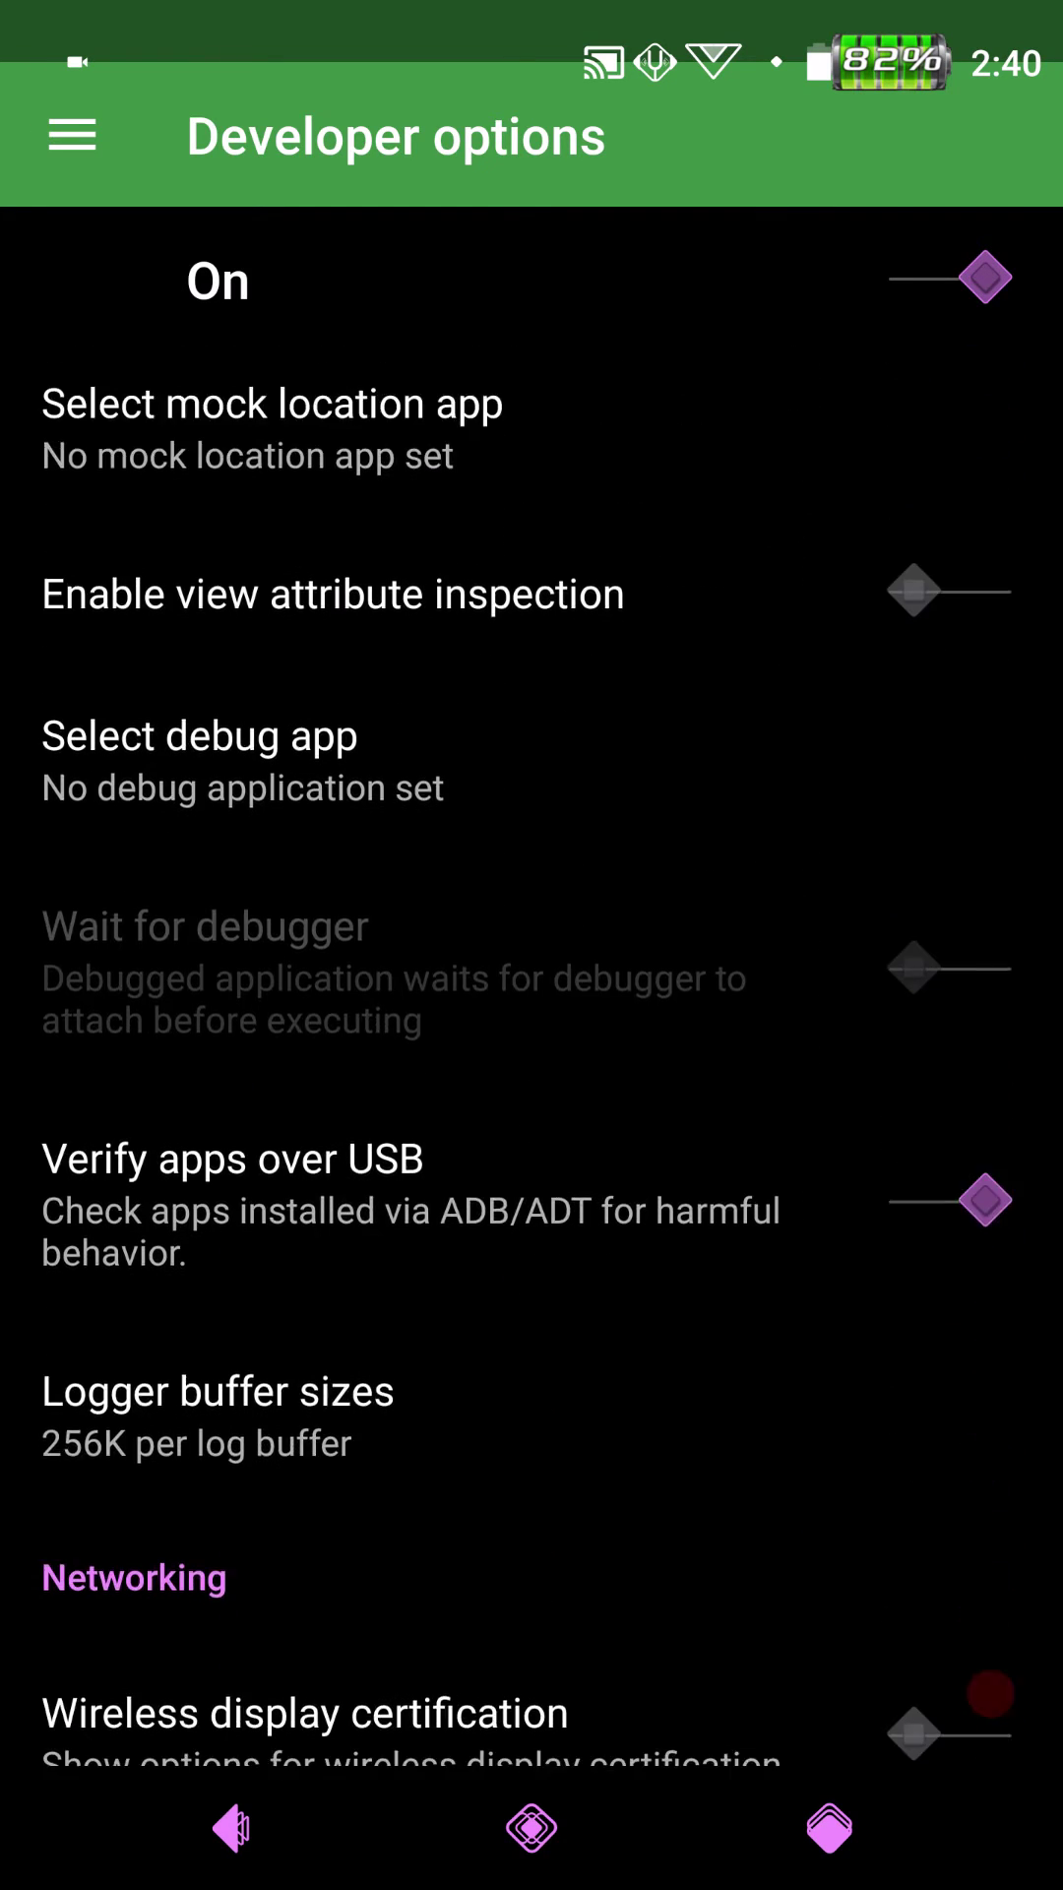
scroll("down", 3)
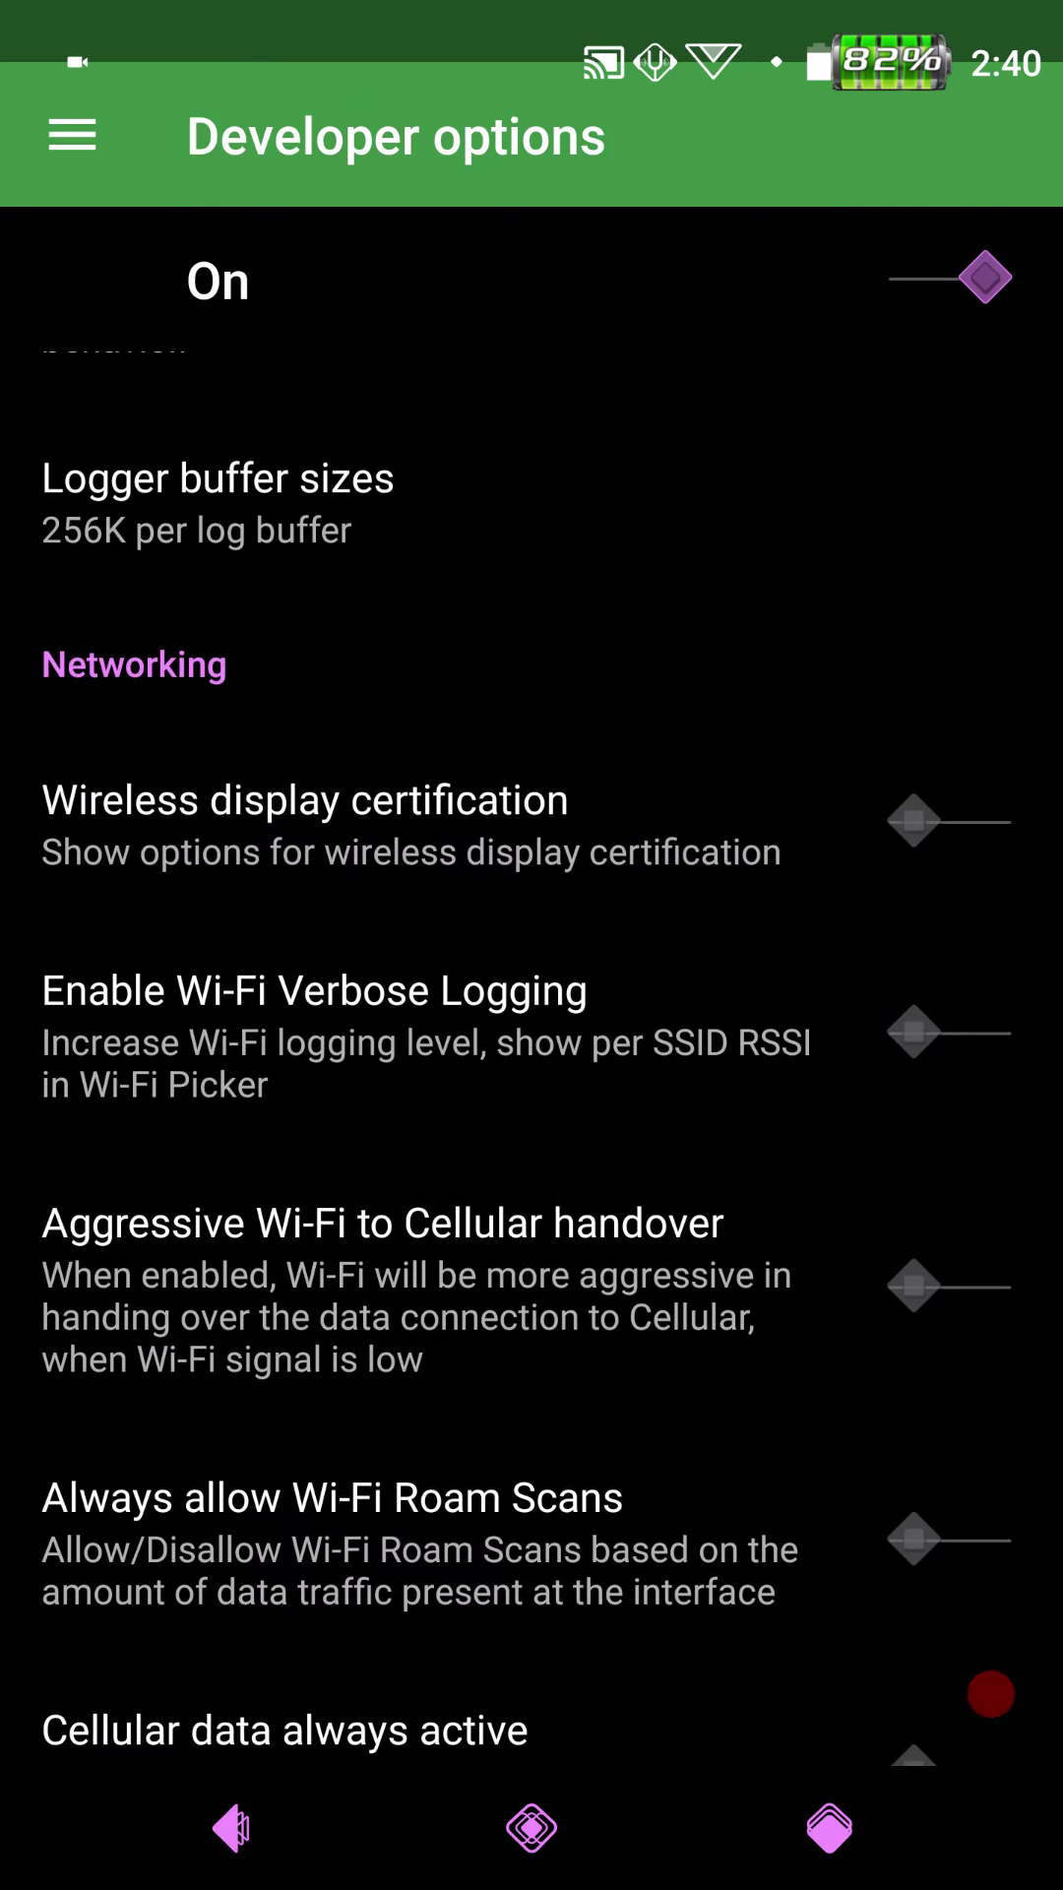
scroll("down", 3)
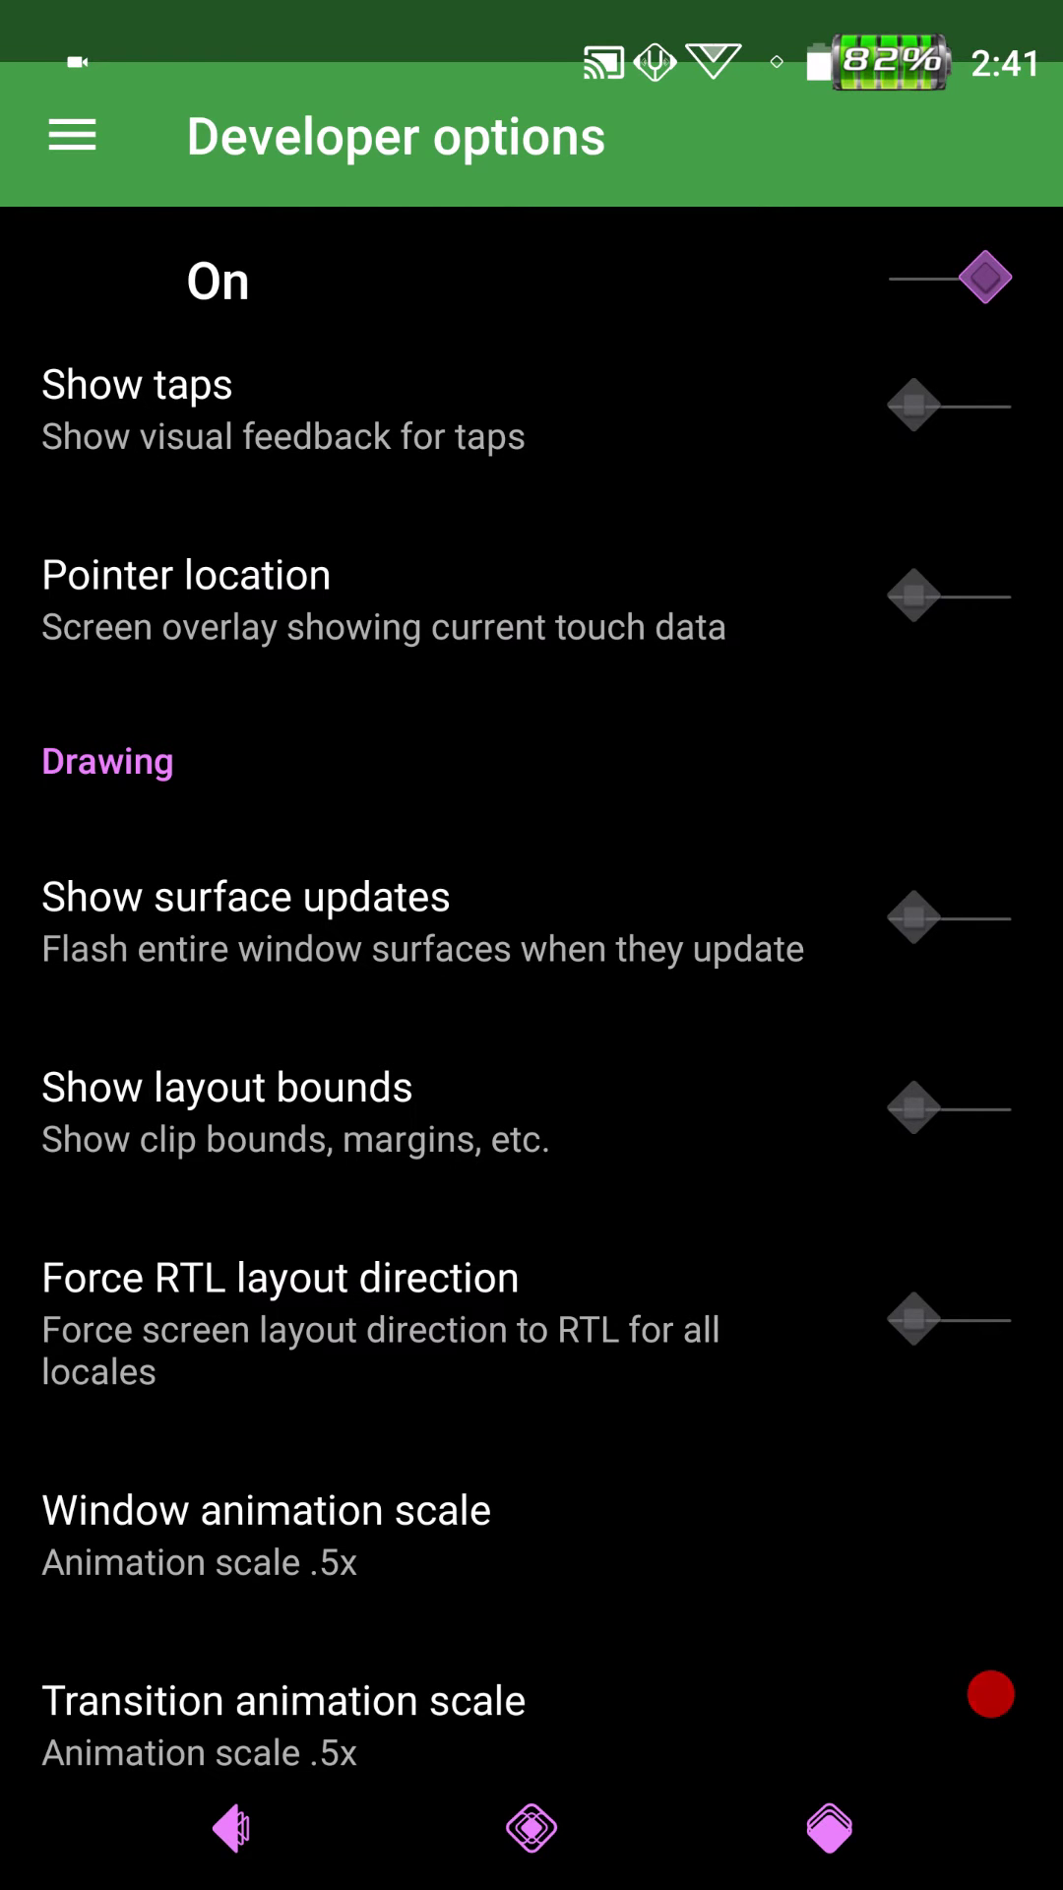
scroll("down", 3)
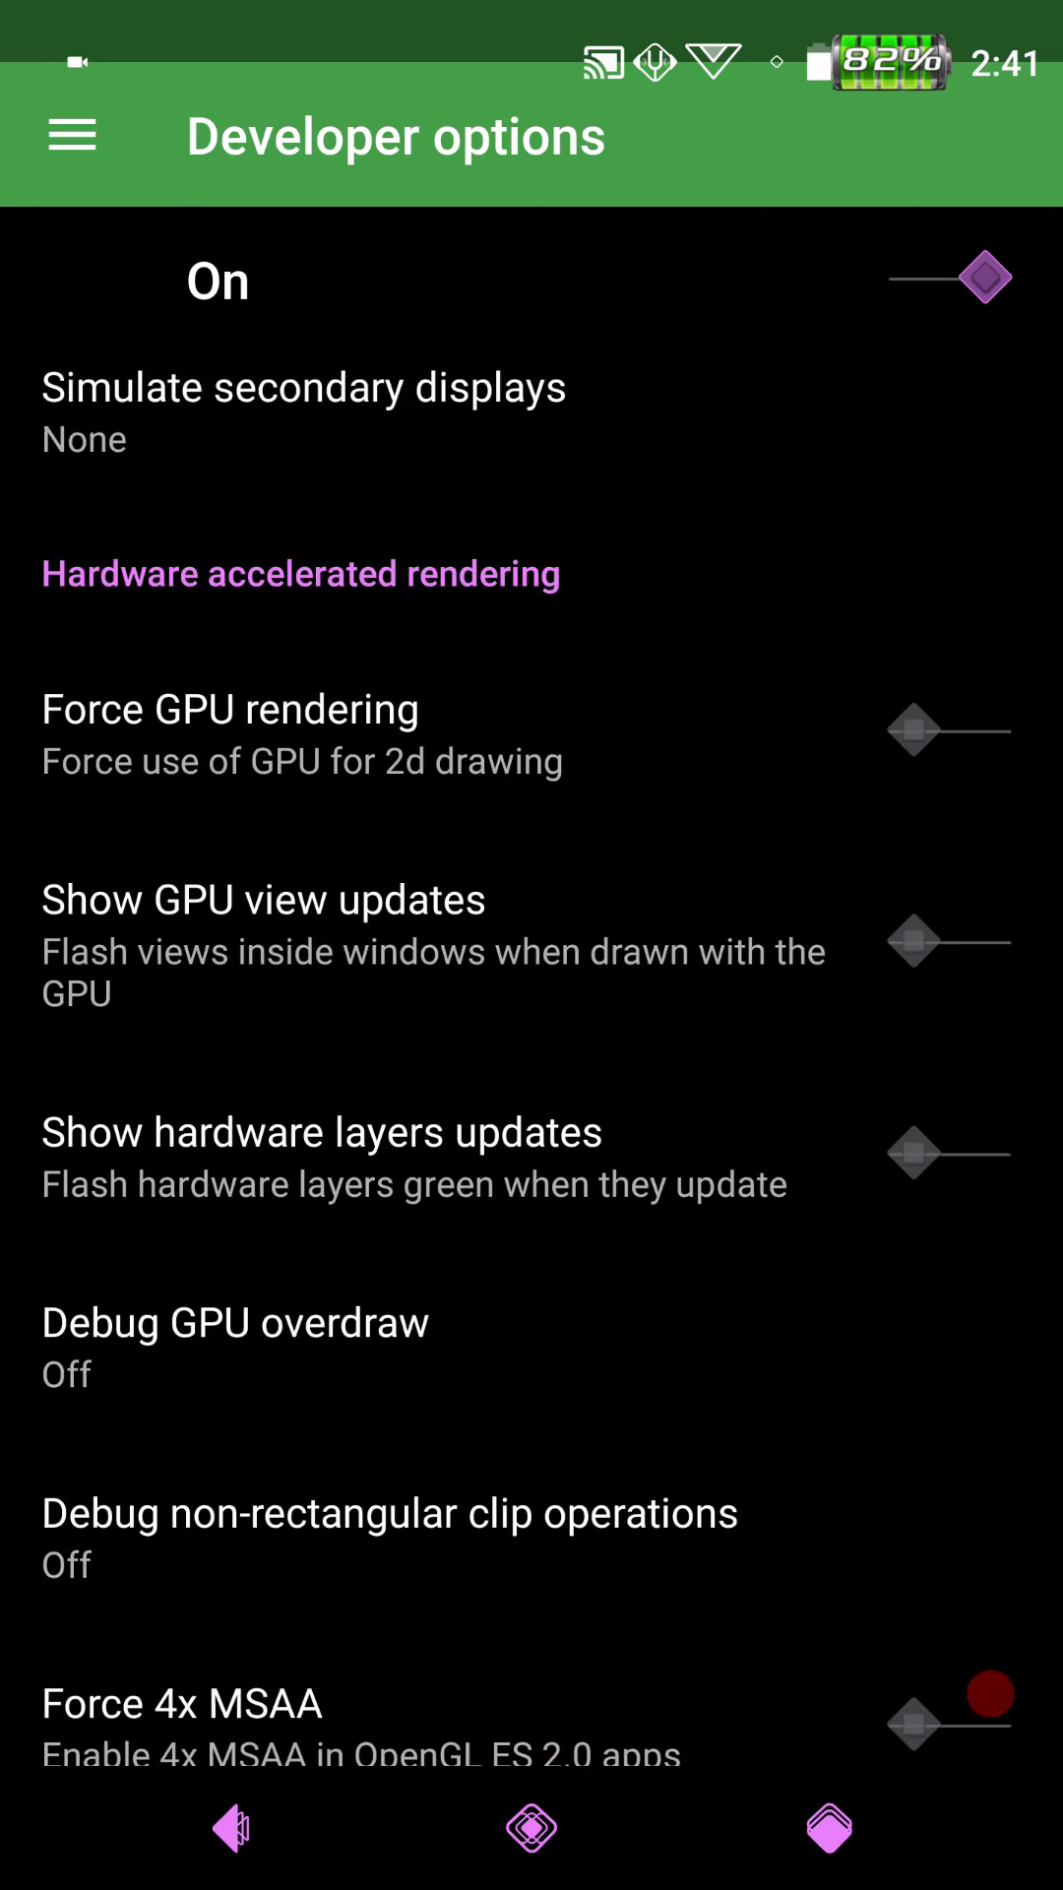
scroll("down", 3)
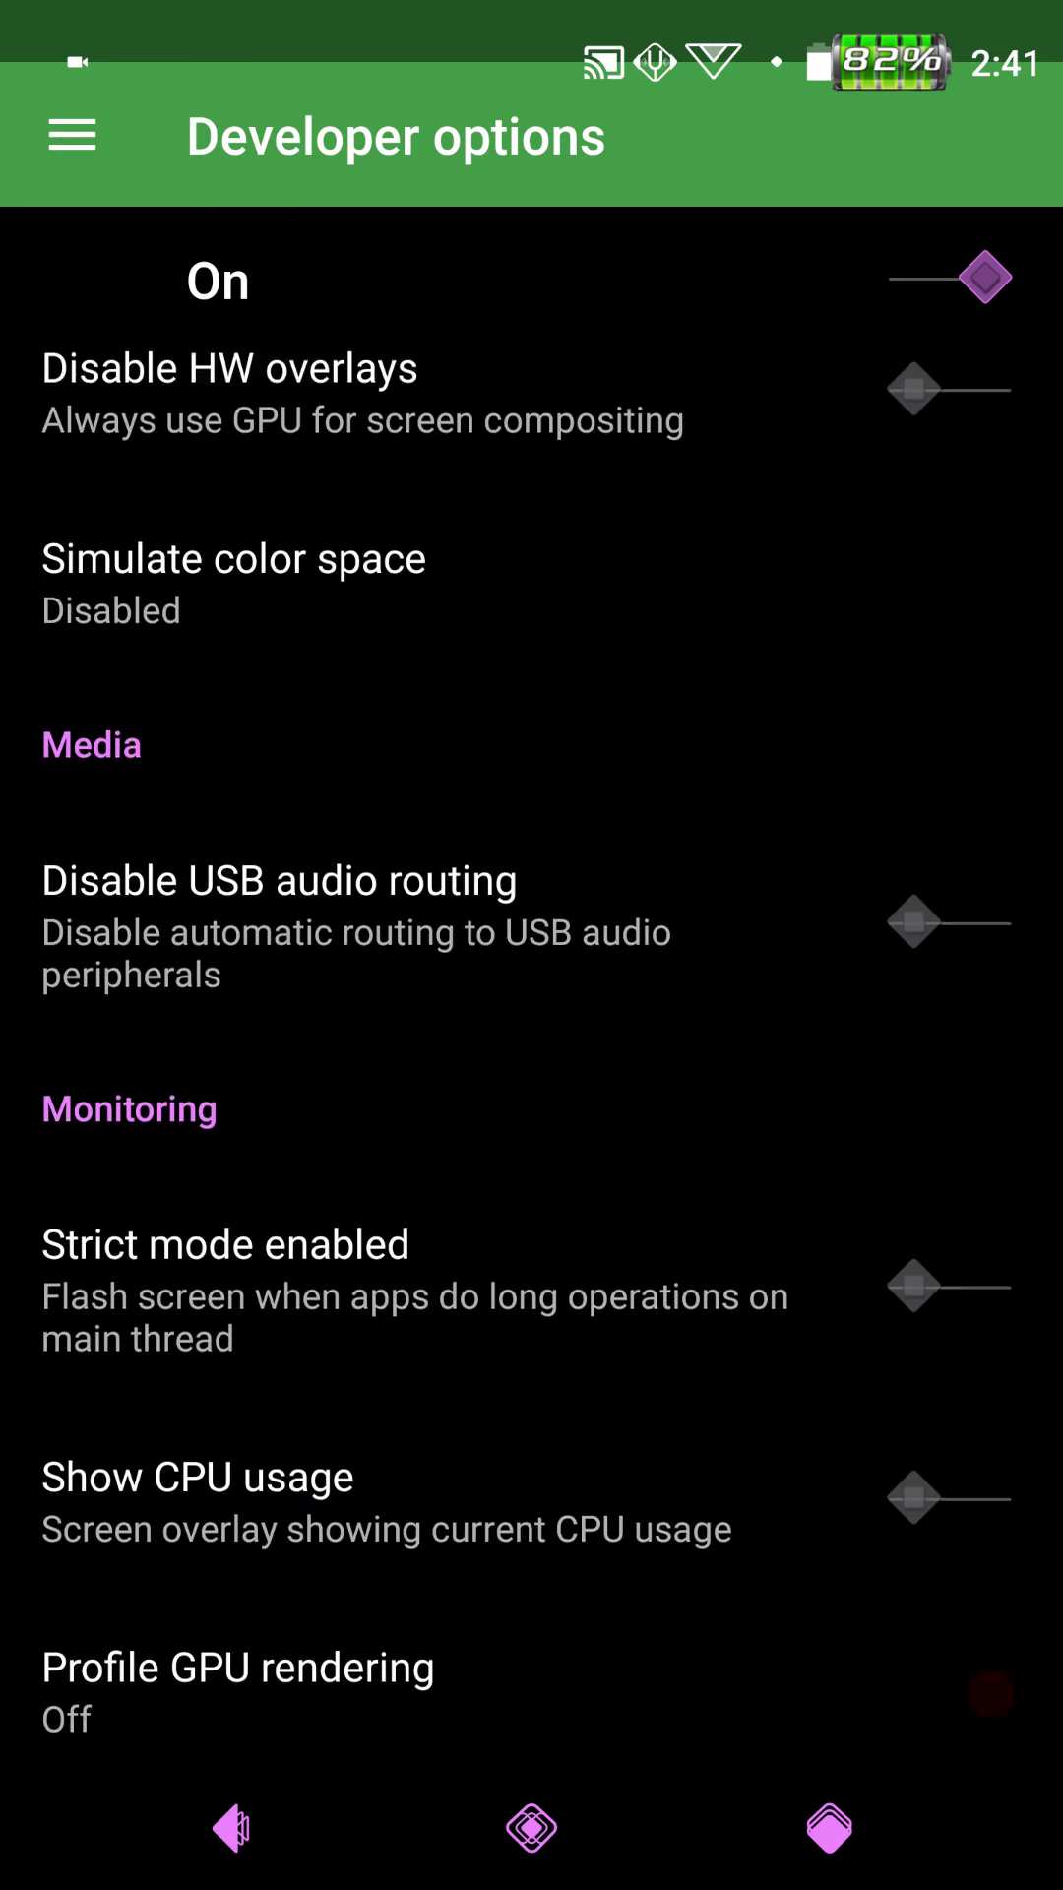
scroll("down", 3)
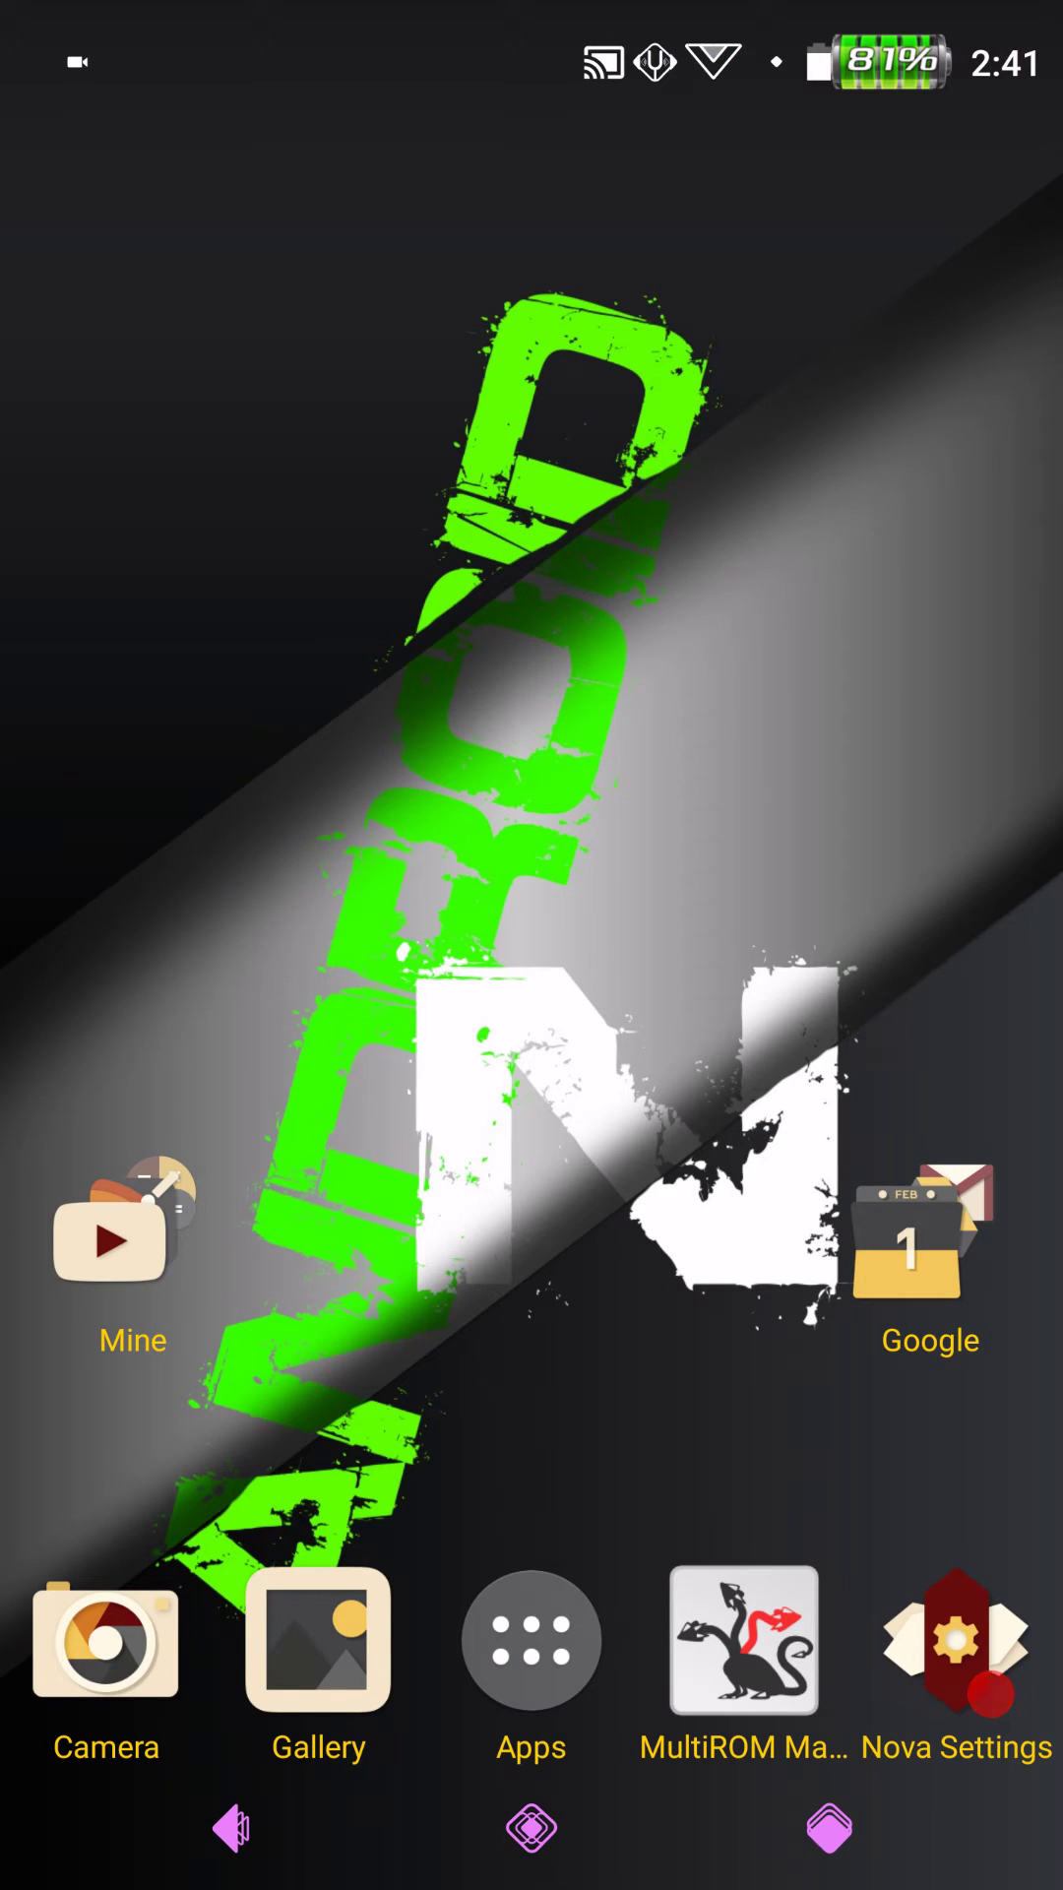
left_click(956, 1638)
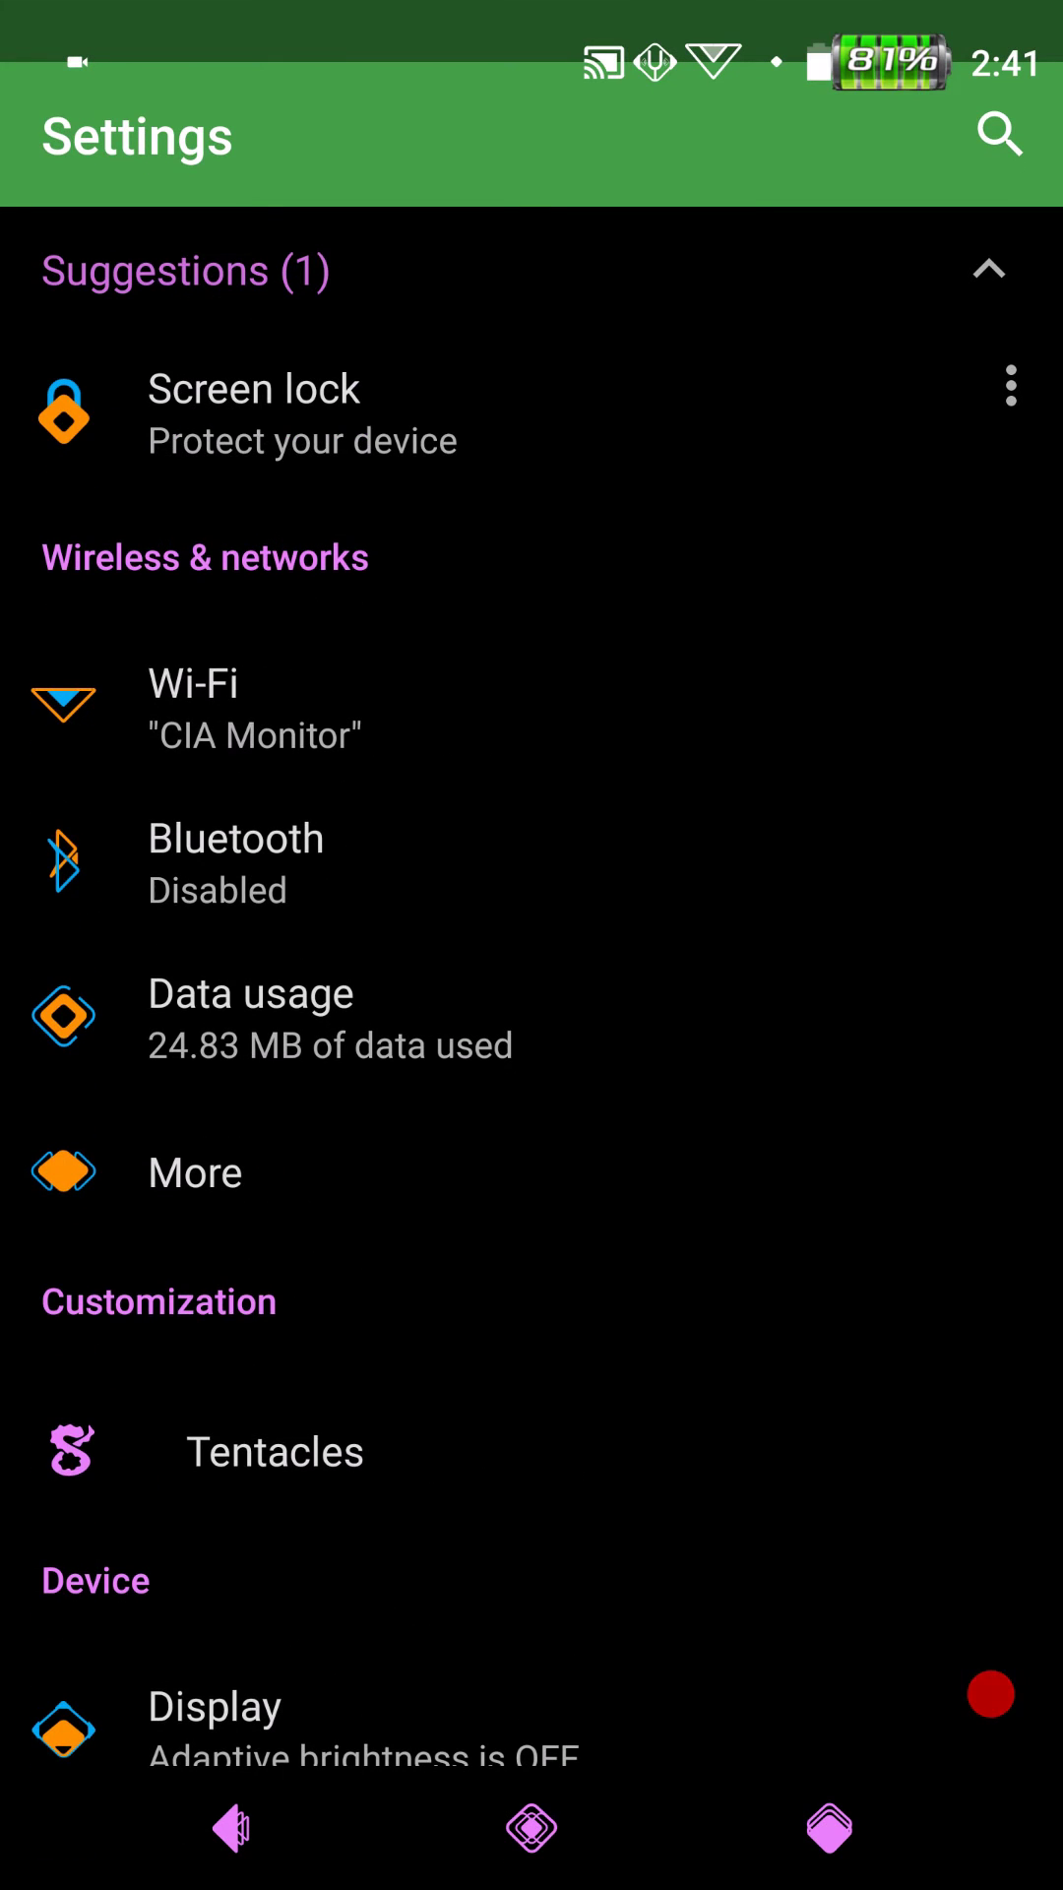
scroll("down", 3)
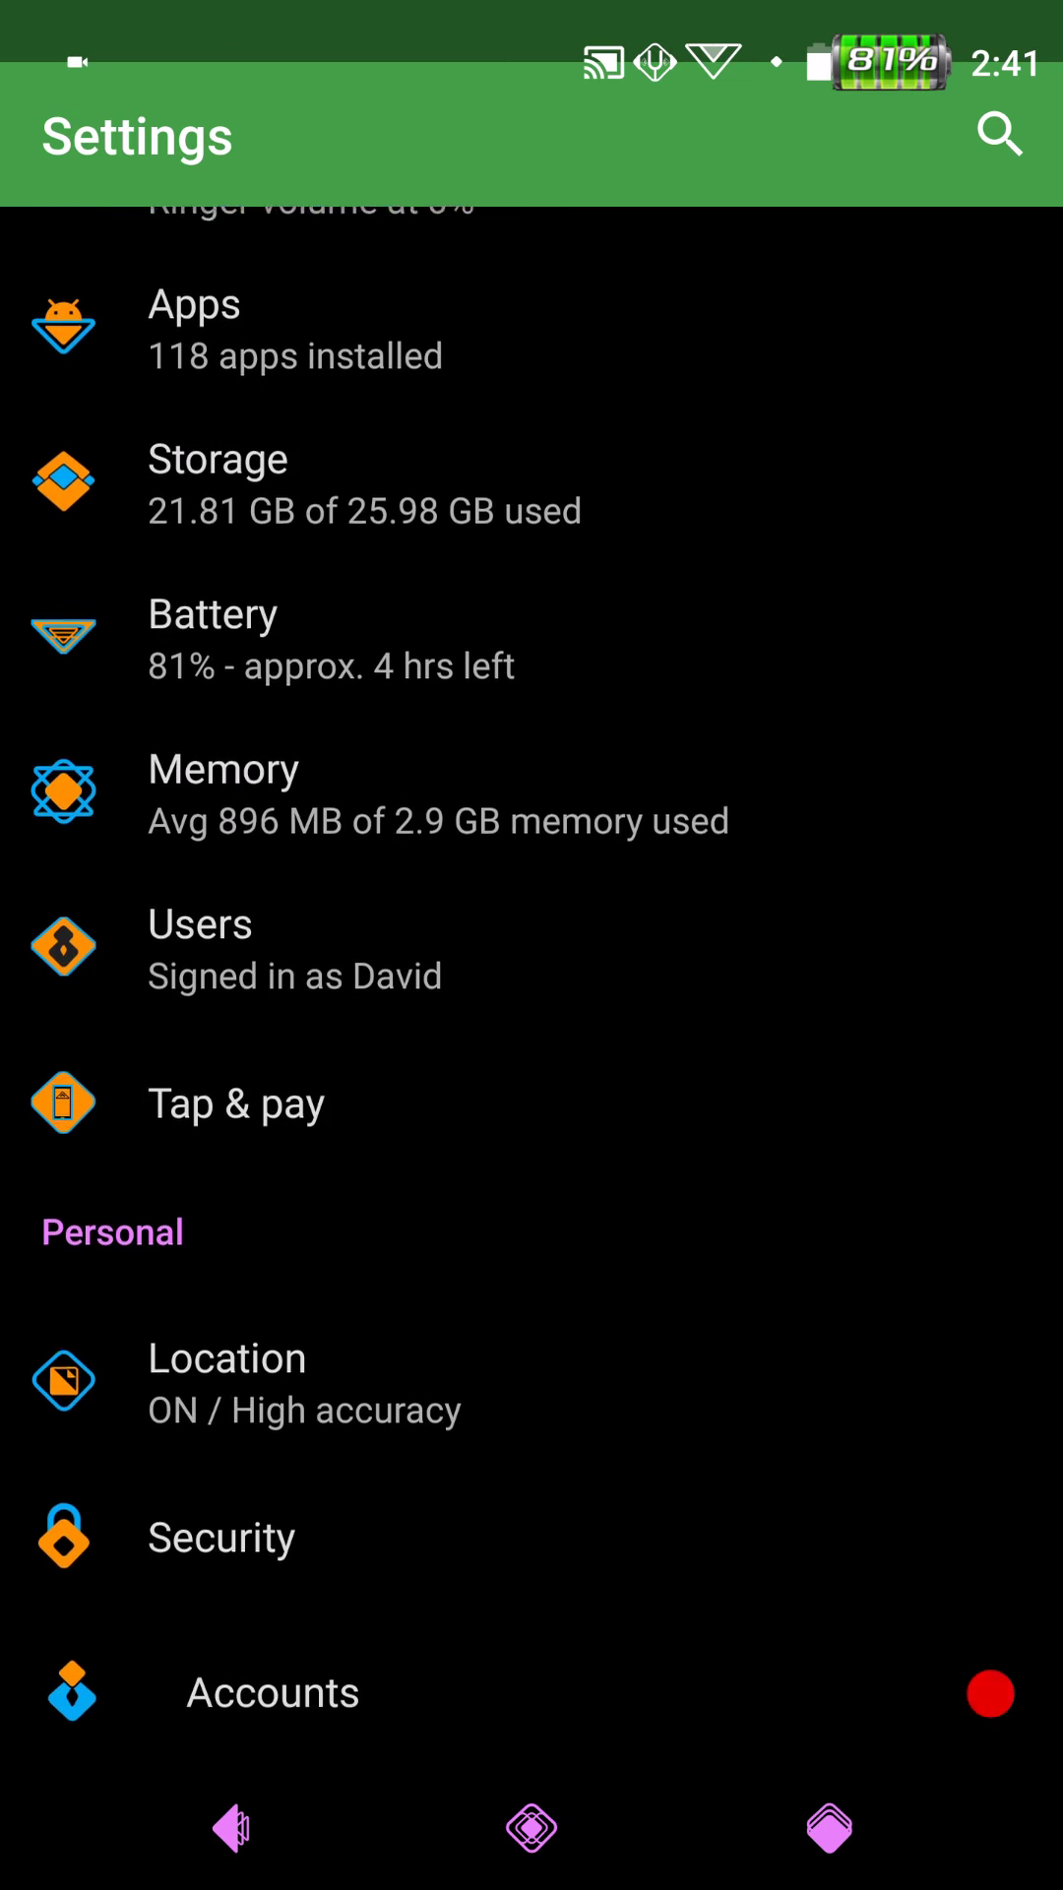
scroll("down", 3)
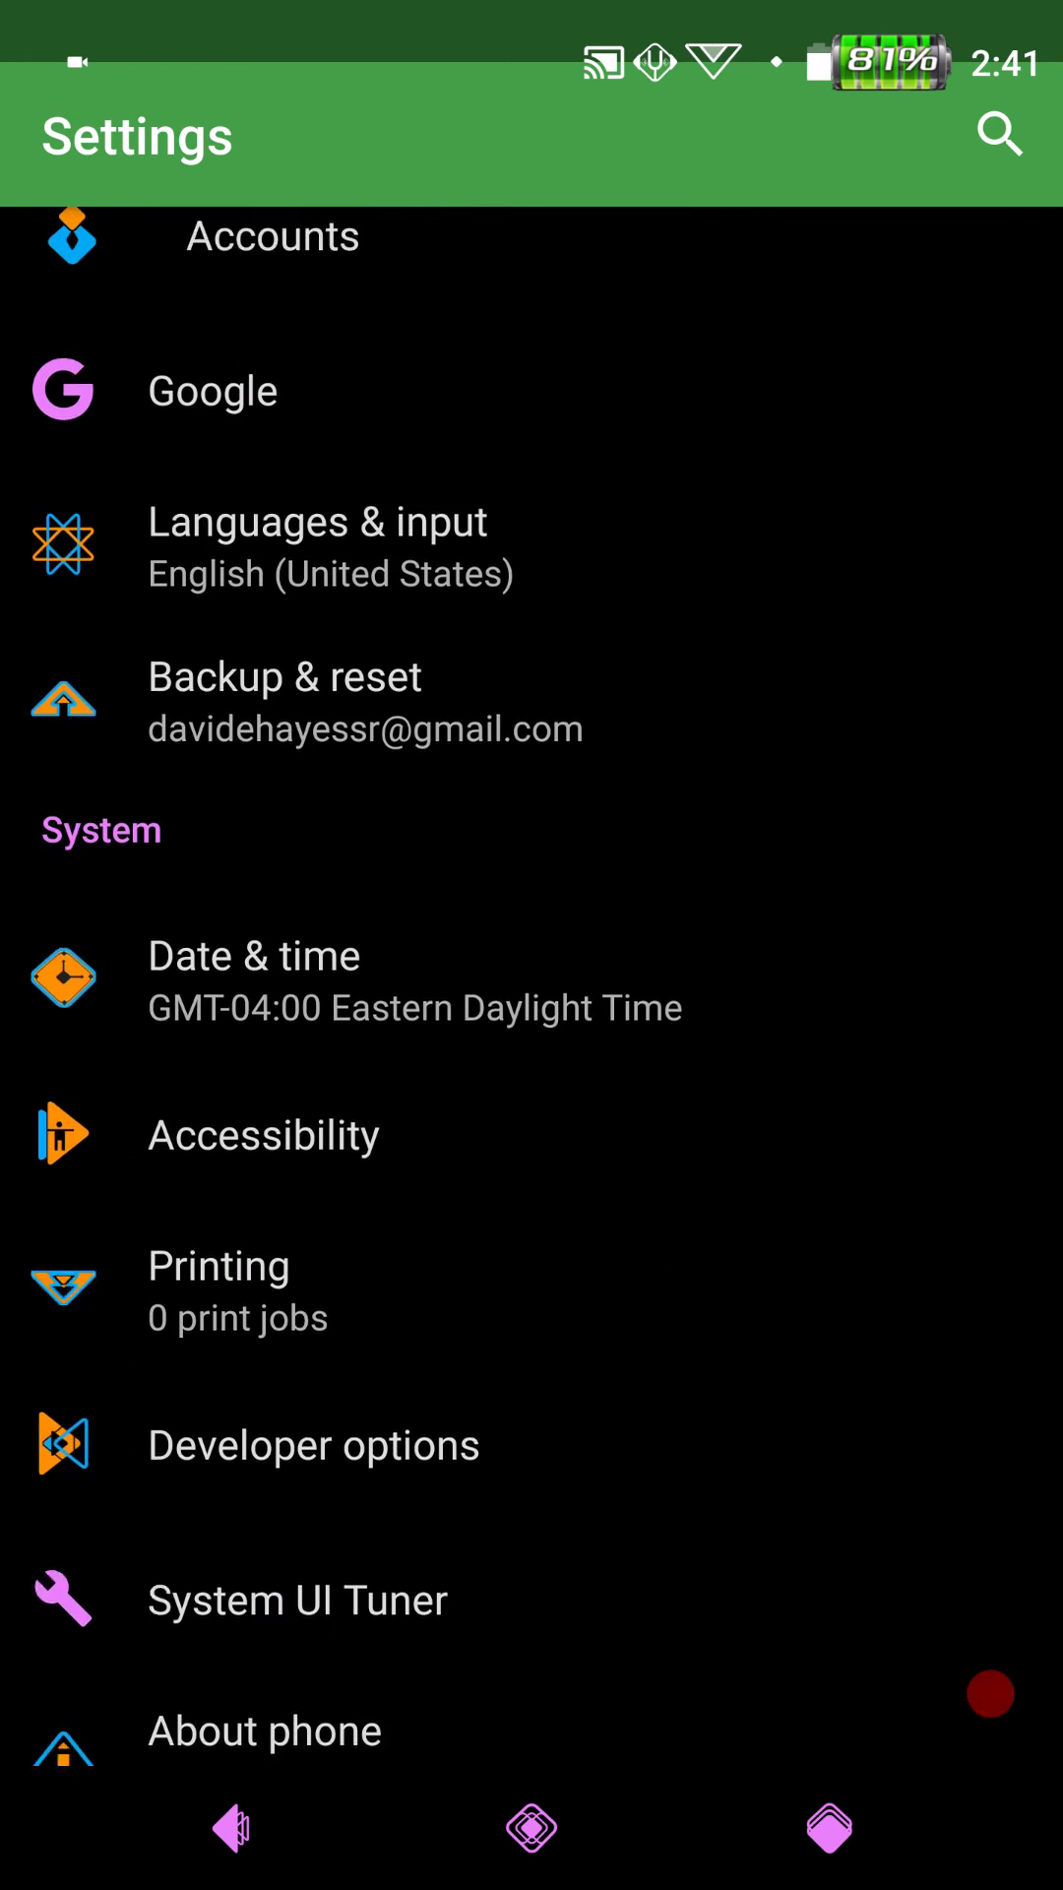
scroll("up", 3)
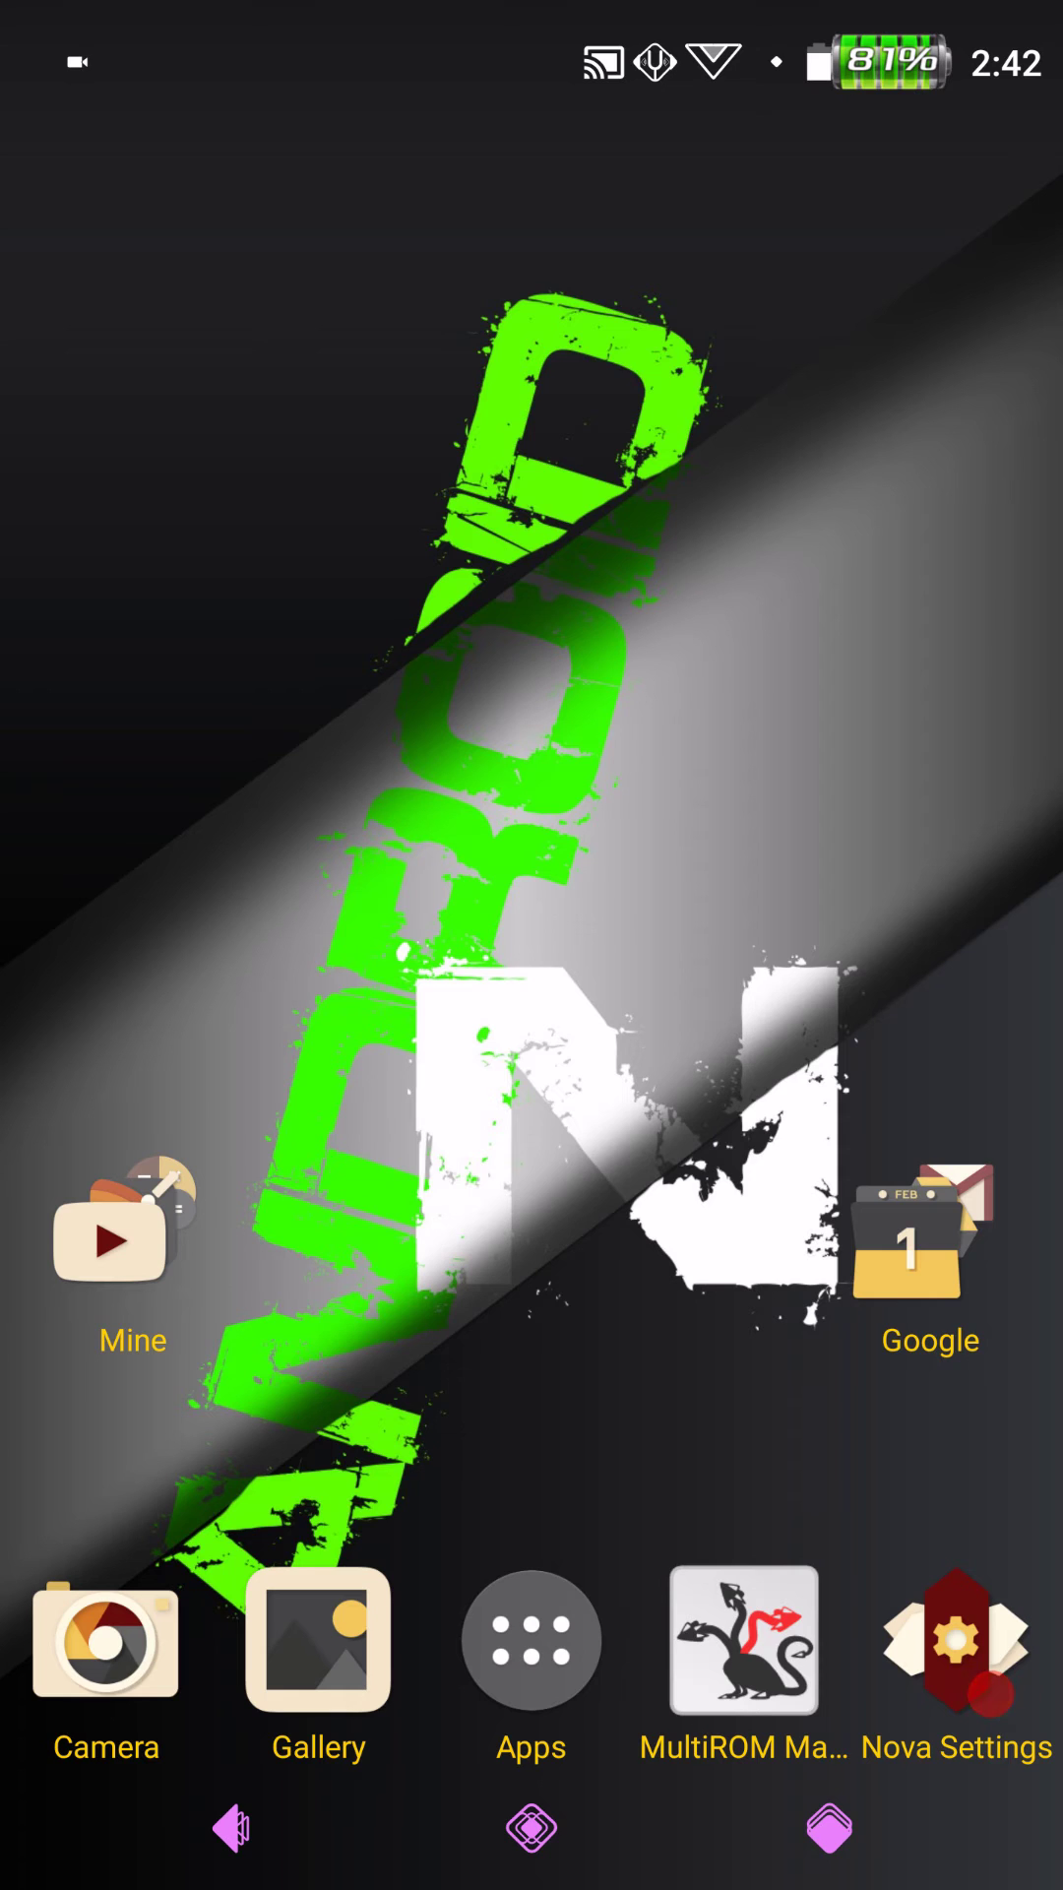
- In Nova Settings, use Select Default Home to pick Pixel Launcher
left_click(956, 1641)
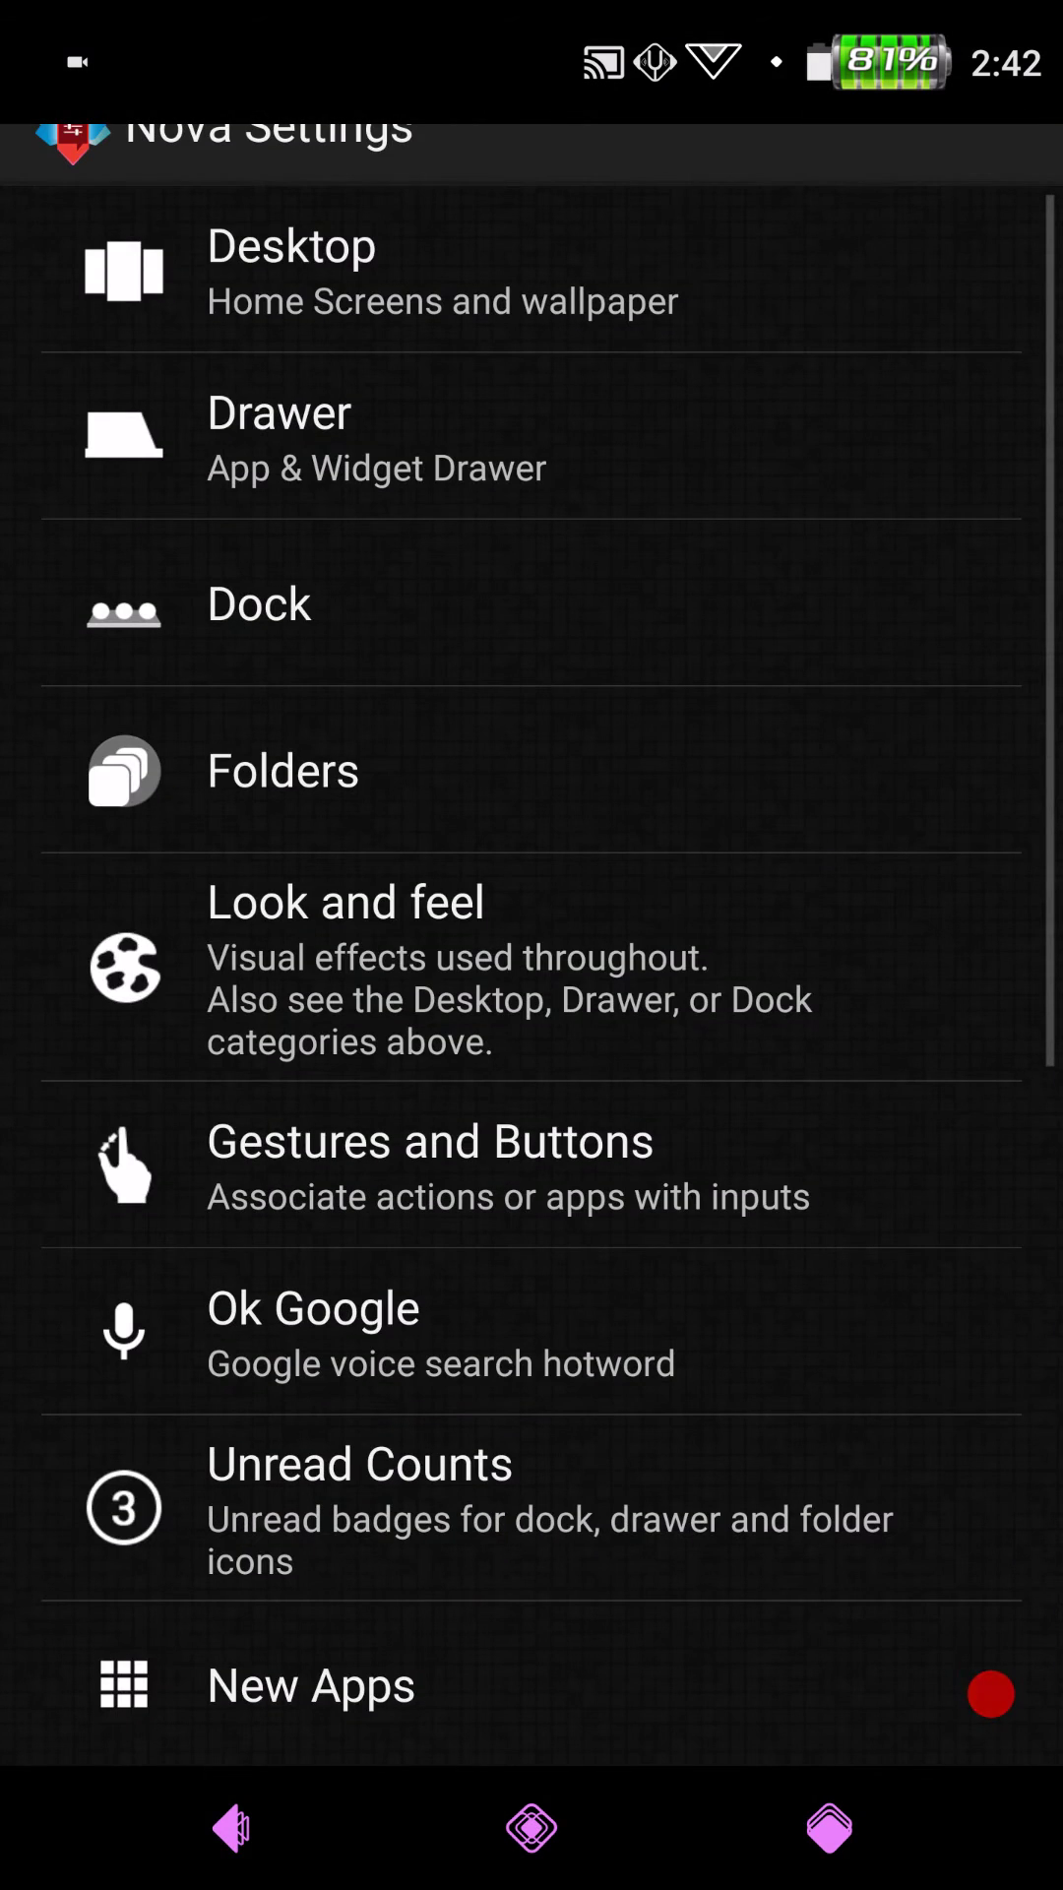
scroll("down", 3)
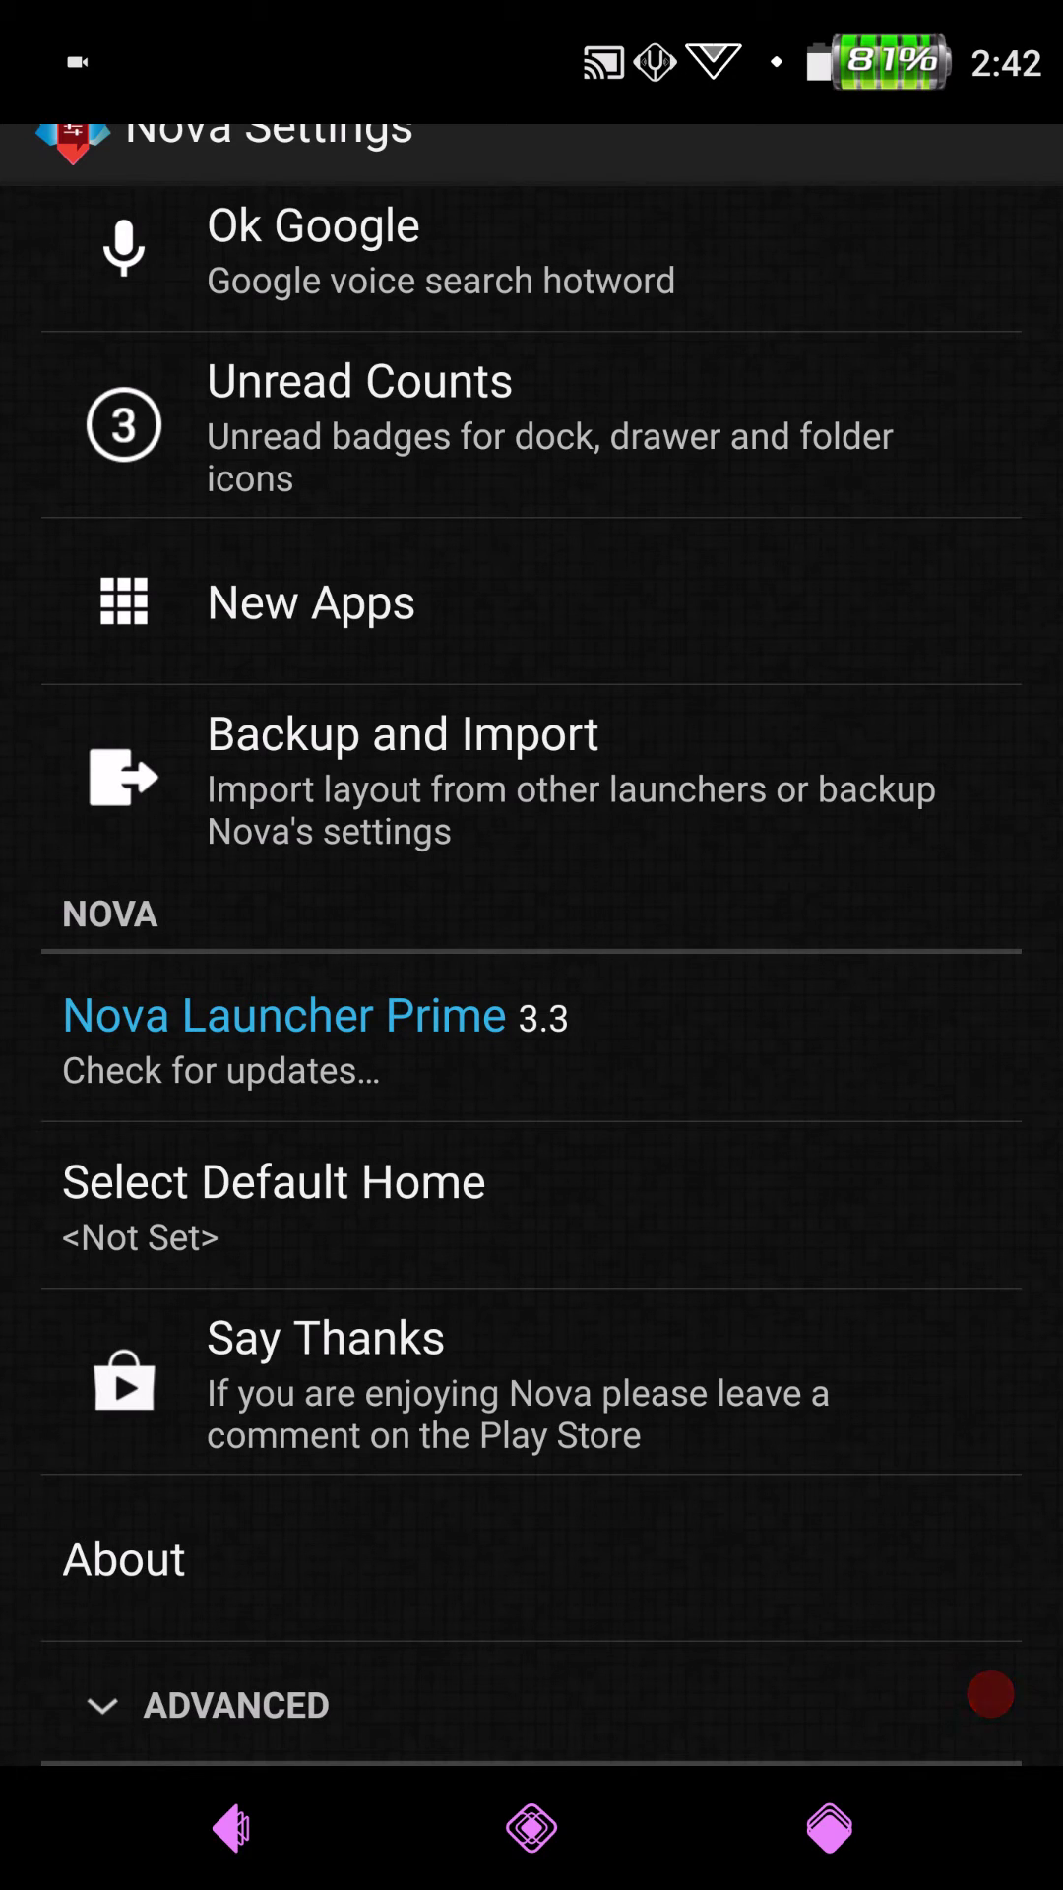
left_click(273, 1181)
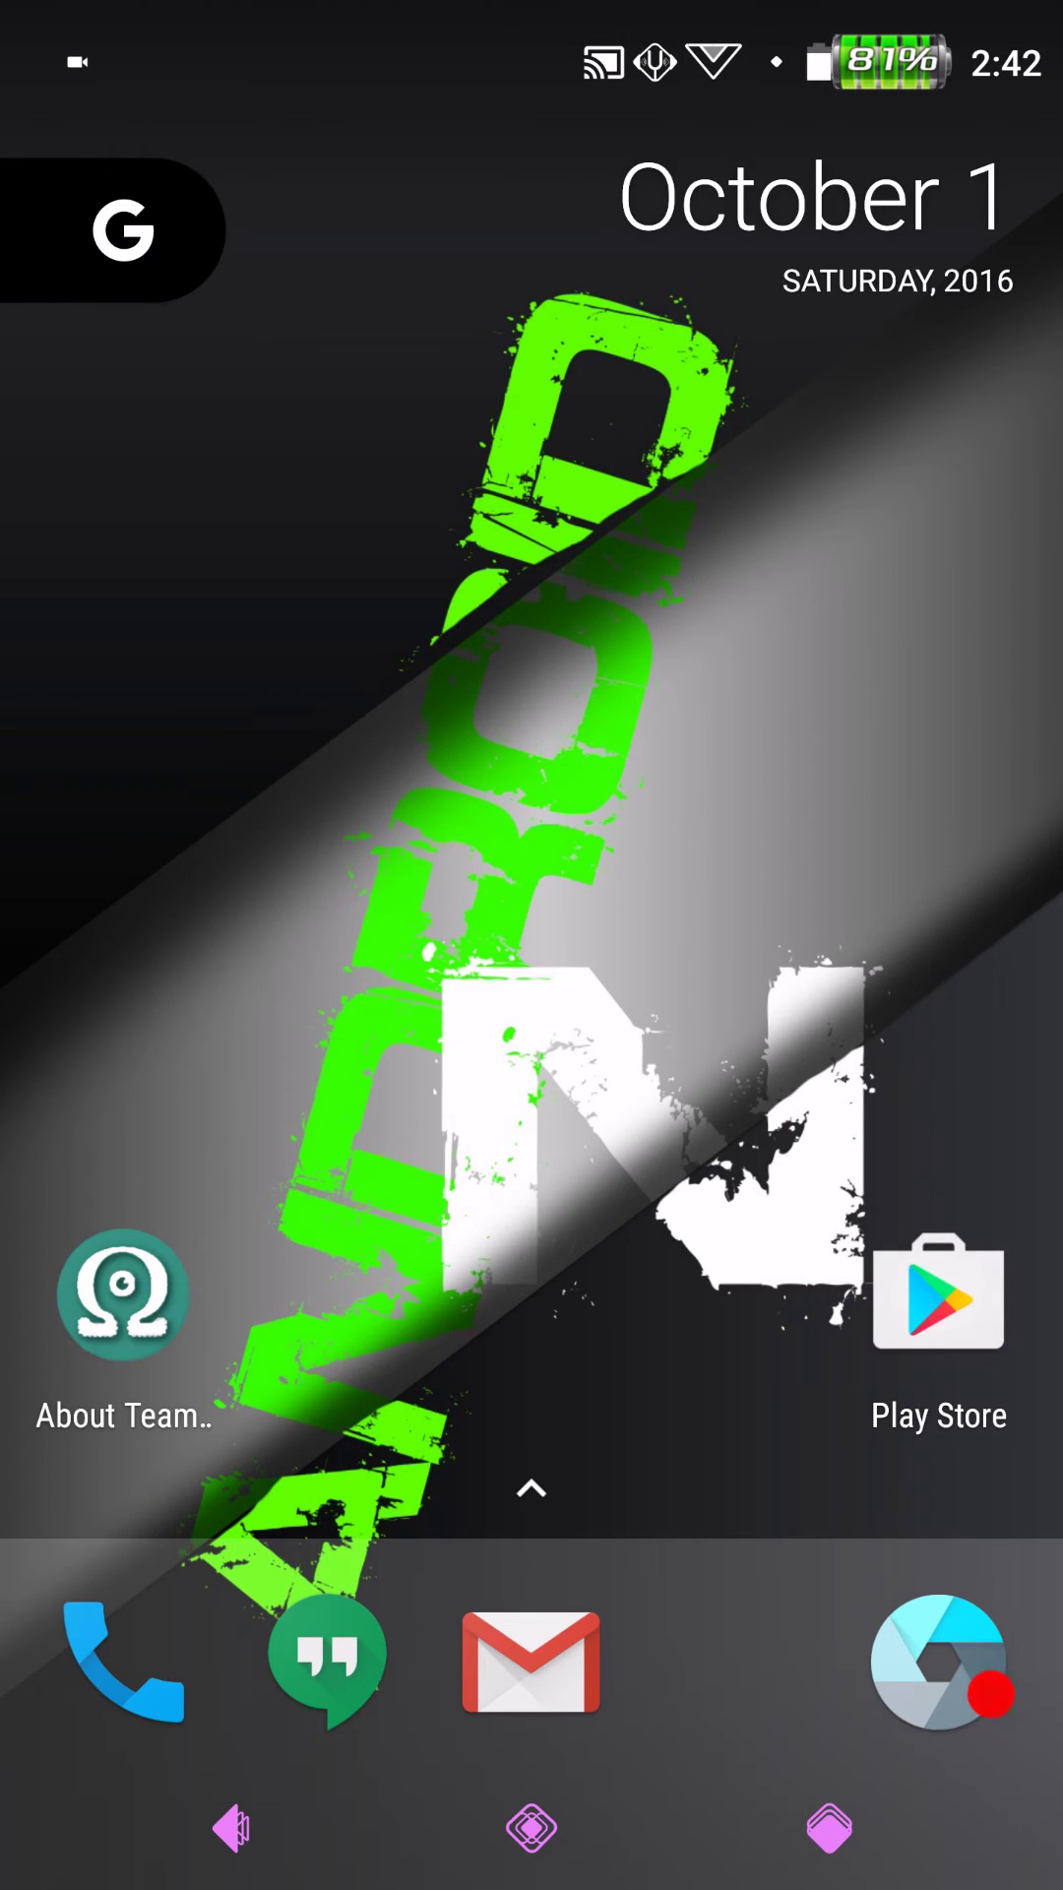
- Open Pixel Launcher's app drawer showing the alphabetical grid of installed apps
left_click(530, 1830)
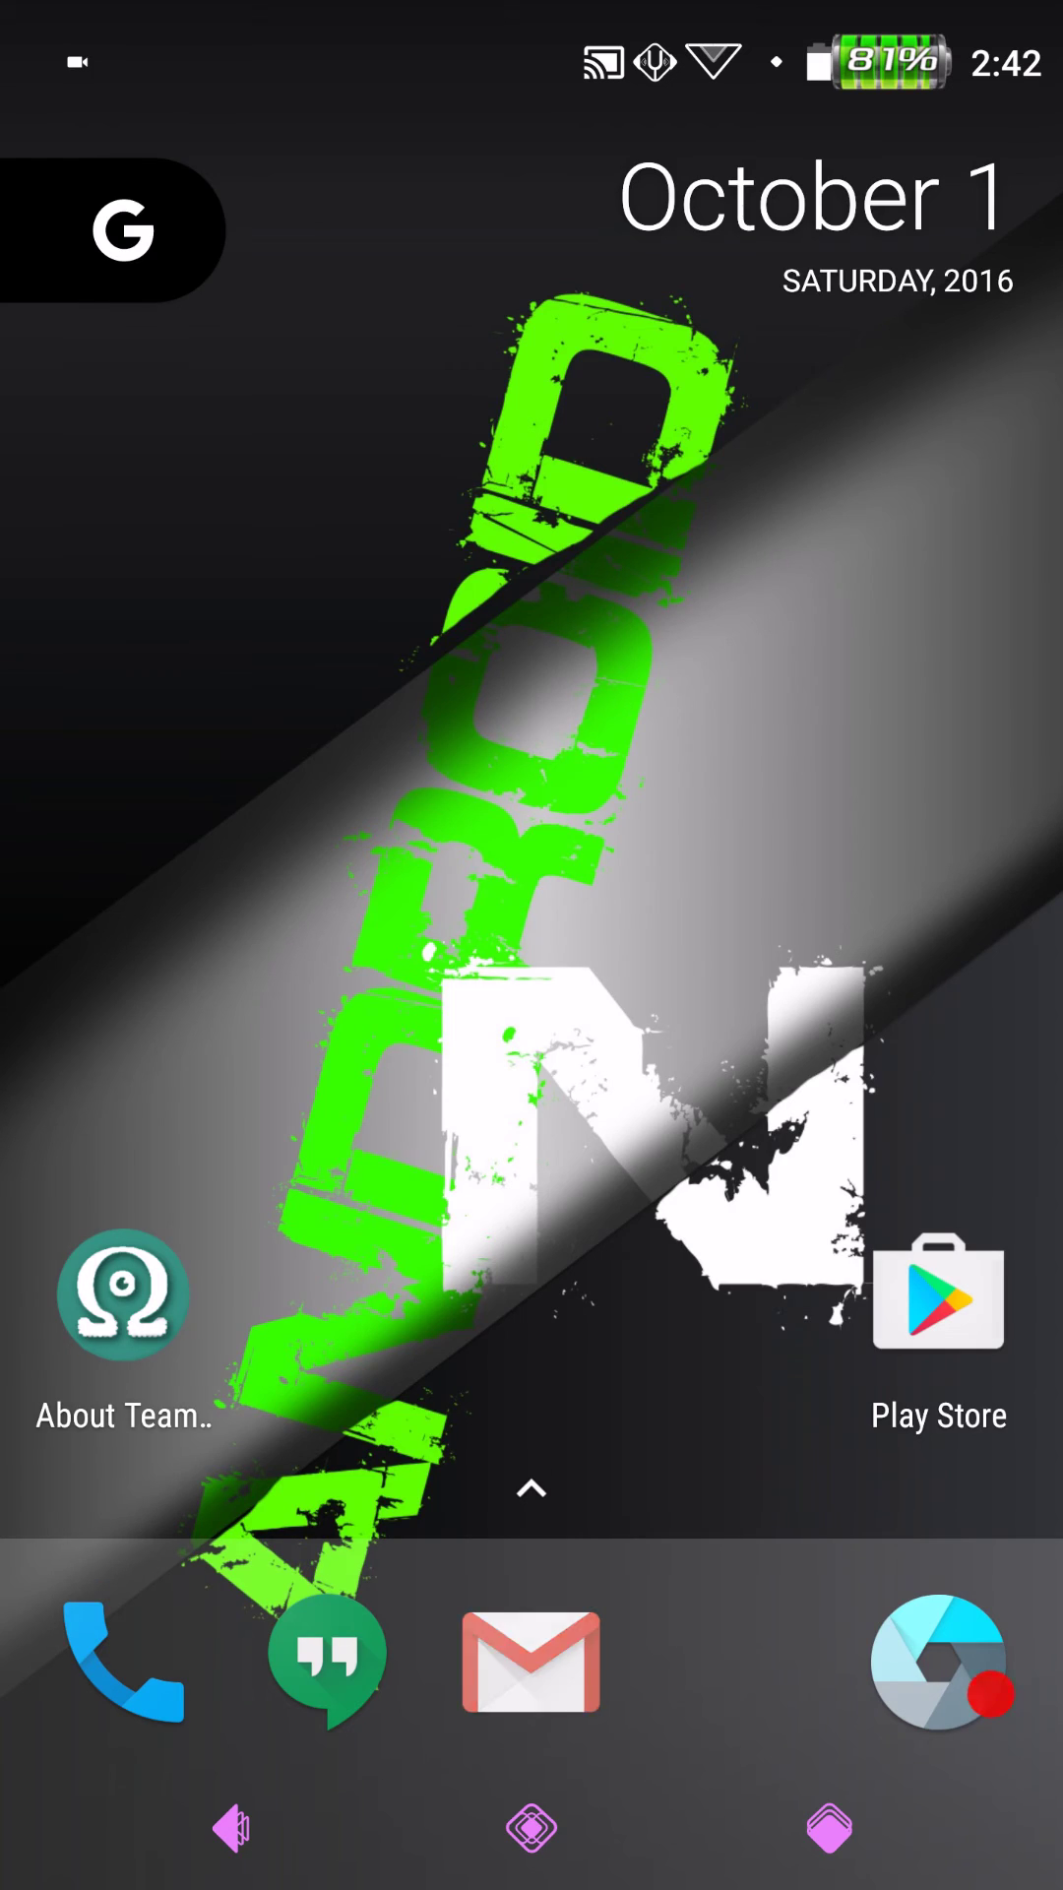
left_click(530, 1490)
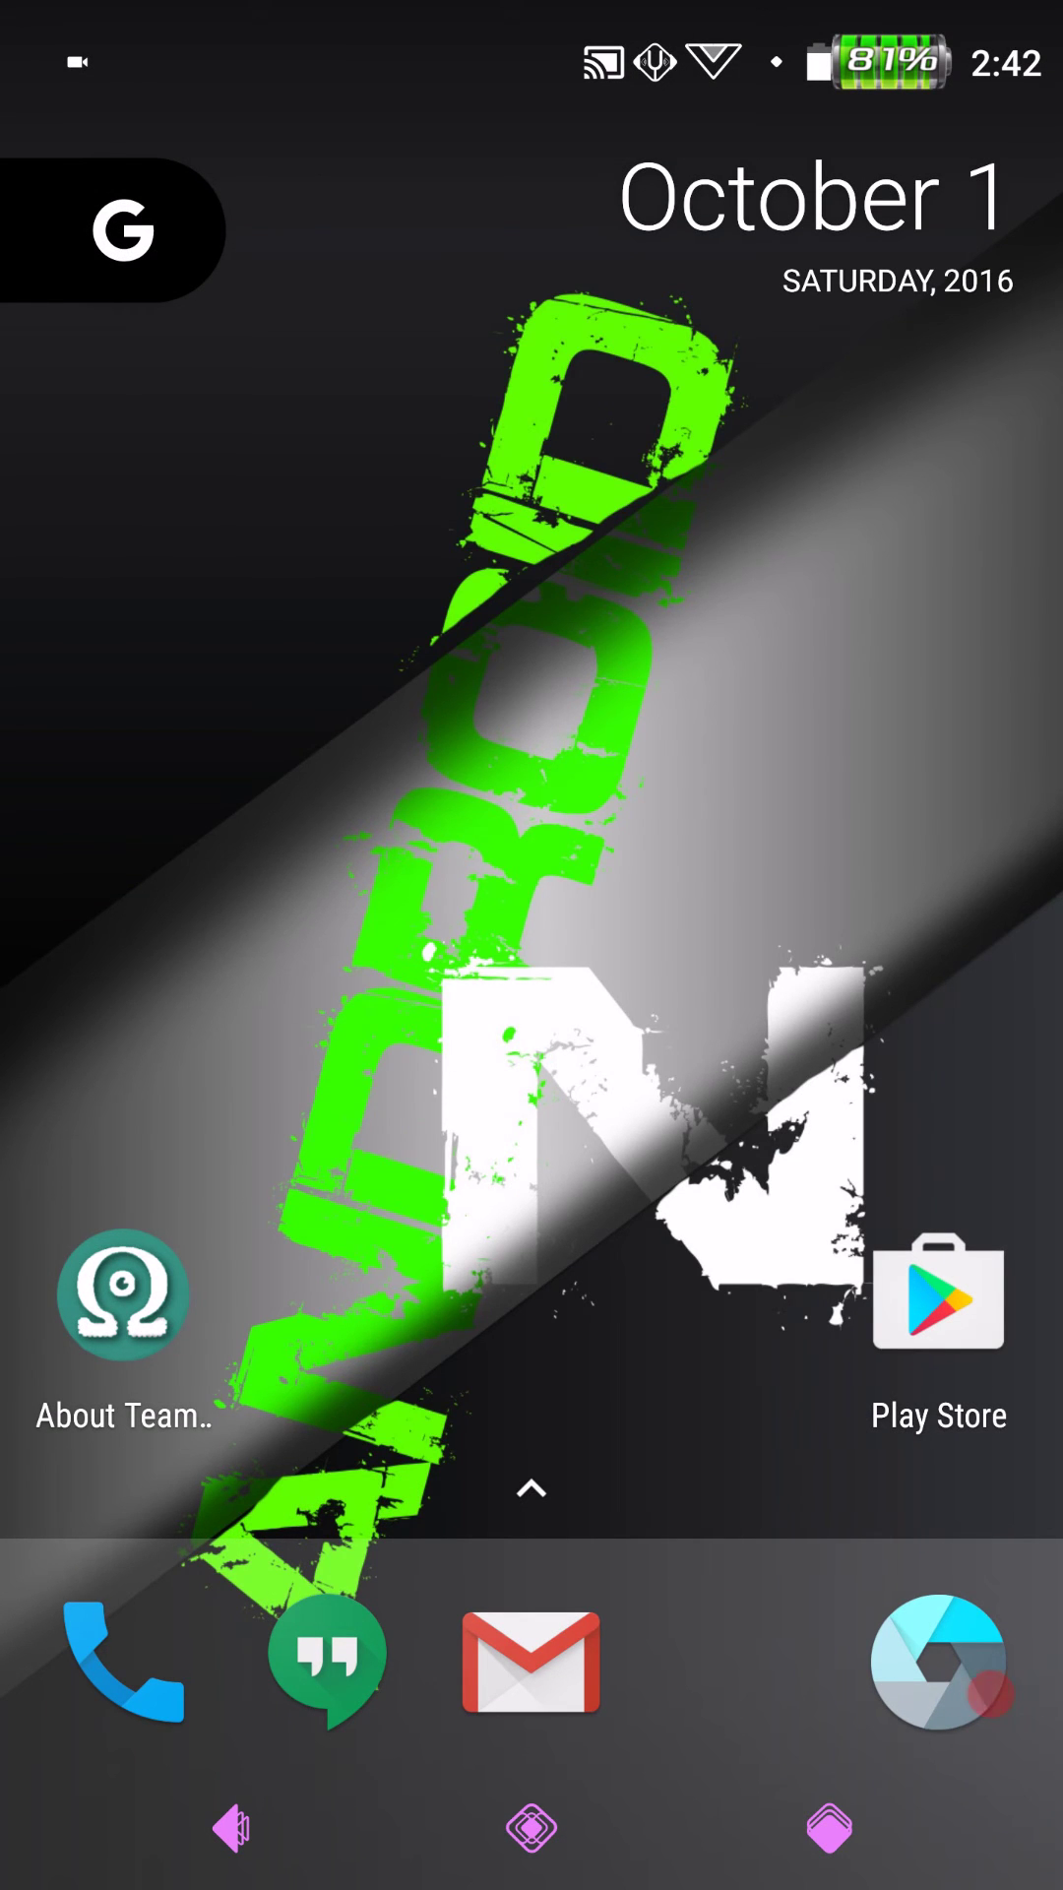
left_click(120, 227)
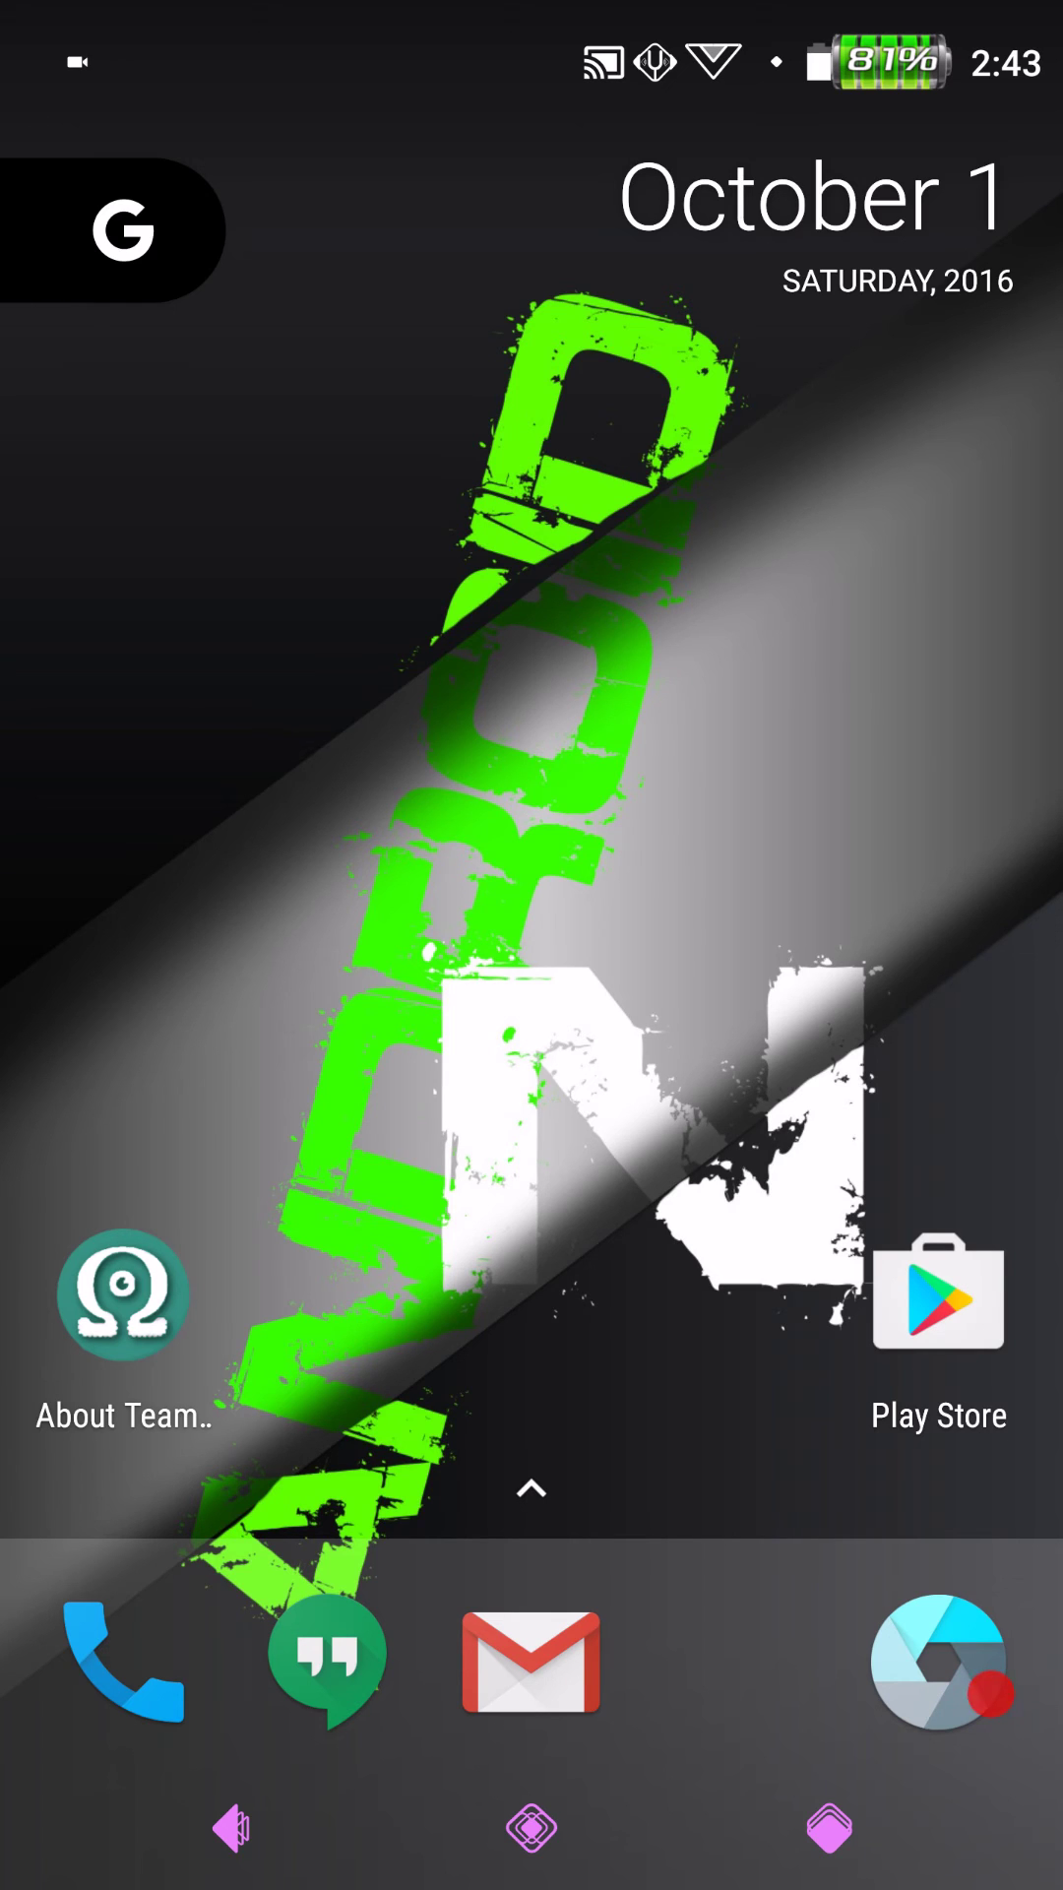
left_click(530, 1488)
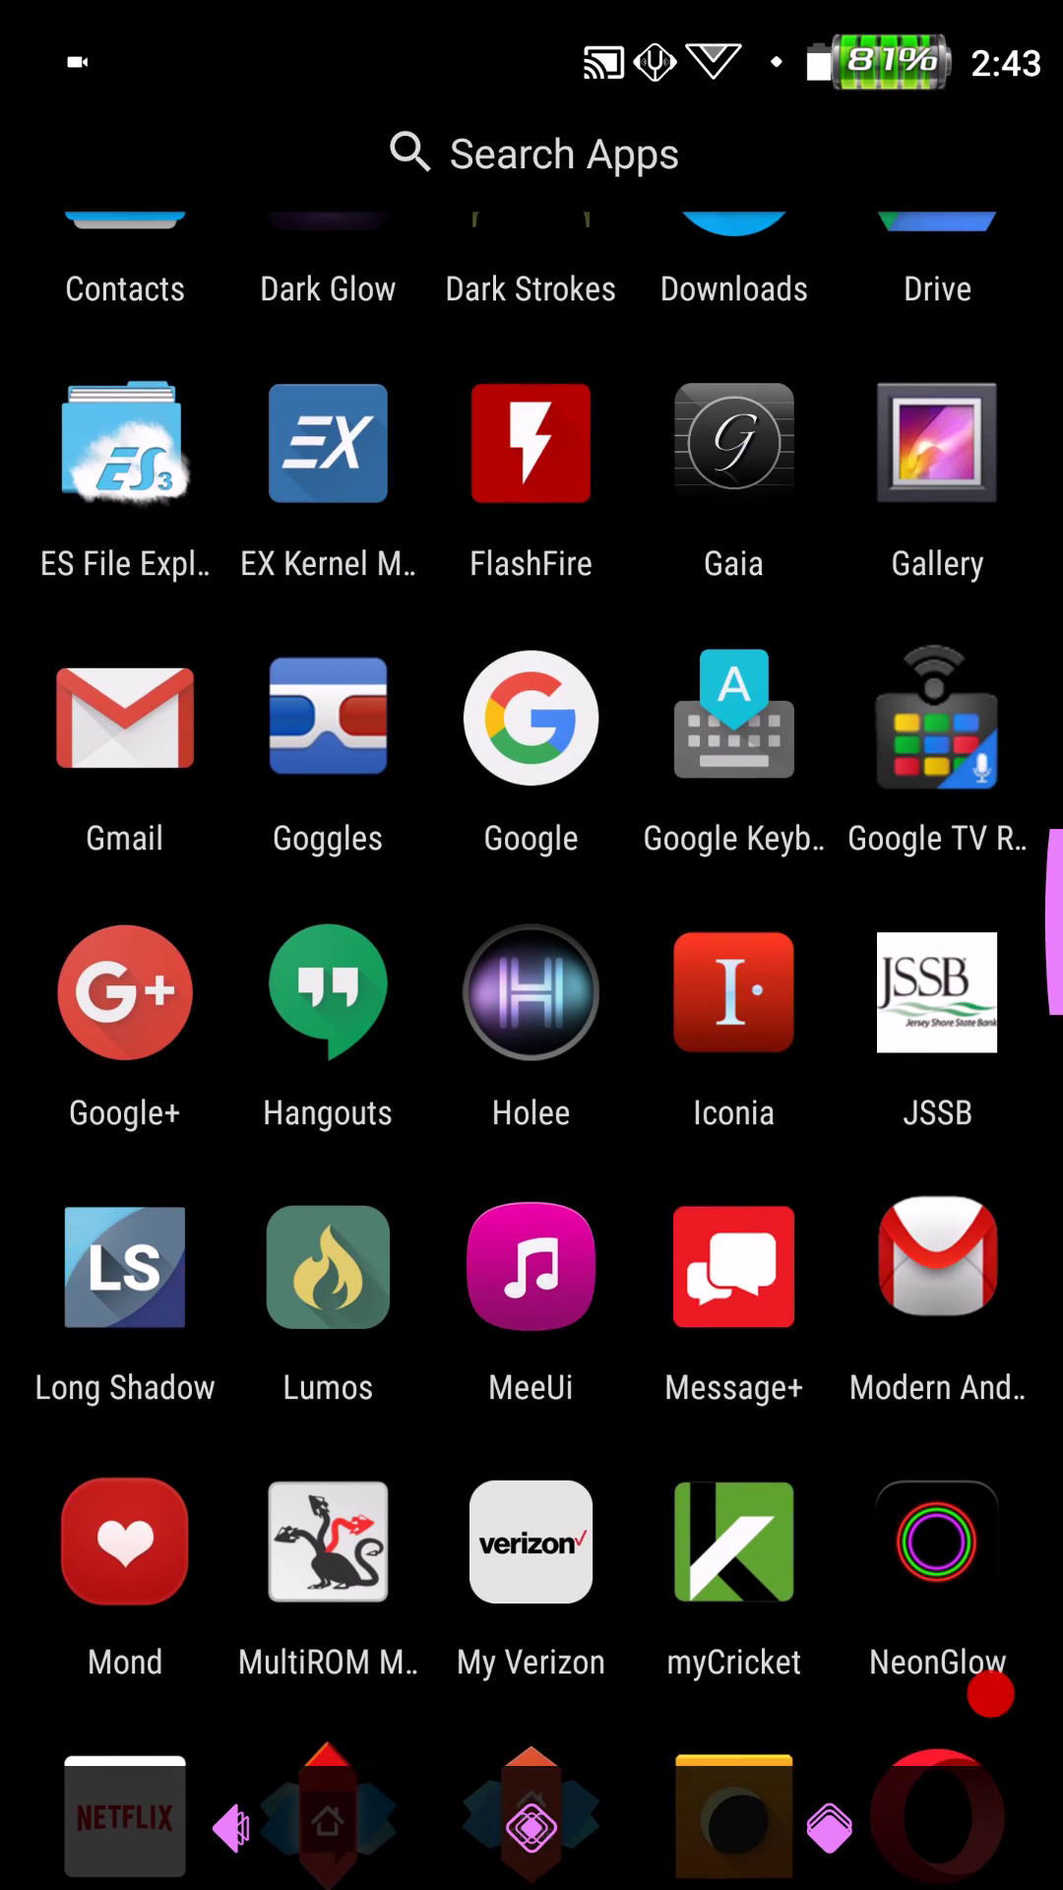
- Launch Google+, browse the Communities Member tab, and open Rom Papers
left_click(123, 992)
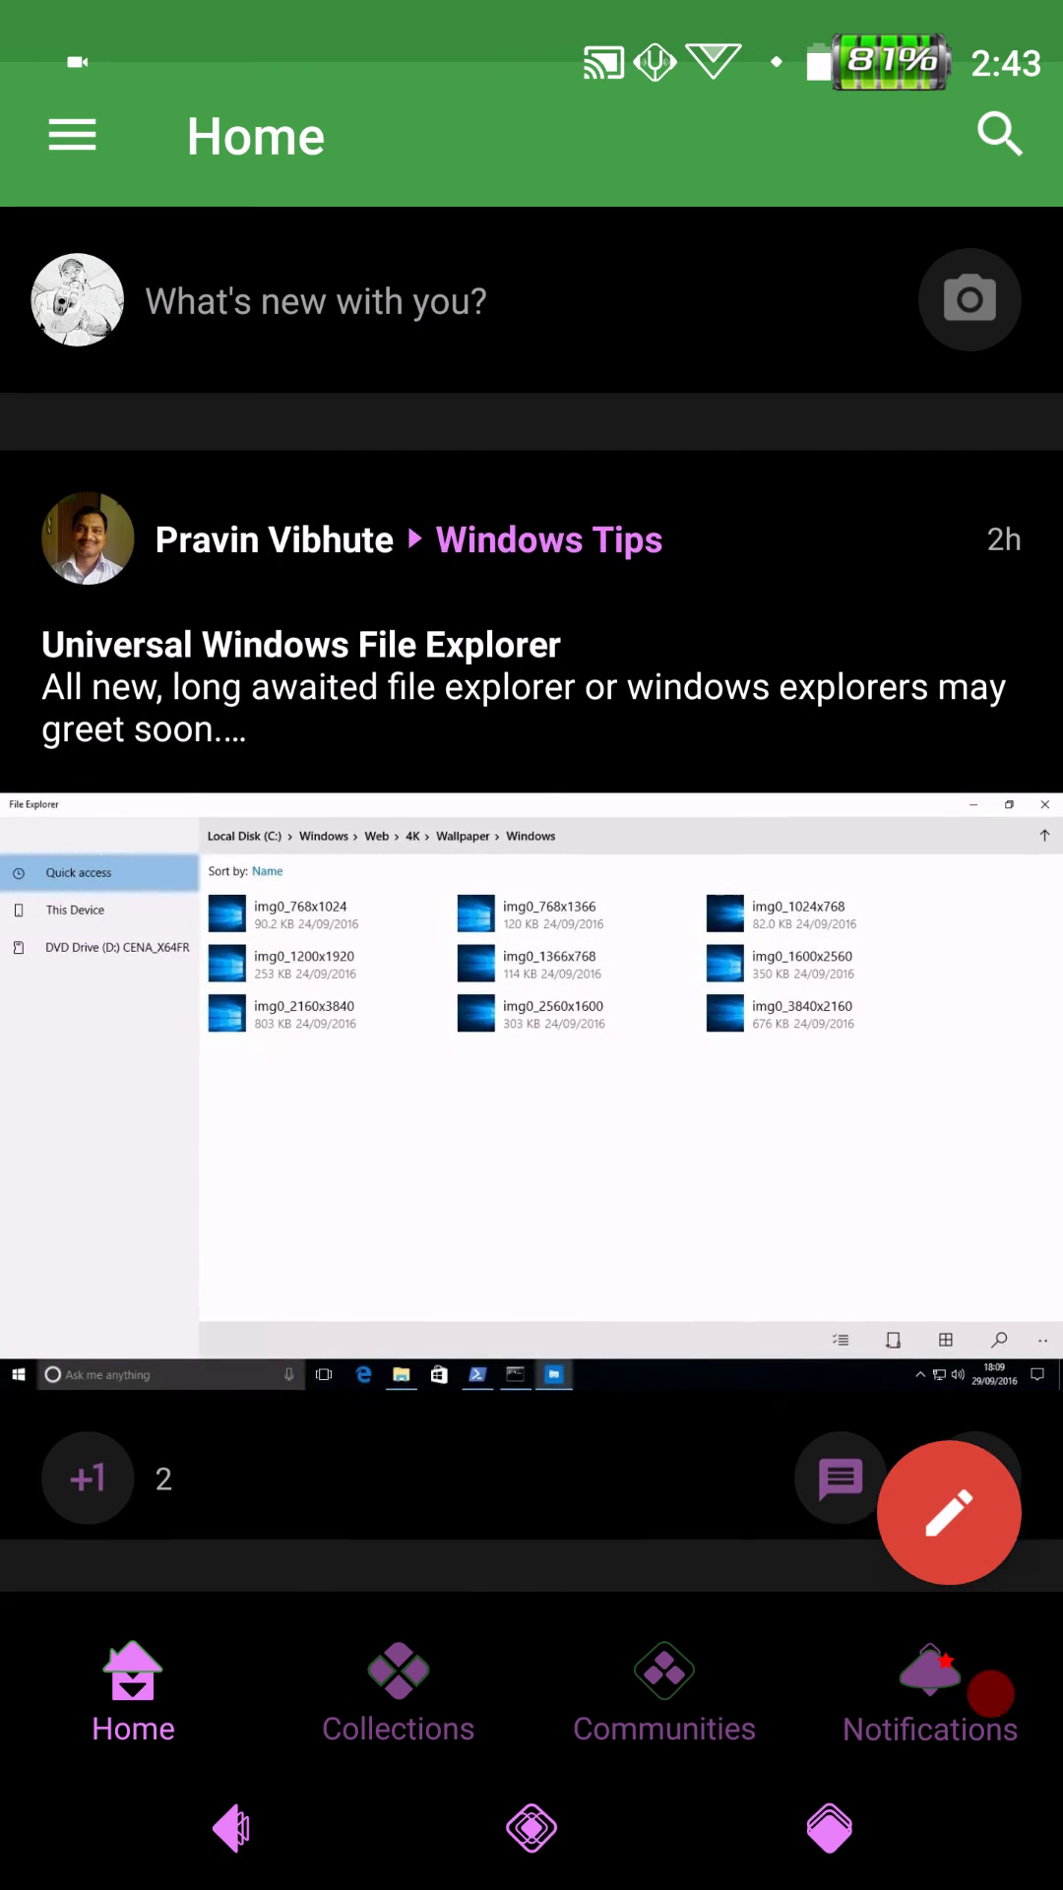
left_click(662, 1687)
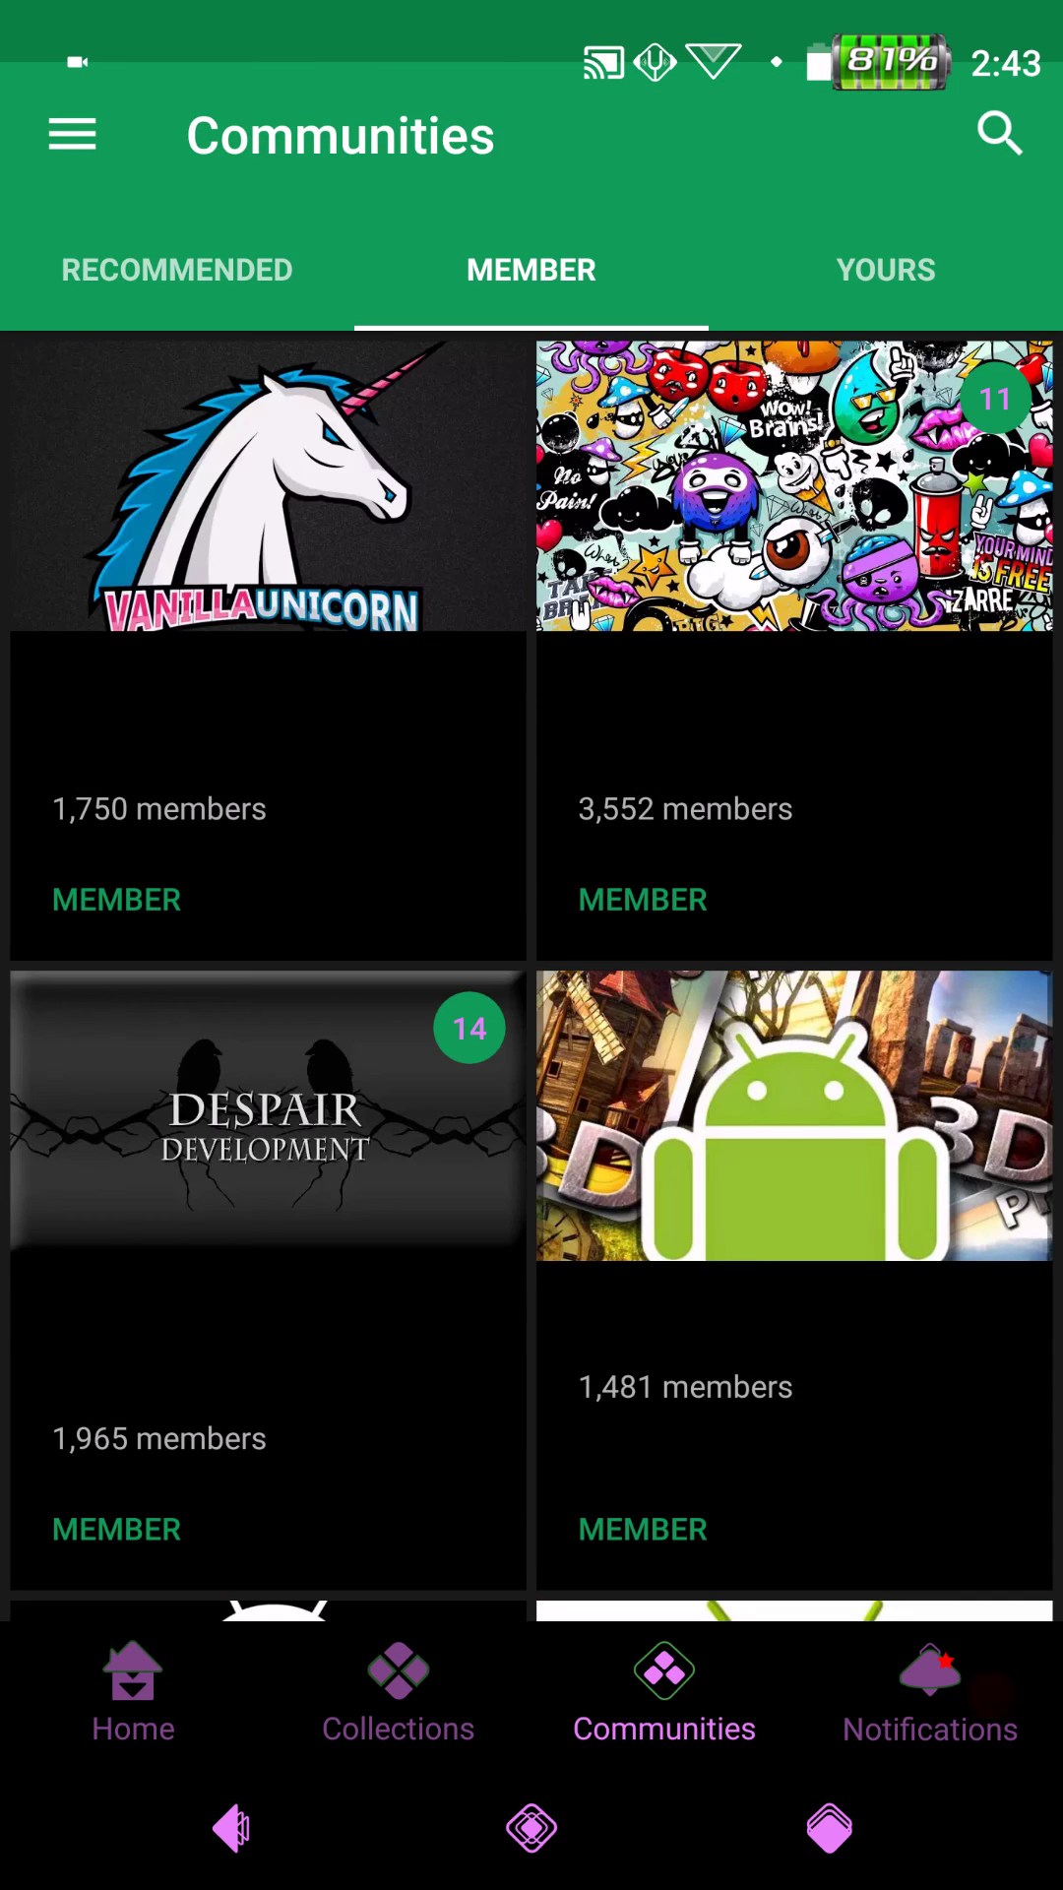
scroll("down", 3)
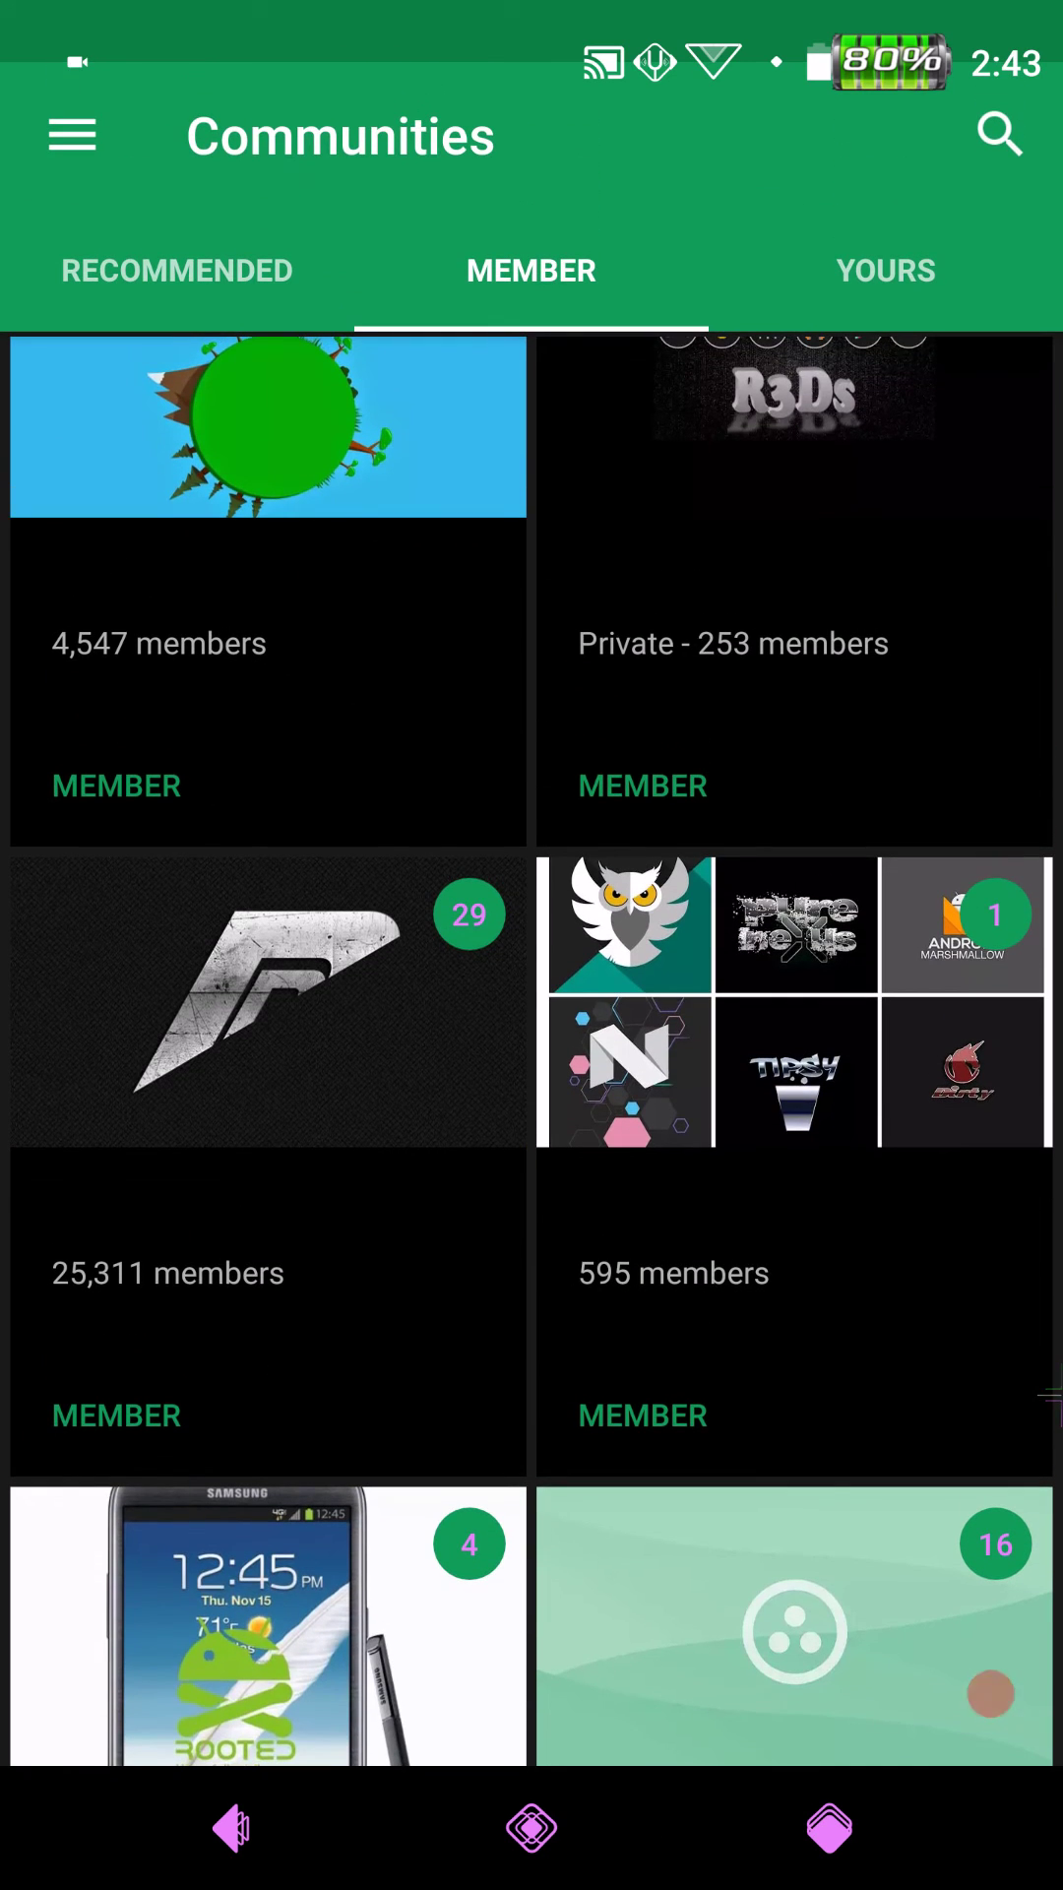
scroll("down", 3)
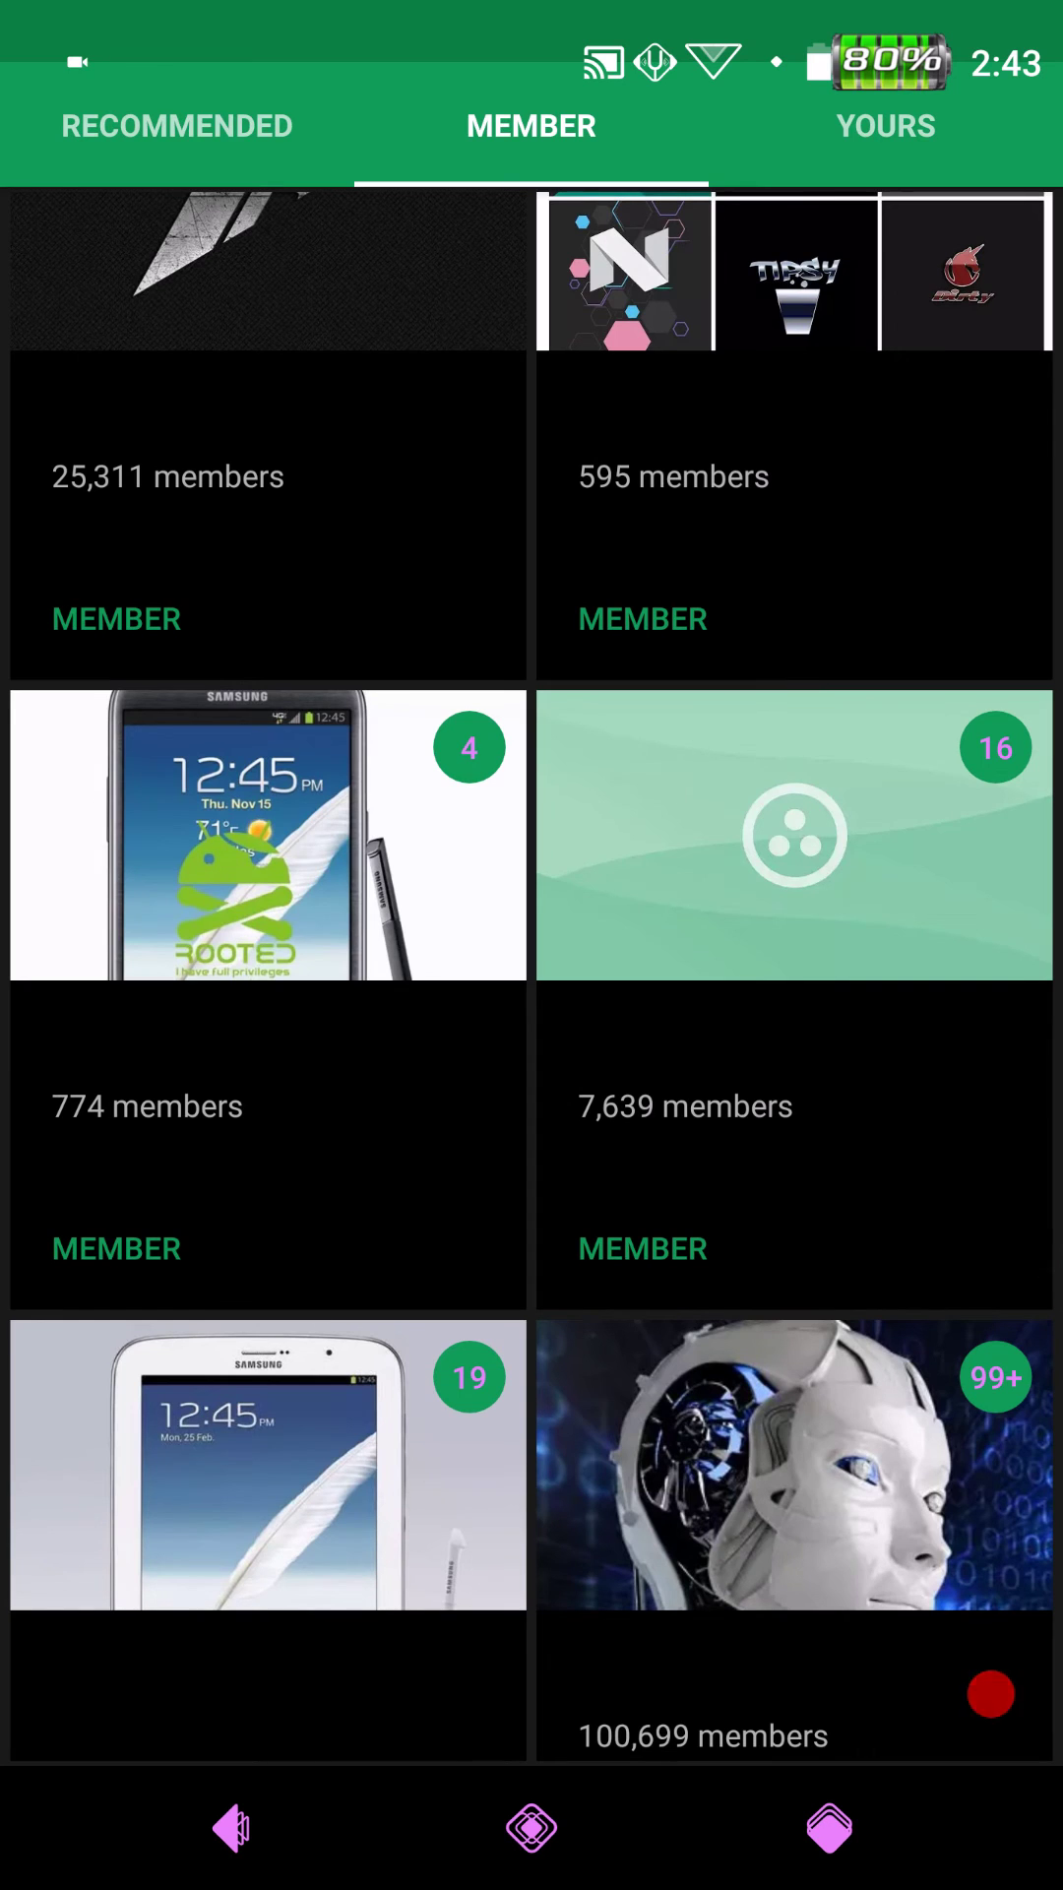
scroll("down", 3)
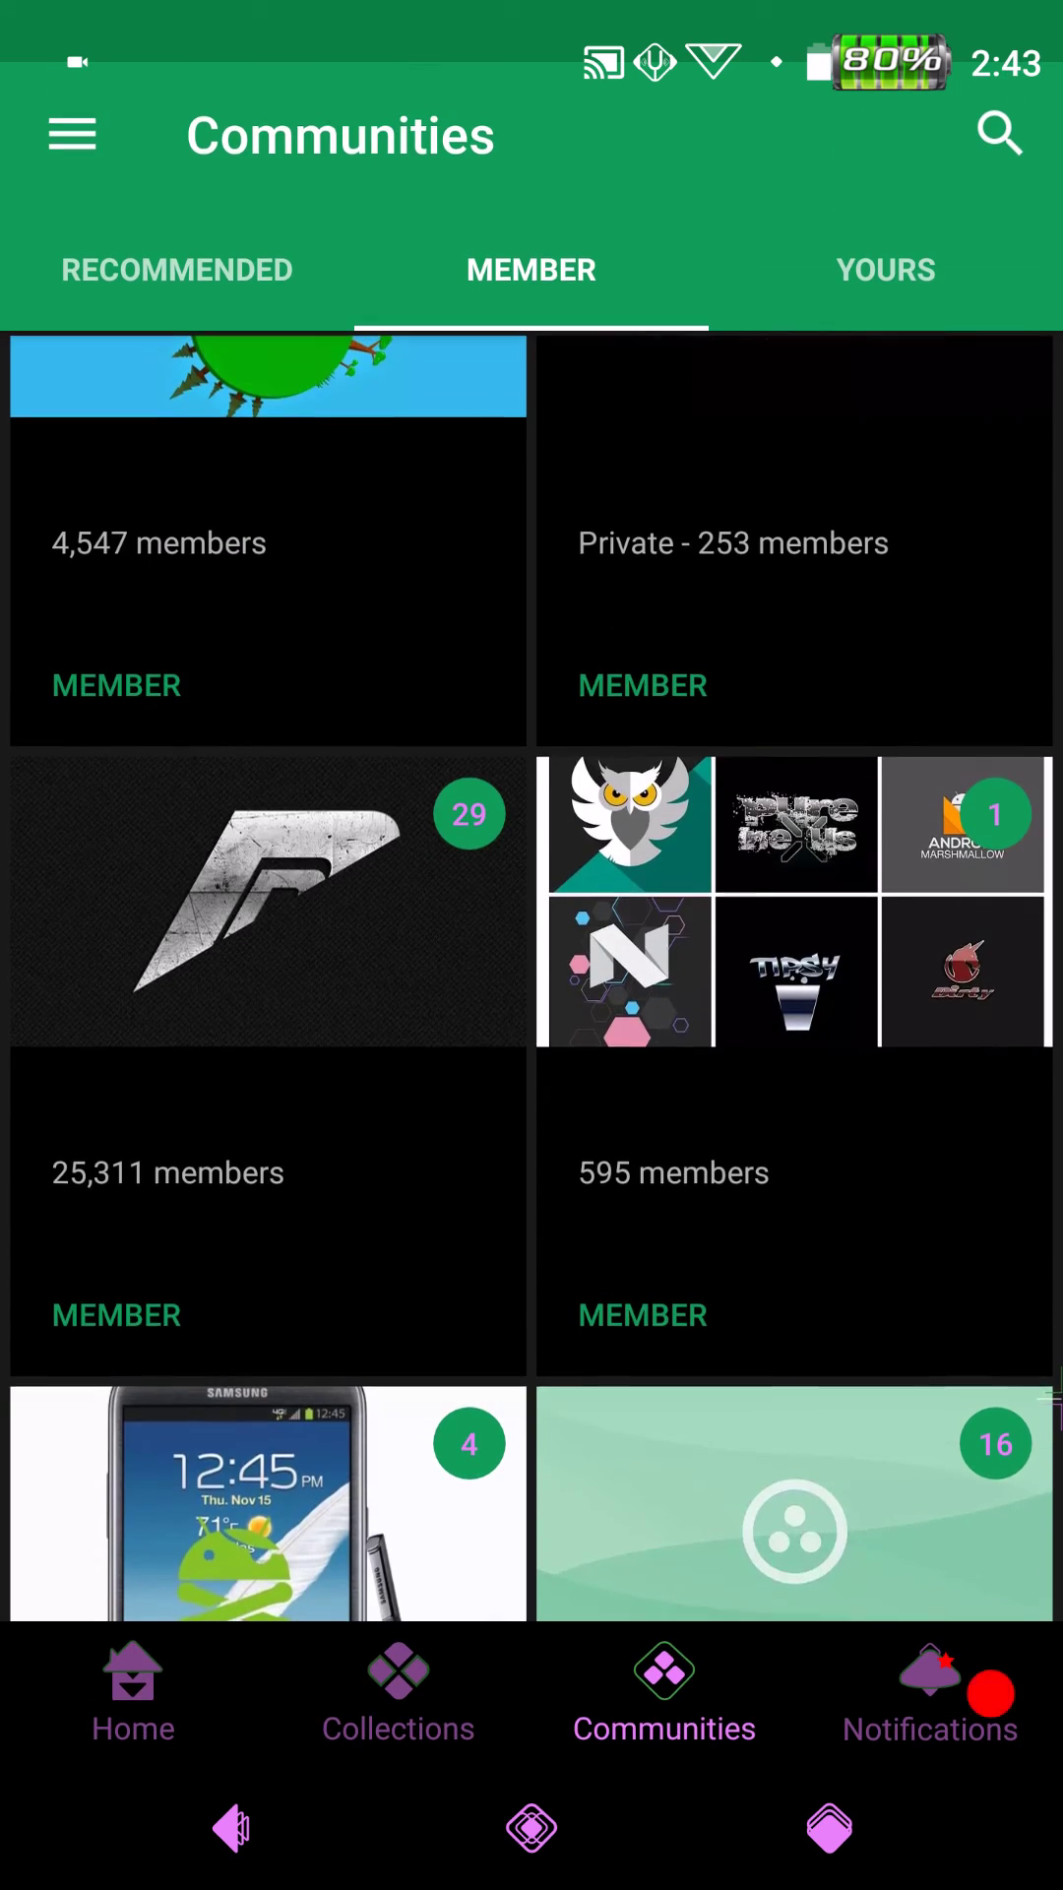
scroll("down", 3)
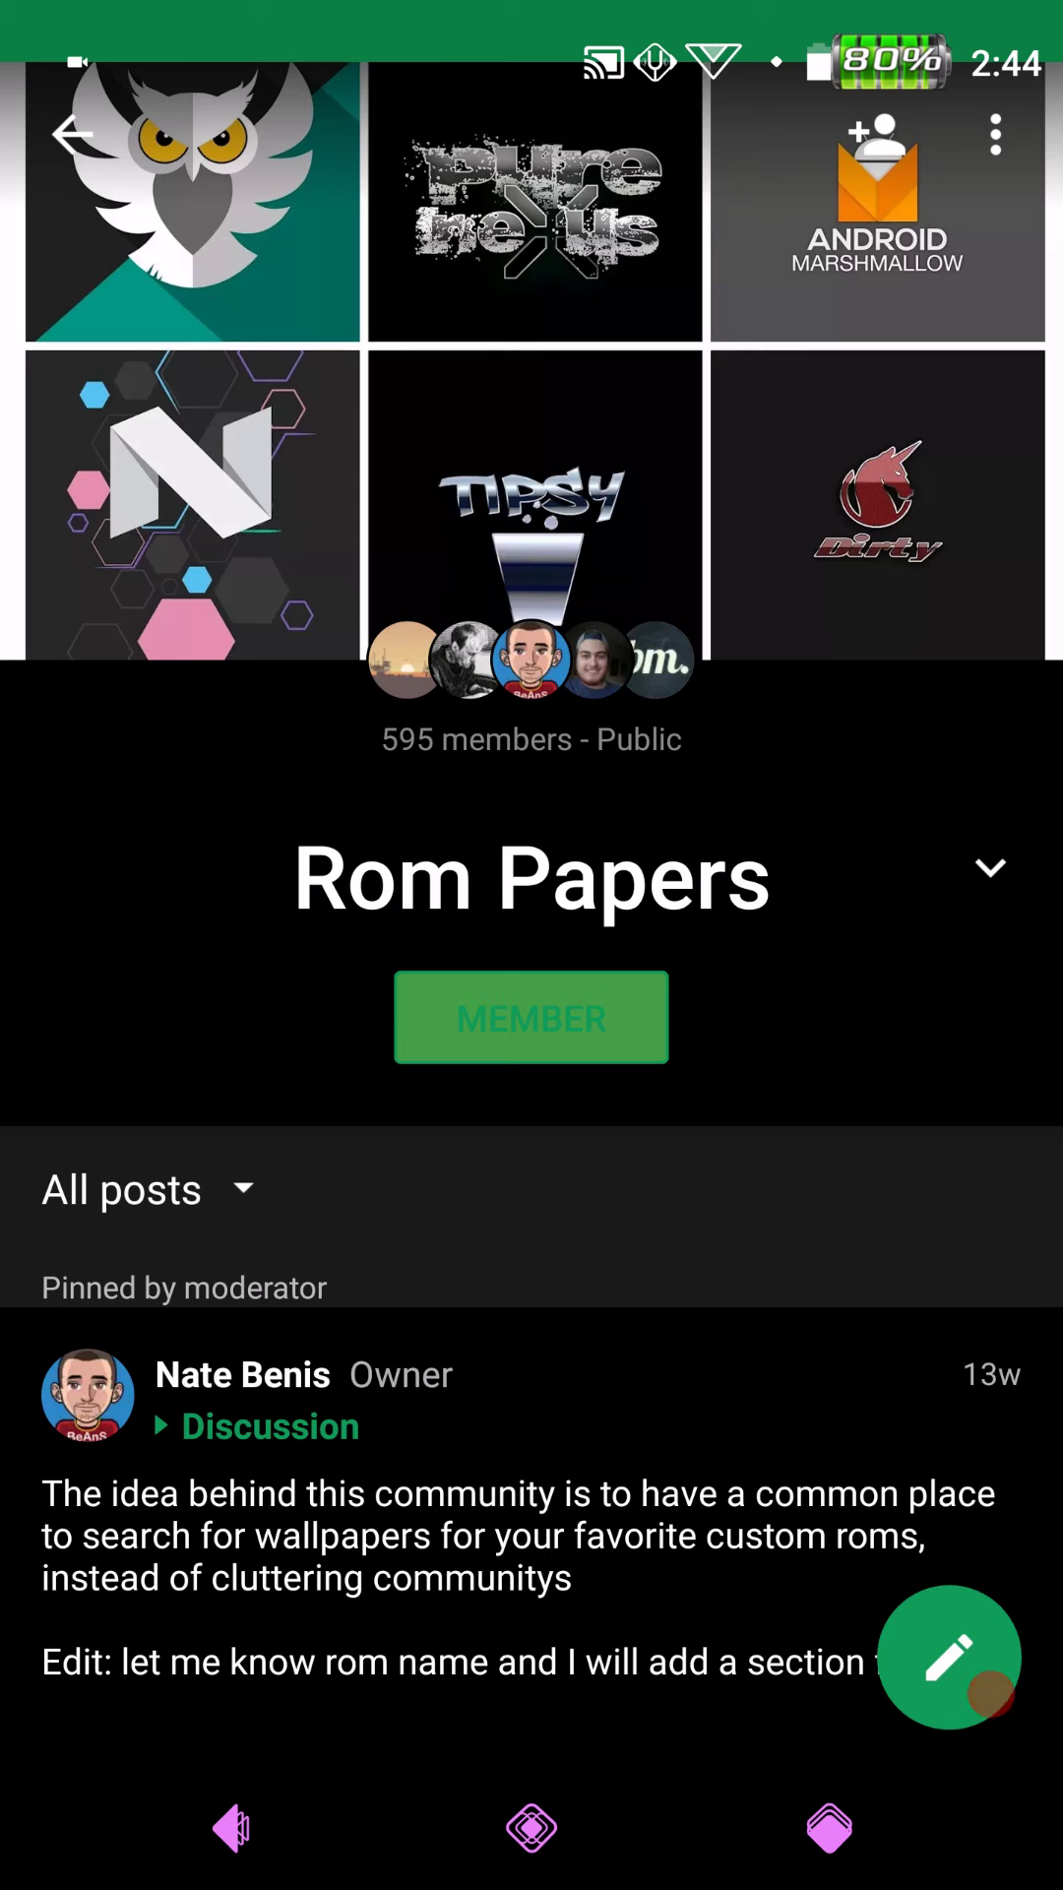
- Open the Rom Papers All posts dropdown and scroll through the ROM categories
left_click(120, 1188)
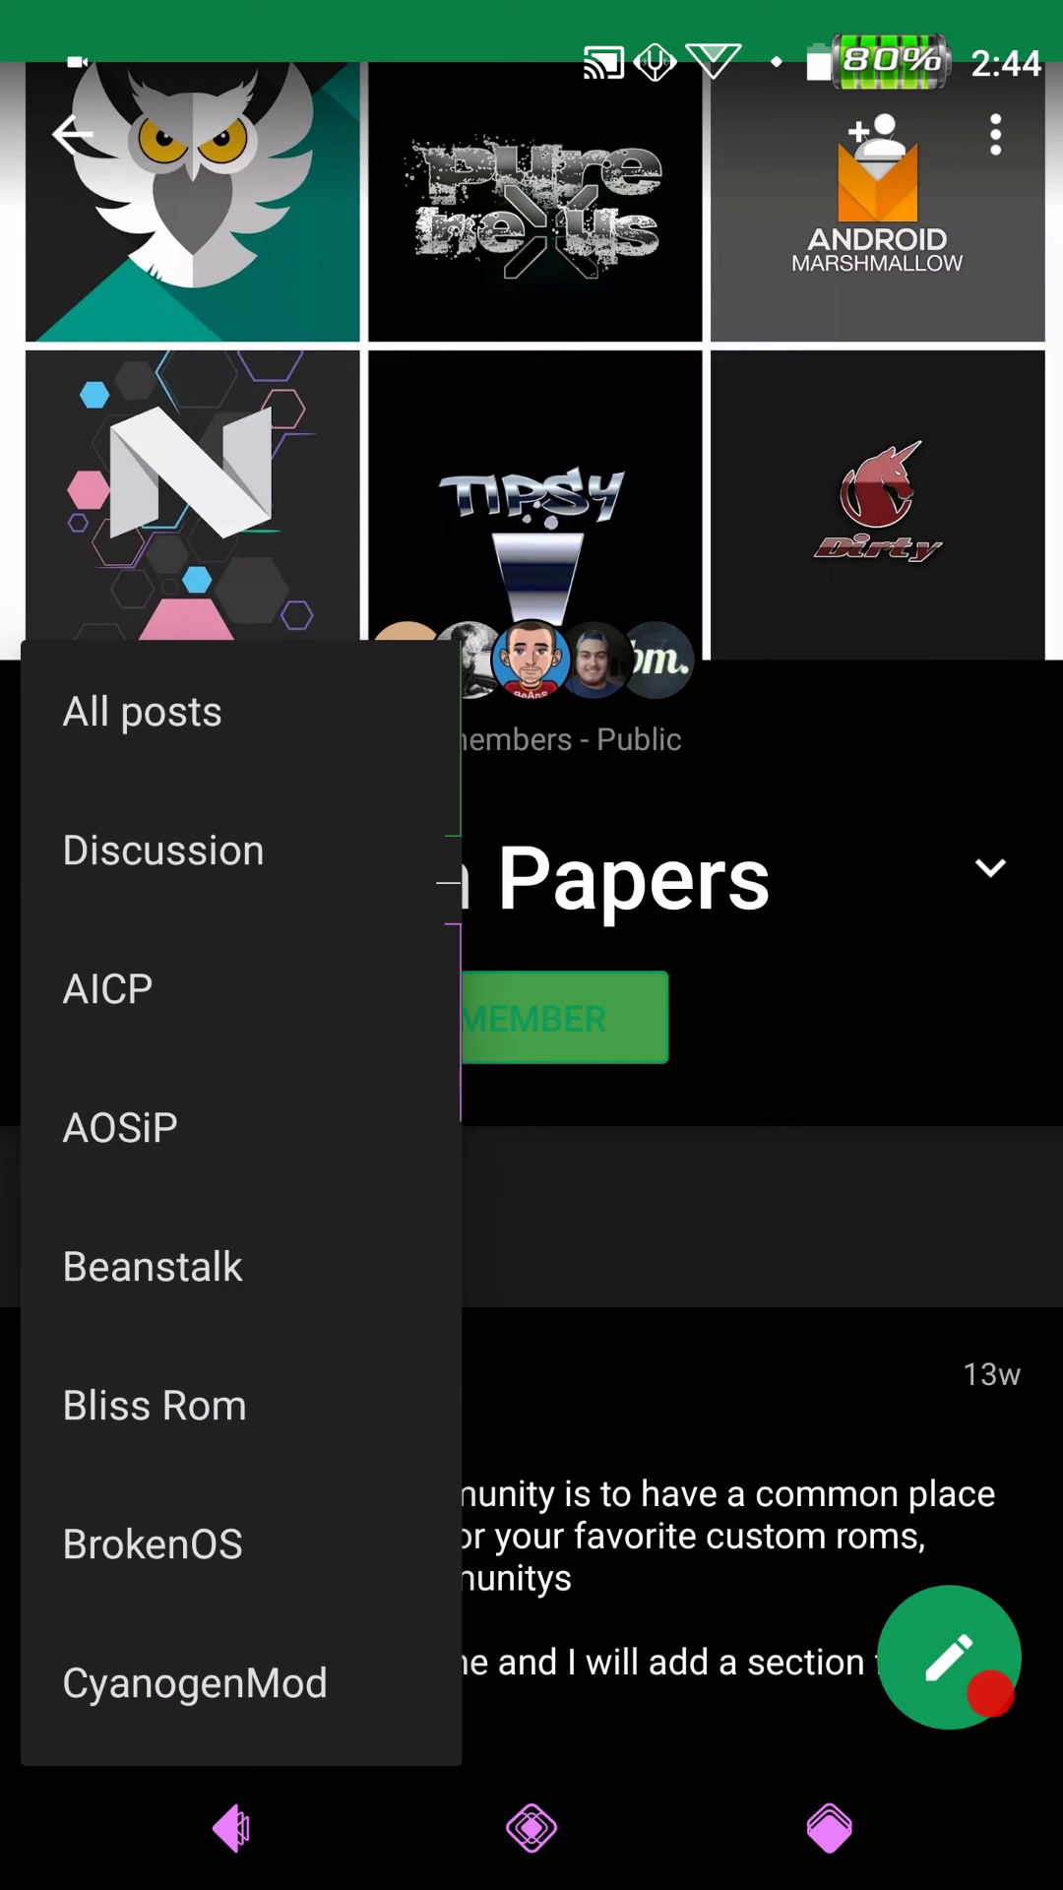
scroll("down", 3)
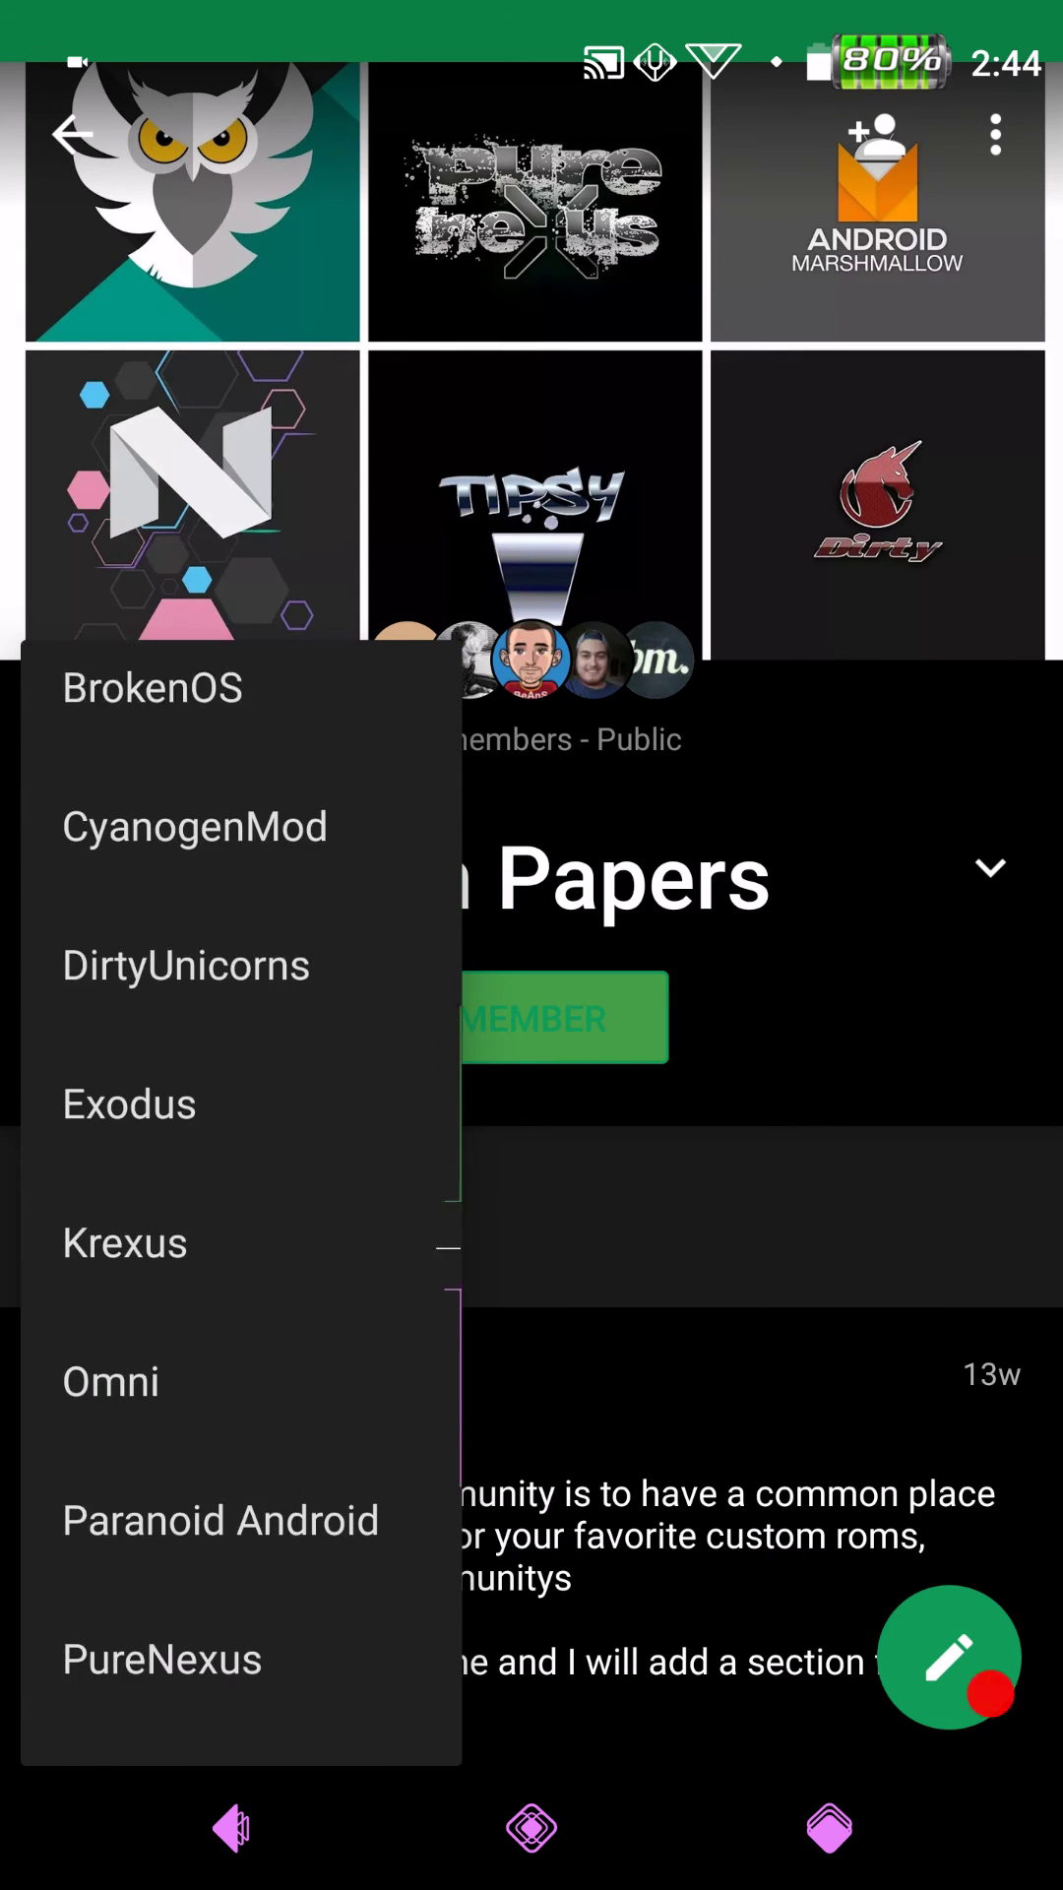
scroll("down", 3)
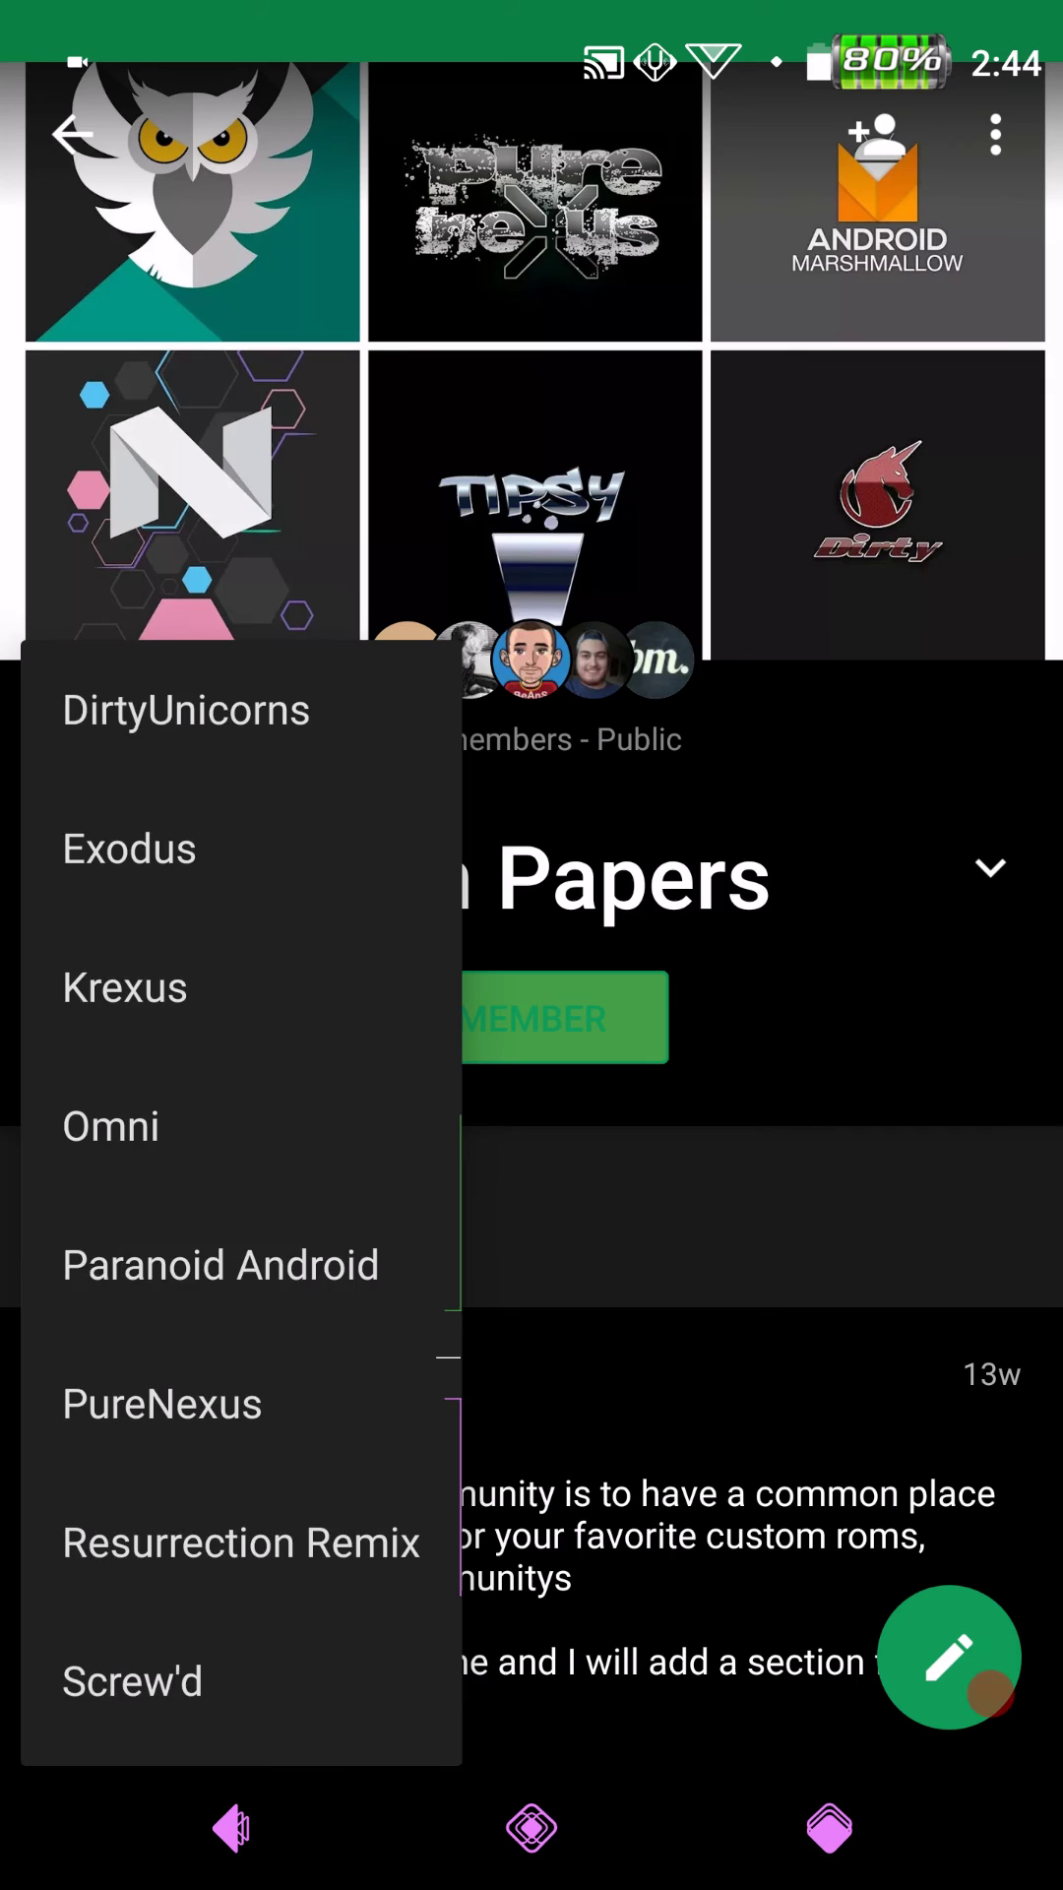
scroll("down", 3)
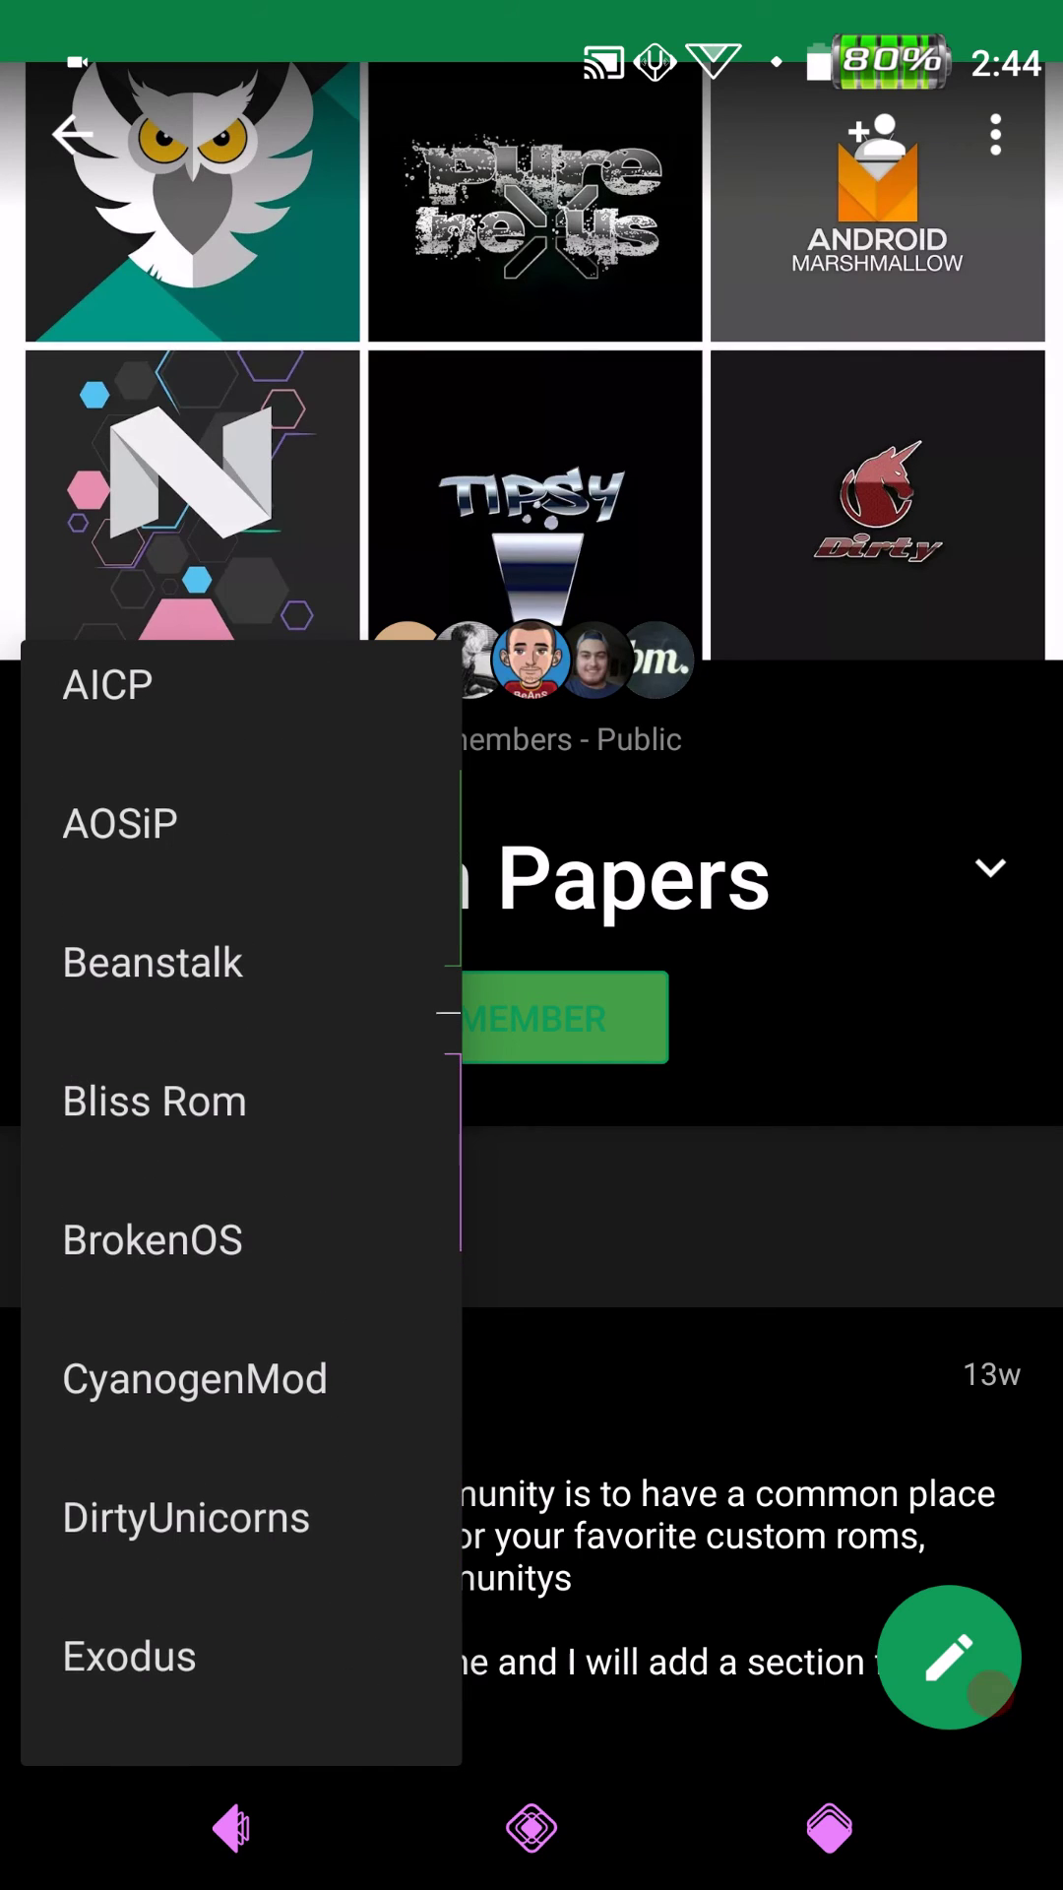
scroll("down", 3)
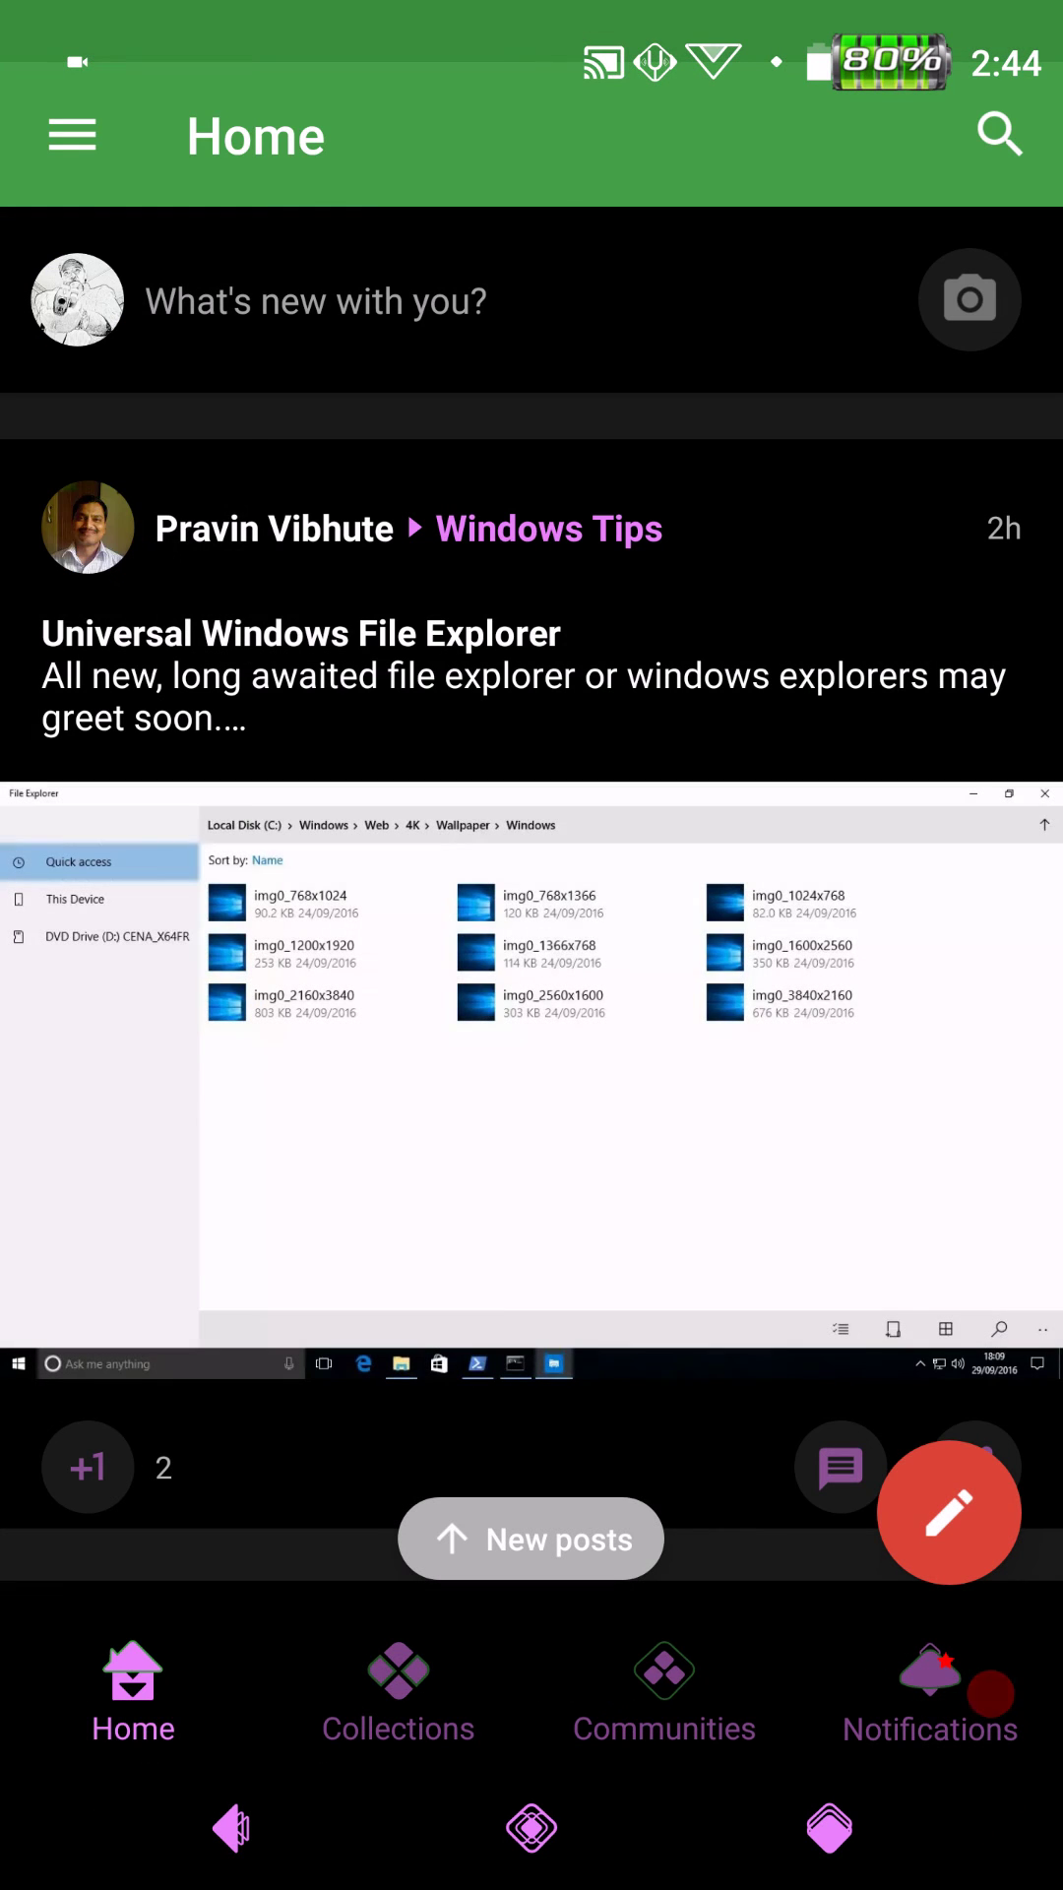
- Go Home, swipe up to the app drawer, and launch MultiROM Manager
key("home")
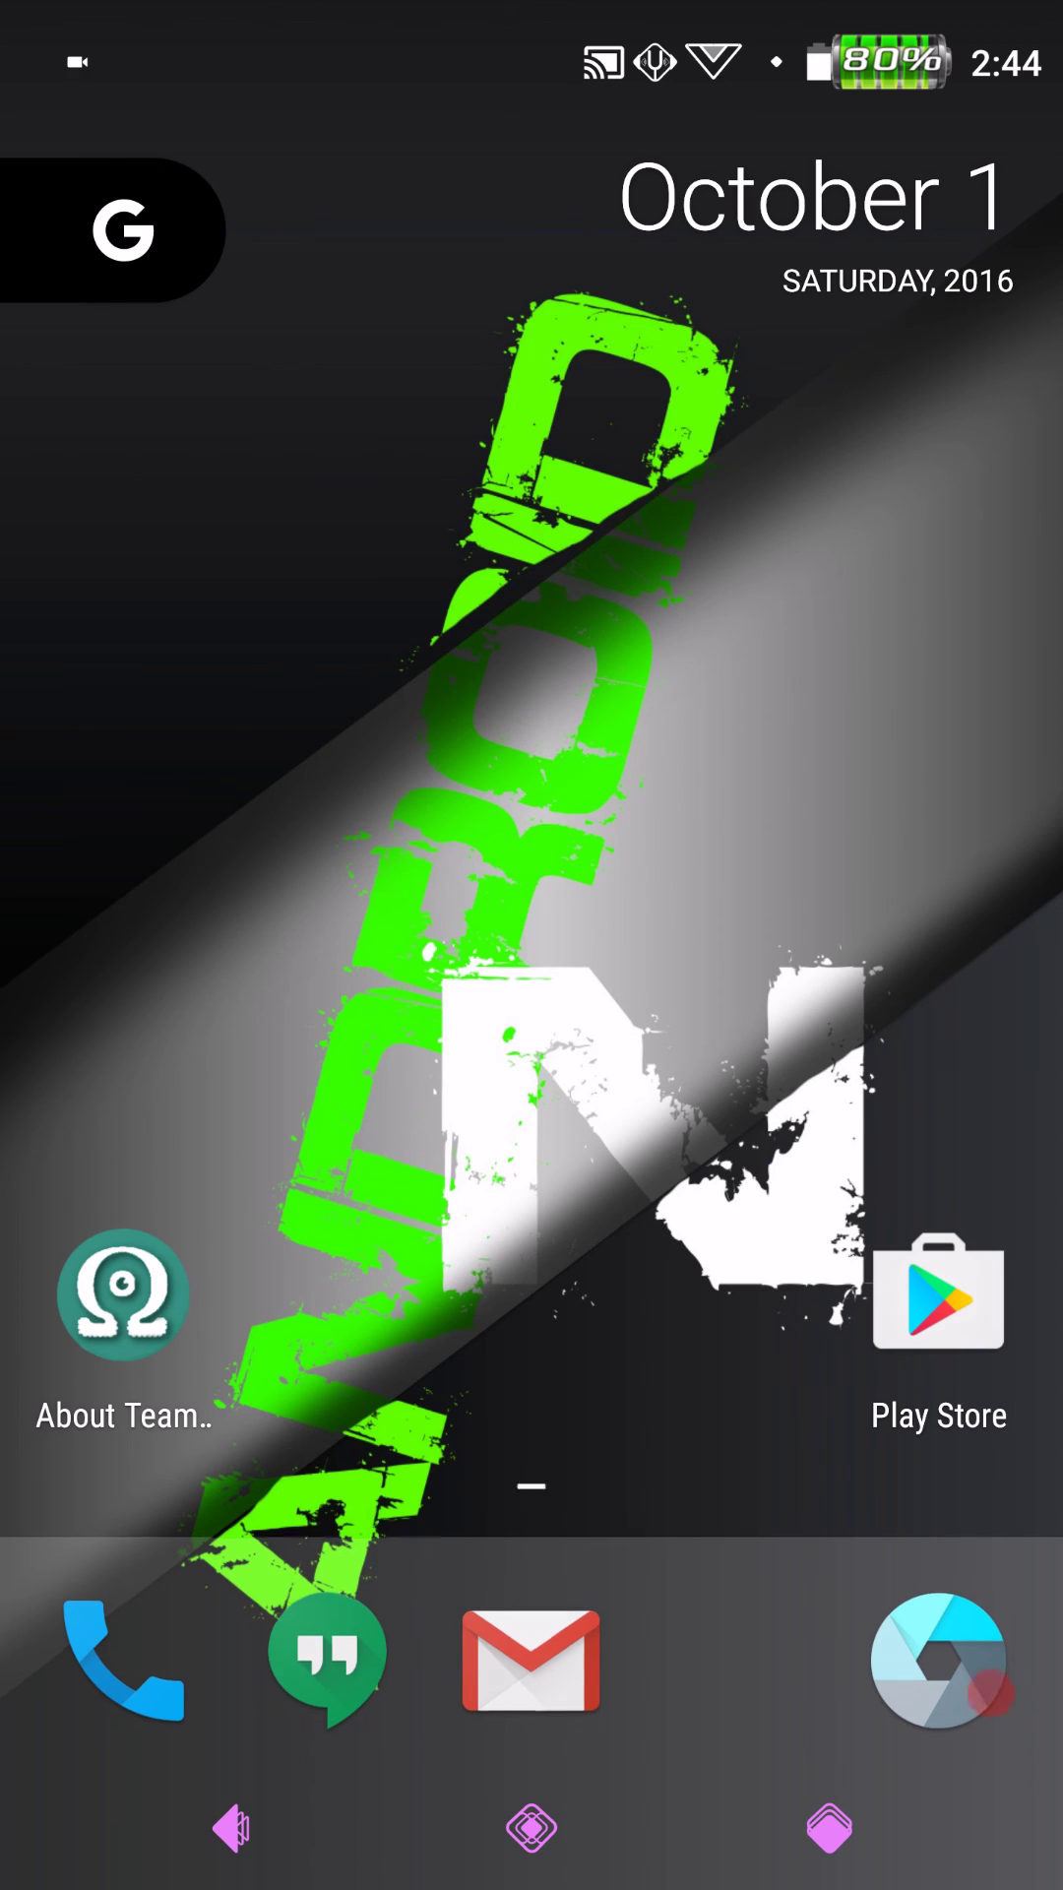
scroll("up", 3)
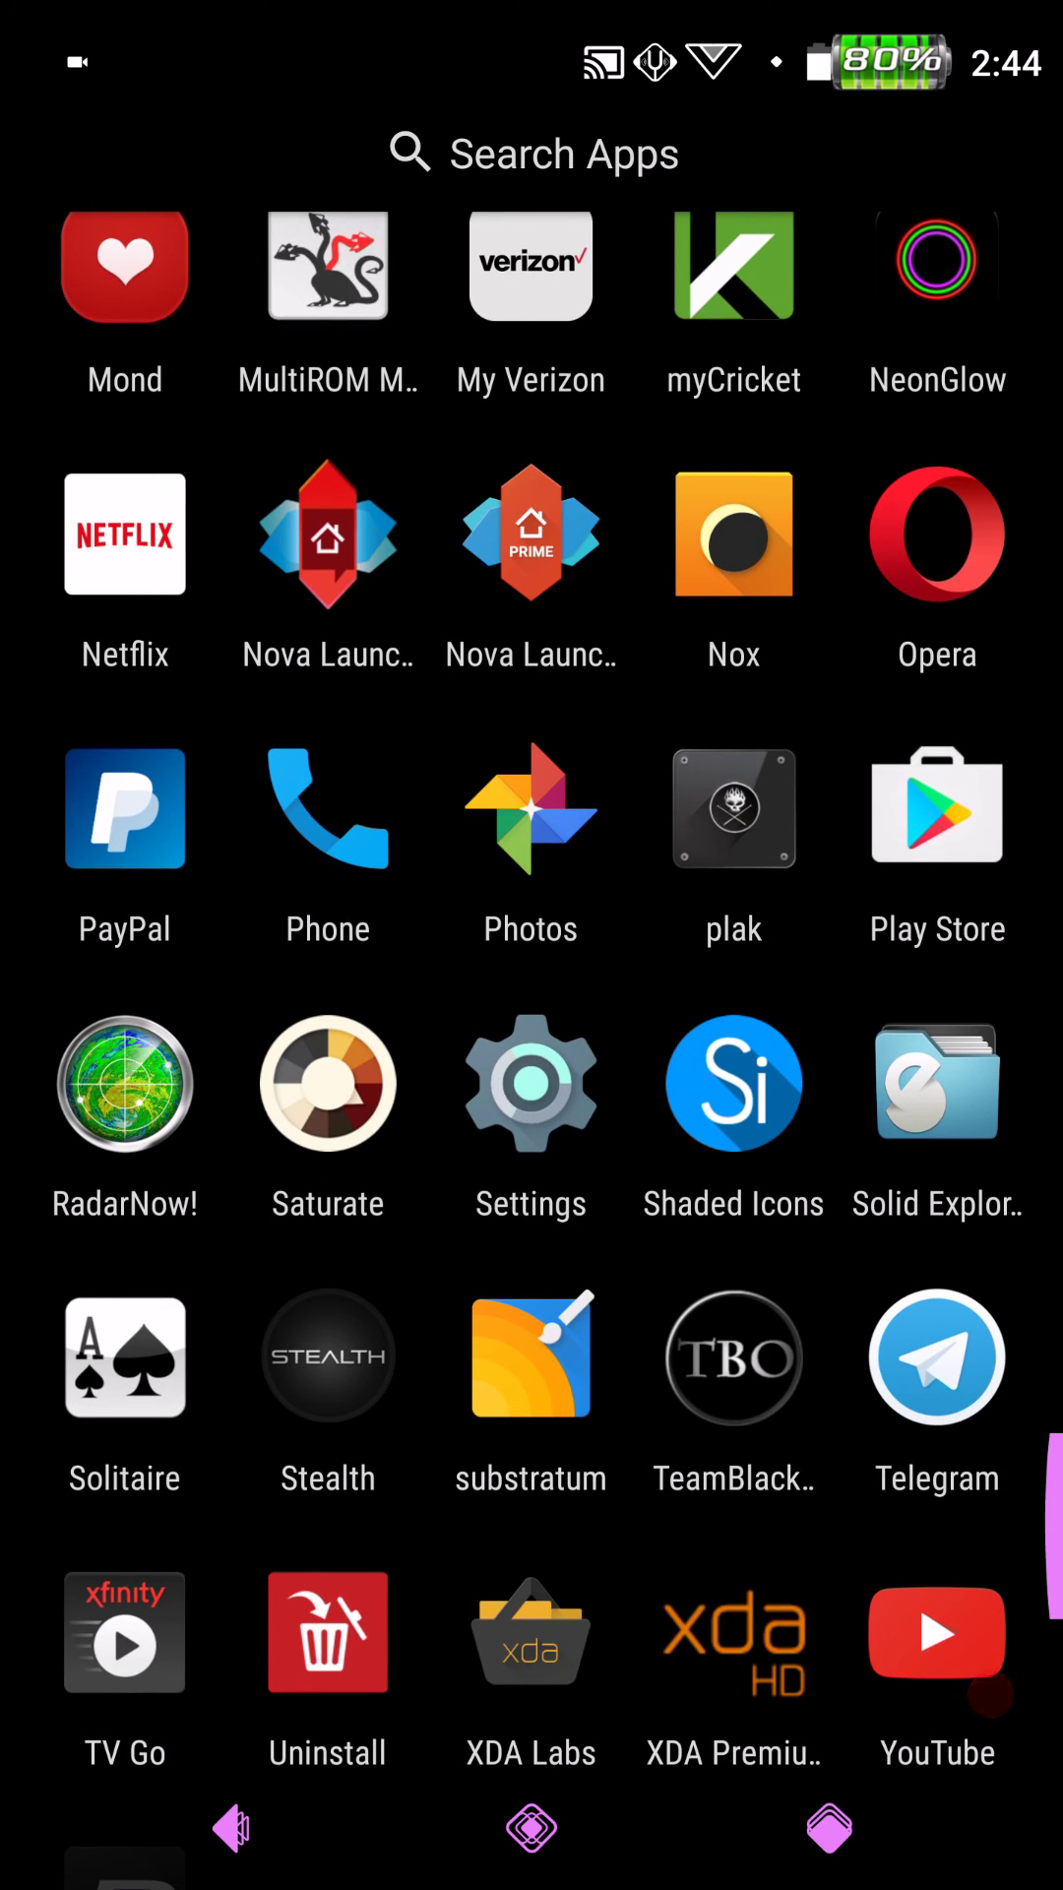
left_click(327, 265)
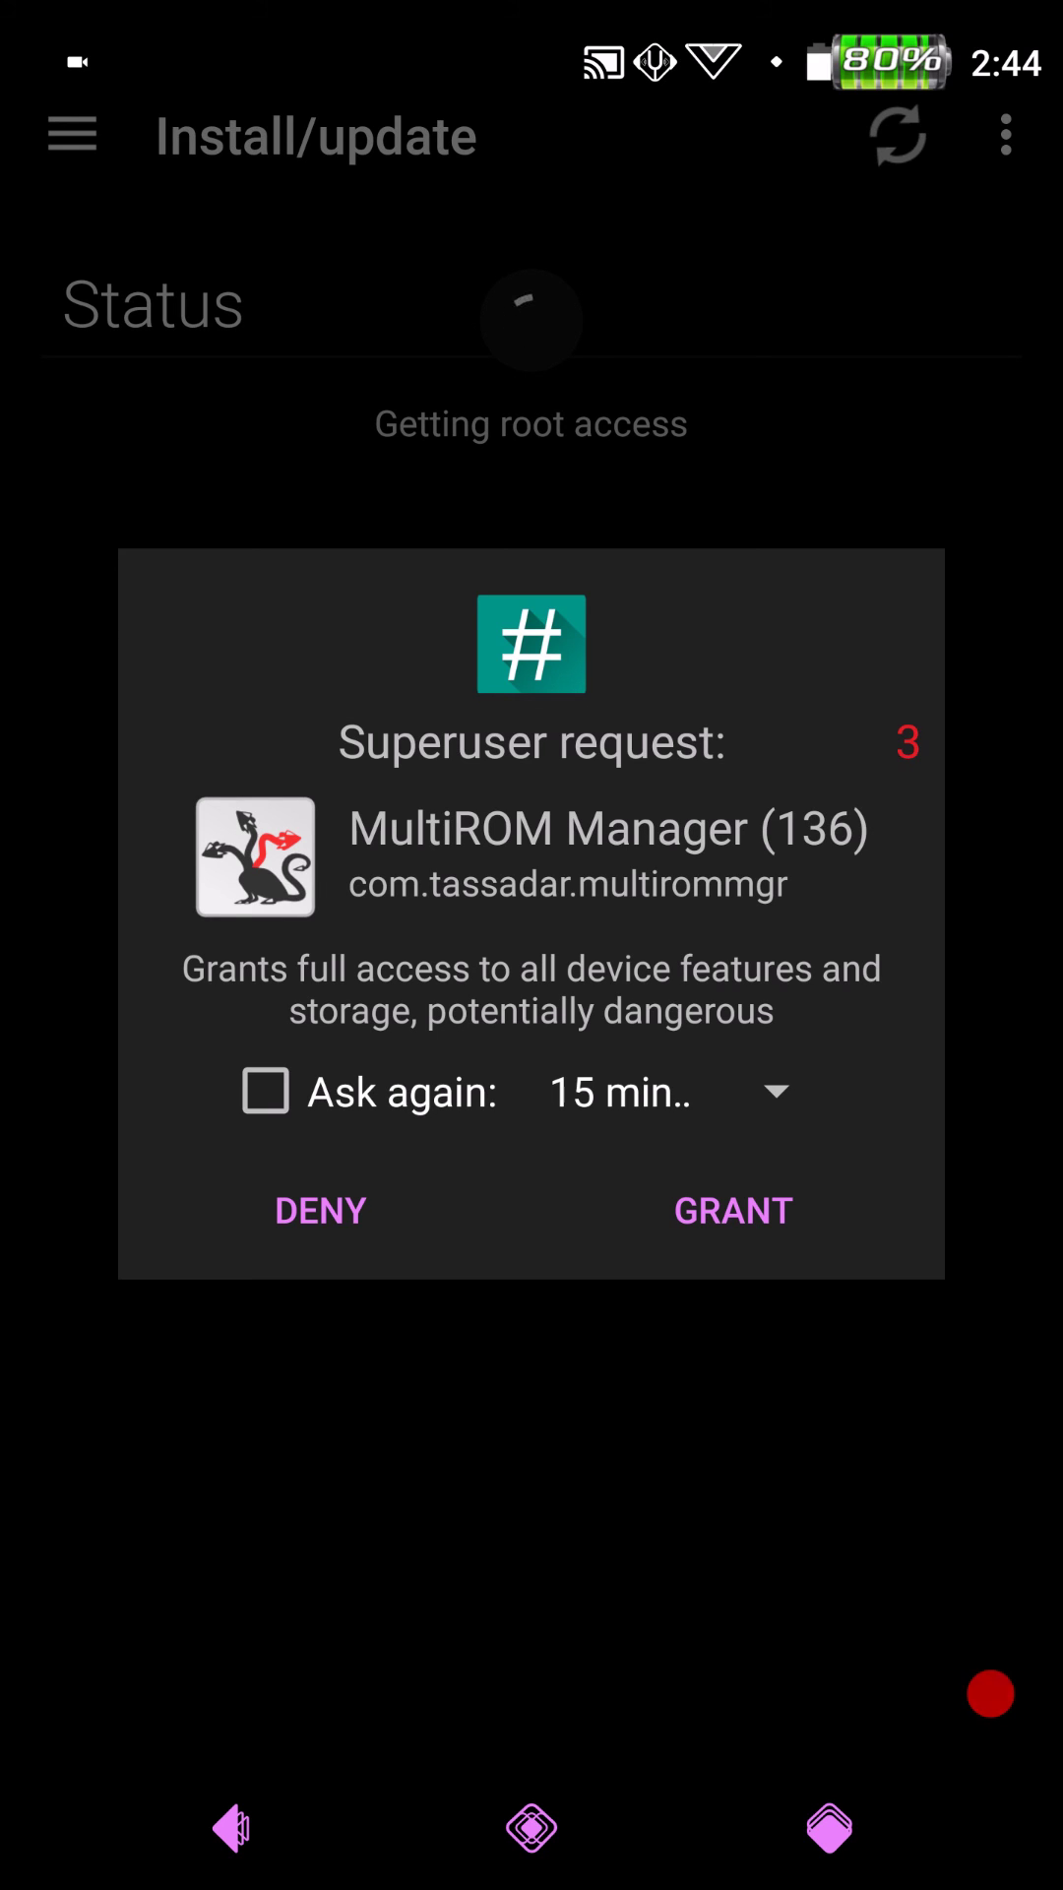
- Grant root access and open Manage ROMs, listing BeanStalk and ResurrectionRemix
left_click(731, 1209)
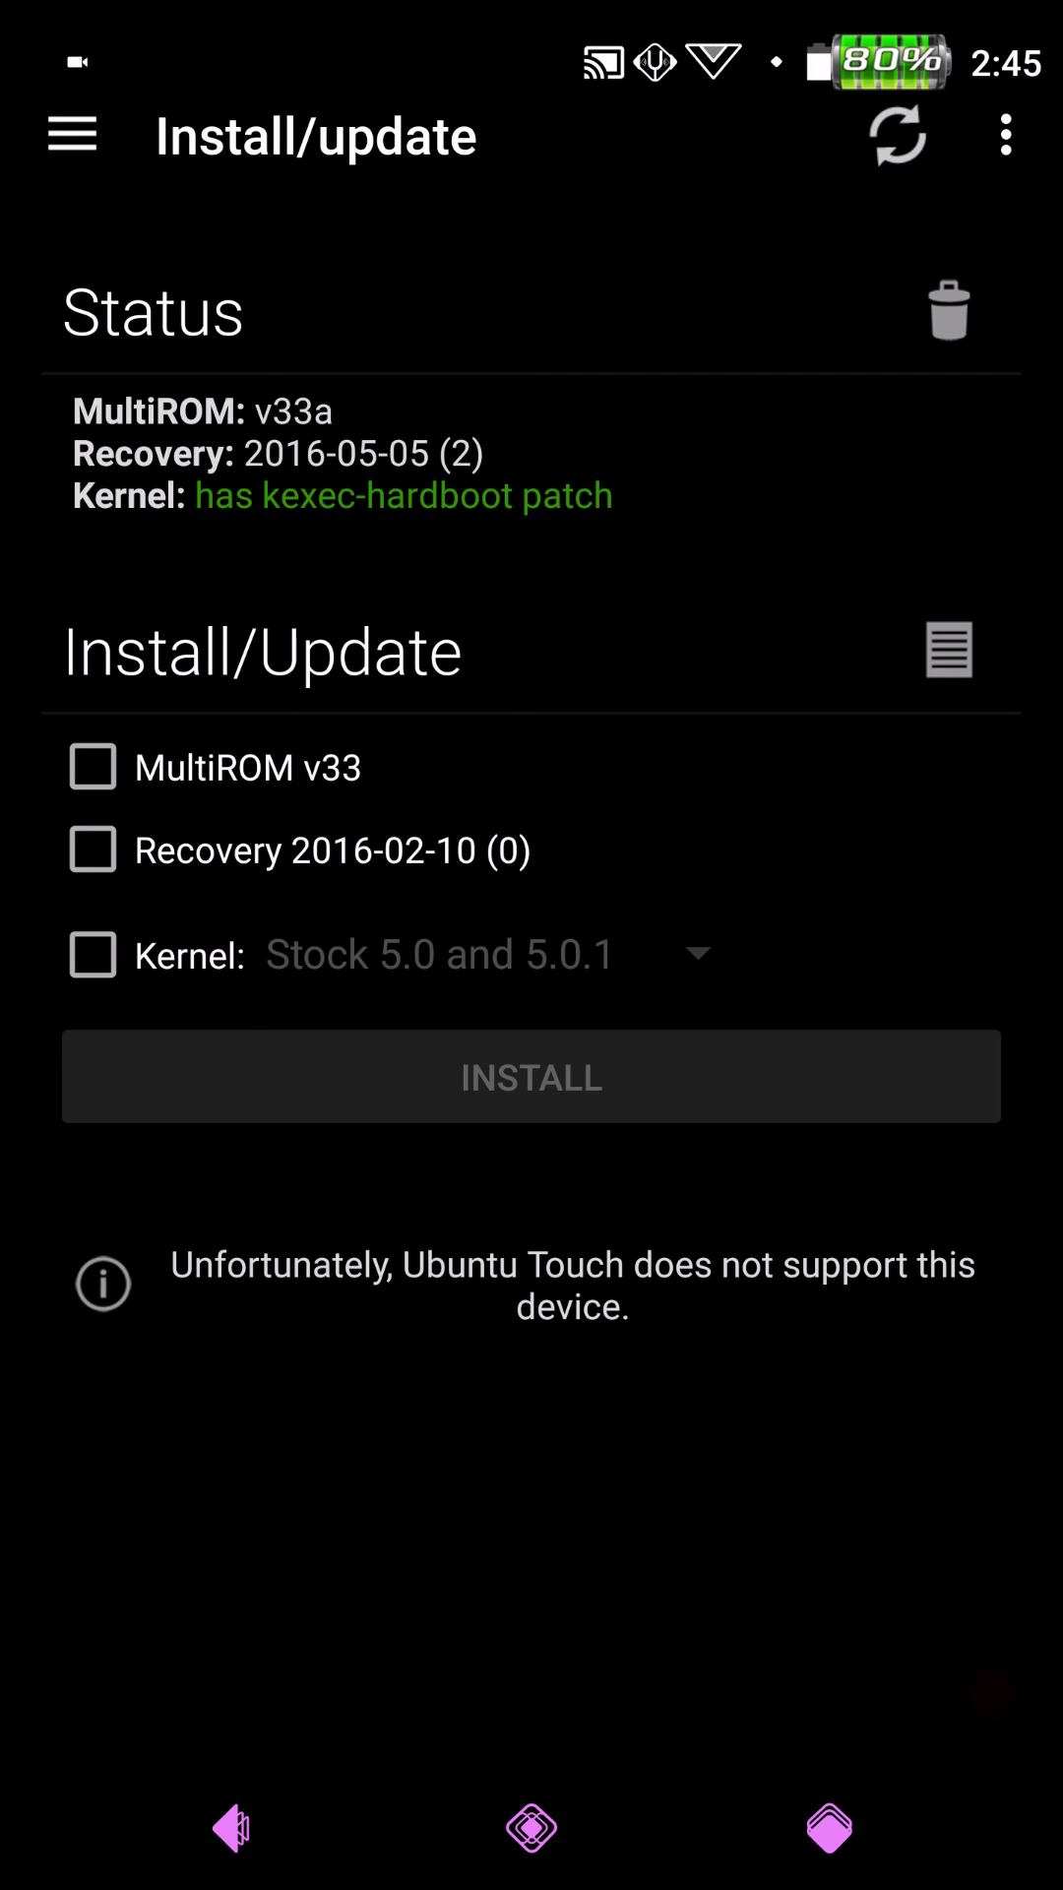
left_click(69, 134)
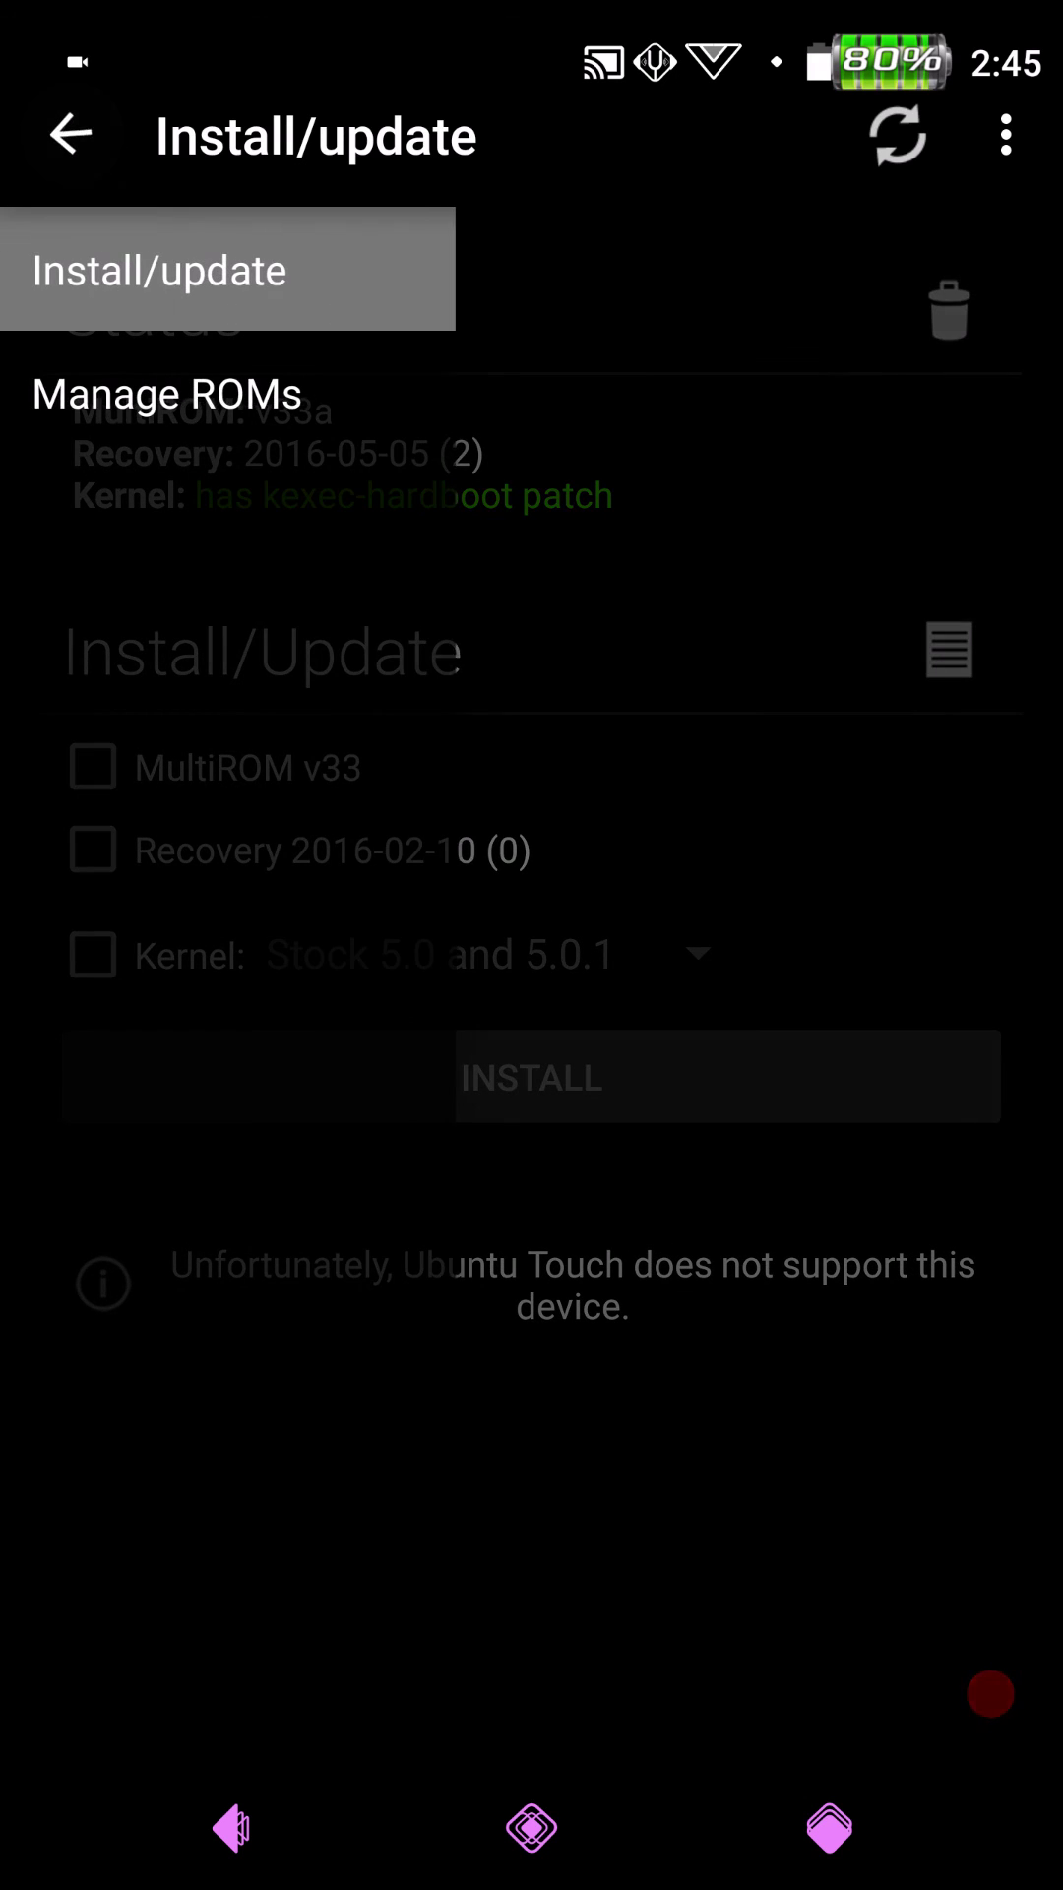
left_click(157, 393)
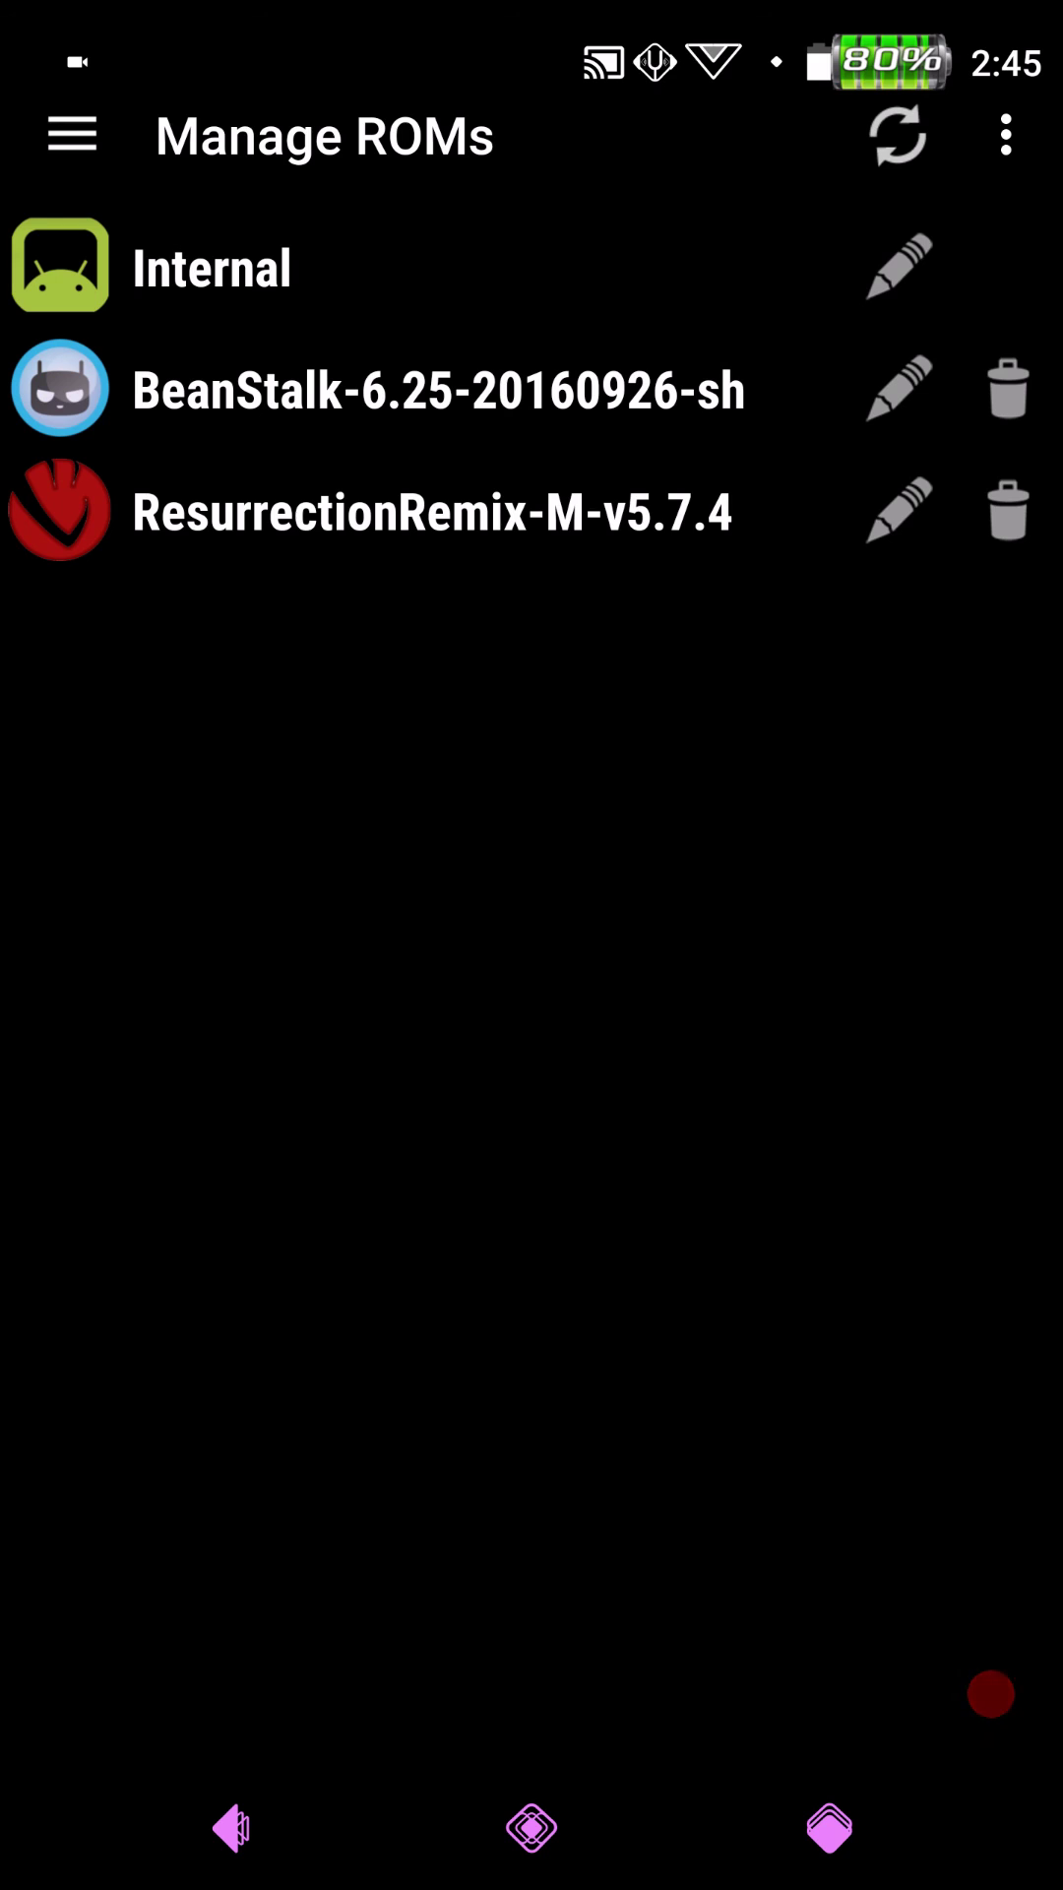